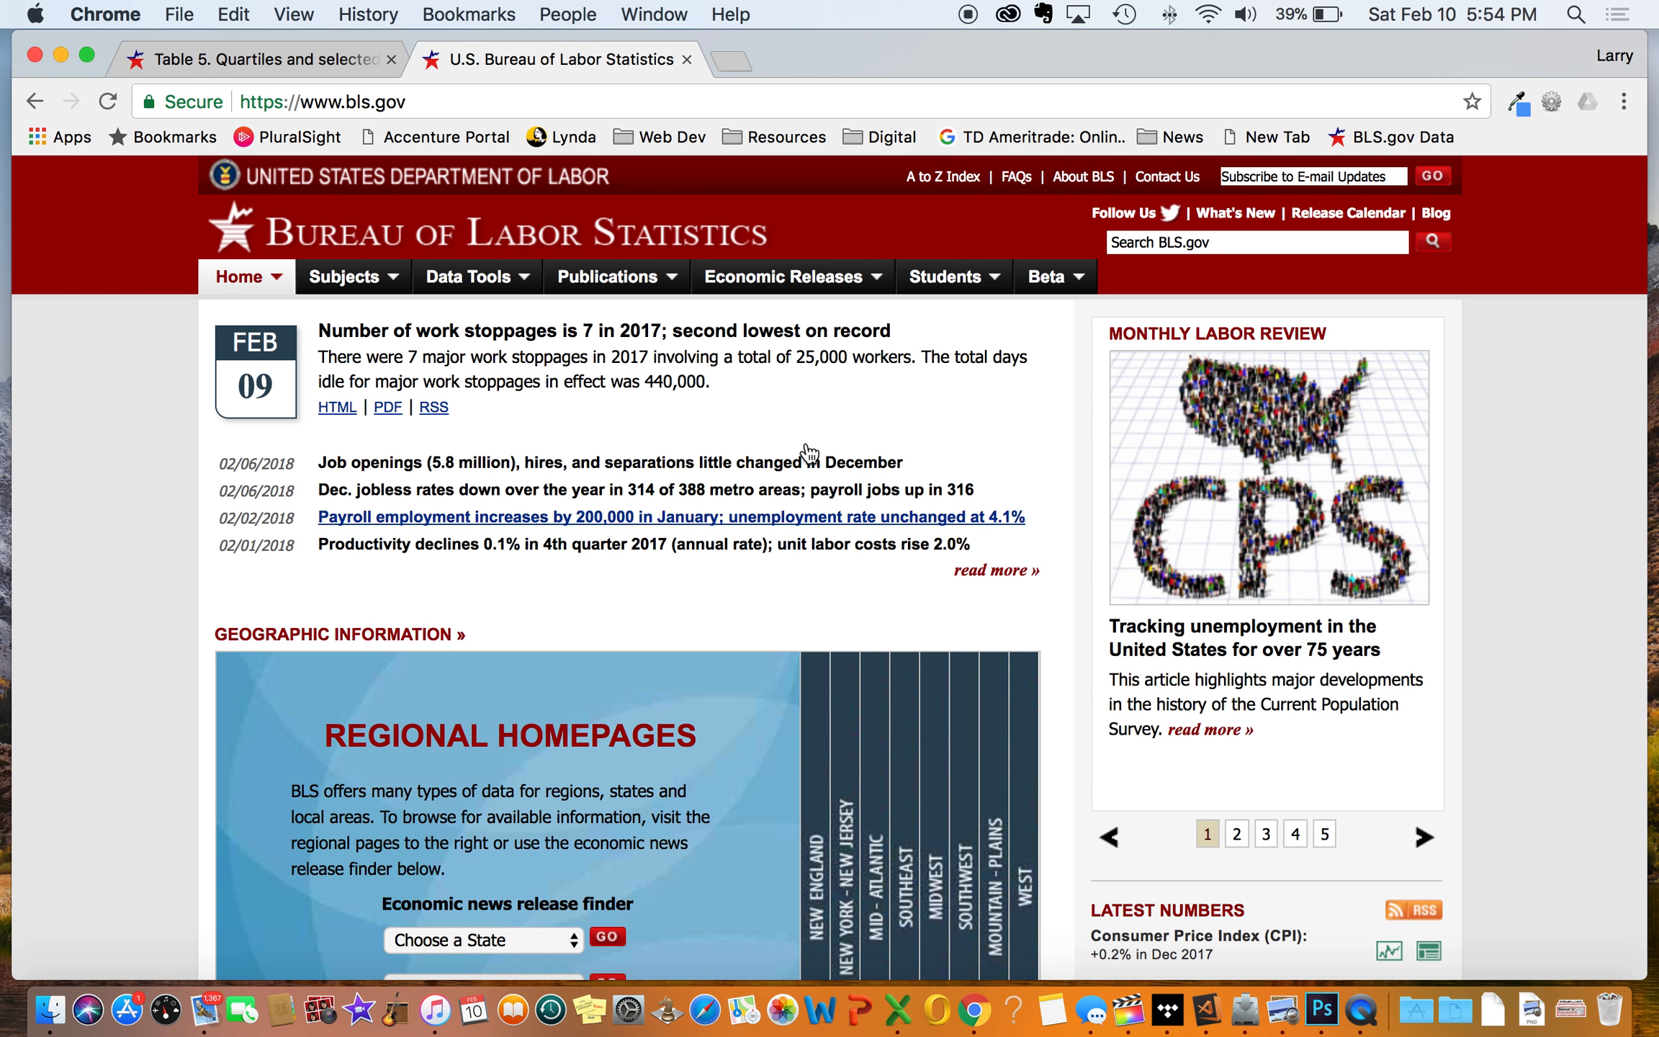
mouse_move(667, 471)
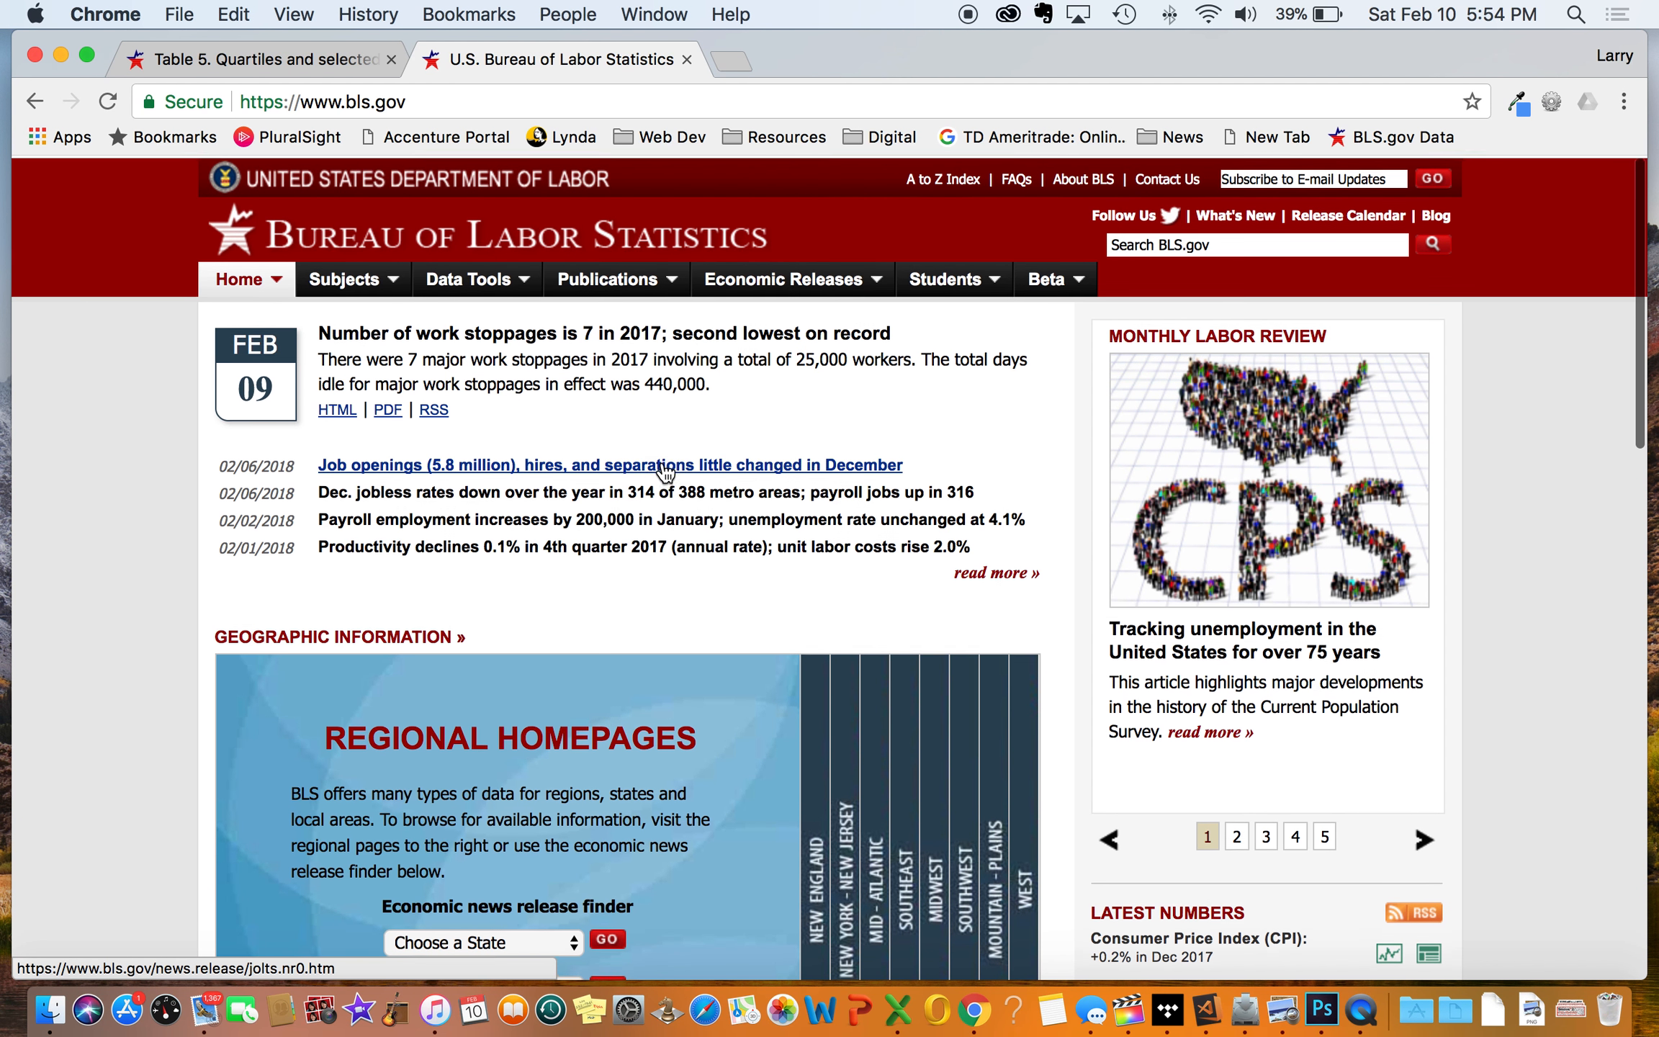
Step: Bring up the BLS Table 5 quartiles tab and scroll to its Educational Attainment rows
scroll(down, 3)
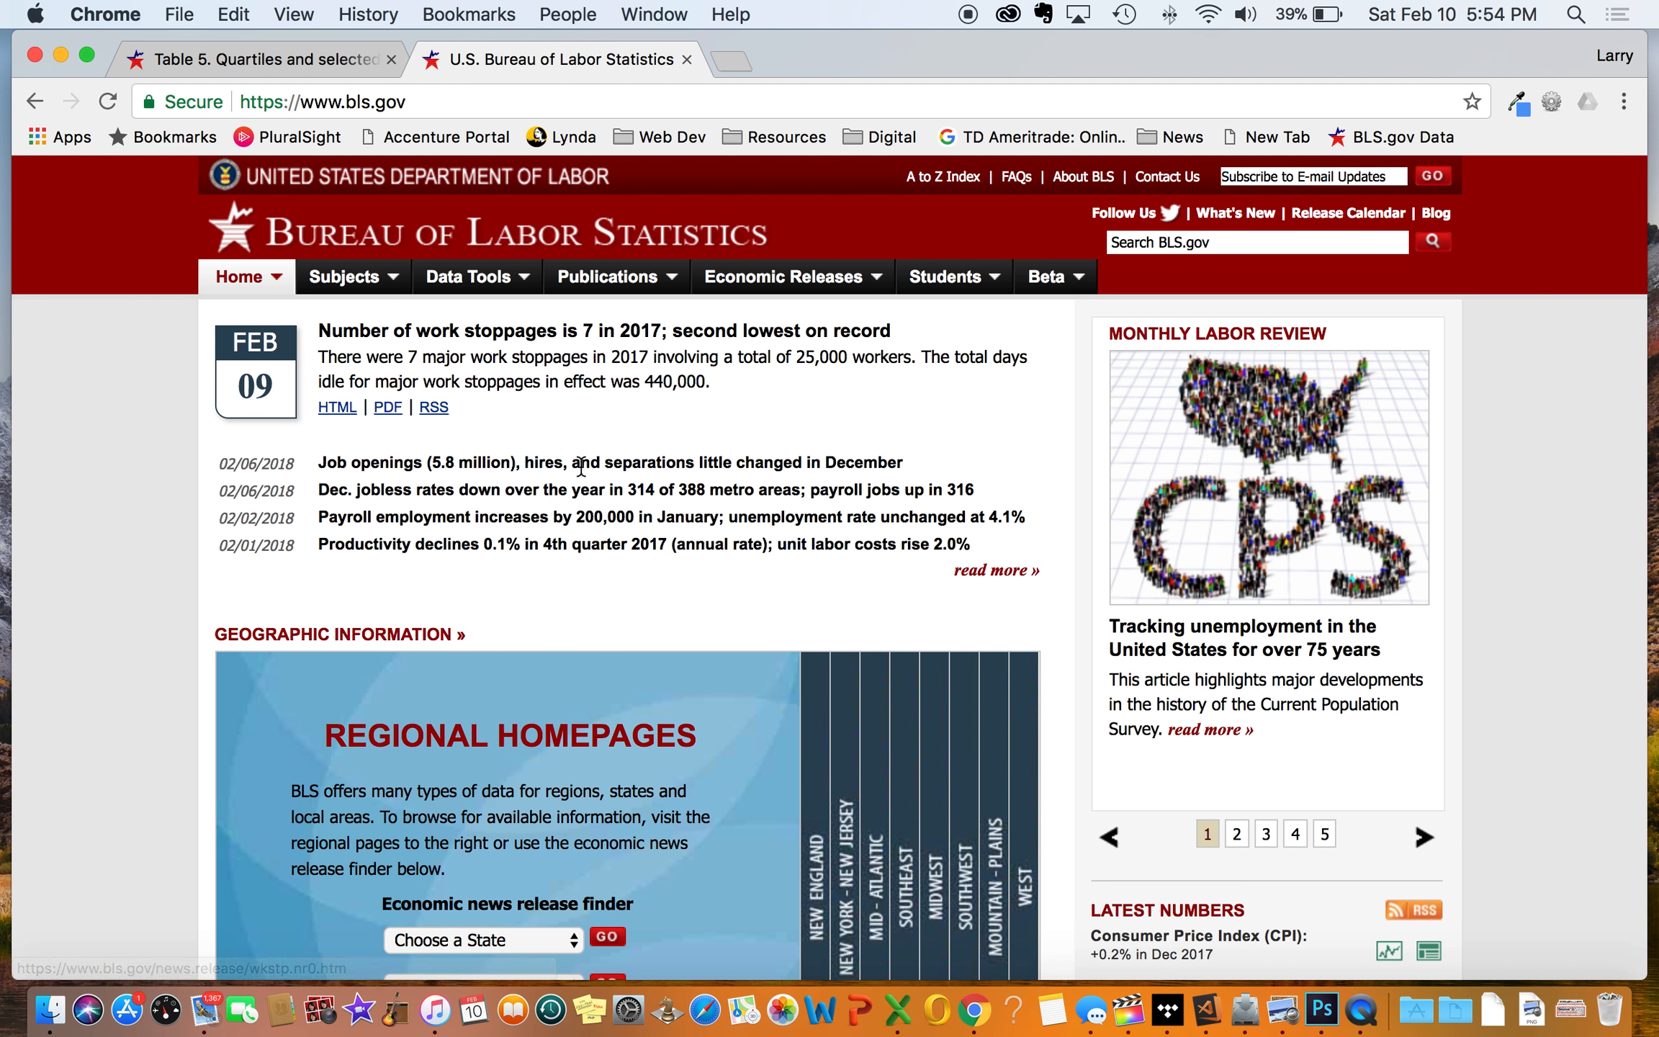
mouse_move(635, 563)
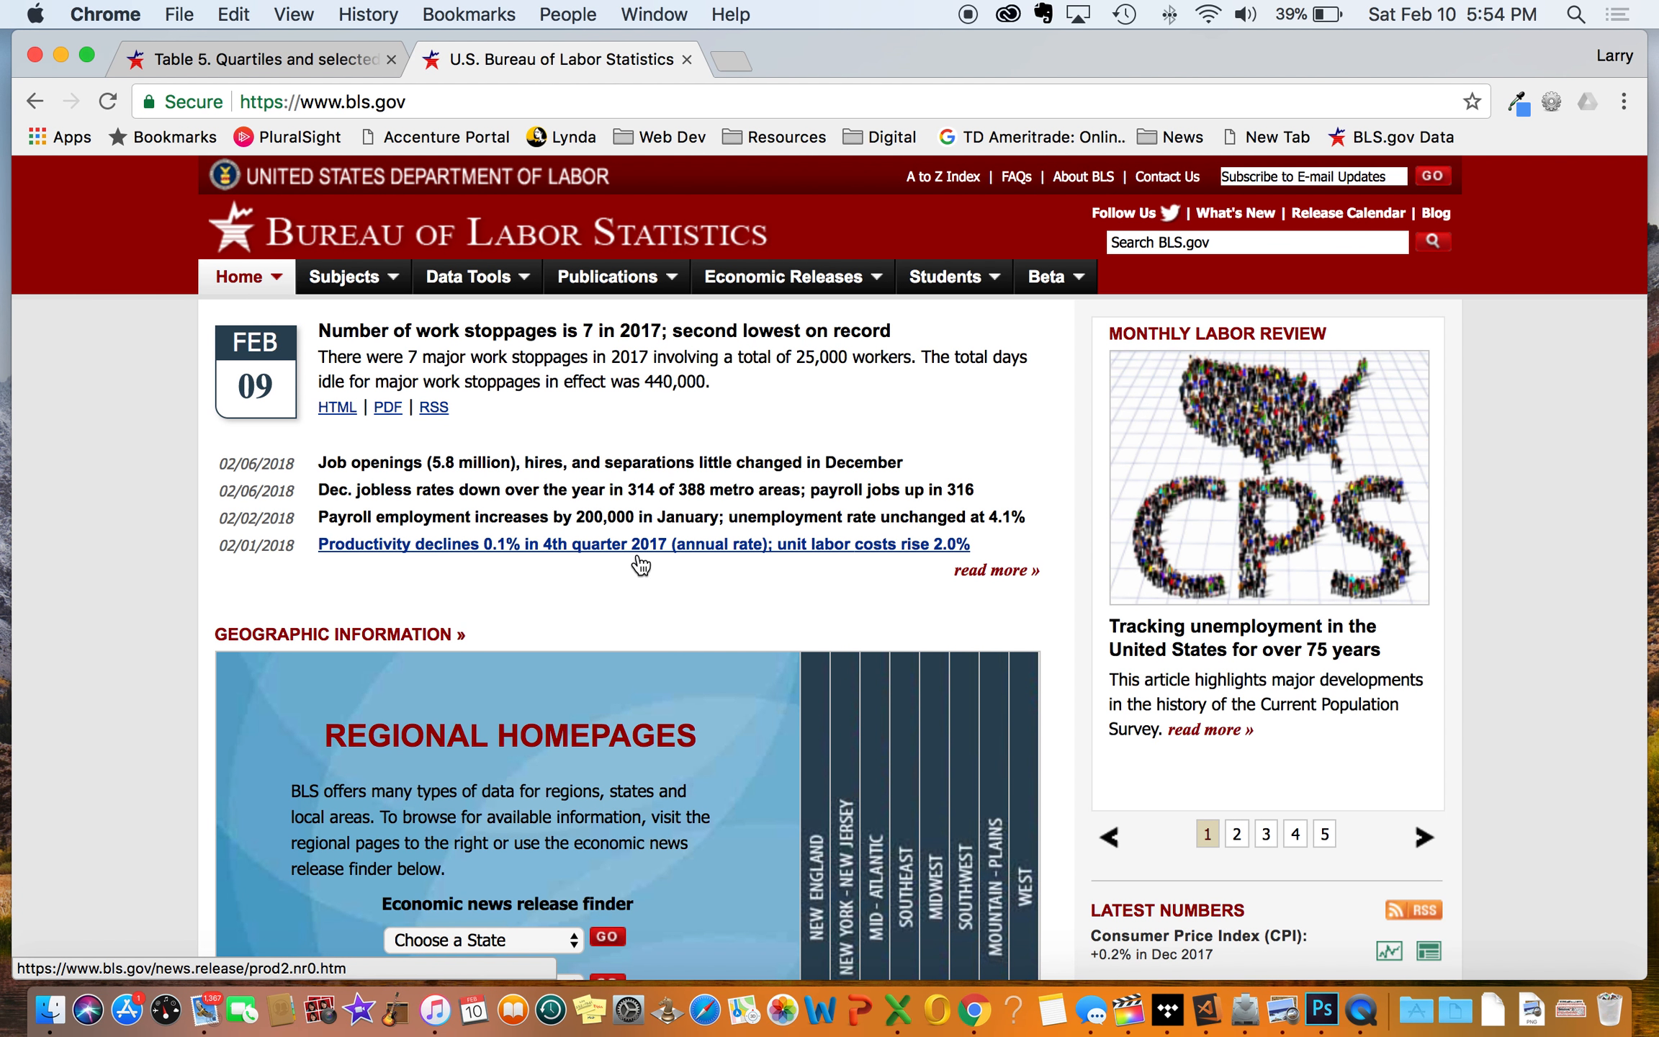
mouse_move(640, 564)
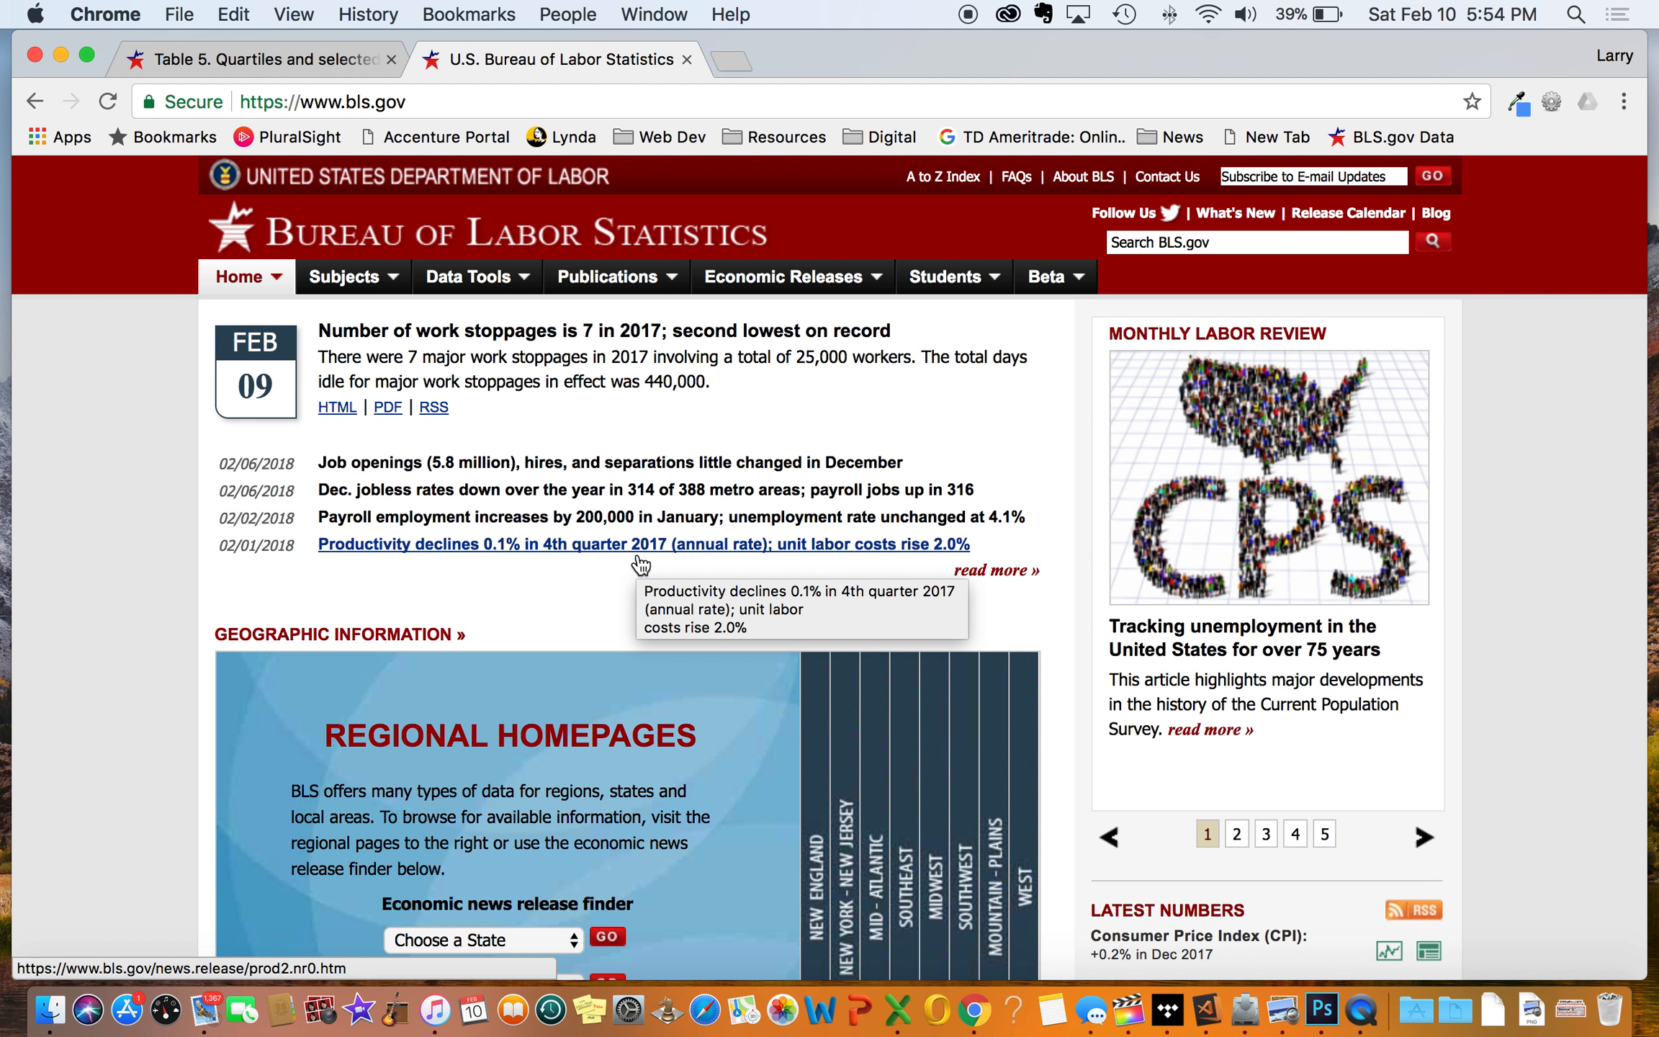
mouse_move(652, 593)
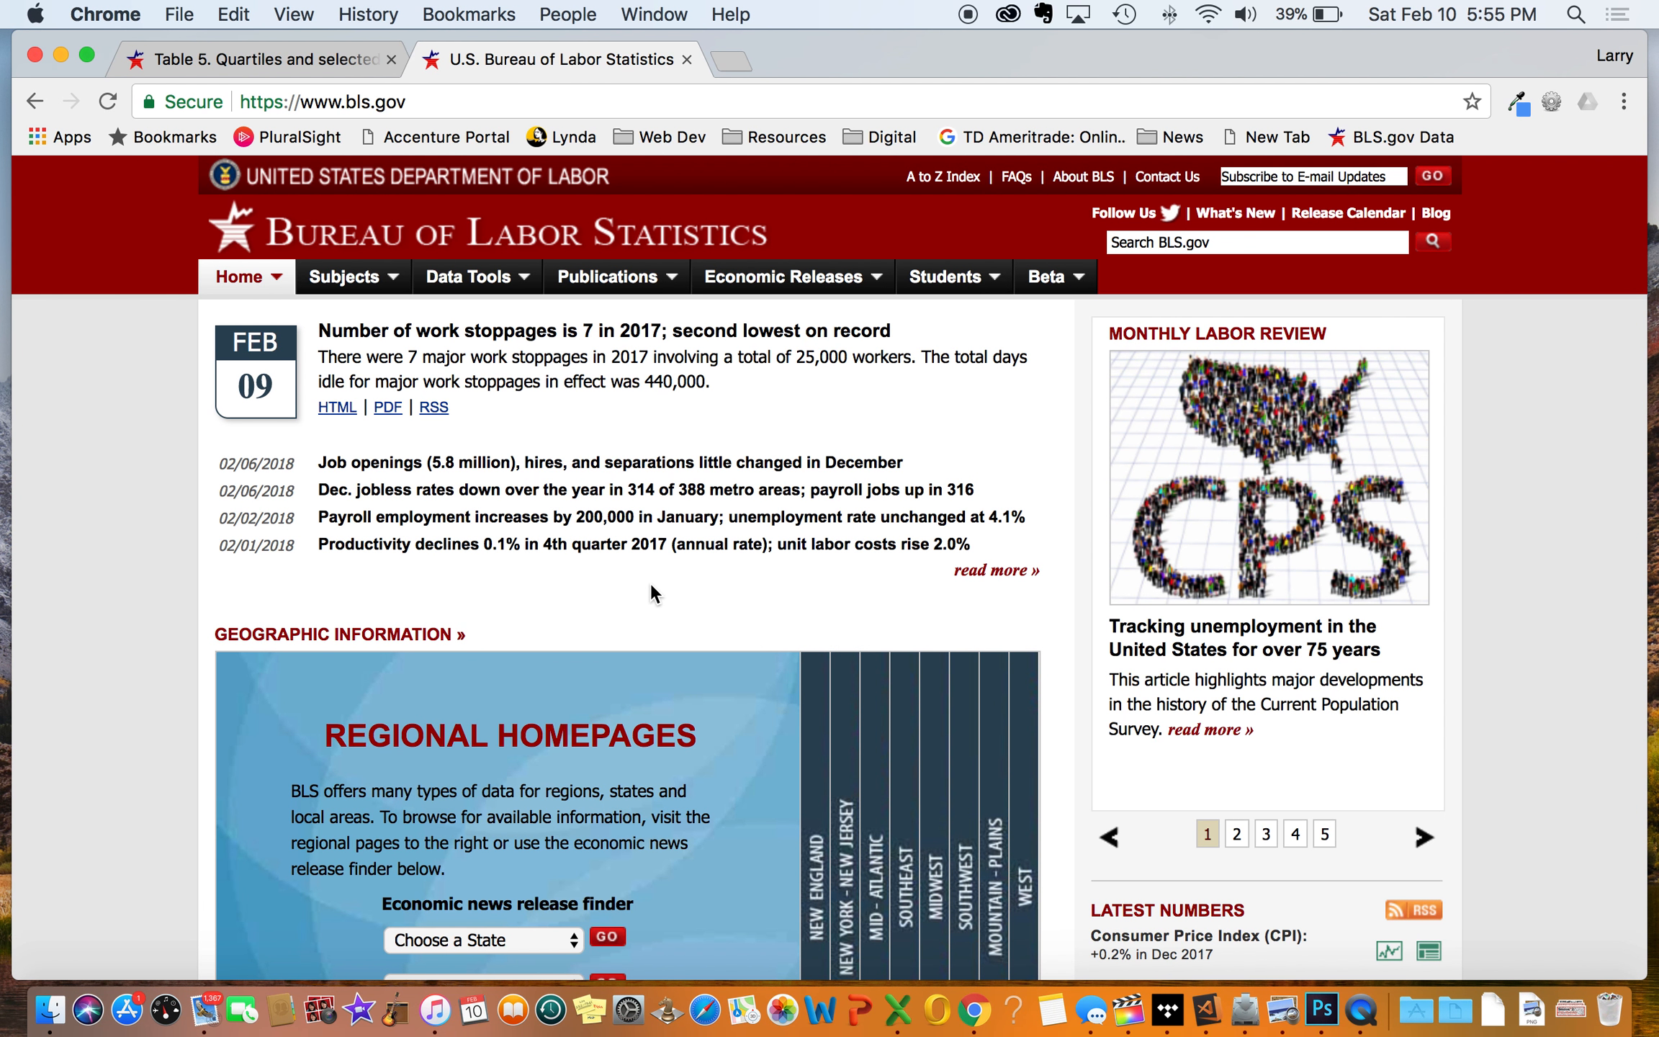
mouse_move(181, 554)
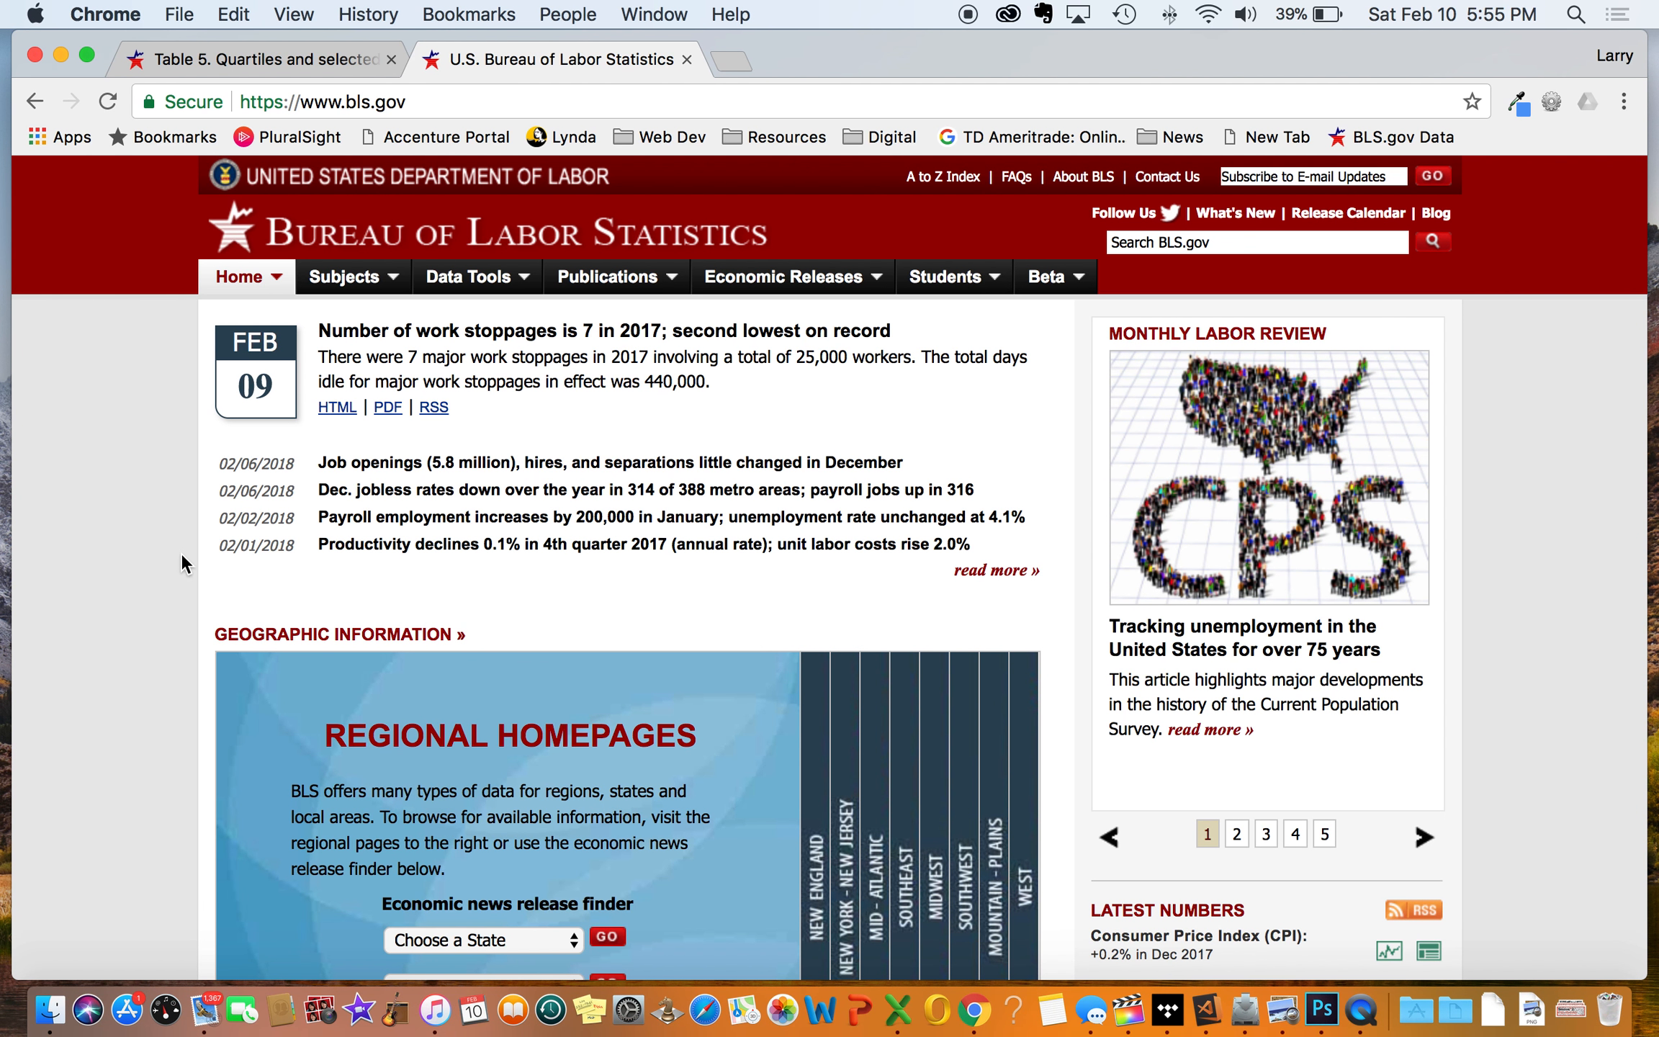
mouse_move(129, 356)
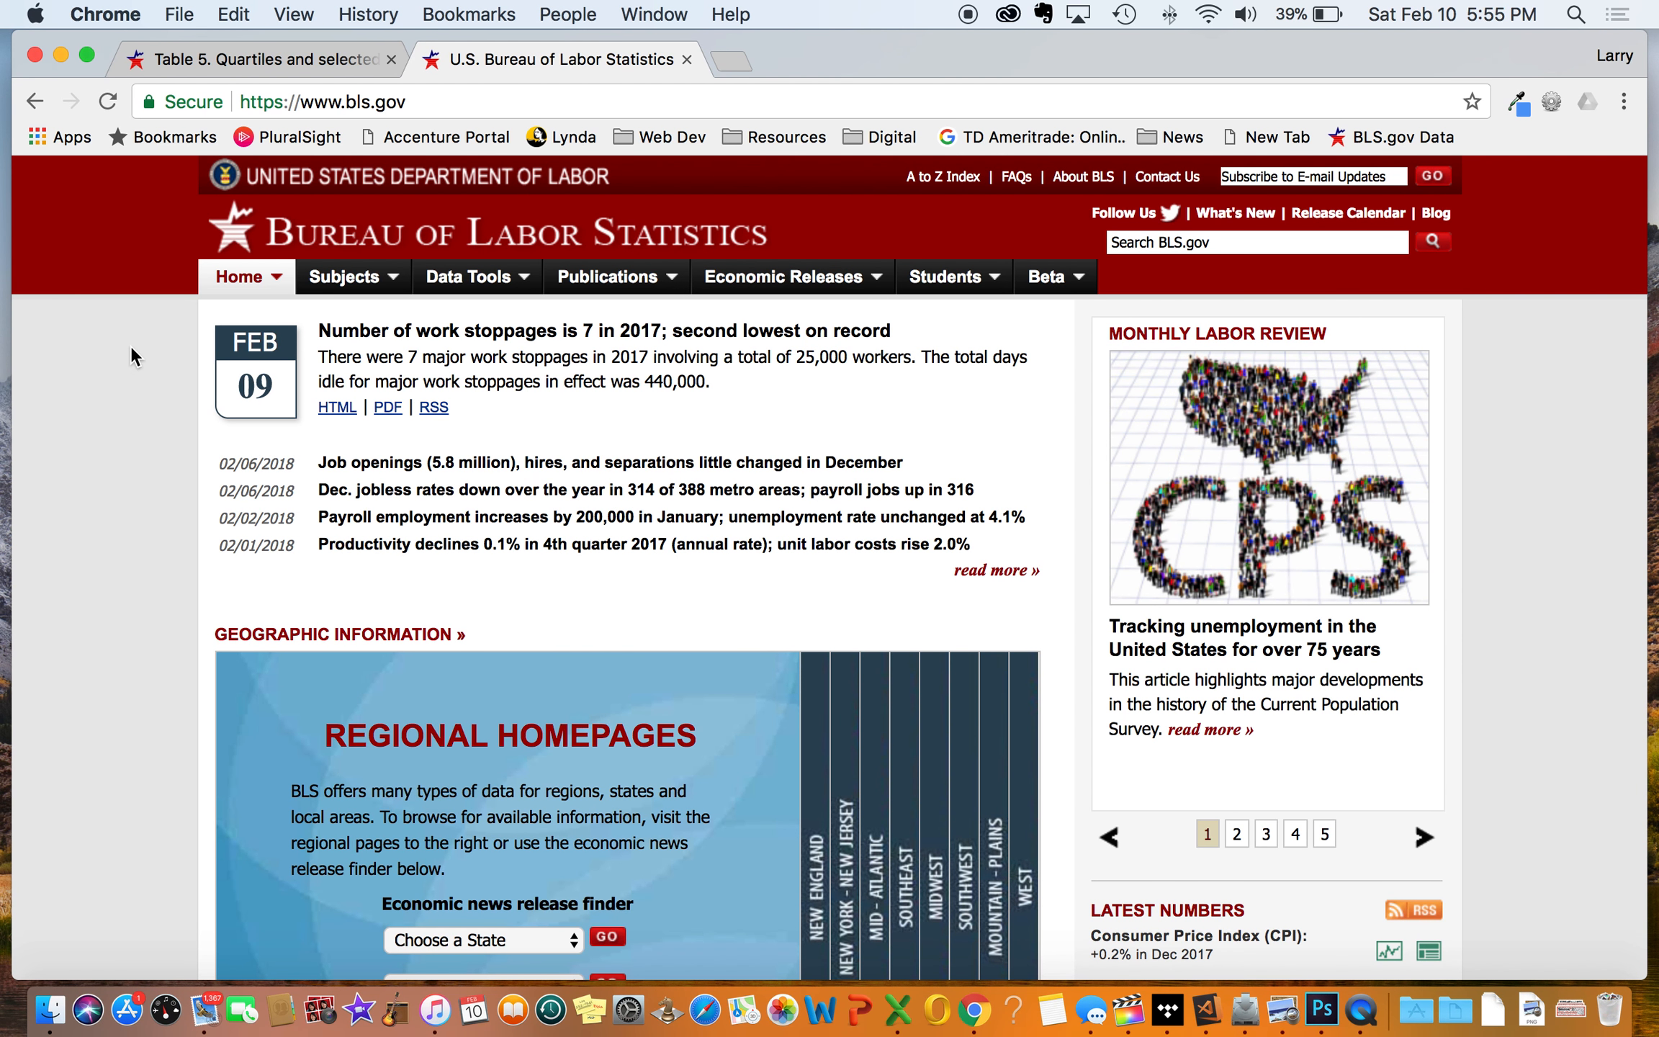
mouse_move(119, 313)
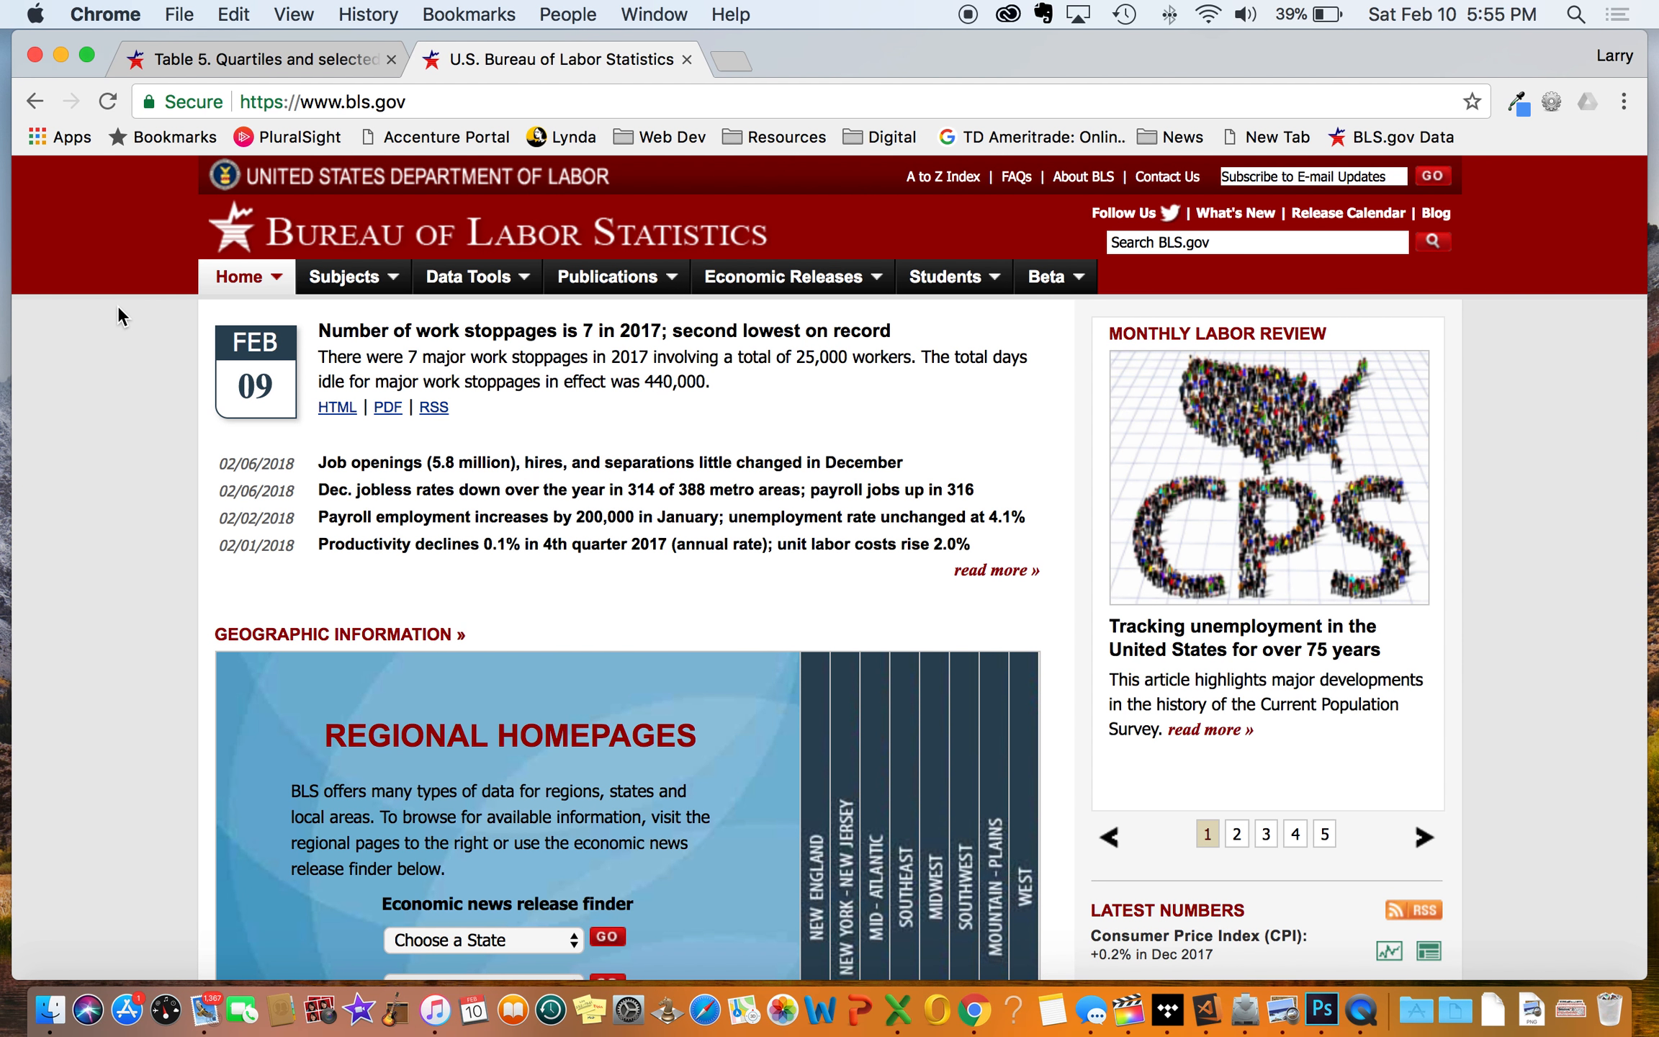
click(244, 59)
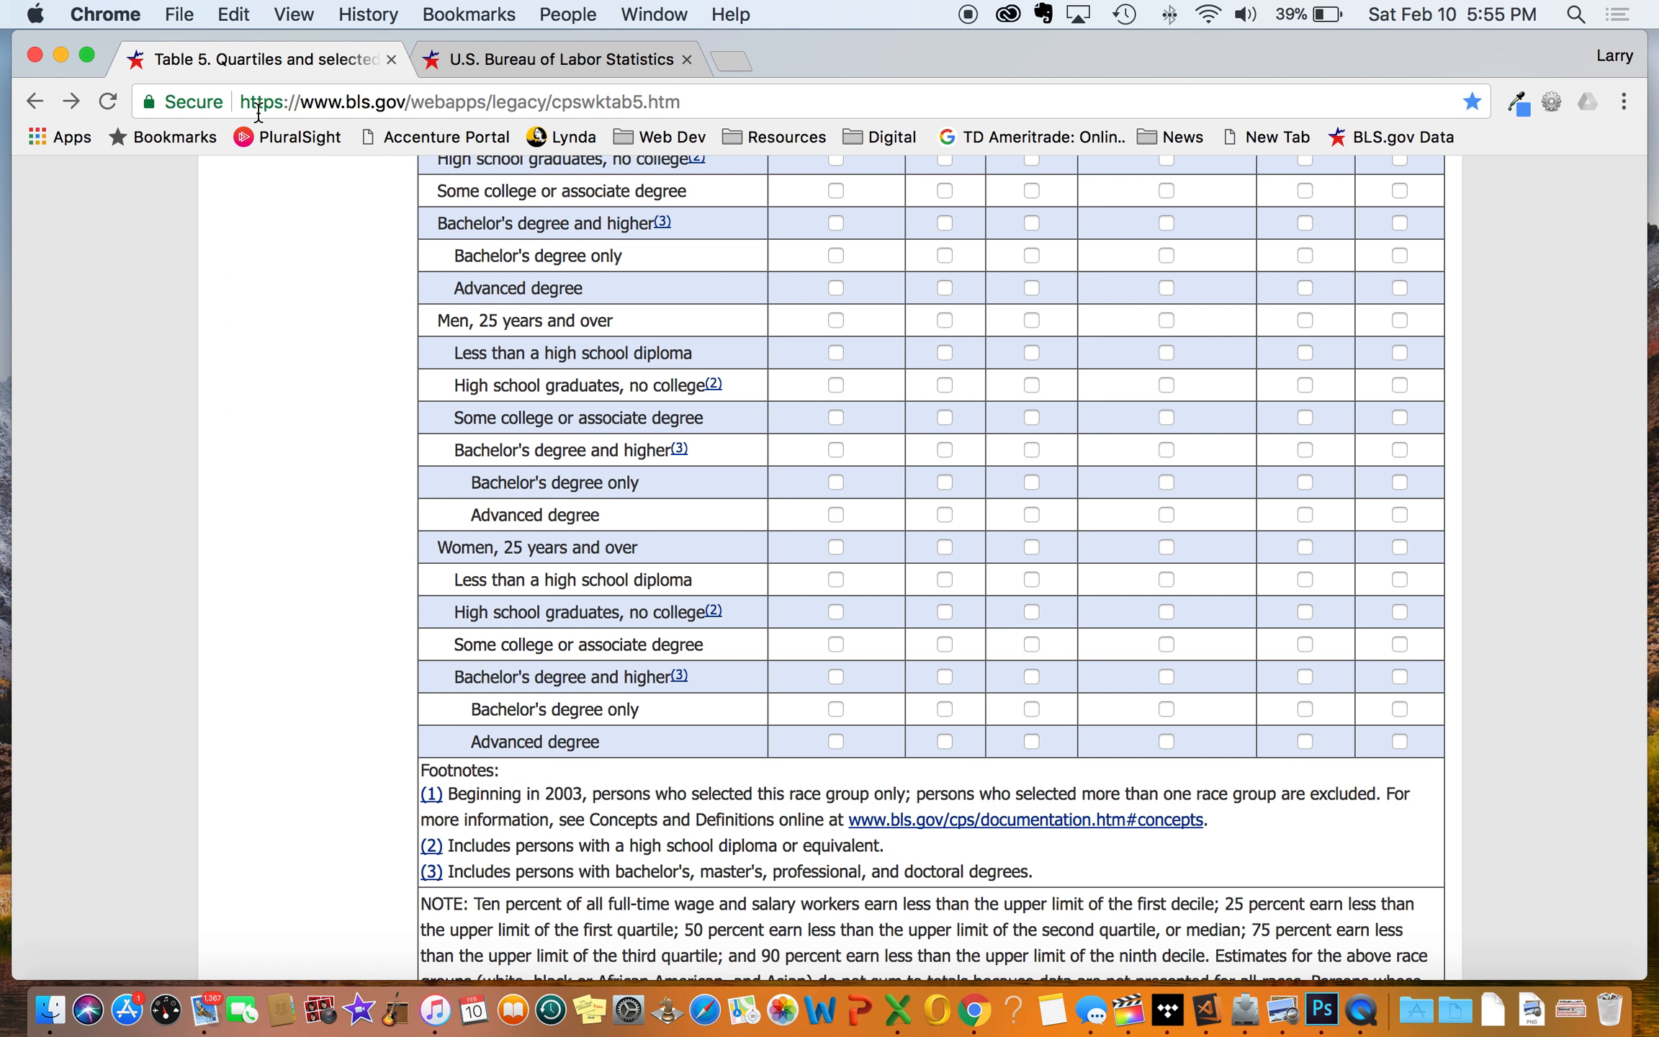
scroll(up, 3)
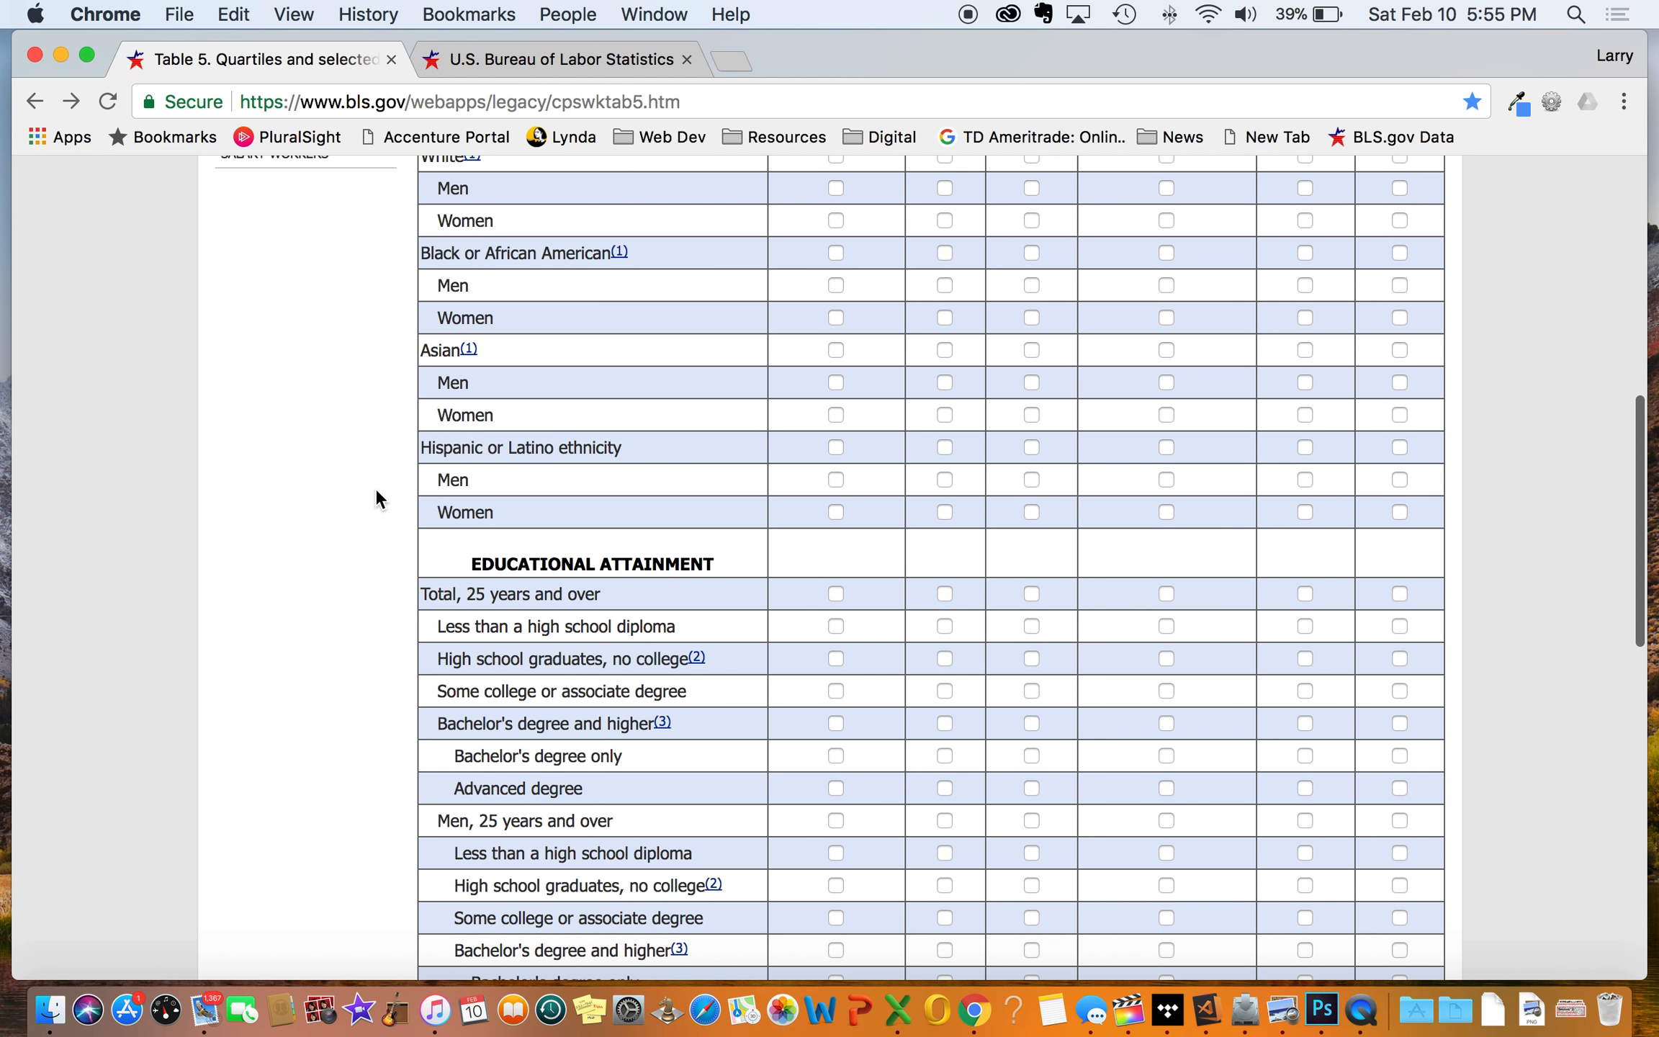
scroll(down, 3)
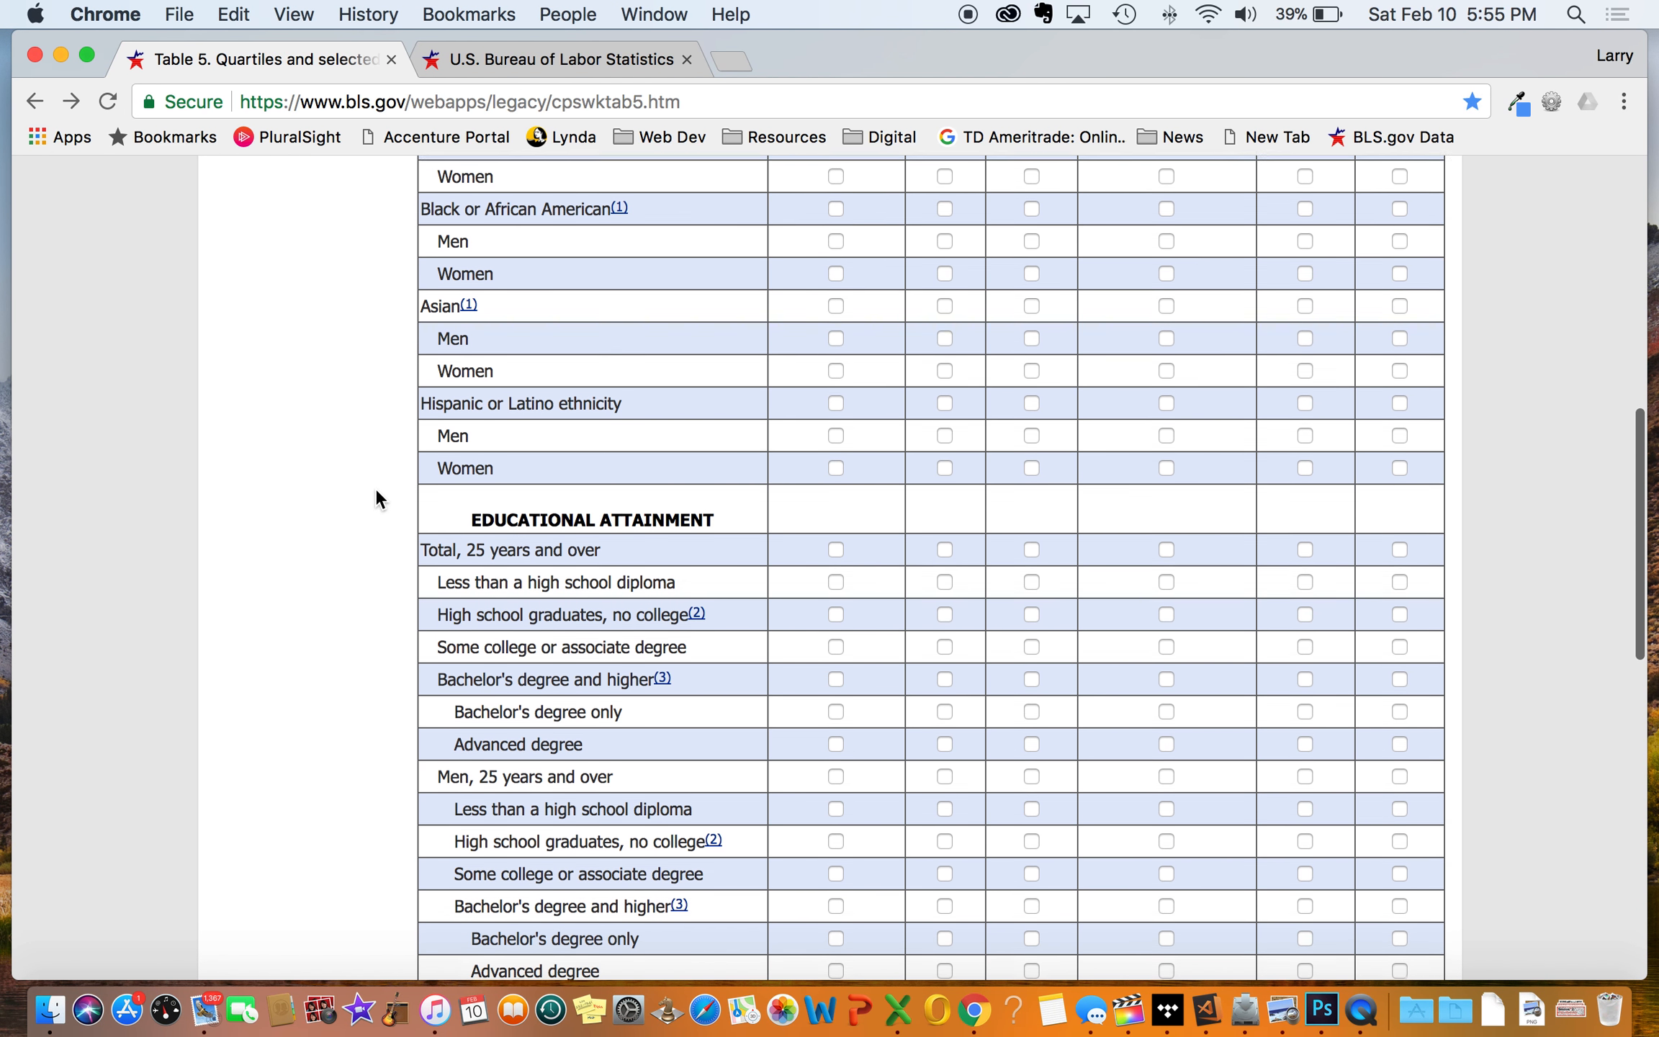
scroll(down, 3)
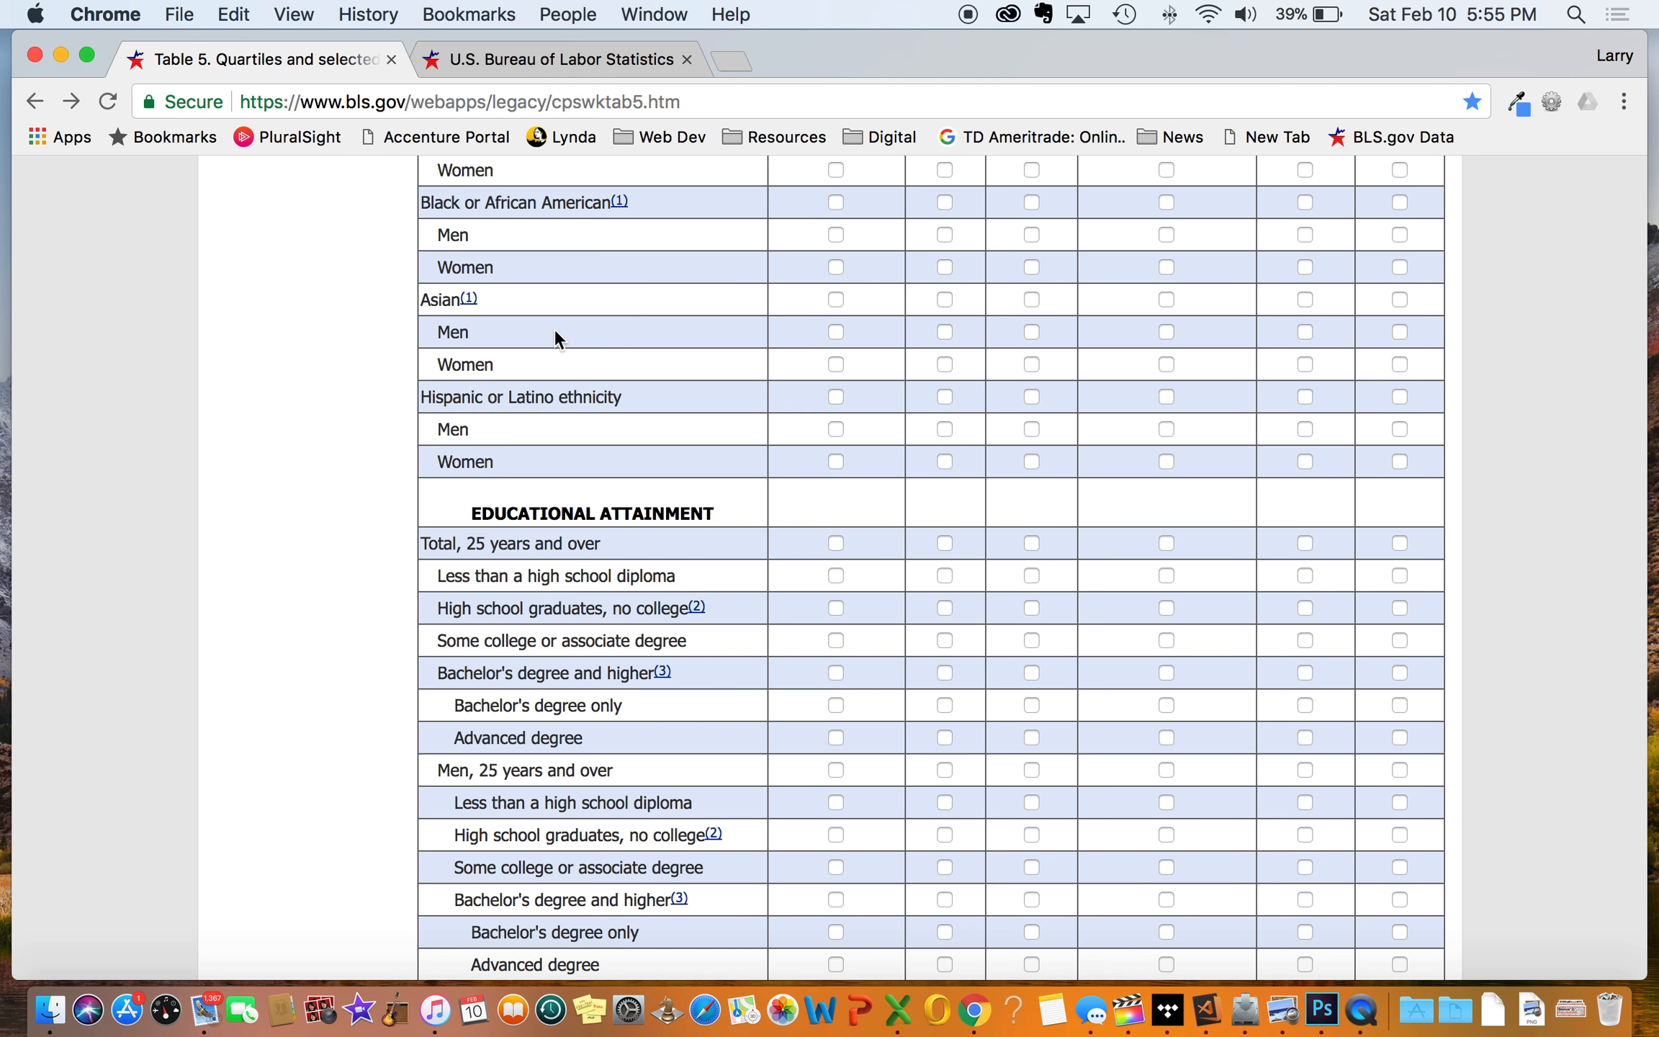
mouse_move(1161, 239)
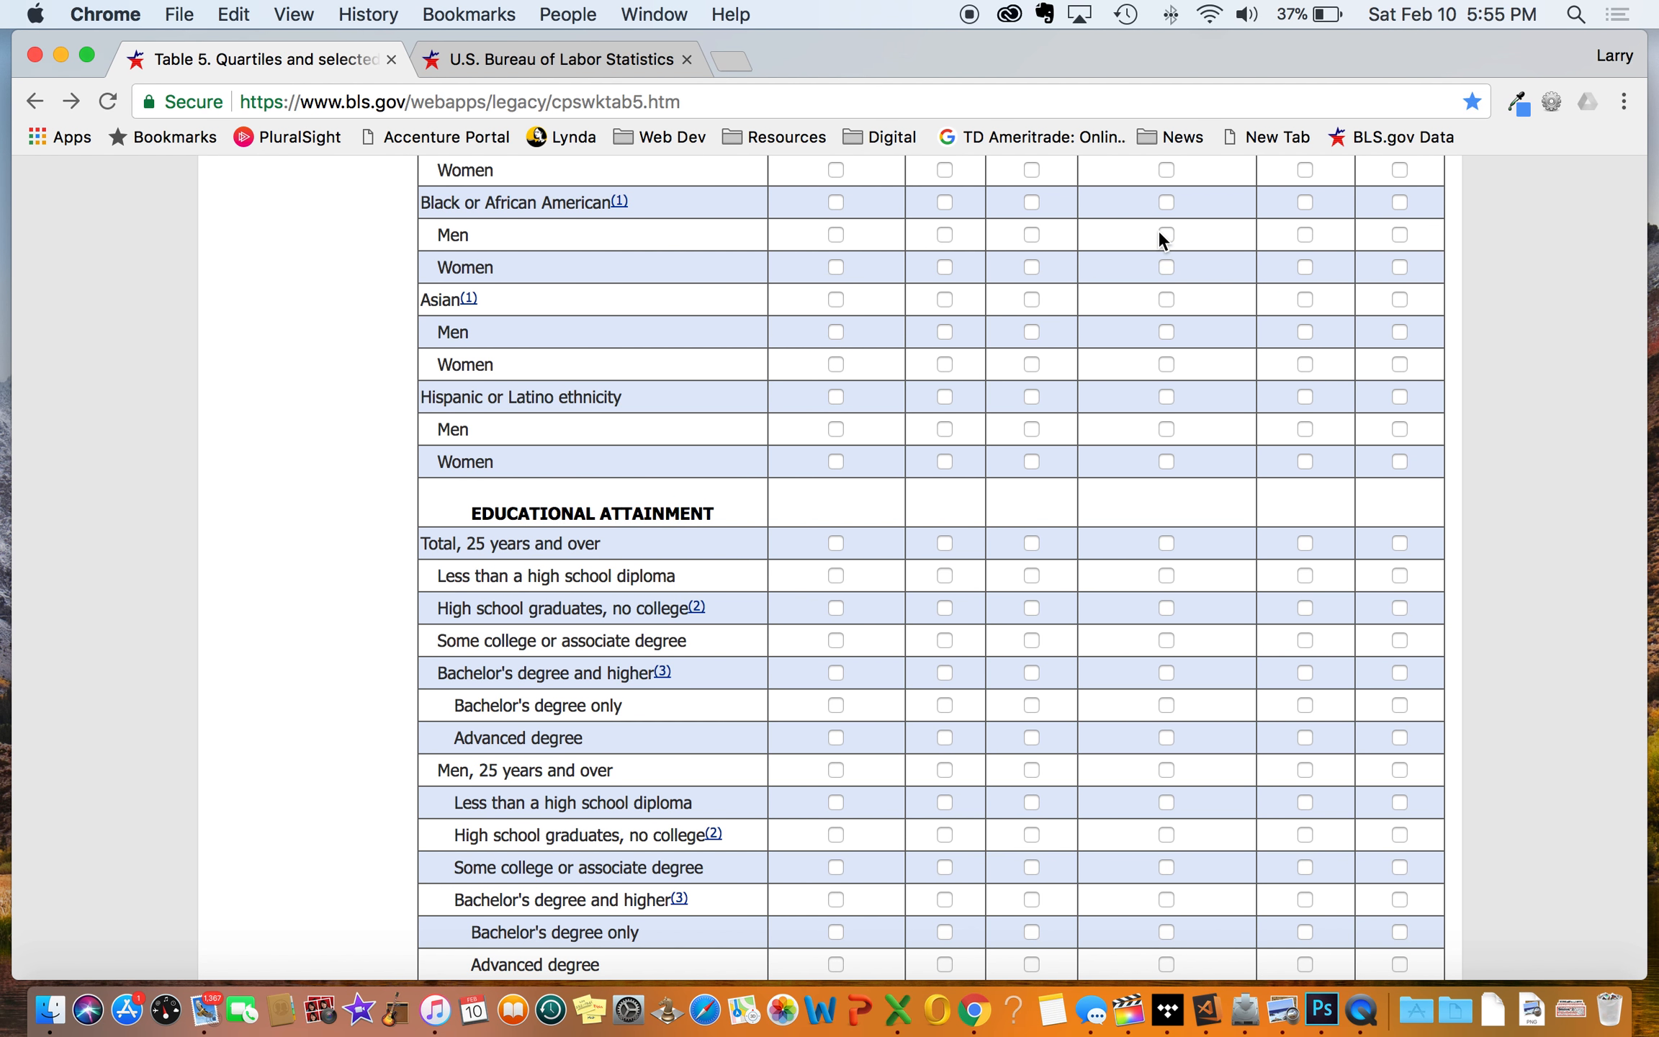
mouse_move(1033, 325)
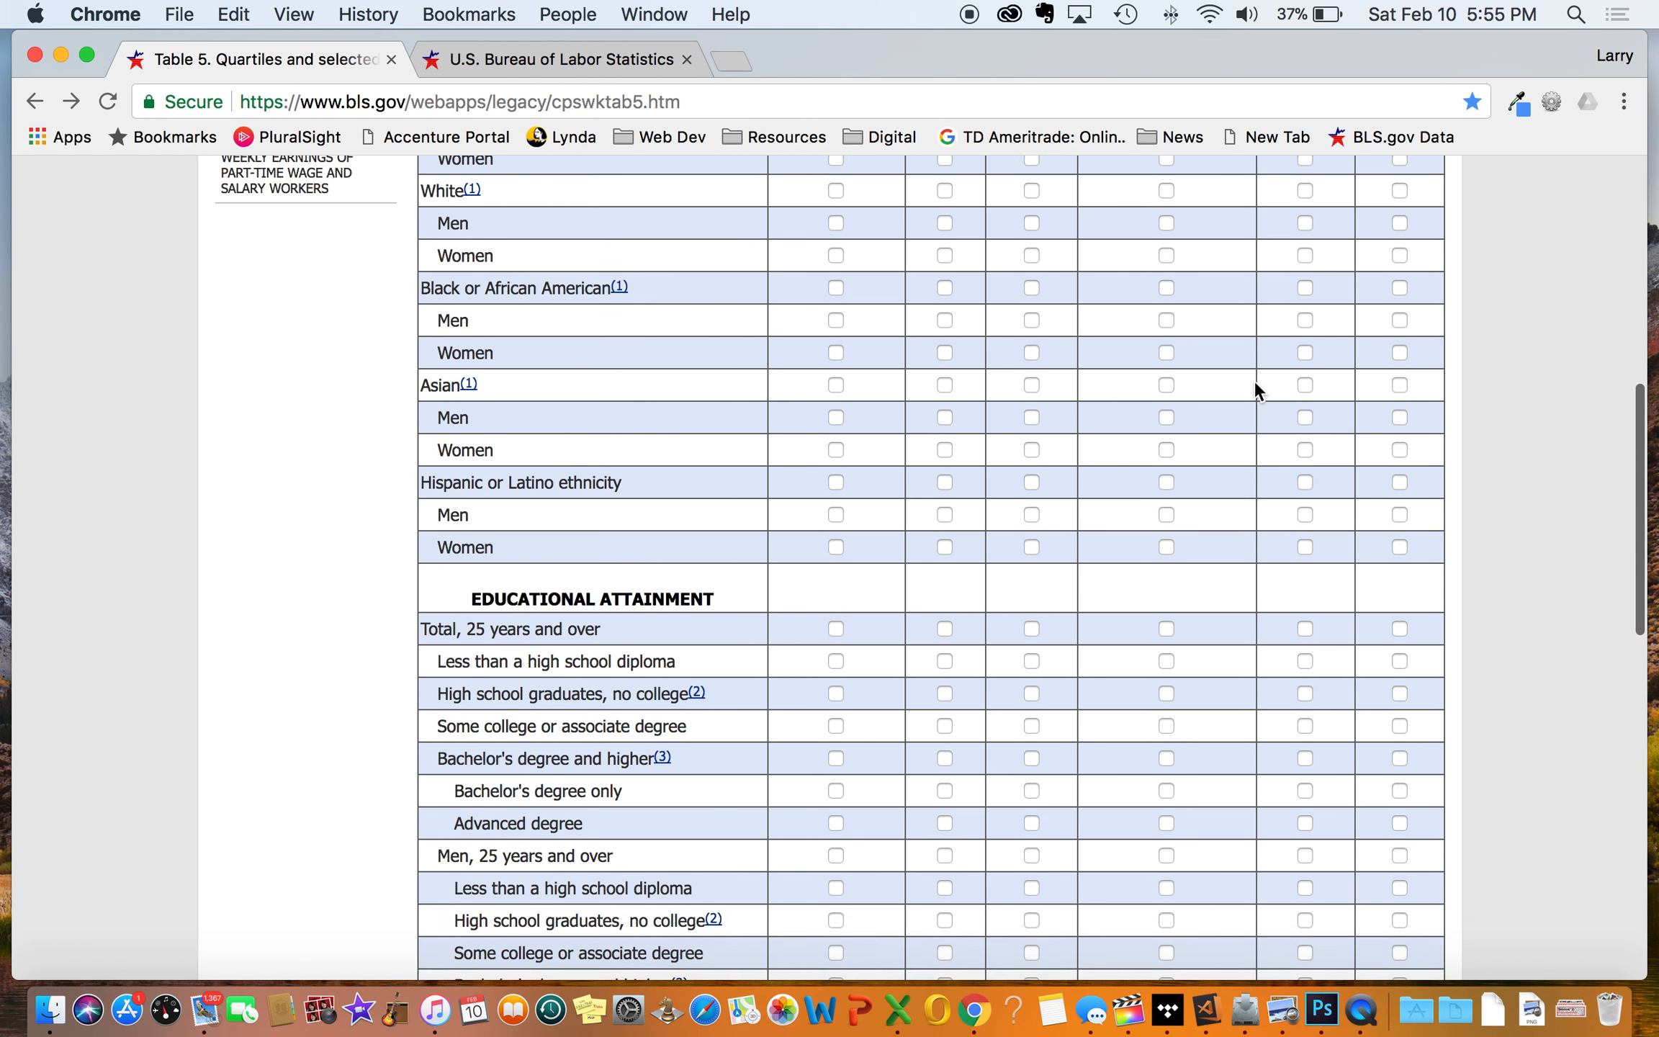
scroll(down, 3)
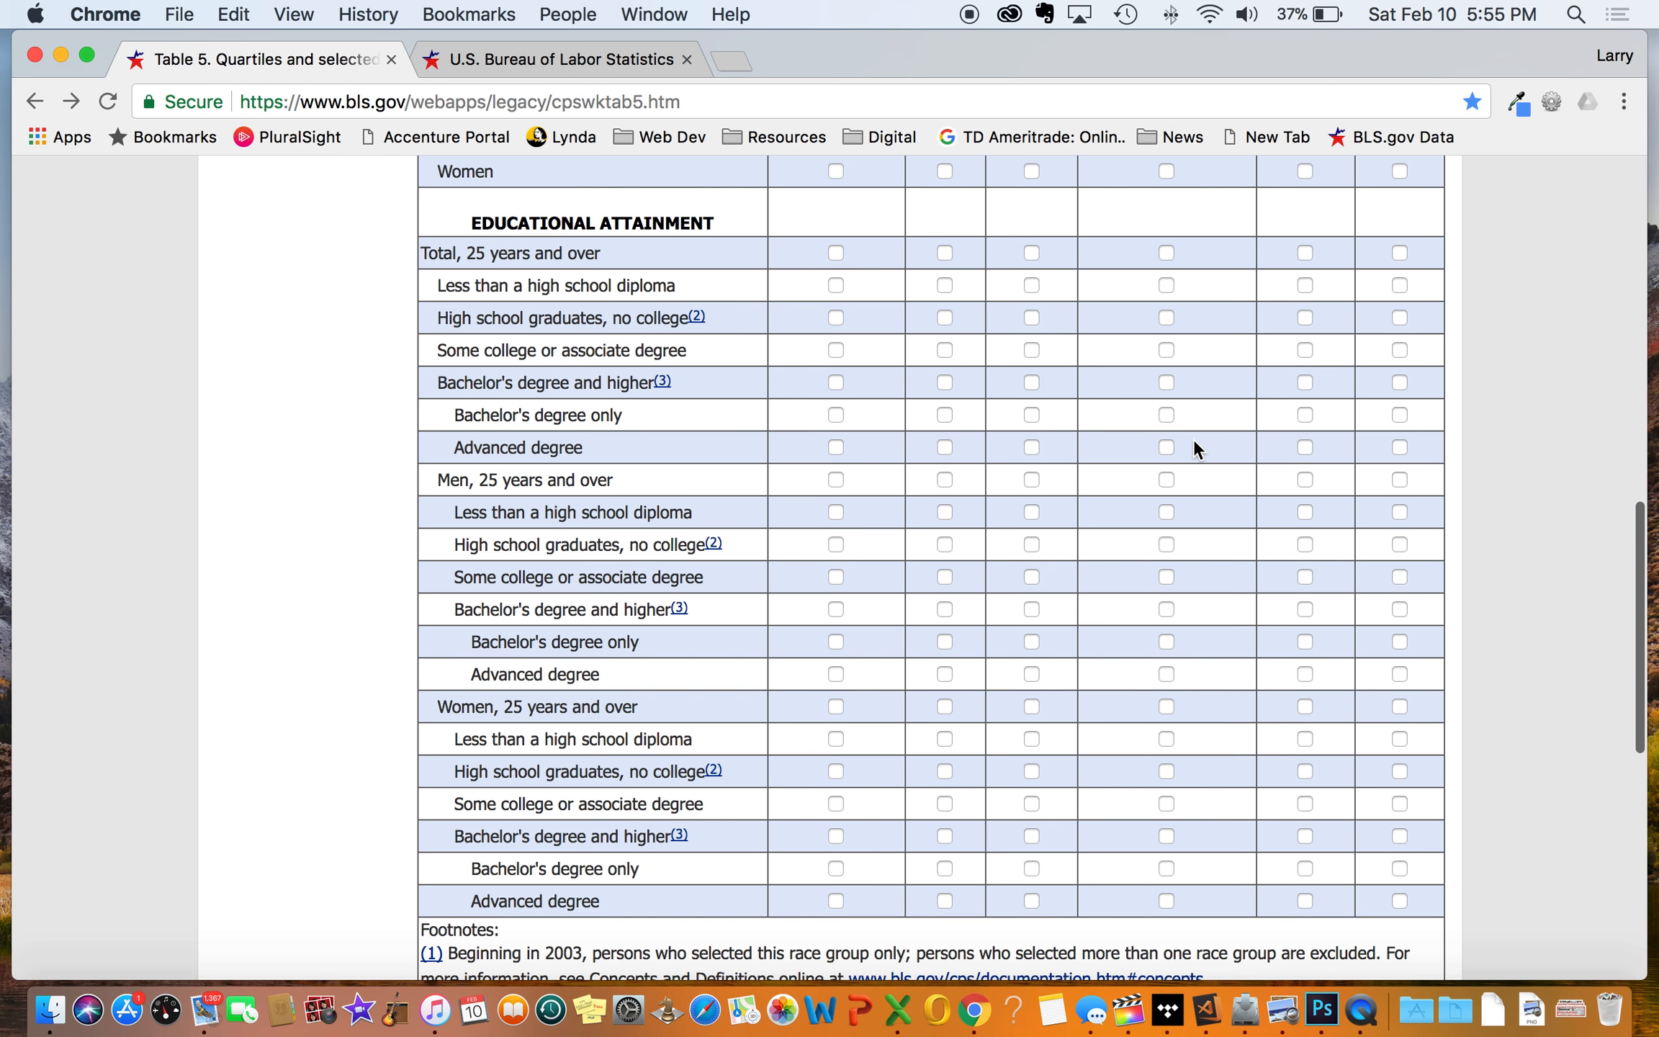
mouse_move(1117, 495)
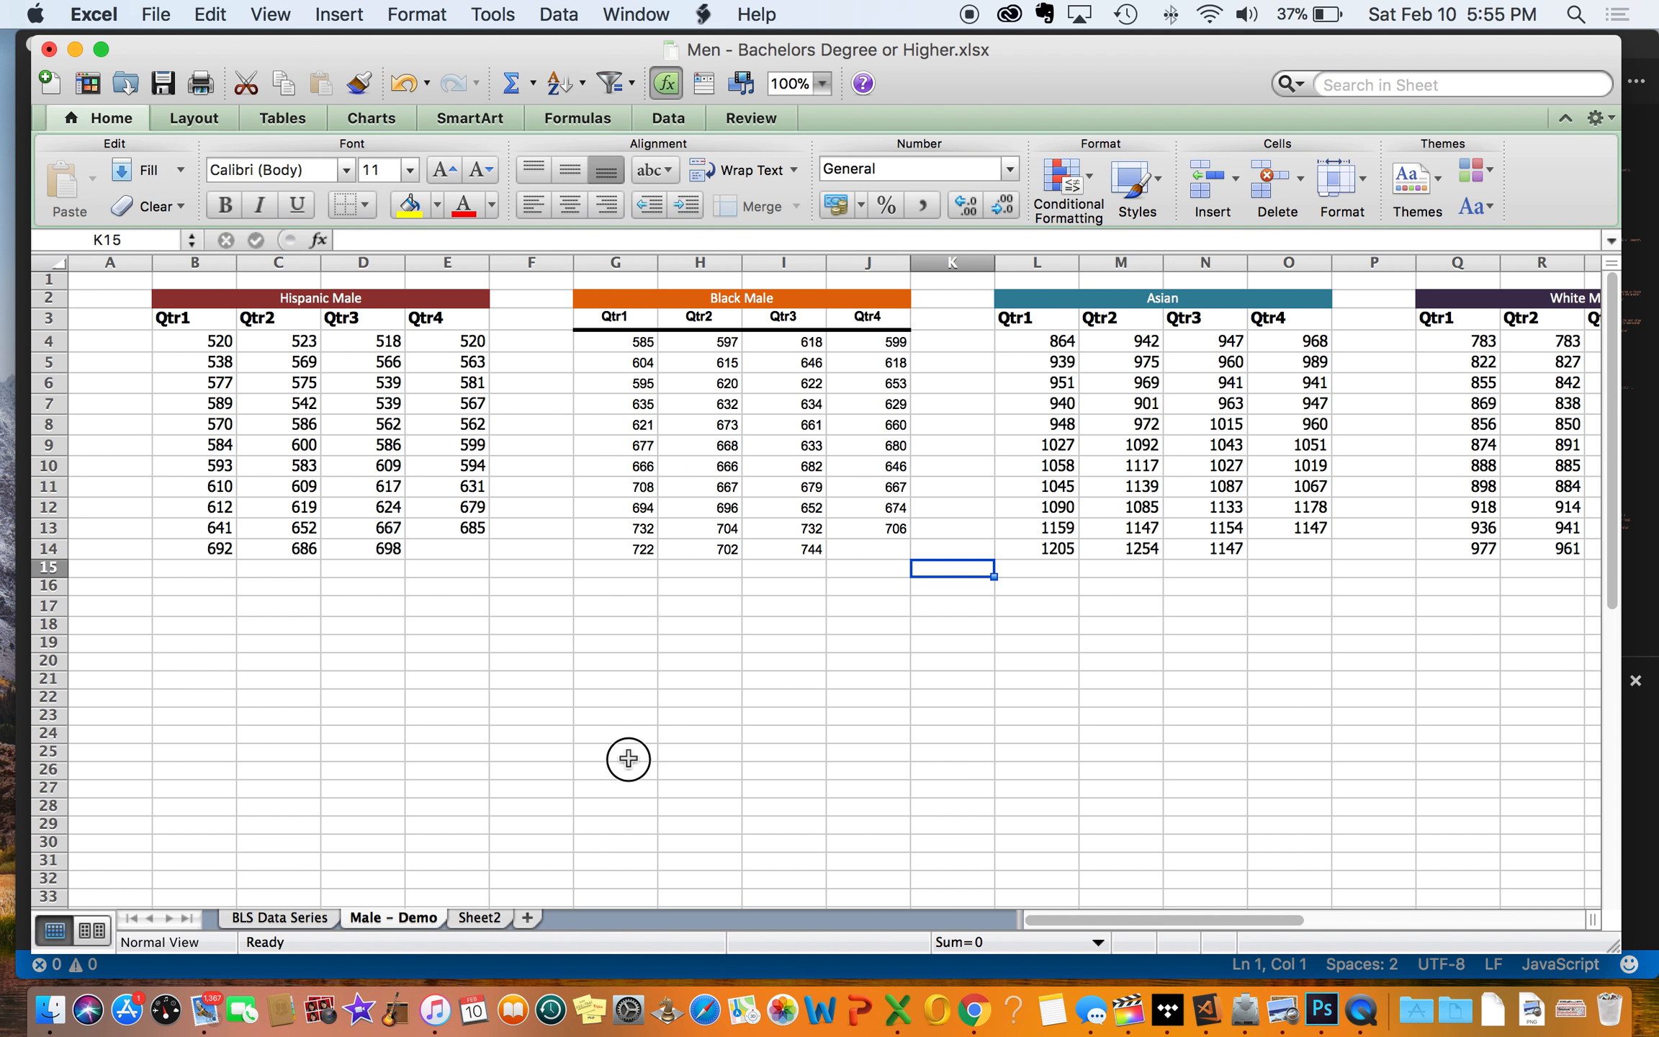
Step: Show the BLS Data Series sheet and inspect the Education detail (B15) and 2017 Qtr3 all-races value (D31)
click(615, 753)
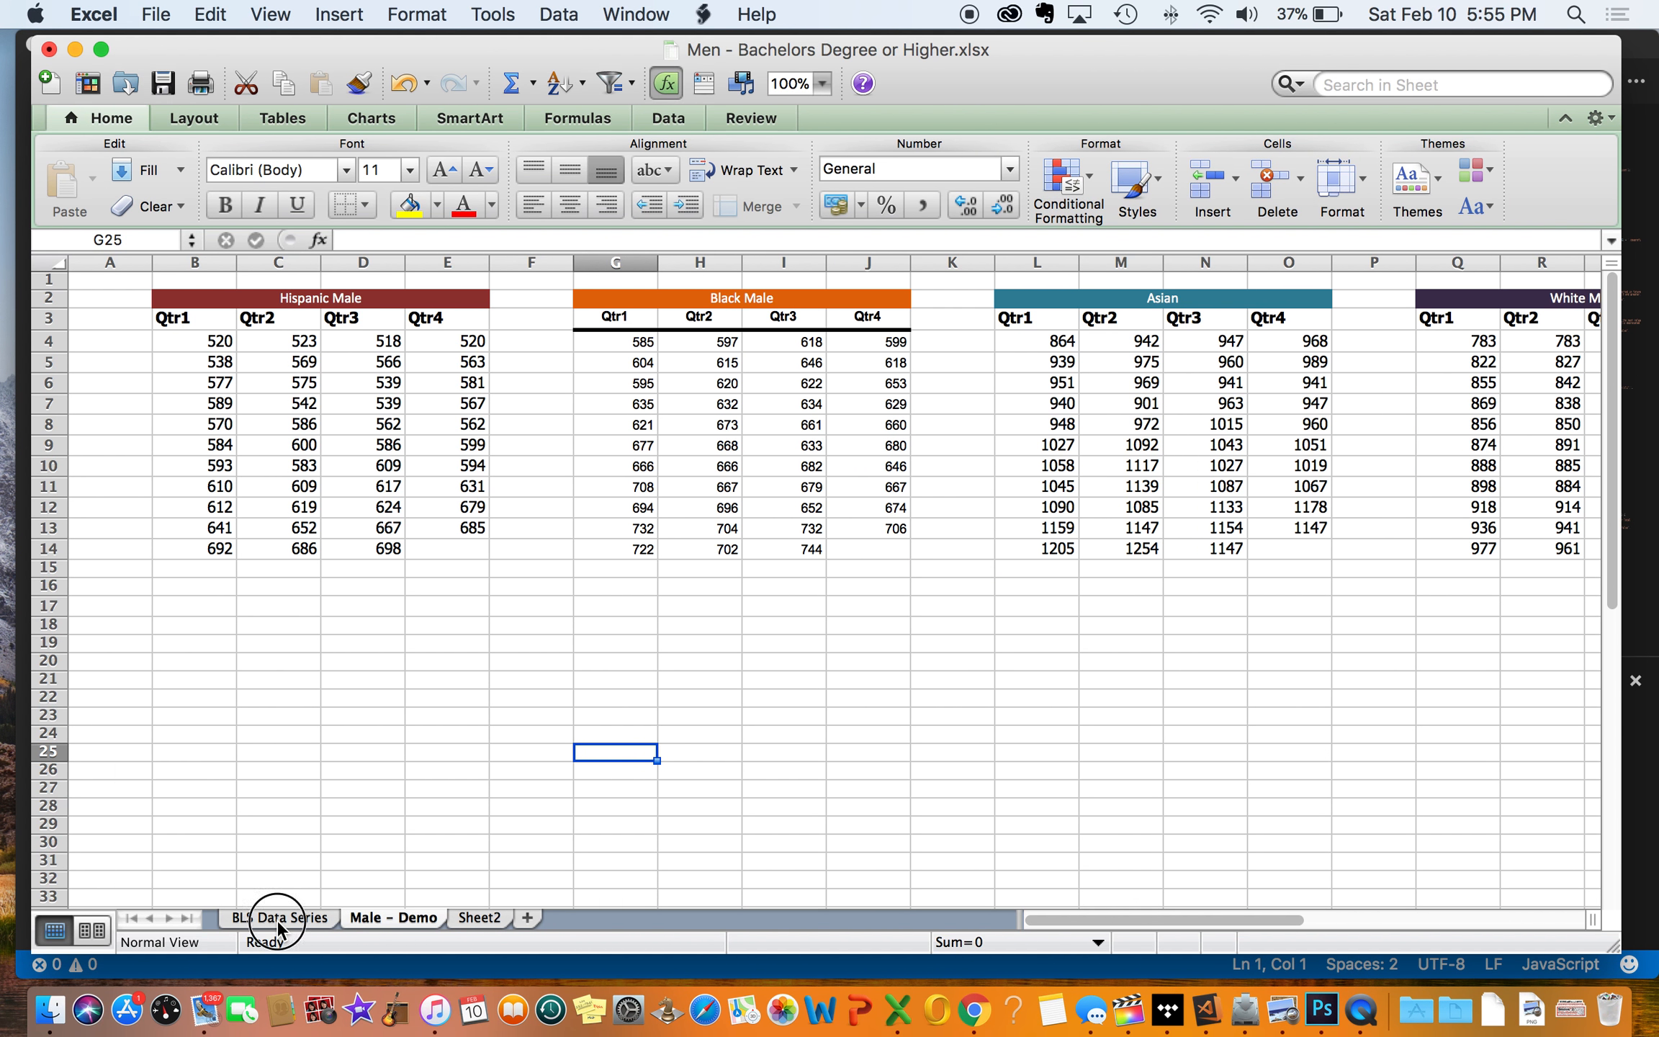
click(278, 919)
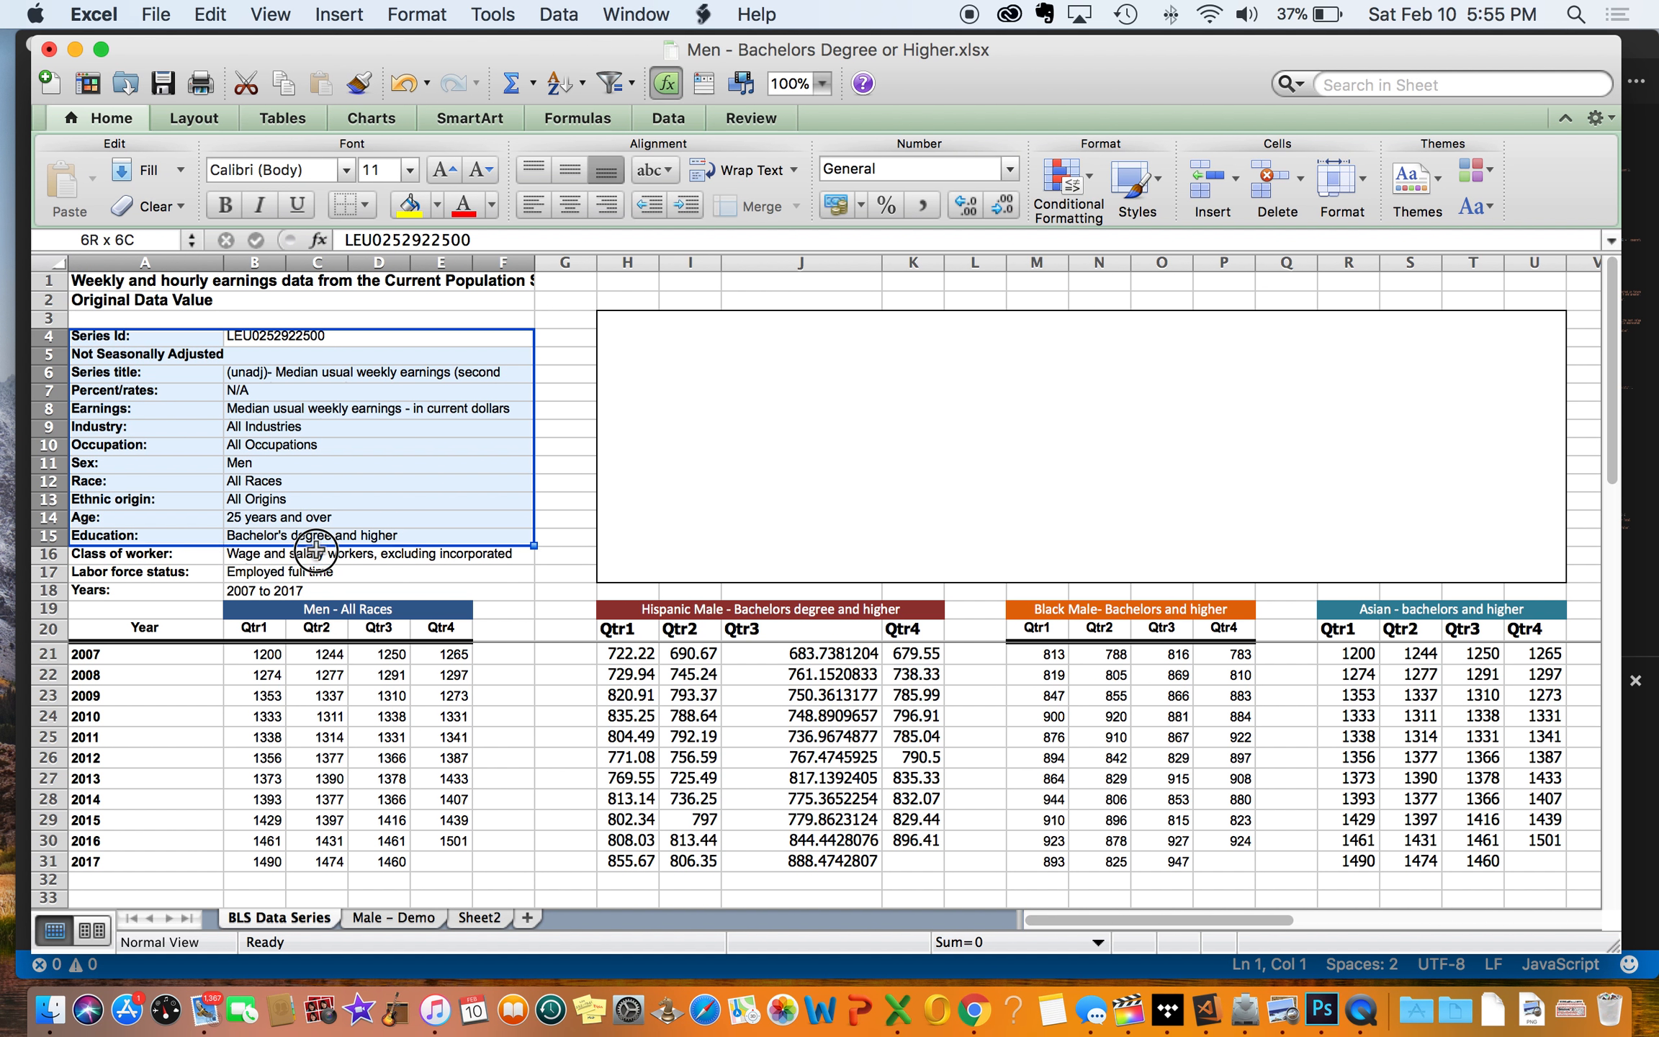
click(255, 463)
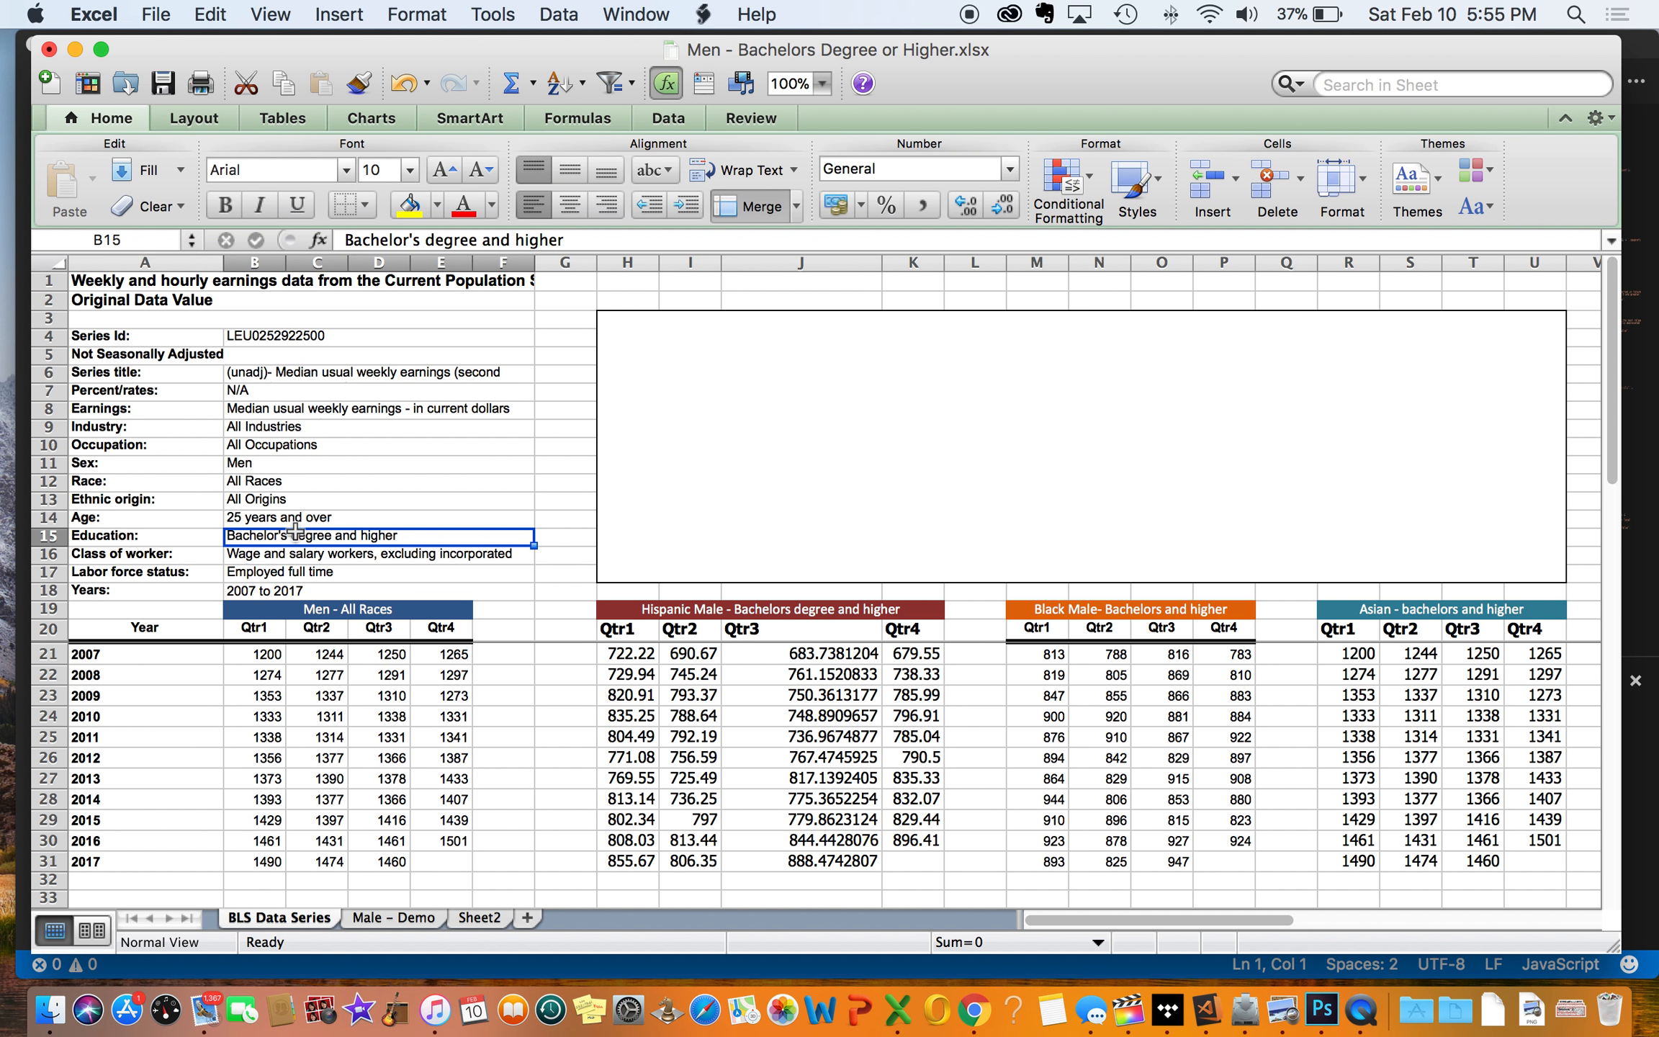
click(383, 862)
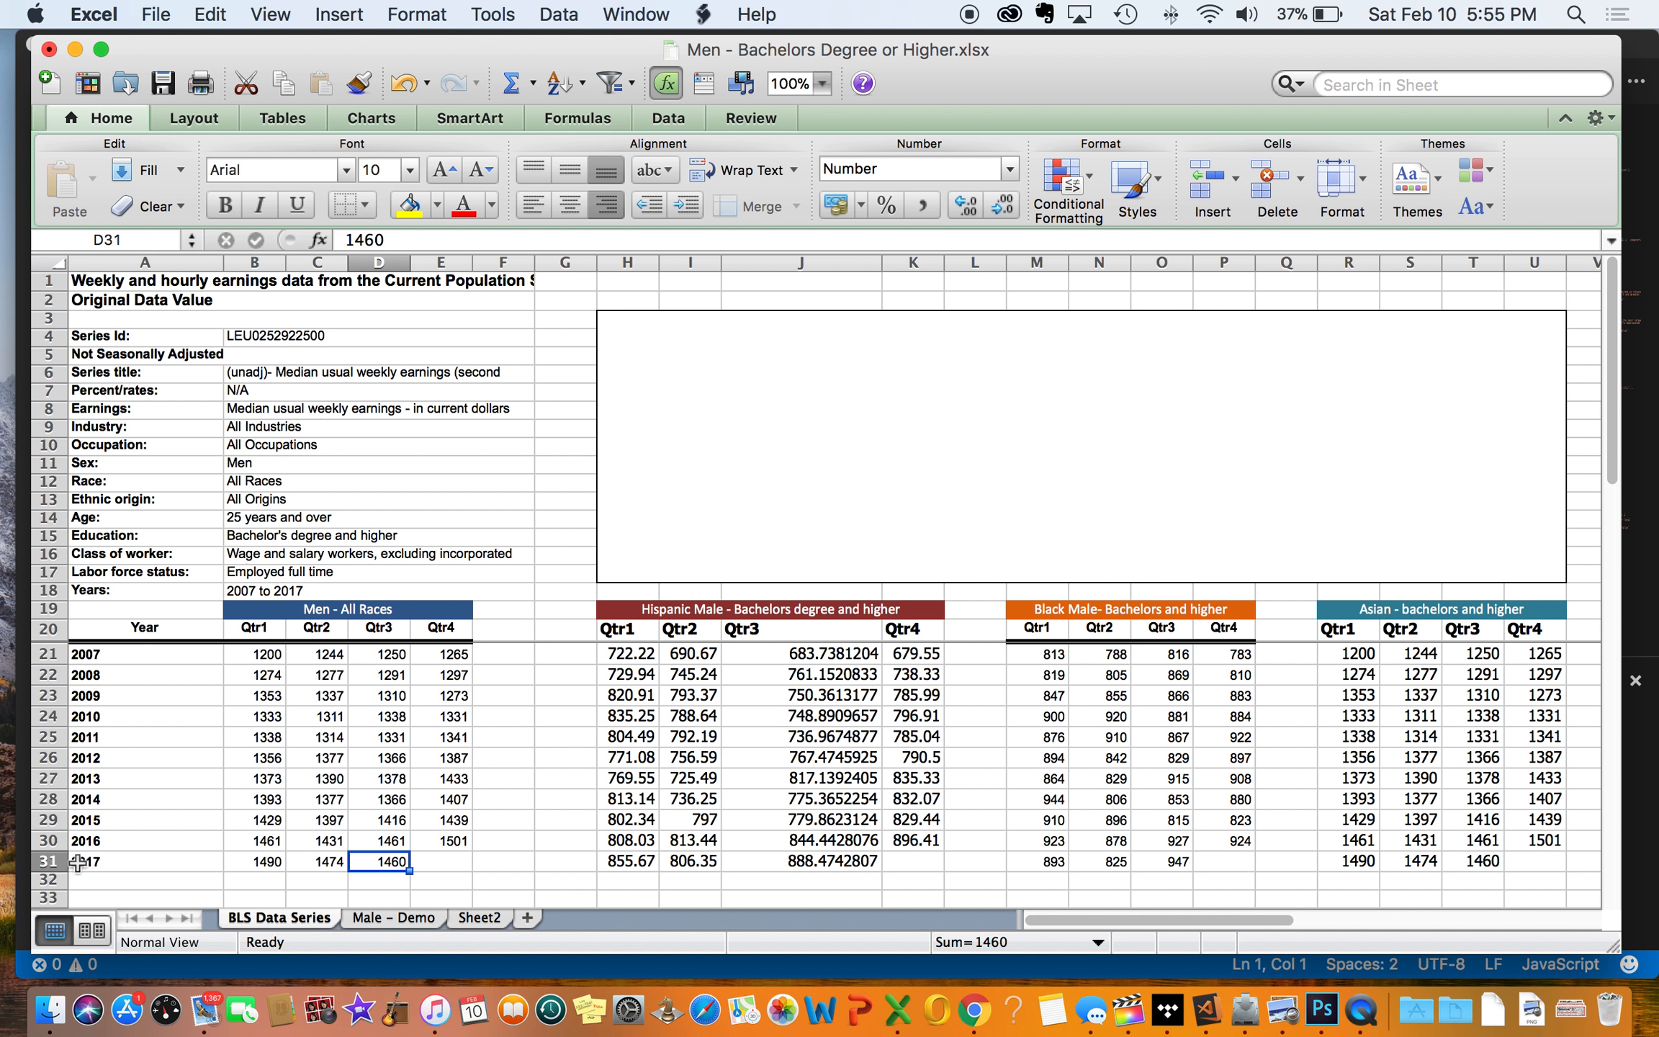
mouse_move(405, 867)
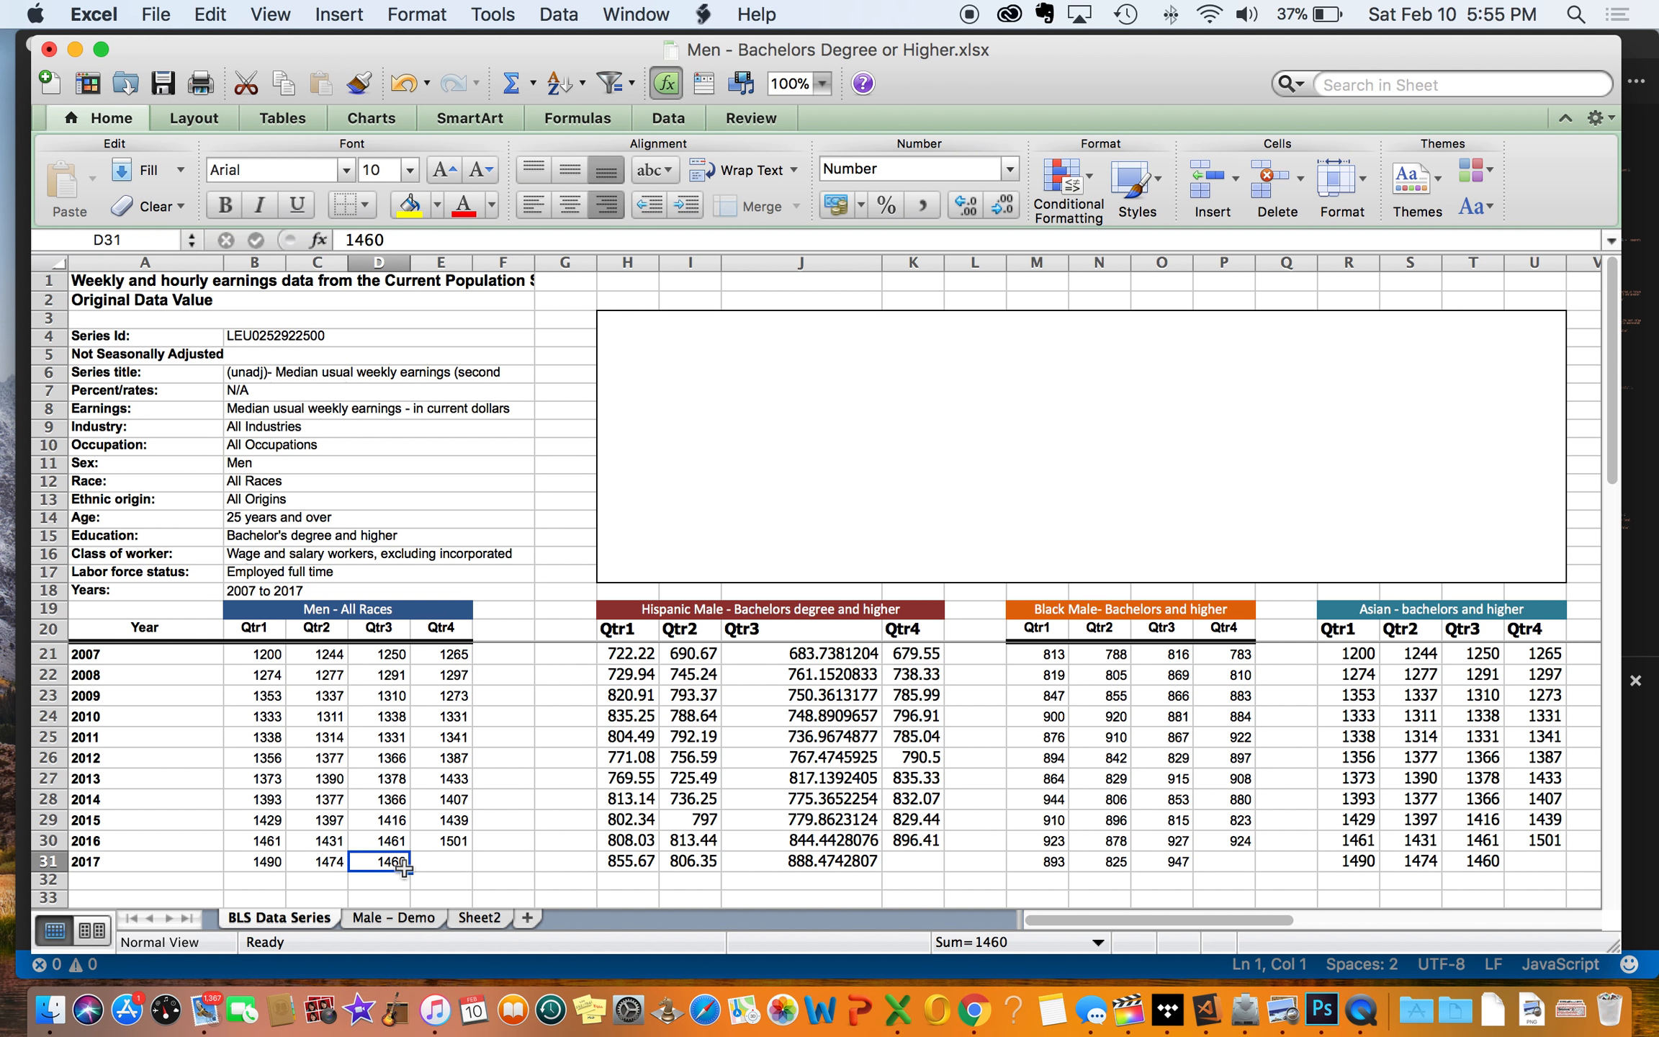
mouse_move(417, 921)
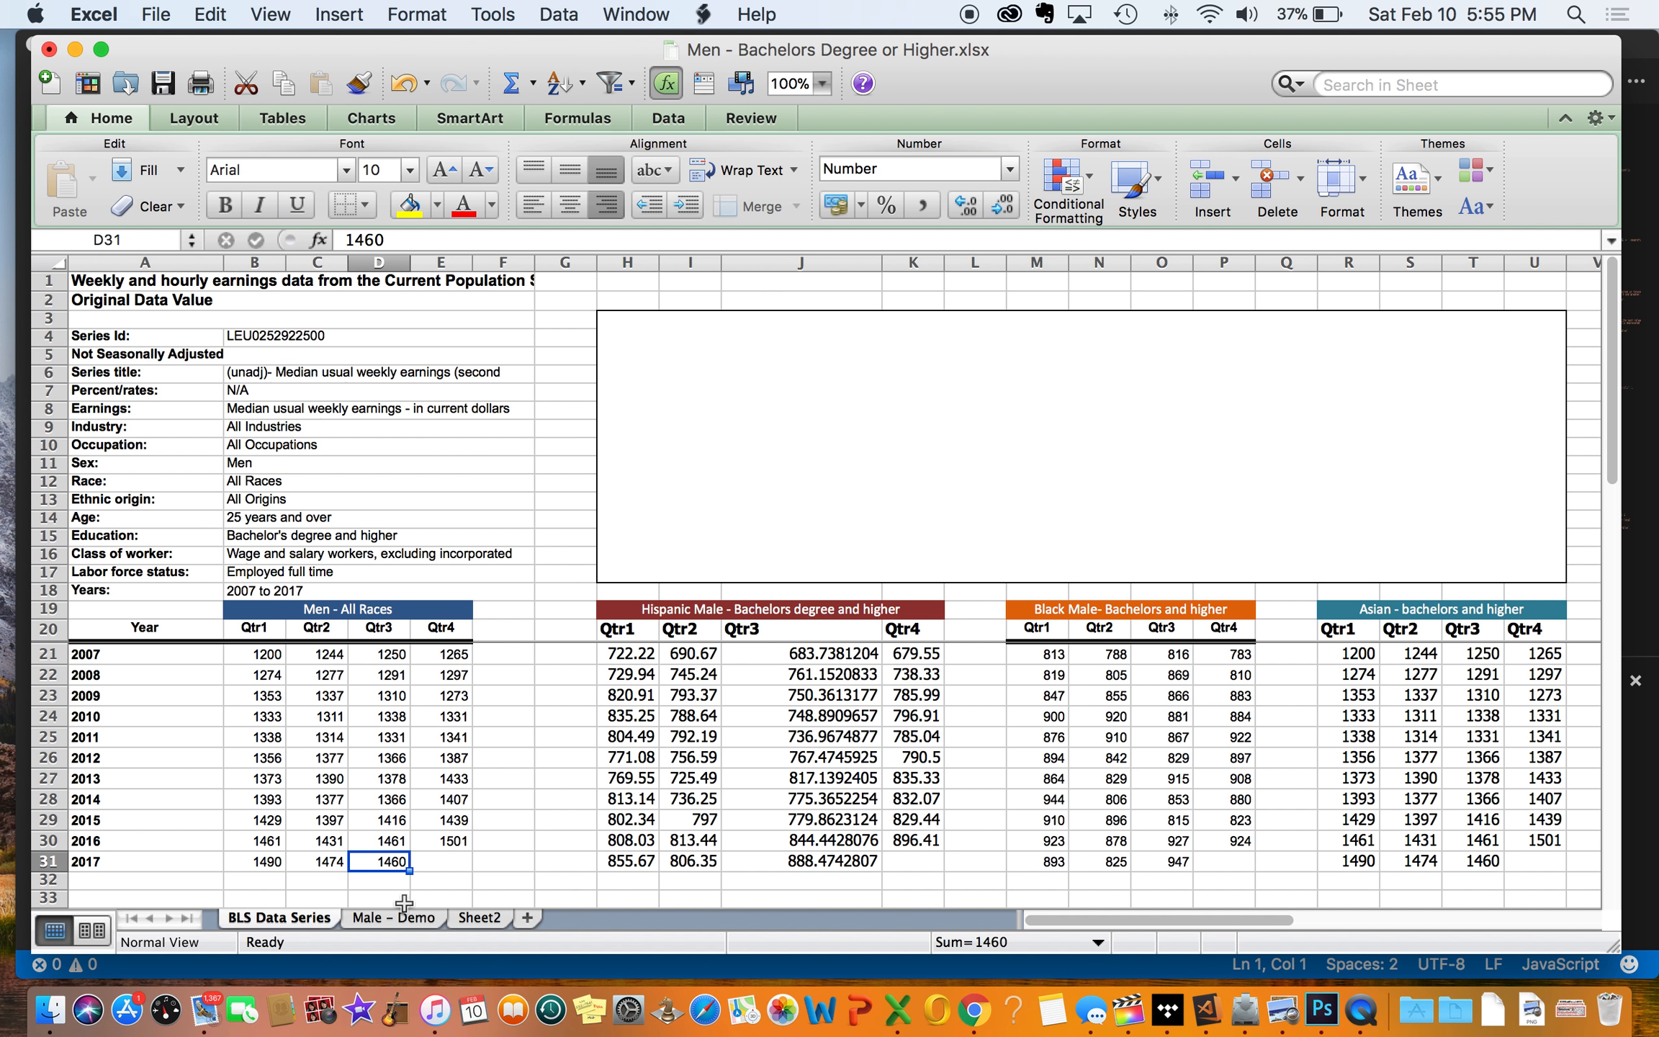
Step: Show the Male – Demo sheet and review the Hispanic Qtr3 value and the Asian Qtr3 value 1147 in N14
click(393, 918)
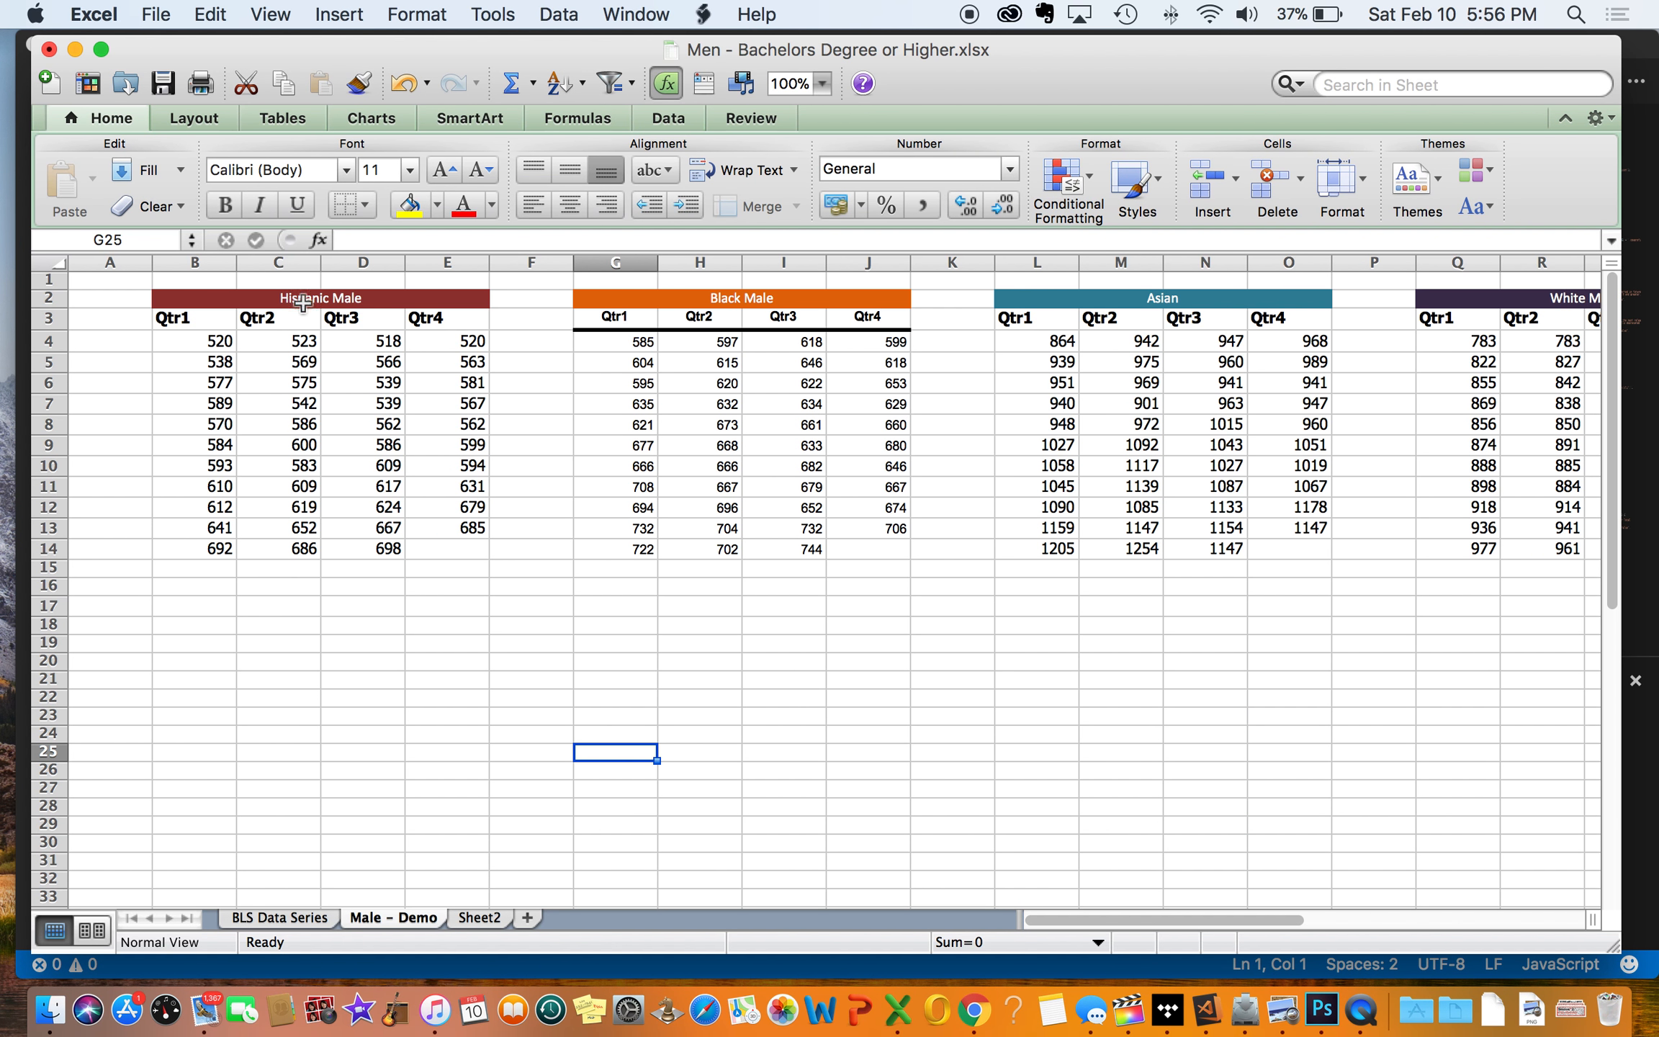
click(368, 548)
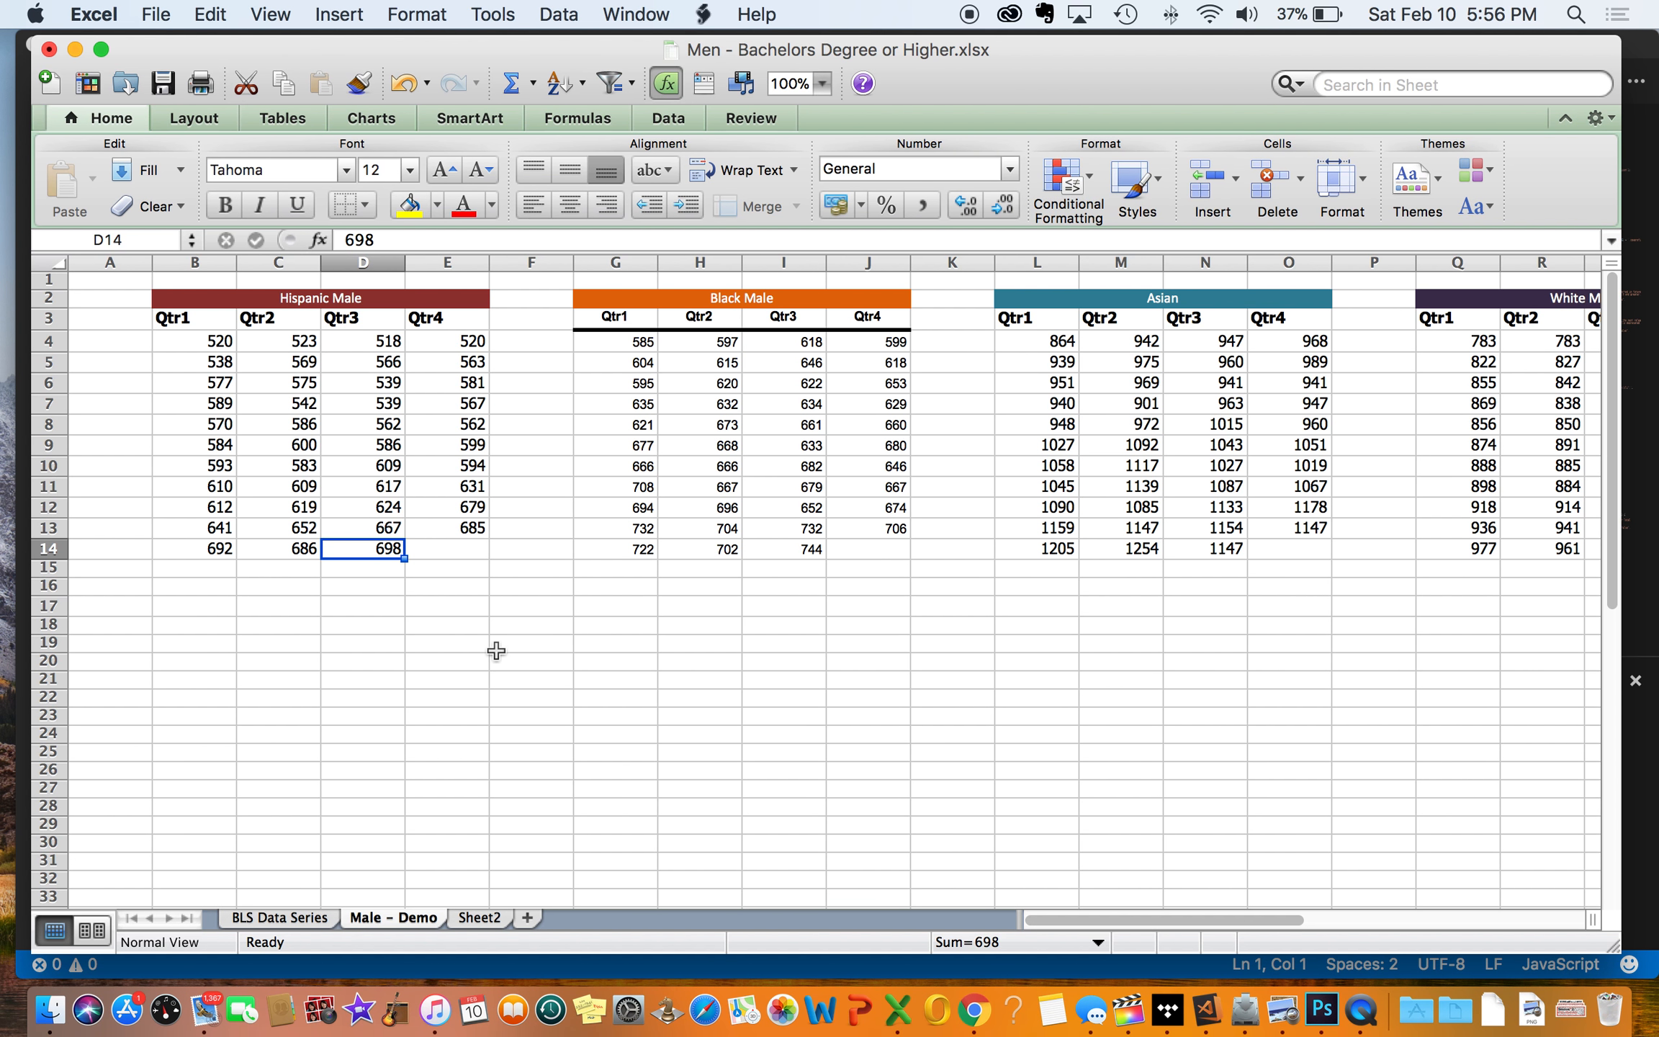
mouse_move(412, 594)
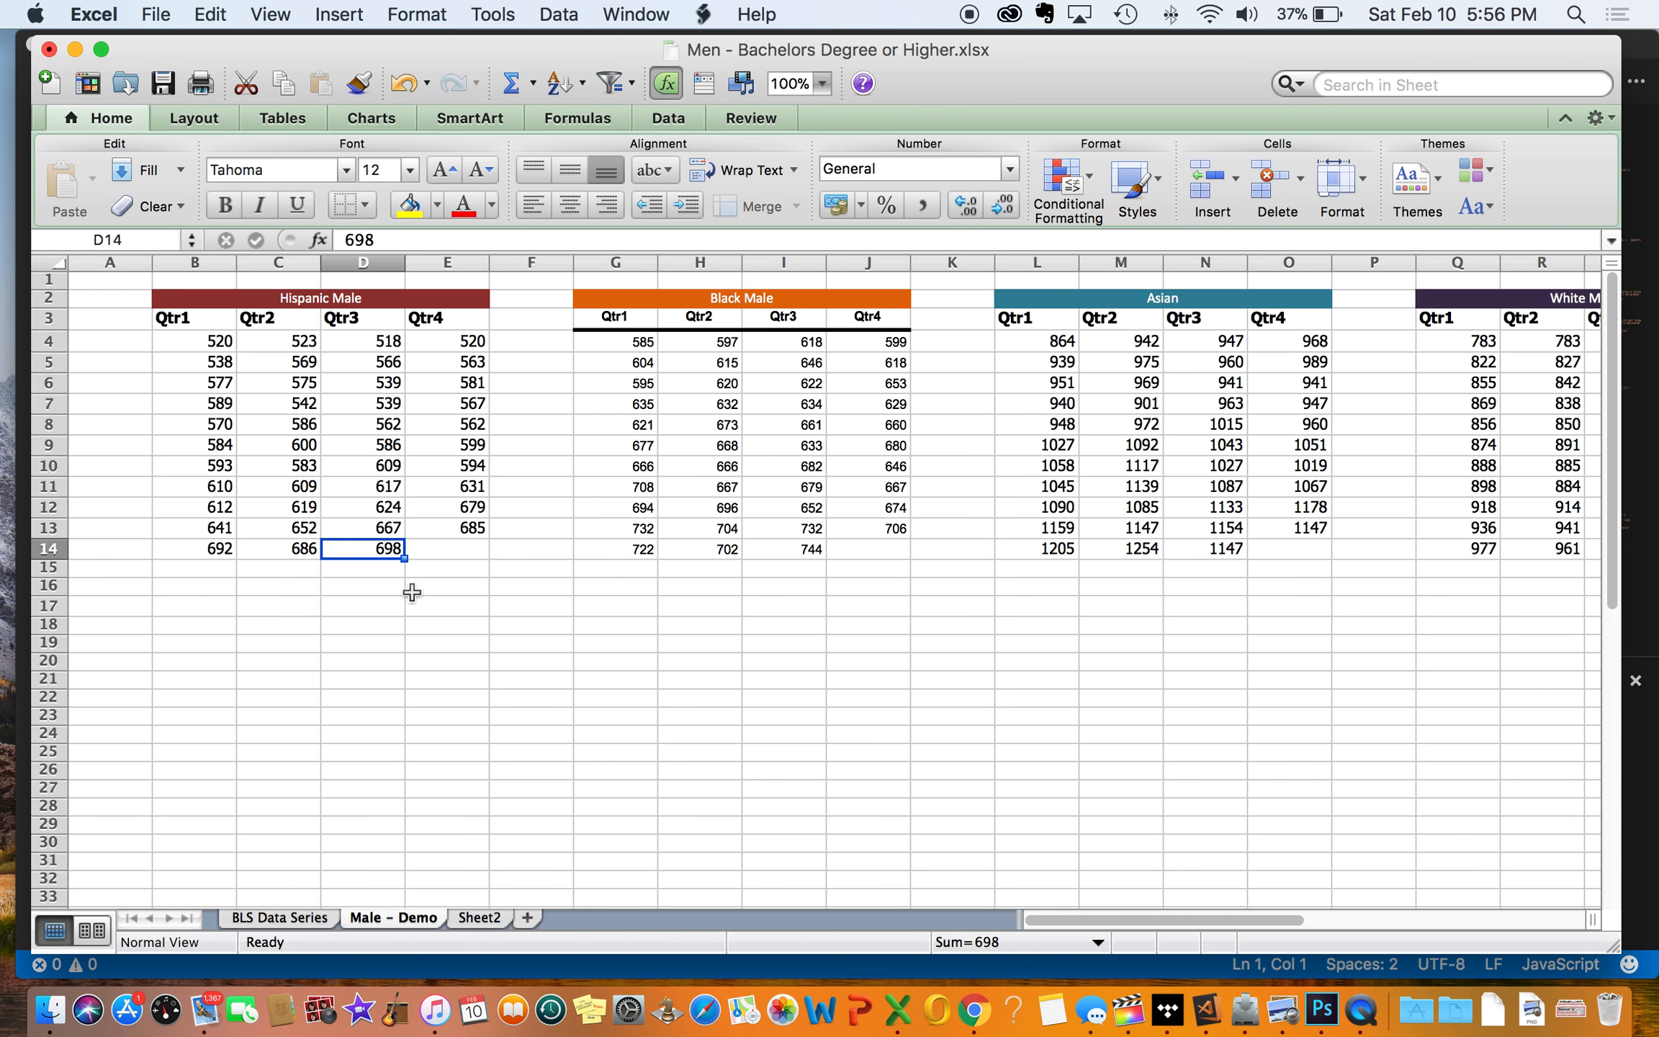
mouse_move(796, 562)
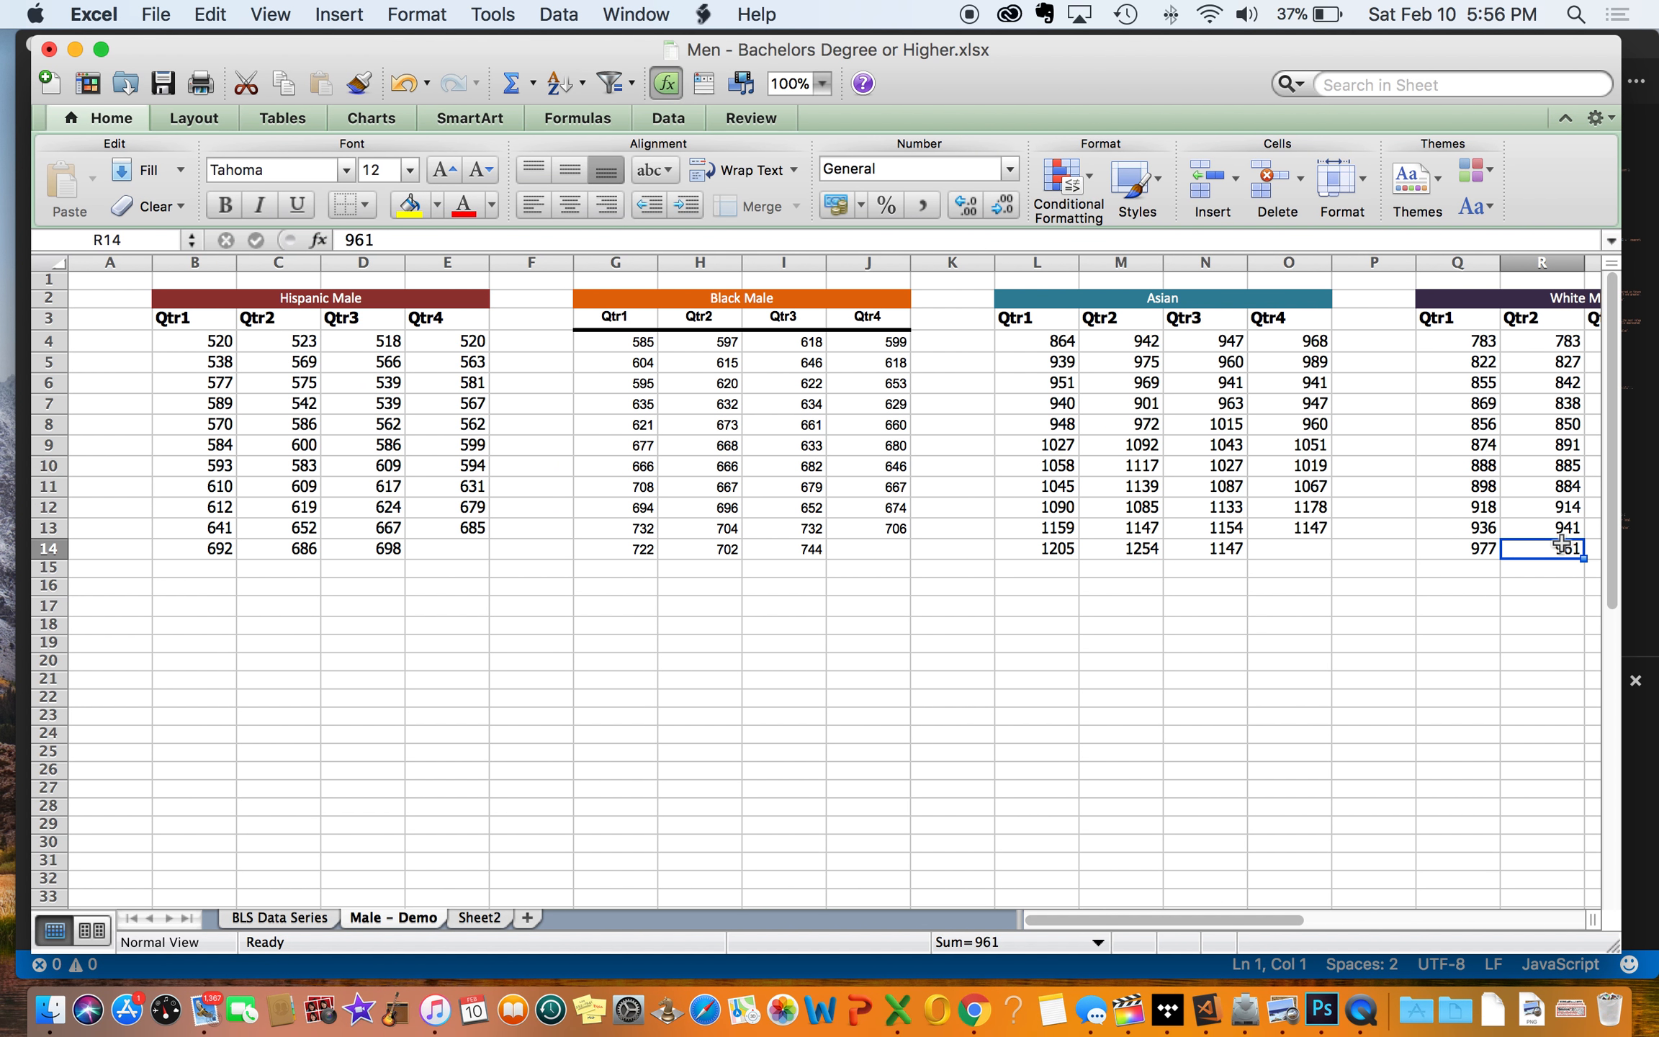
click(870, 665)
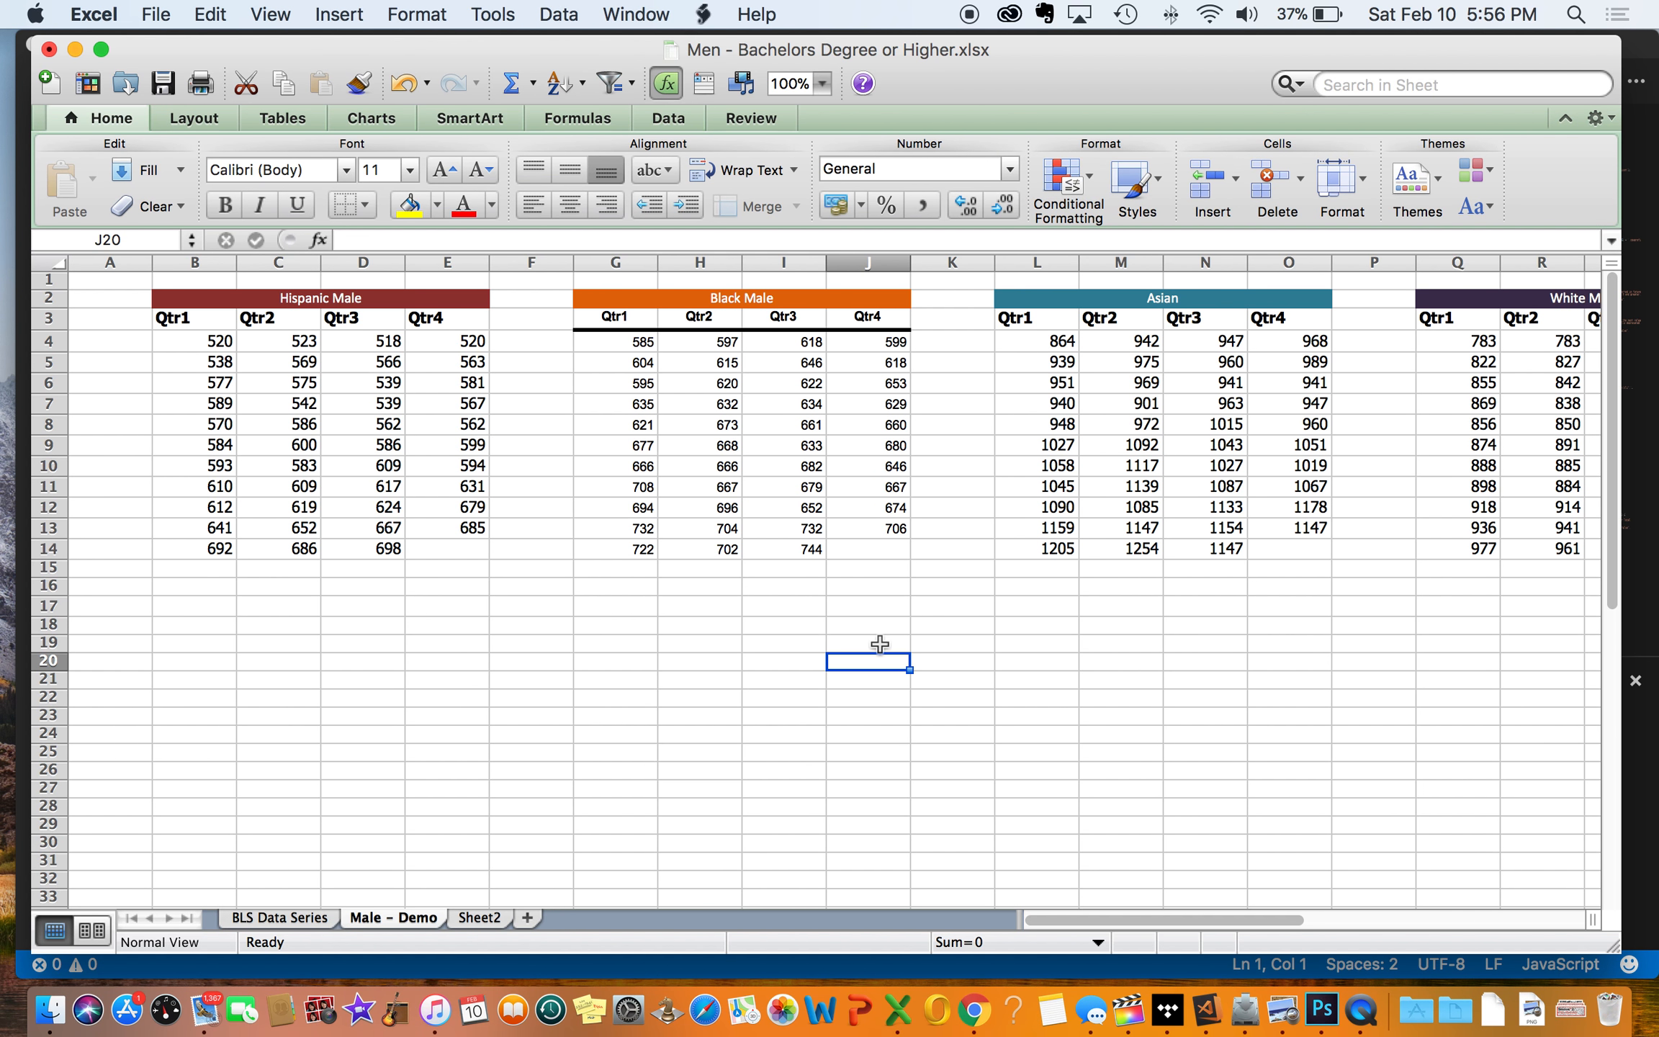
click(878, 645)
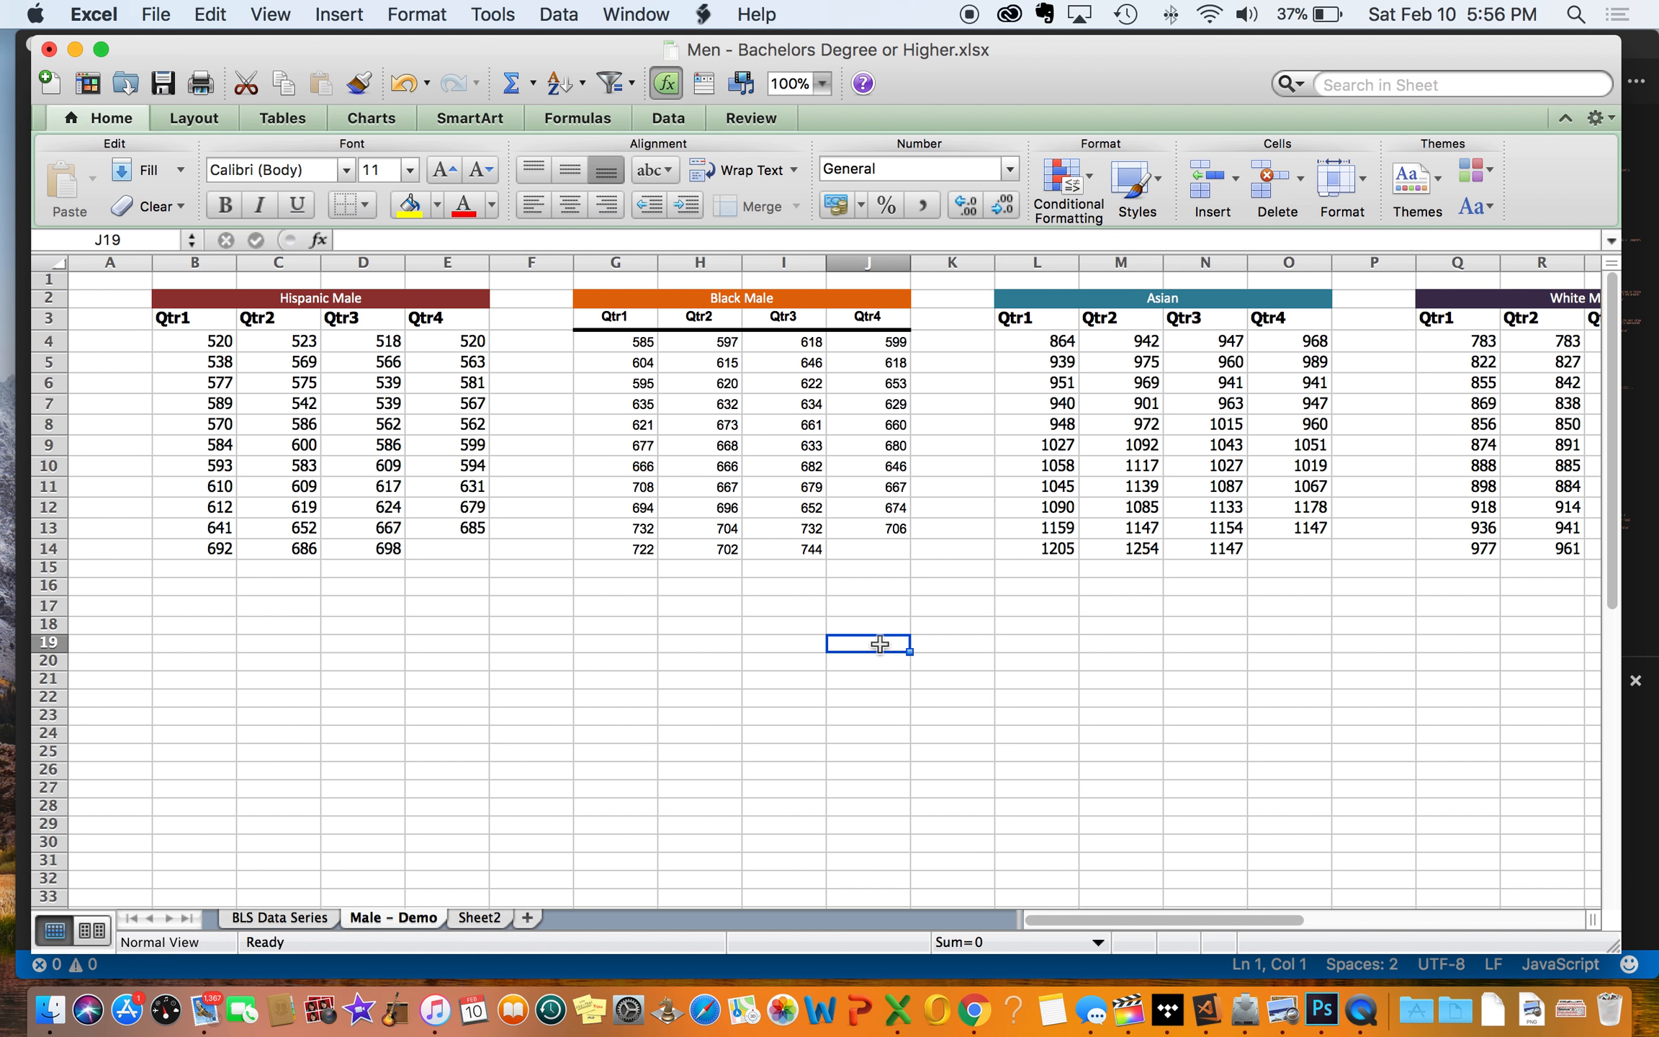
click(785, 648)
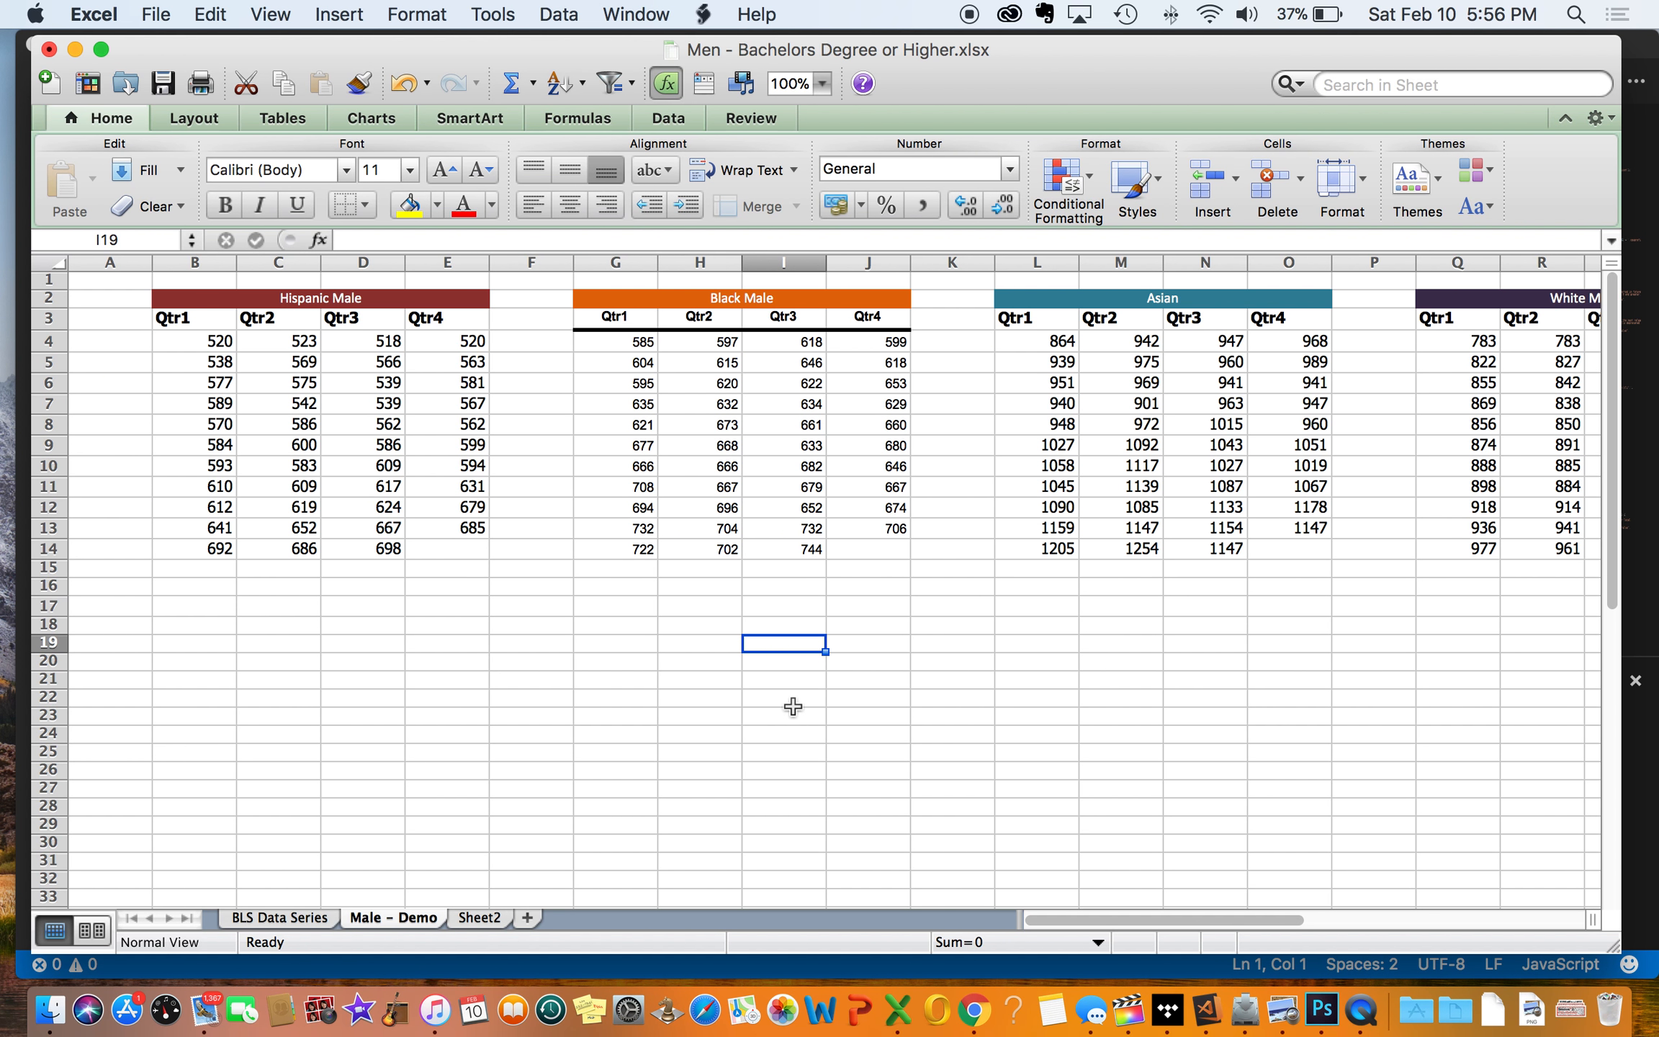
mouse_move(1129, 664)
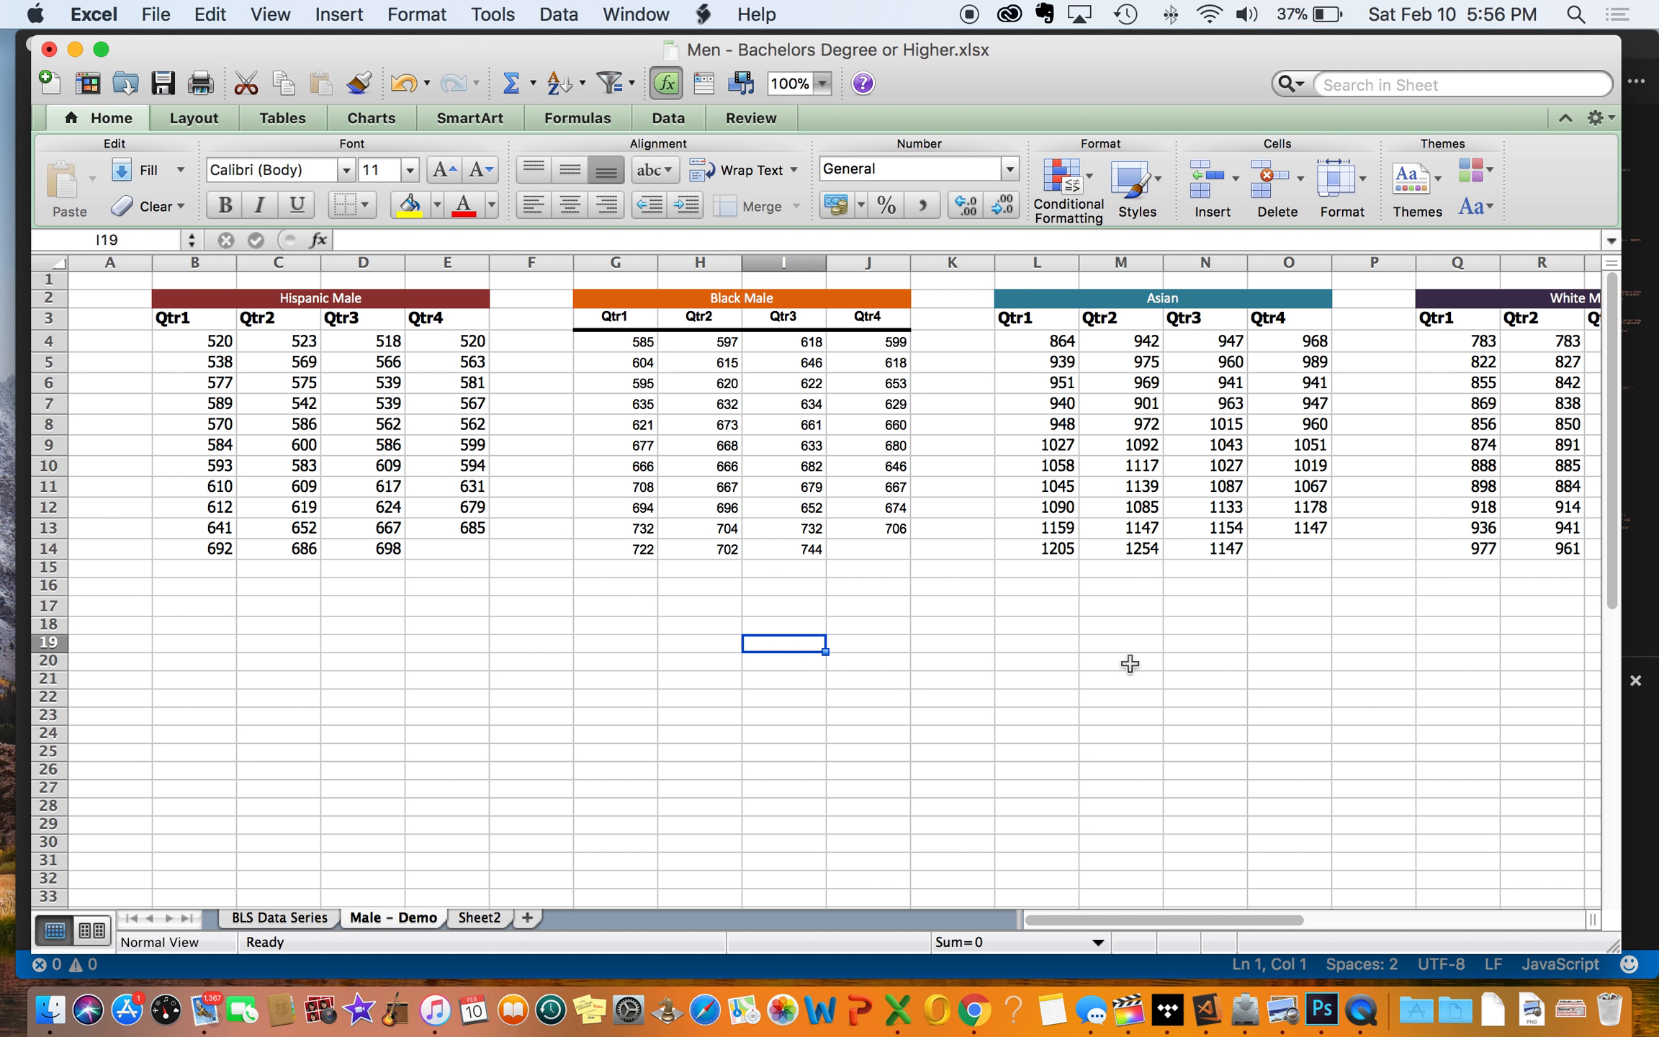
click(1207, 549)
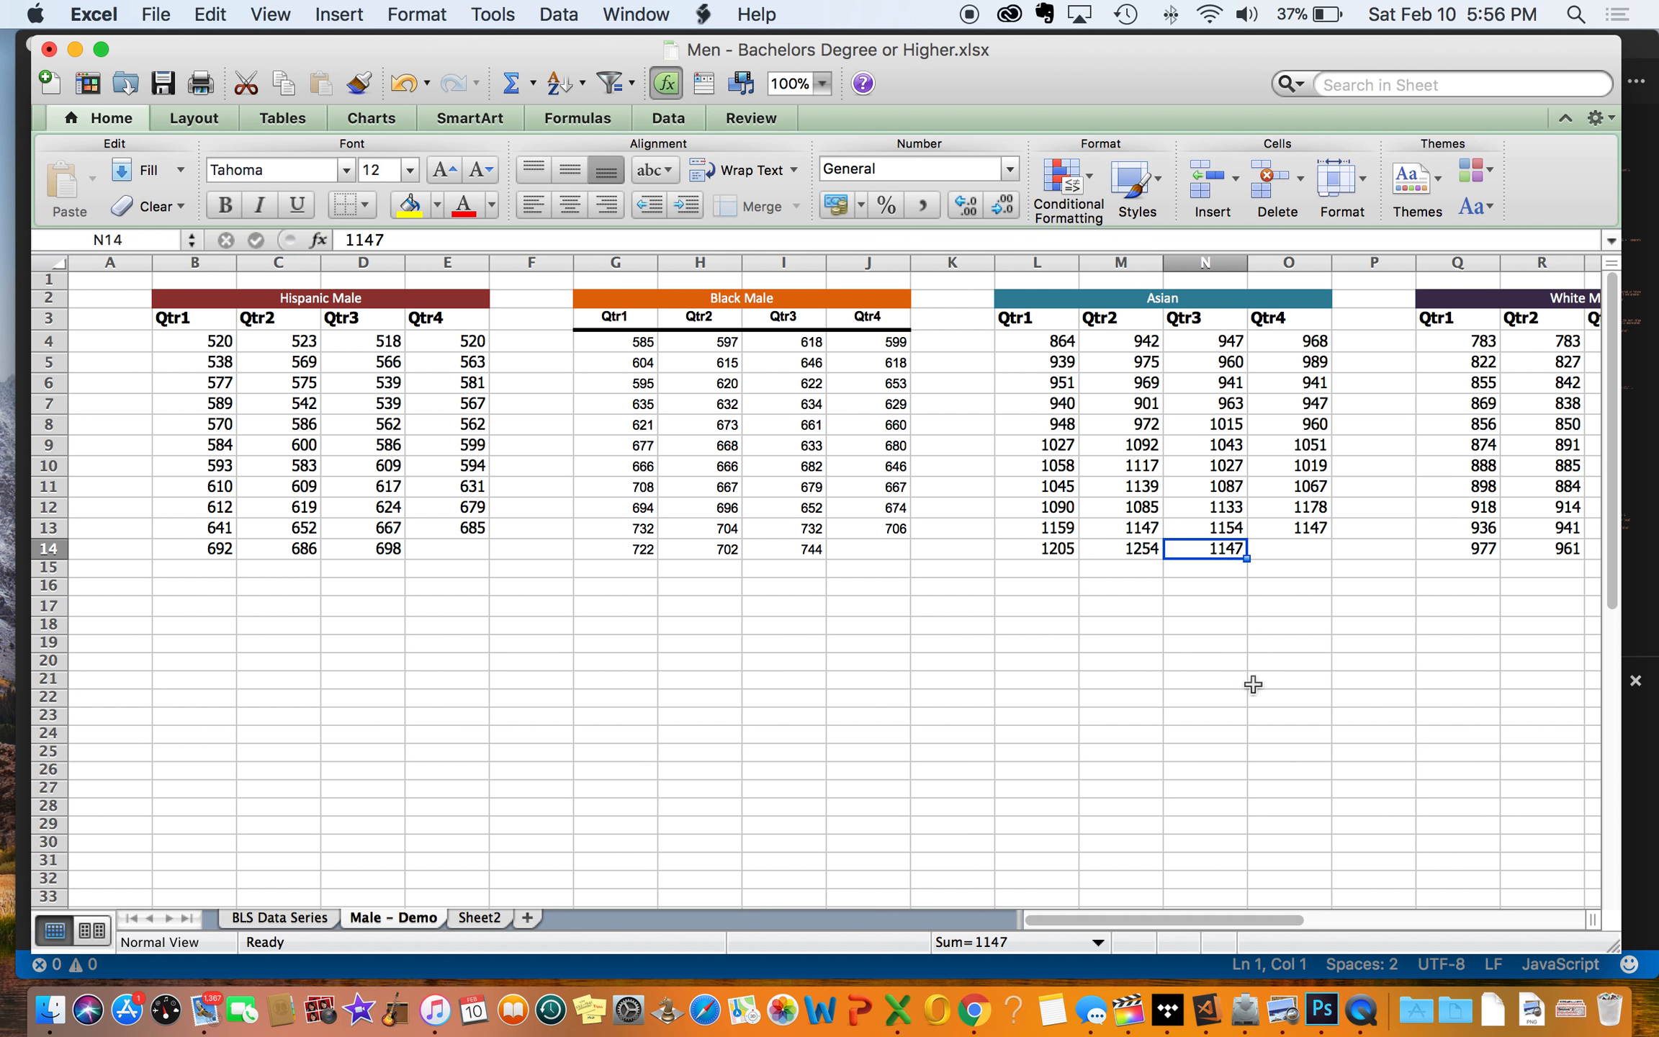
Step: Enter =I14/N14 in K18, giving the Black-to-Asian Qtr3 ratio 0.64864865
click(1207, 628)
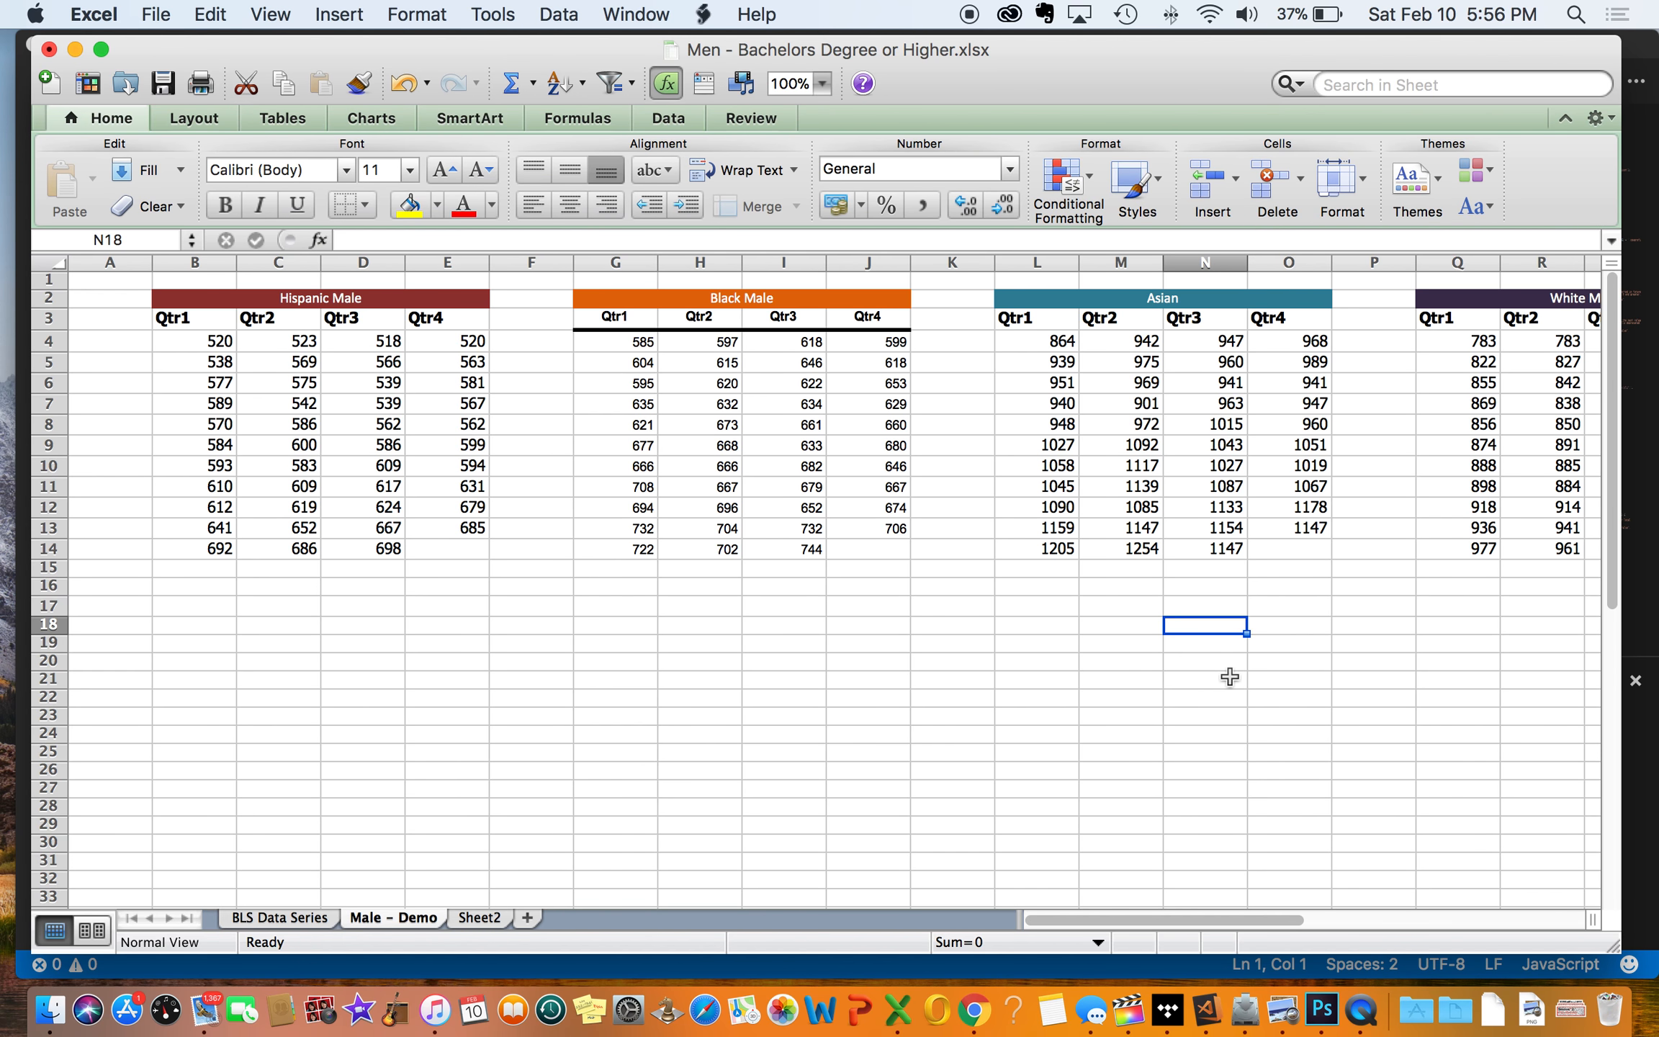
mouse_move(974, 634)
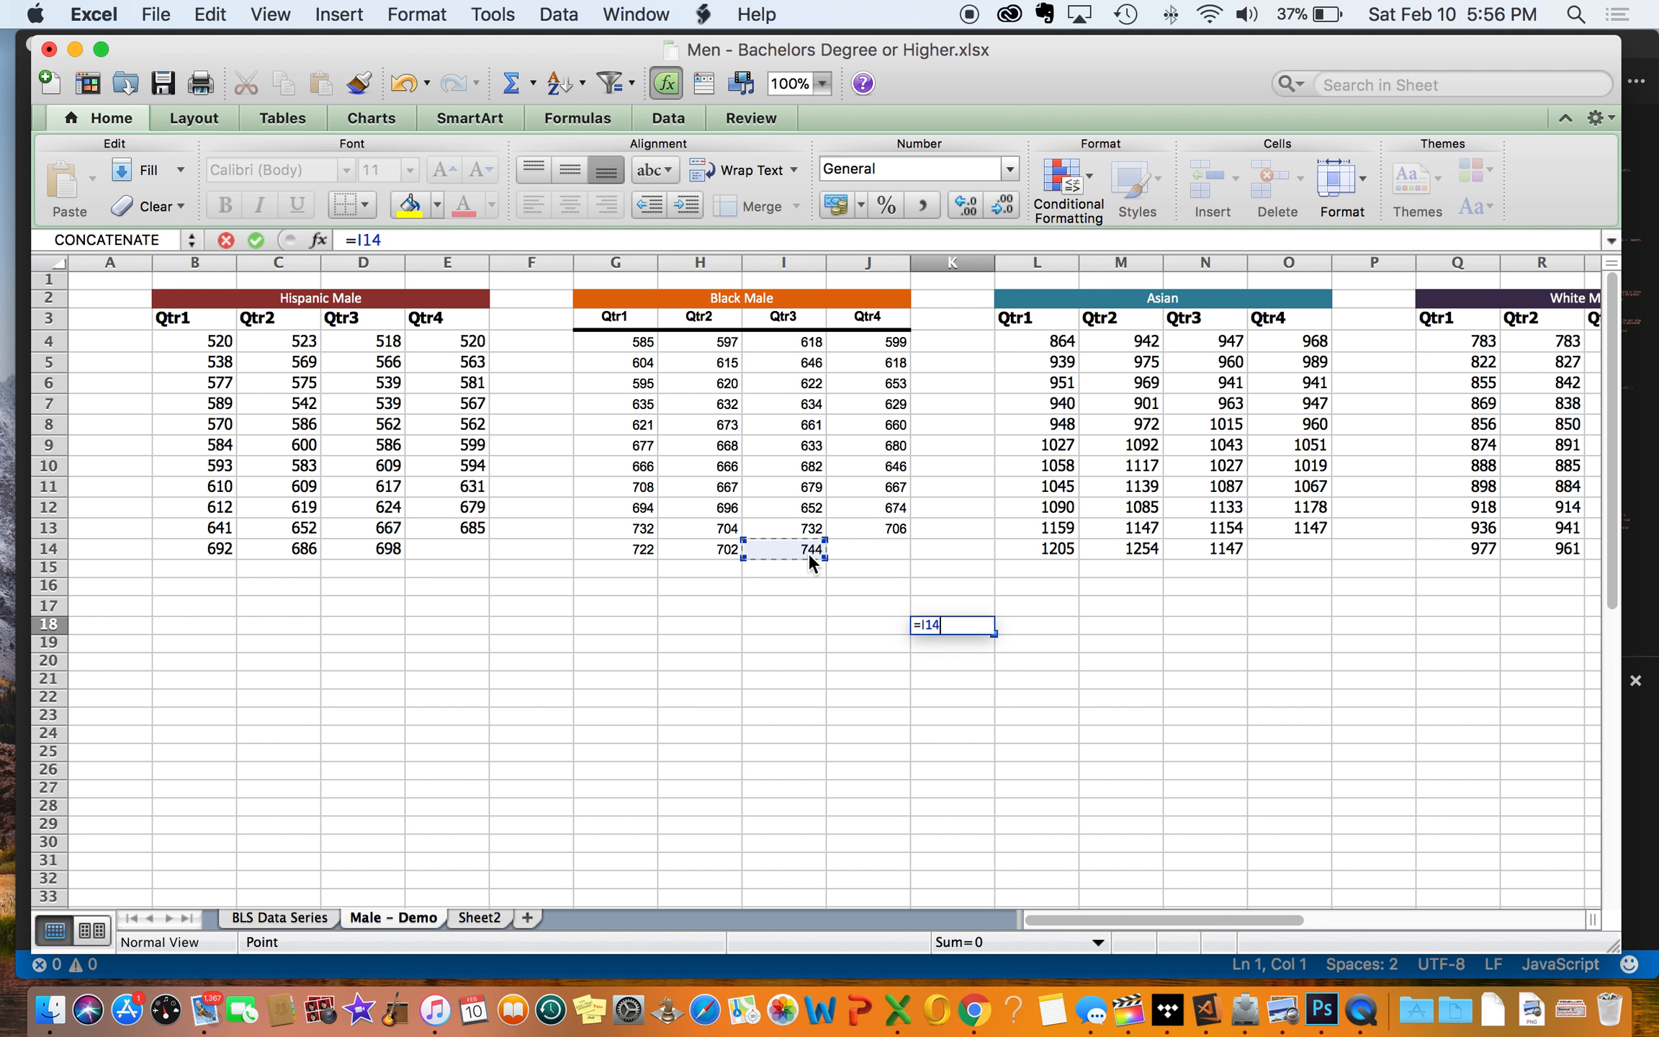
click(1215, 548)
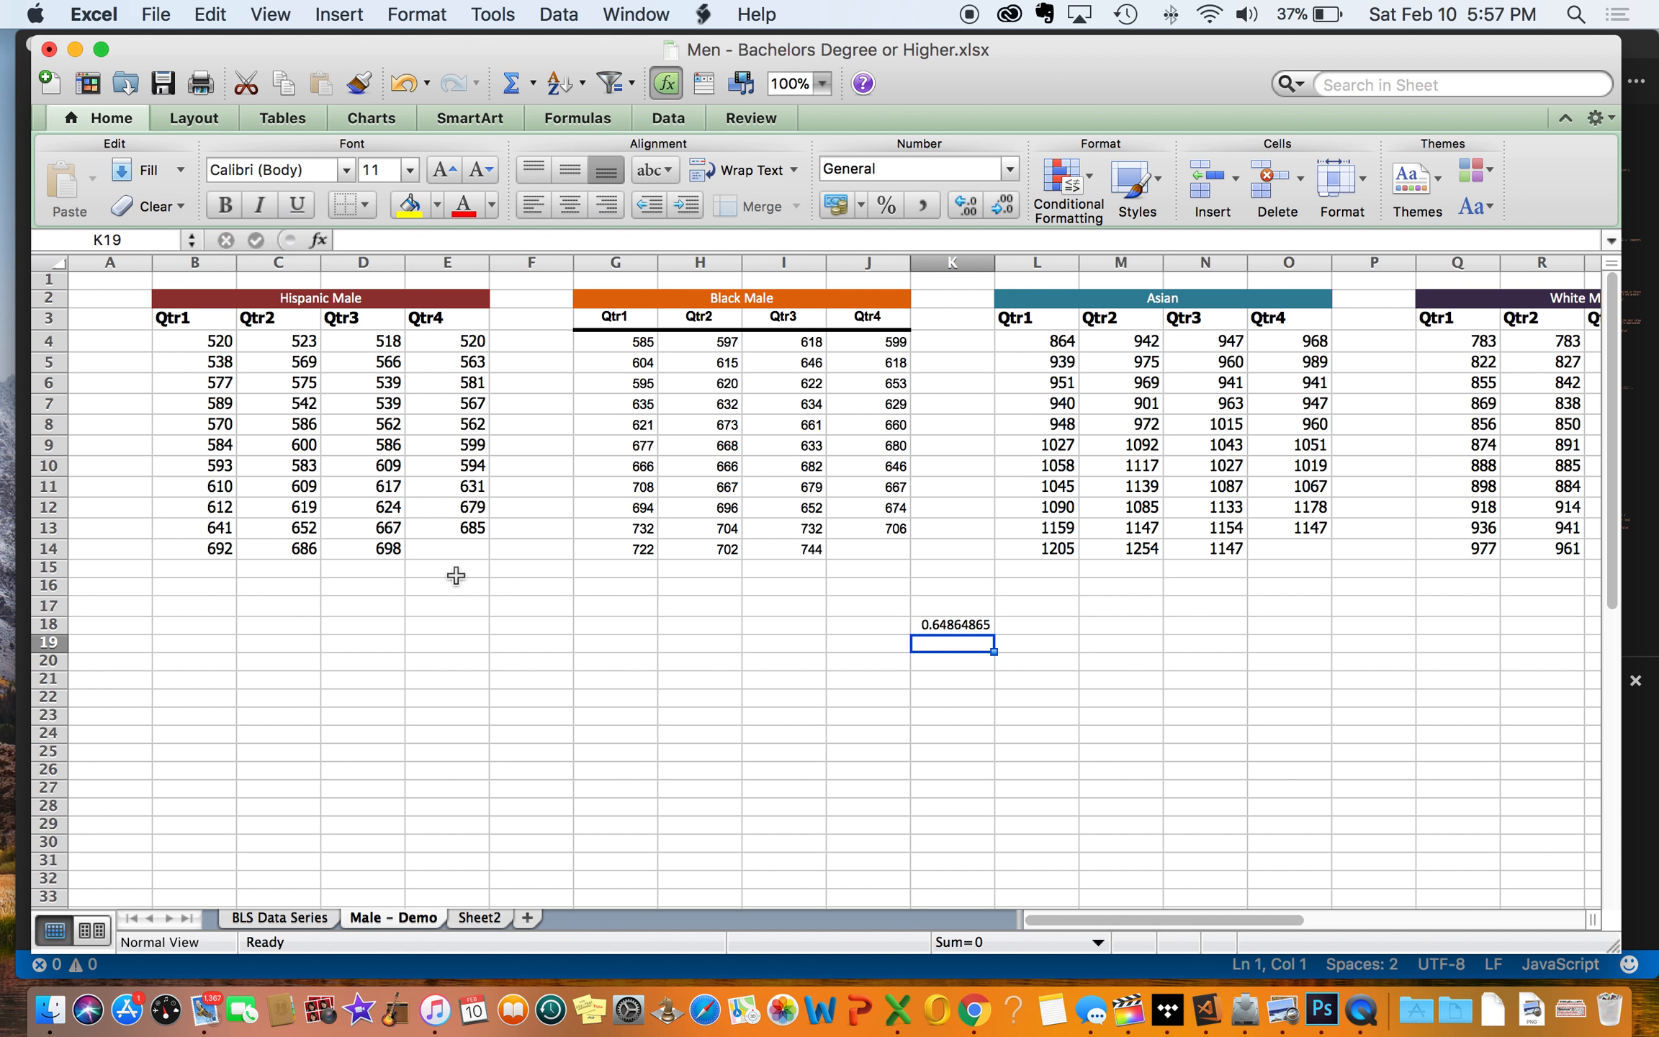
mouse_move(883, 582)
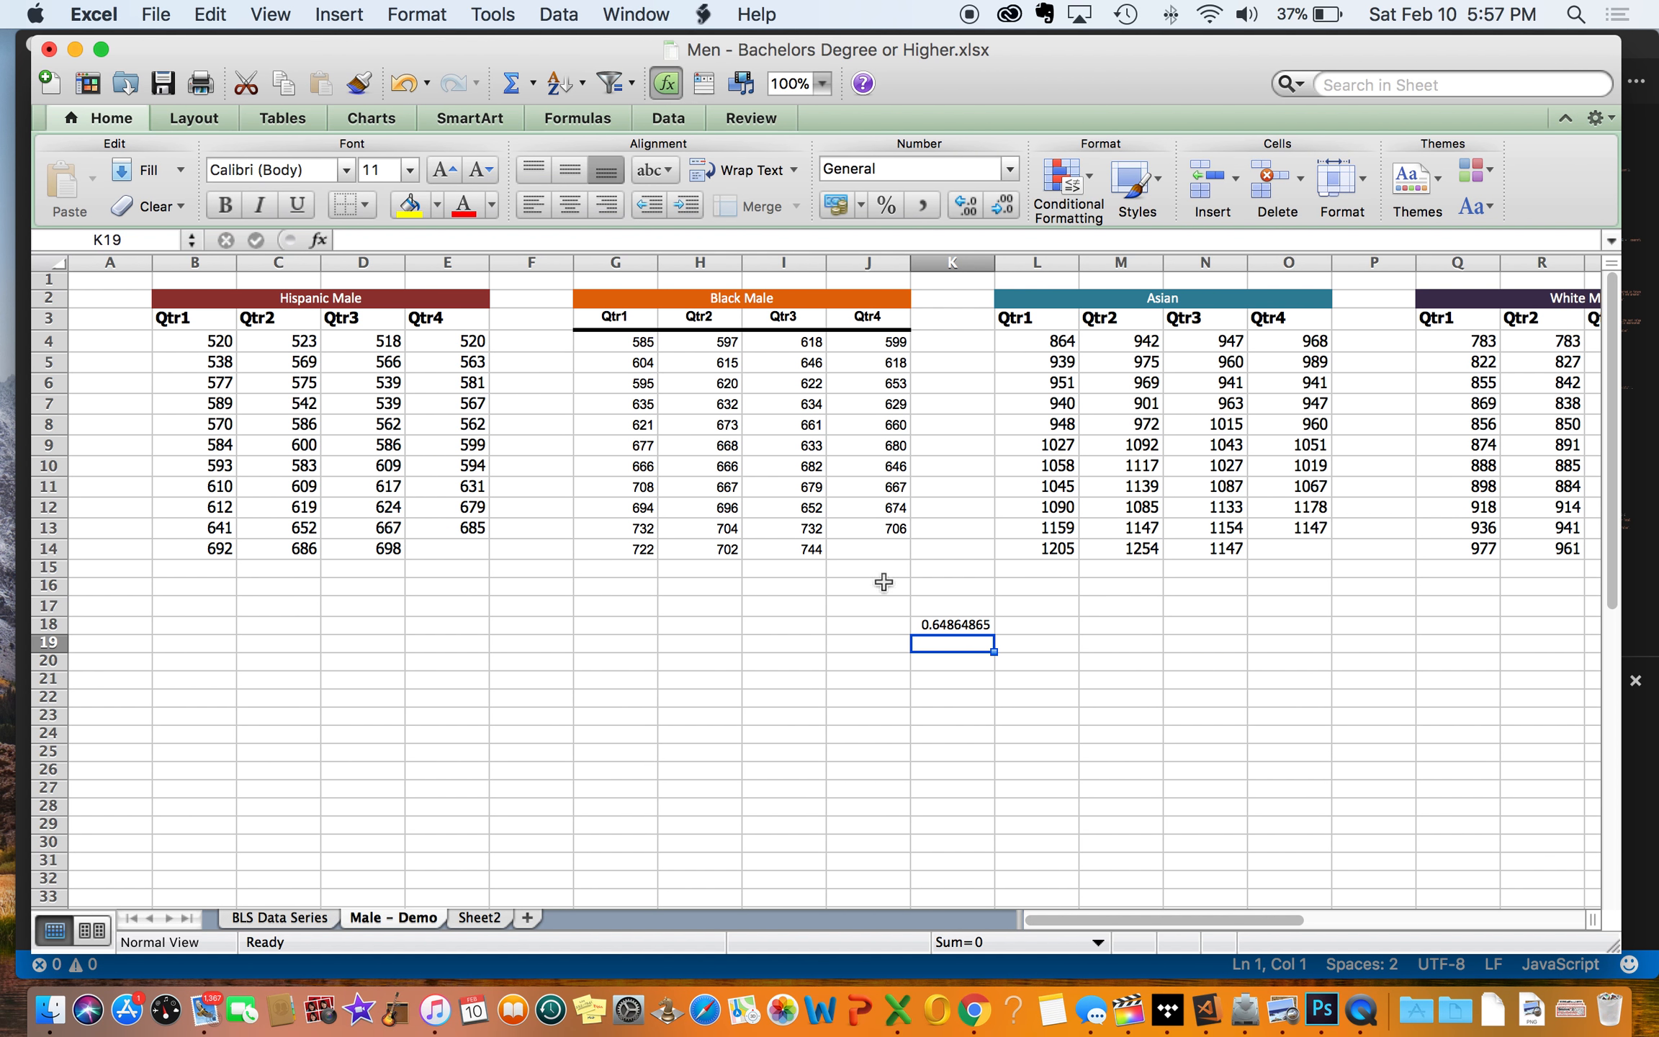
mouse_move(943, 642)
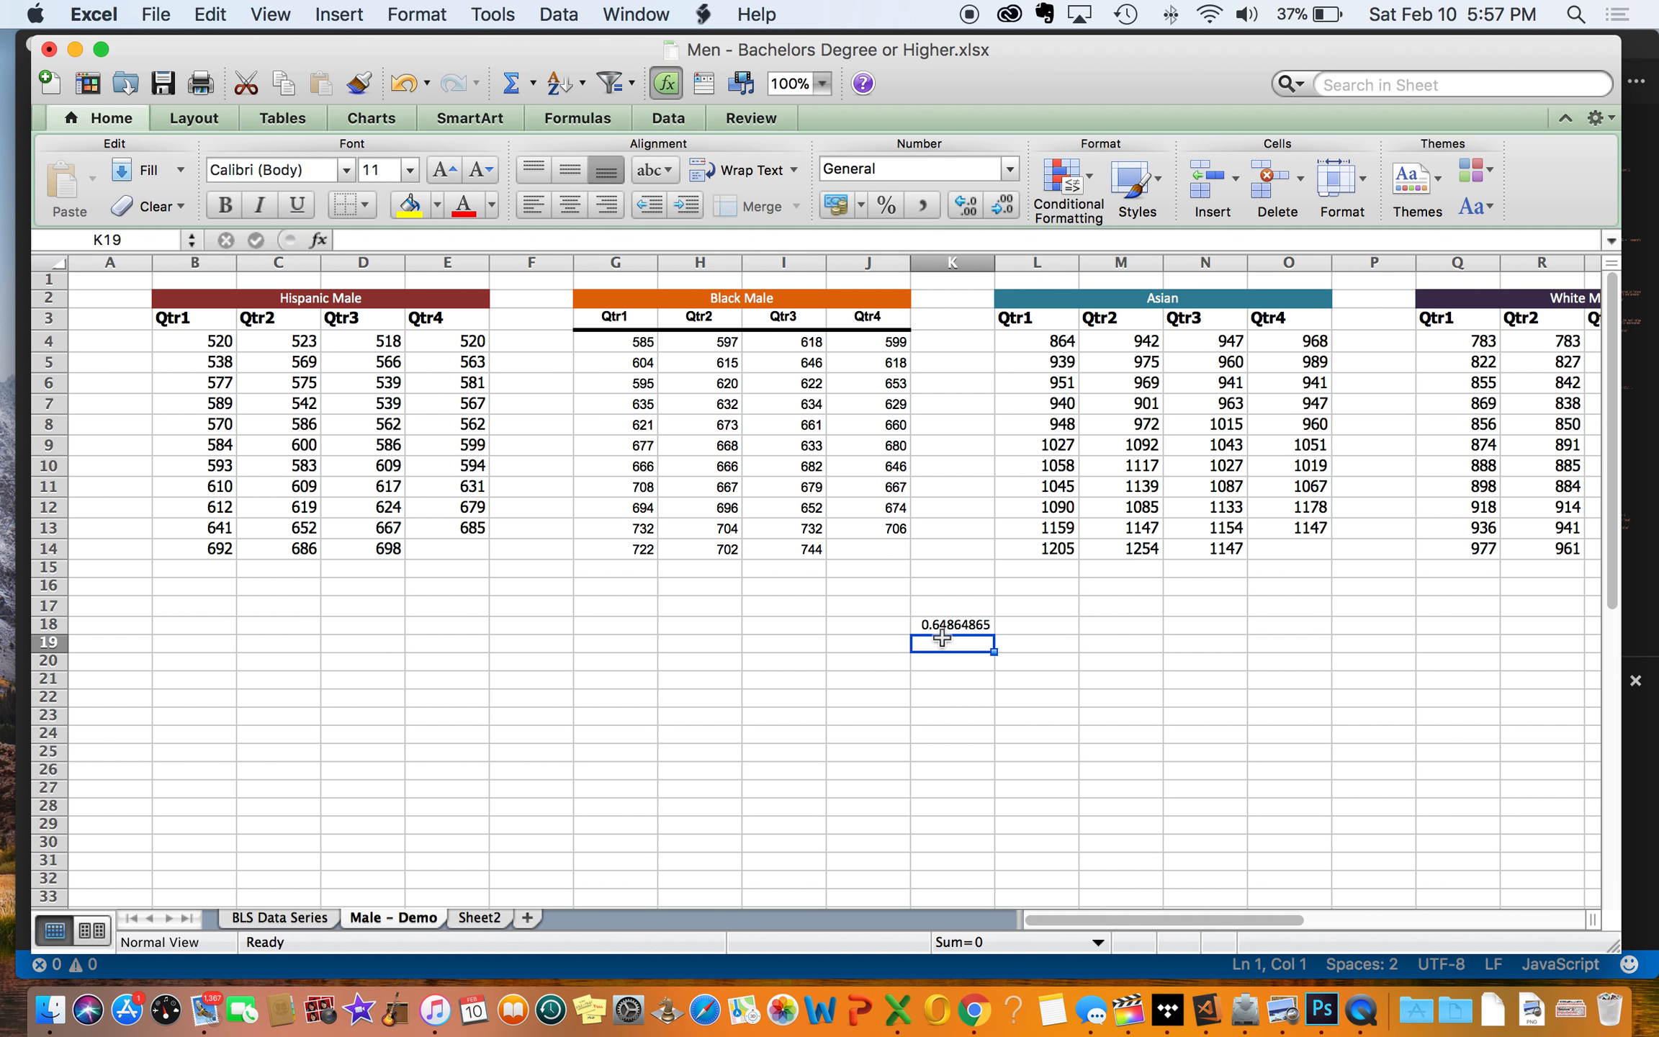
mouse_move(1268, 578)
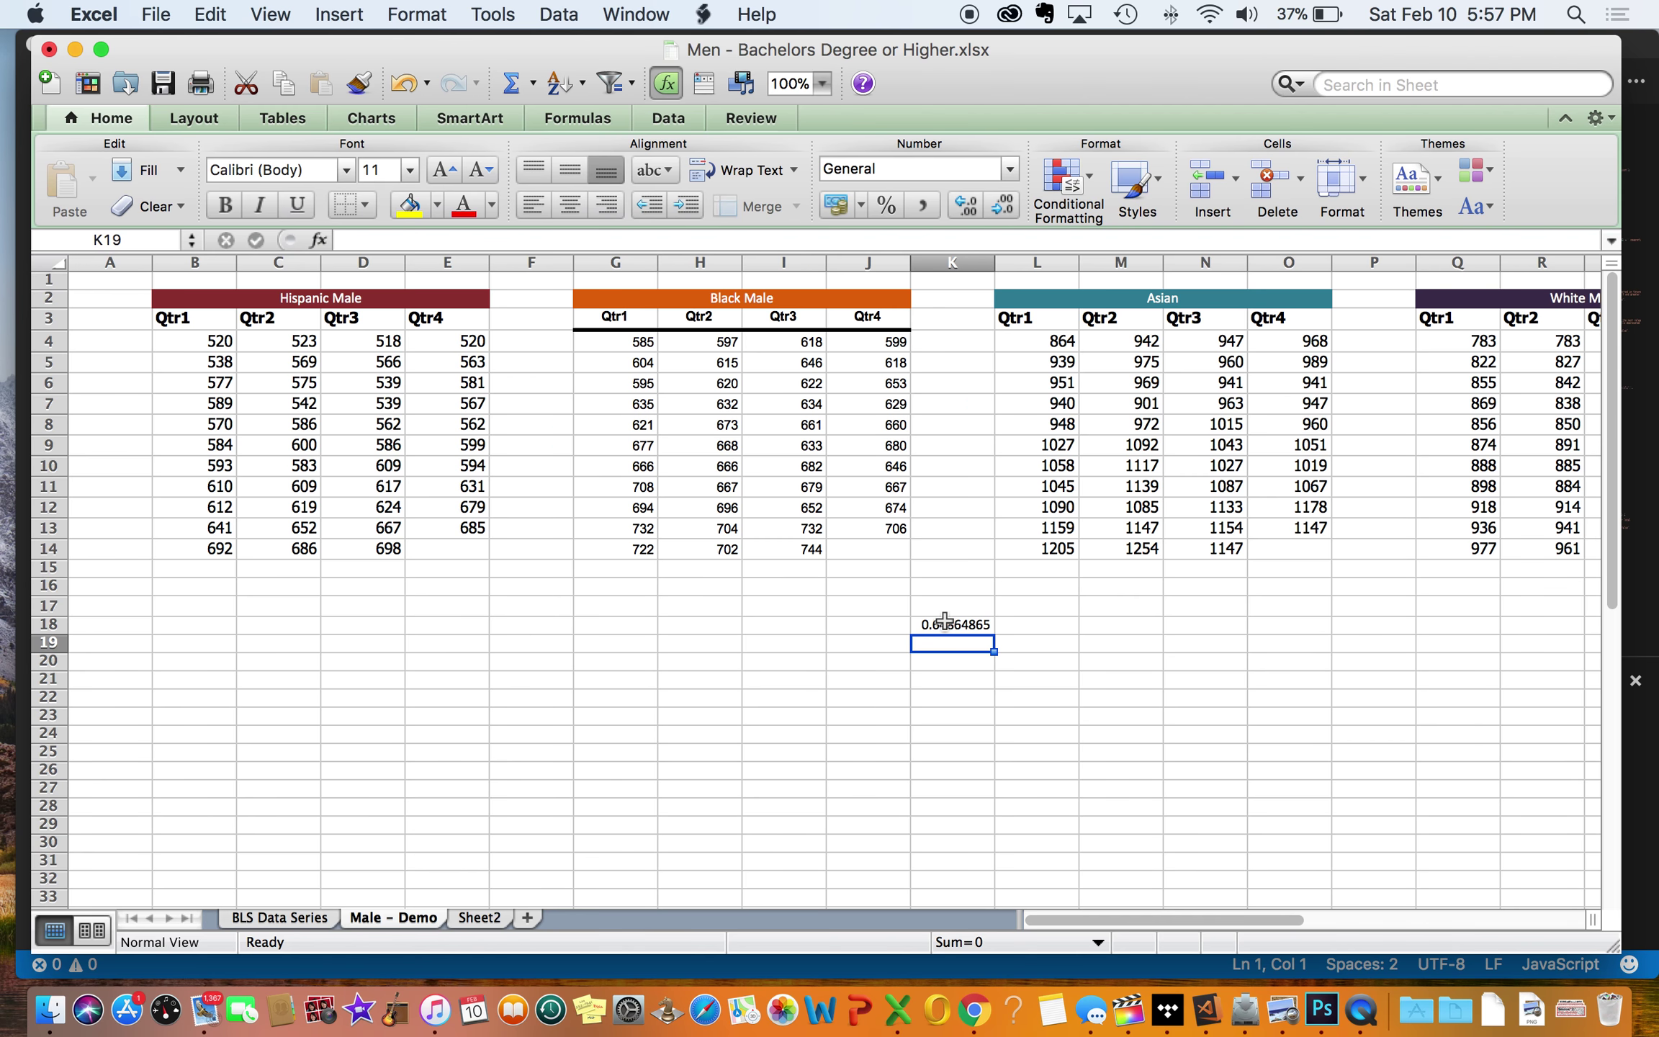
click(278, 917)
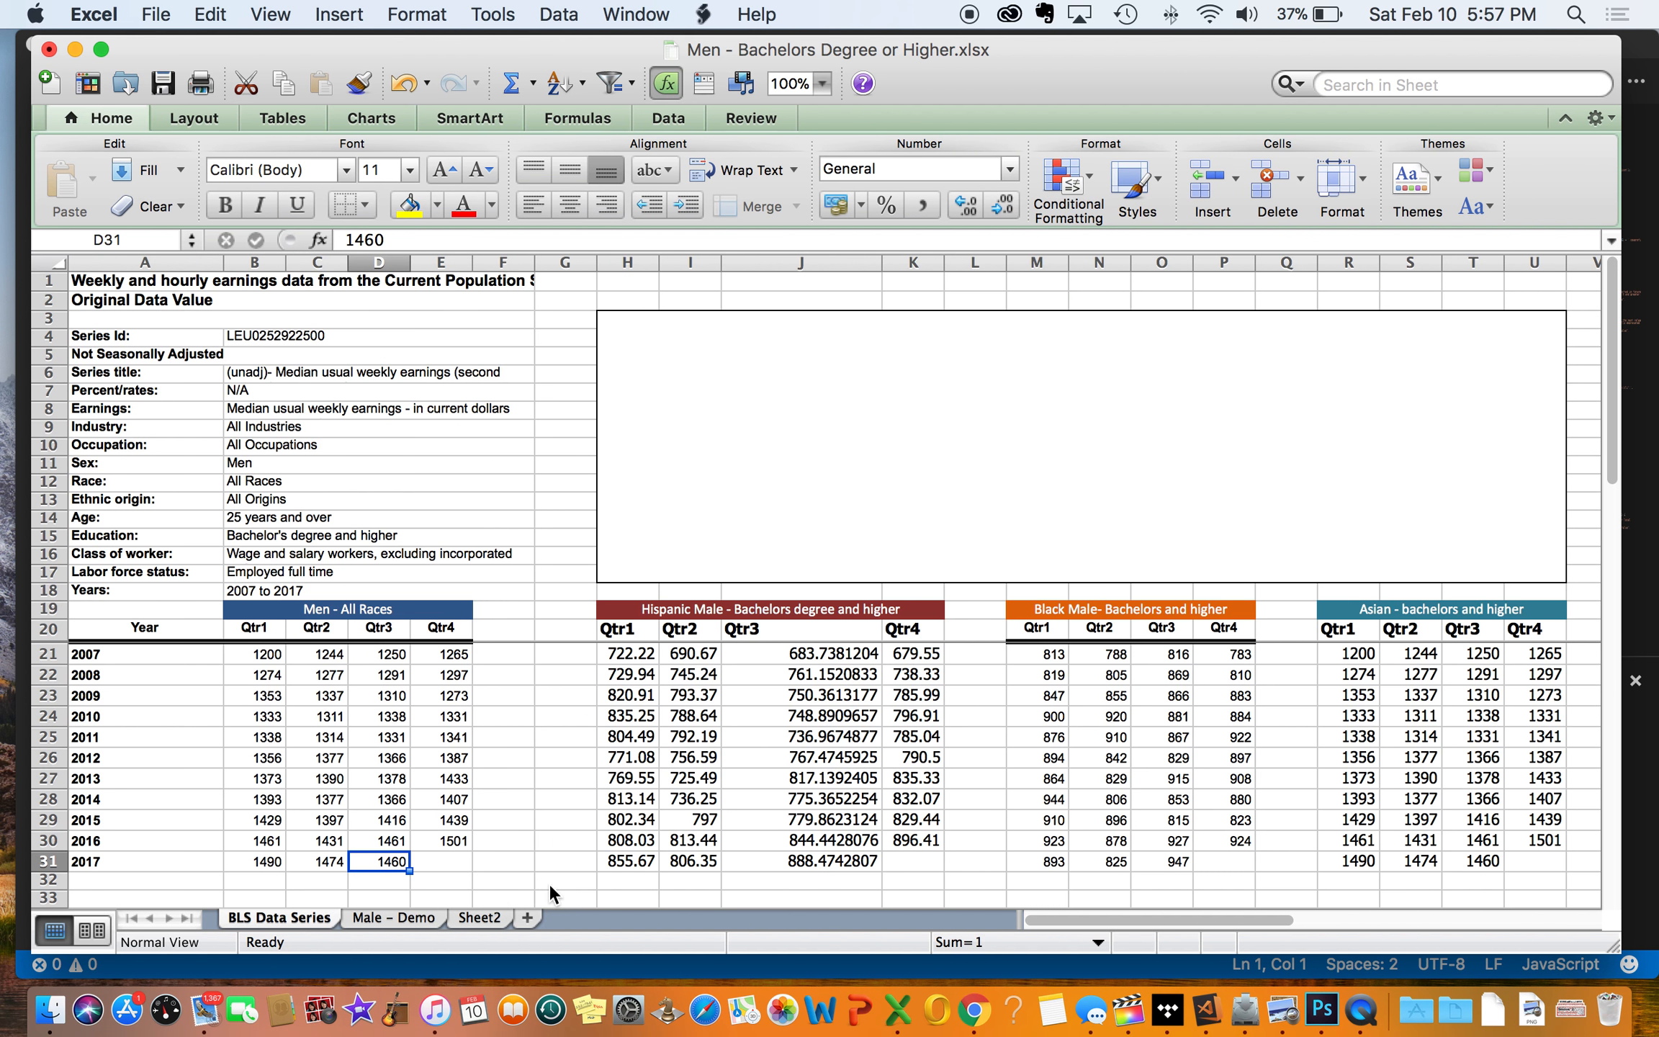
scroll(down, 3)
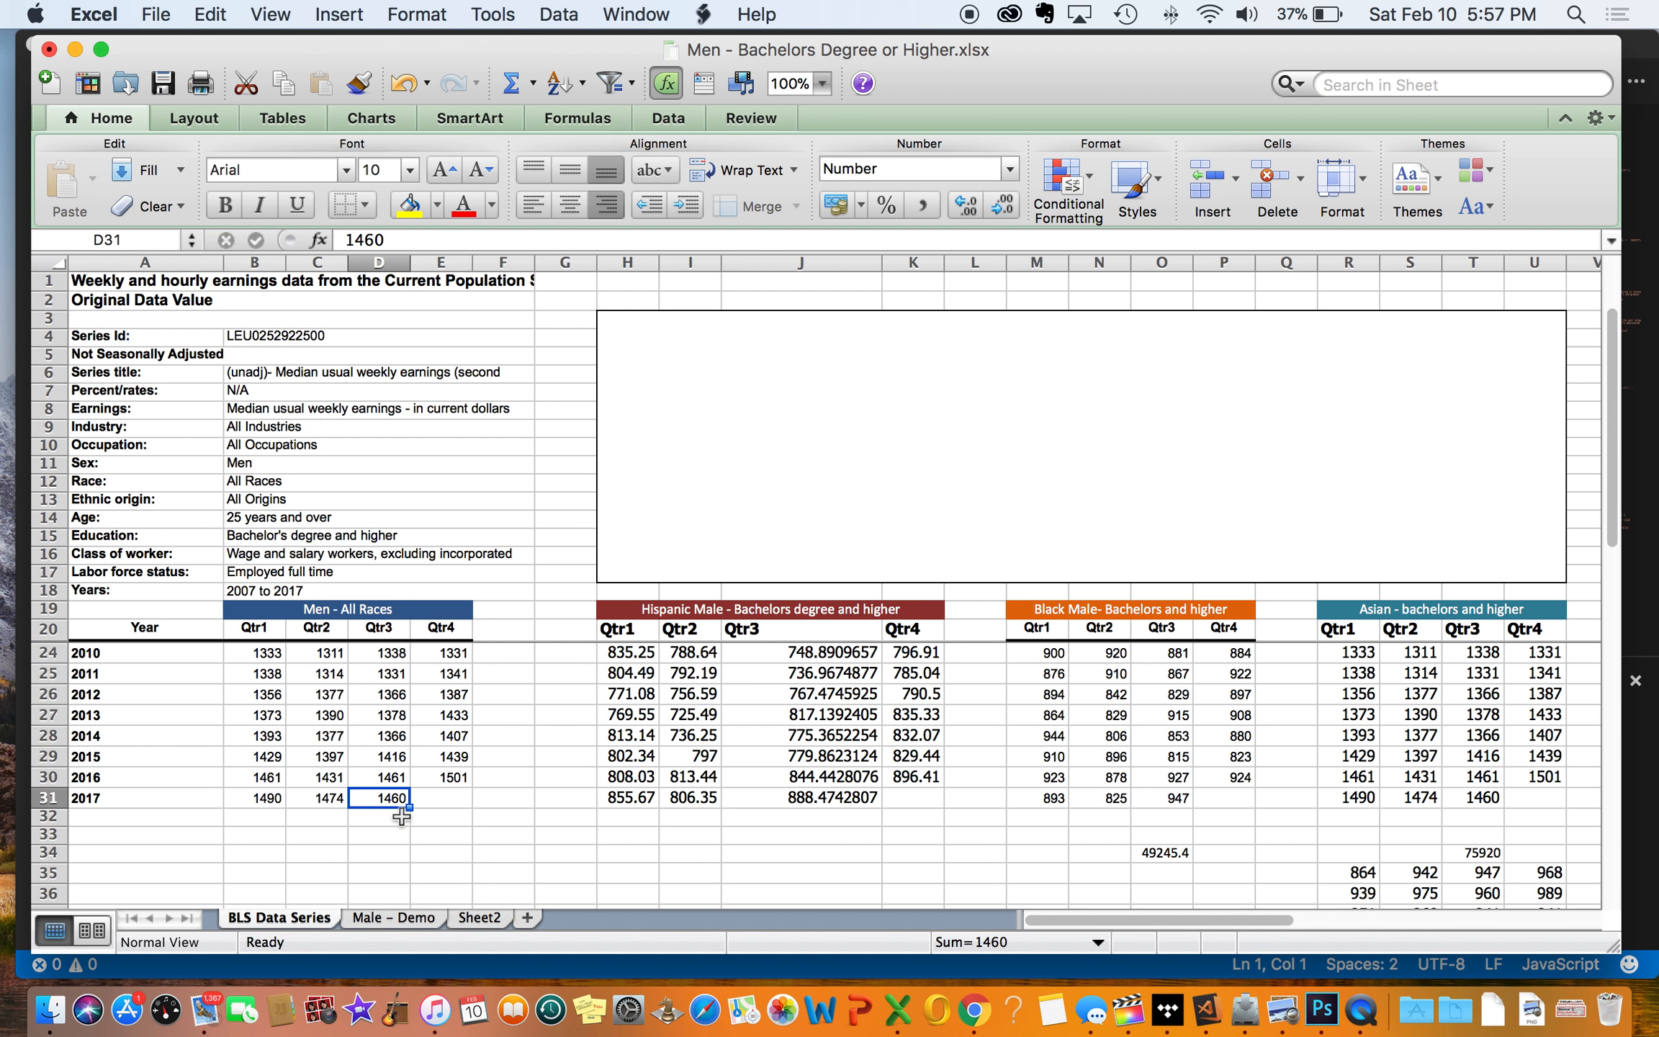
mouse_move(569, 597)
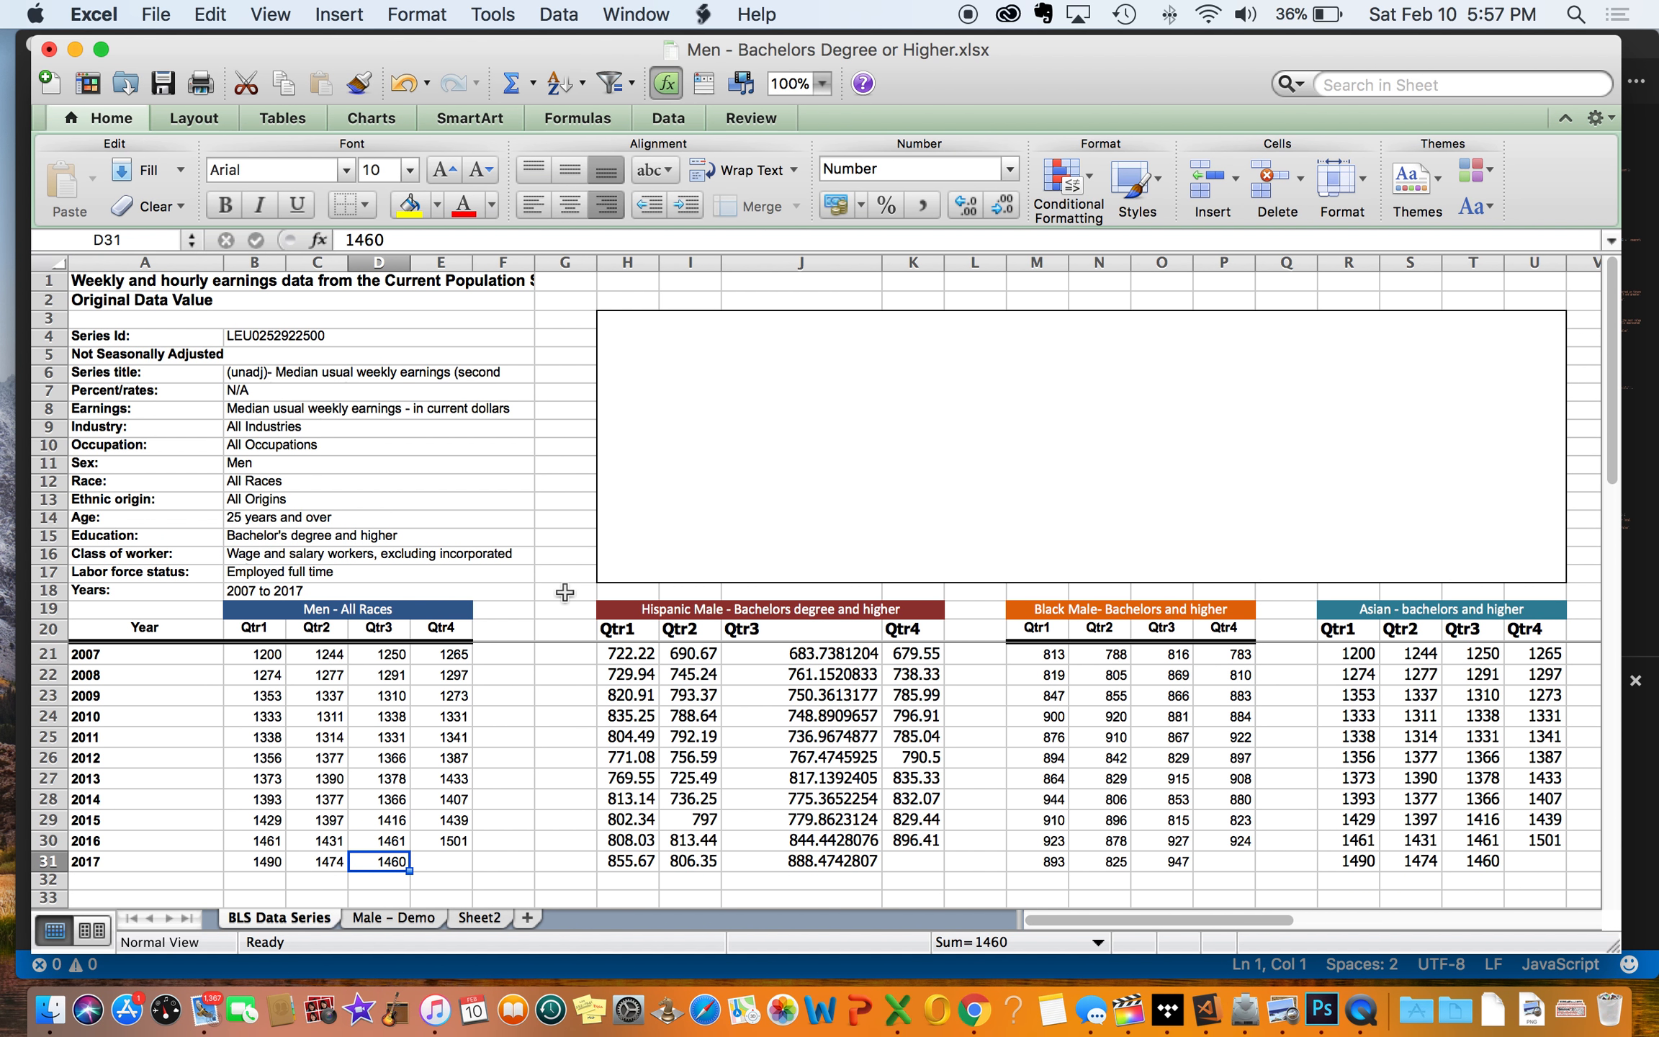
mouse_move(863, 892)
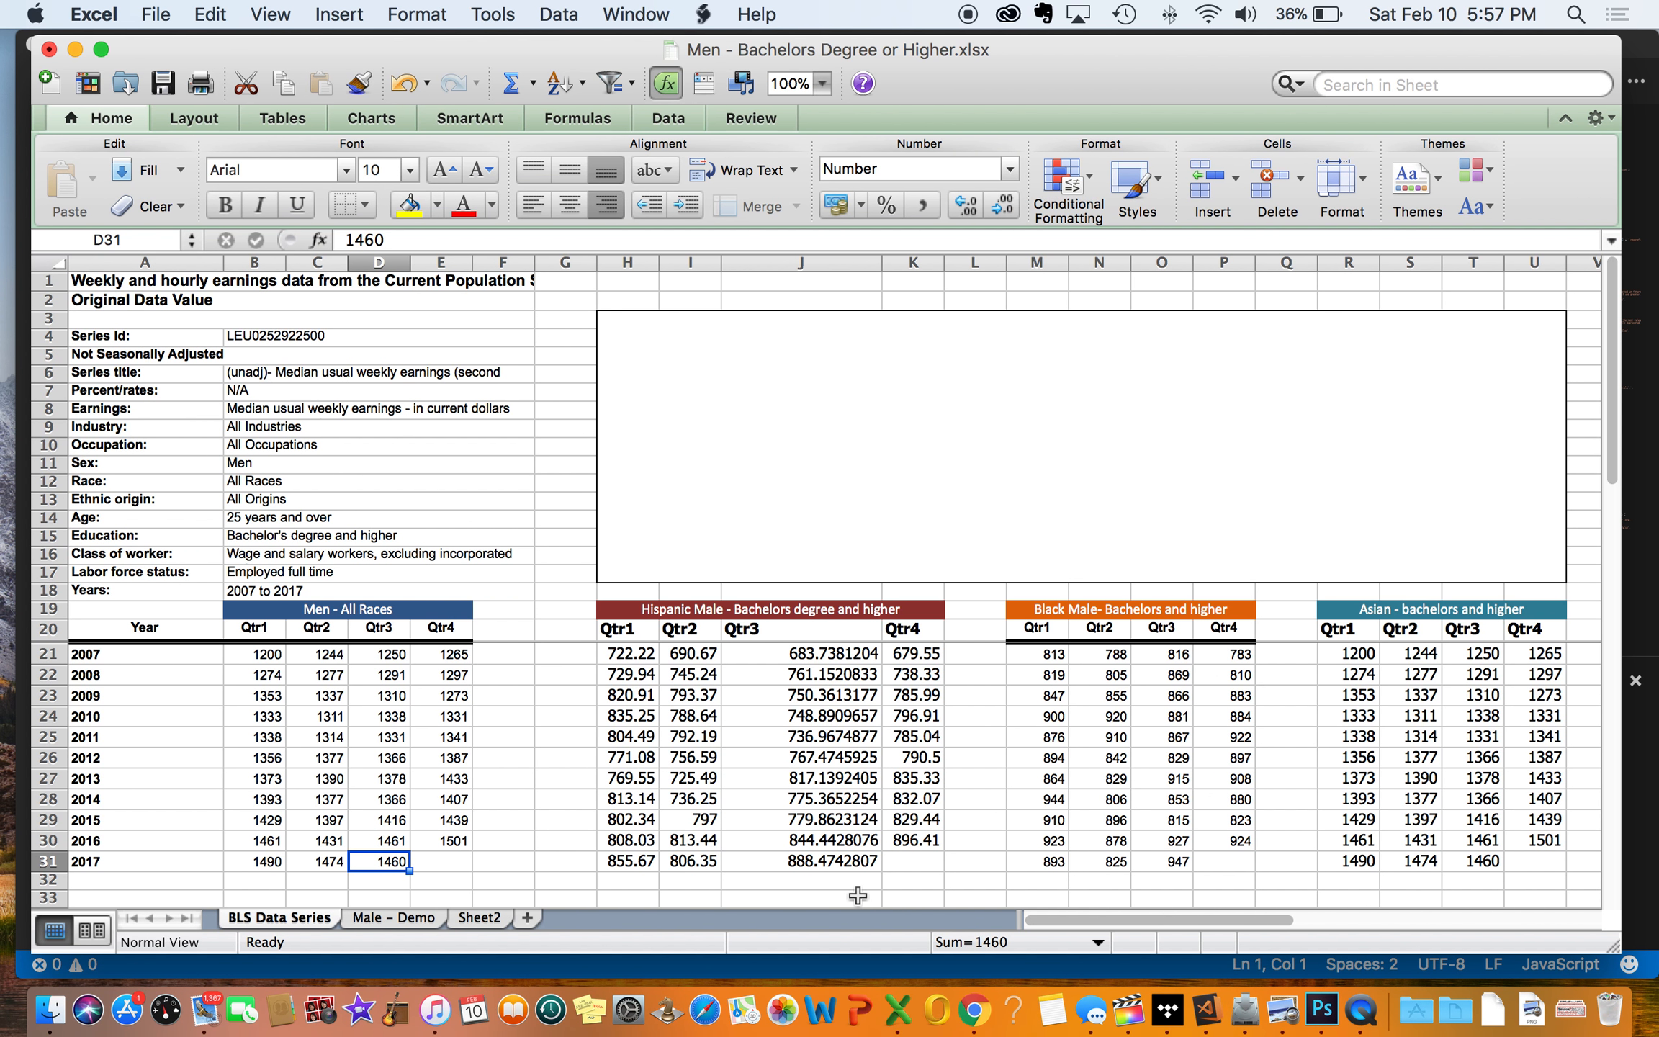
click(394, 917)
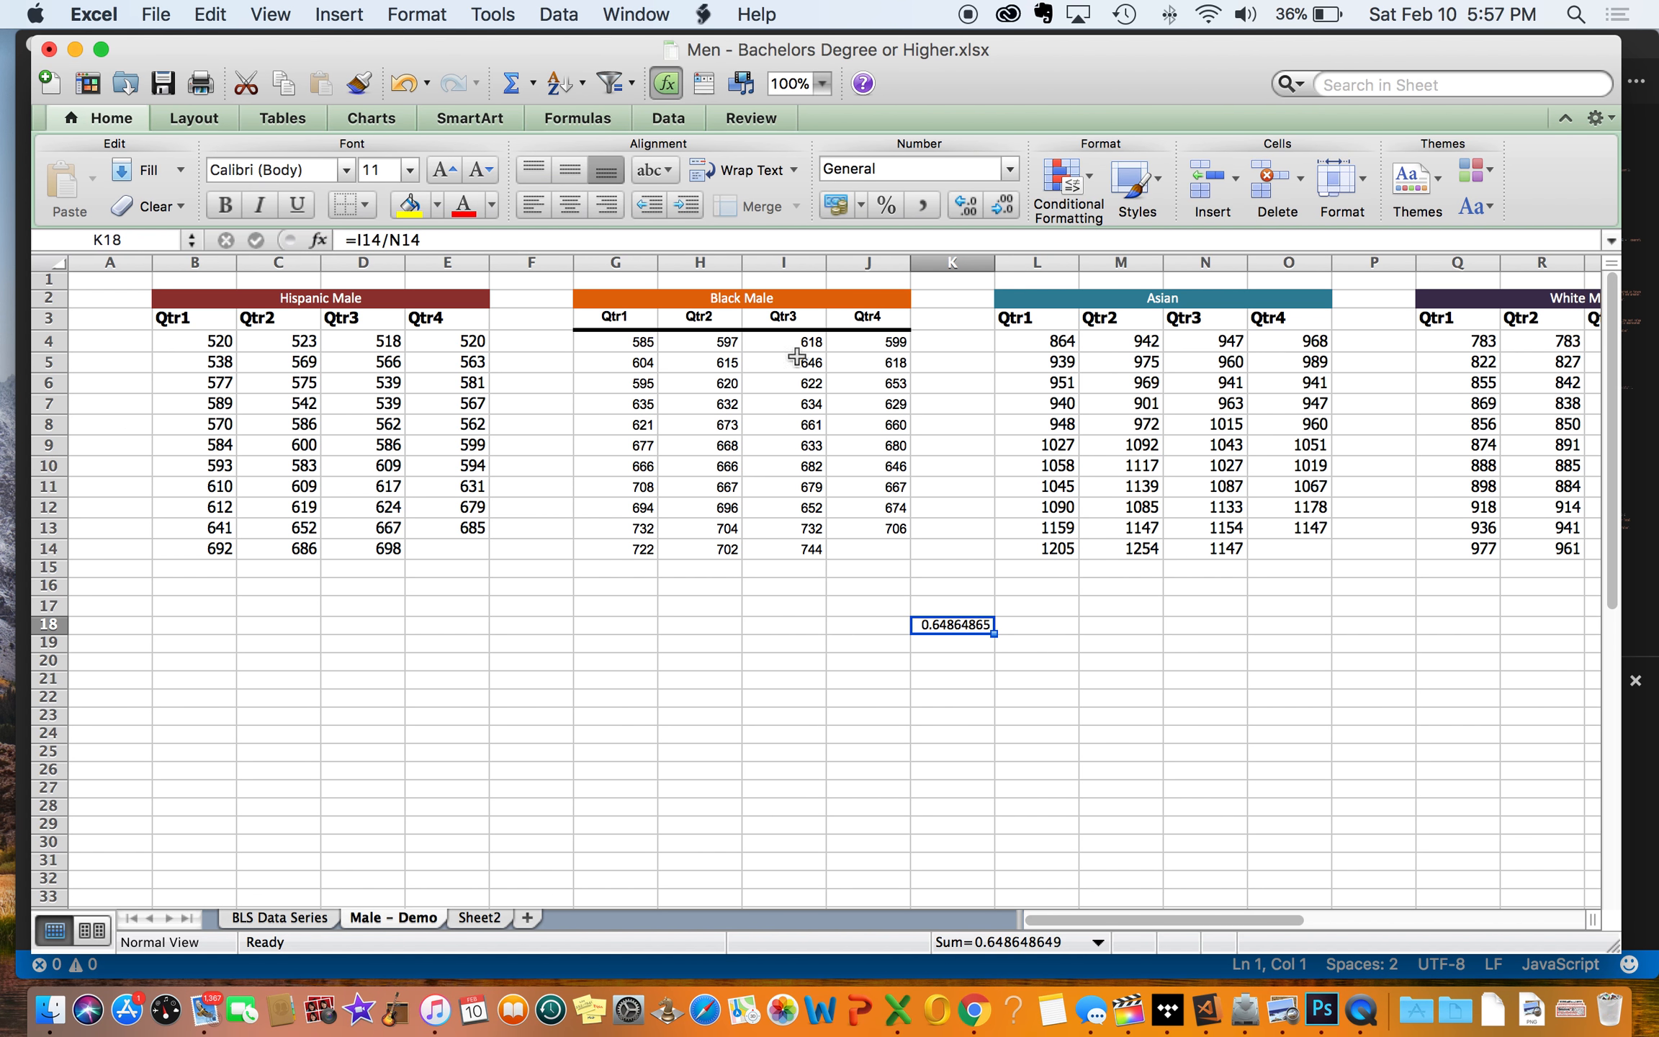
mouse_move(752, 583)
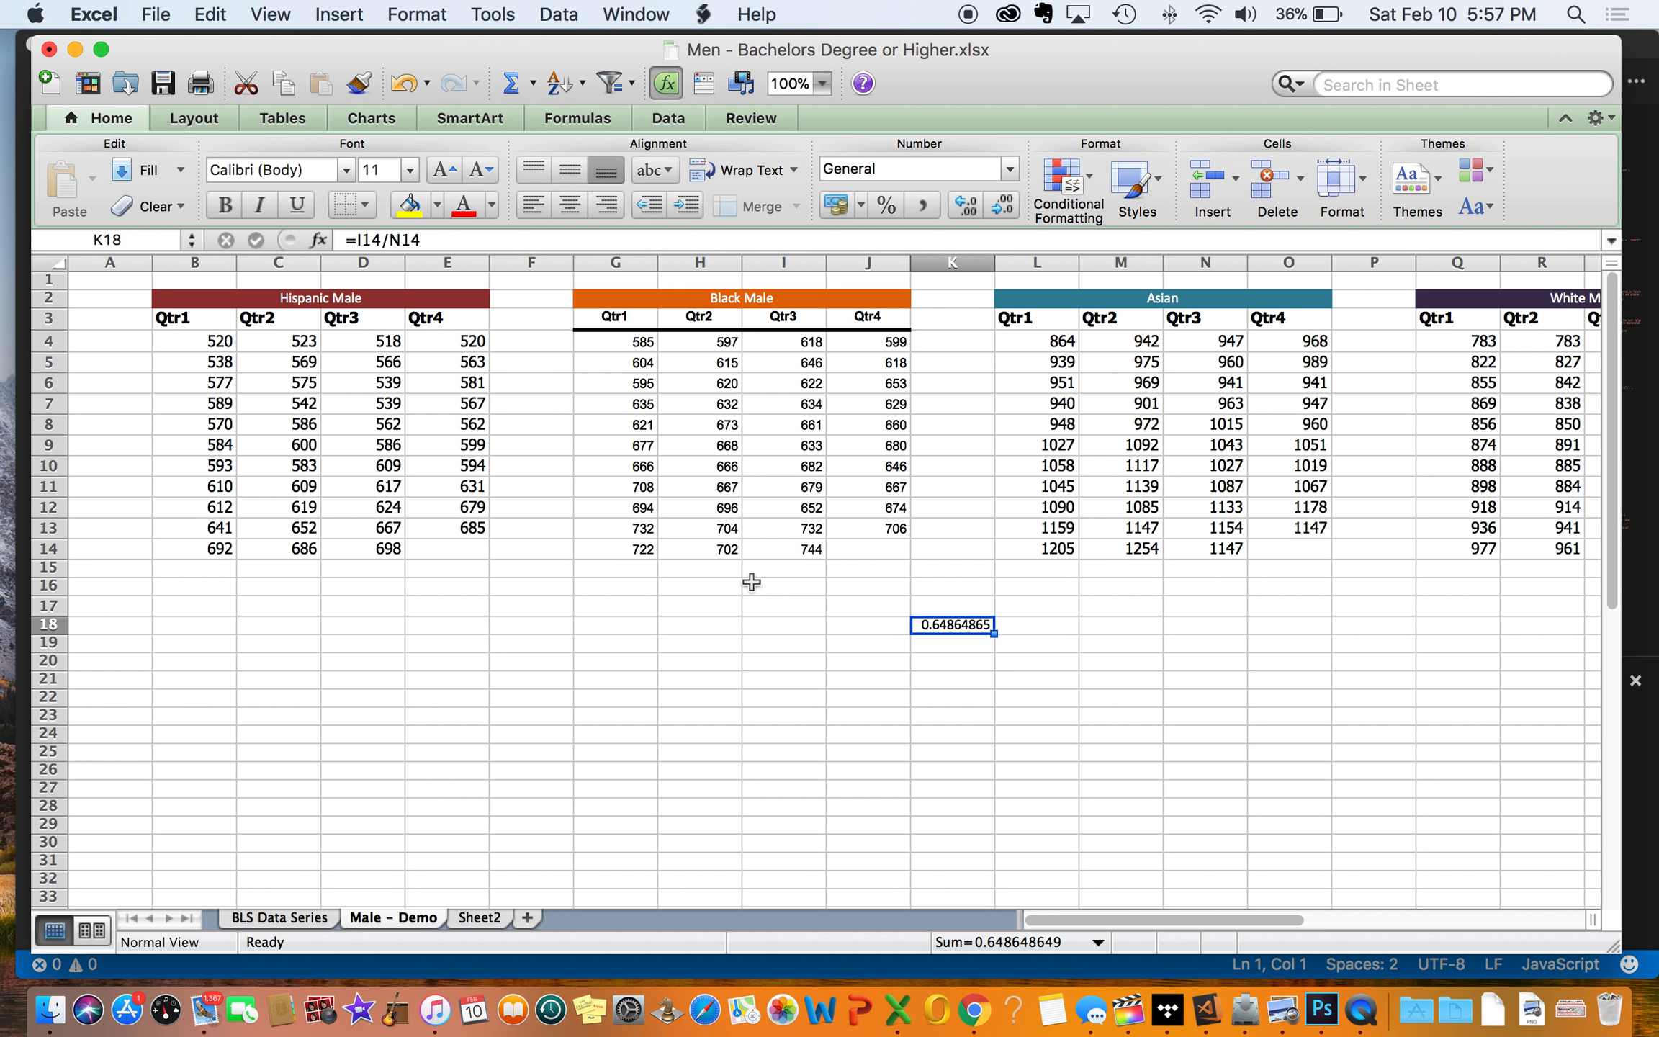
mouse_move(1233, 458)
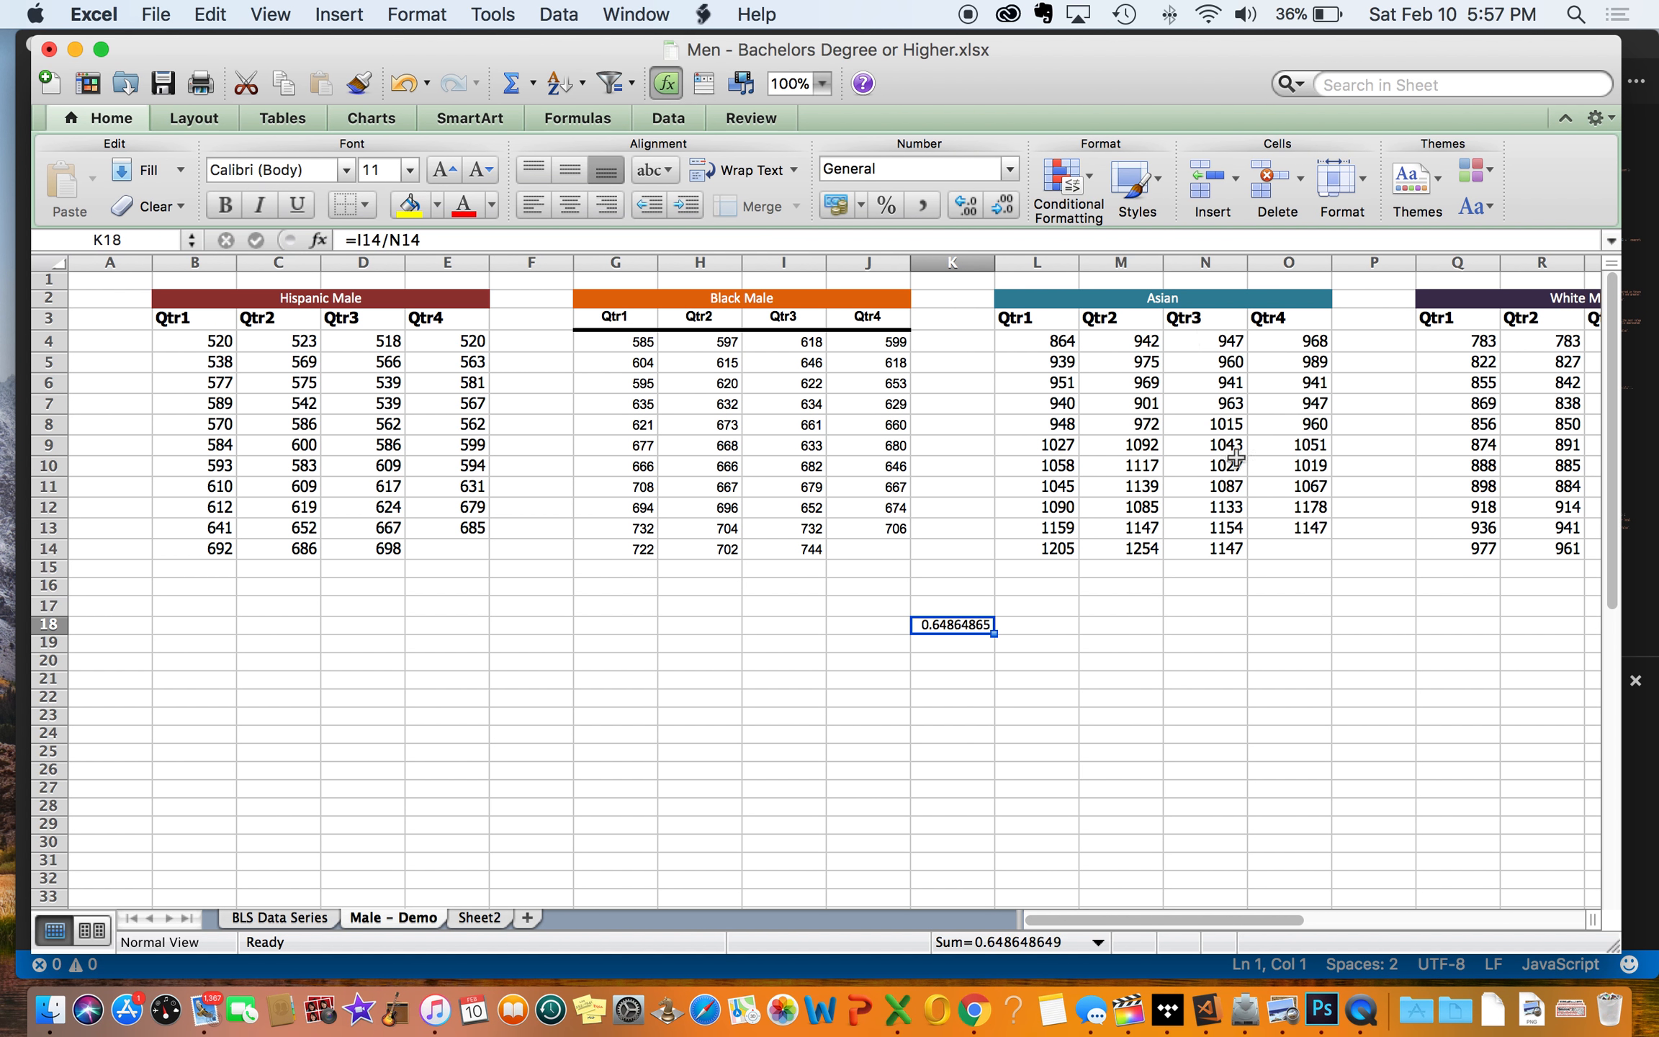
mouse_move(269, 927)
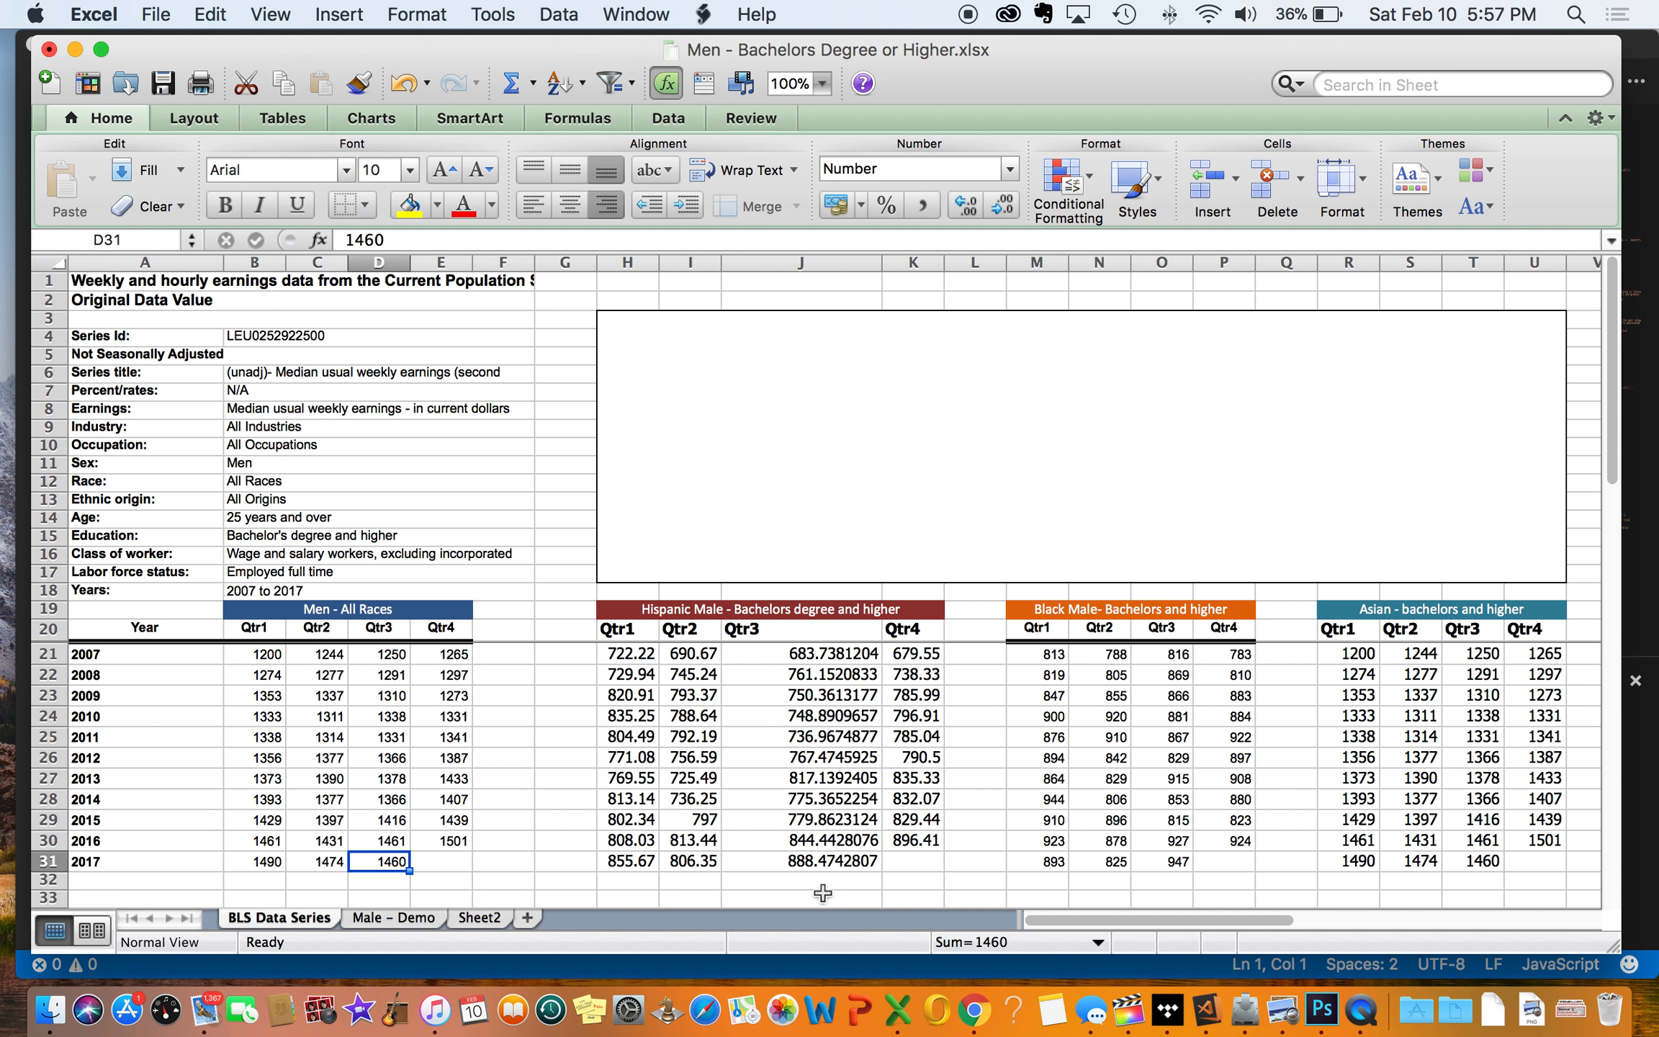
click(826, 861)
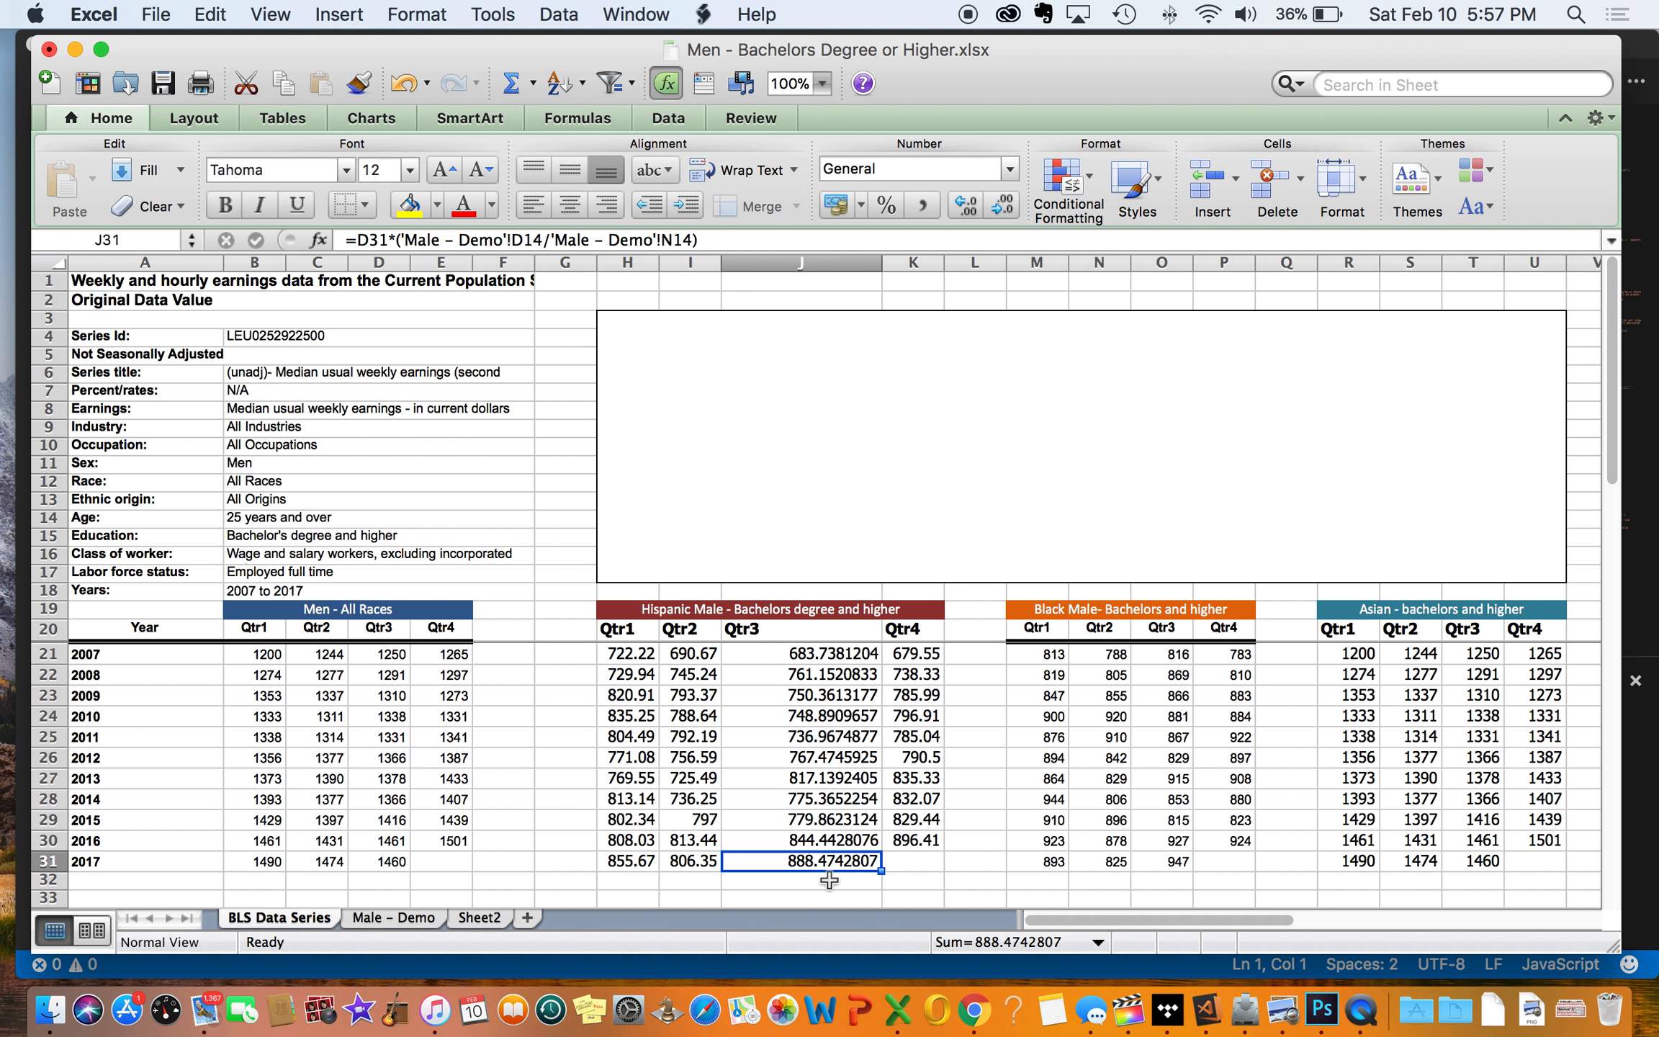
mouse_move(921, 845)
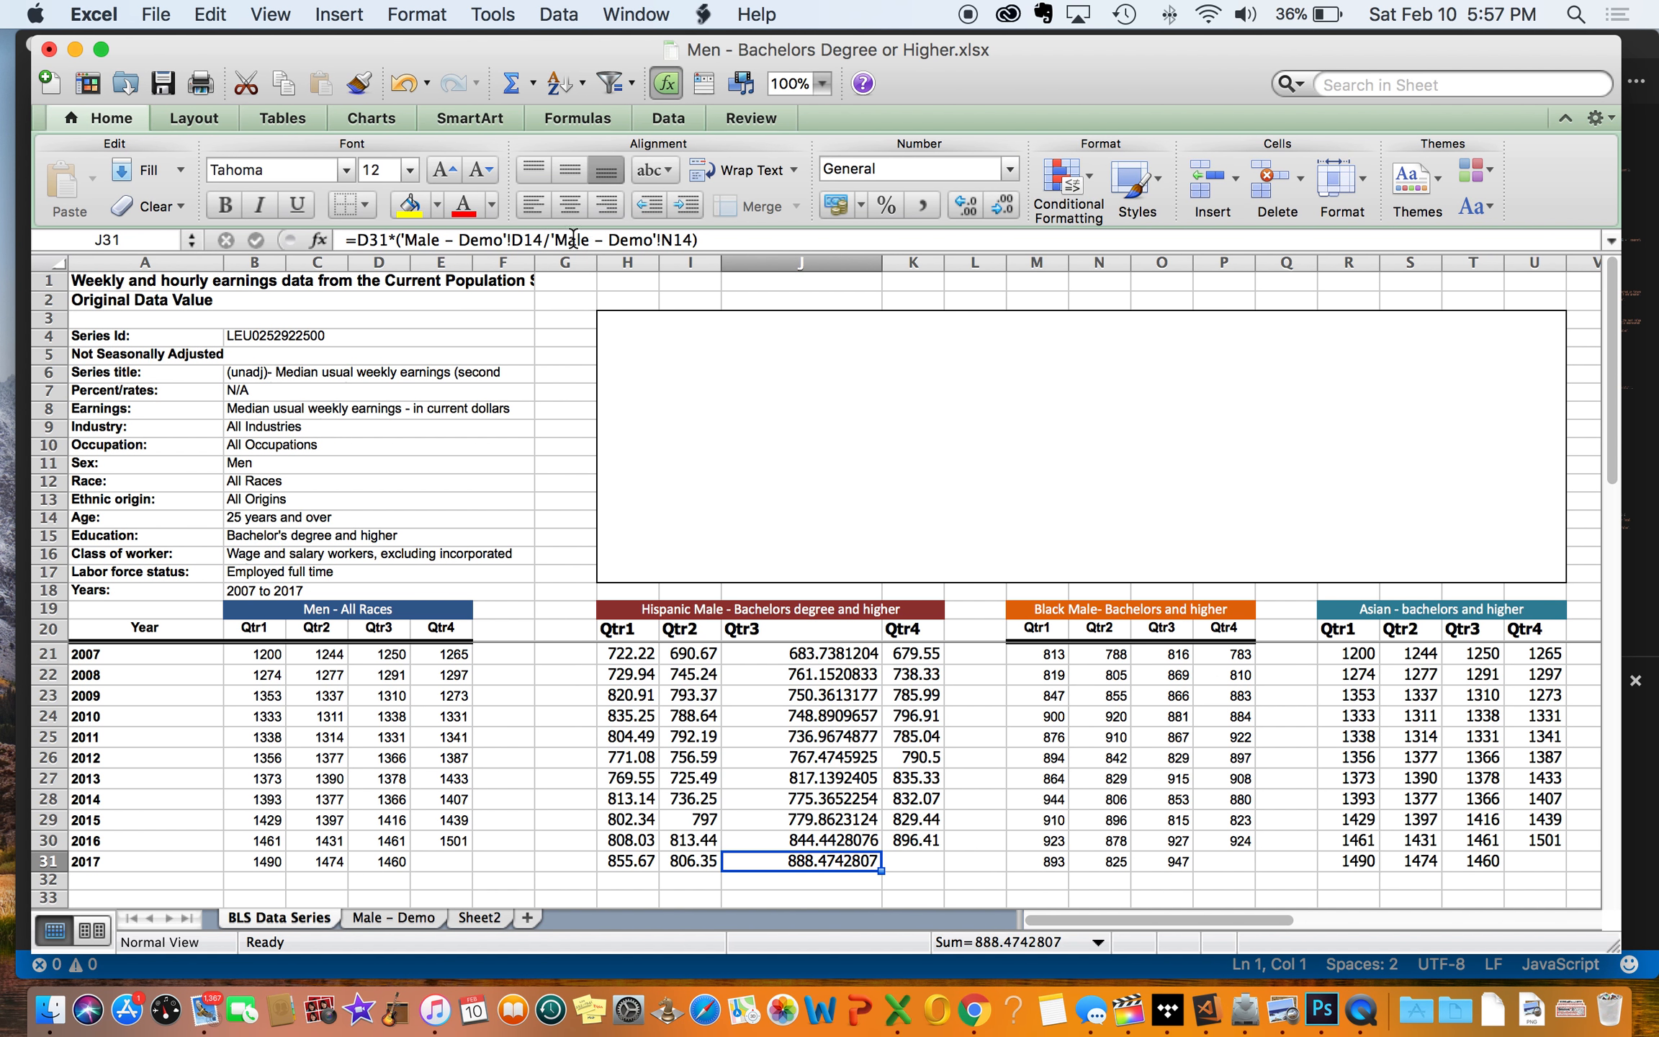
mouse_move(436, 1021)
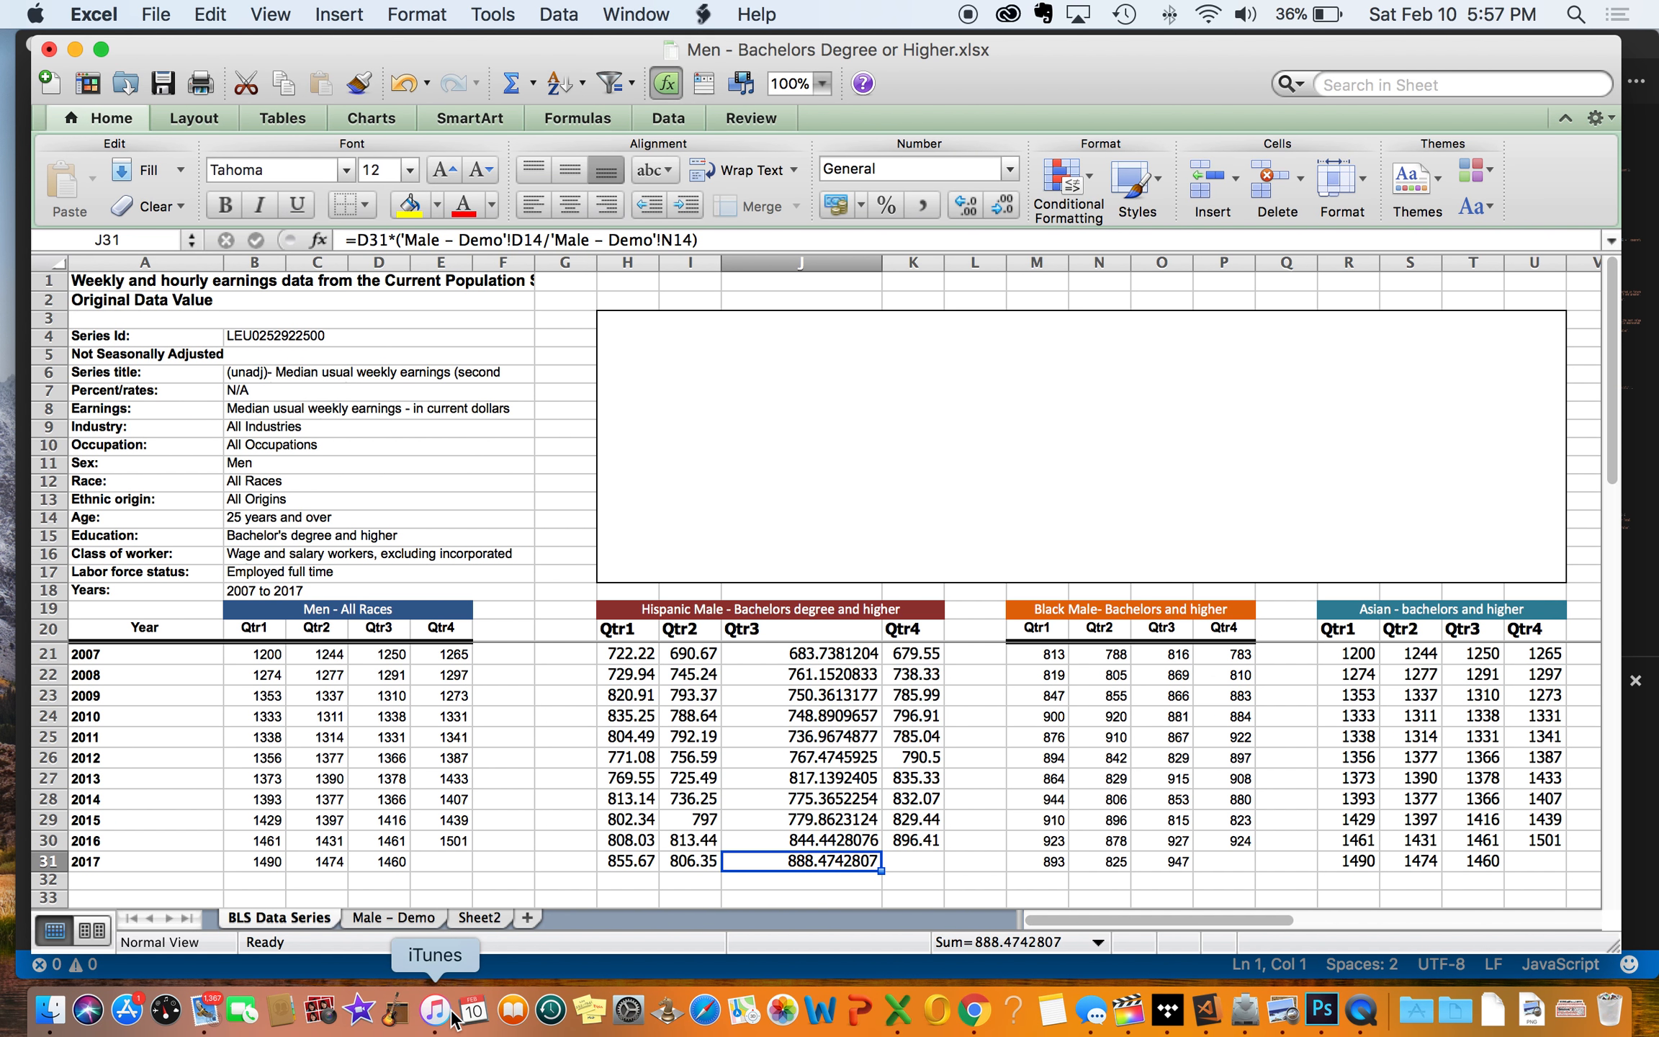
click(394, 918)
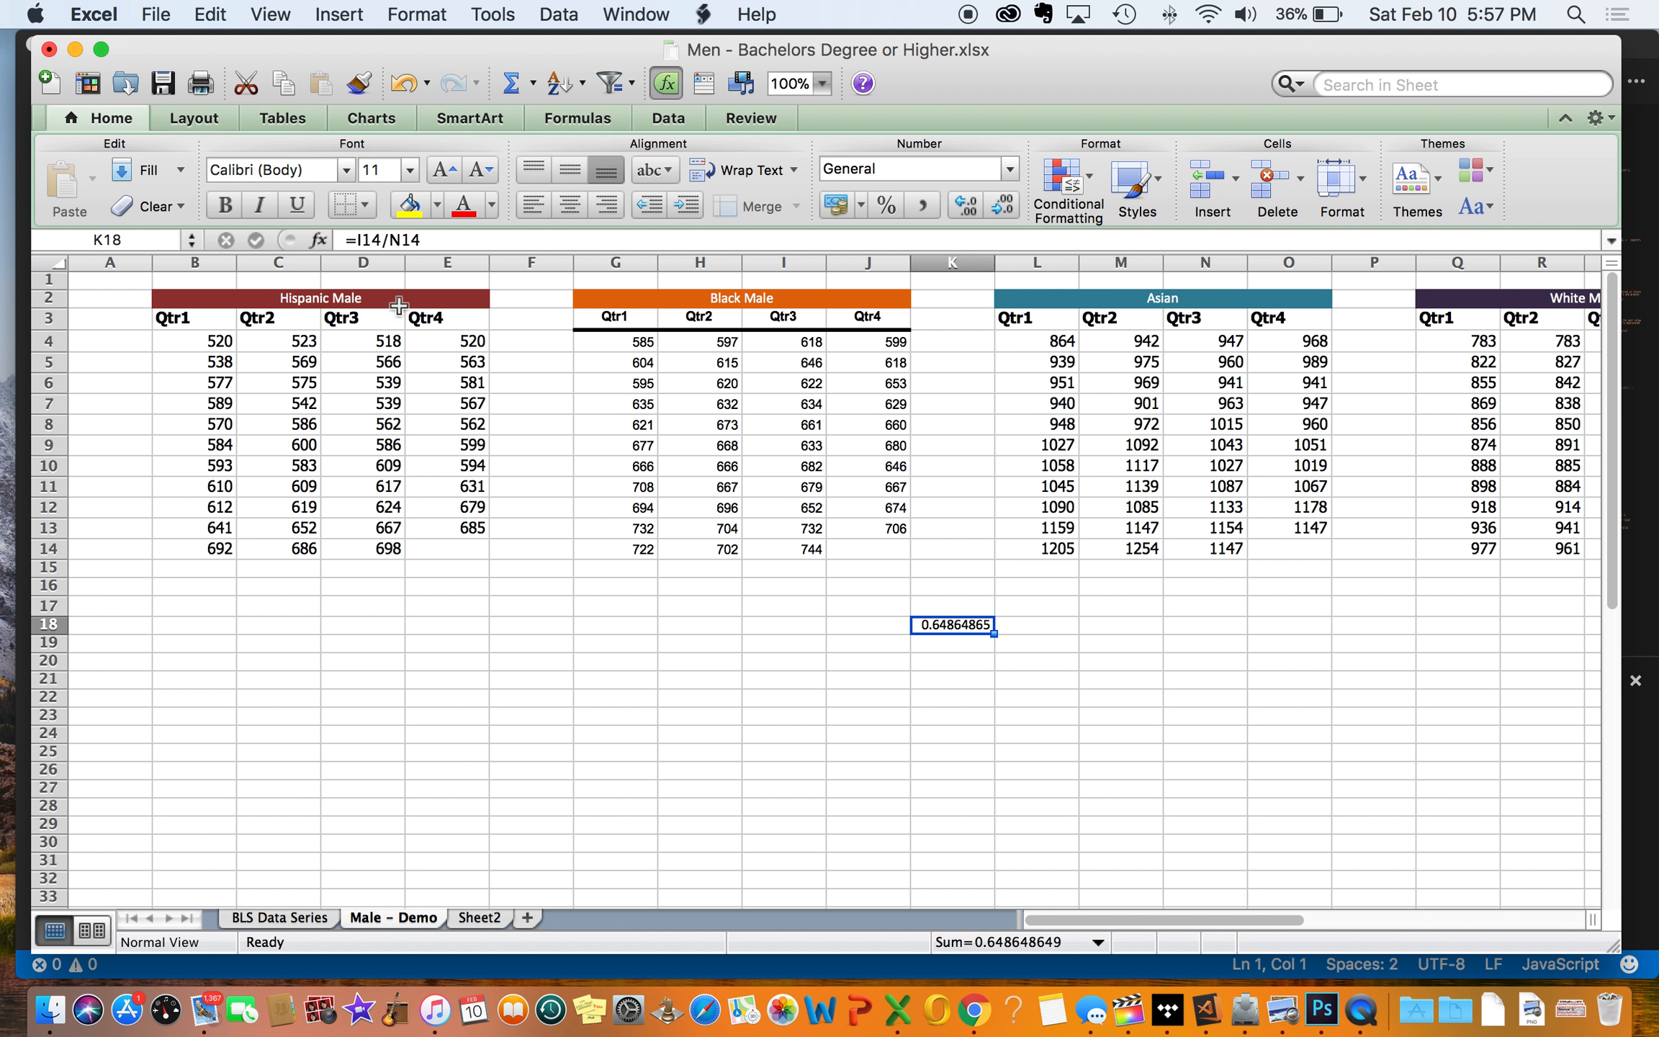
mouse_move(385, 558)
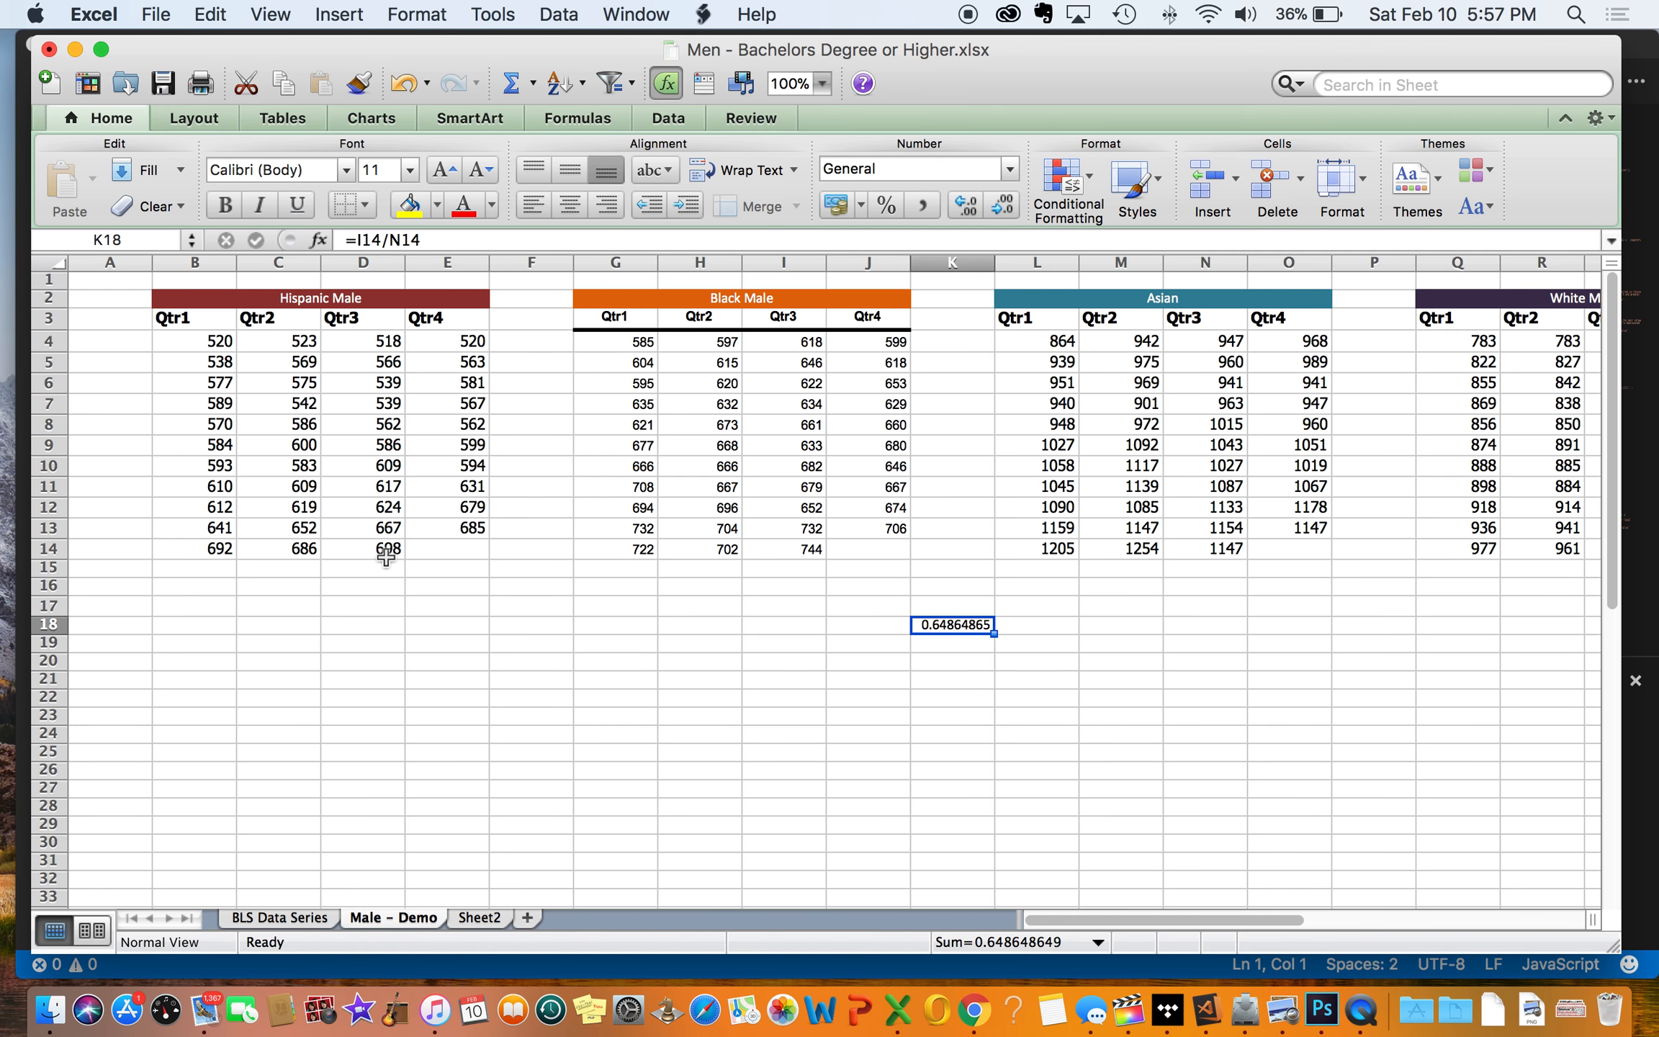
mouse_move(353, 467)
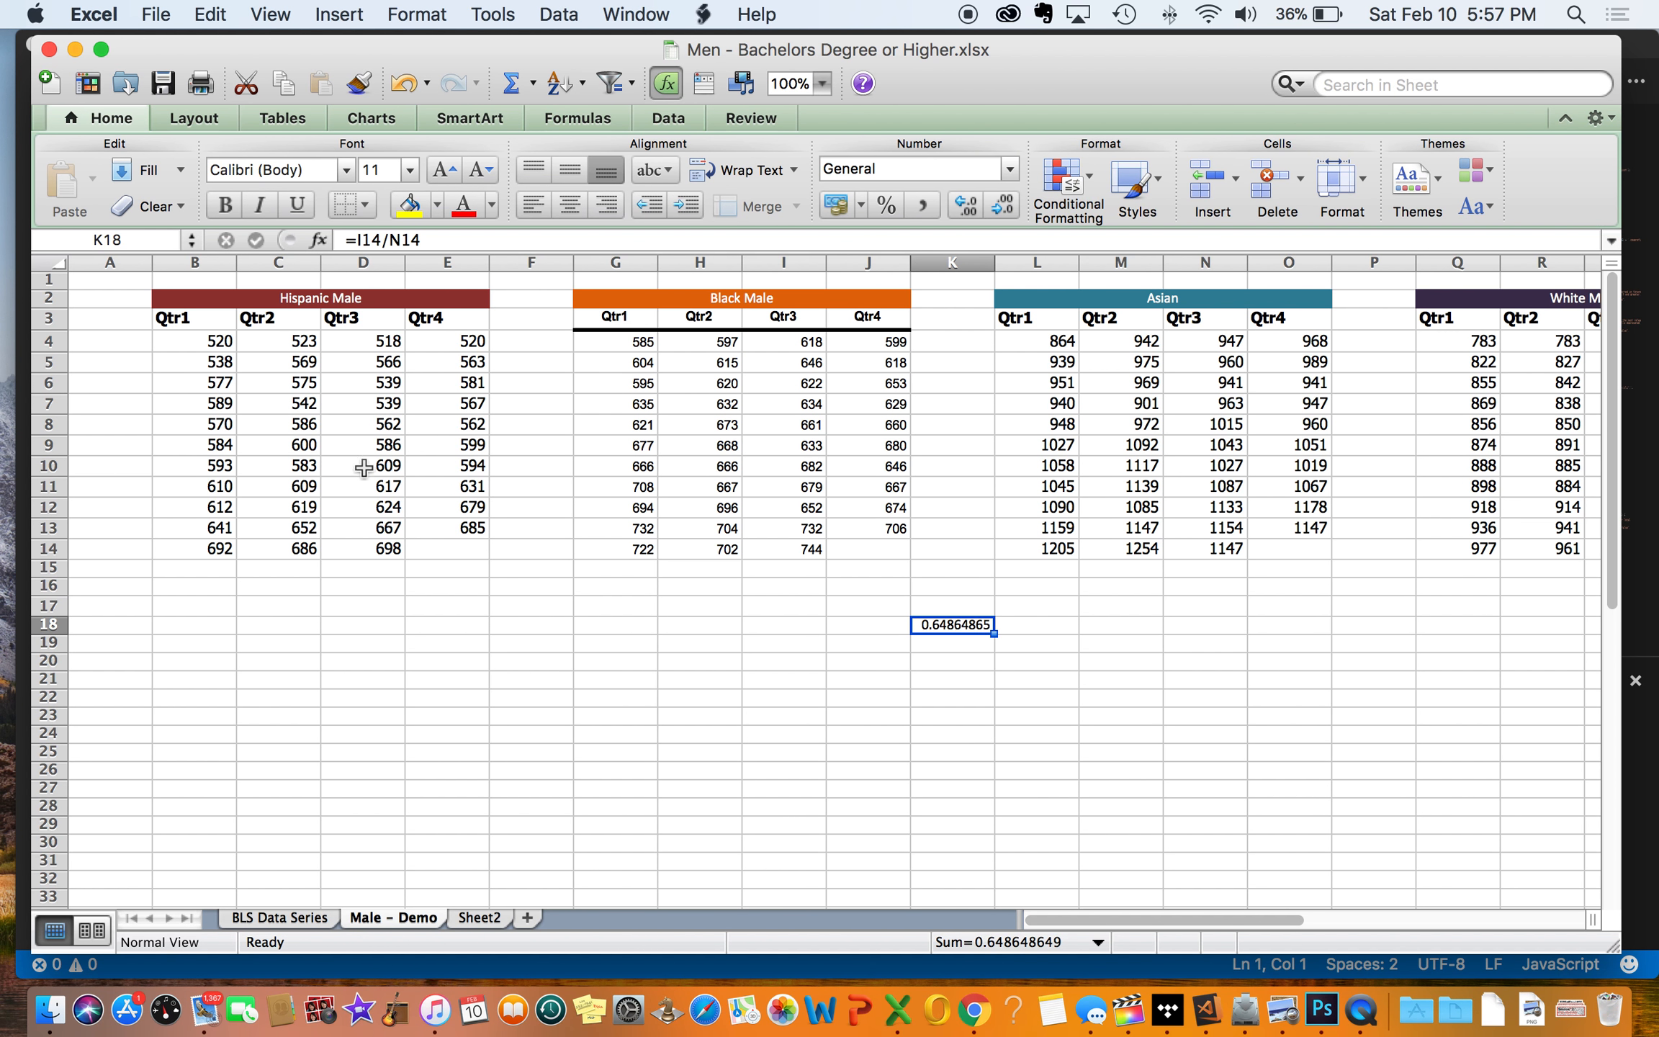
mouse_move(286, 738)
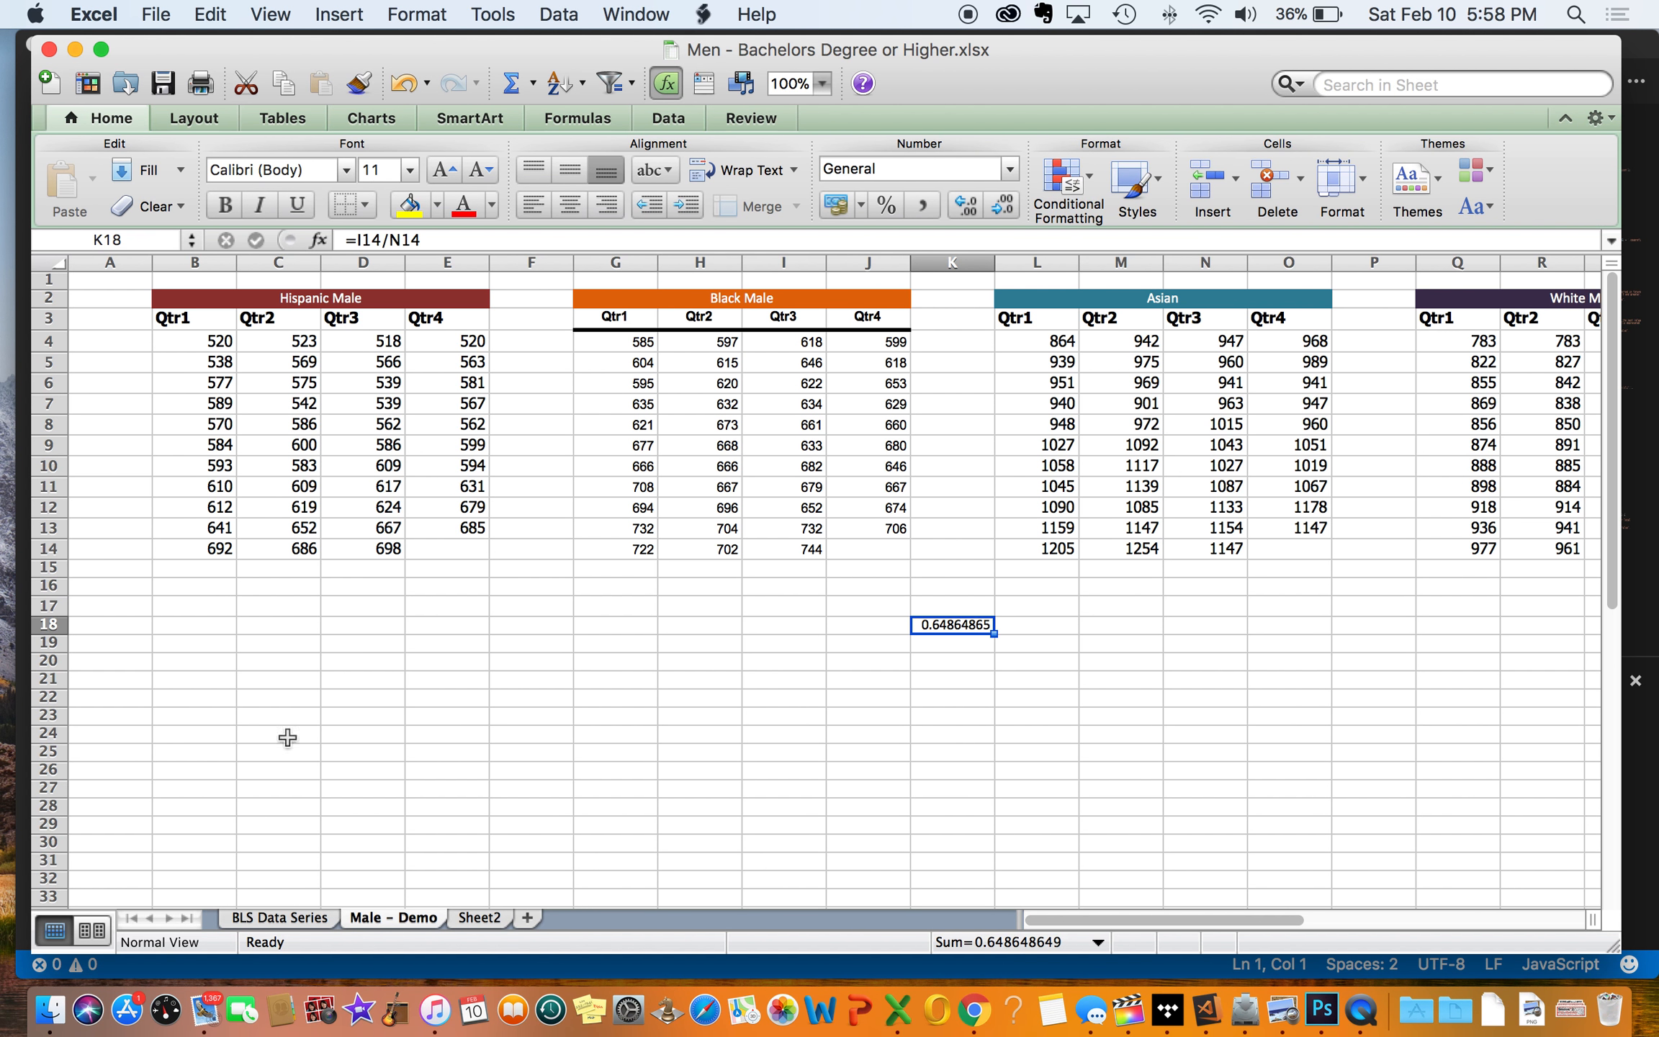
Step: Enter =J31*52 in J36 on BLS Data Series and format it as Accounting, $46,200.66
click(278, 918)
text(=)
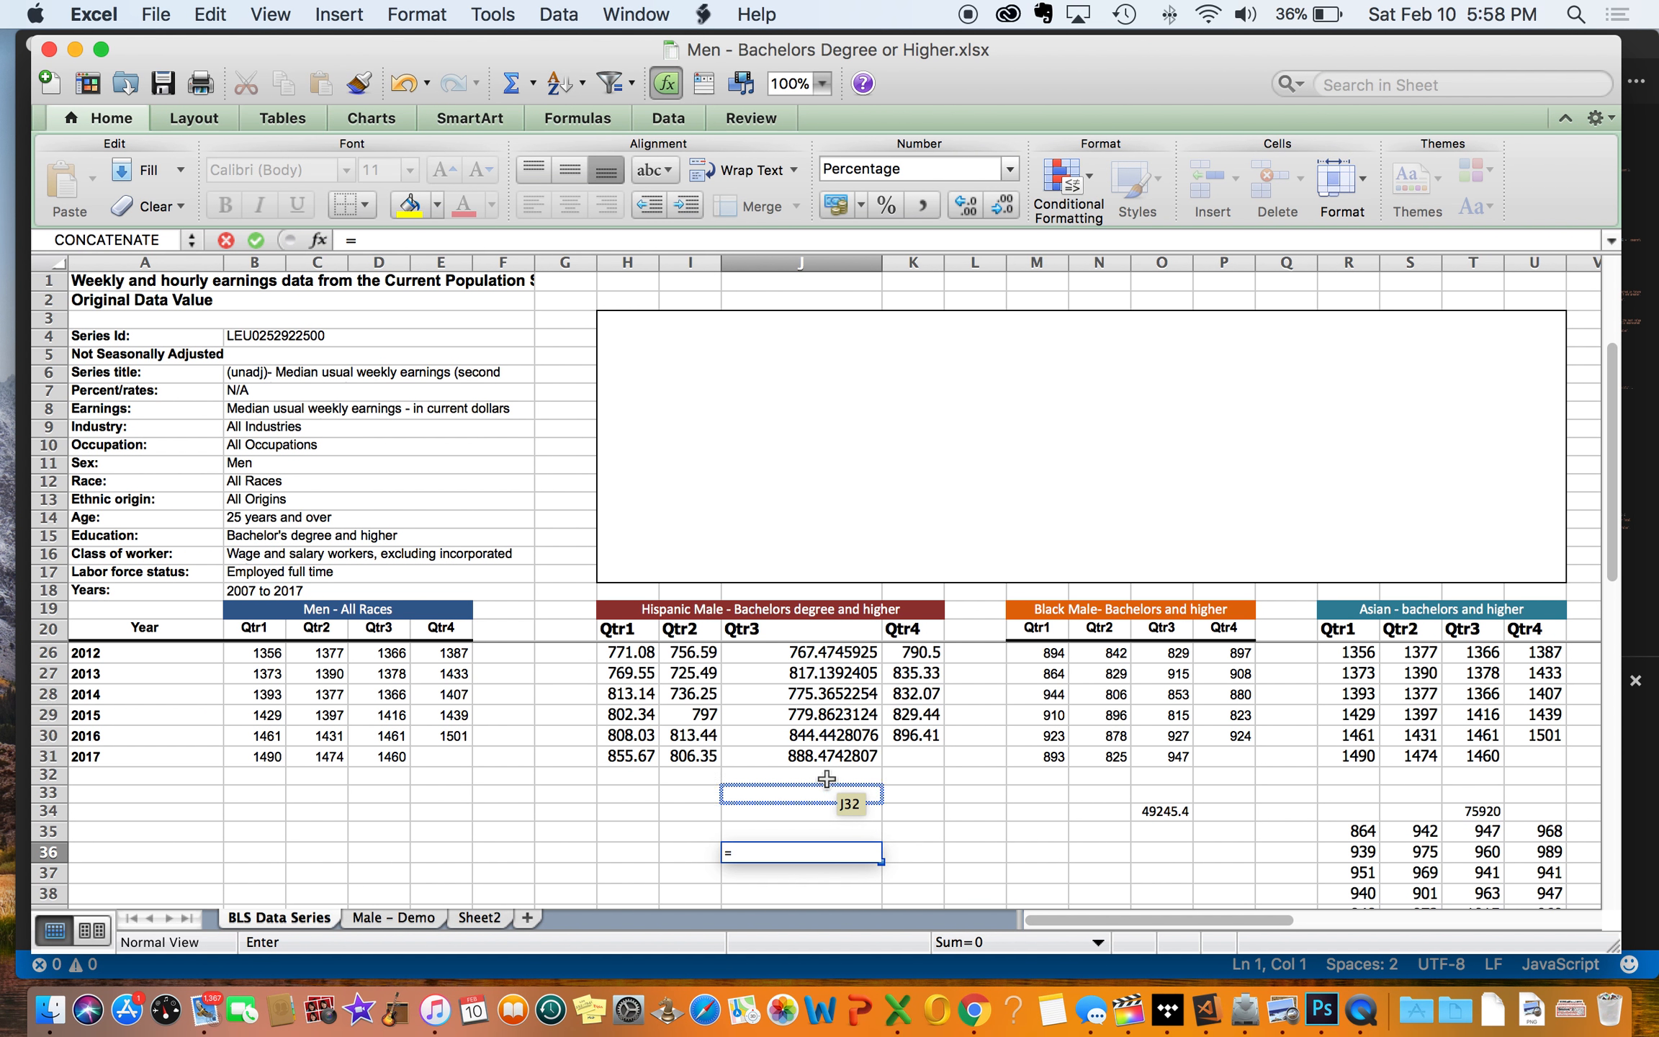
click(827, 756)
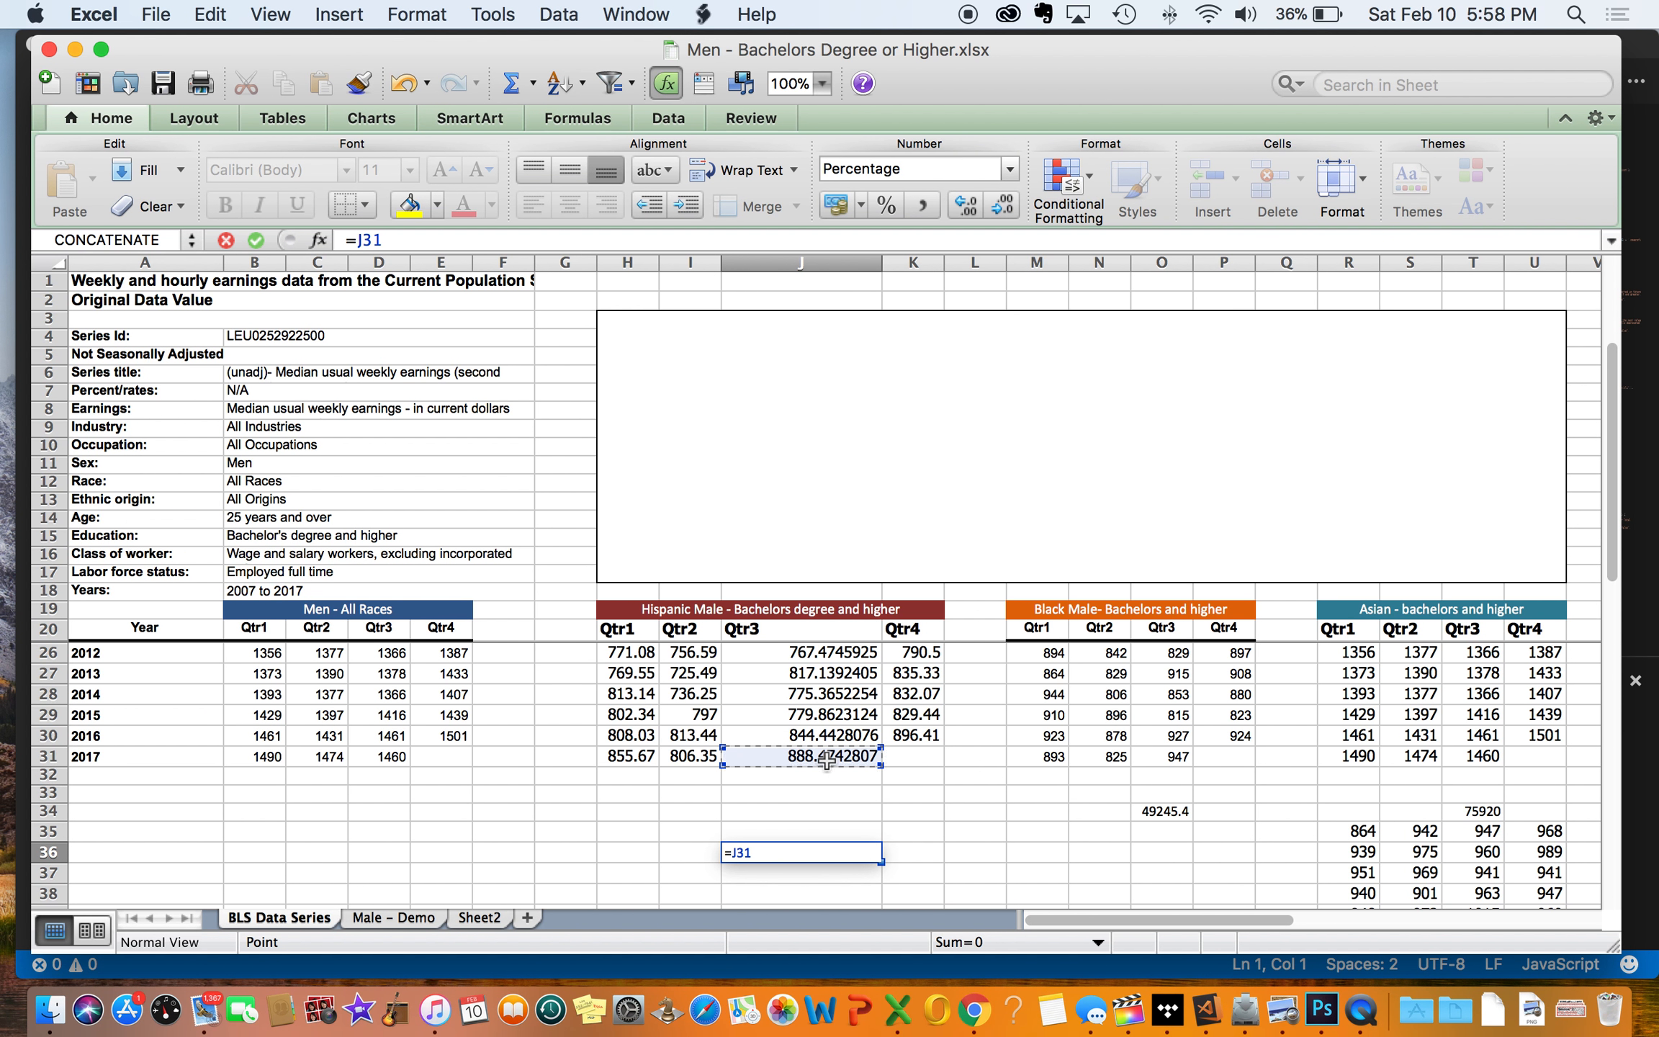
text(*)
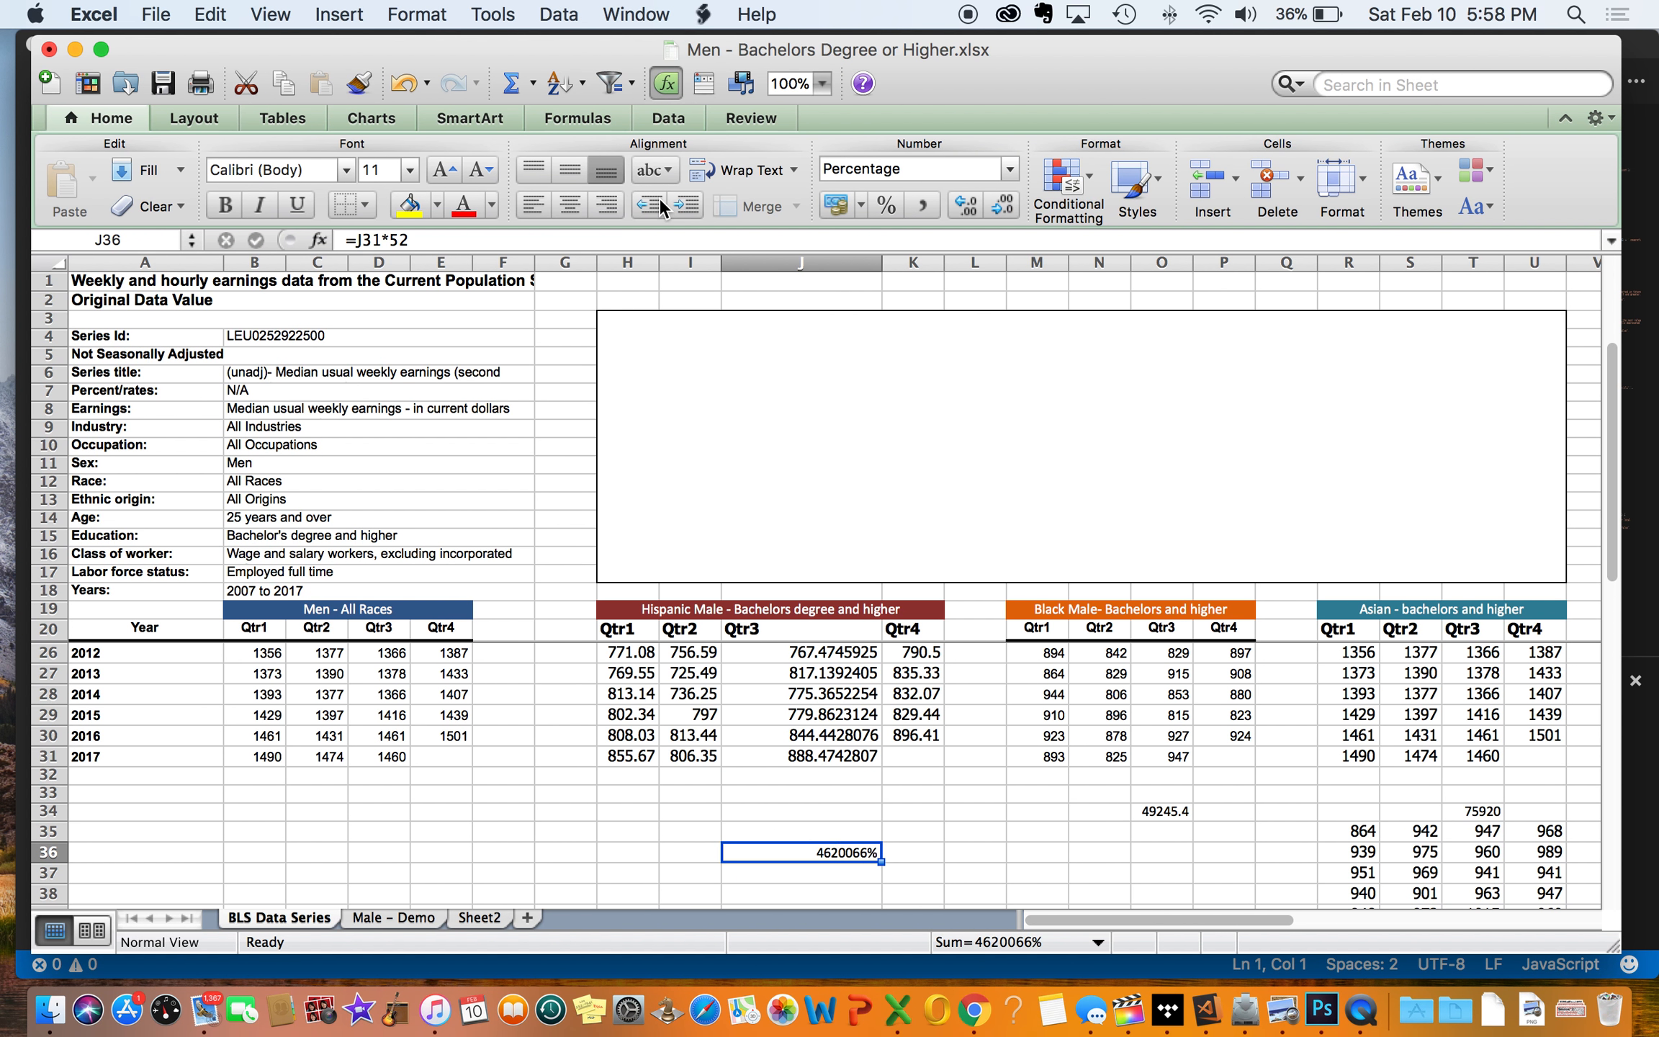
click(834, 205)
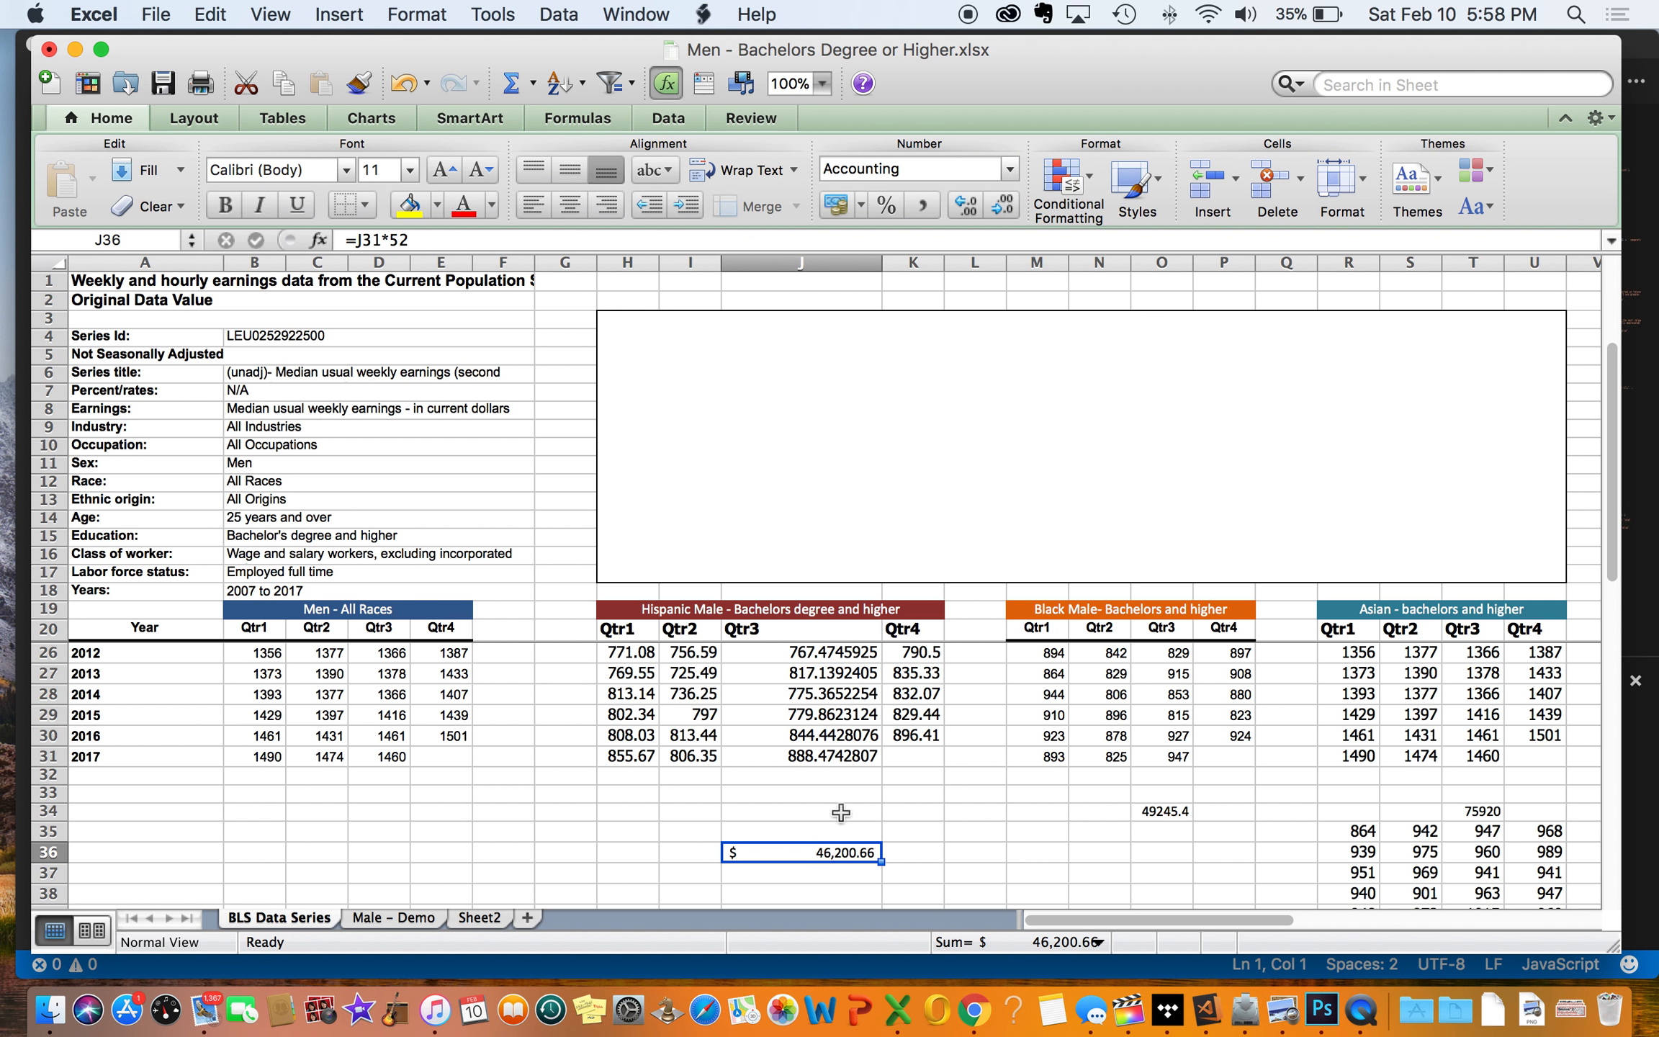
mouse_move(1025, 858)
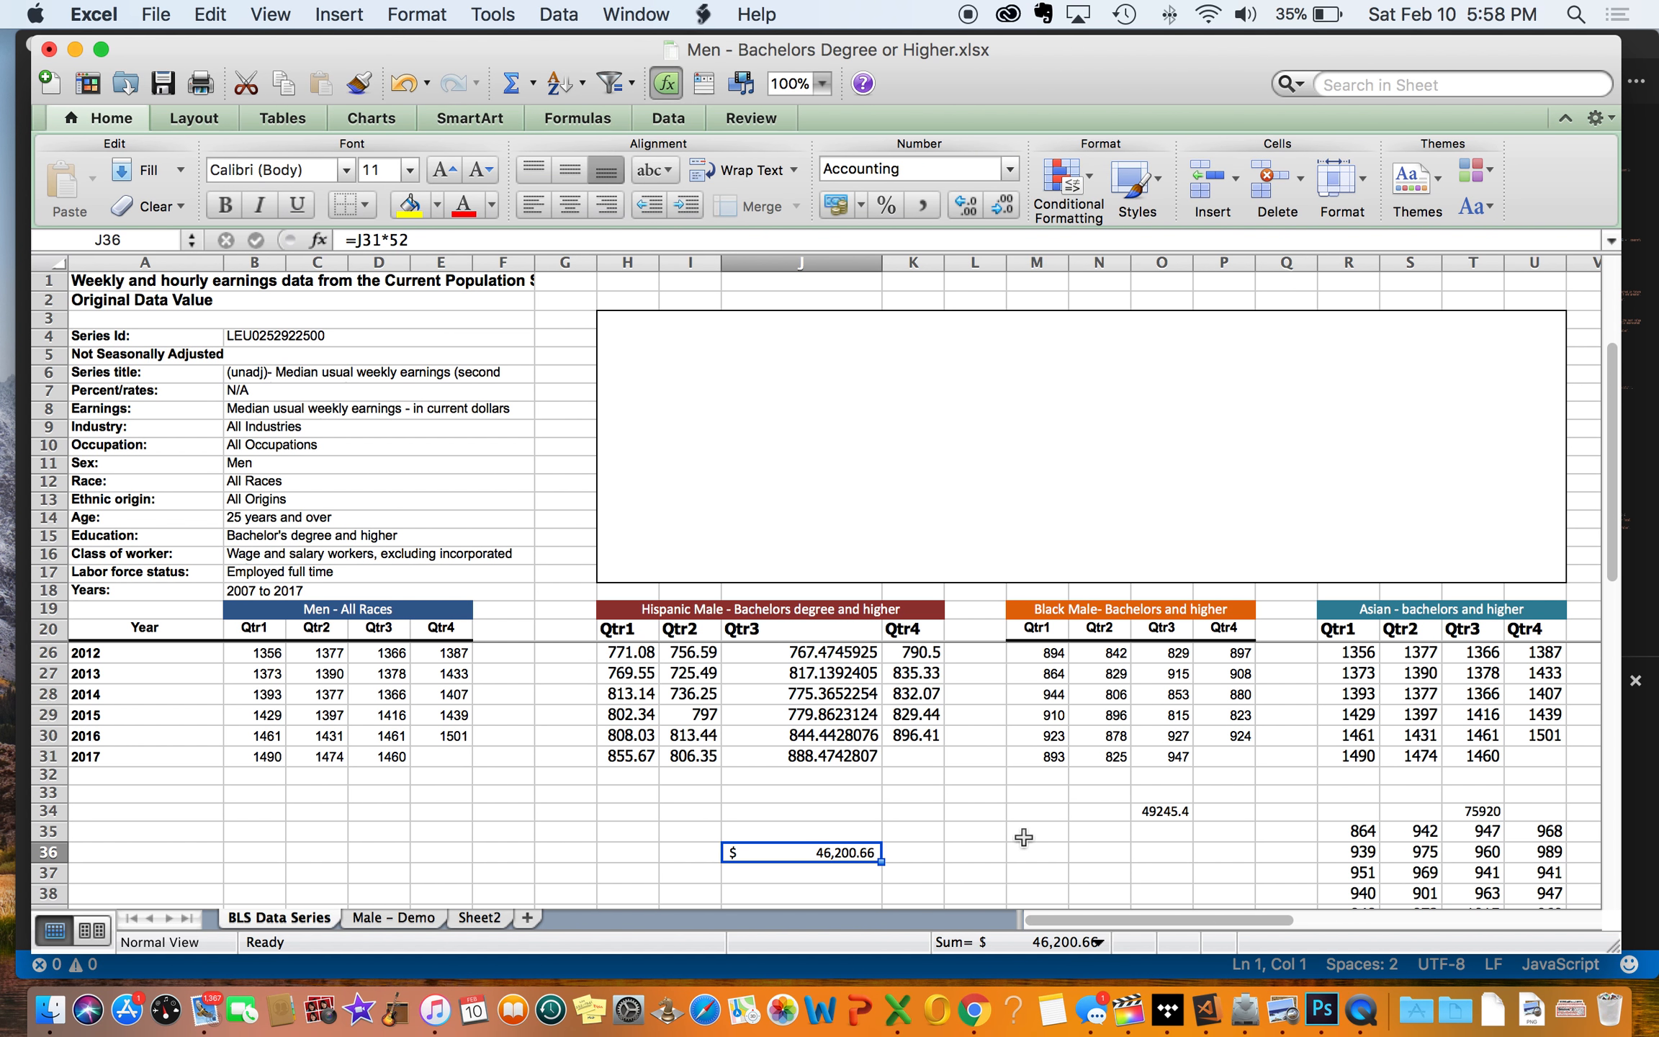
mouse_move(799, 802)
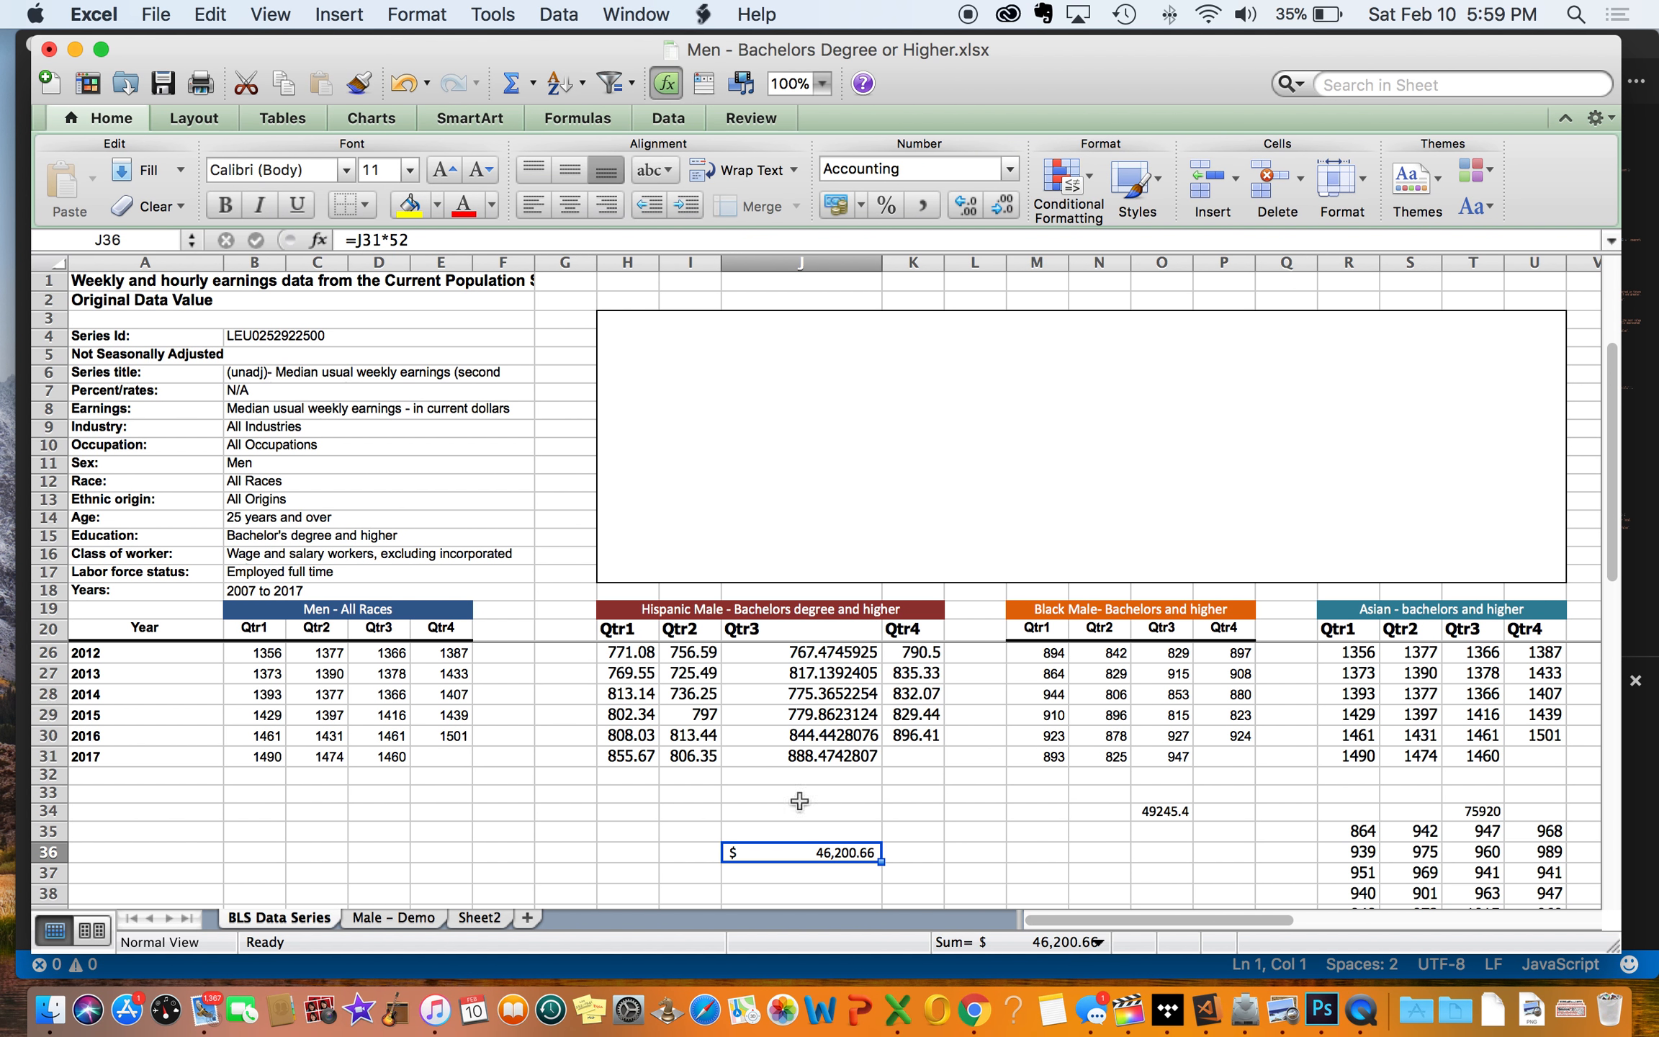
Step: Review the all-races 2017 Qtr3 value and the =J31*52 formula in J36, then bring Chrome's BLS tab forward
click(382, 756)
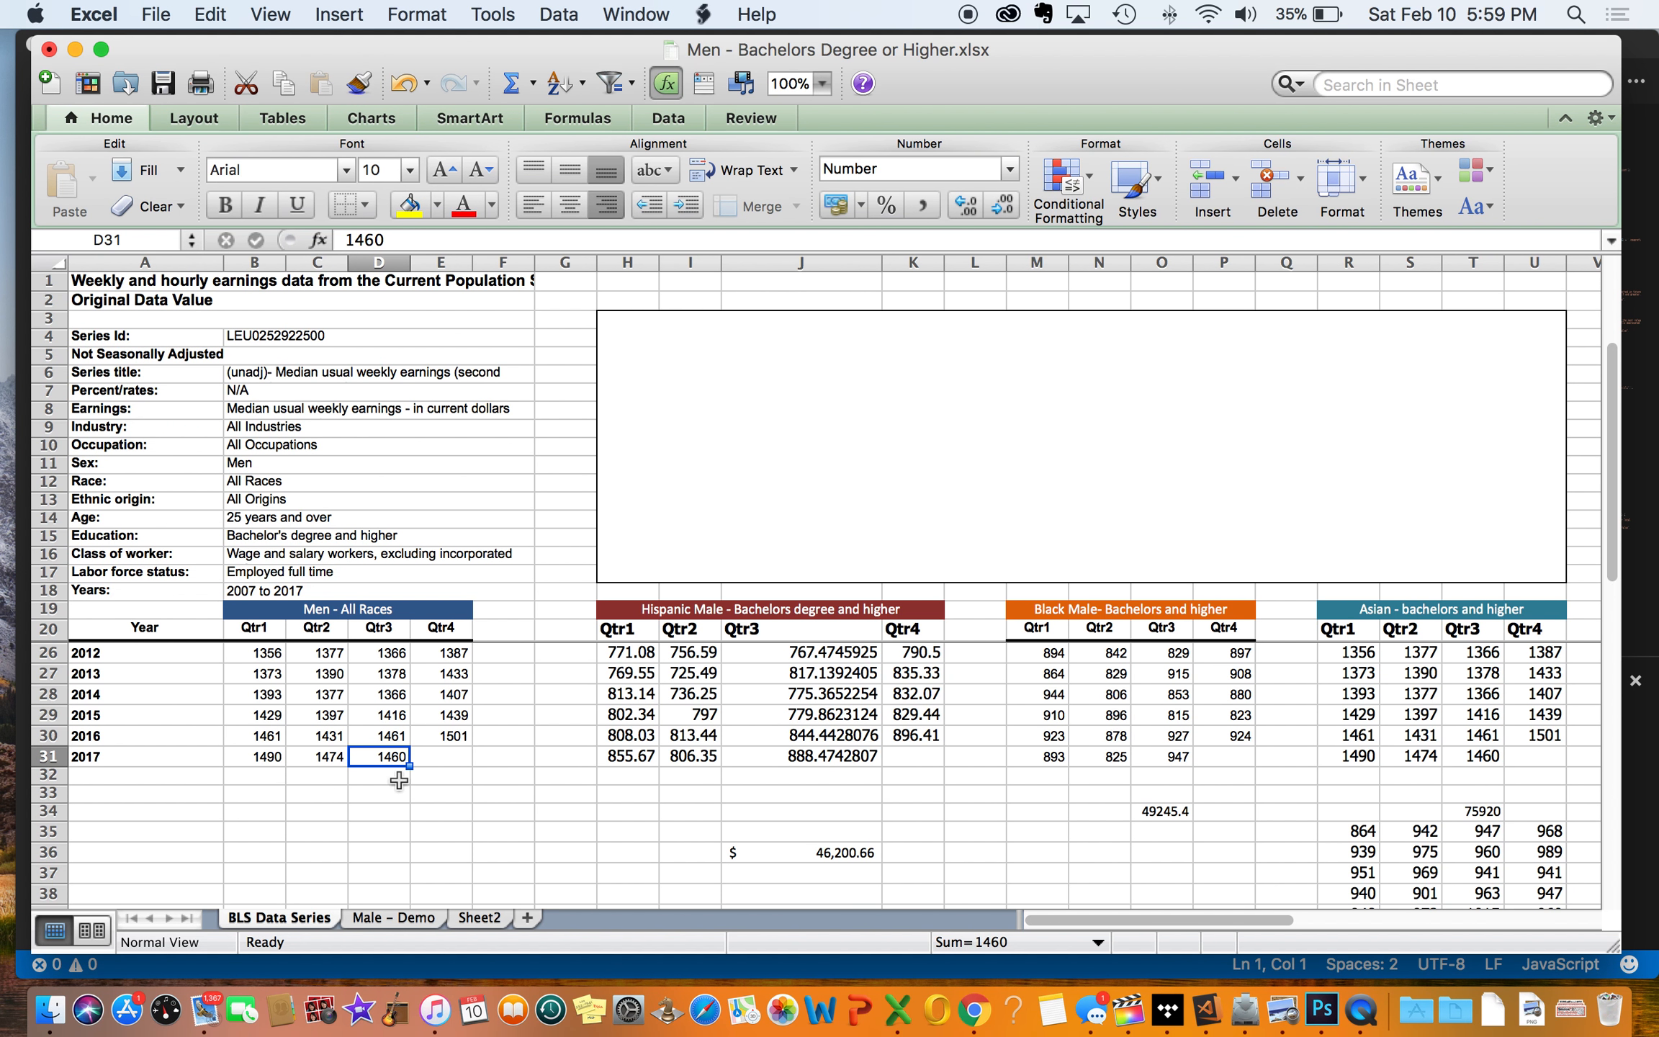
mouse_move(768, 884)
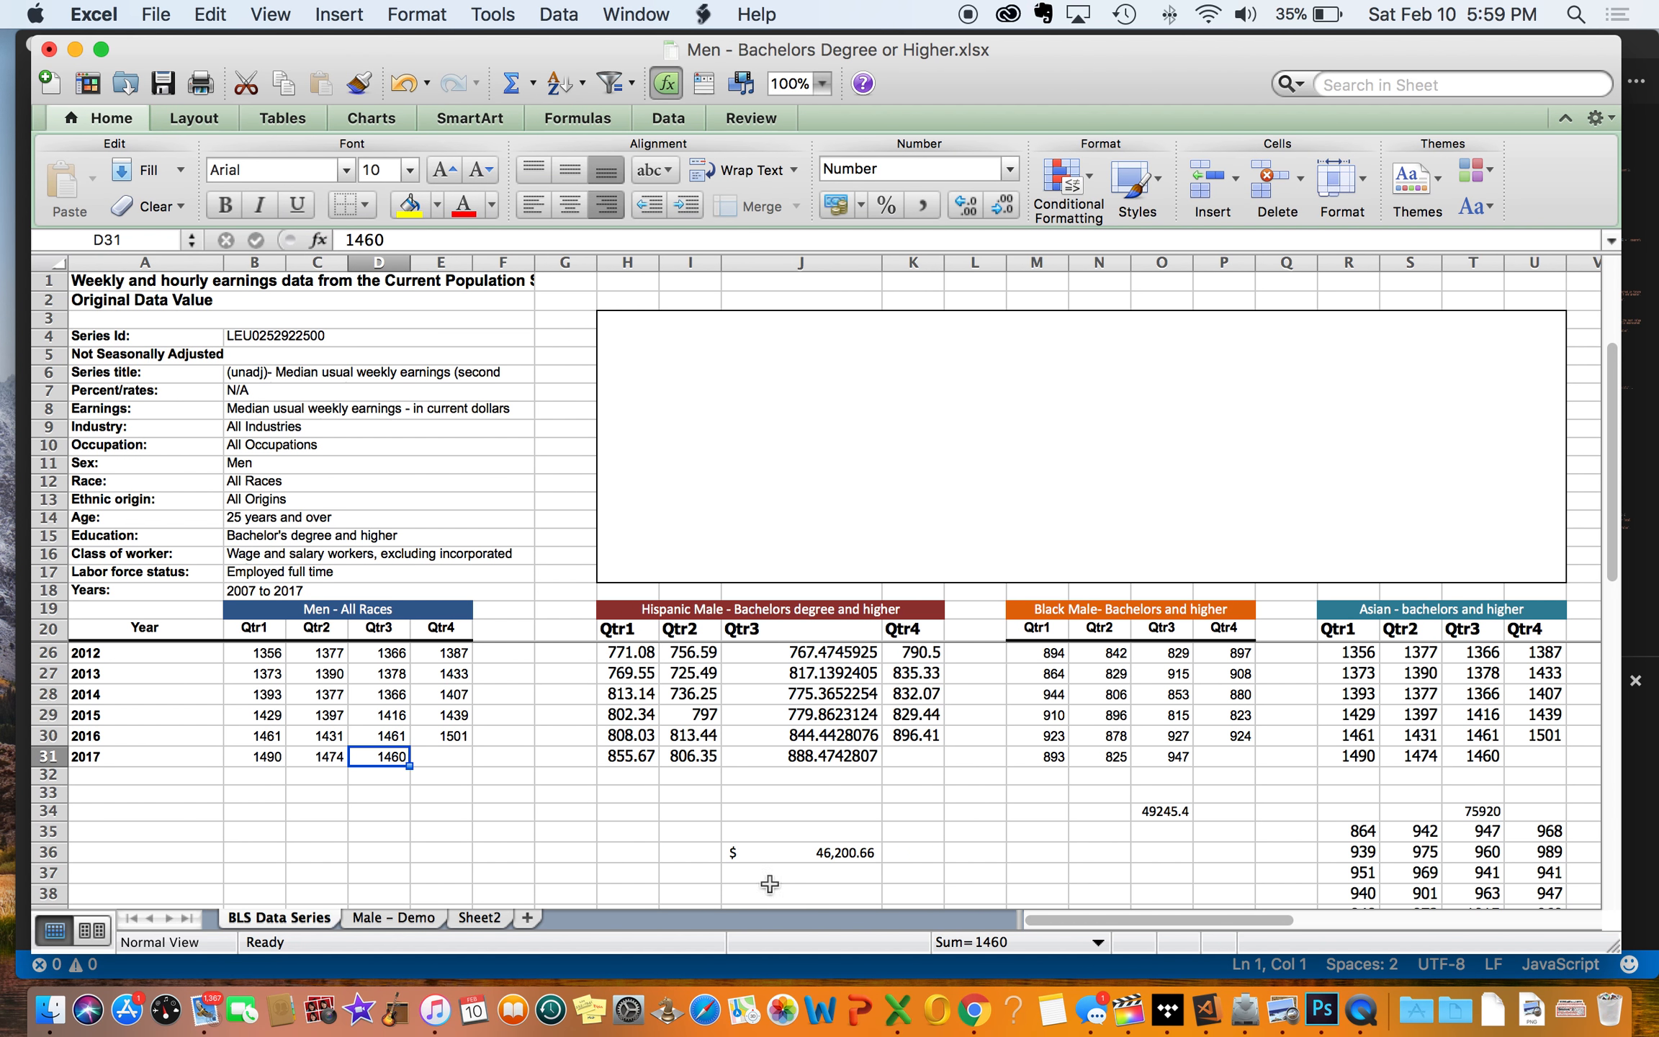
mouse_move(841, 886)
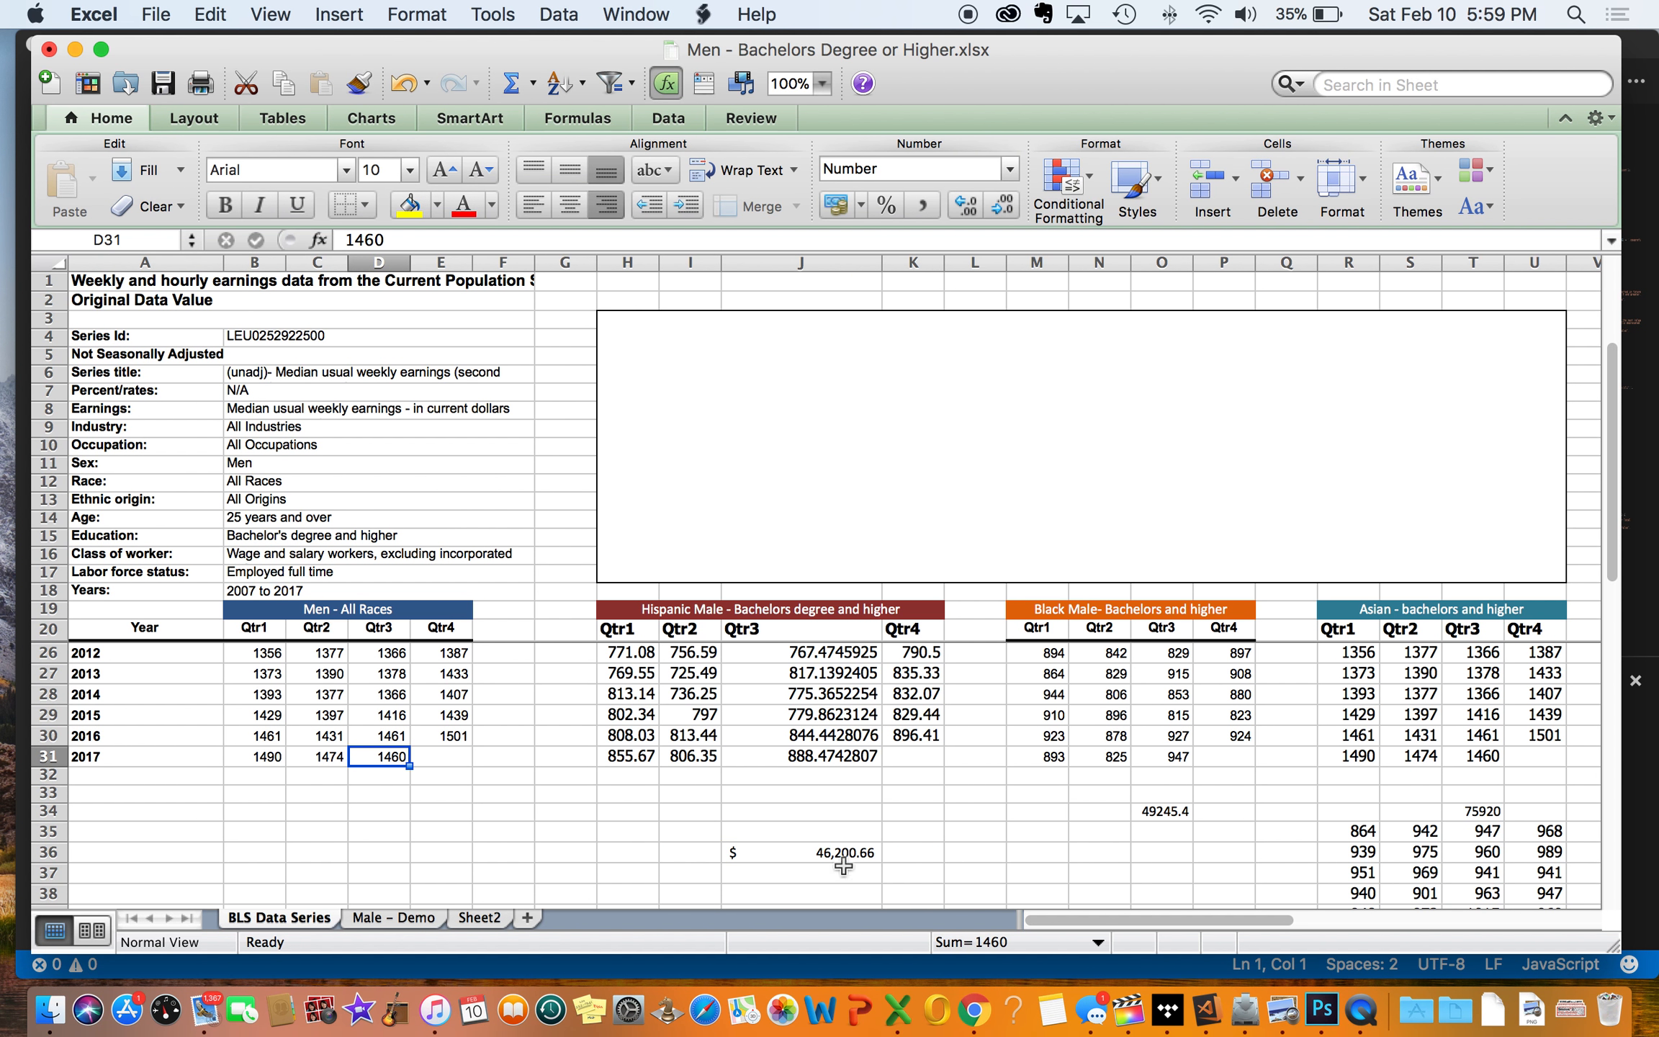
click(805, 853)
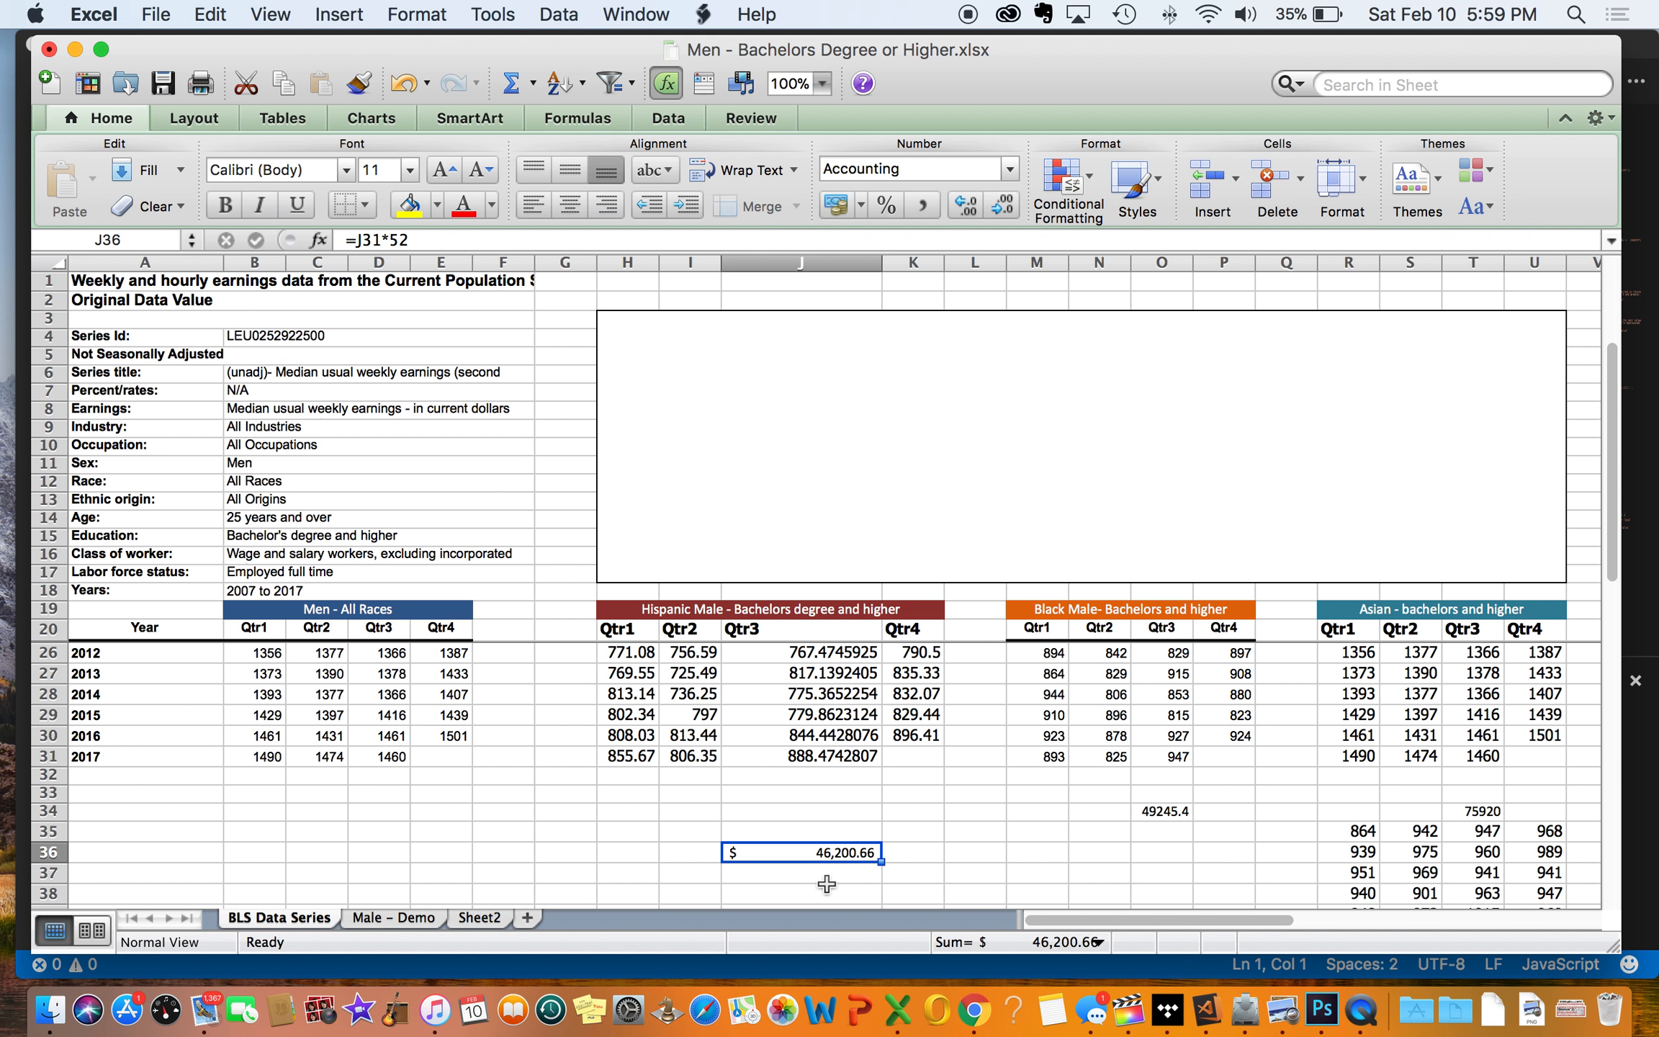
mouse_move(703, 851)
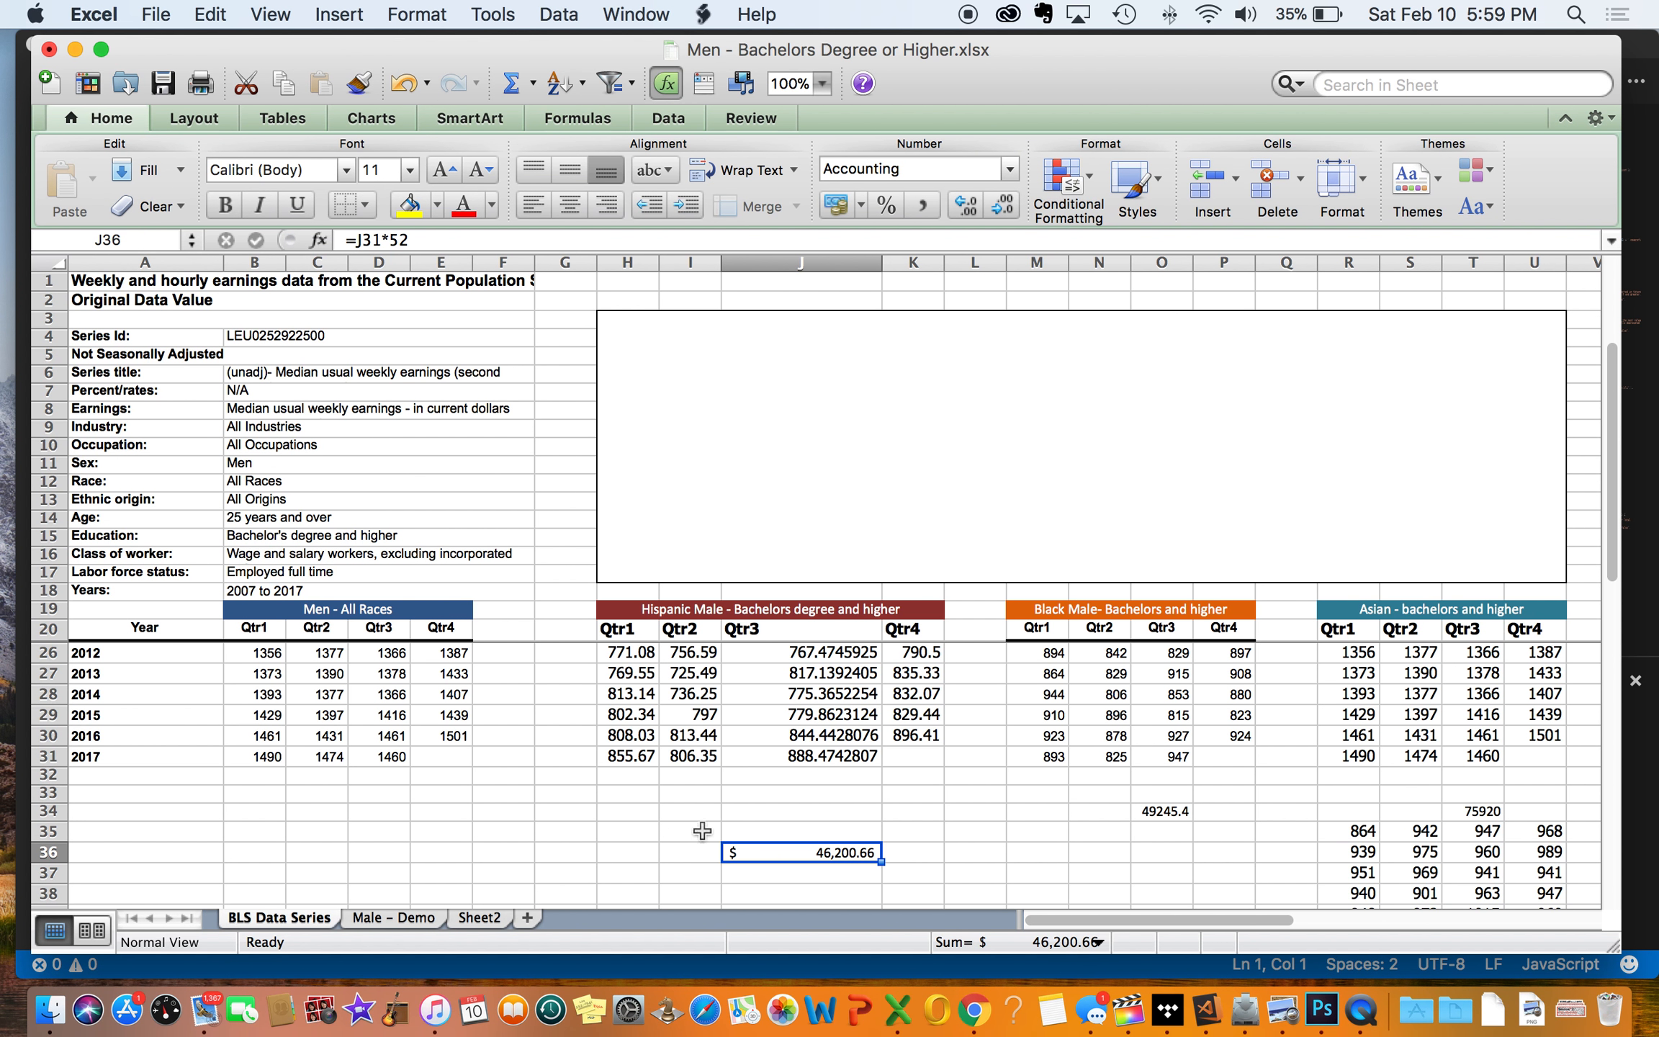
mouse_move(793, 867)
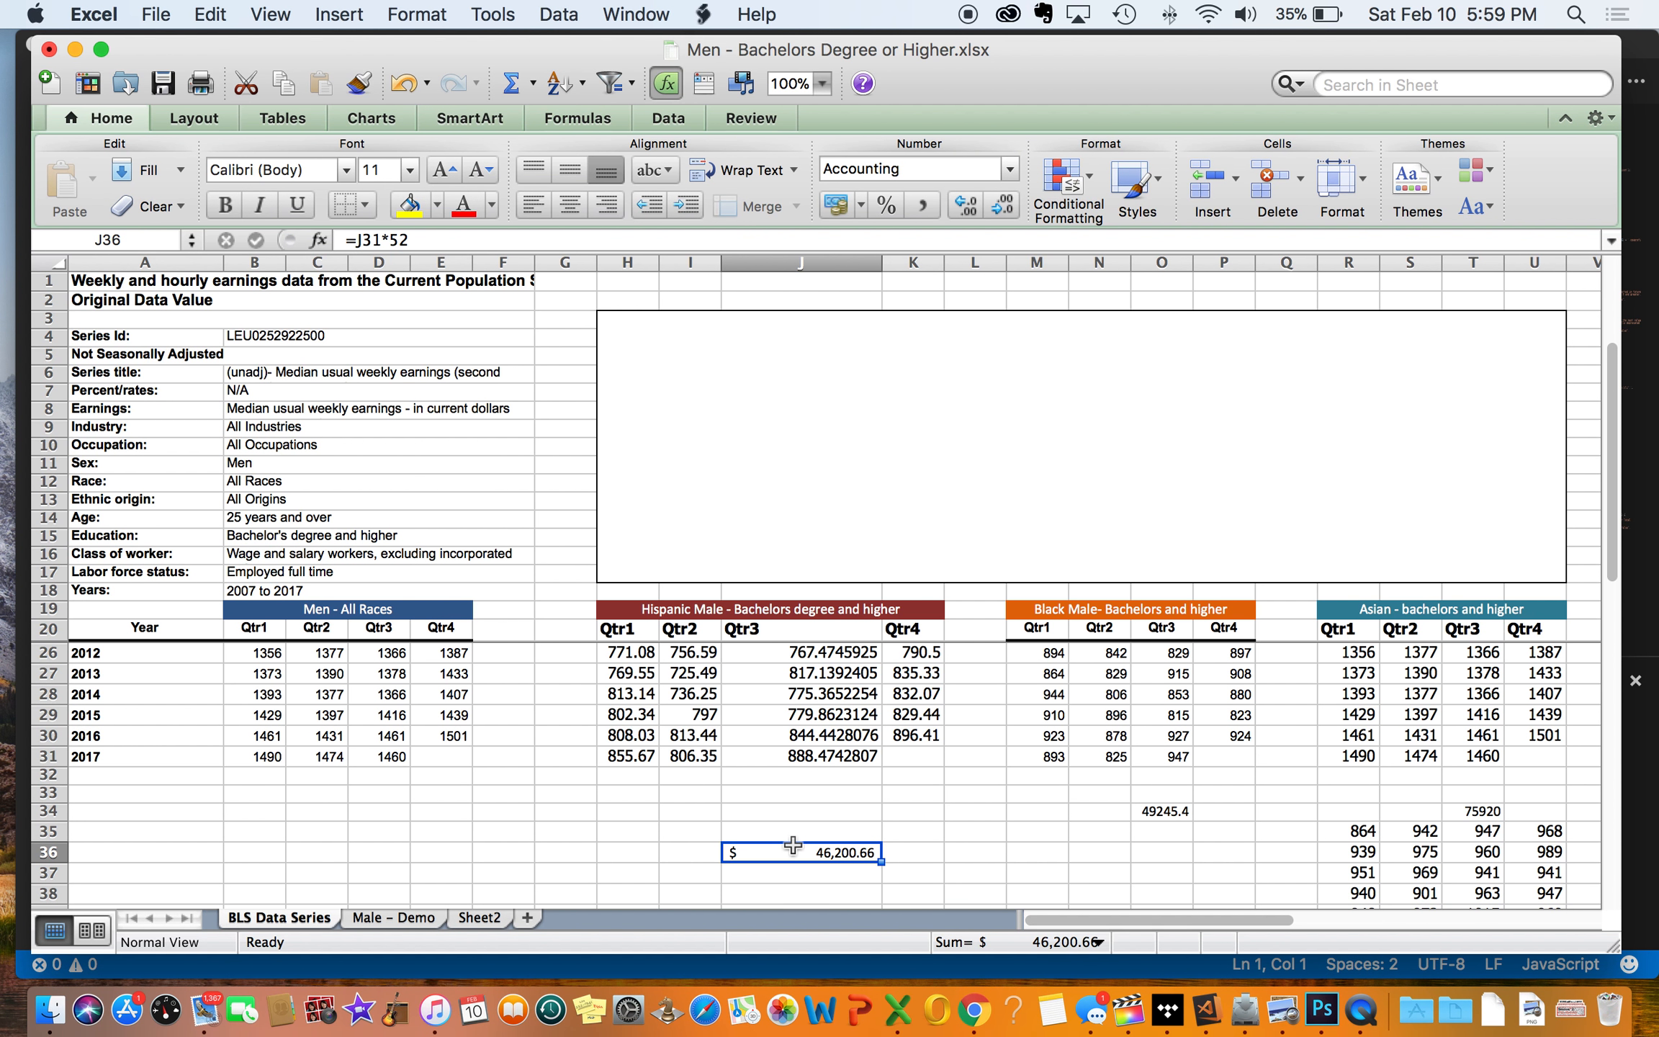
mouse_move(740, 631)
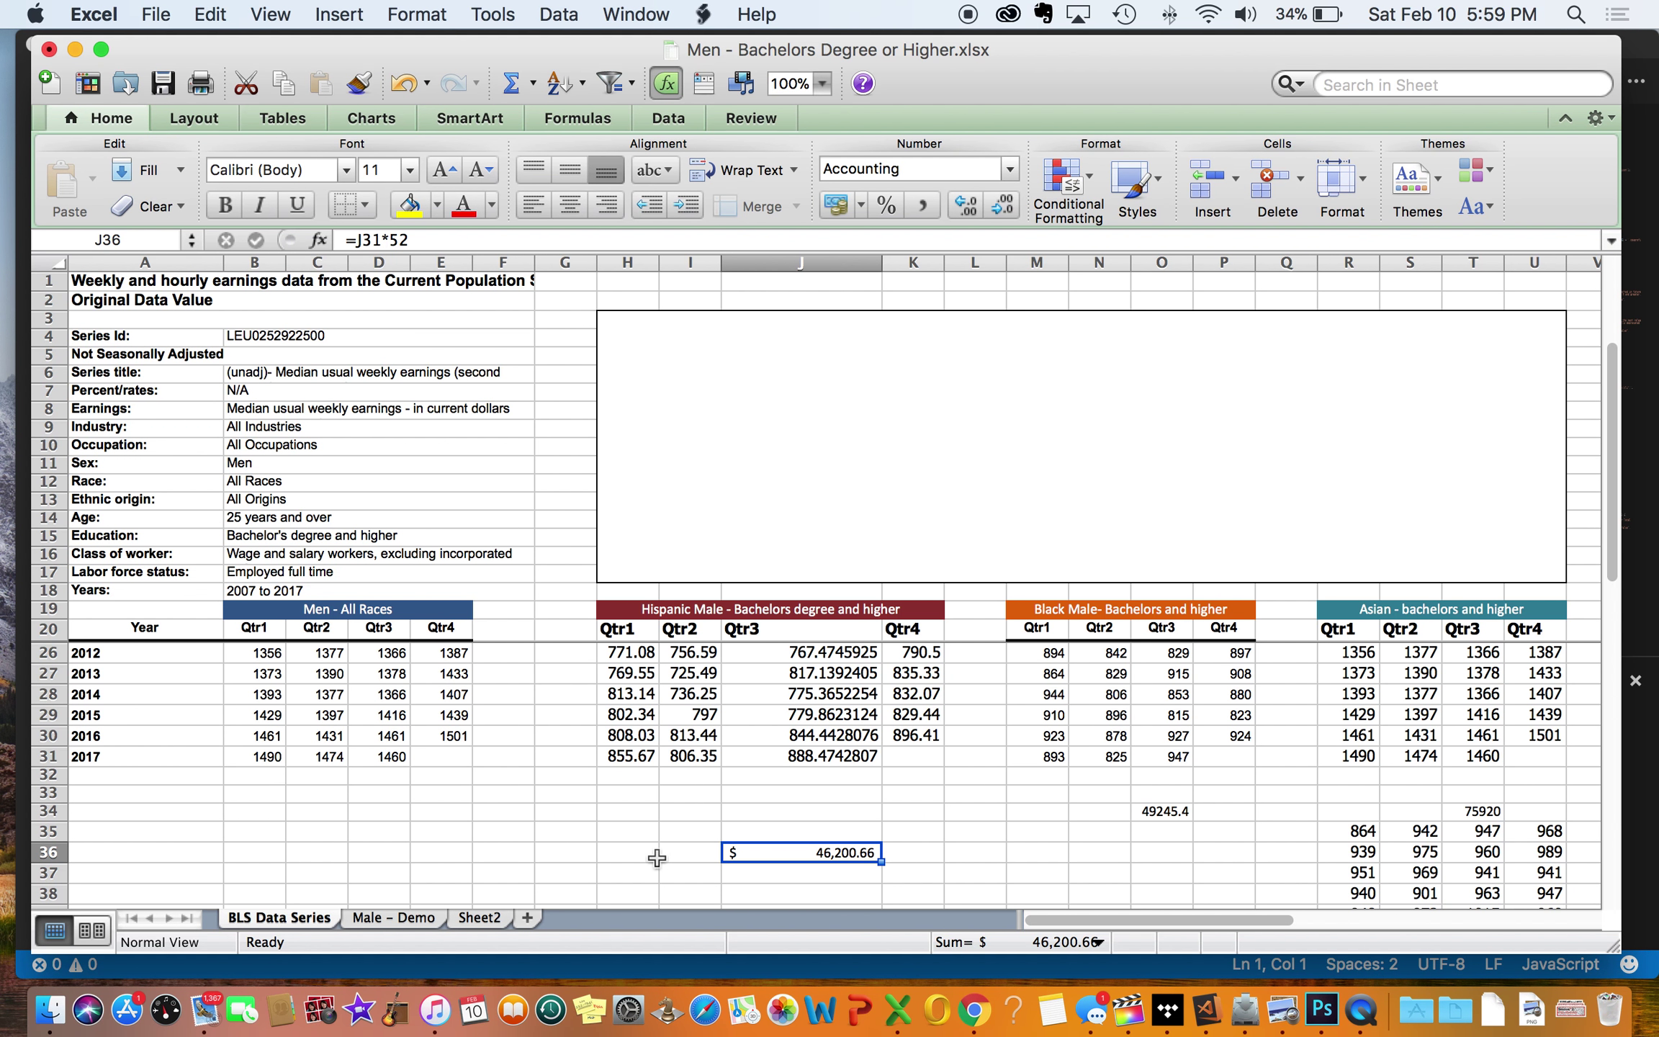
mouse_move(705, 892)
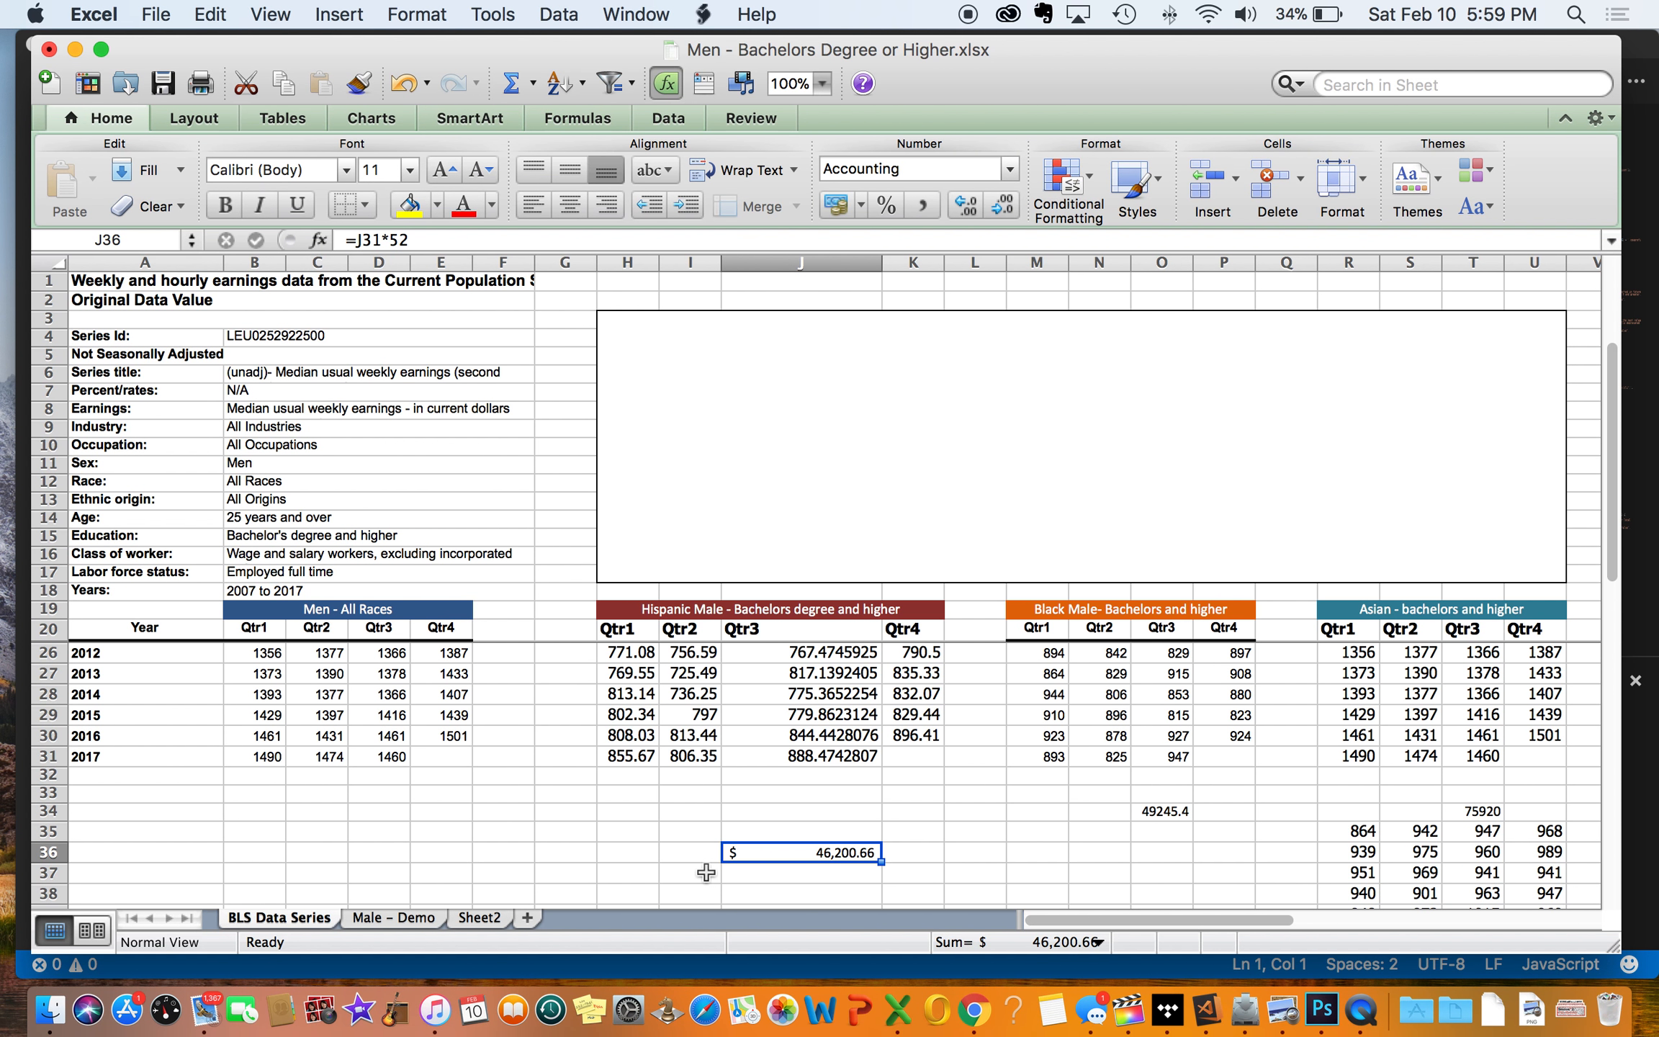
click(690, 853)
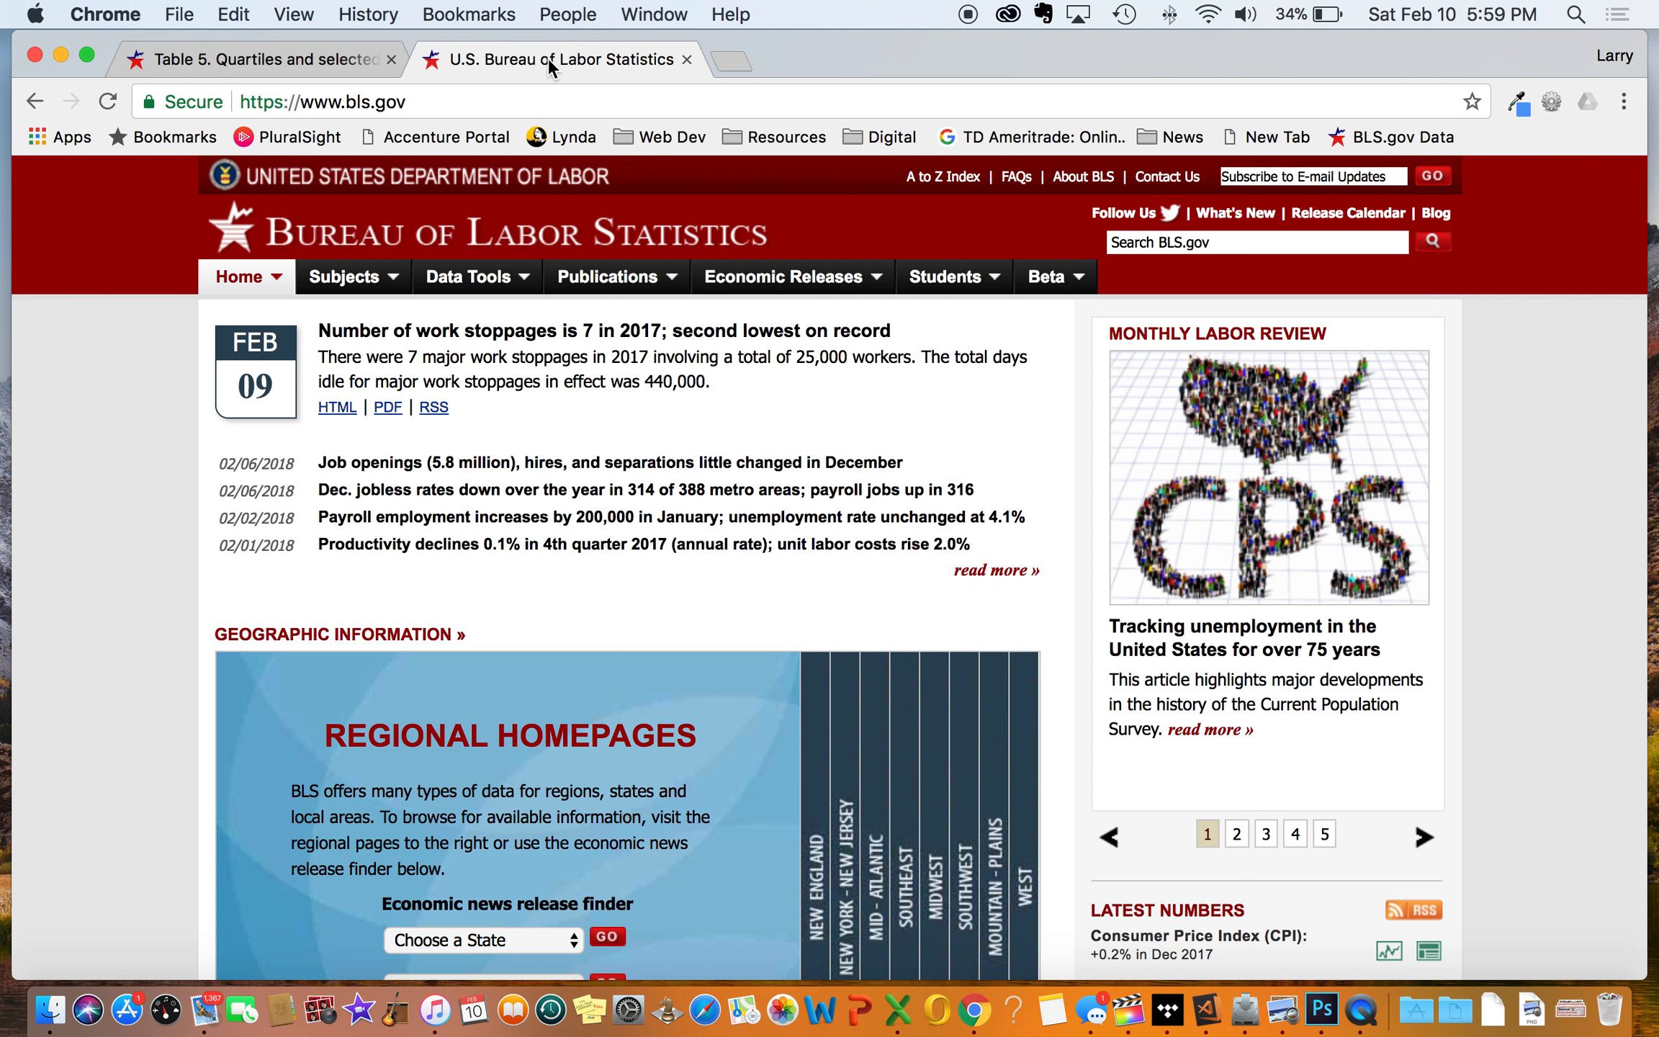
Step: Go to the BLS Data Tools page and dismiss the password-required notifications
click(468, 276)
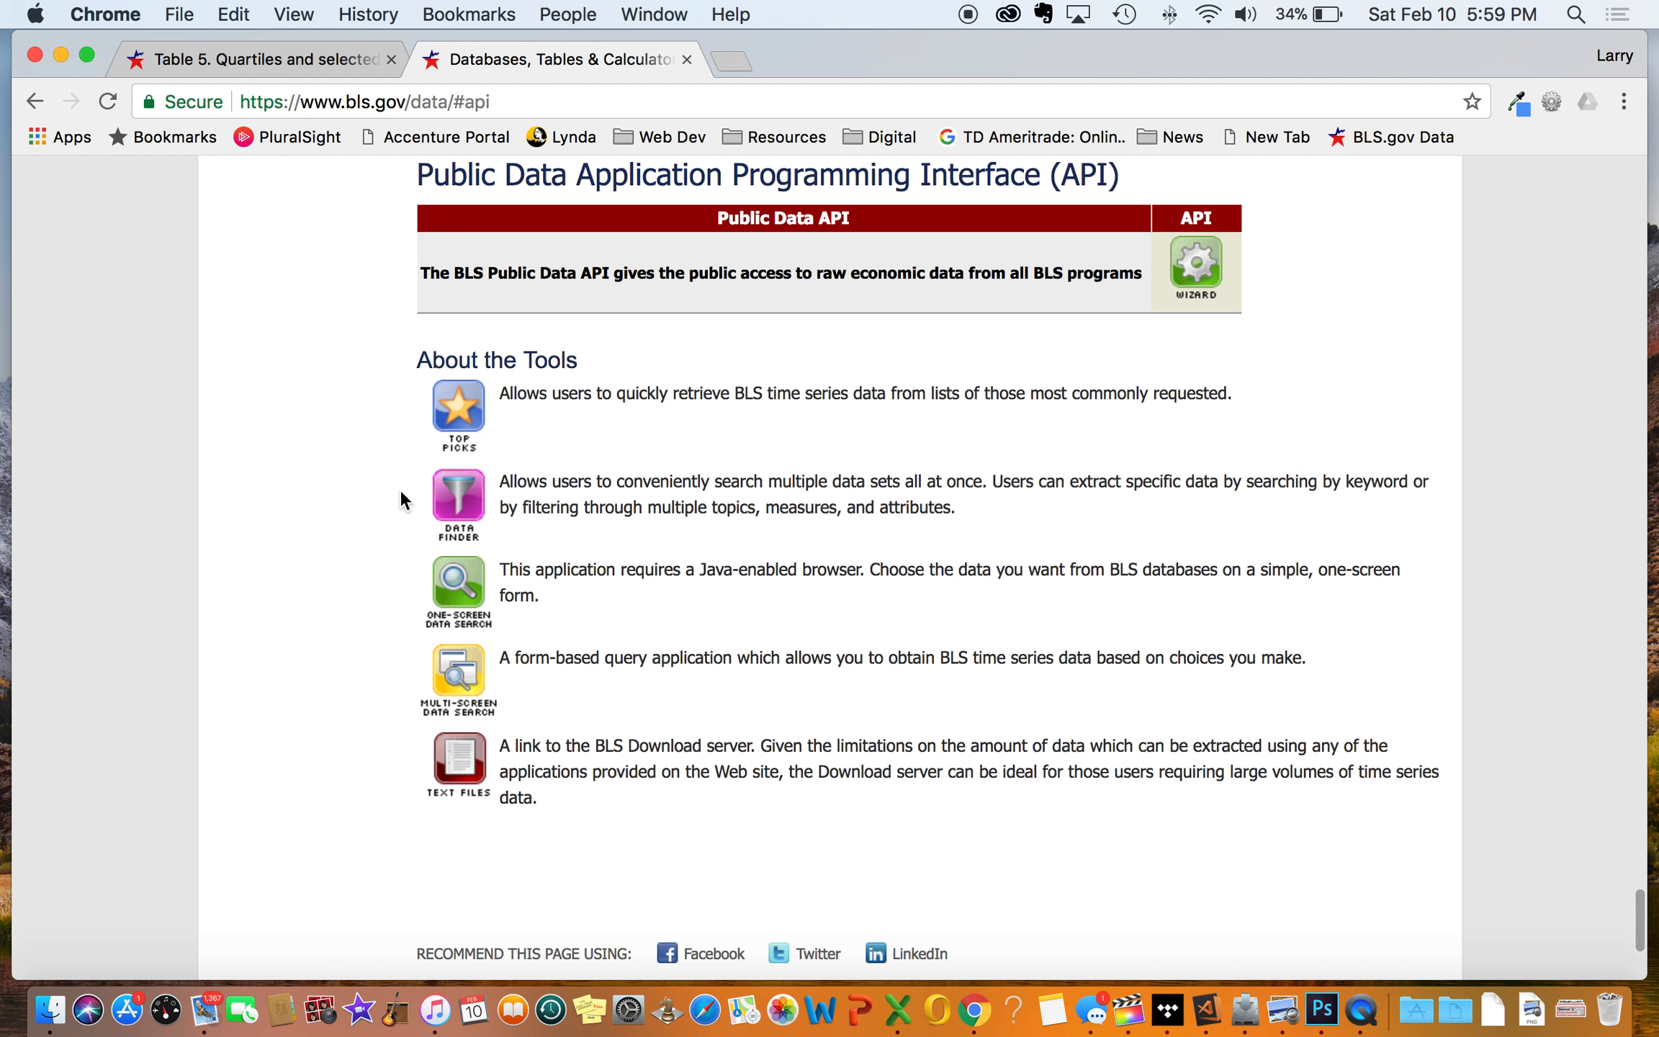
mouse_move(392, 536)
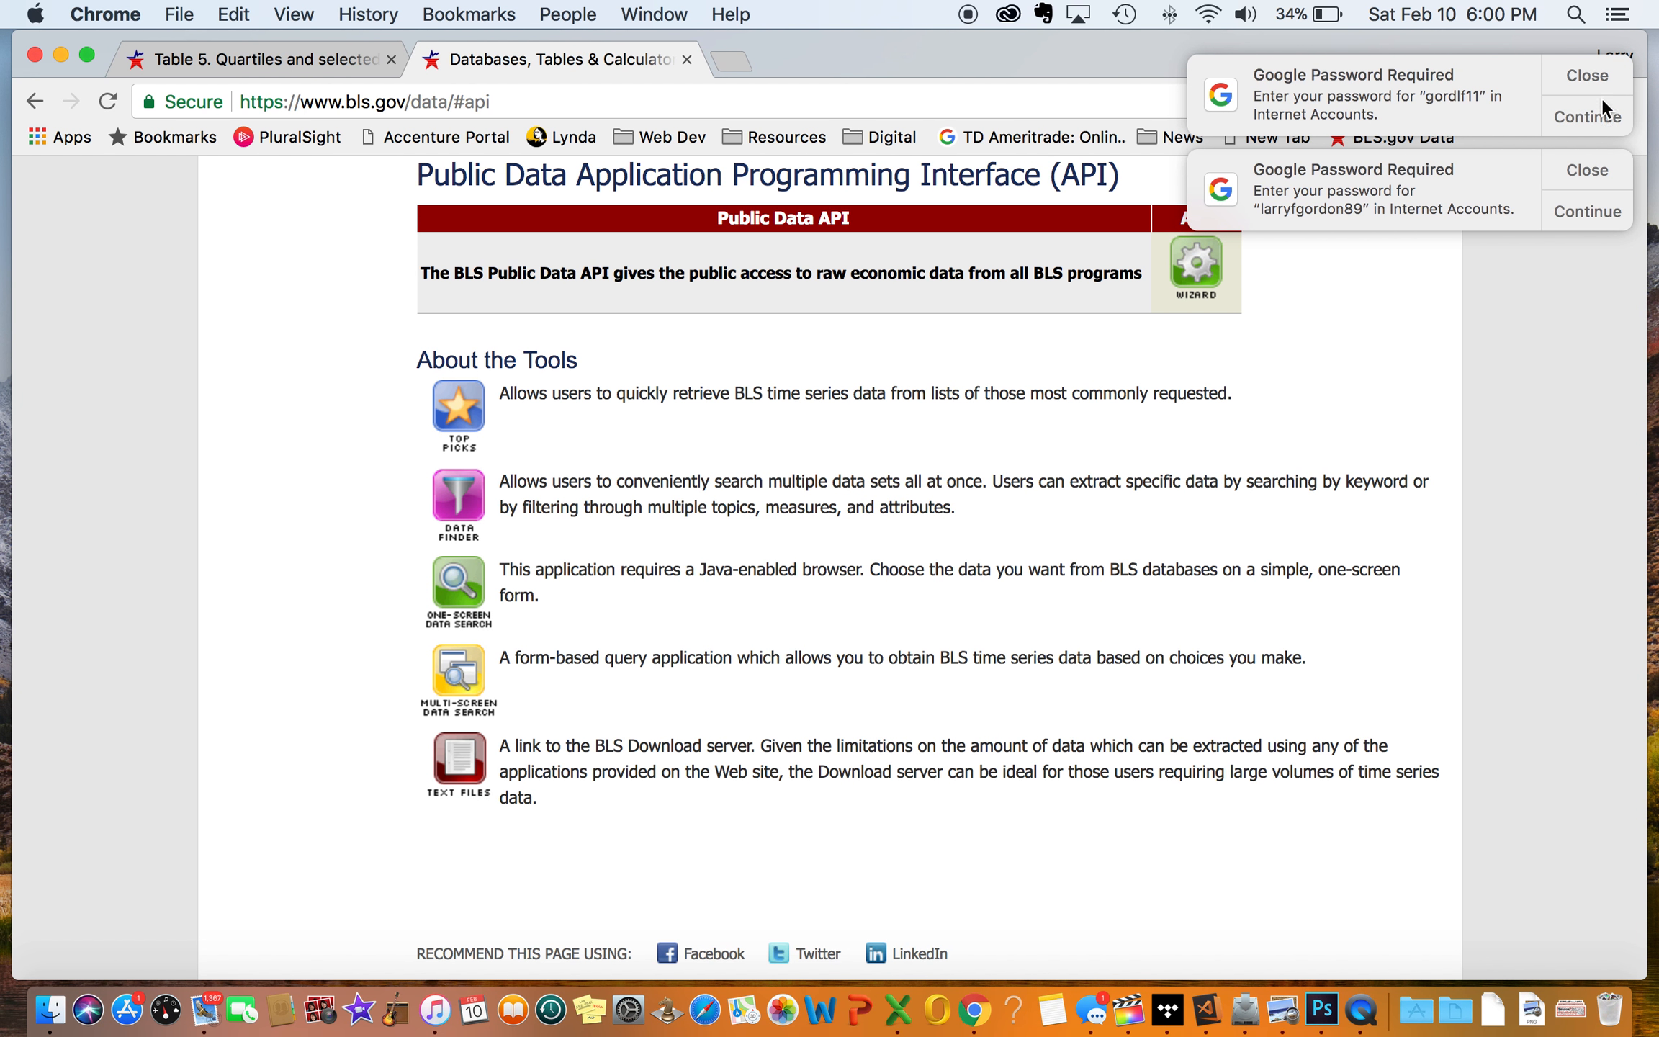
click(1586, 76)
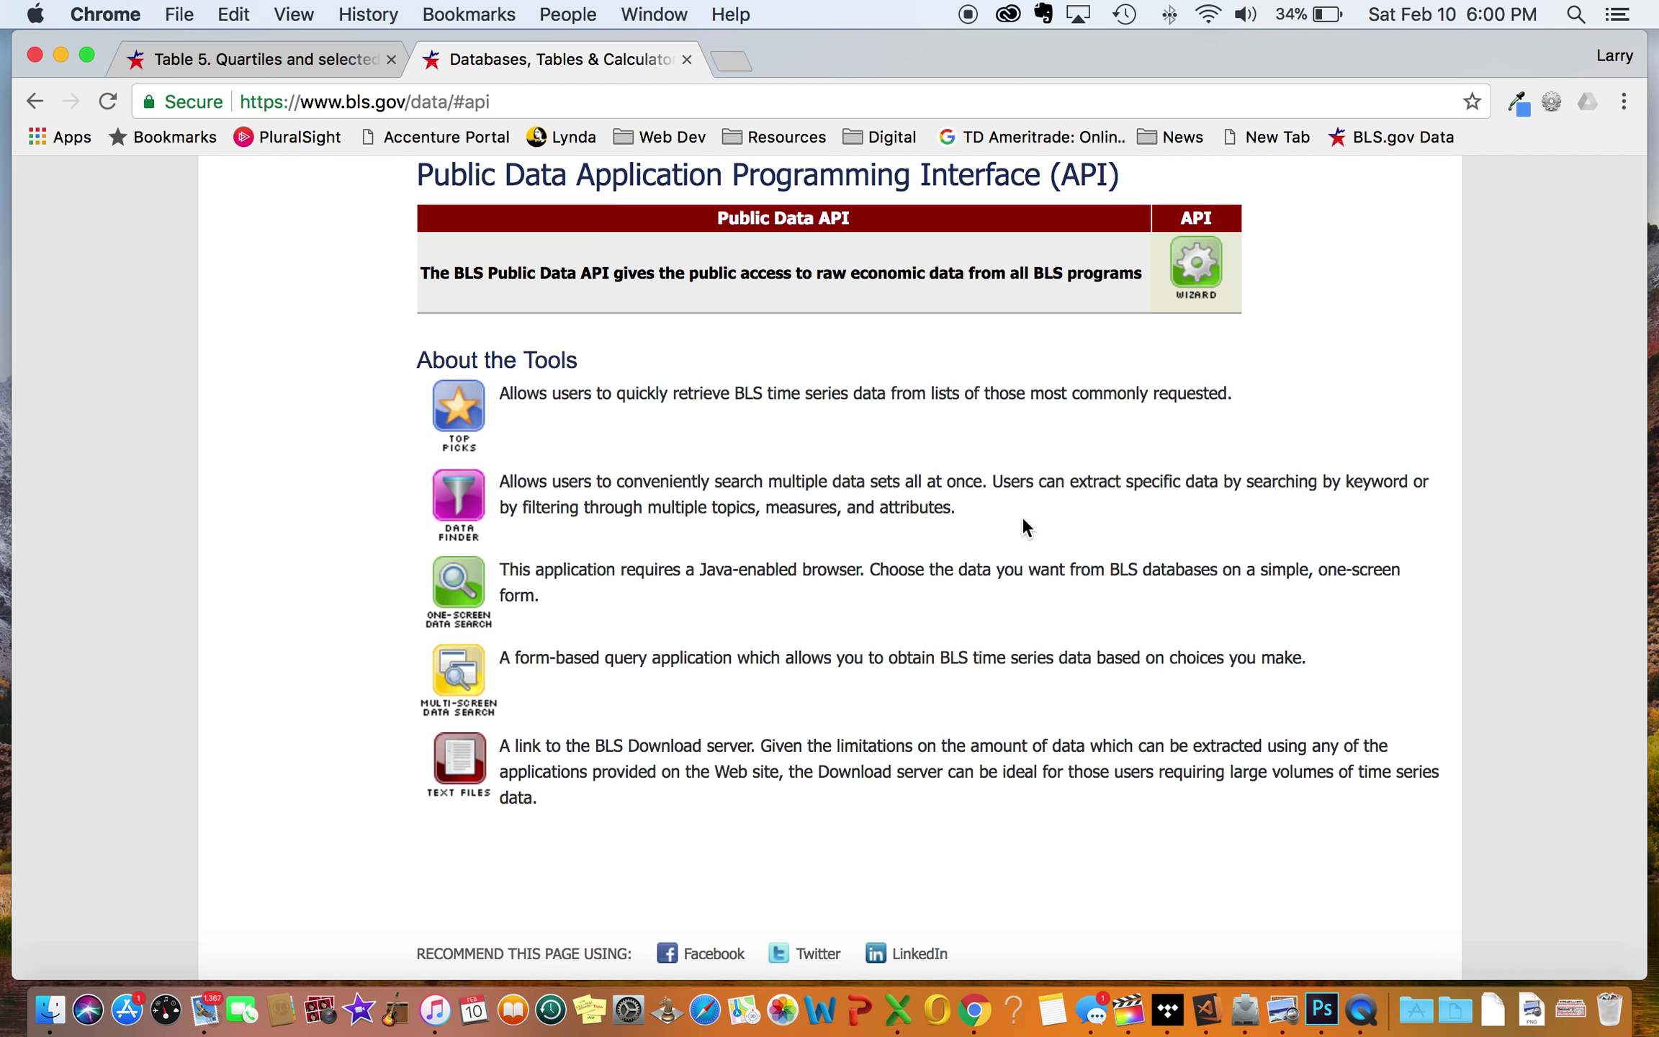
mouse_move(879, 583)
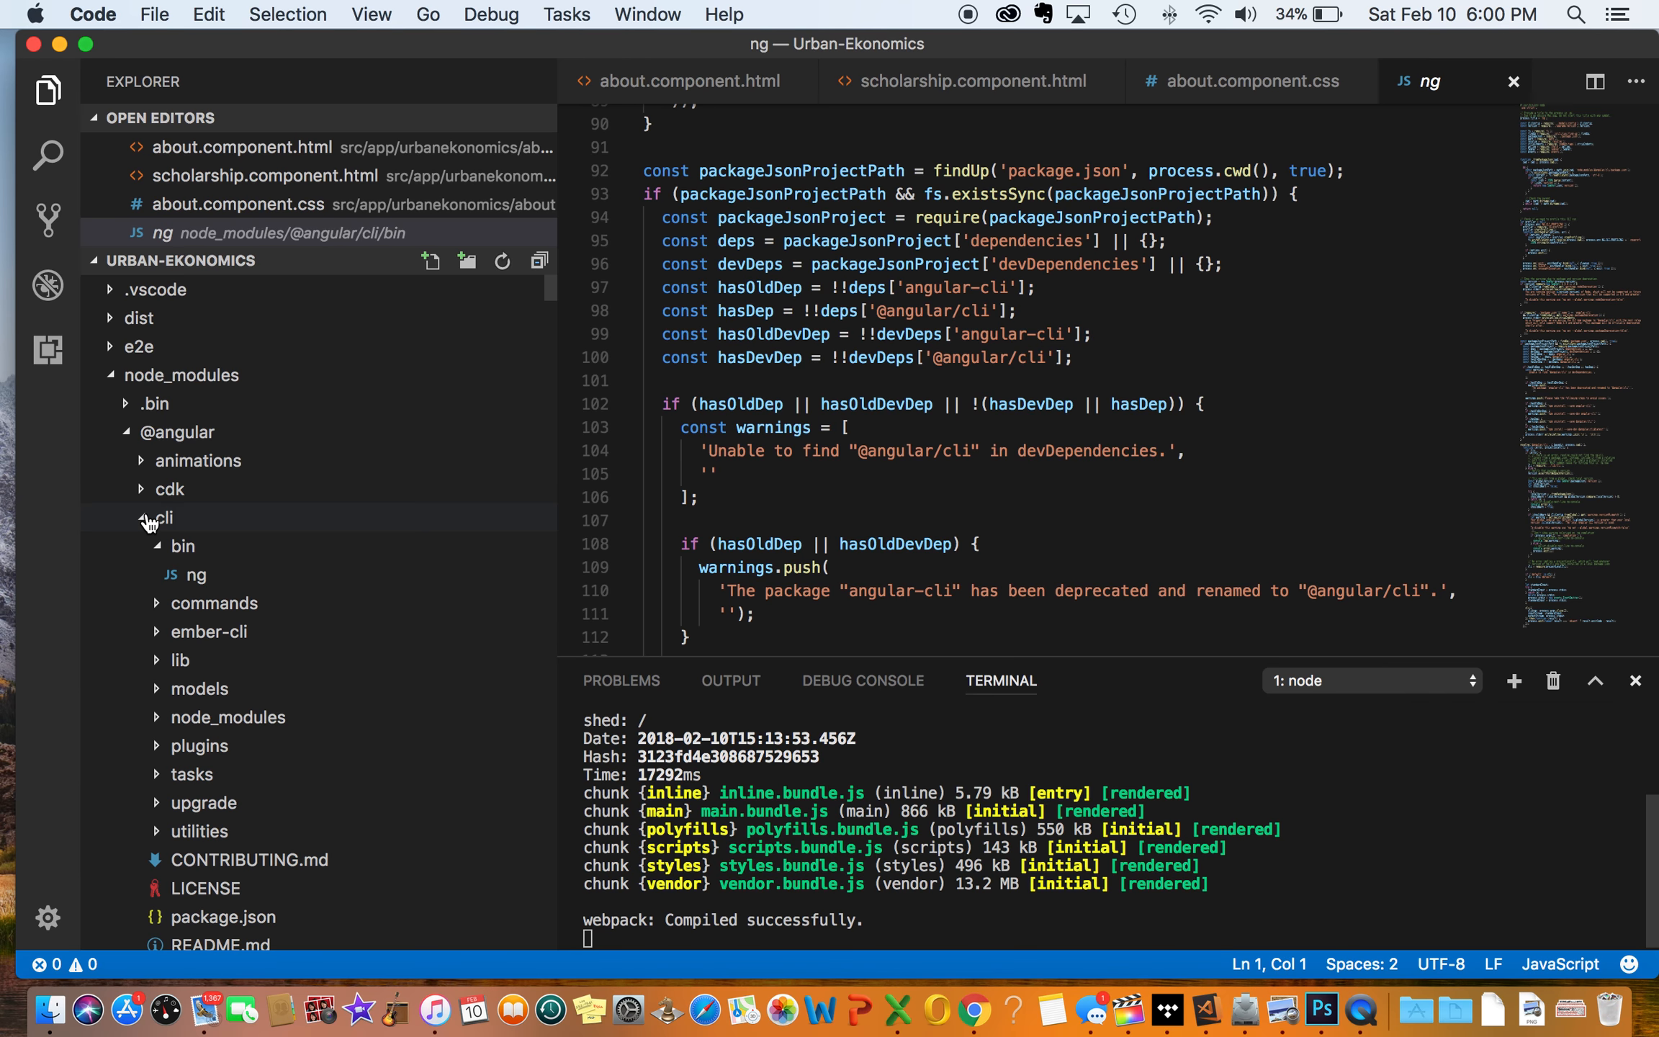
Step: Collapse every folder in the VS Code Explorer down to the top-level project entries
click(182, 376)
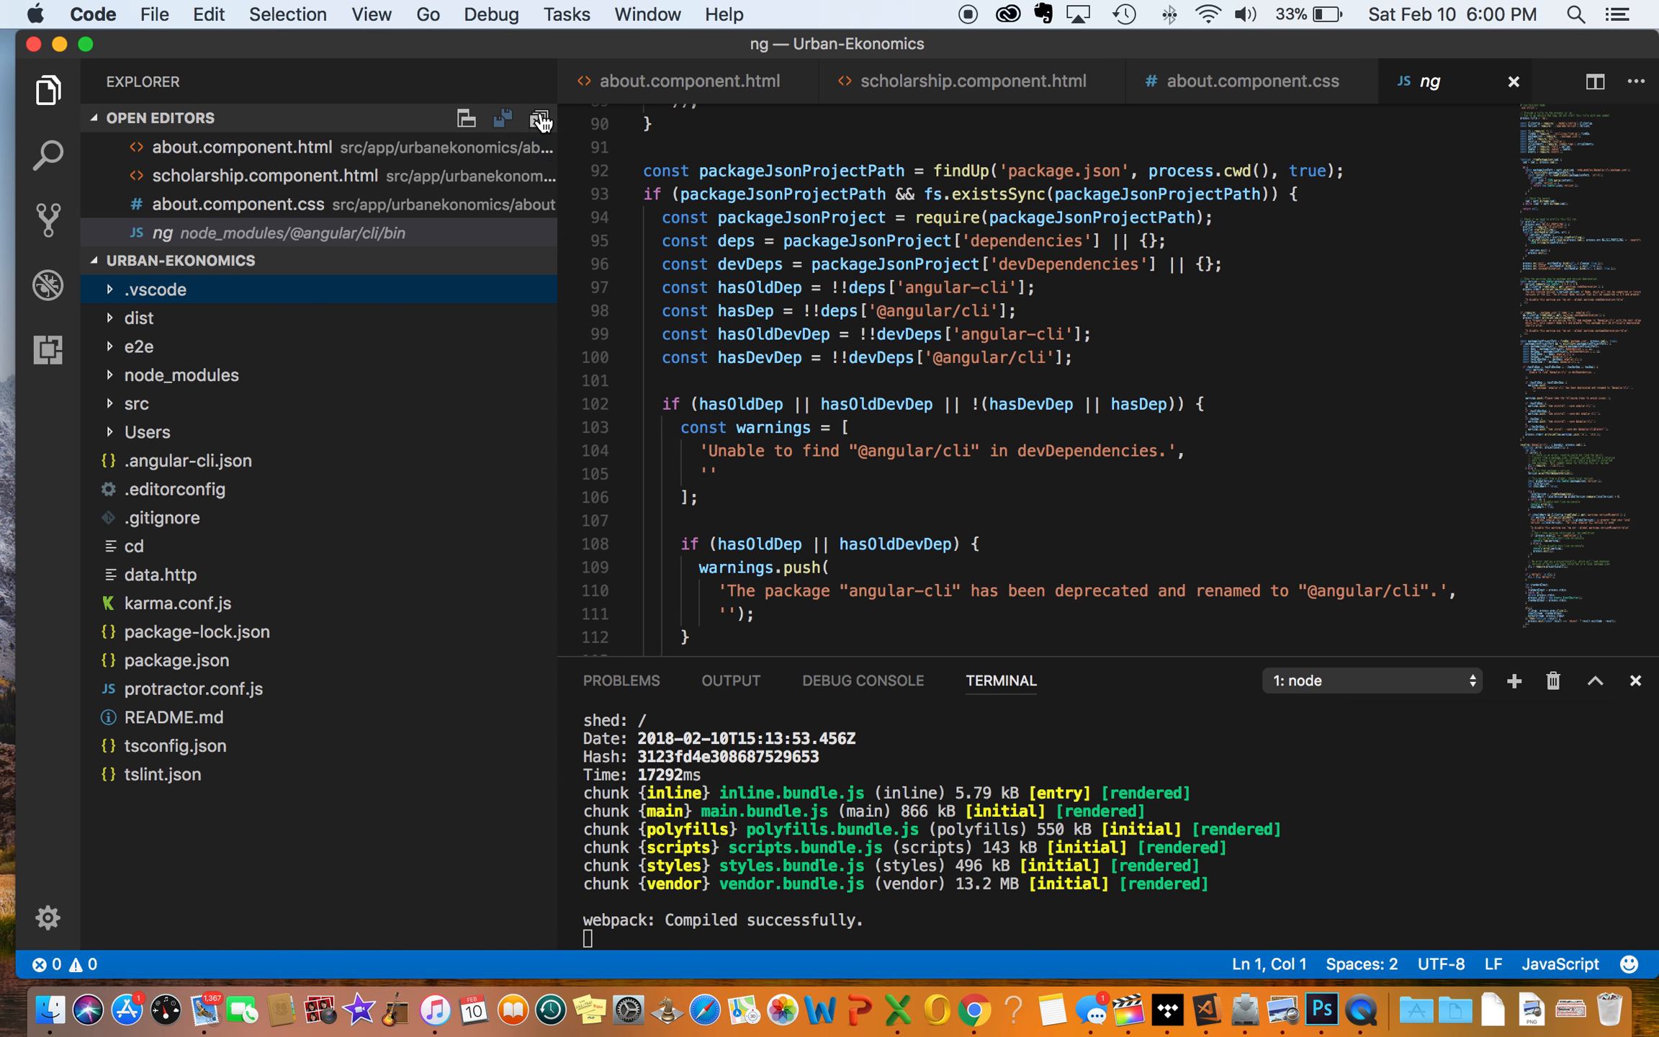
click(540, 119)
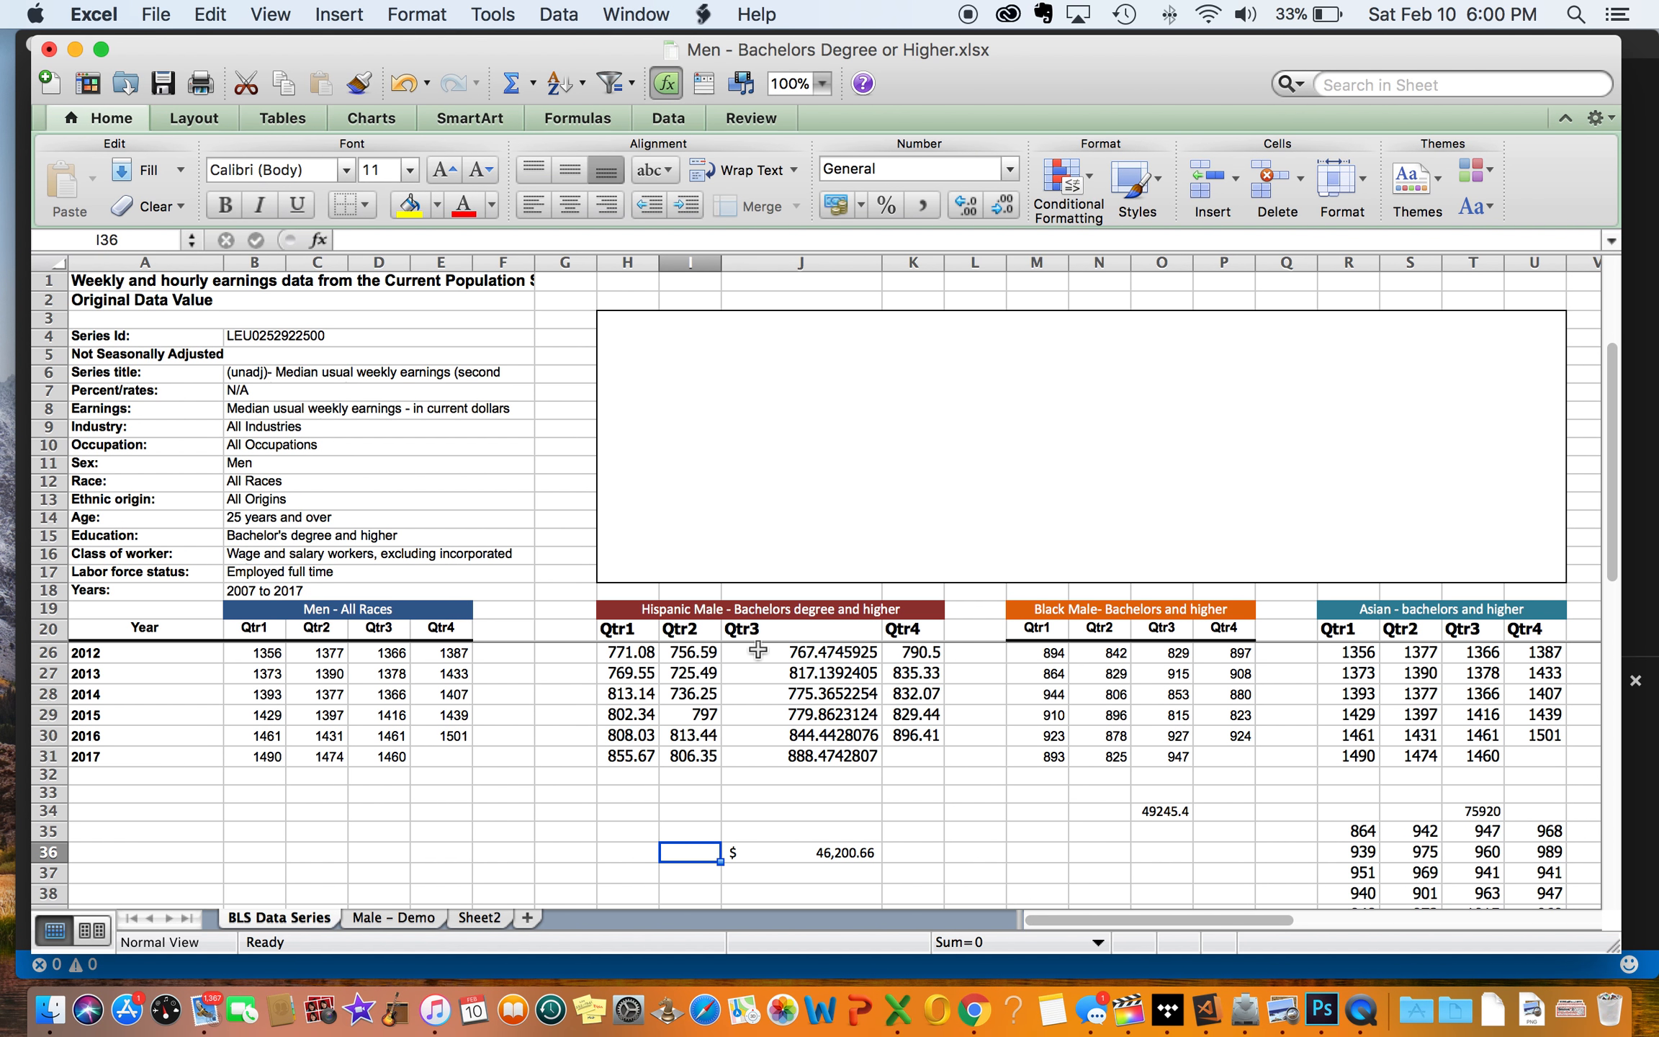
mouse_move(1033, 820)
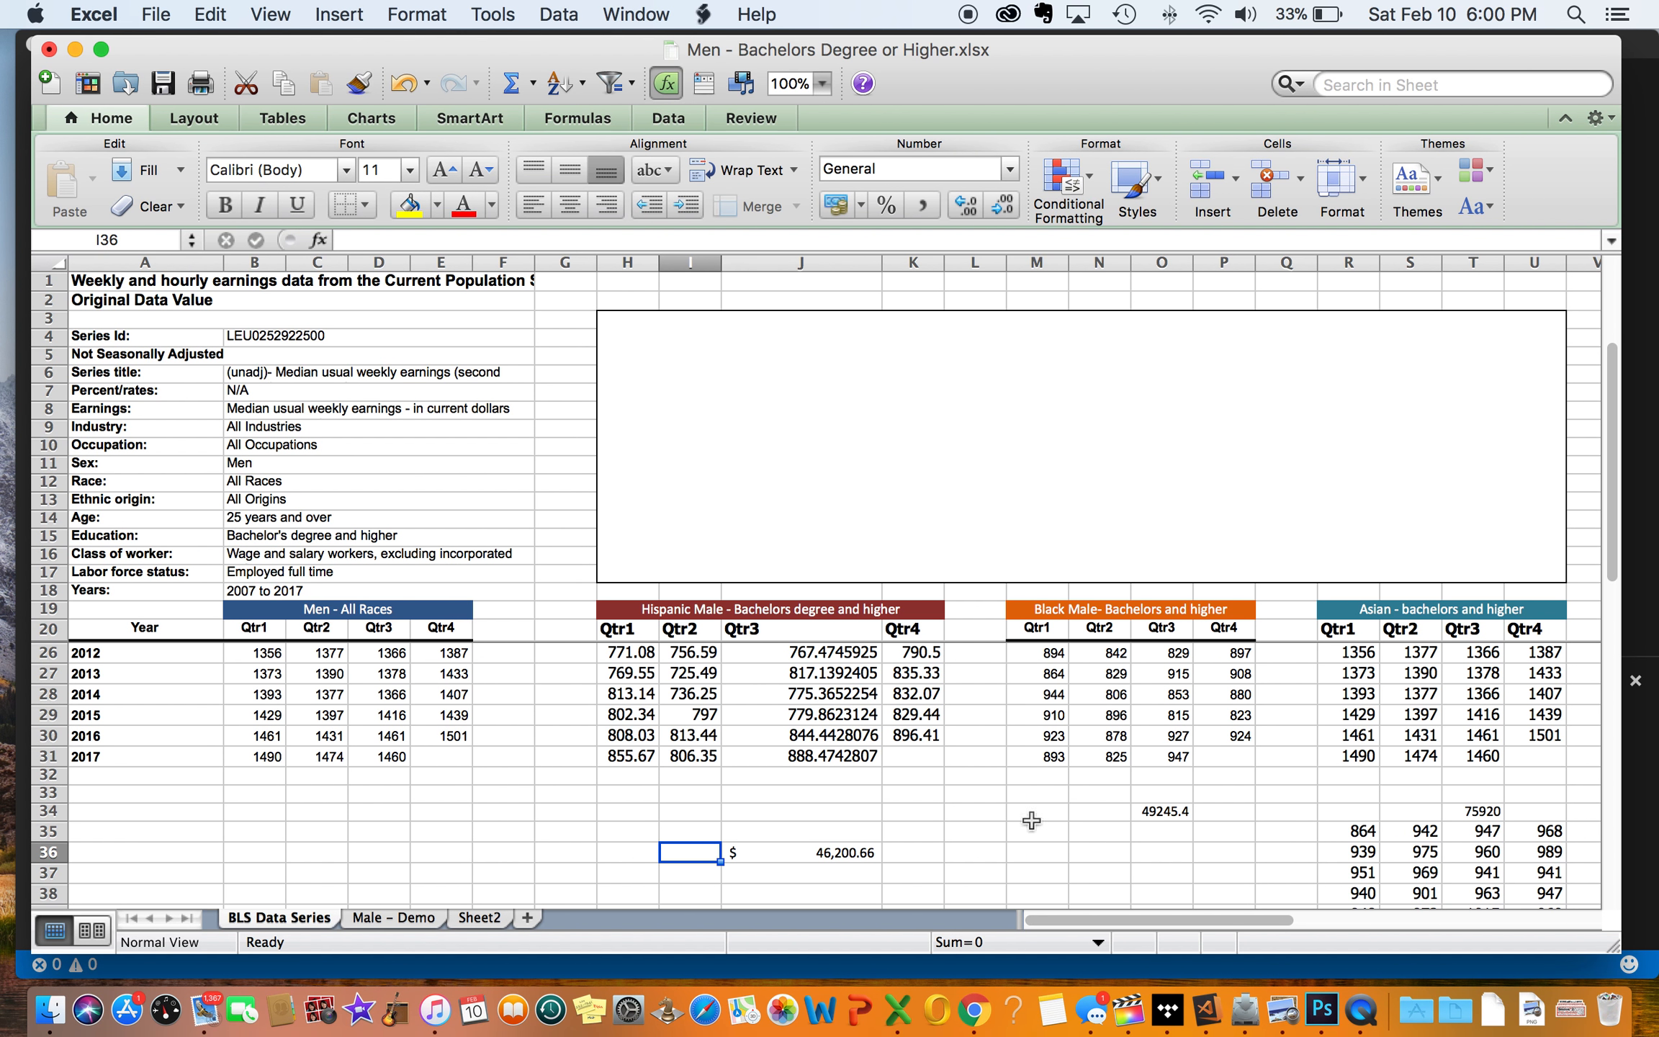
Step: Return to the Male – Demo sheet and check the Asian Qtr3 value 1147 in N14 behind K18's ratio
click(393, 918)
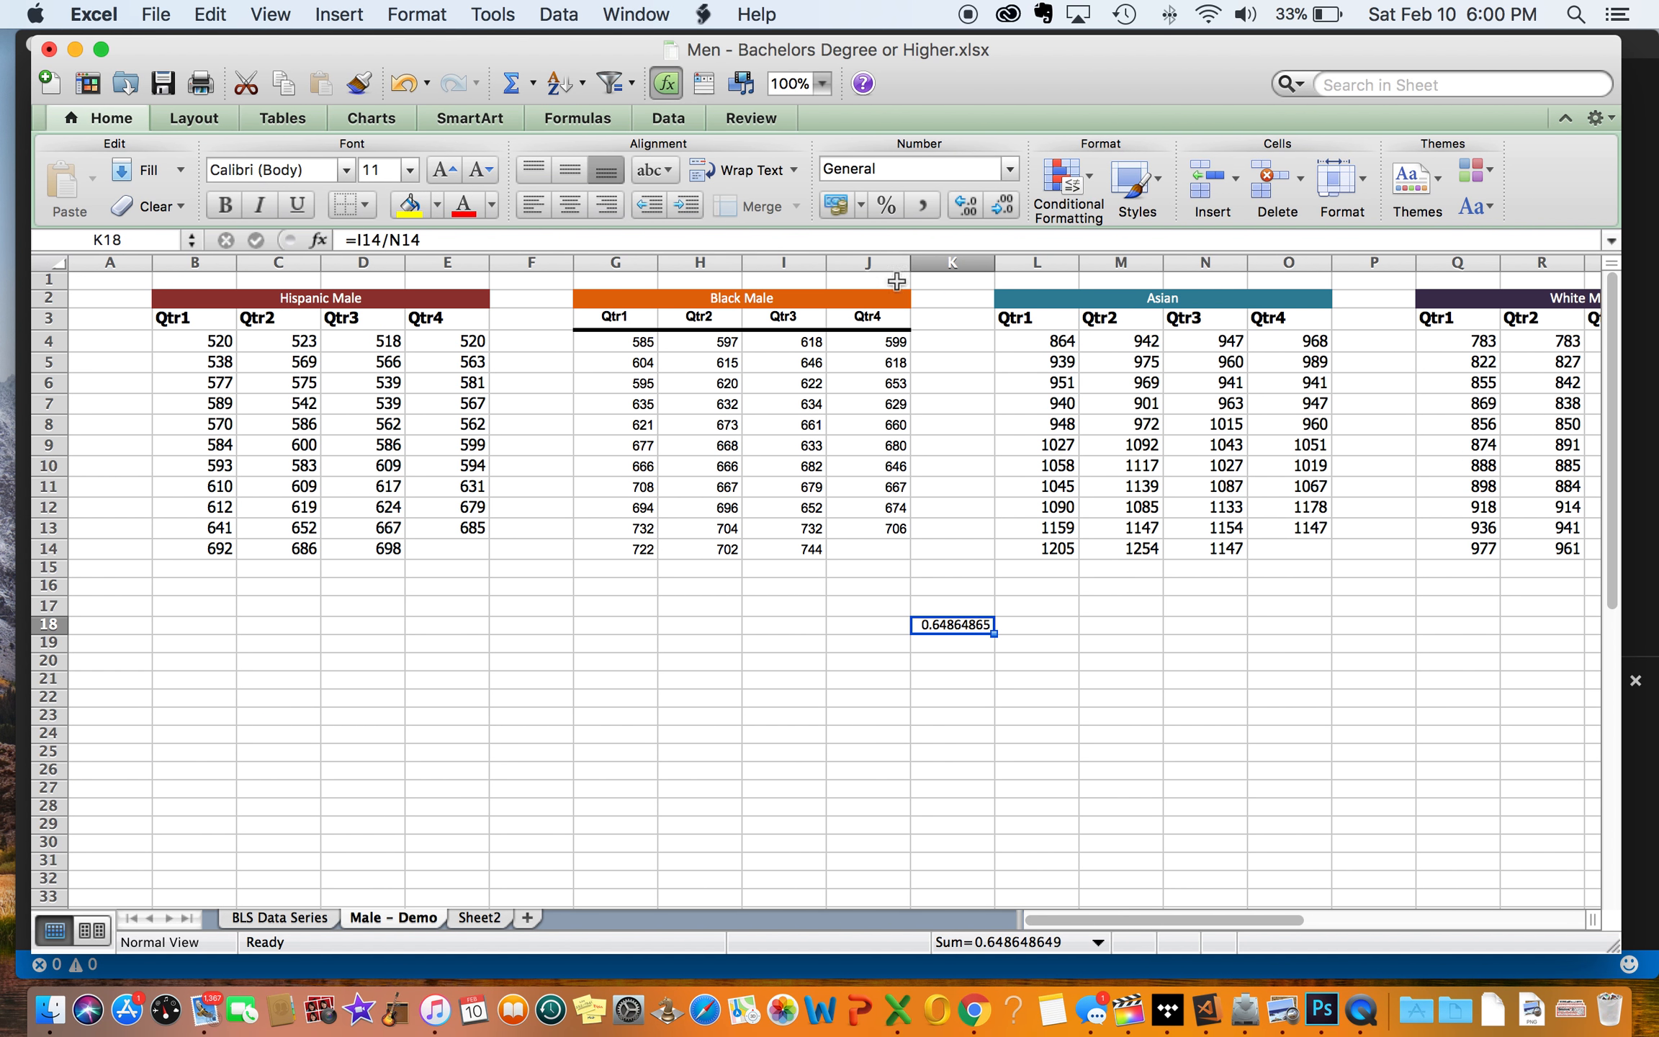
mouse_move(1252, 549)
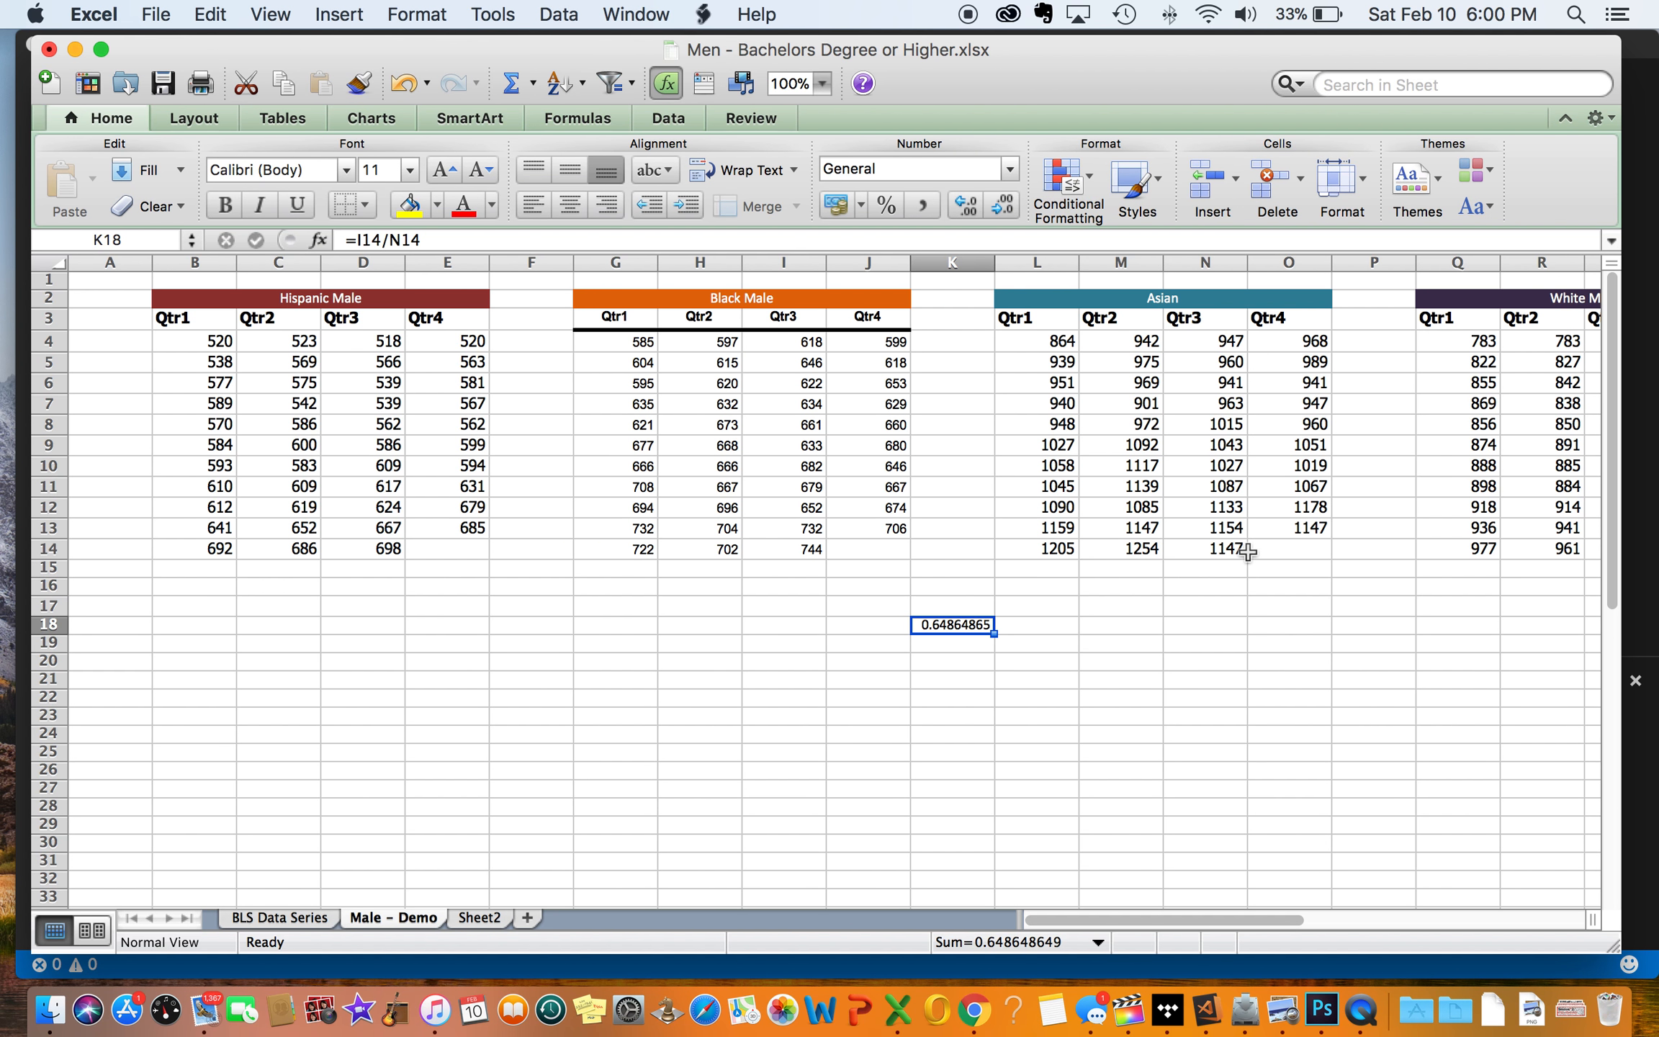
click(1215, 548)
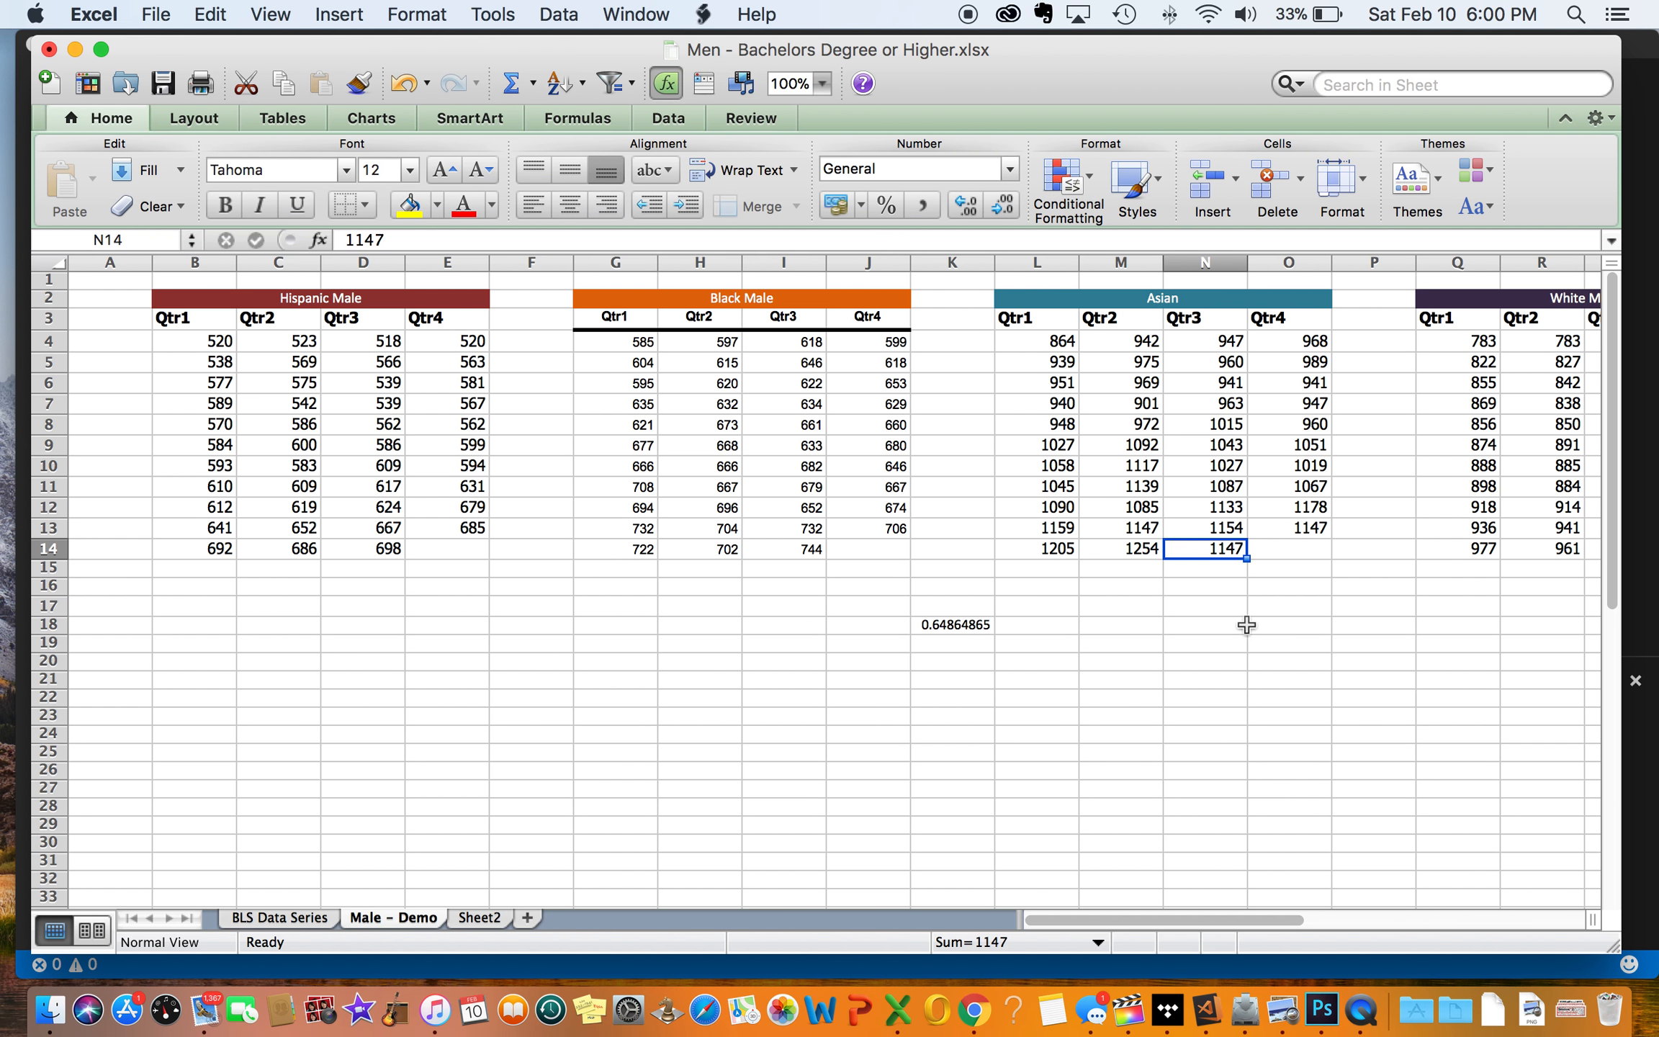
mouse_move(1214, 583)
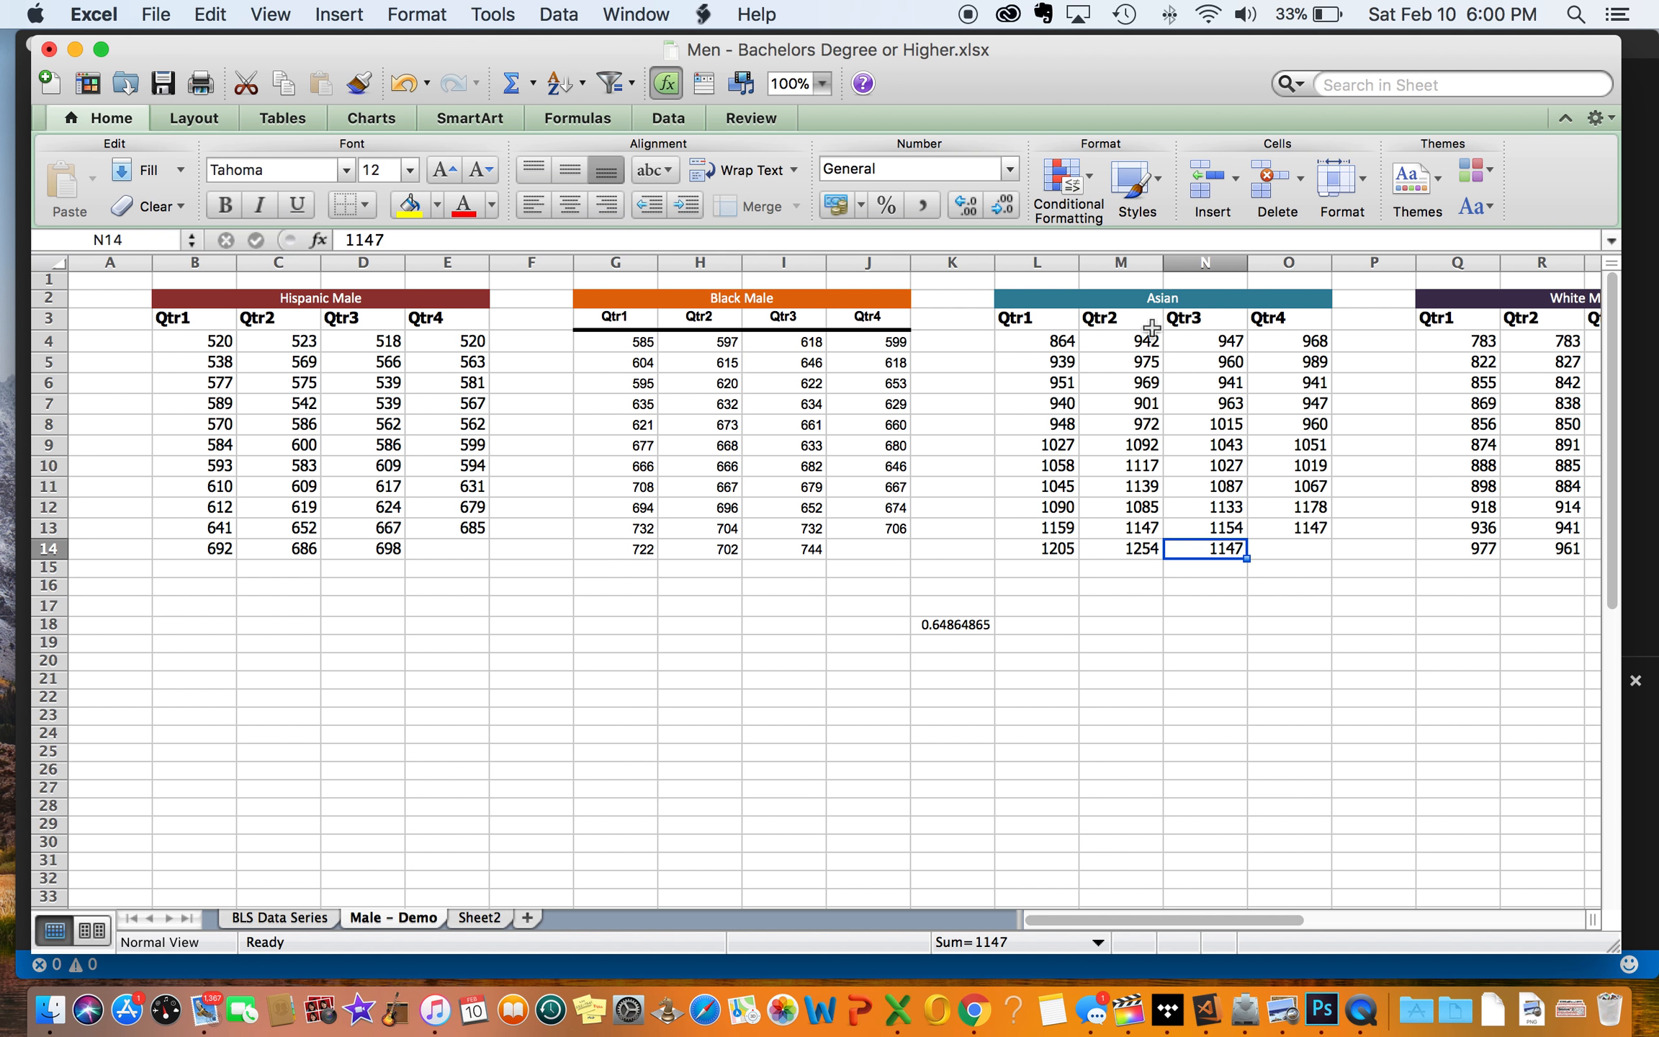
mouse_move(1229, 618)
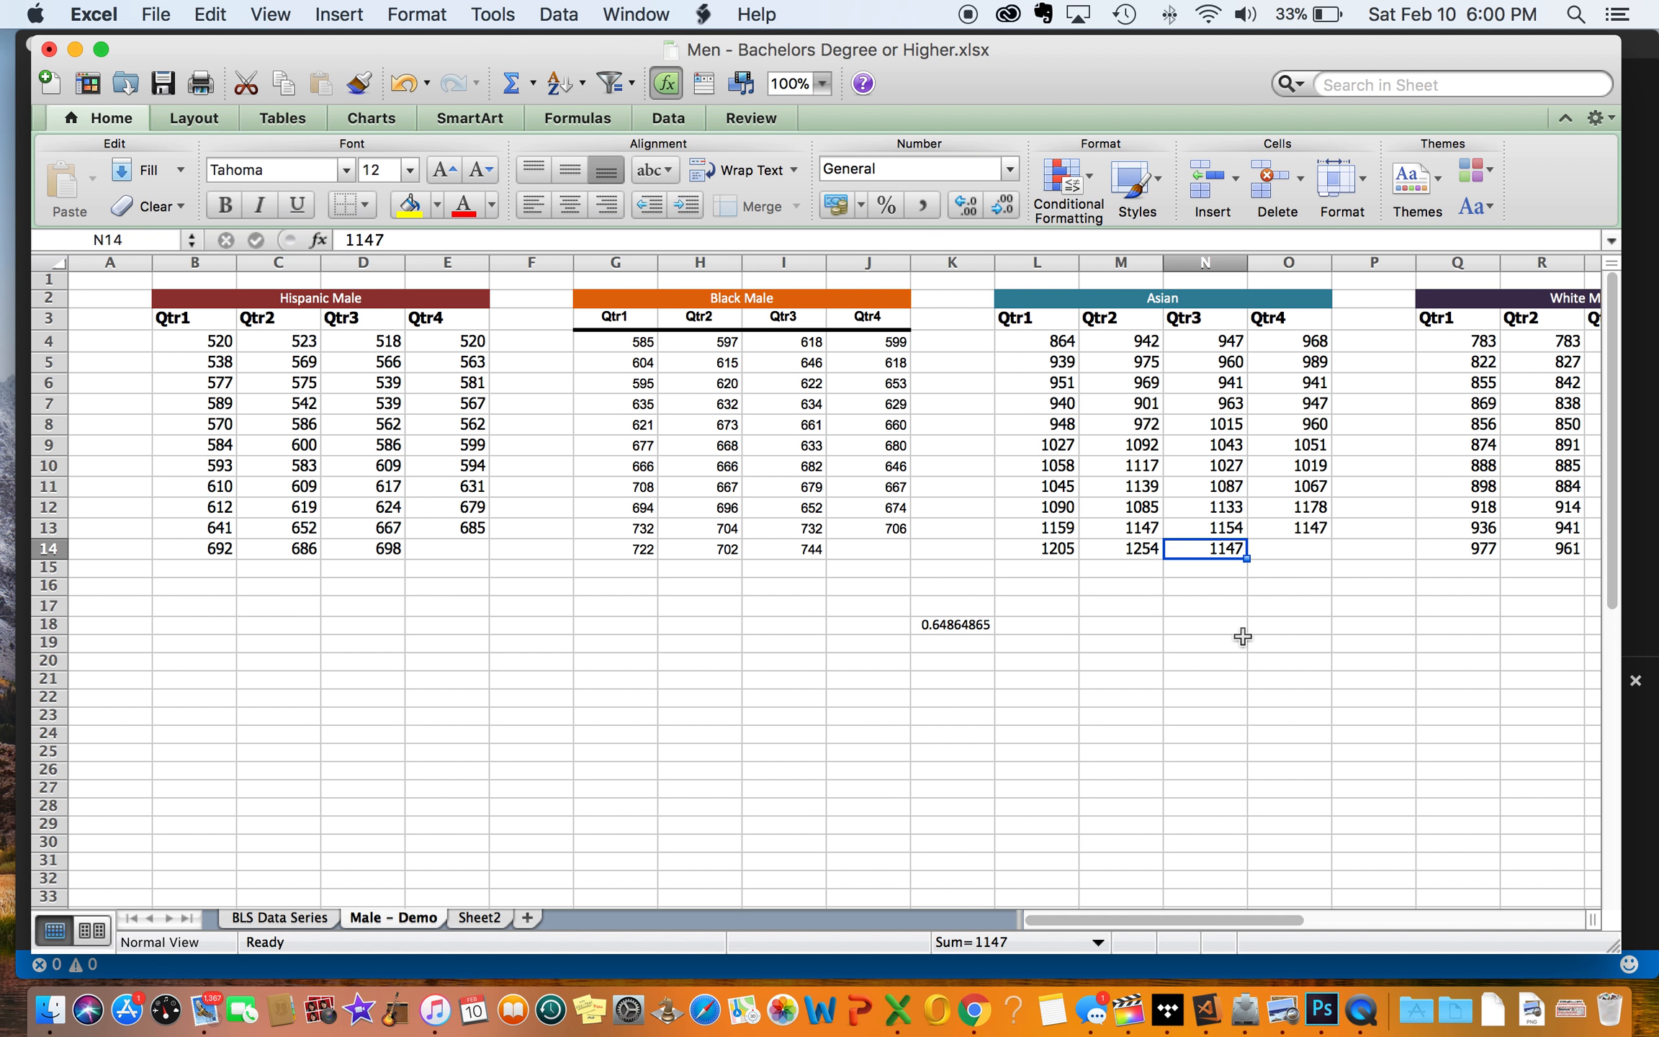
mouse_move(299, 946)
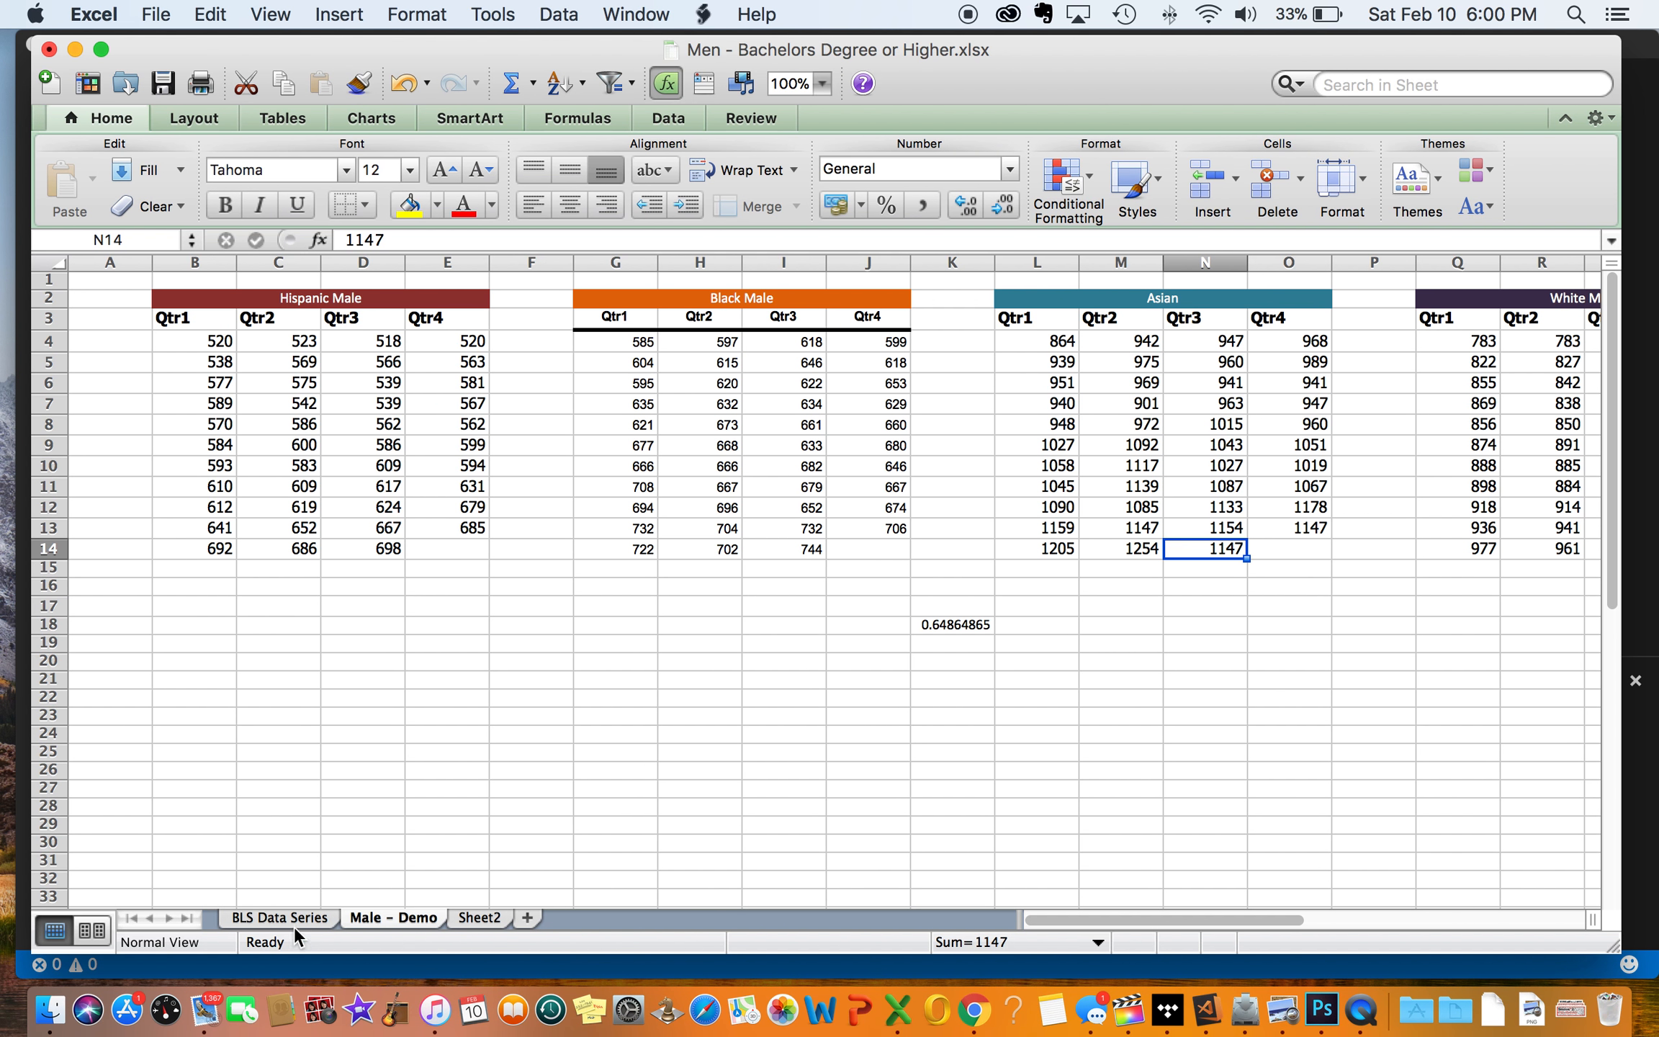
Step: Show the BLS Data Series sheet's Sex: Men detail, toggling between it and Male – Demo
click(278, 918)
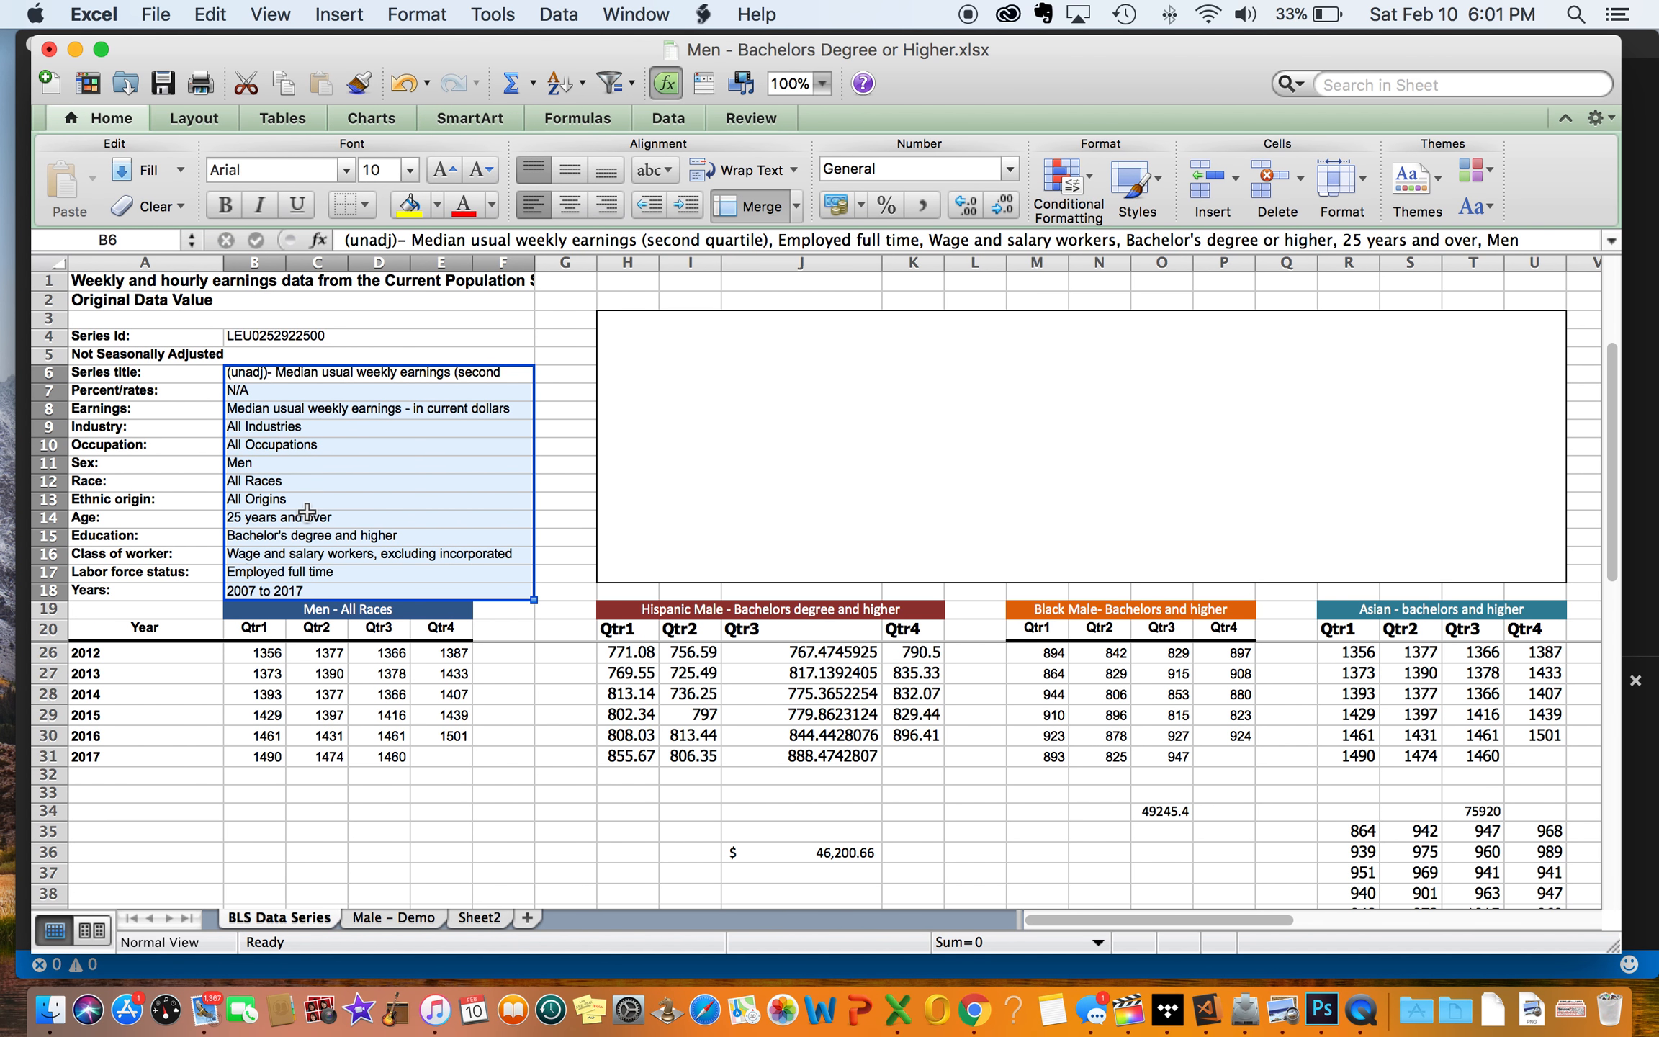
mouse_move(279, 468)
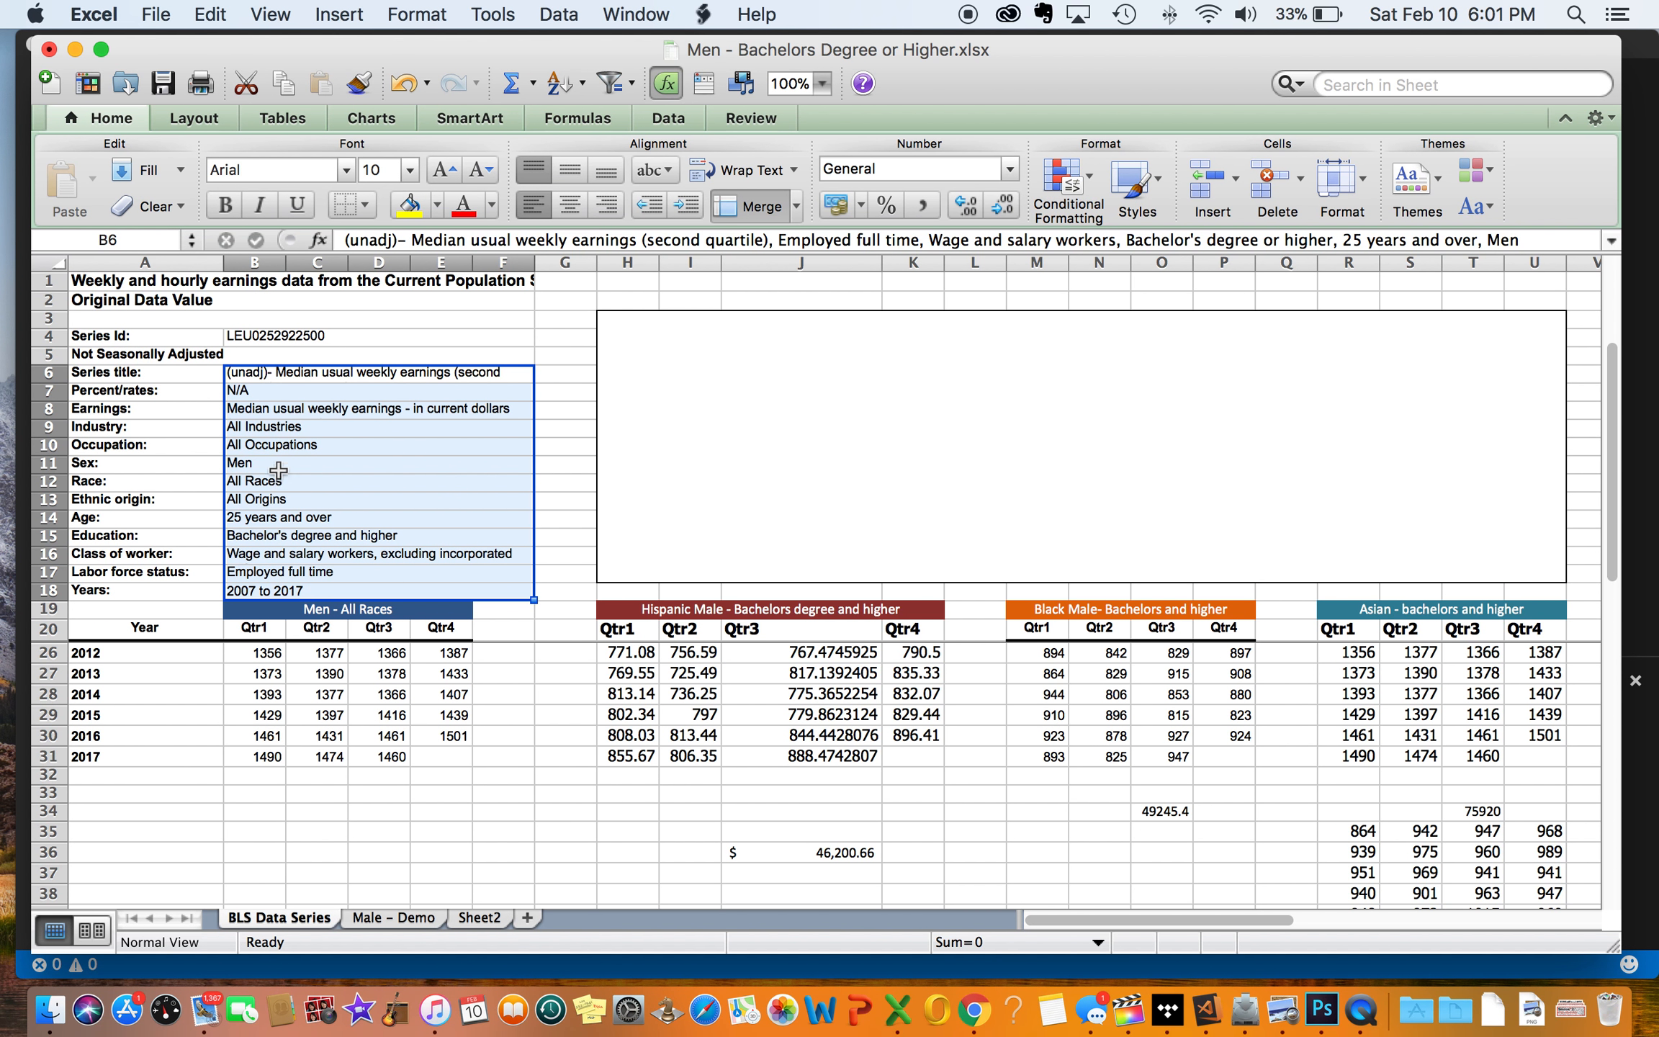
click(332, 463)
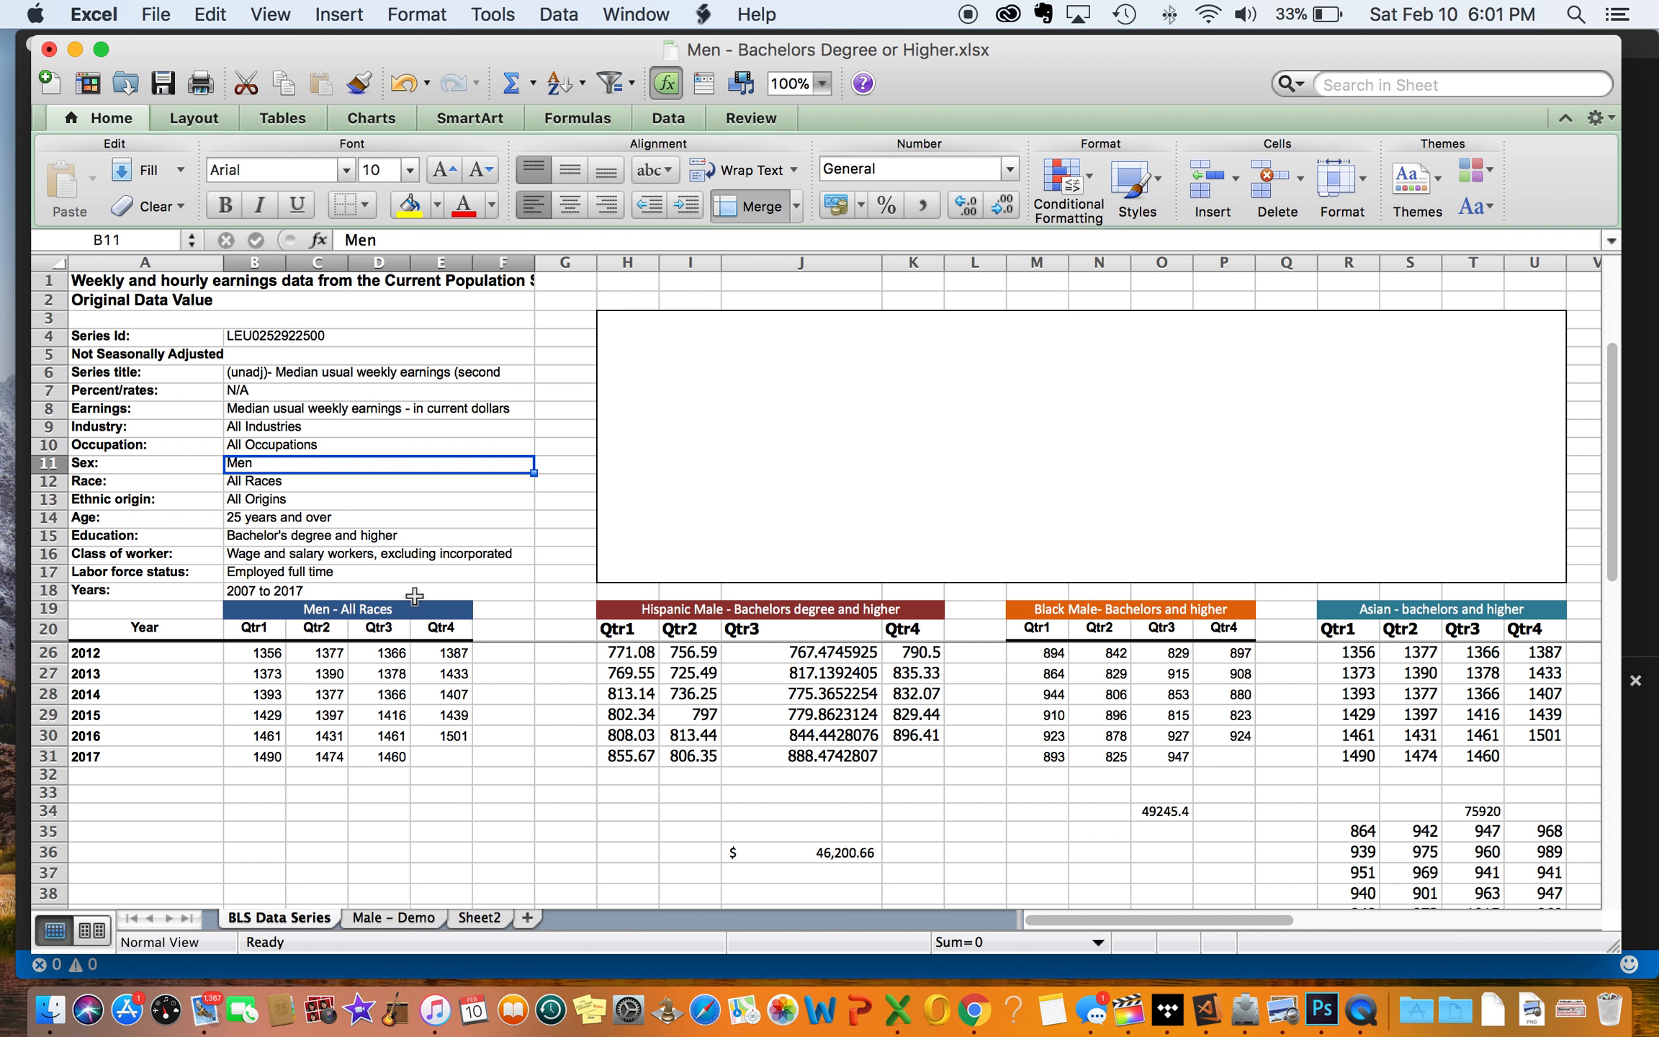
mouse_move(872, 846)
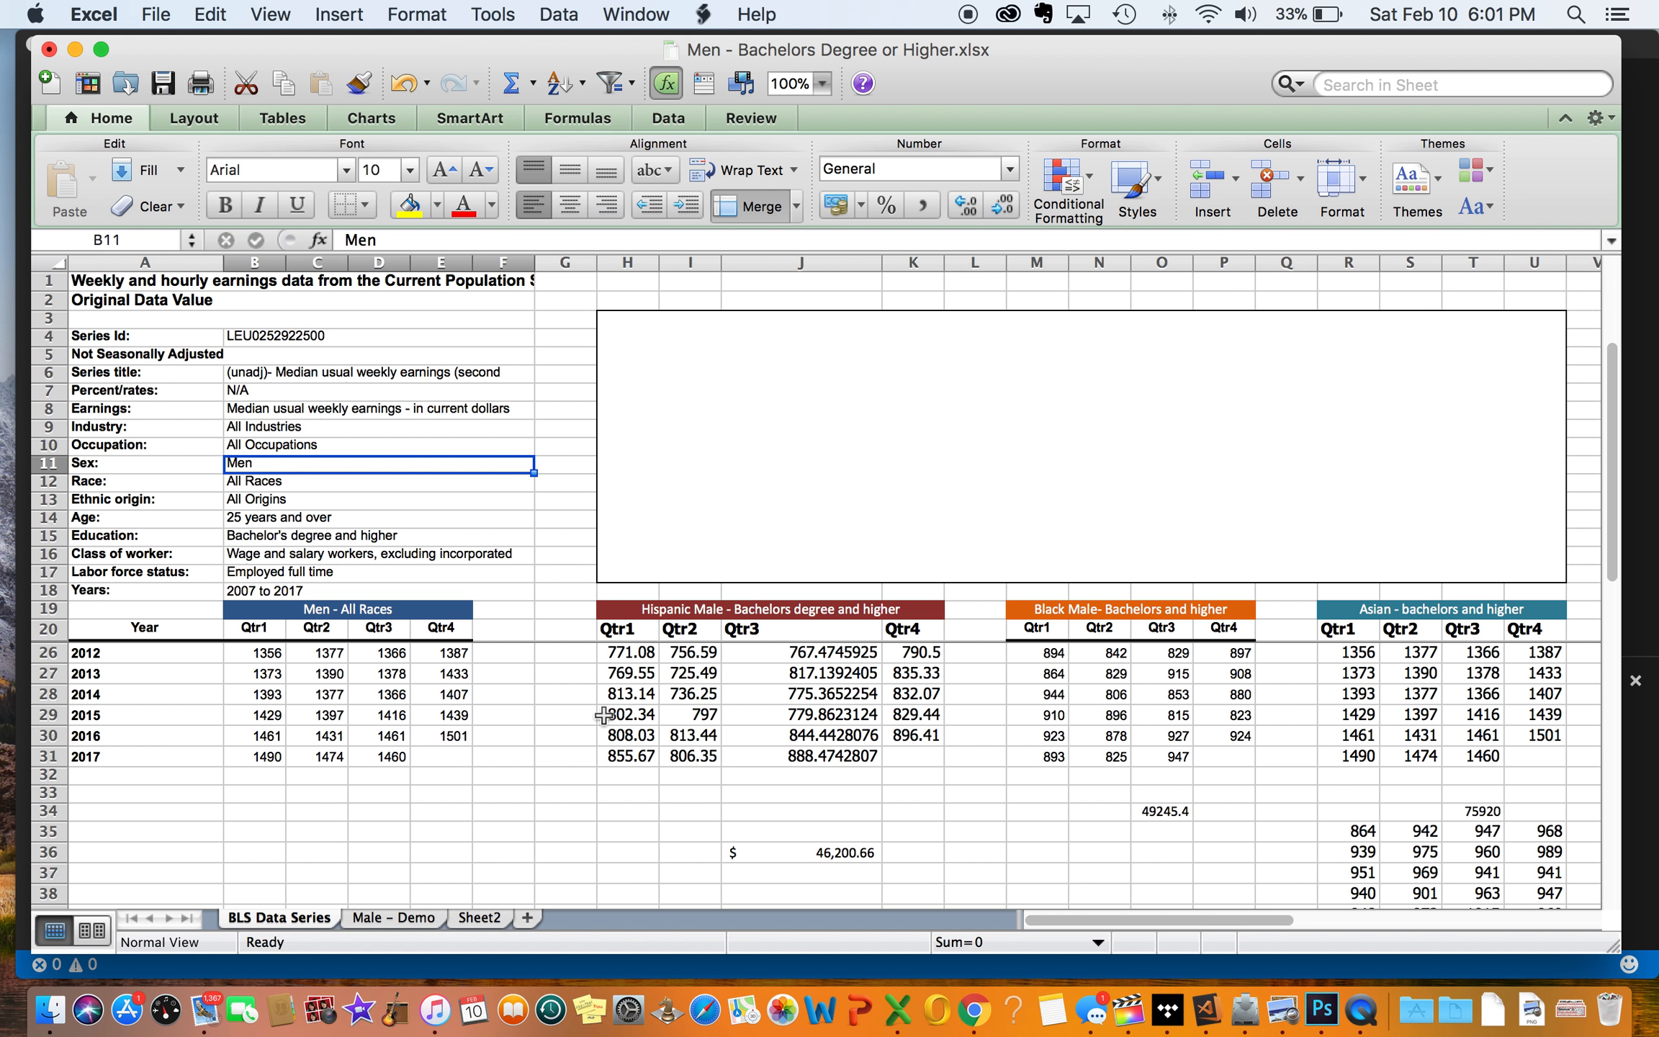
mouse_move(573, 733)
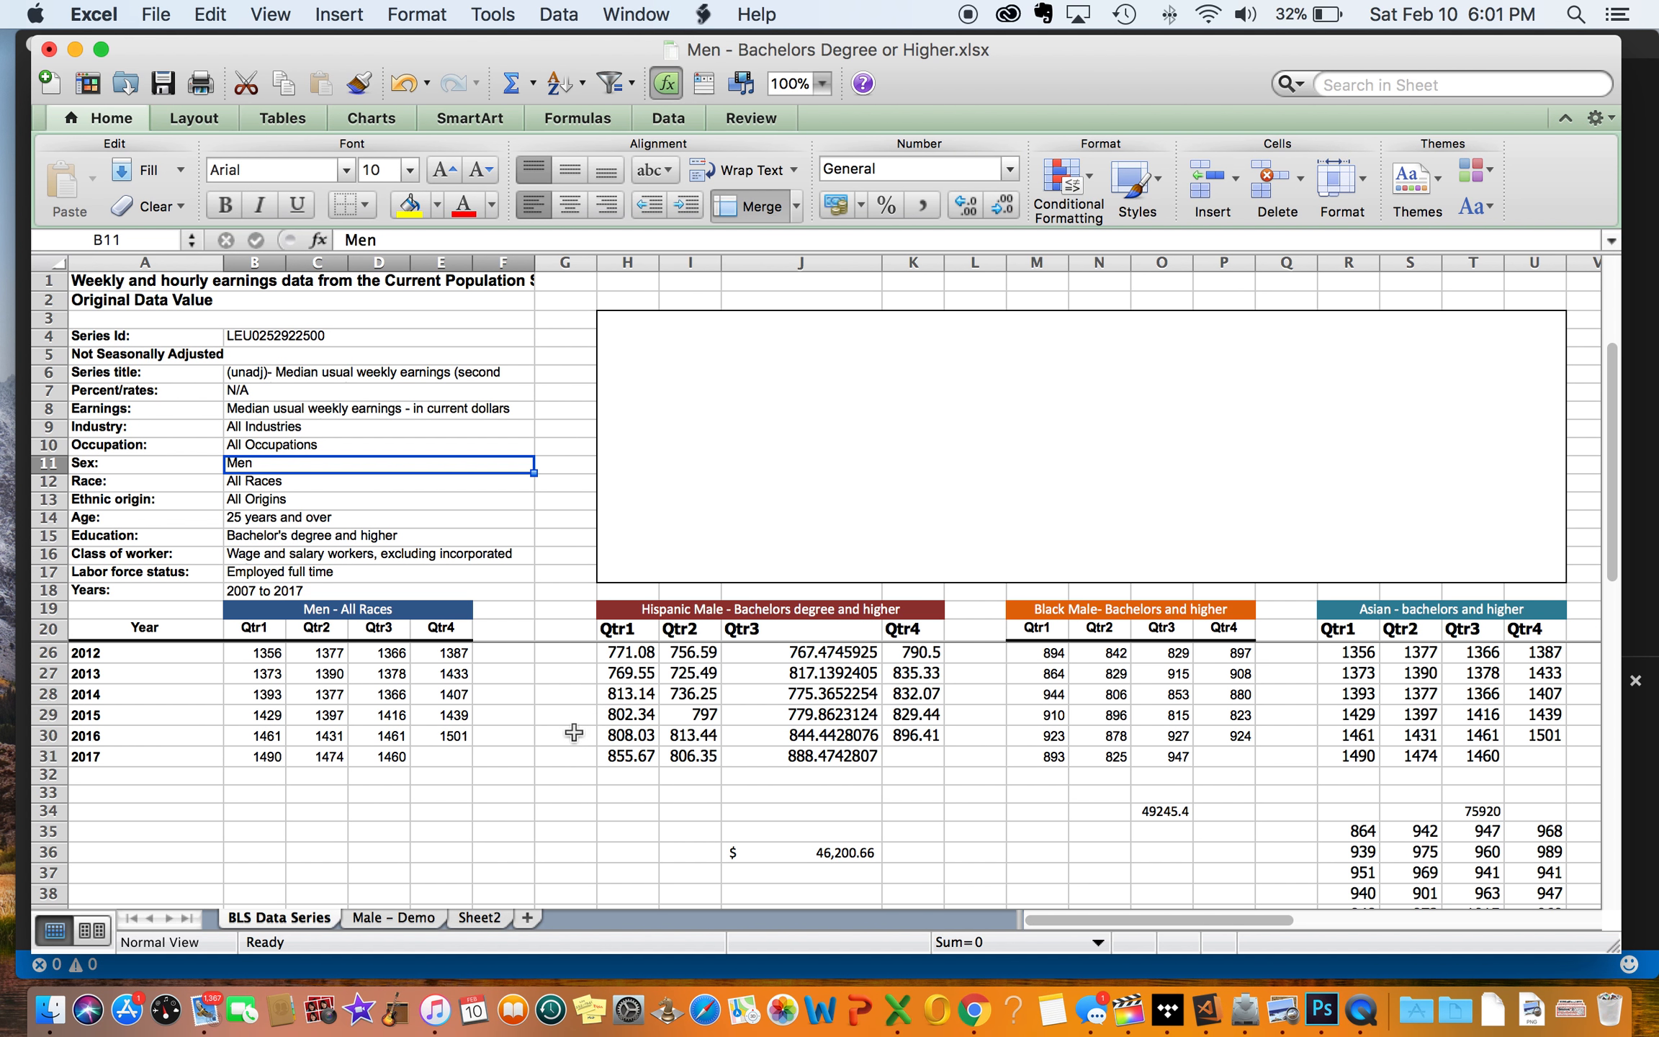
click(392, 917)
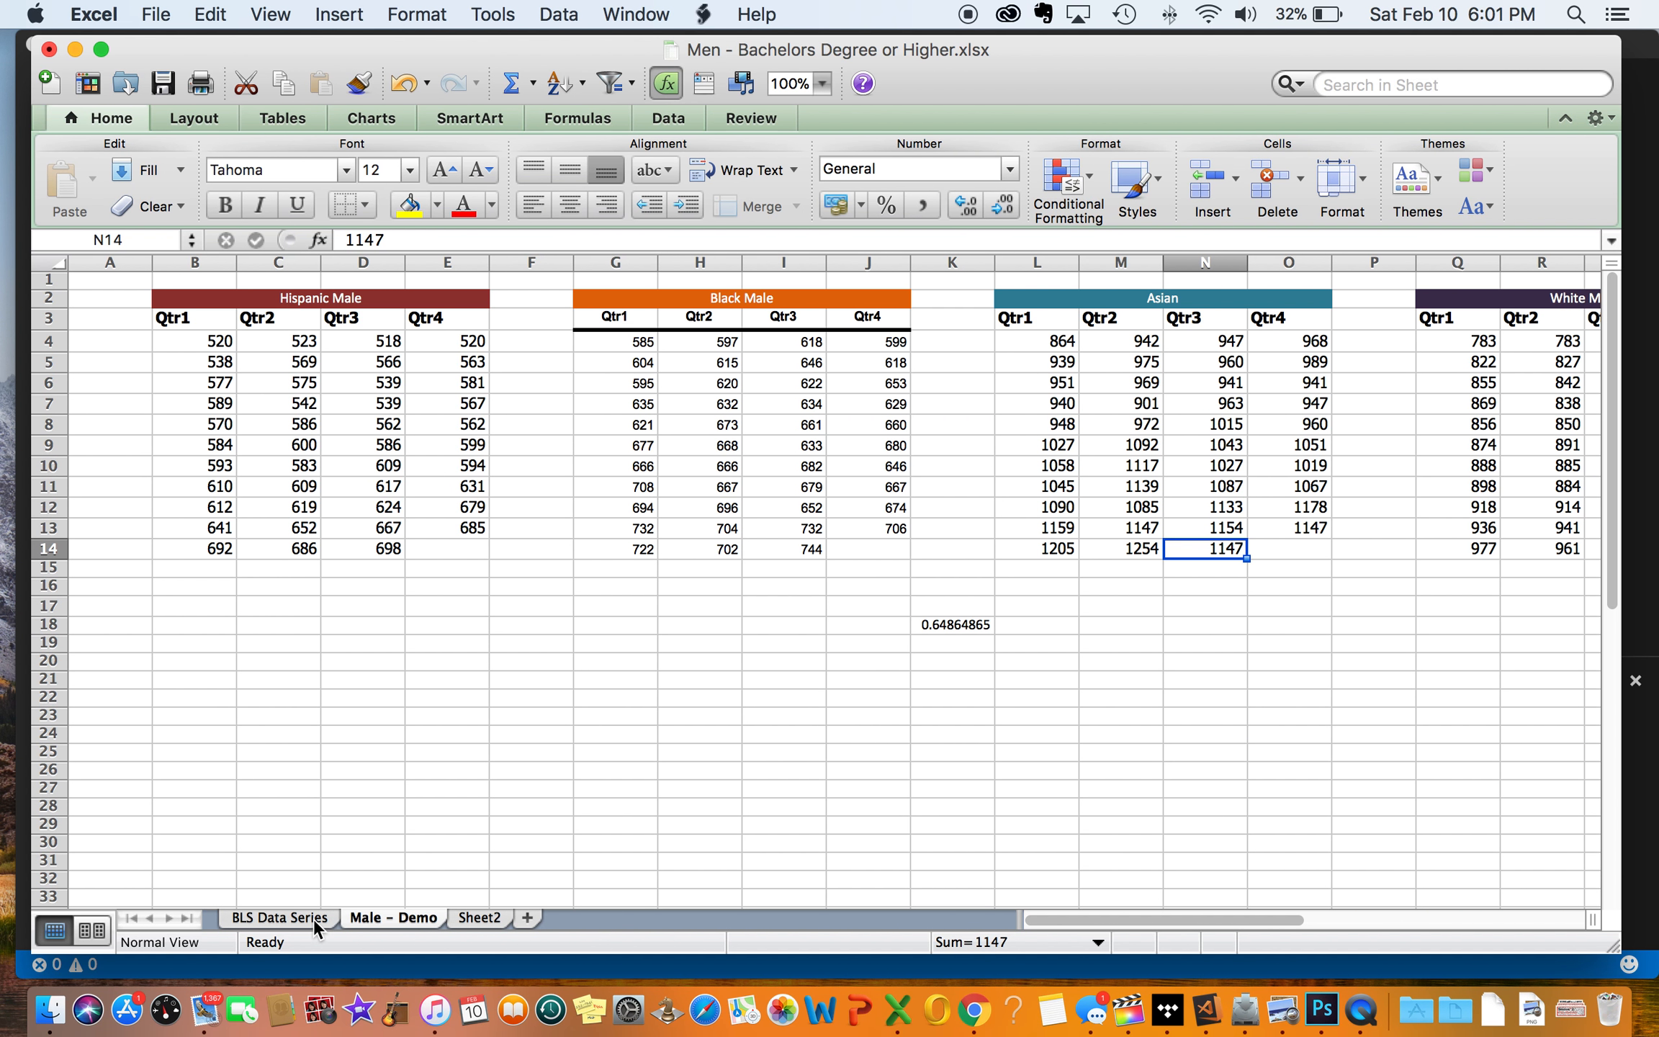
click(279, 917)
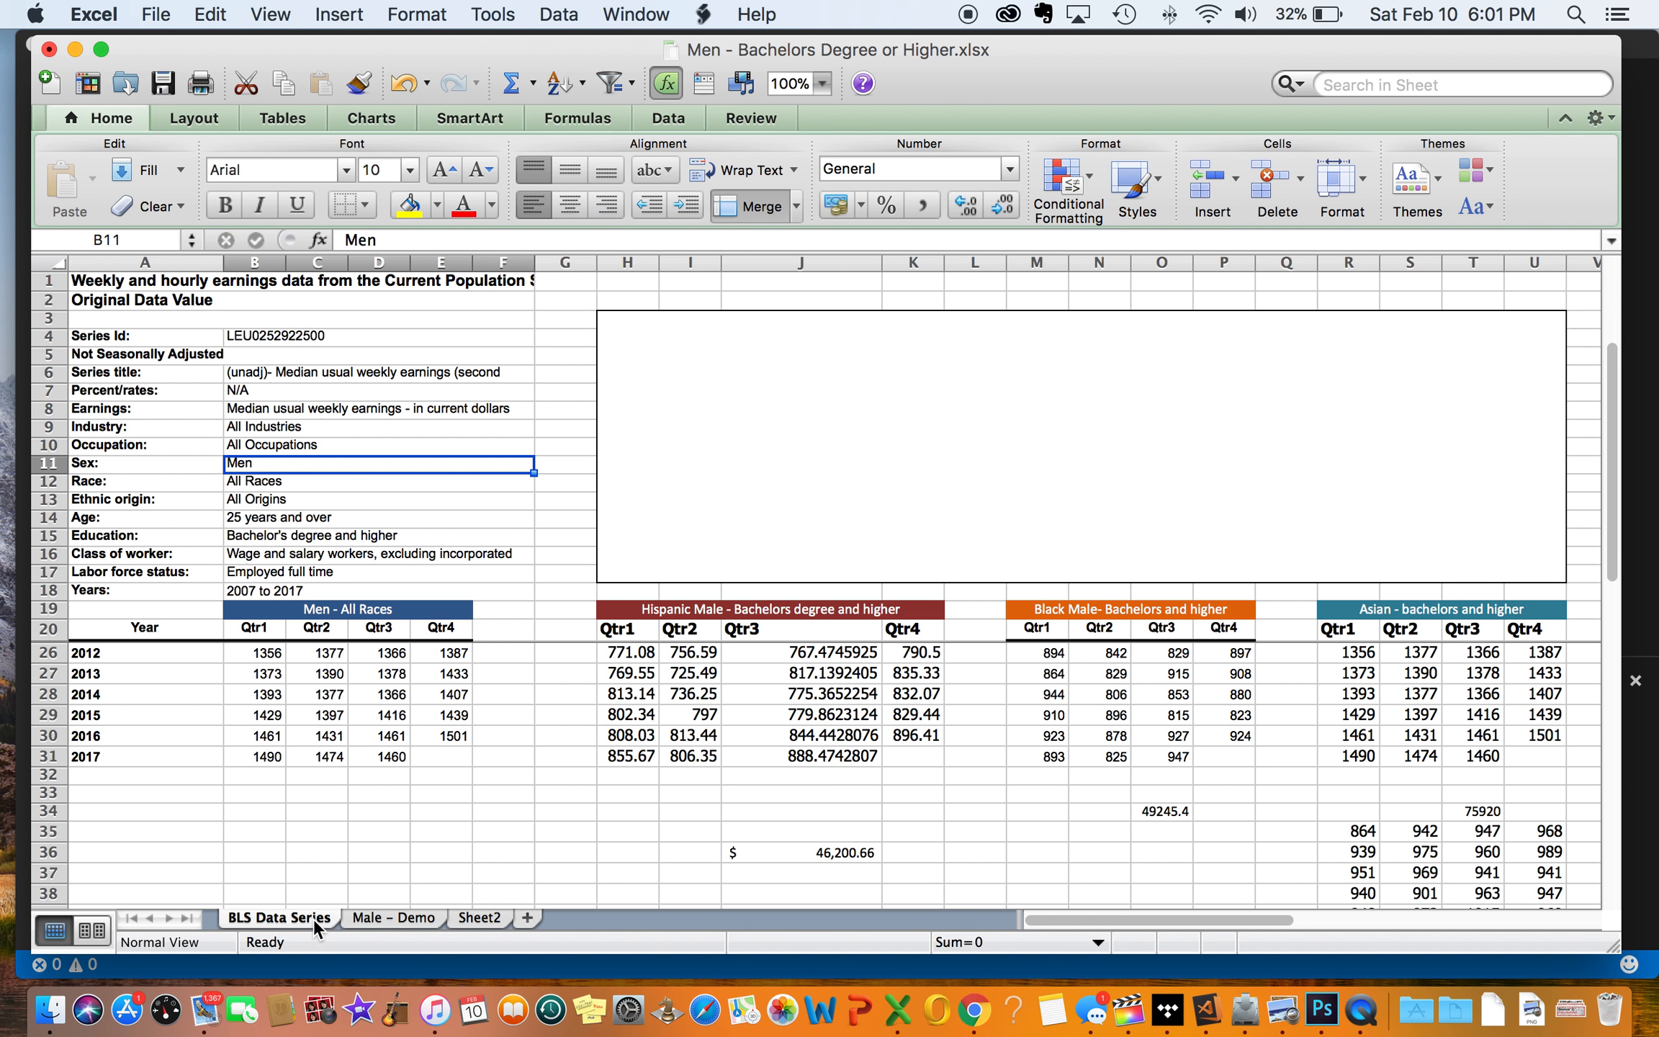
click(393, 918)
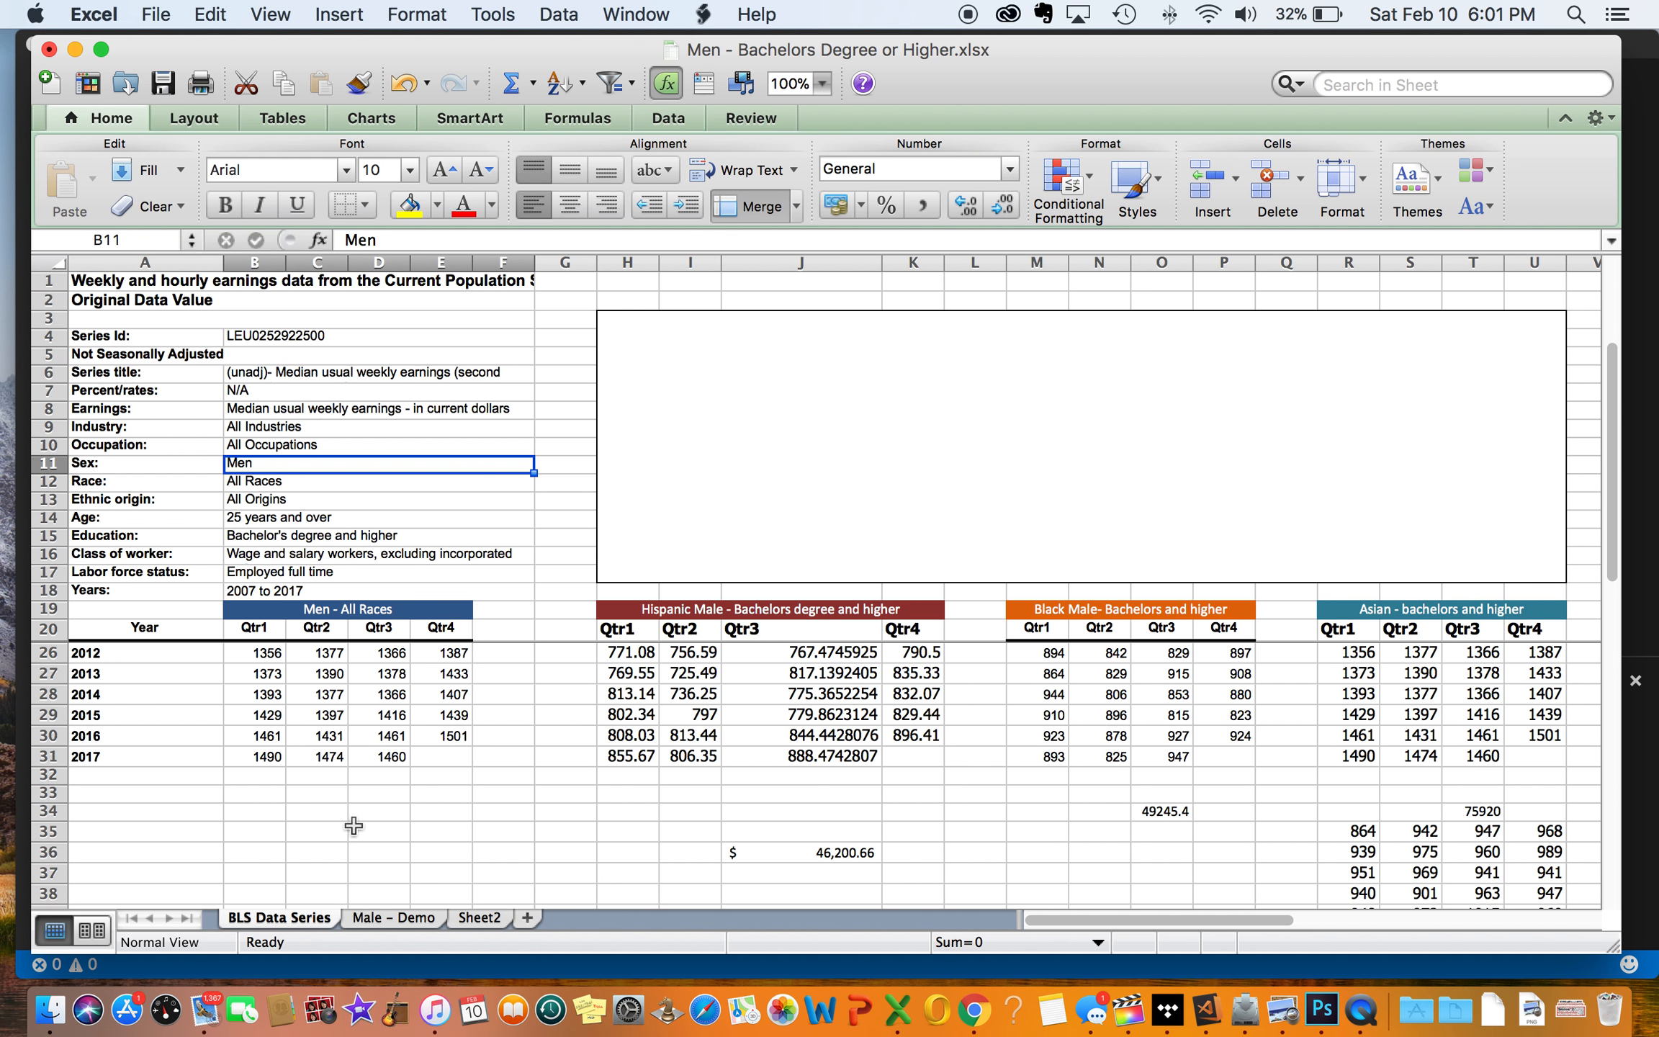
mouse_move(451, 820)
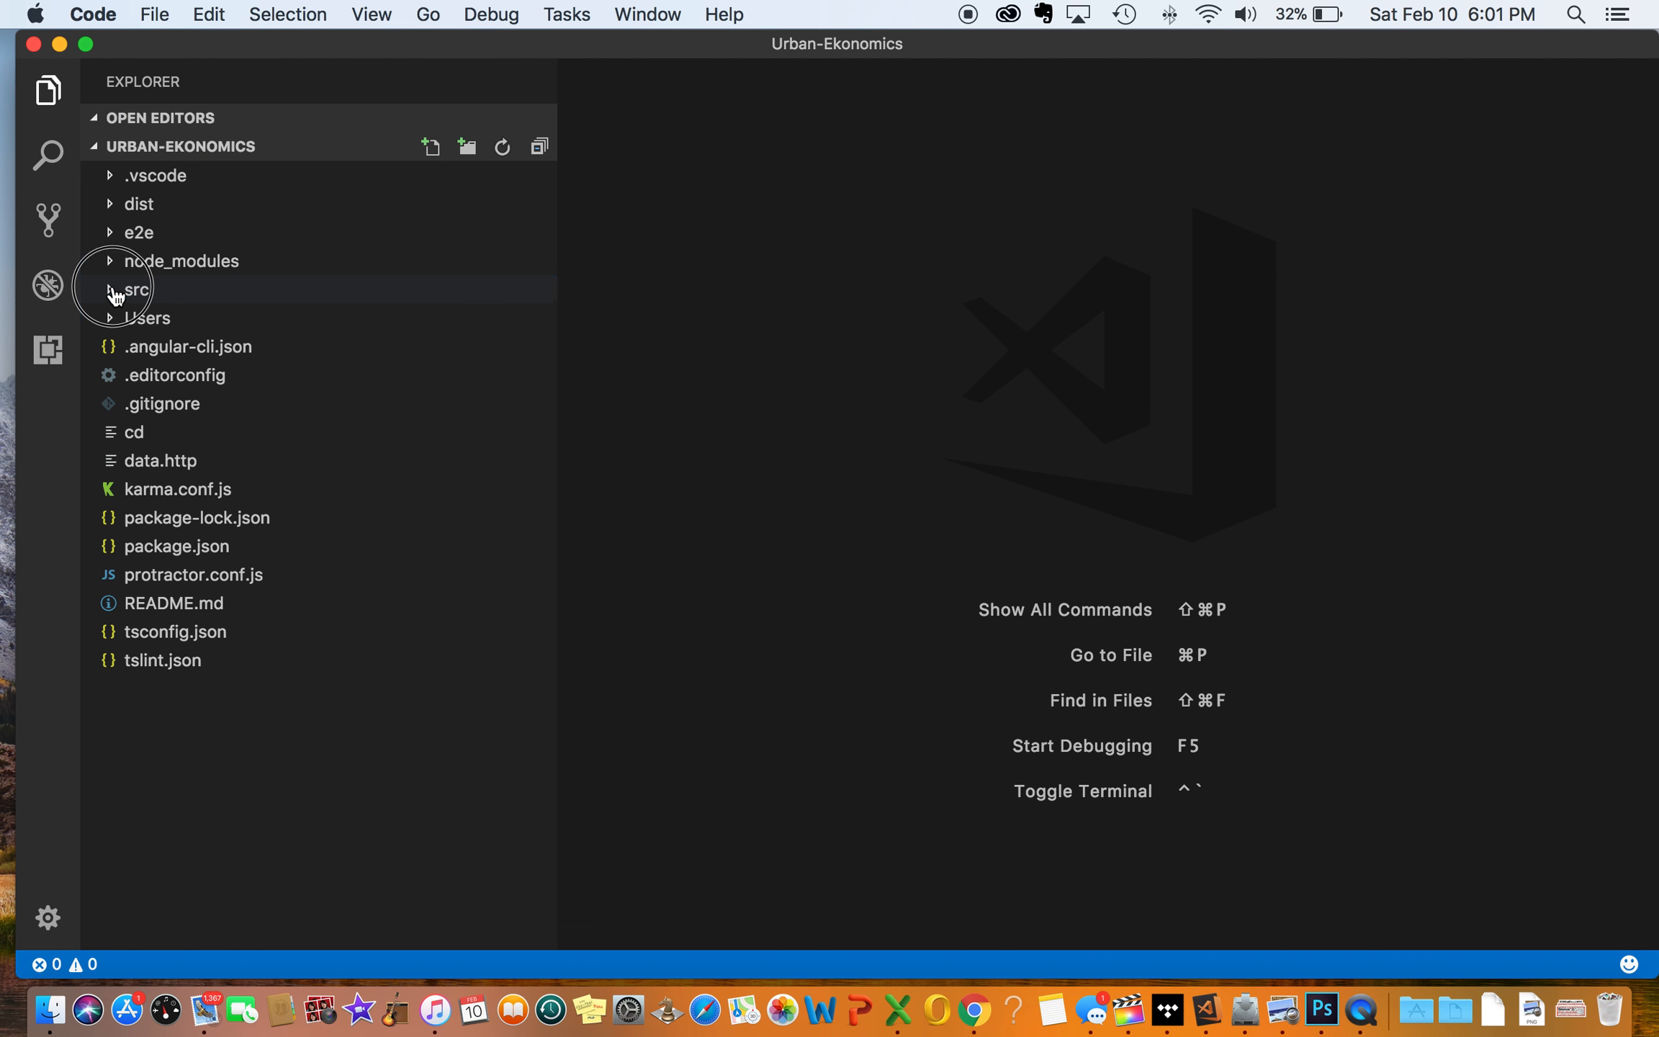
Step: Expand src/app/urbanekonomics in the Explorer and scroll through its component folders
click(135, 289)
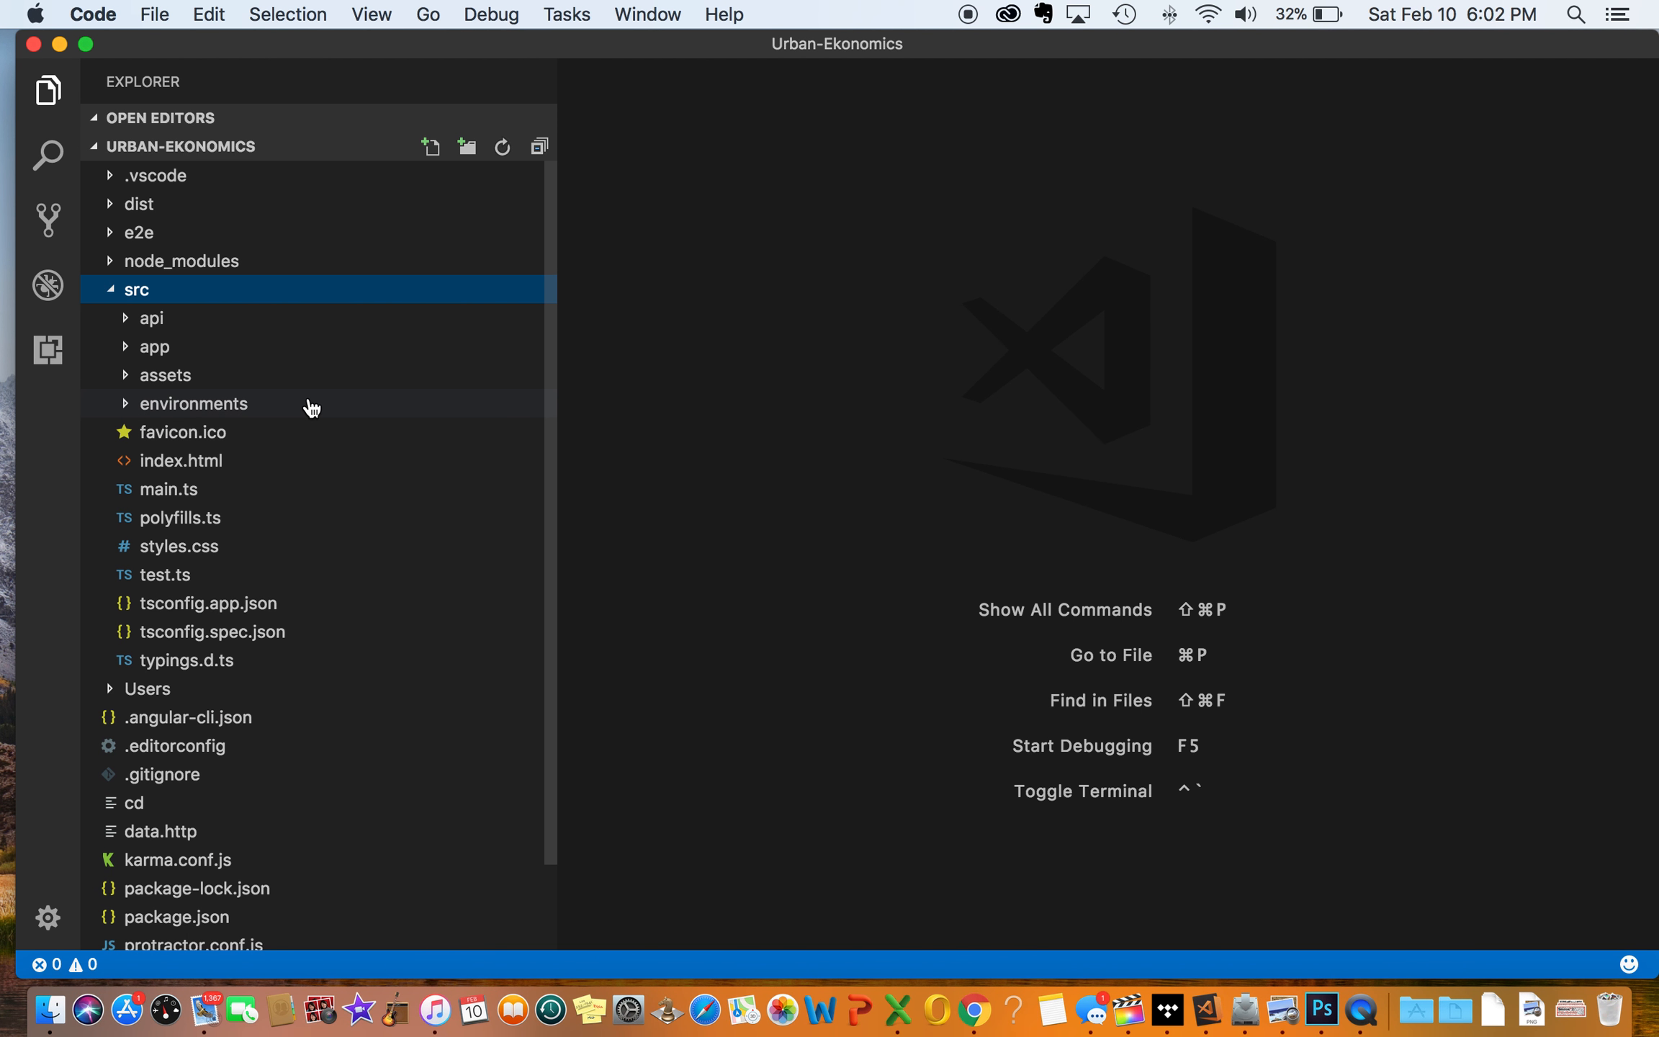
mouse_move(200, 423)
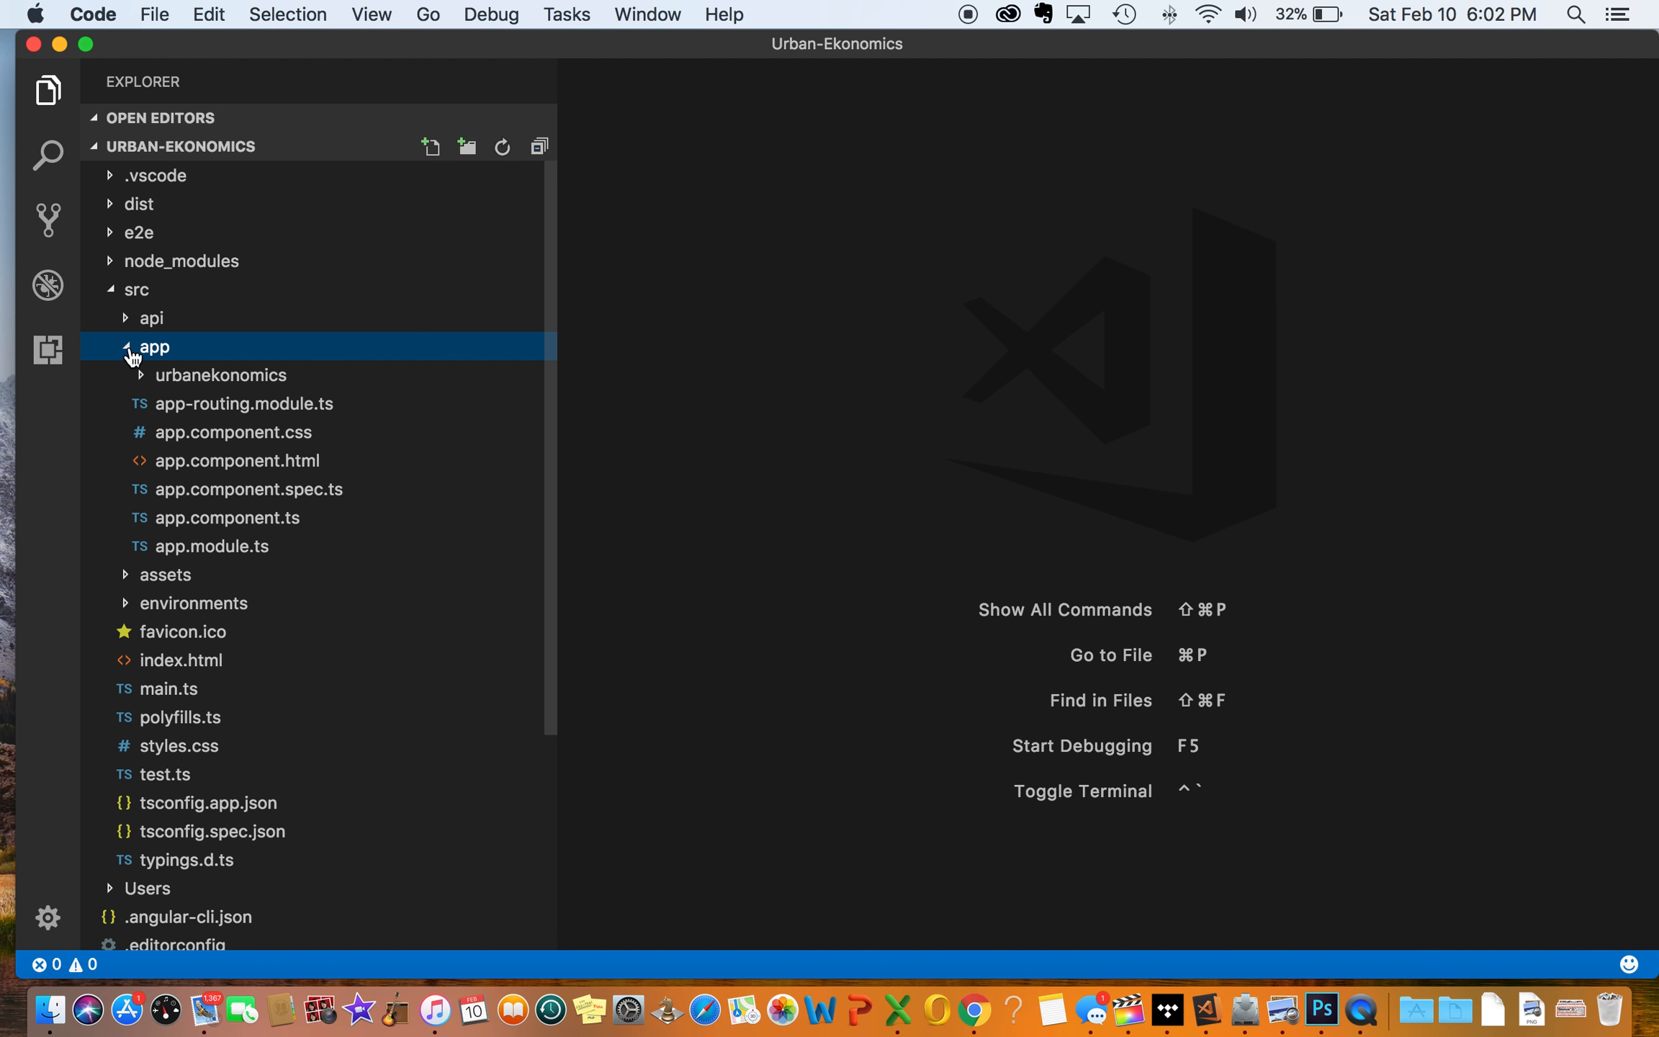
click(221, 375)
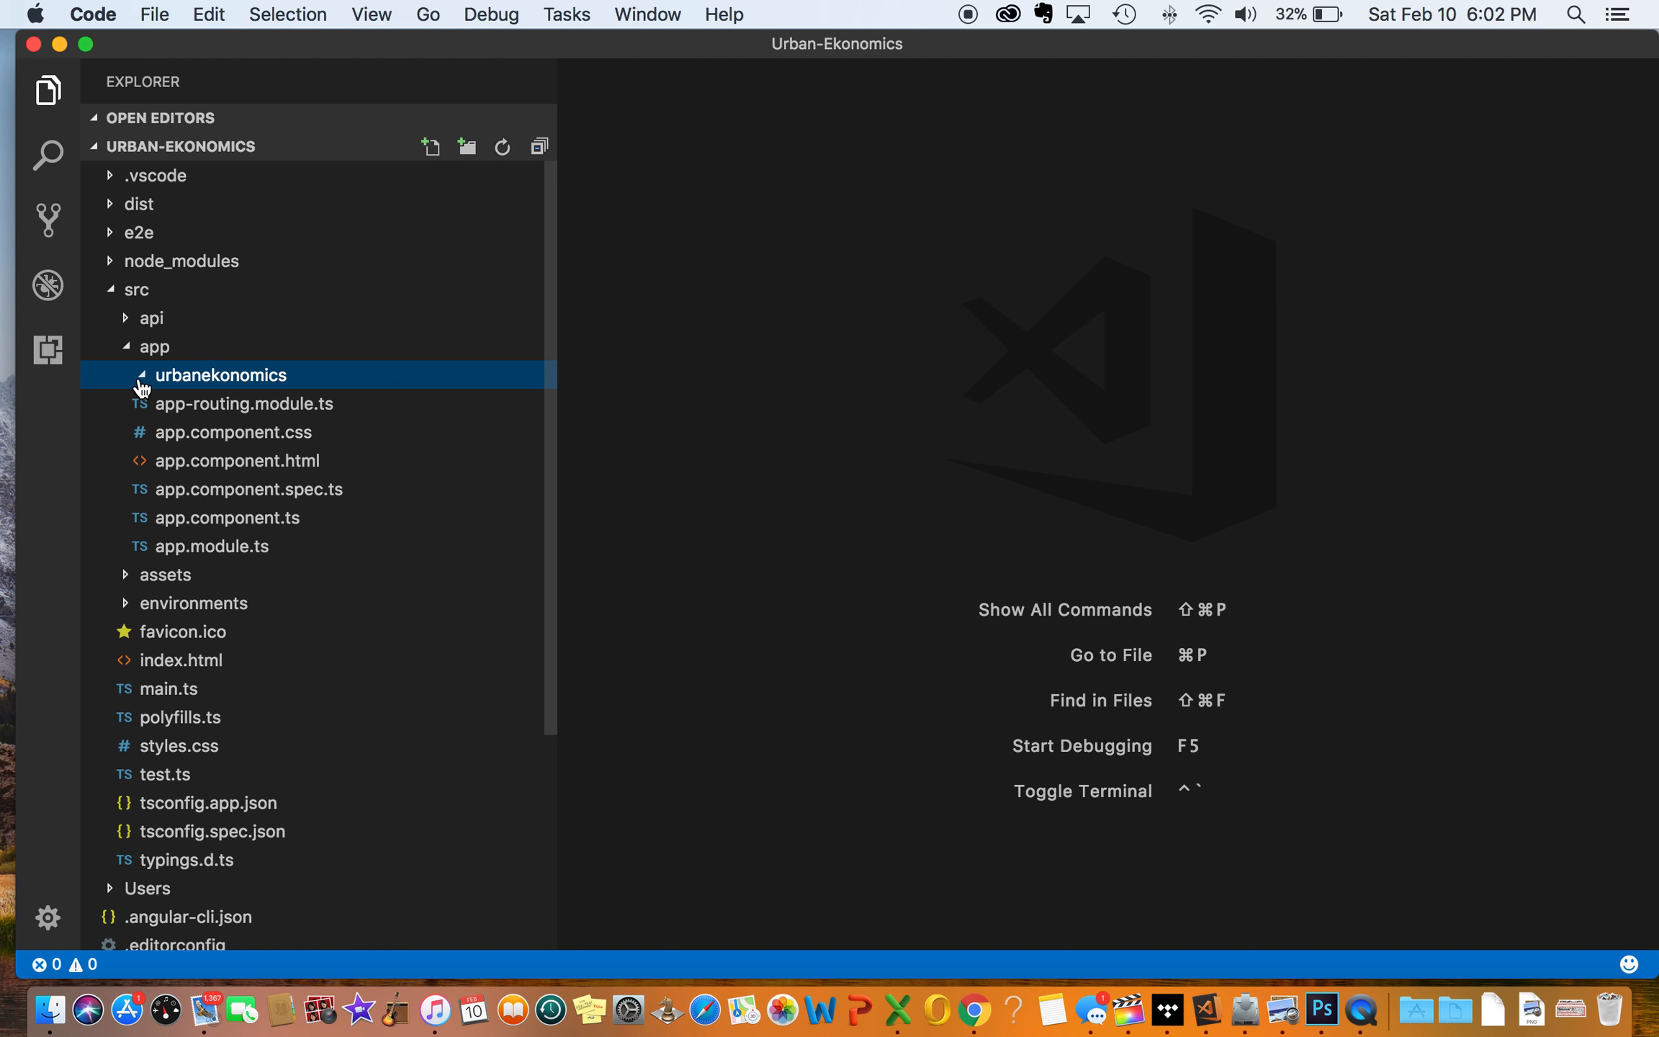
click(220, 375)
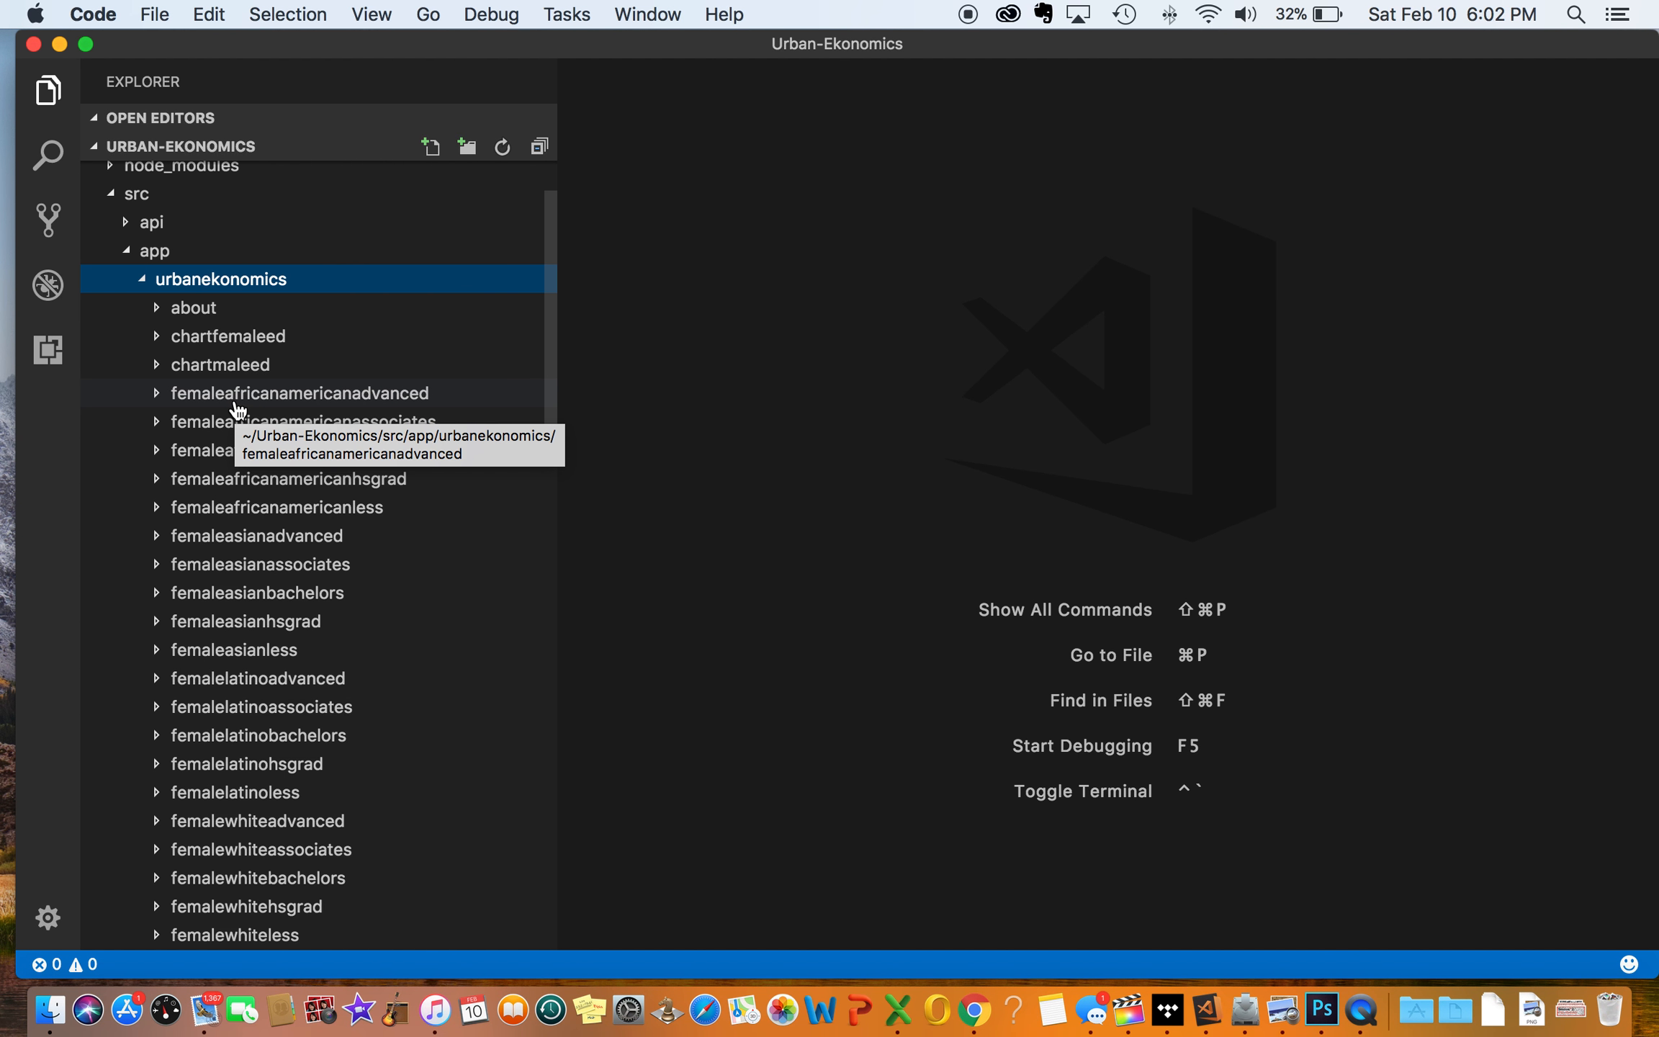
mouse_move(266, 406)
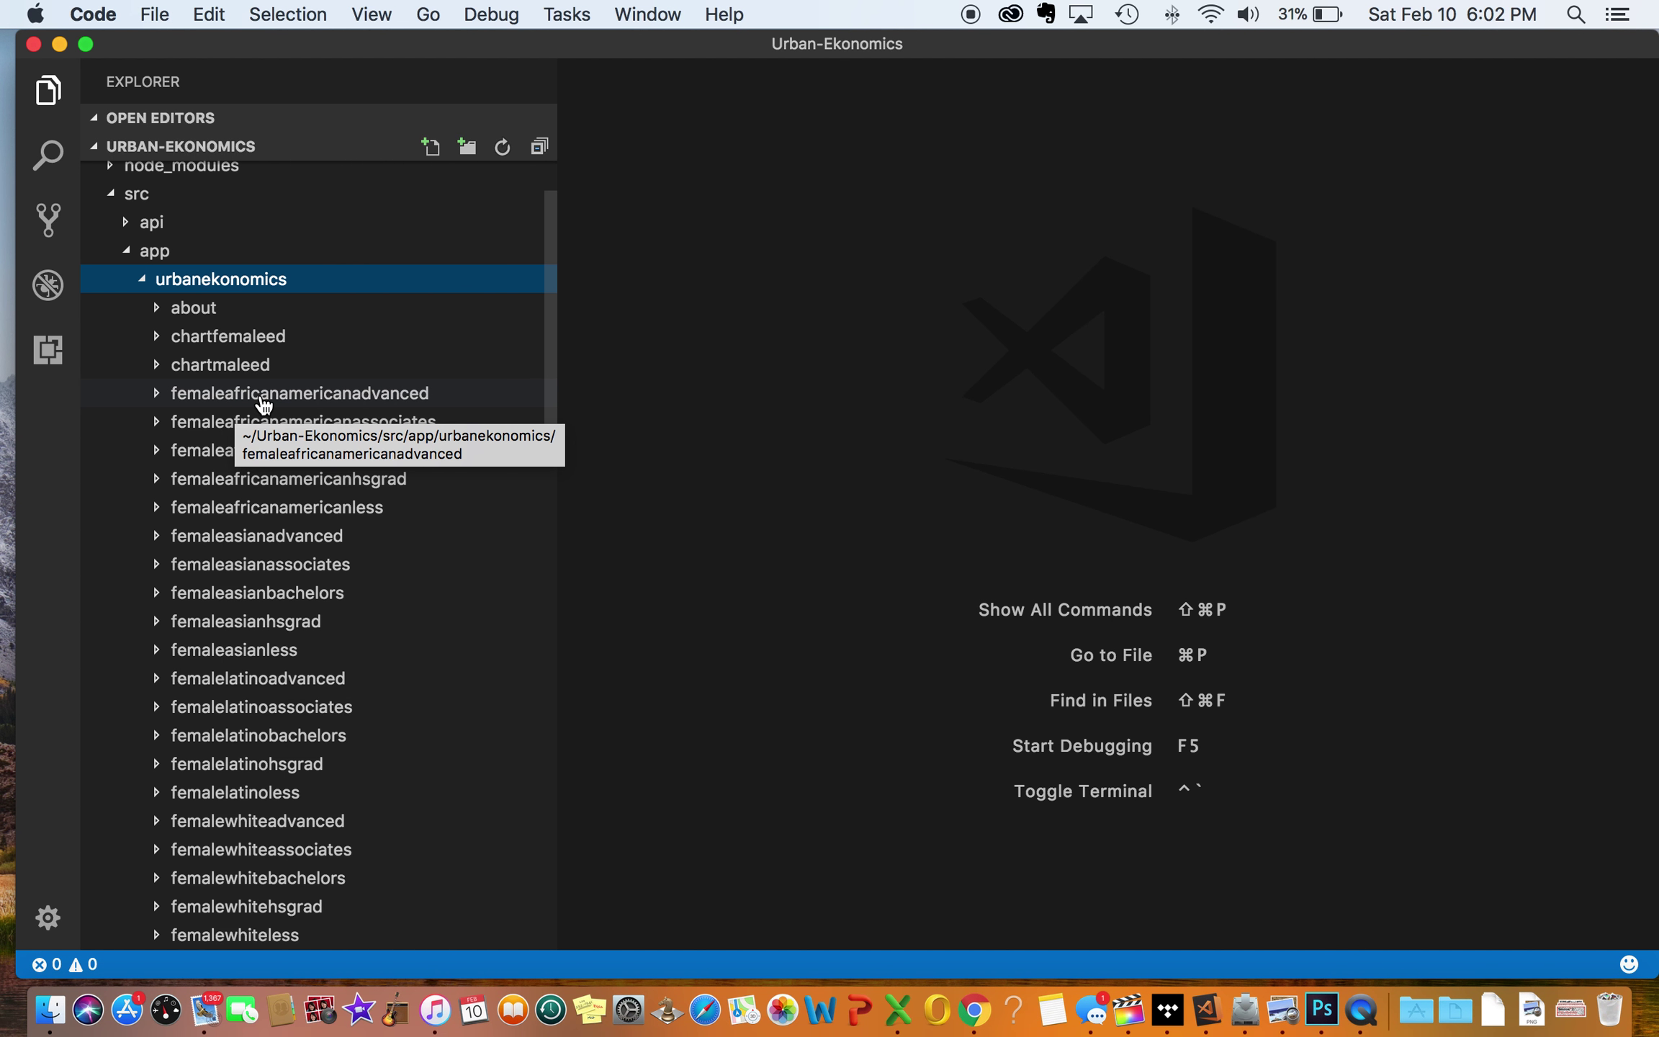
mouse_move(397, 413)
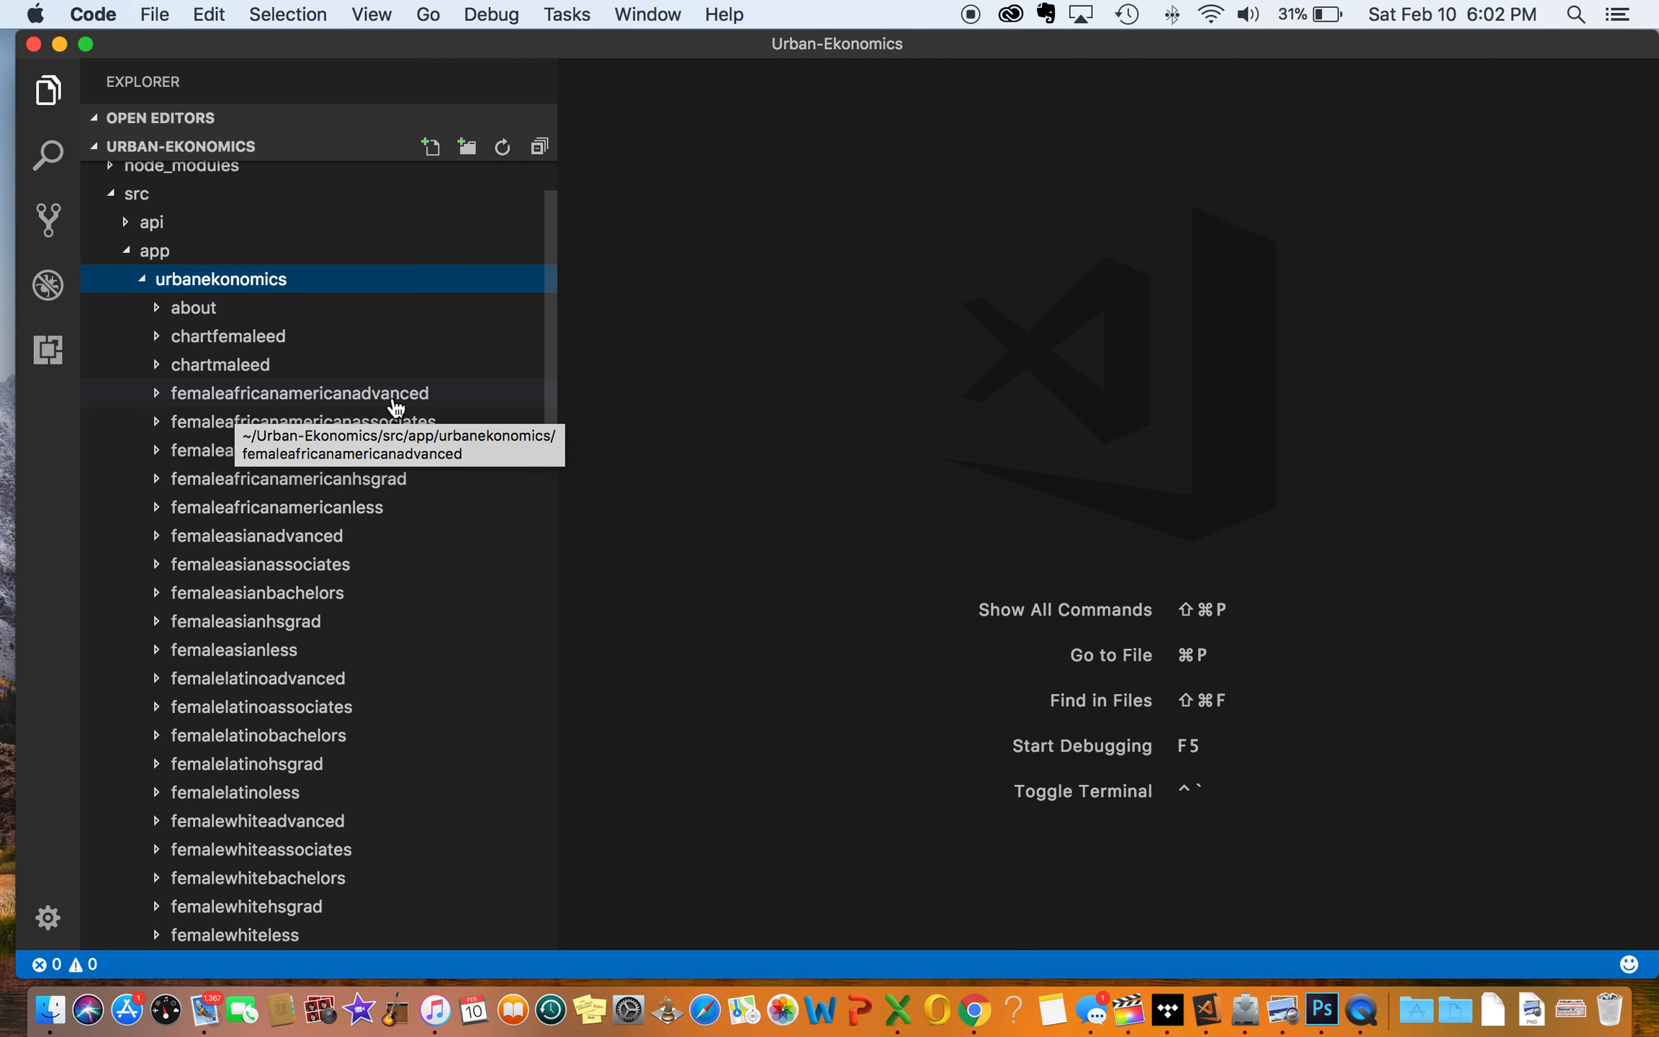
scroll(down, 3)
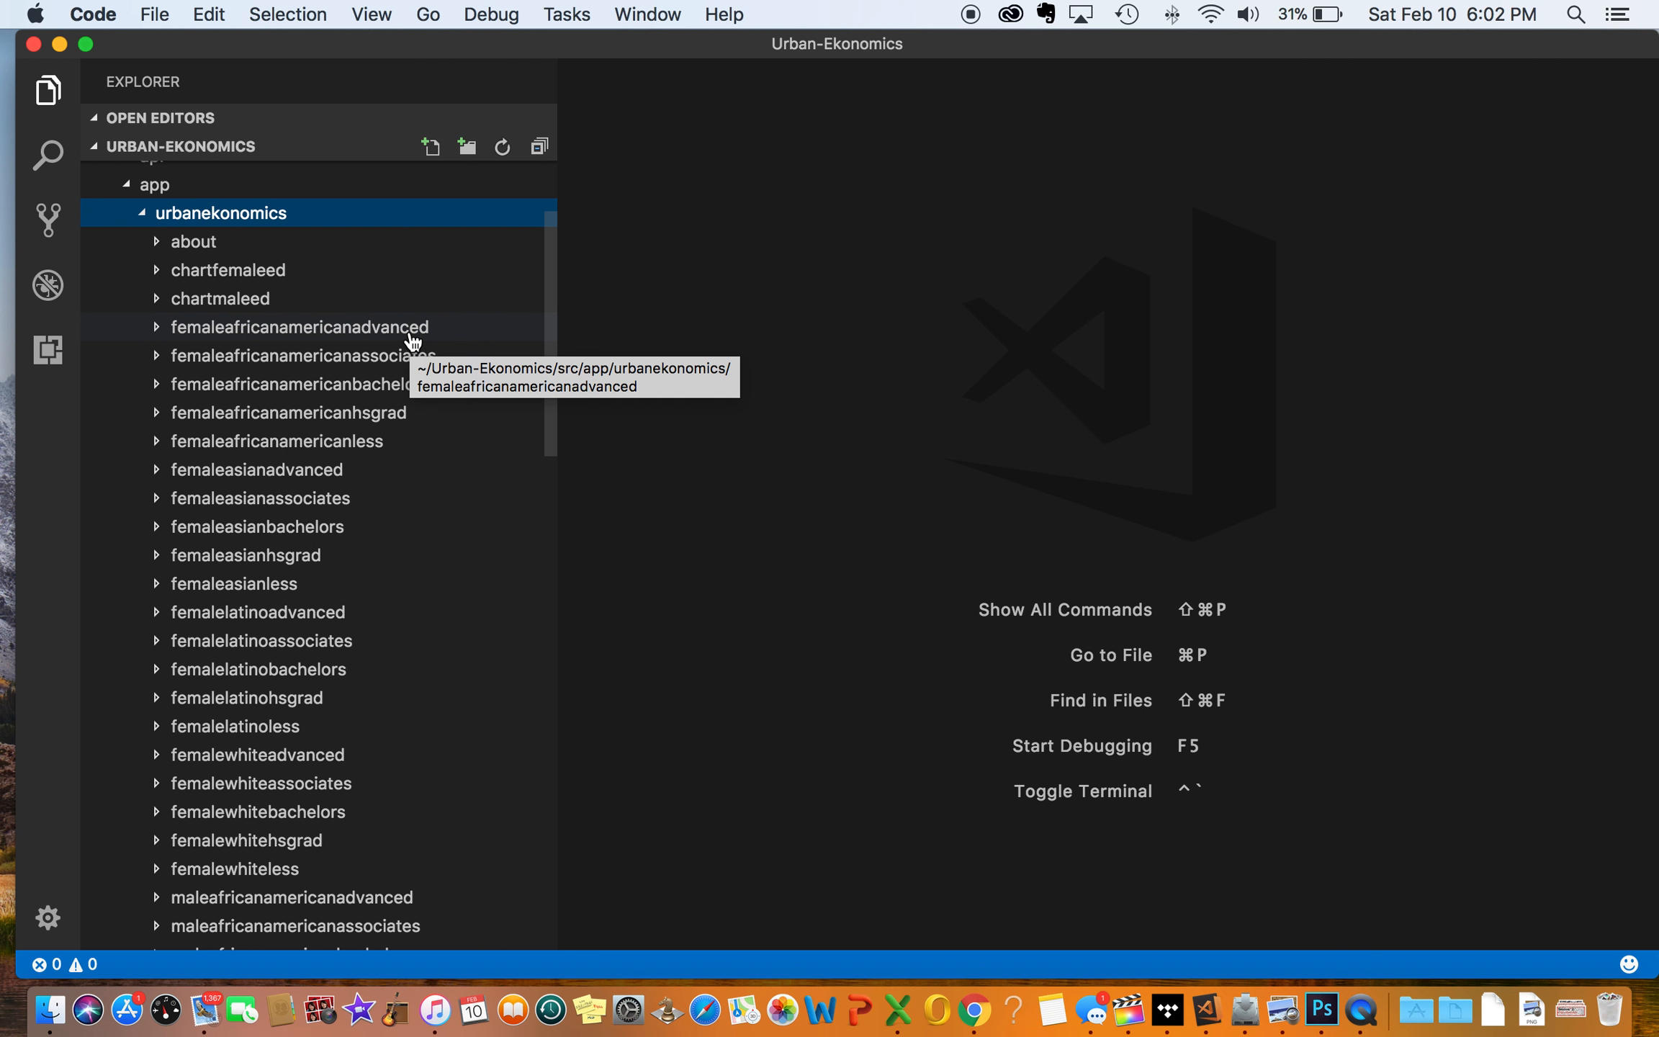
mouse_move(415, 363)
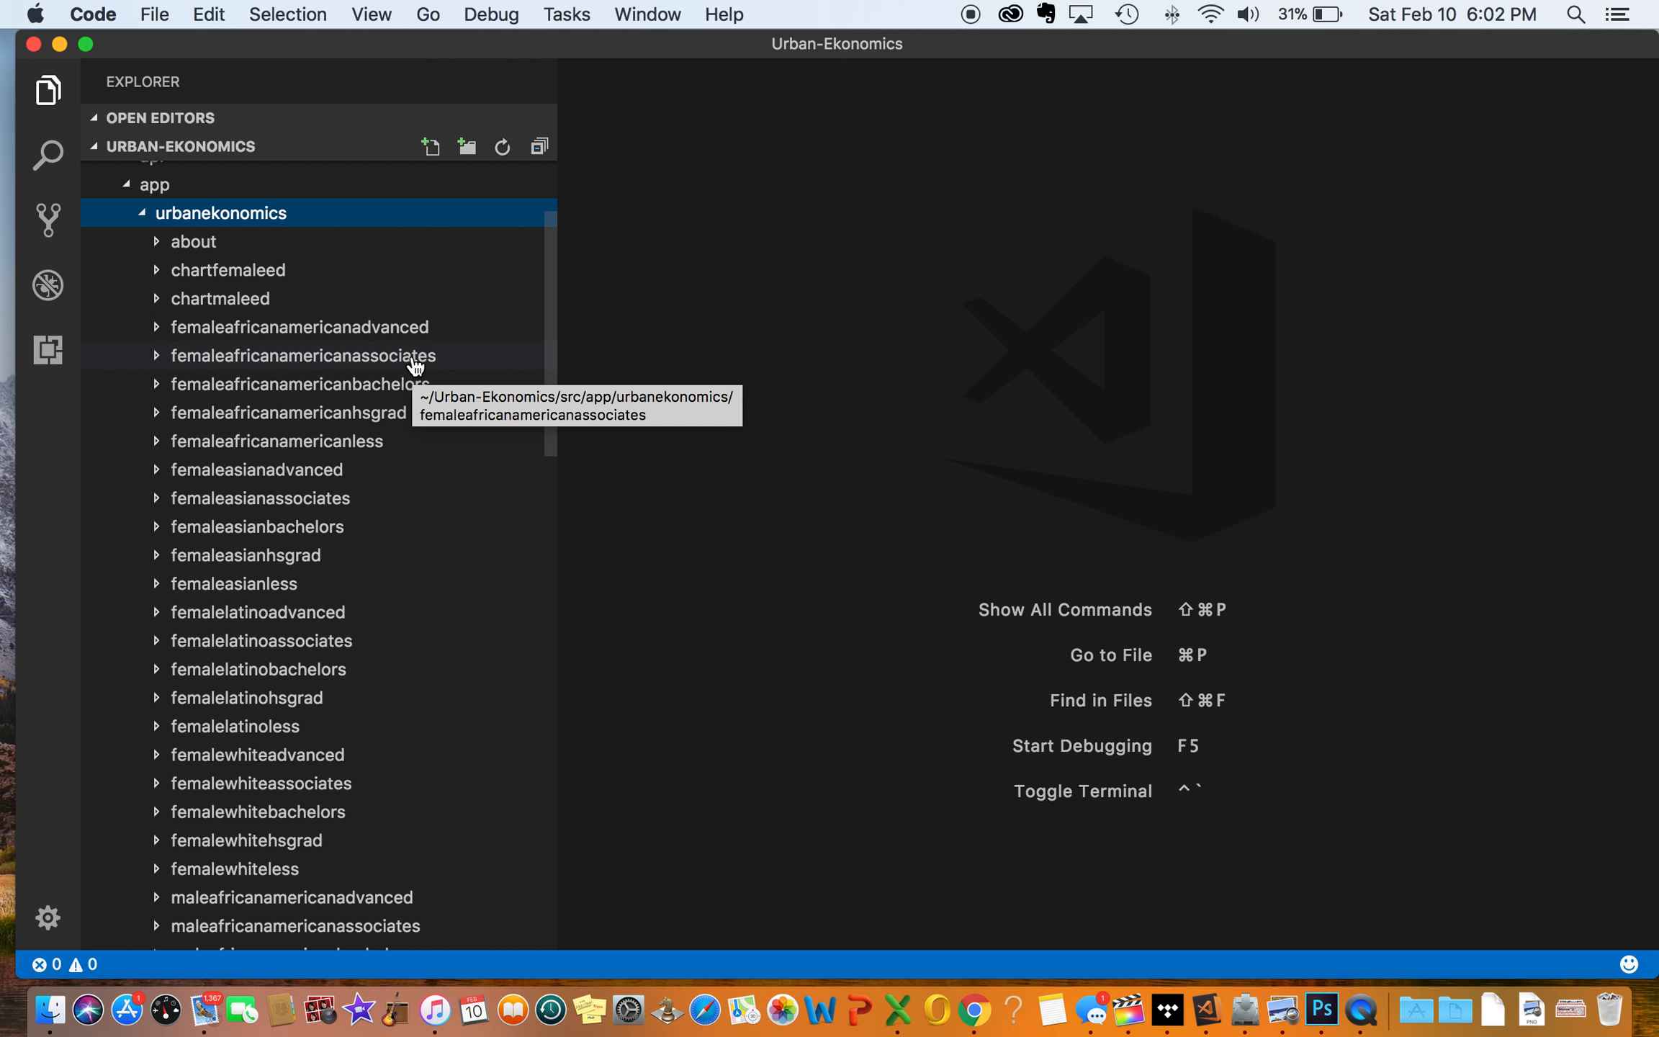
scroll(down, 3)
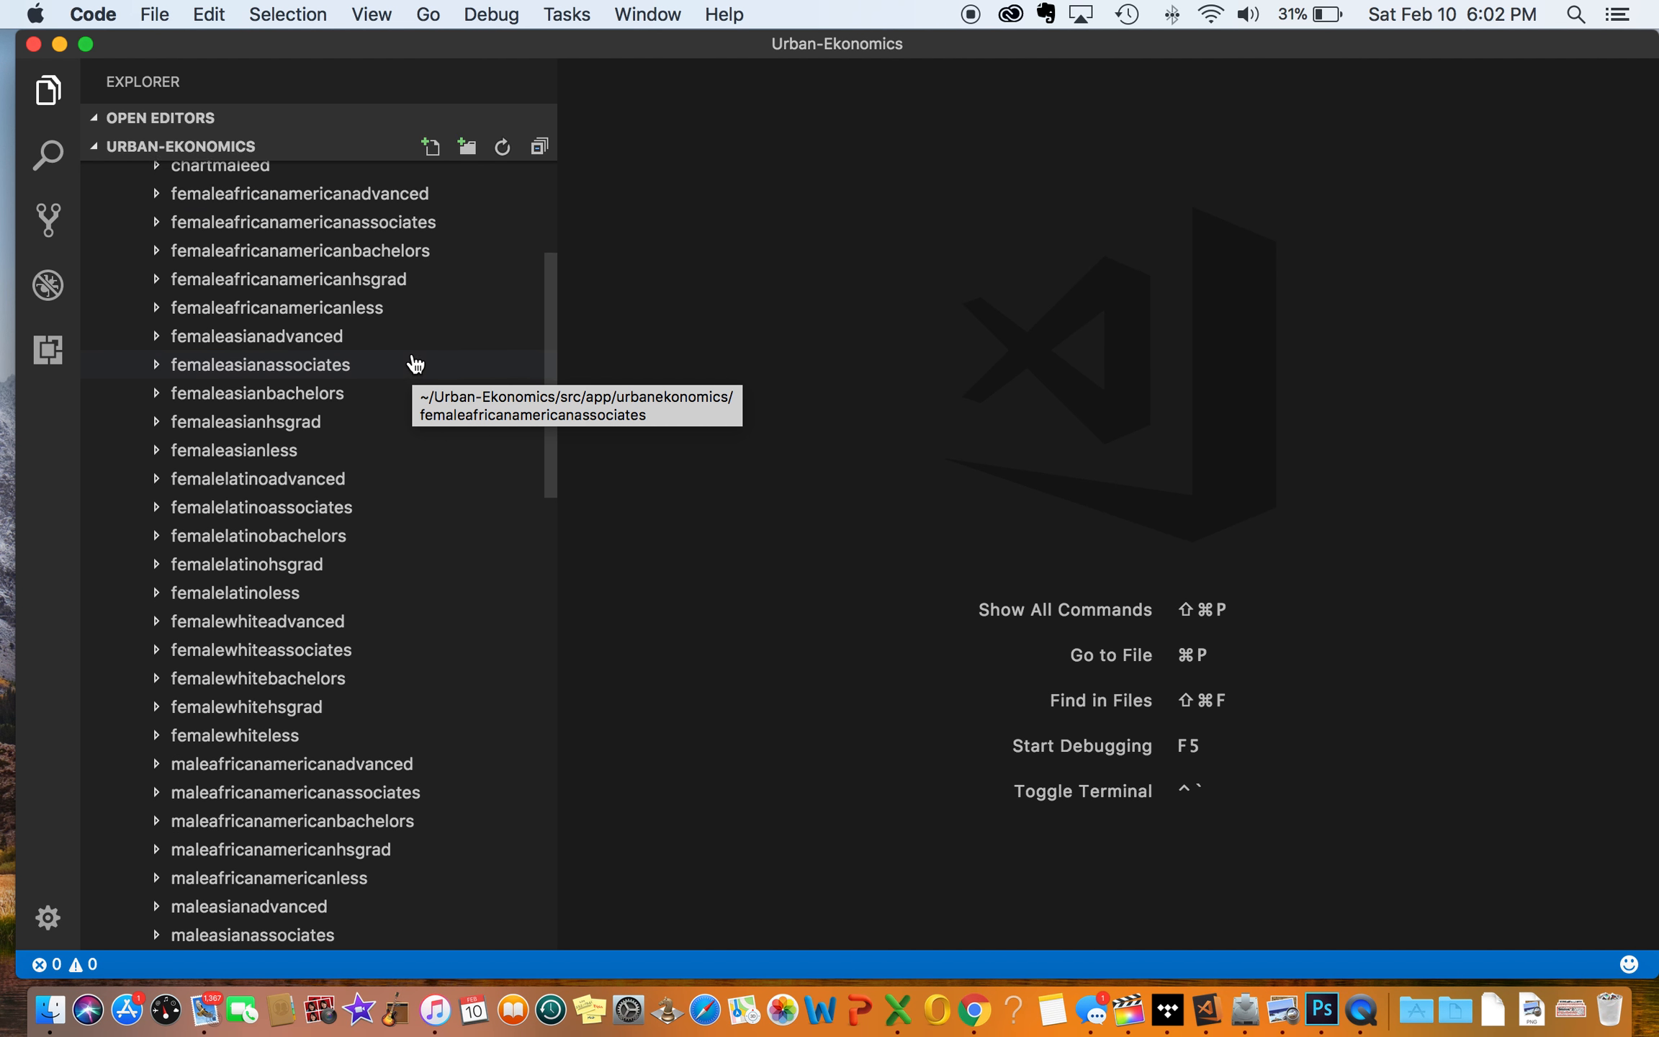
scroll(down, 3)
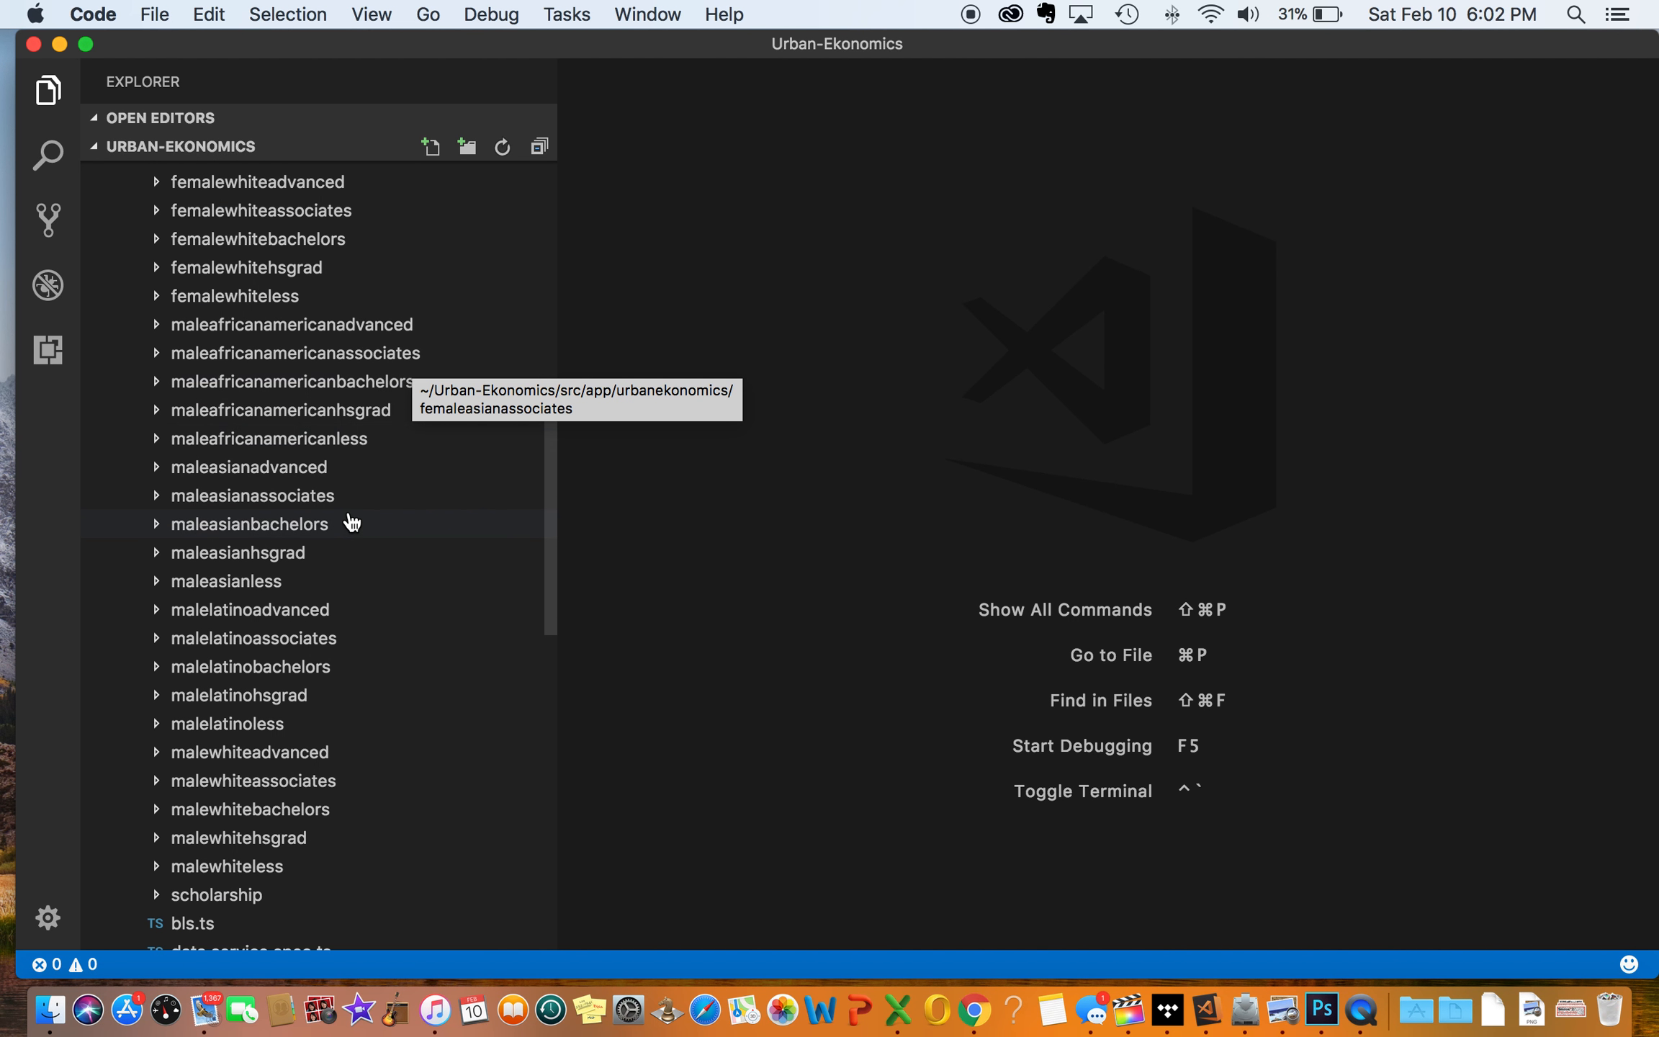
scroll(down, 3)
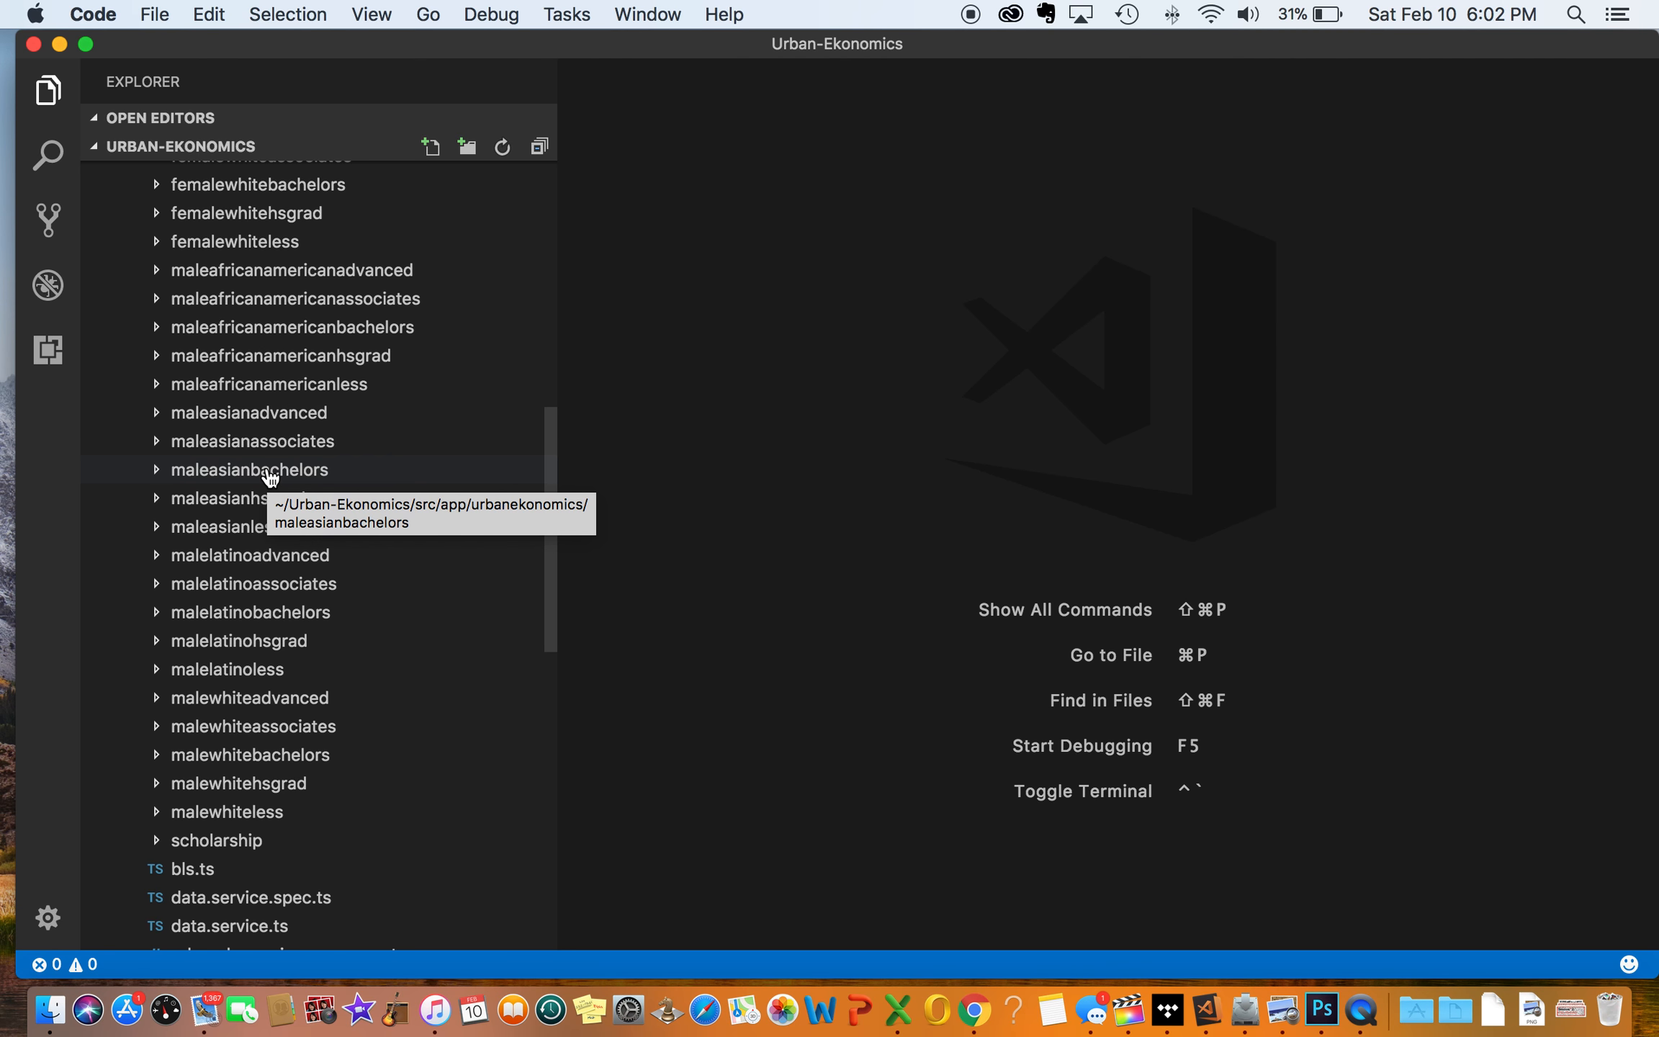
scroll(down, 3)
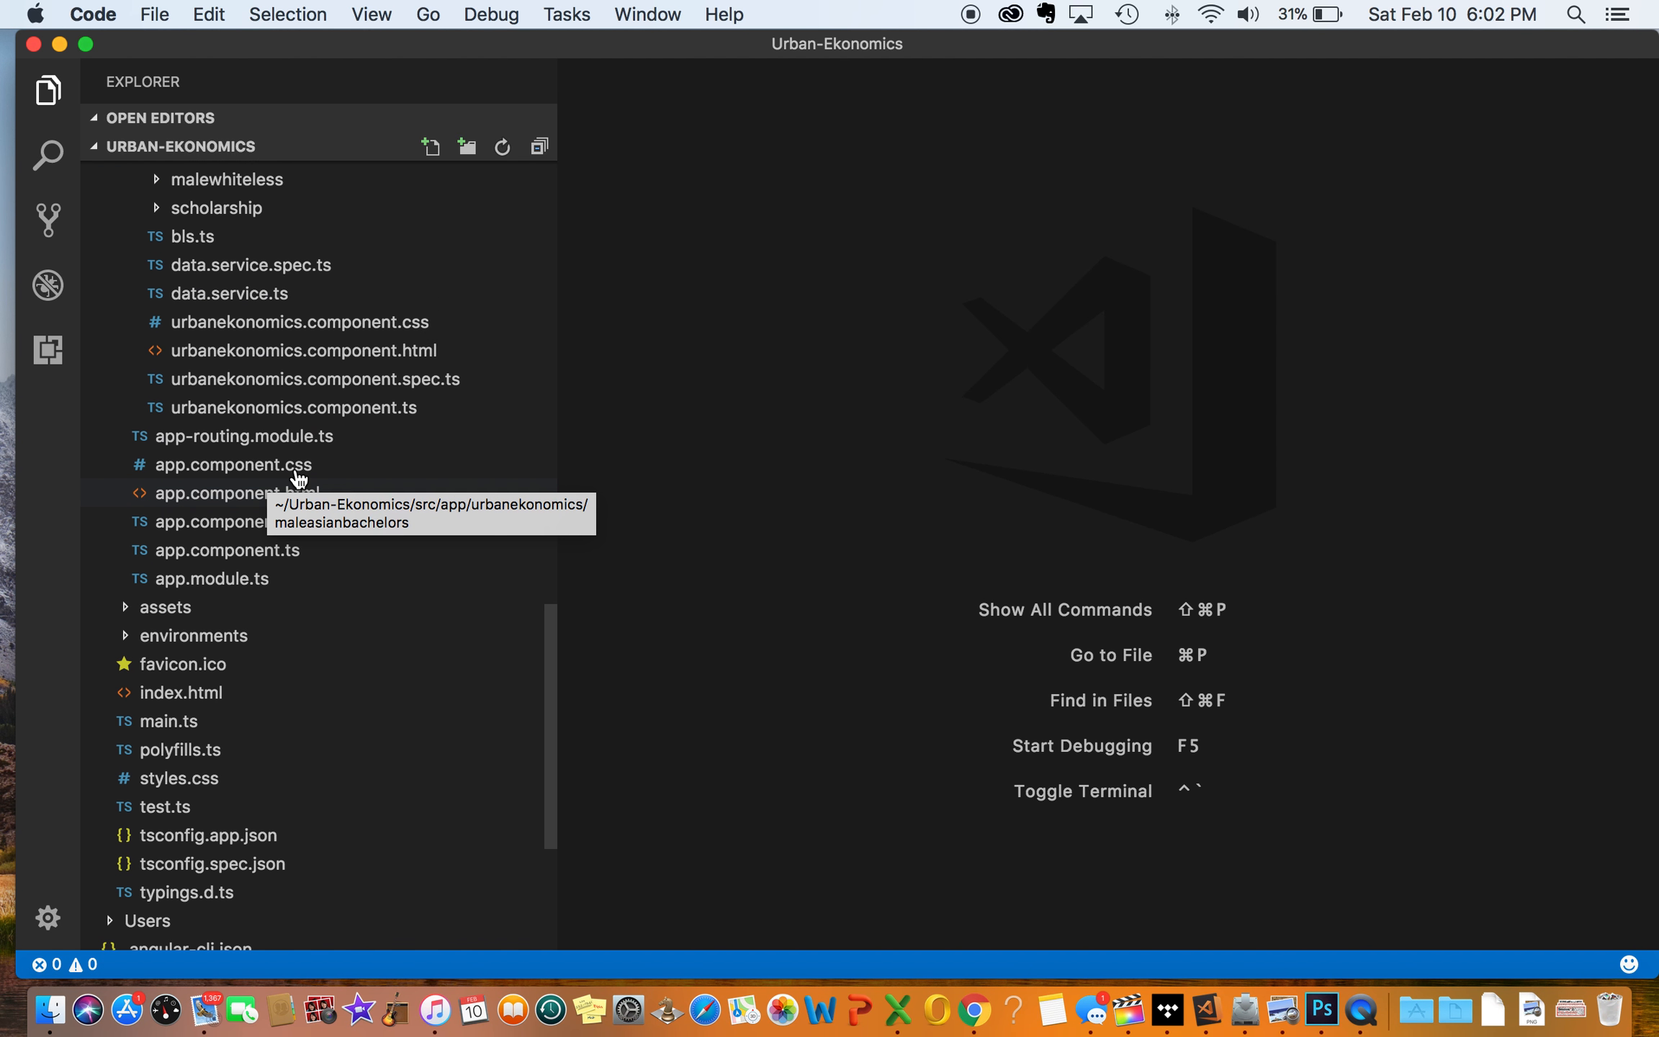
mouse_move(282, 350)
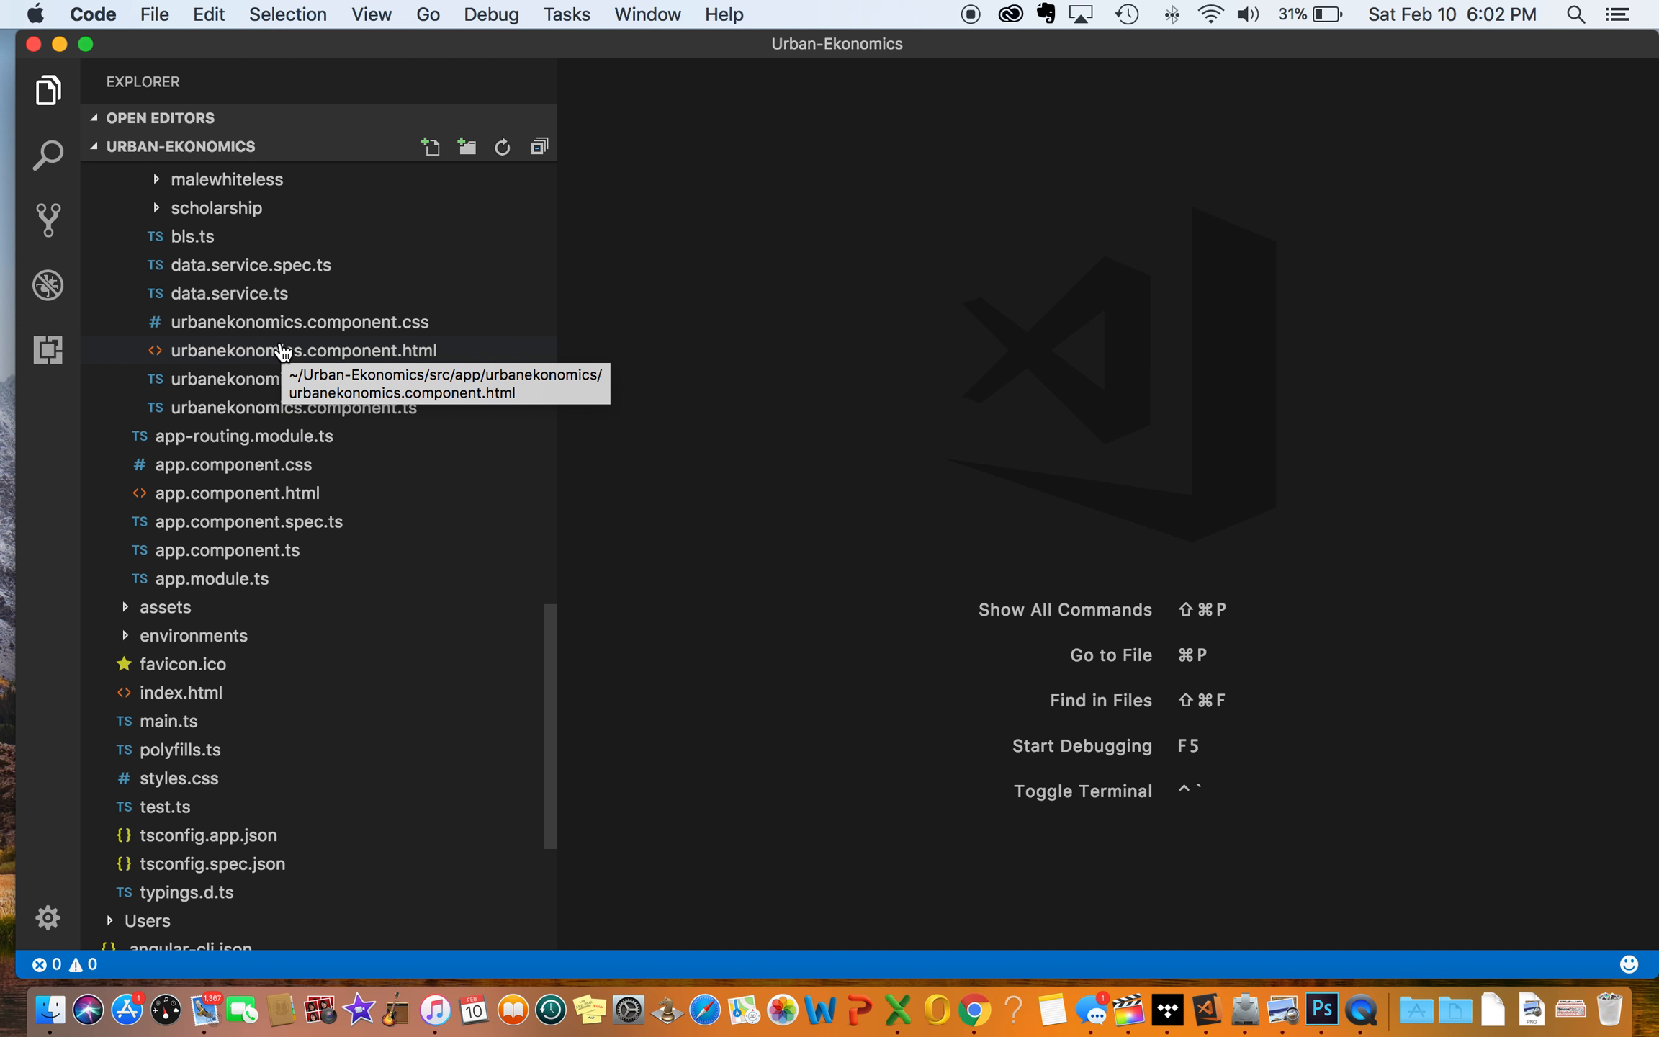
mouse_move(280, 332)
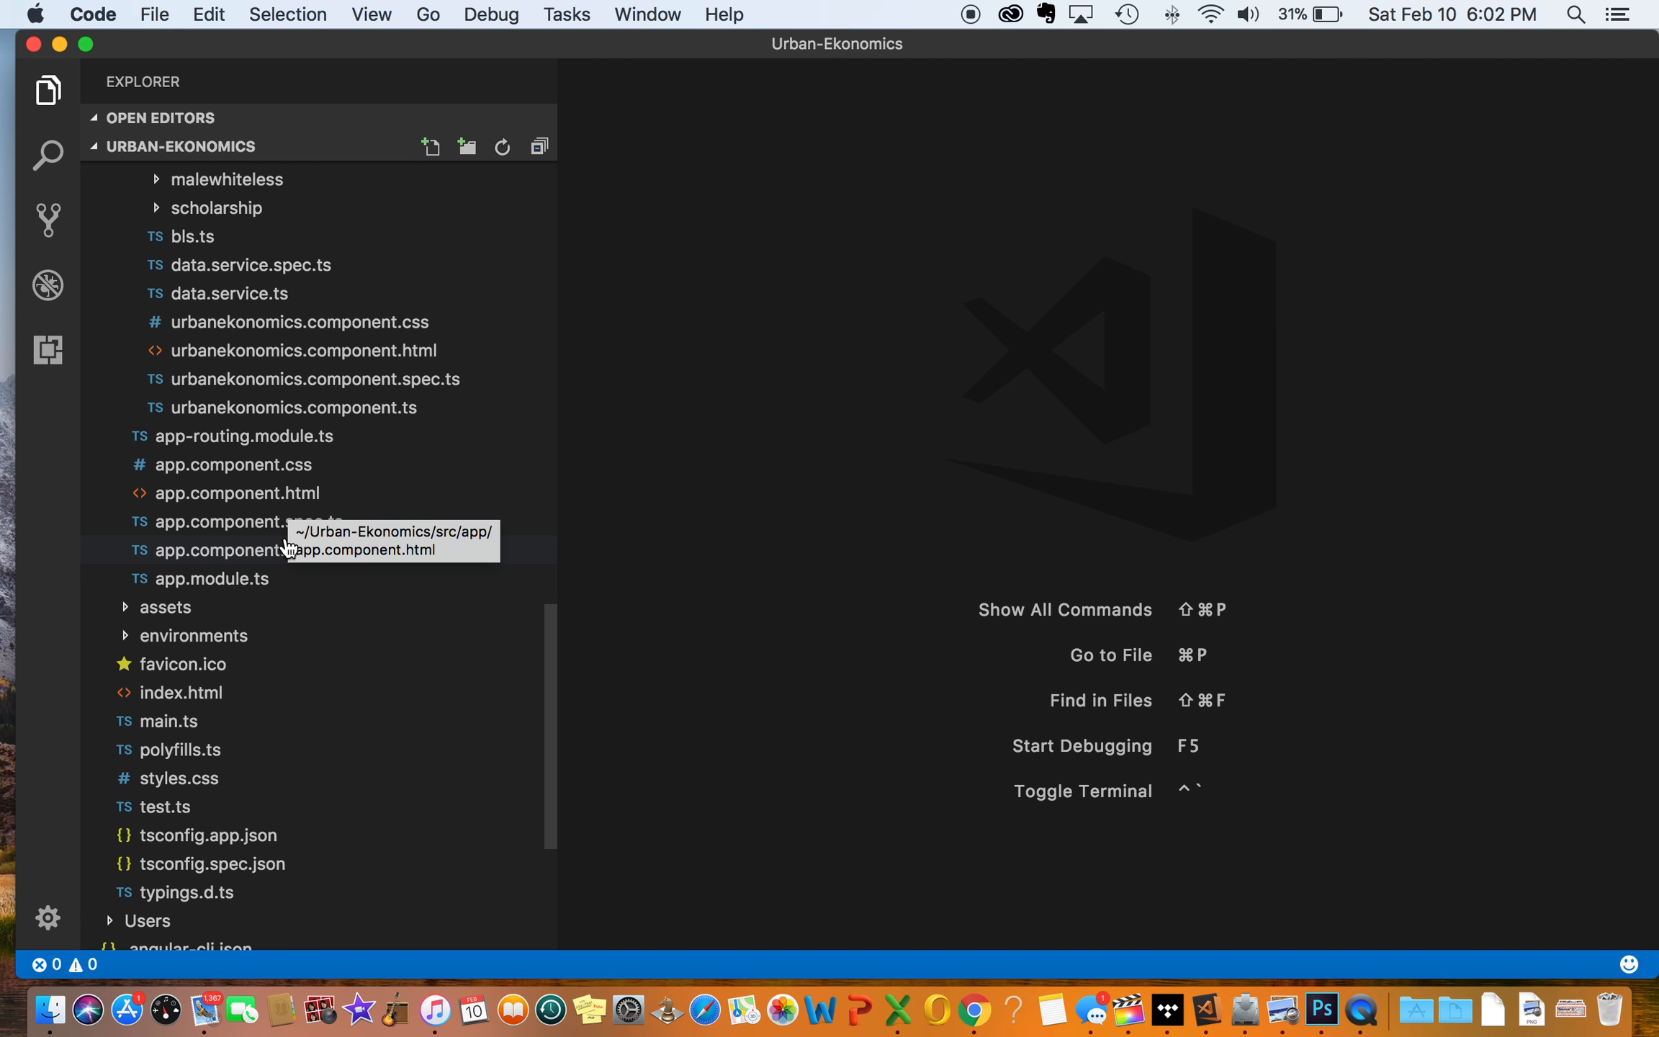
mouse_move(282, 592)
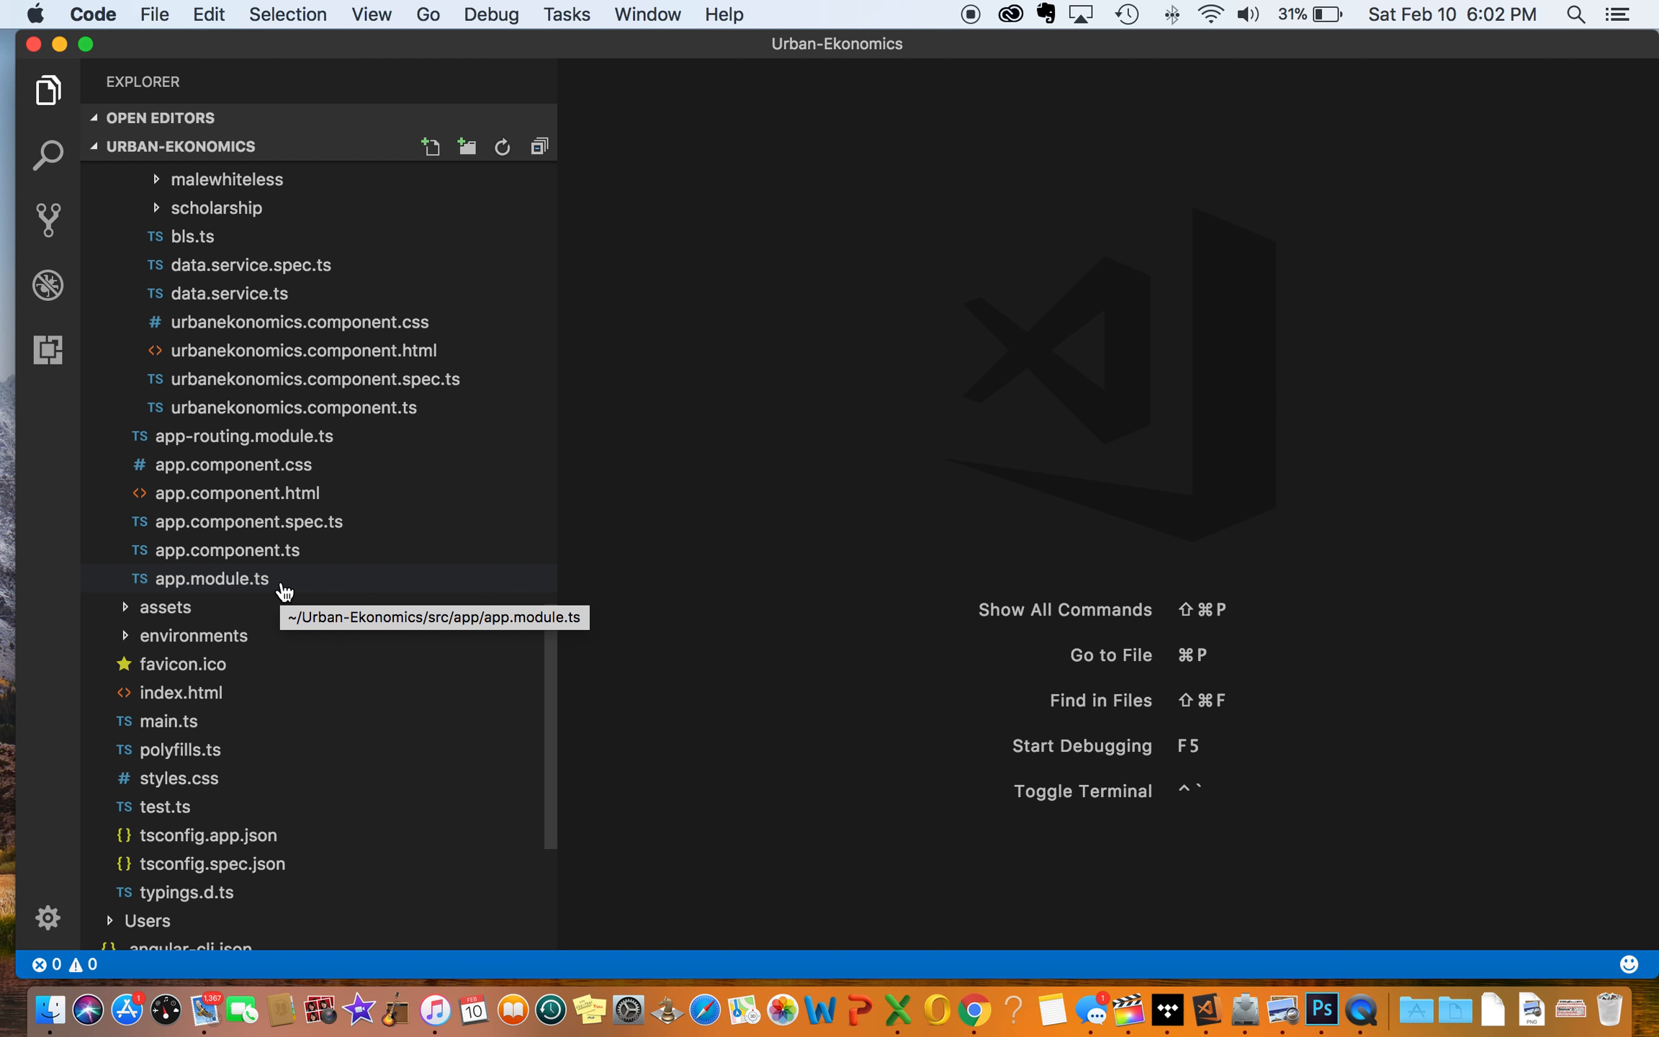
Step: Review app.module.ts from its component imports down to the AppModule export
double_click(211, 578)
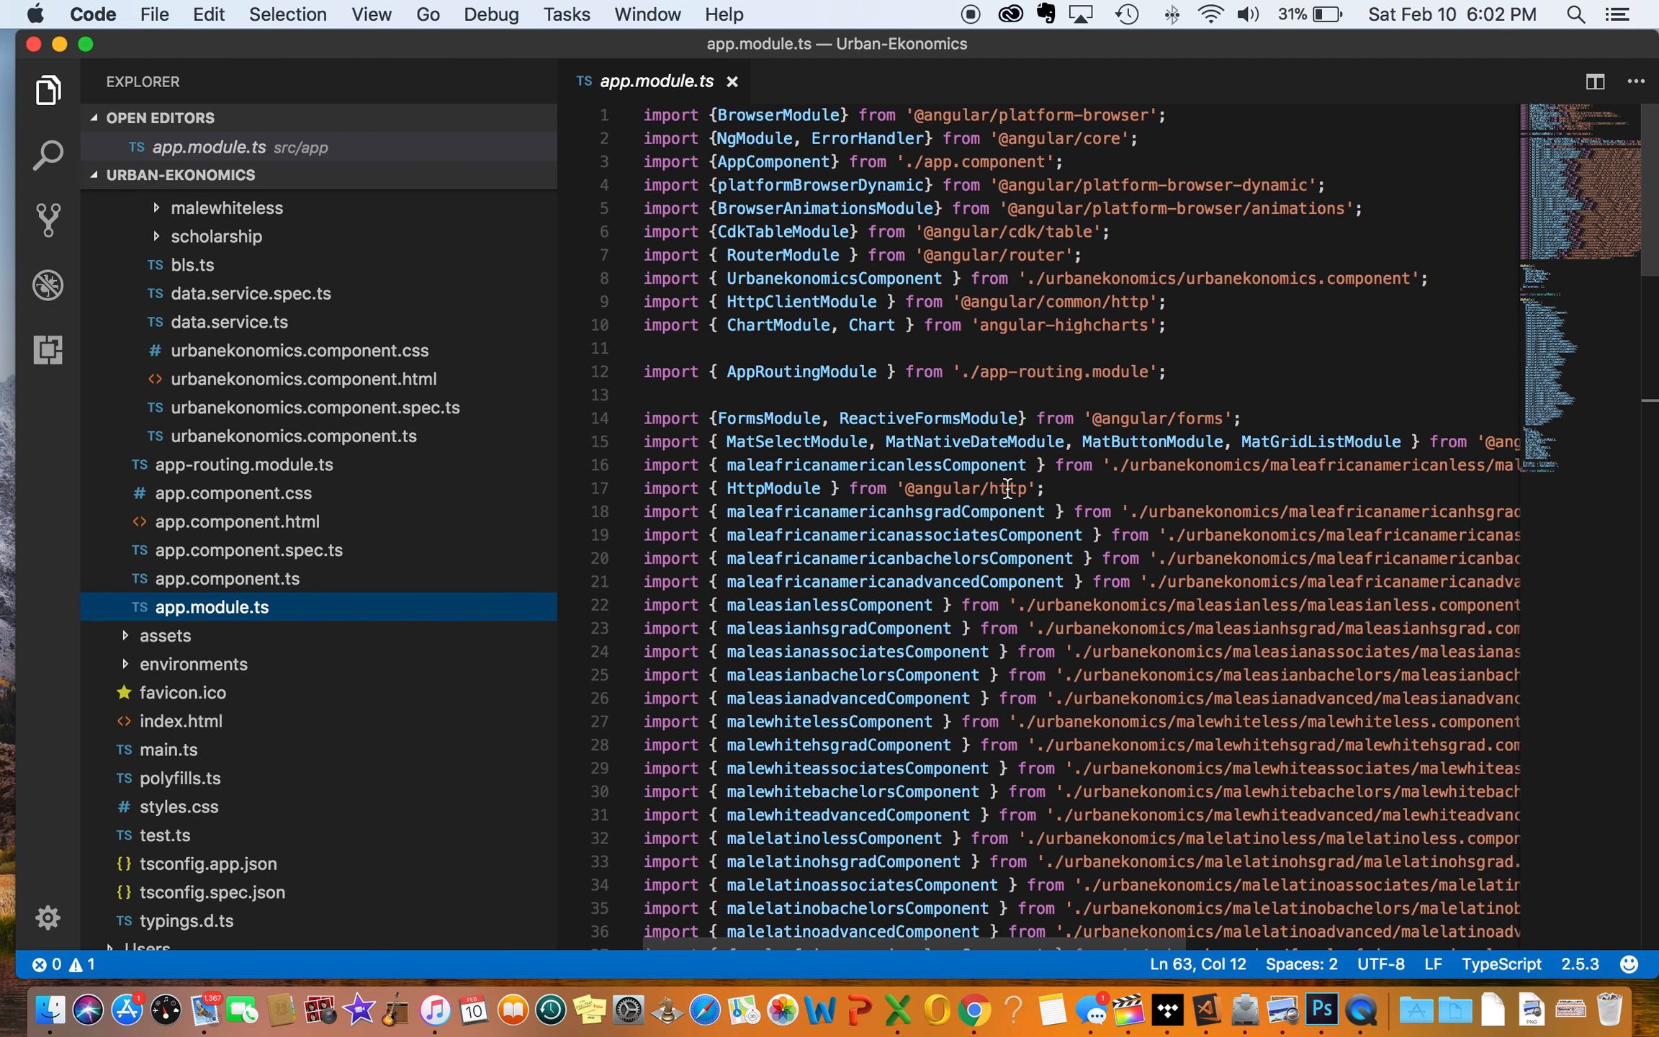
scroll(down, 3)
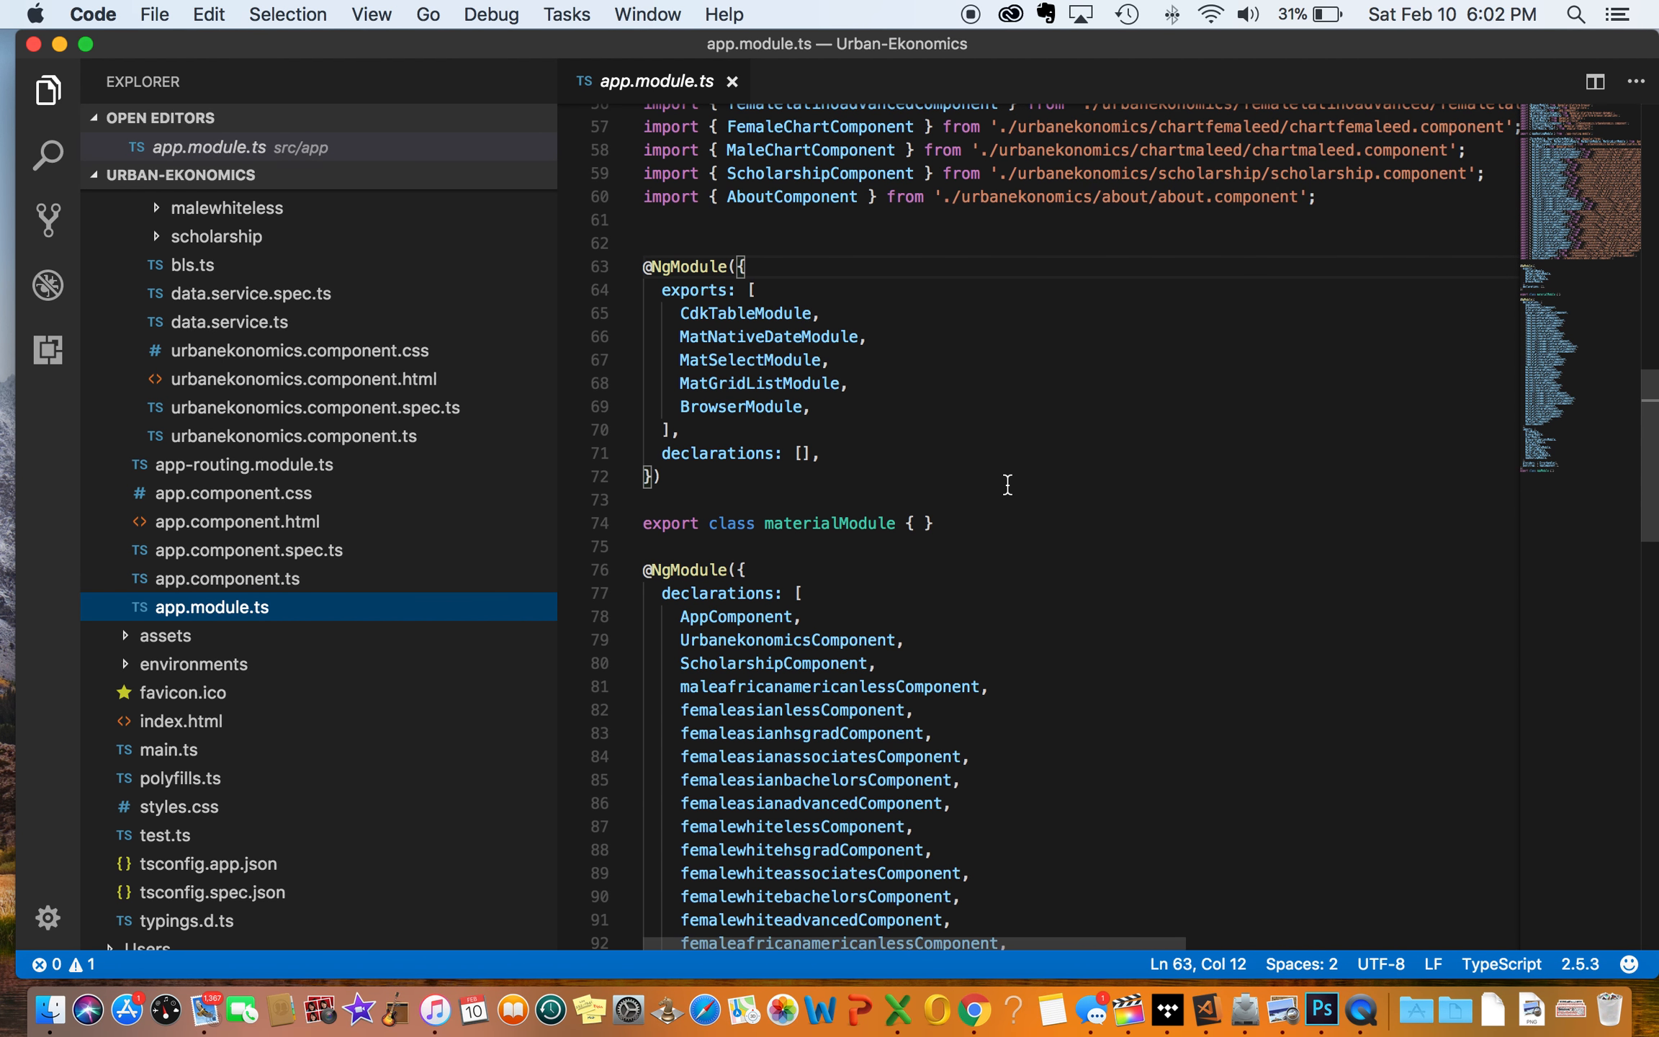
scroll(down, 3)
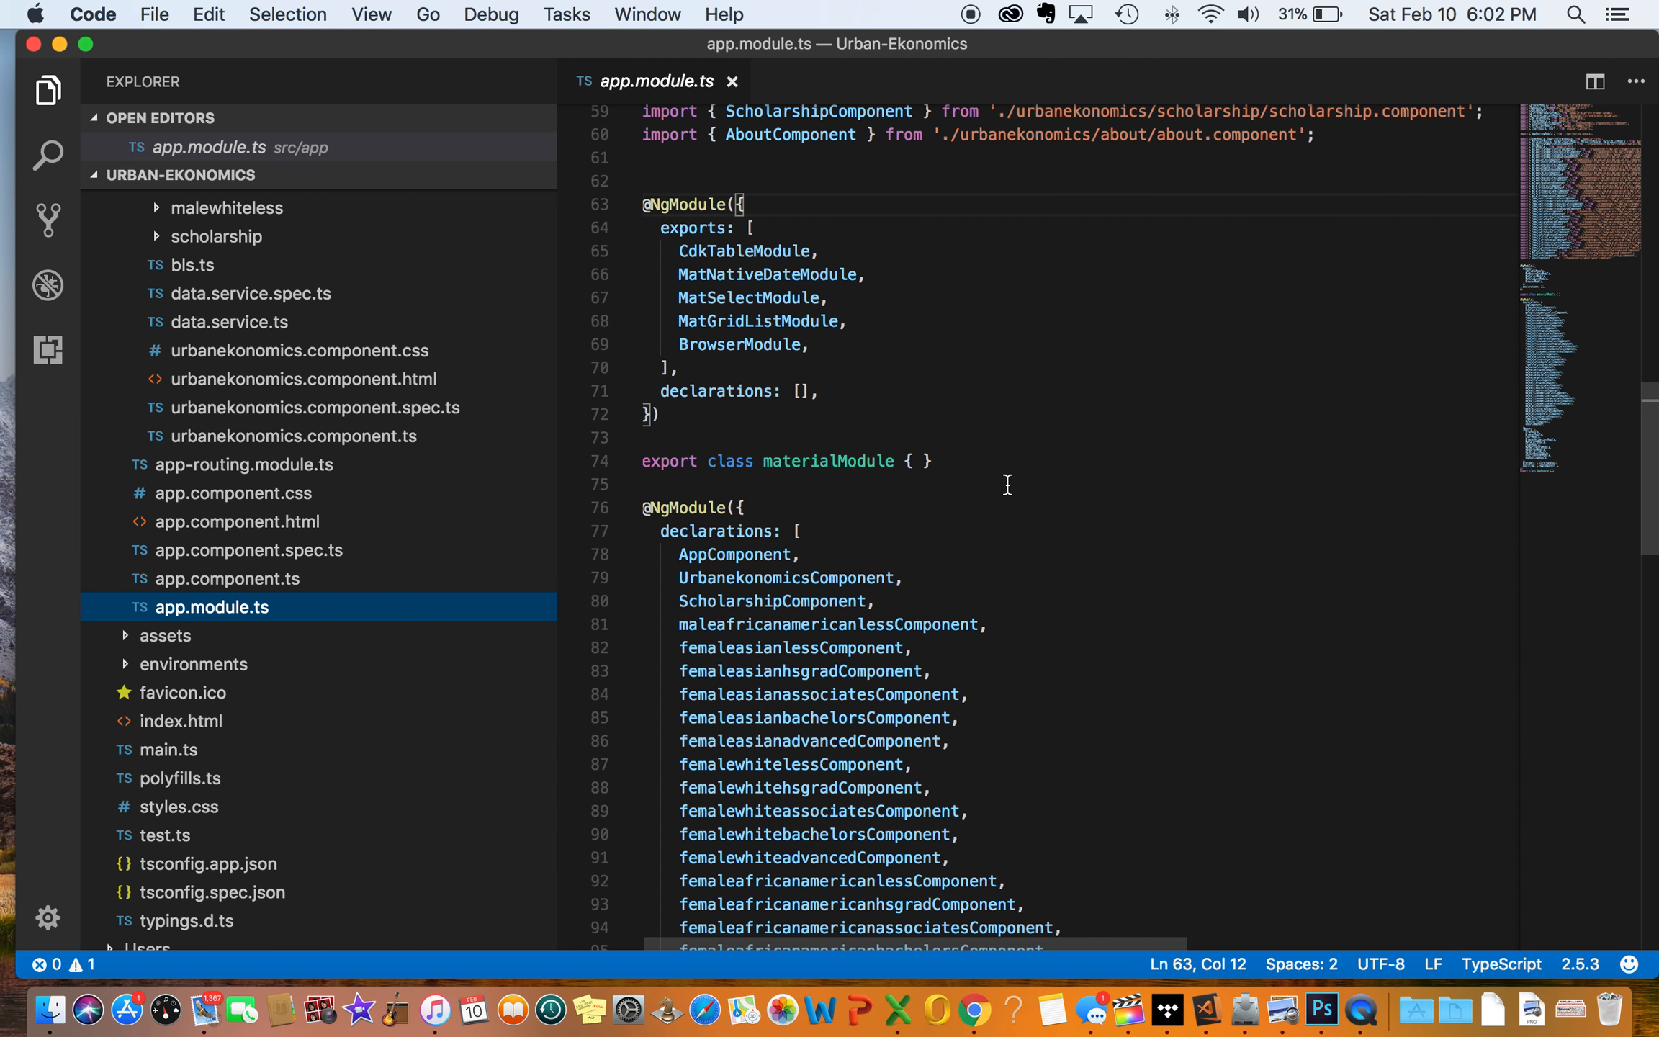
scroll(down, 3)
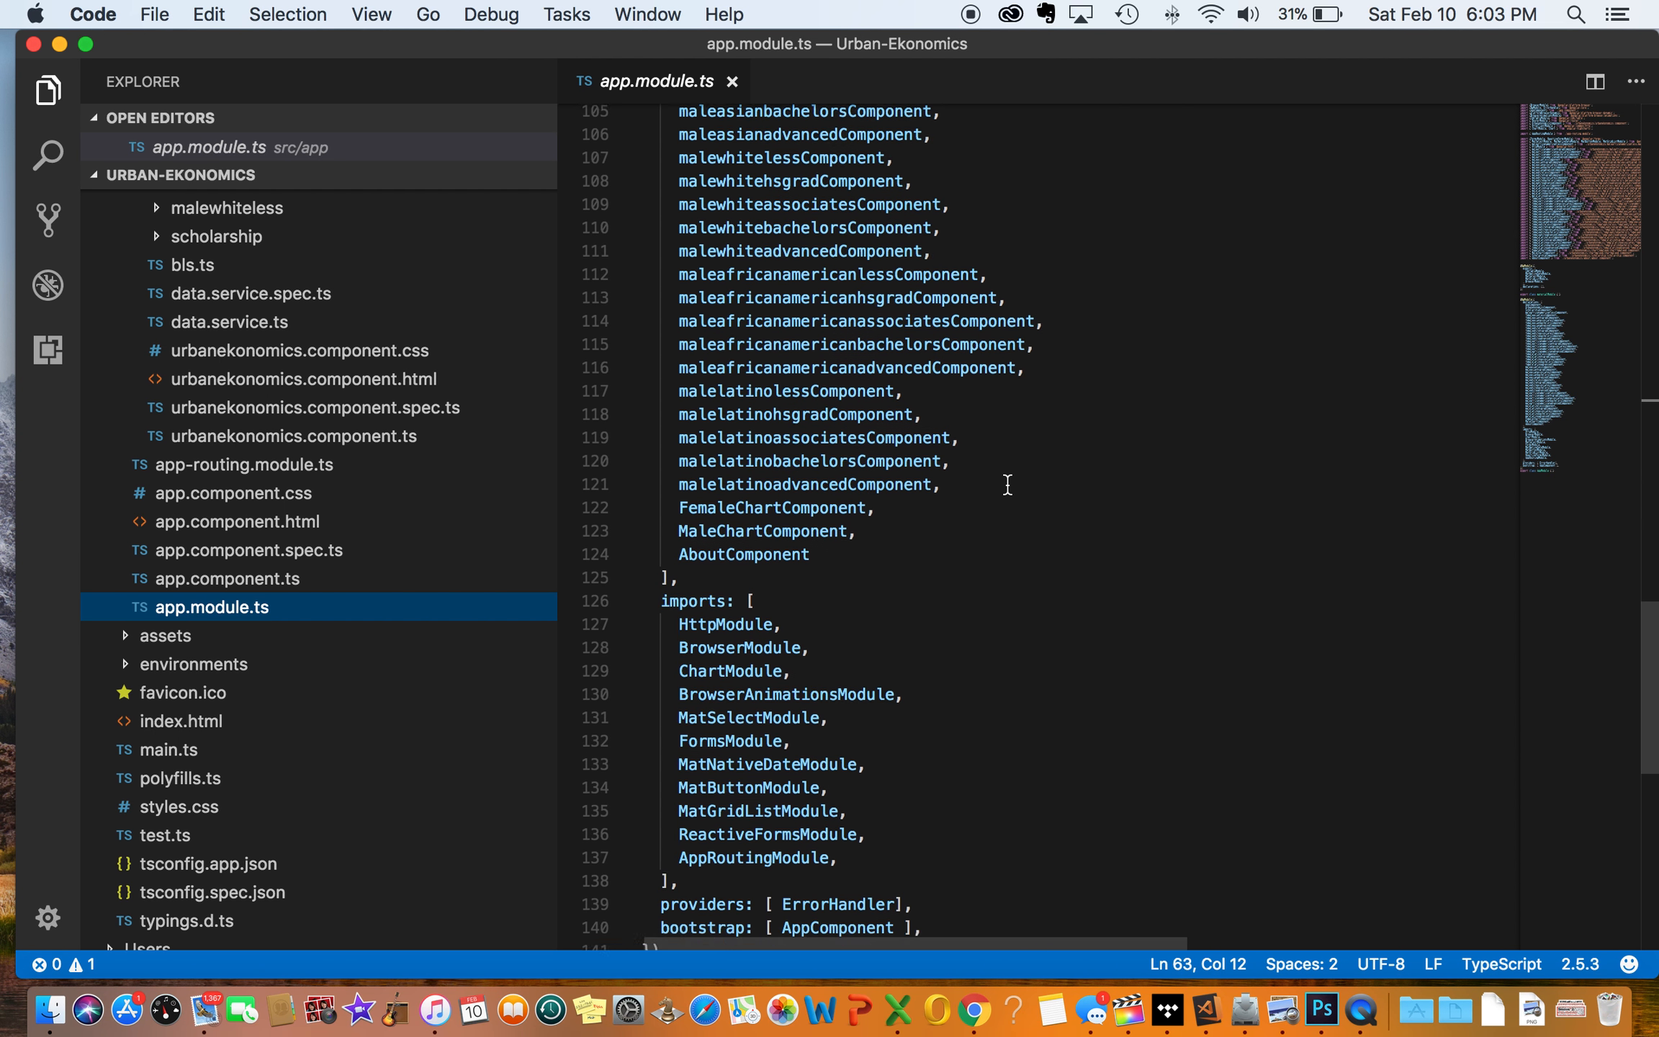
scroll(down, 3)
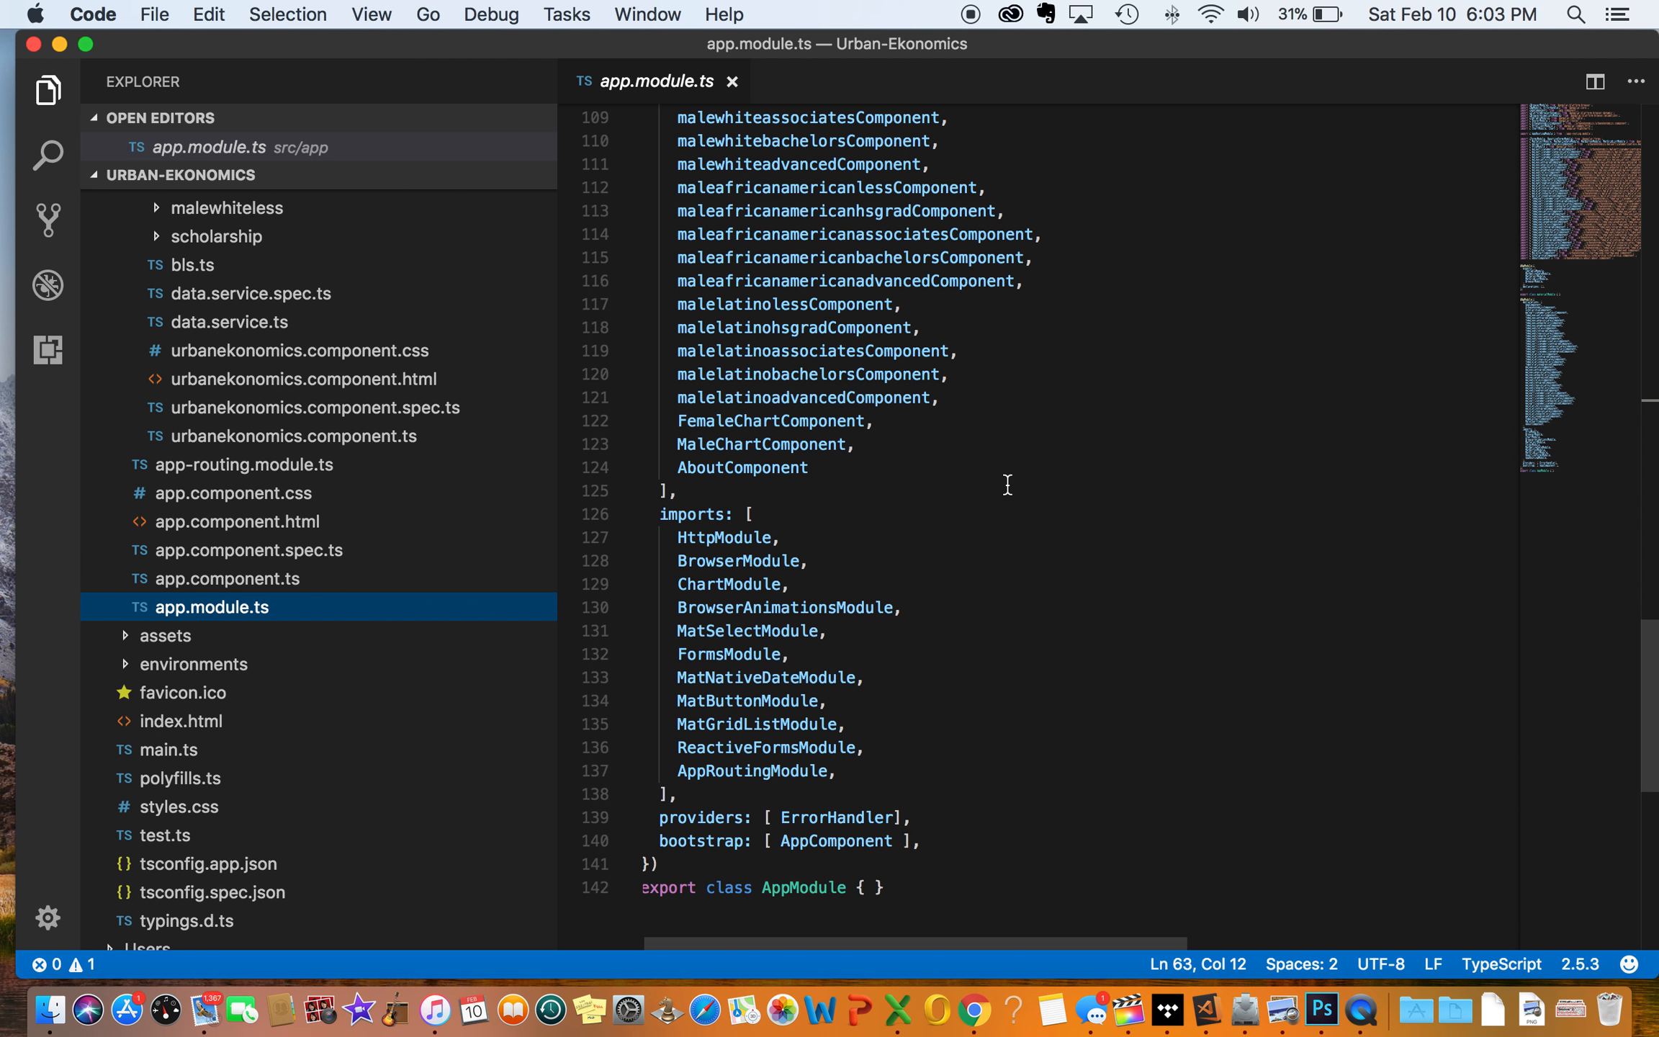
scroll(down, 3)
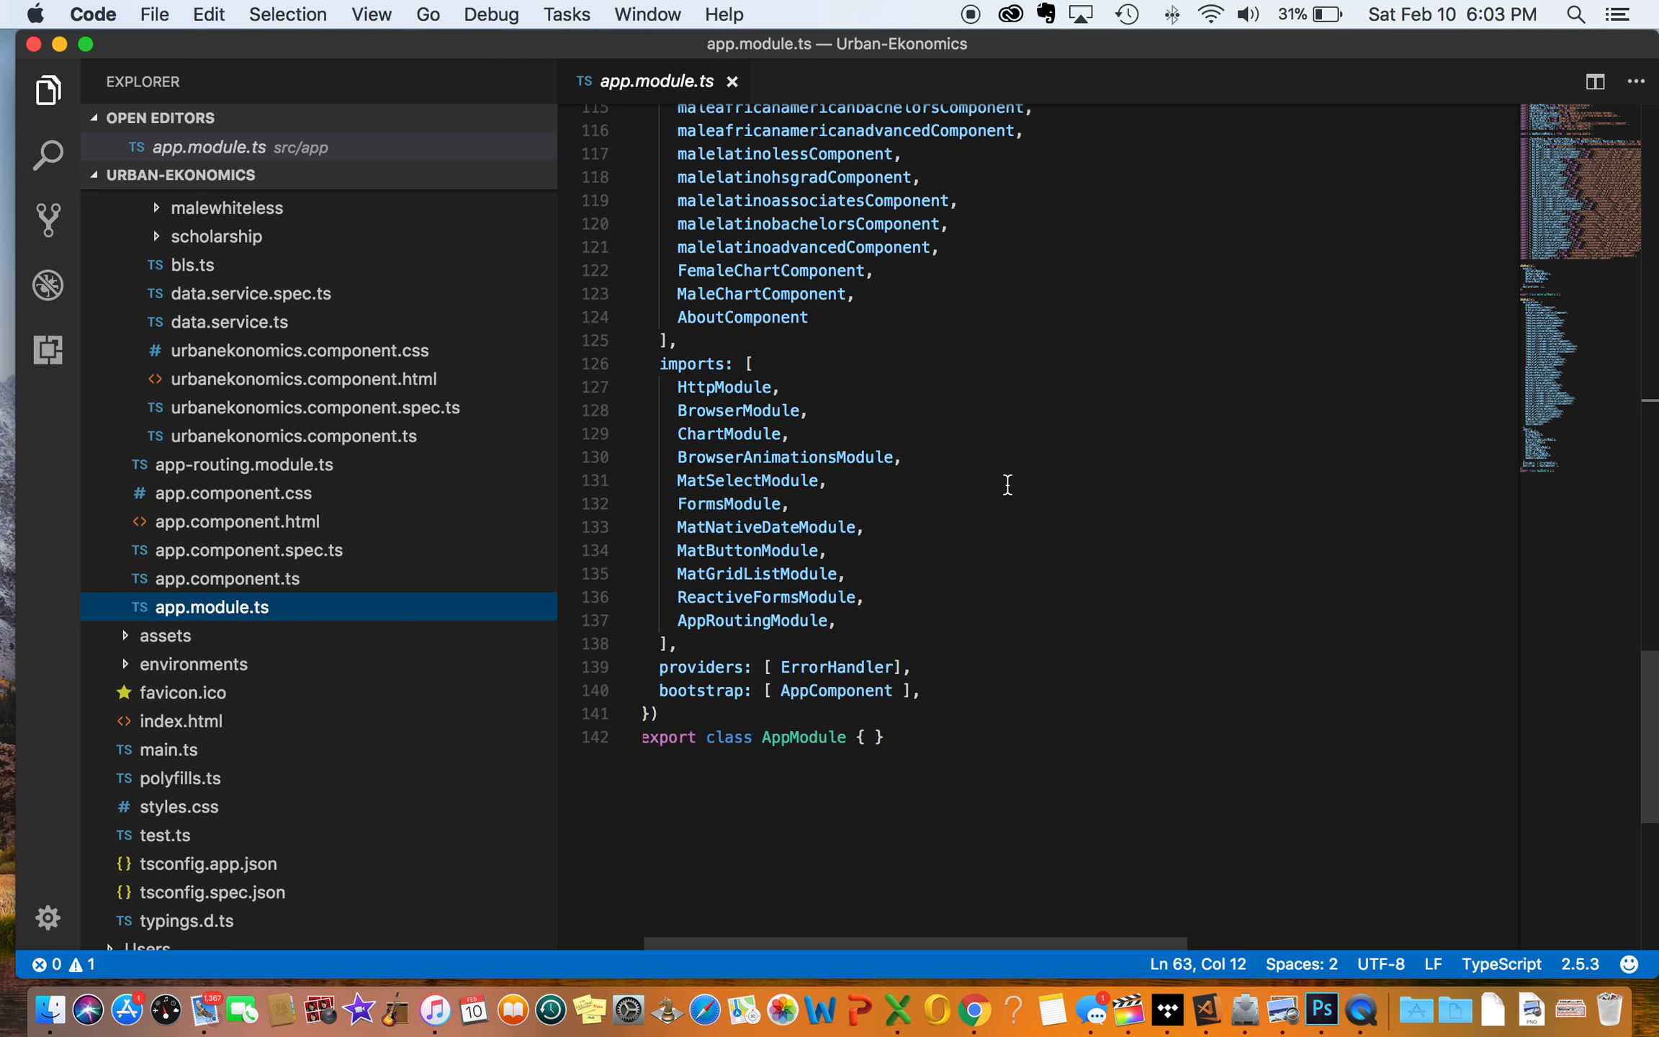
scroll(up, 3)
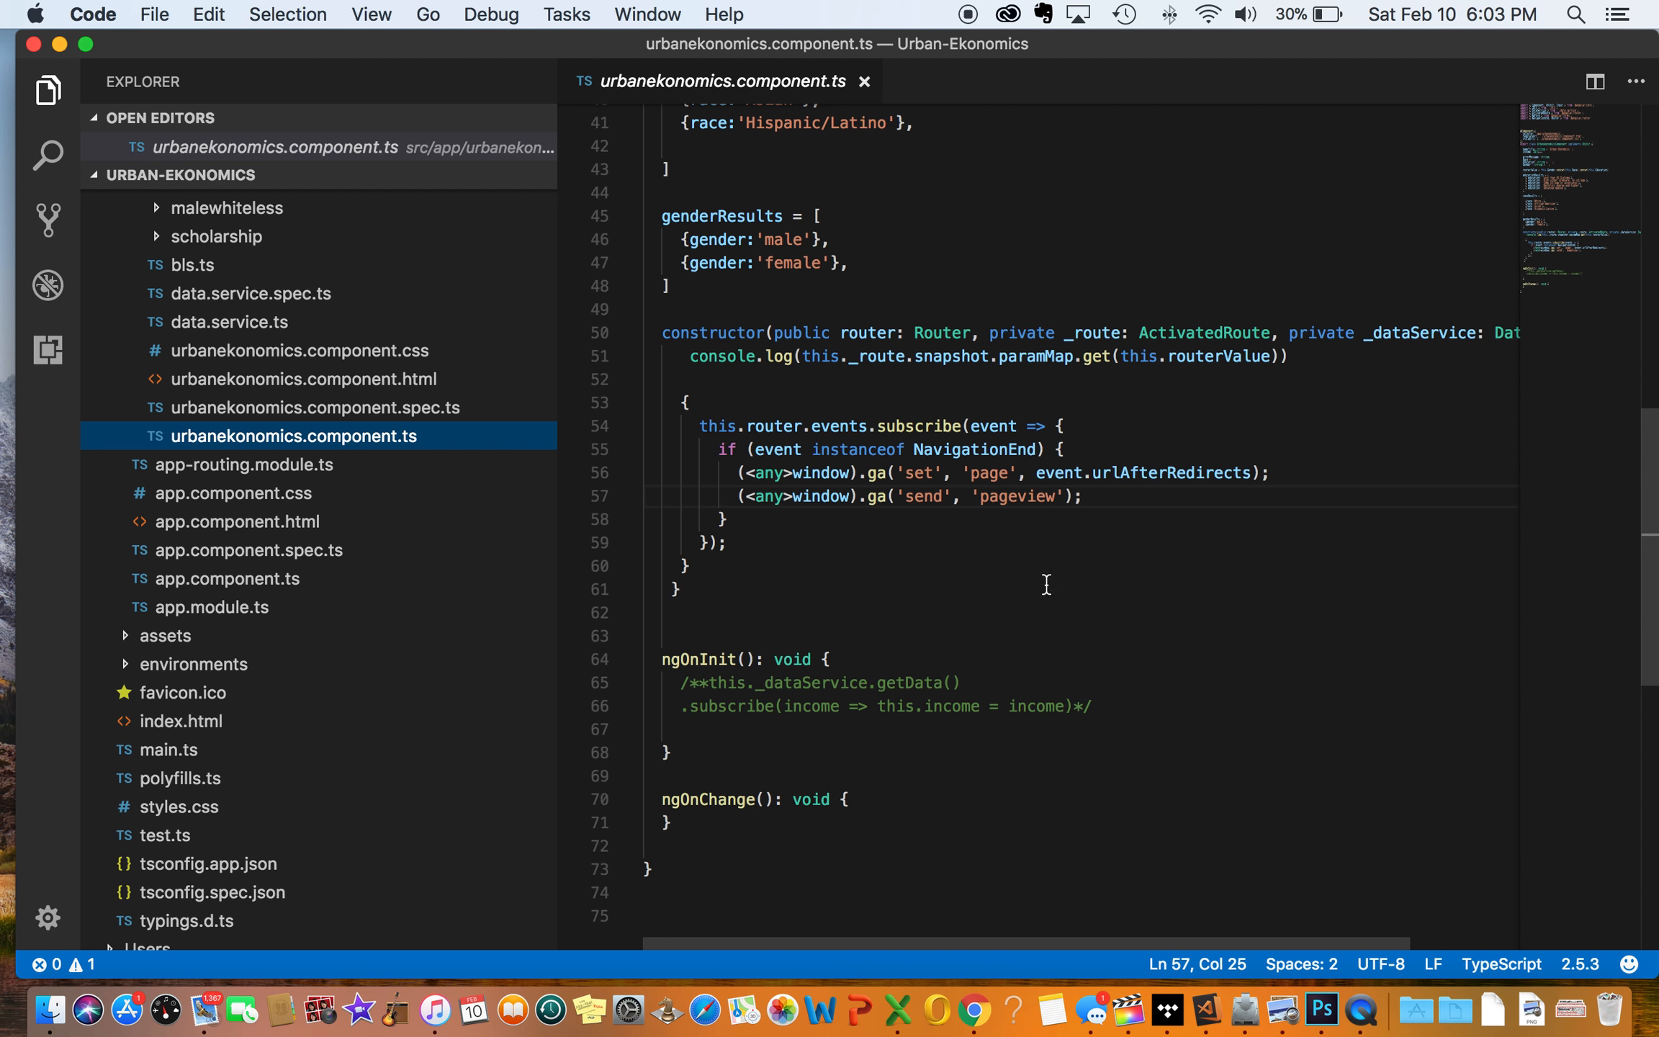
mouse_move(905, 409)
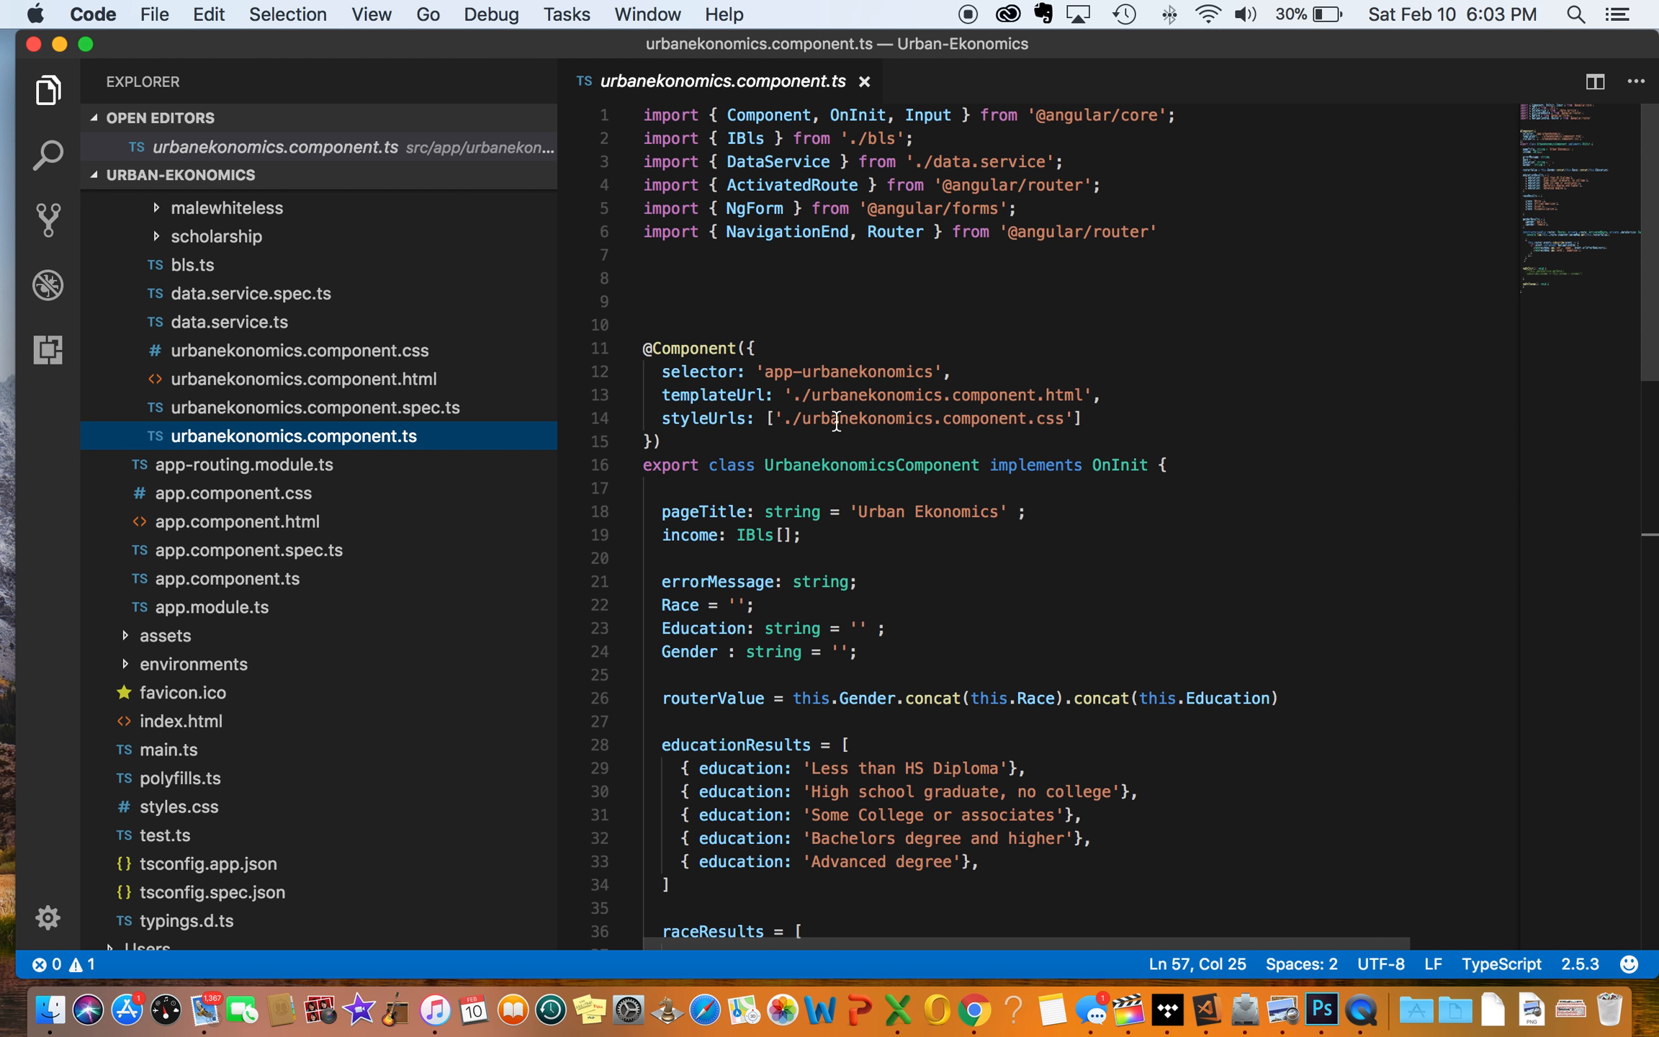
mouse_move(390, 402)
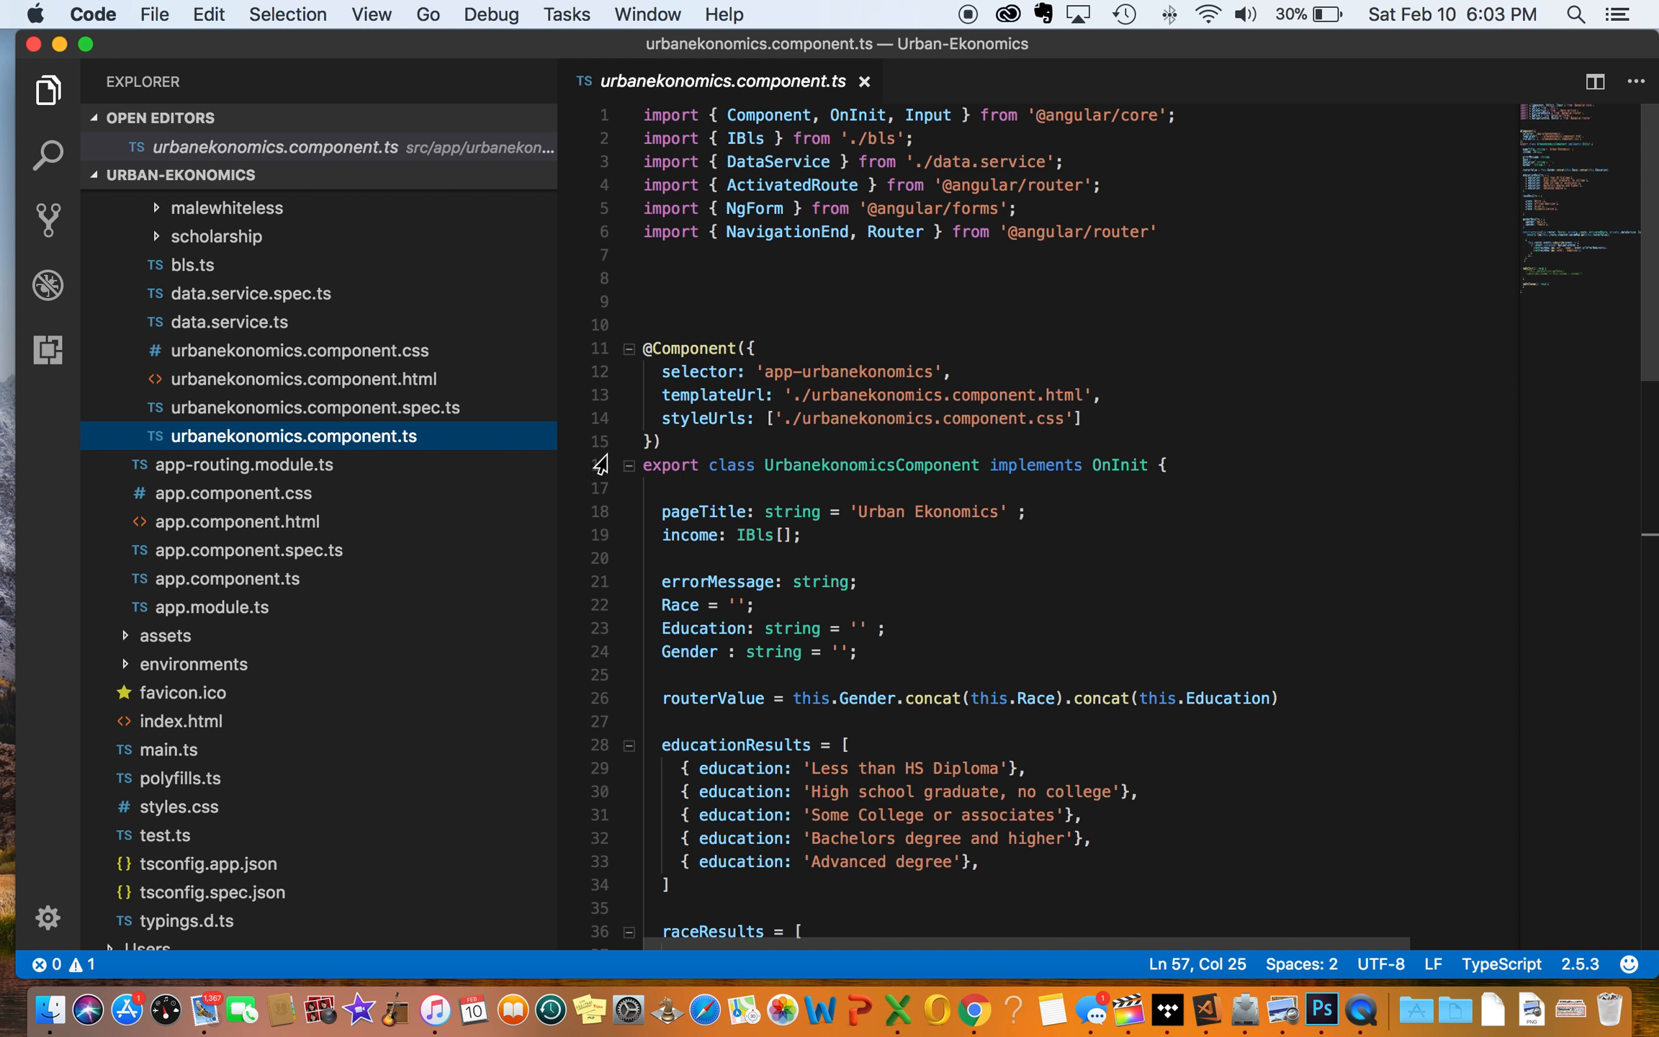
mouse_move(350, 370)
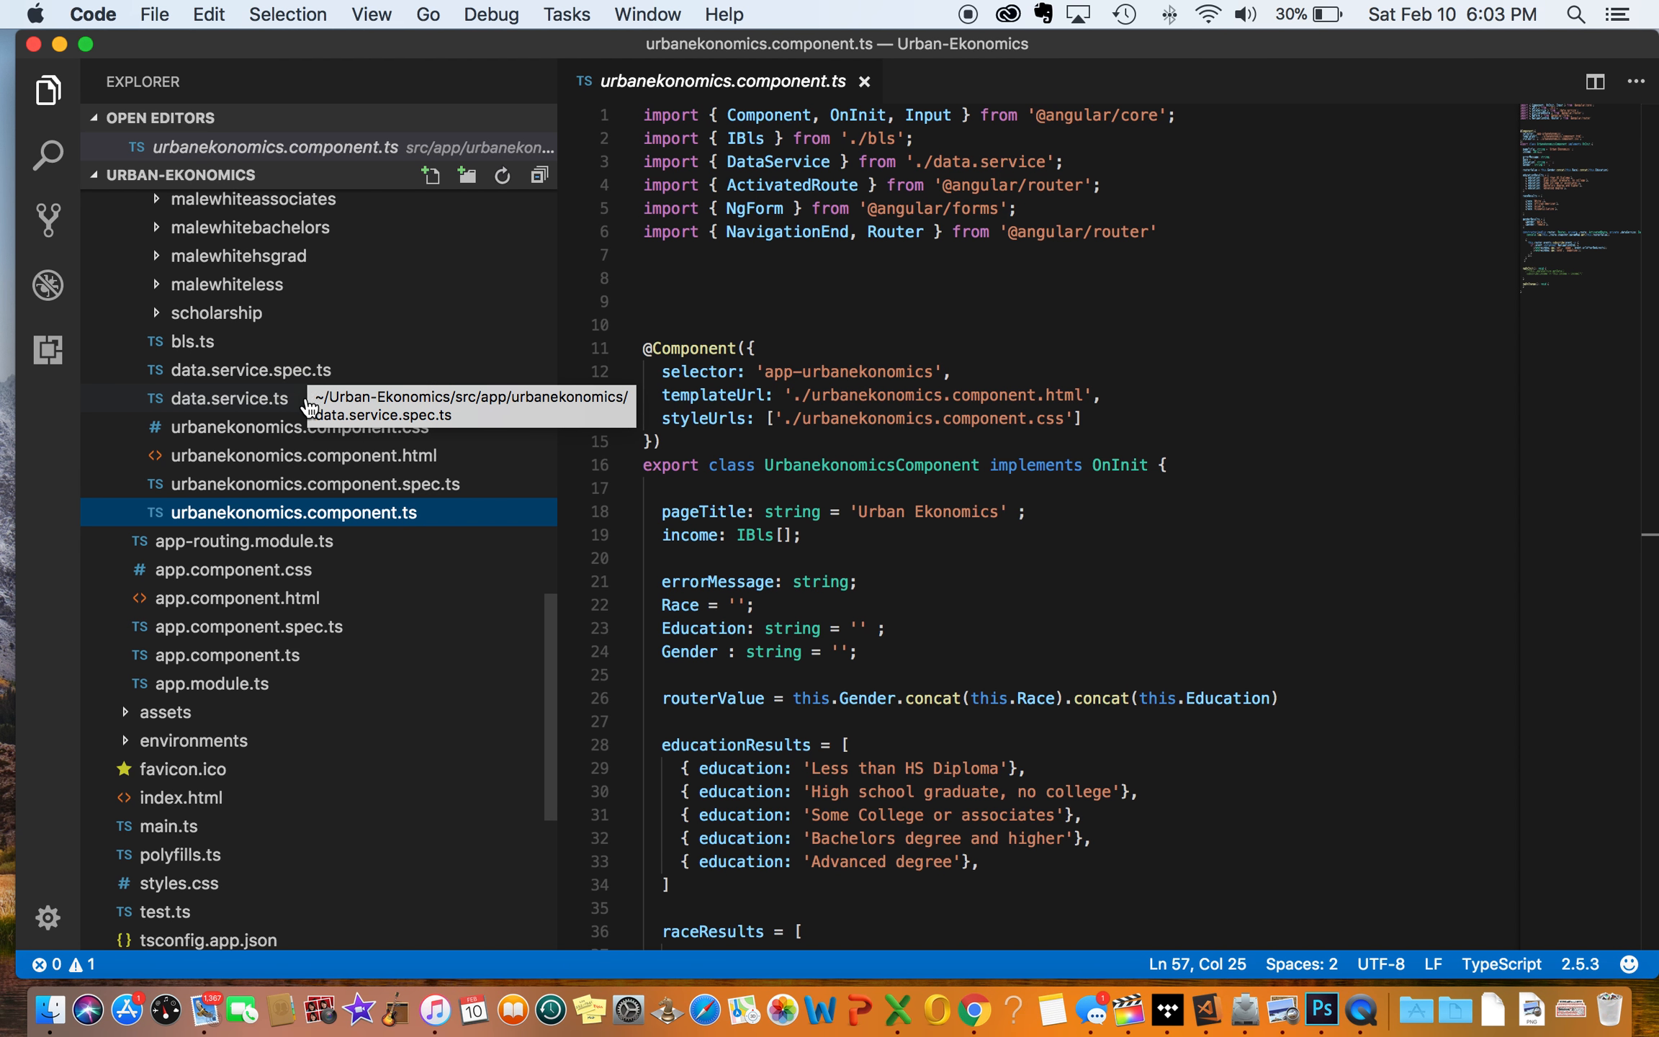
Step: Review data.service.ts's asset JSON URL list and the assets folder's JSON files
click(229, 398)
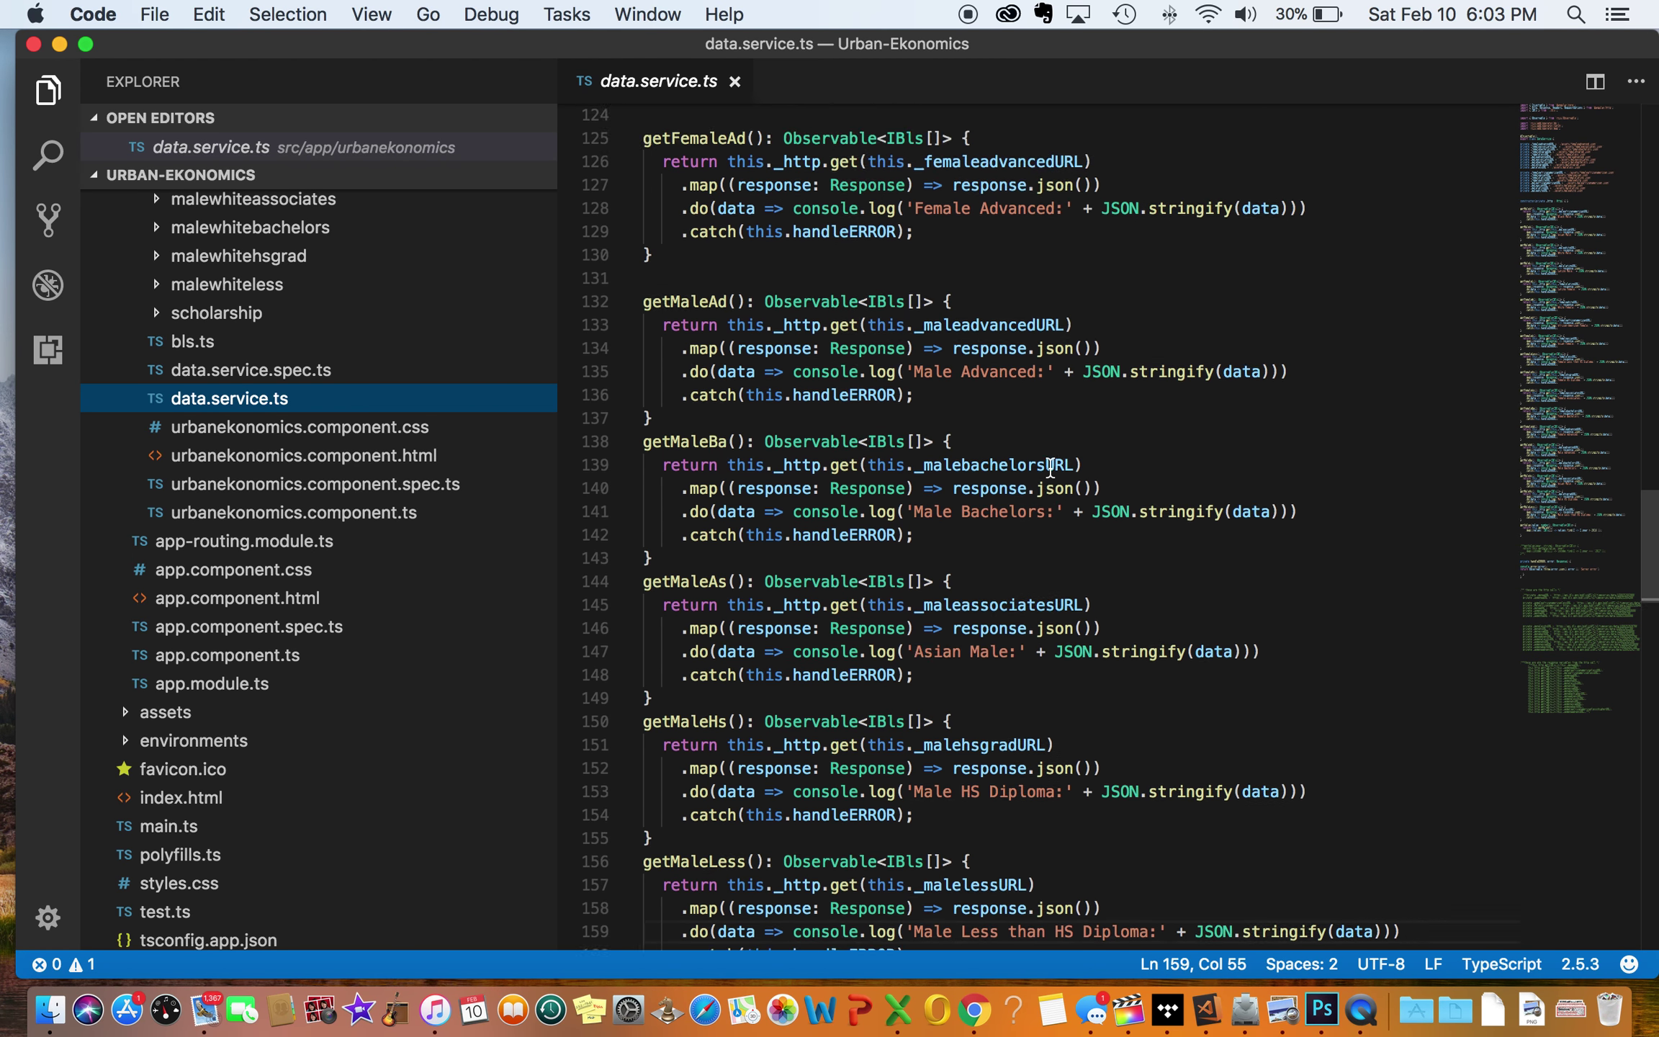
scroll(up, 3)
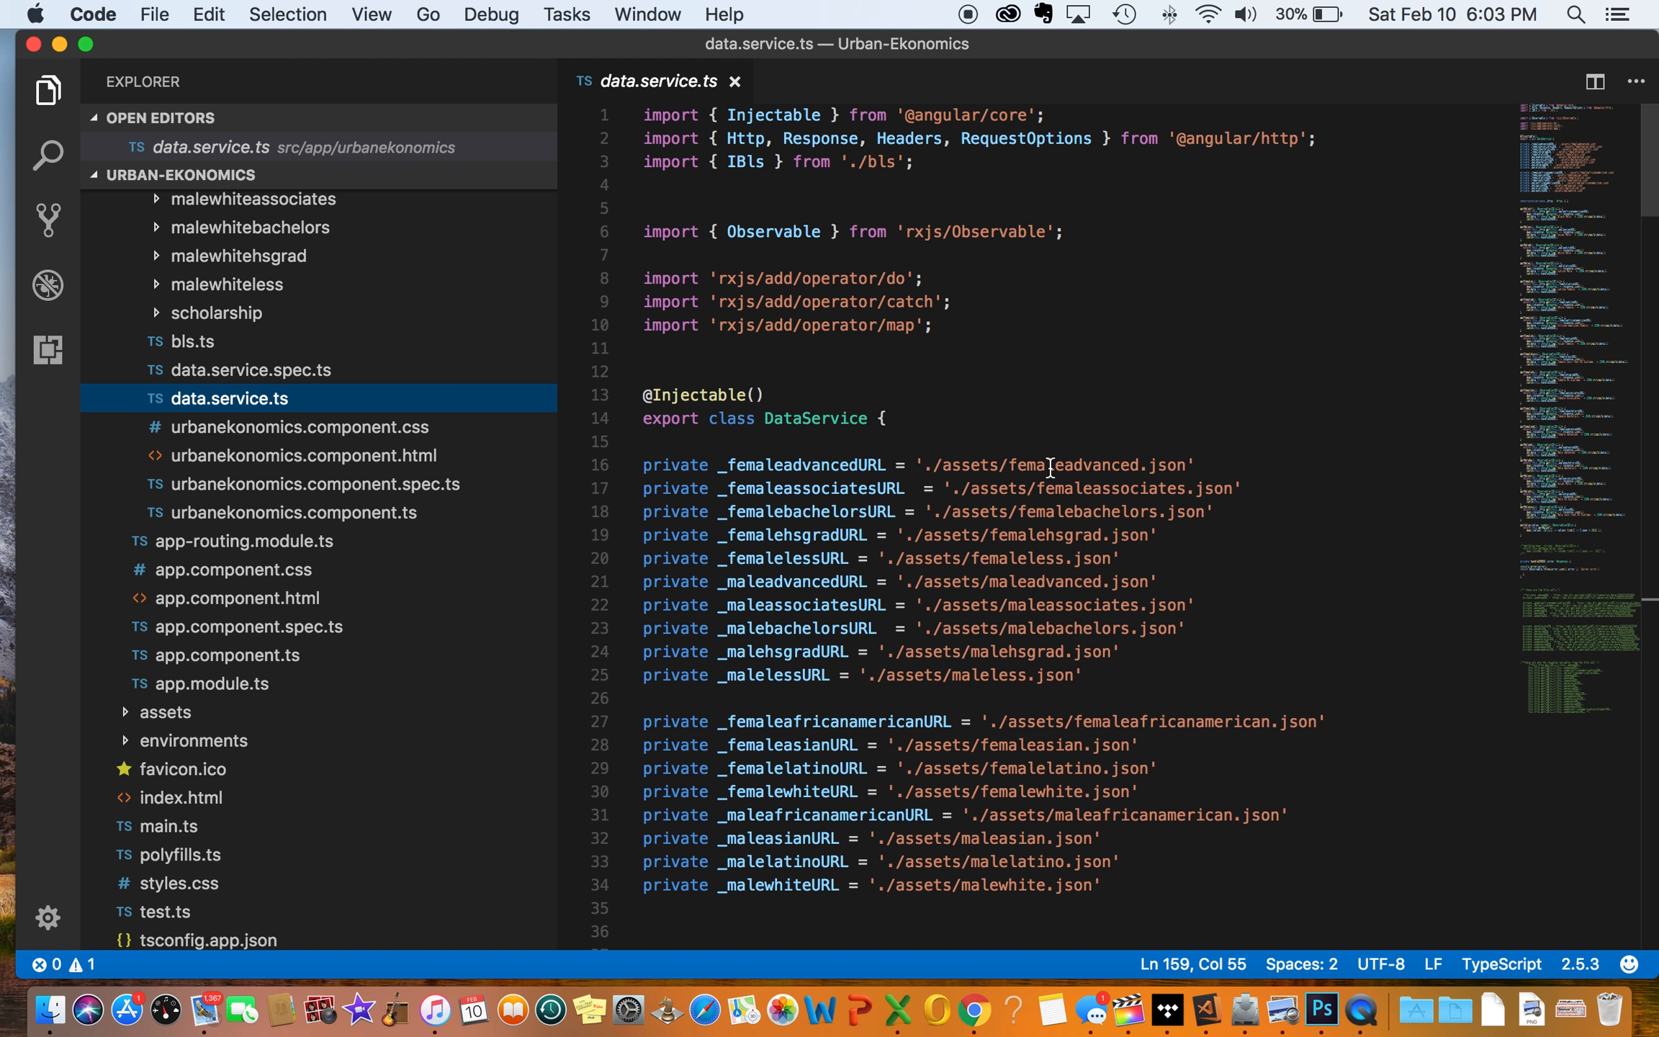
scroll(down, 3)
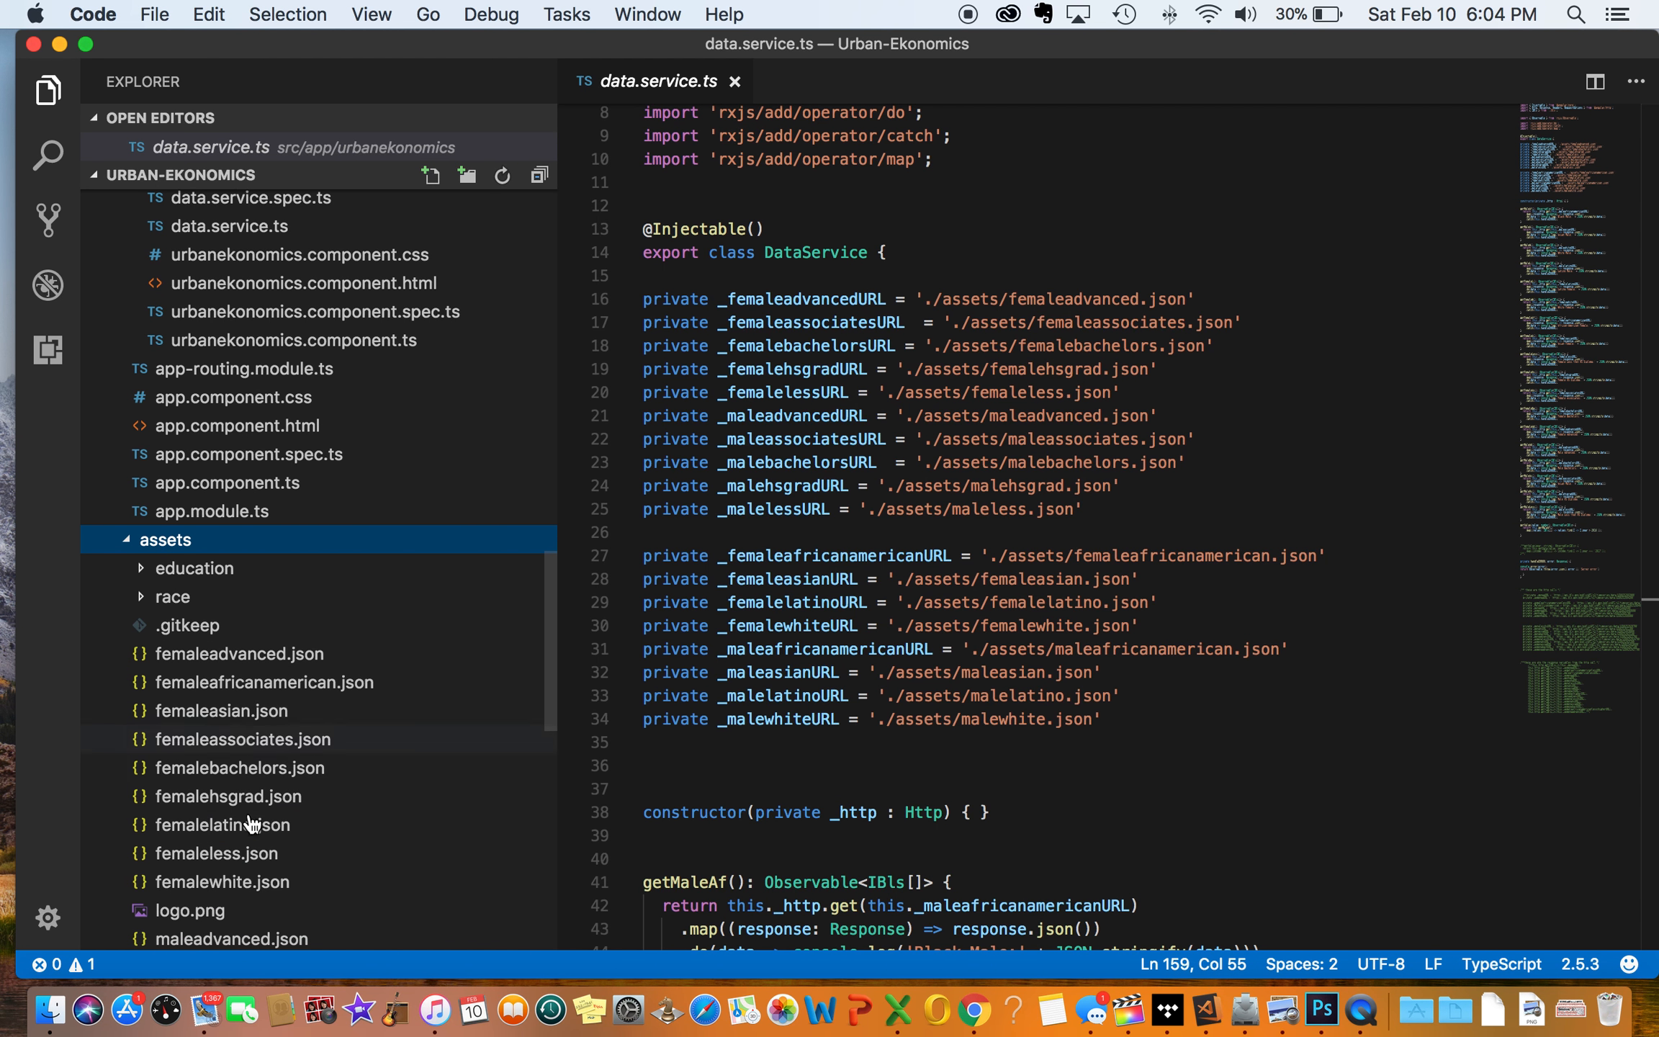
mouse_move(253, 667)
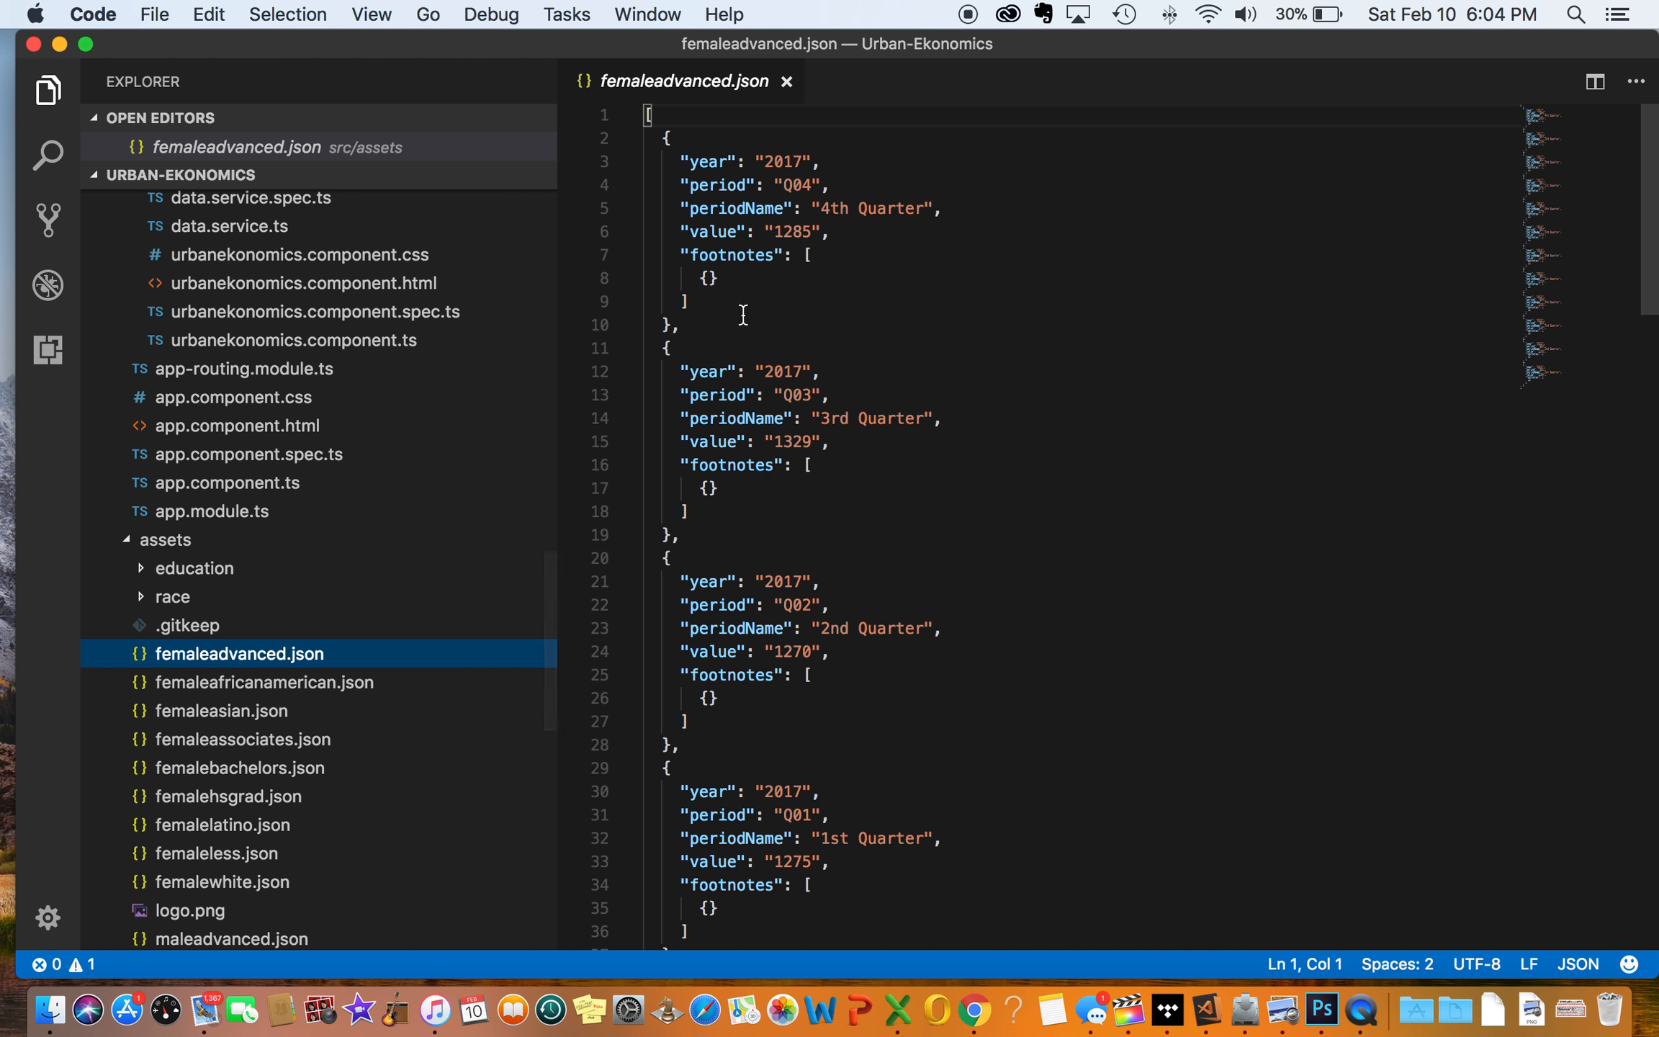
mouse_move(790, 178)
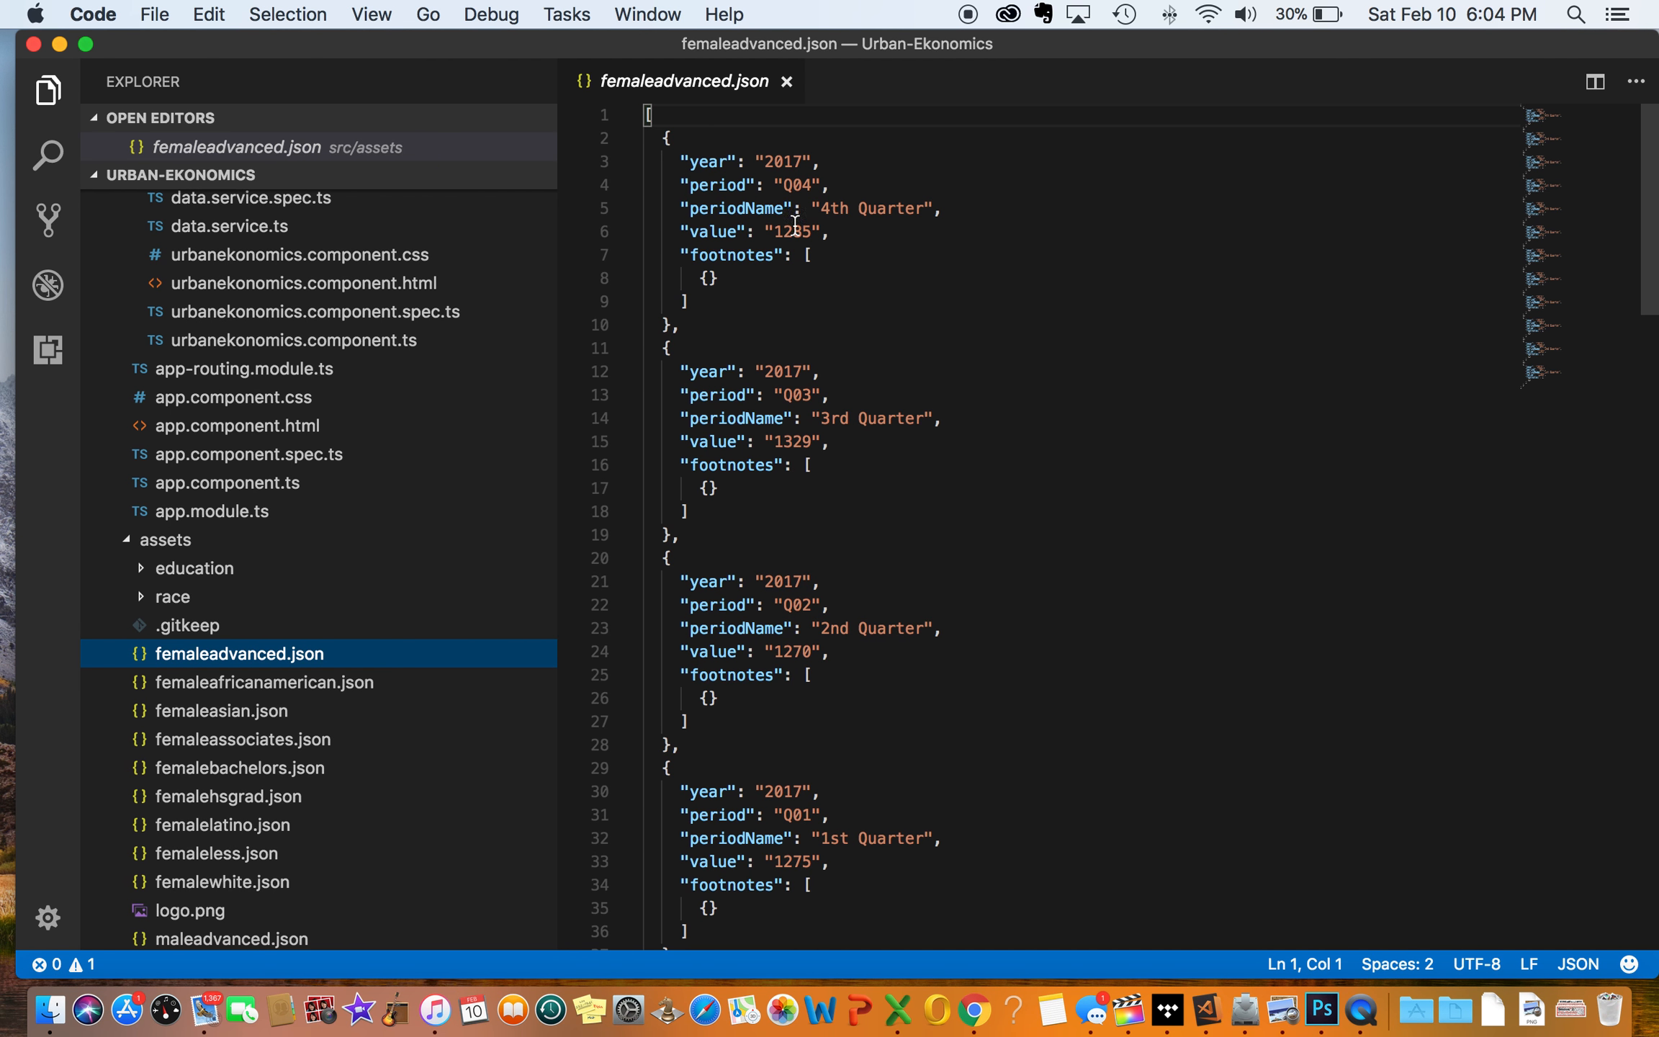
mouse_move(753, 244)
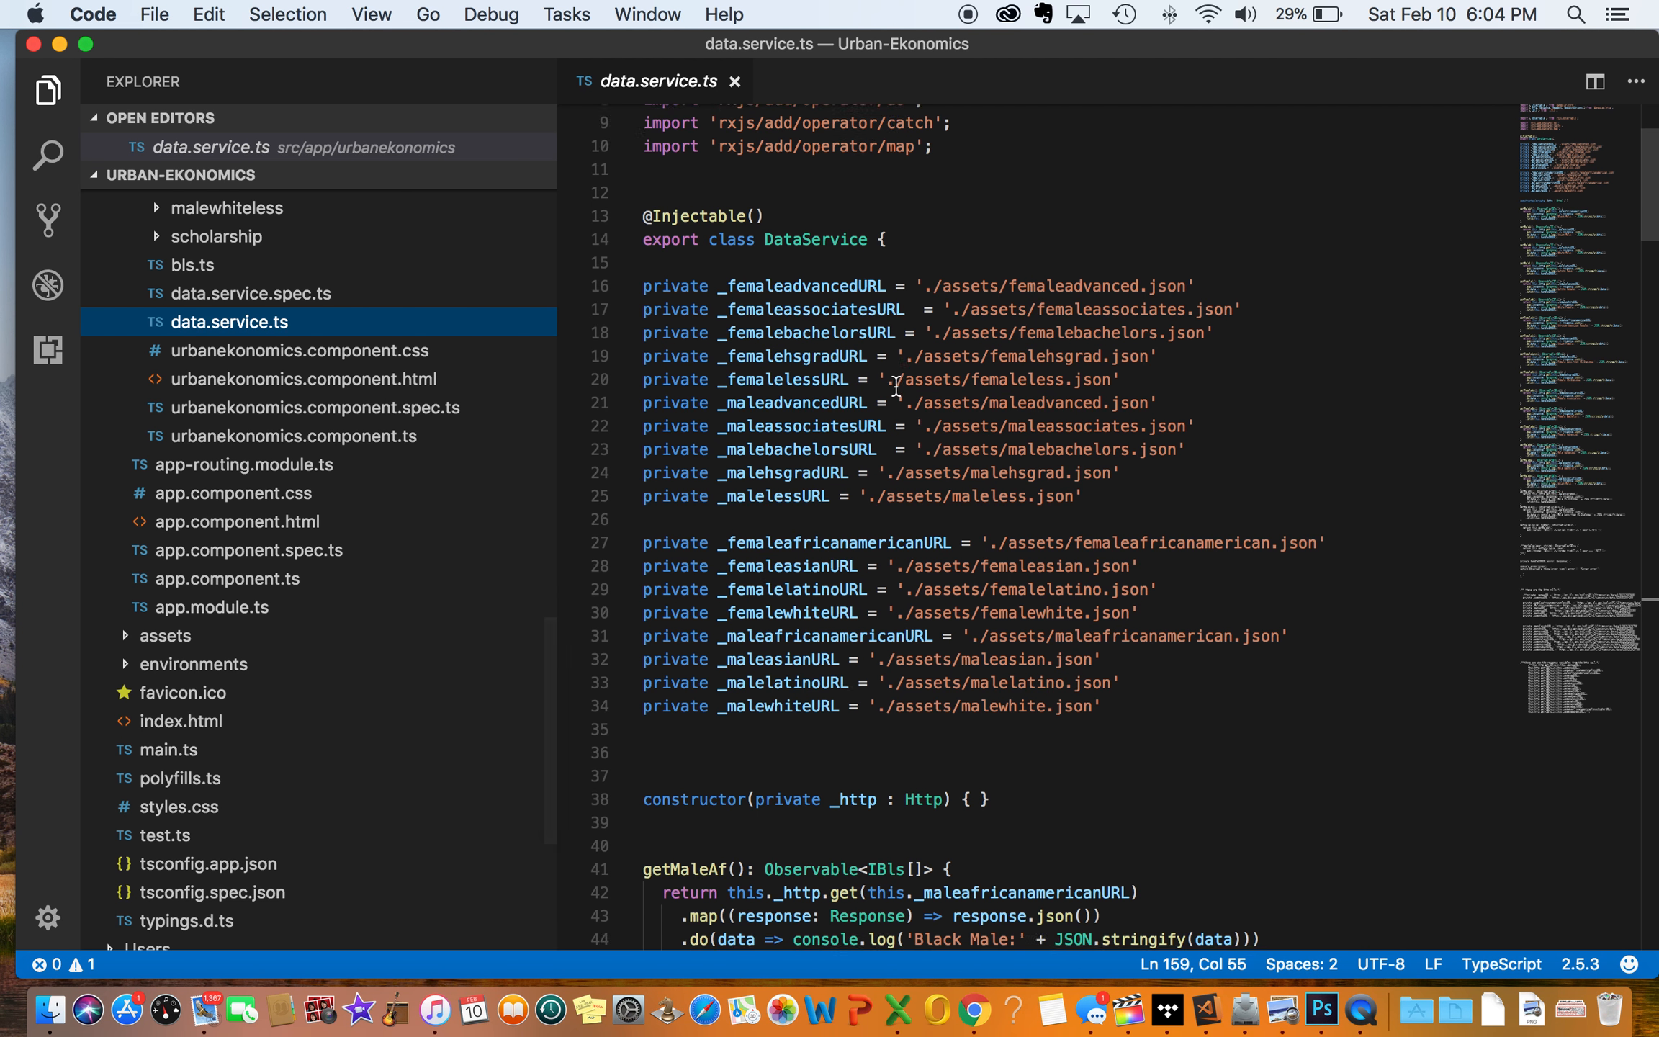
scroll(down, 3)
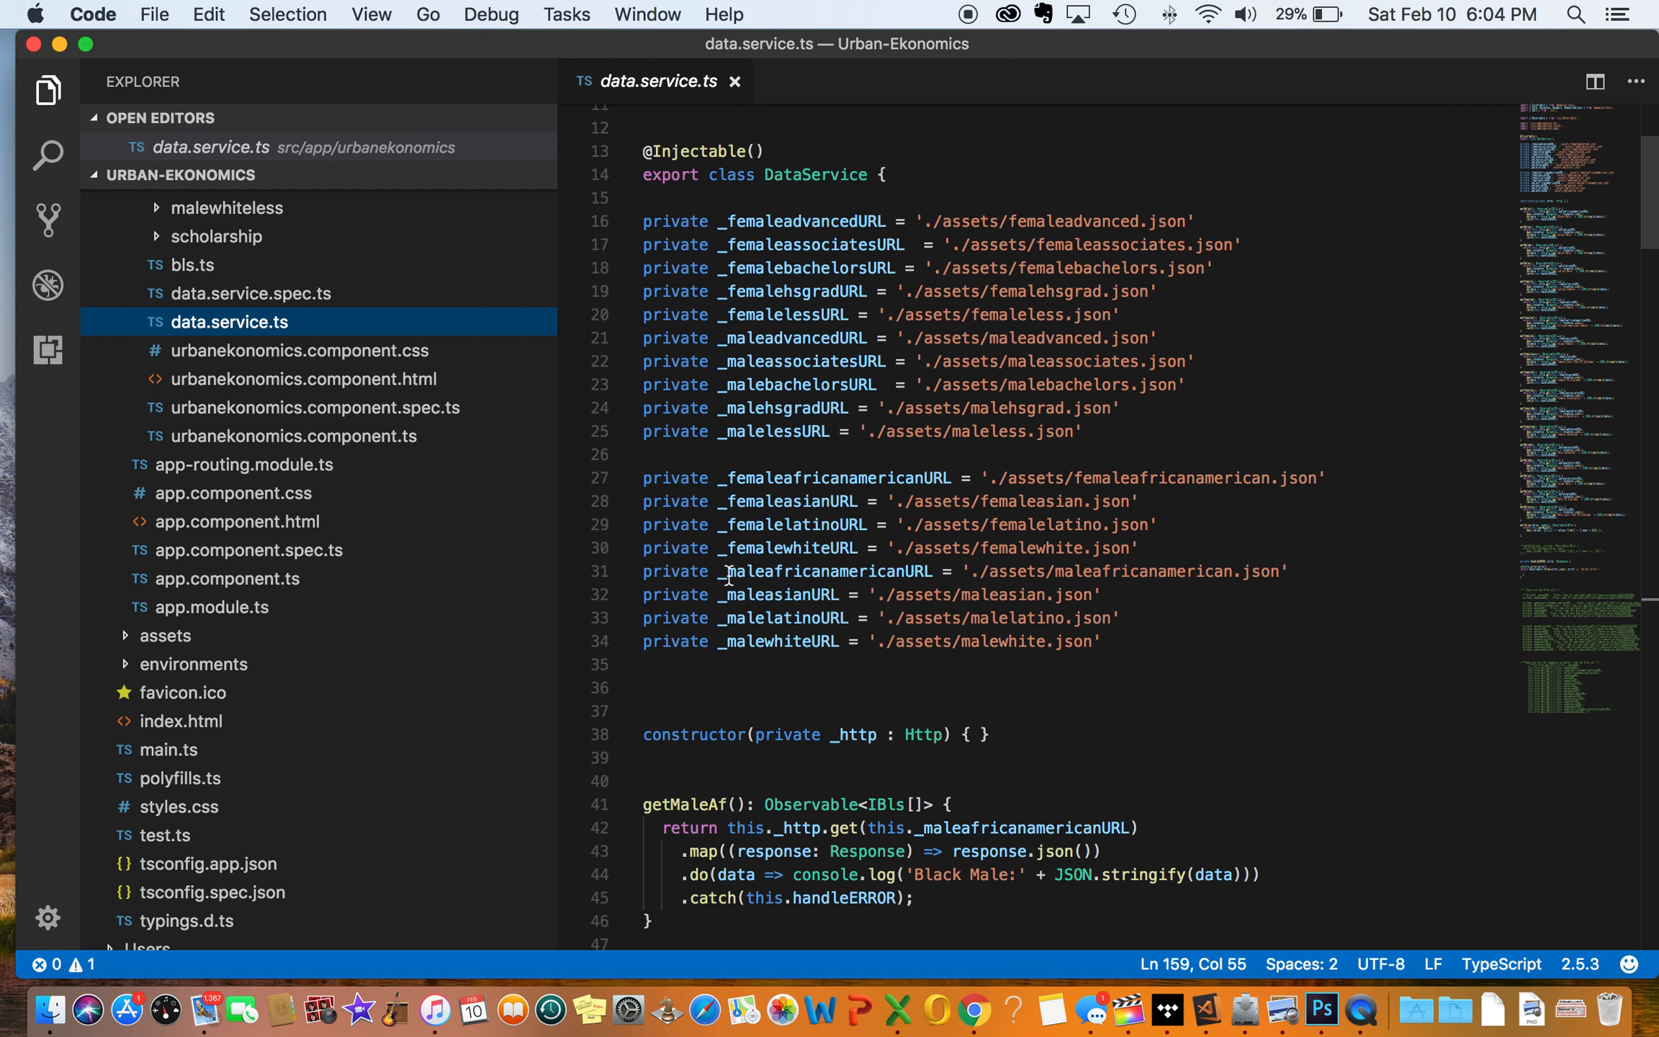
scroll(down, 3)
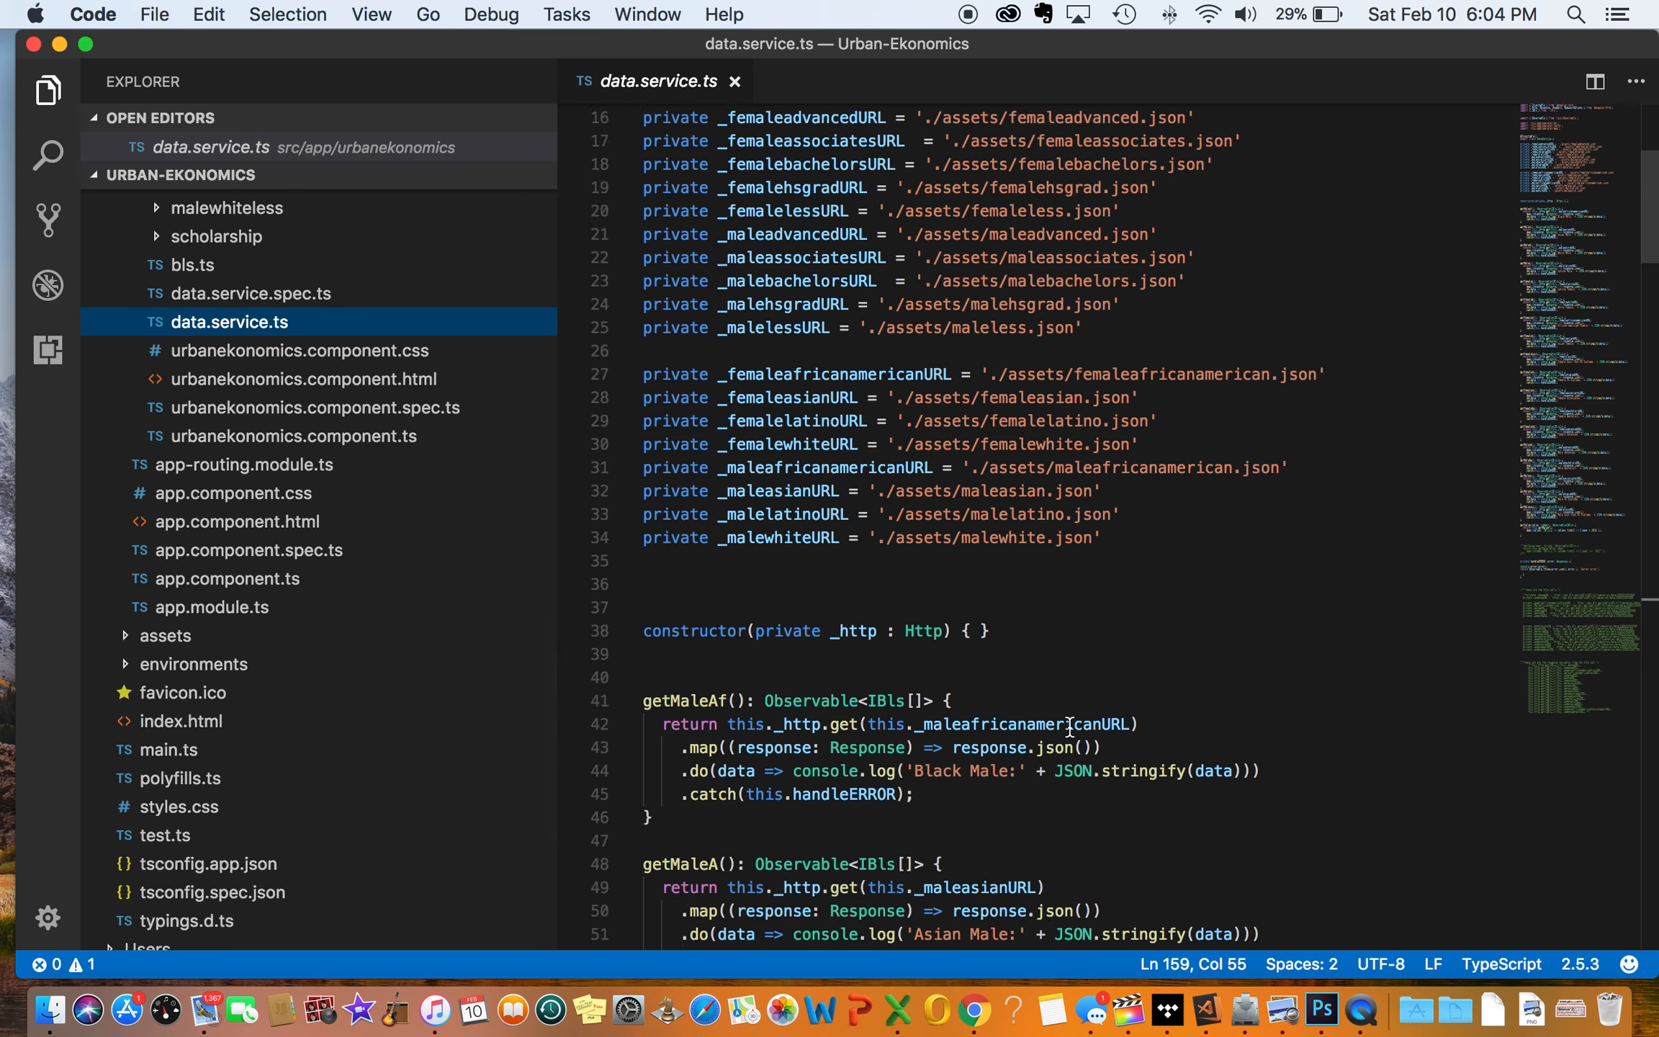
scroll(down, 3)
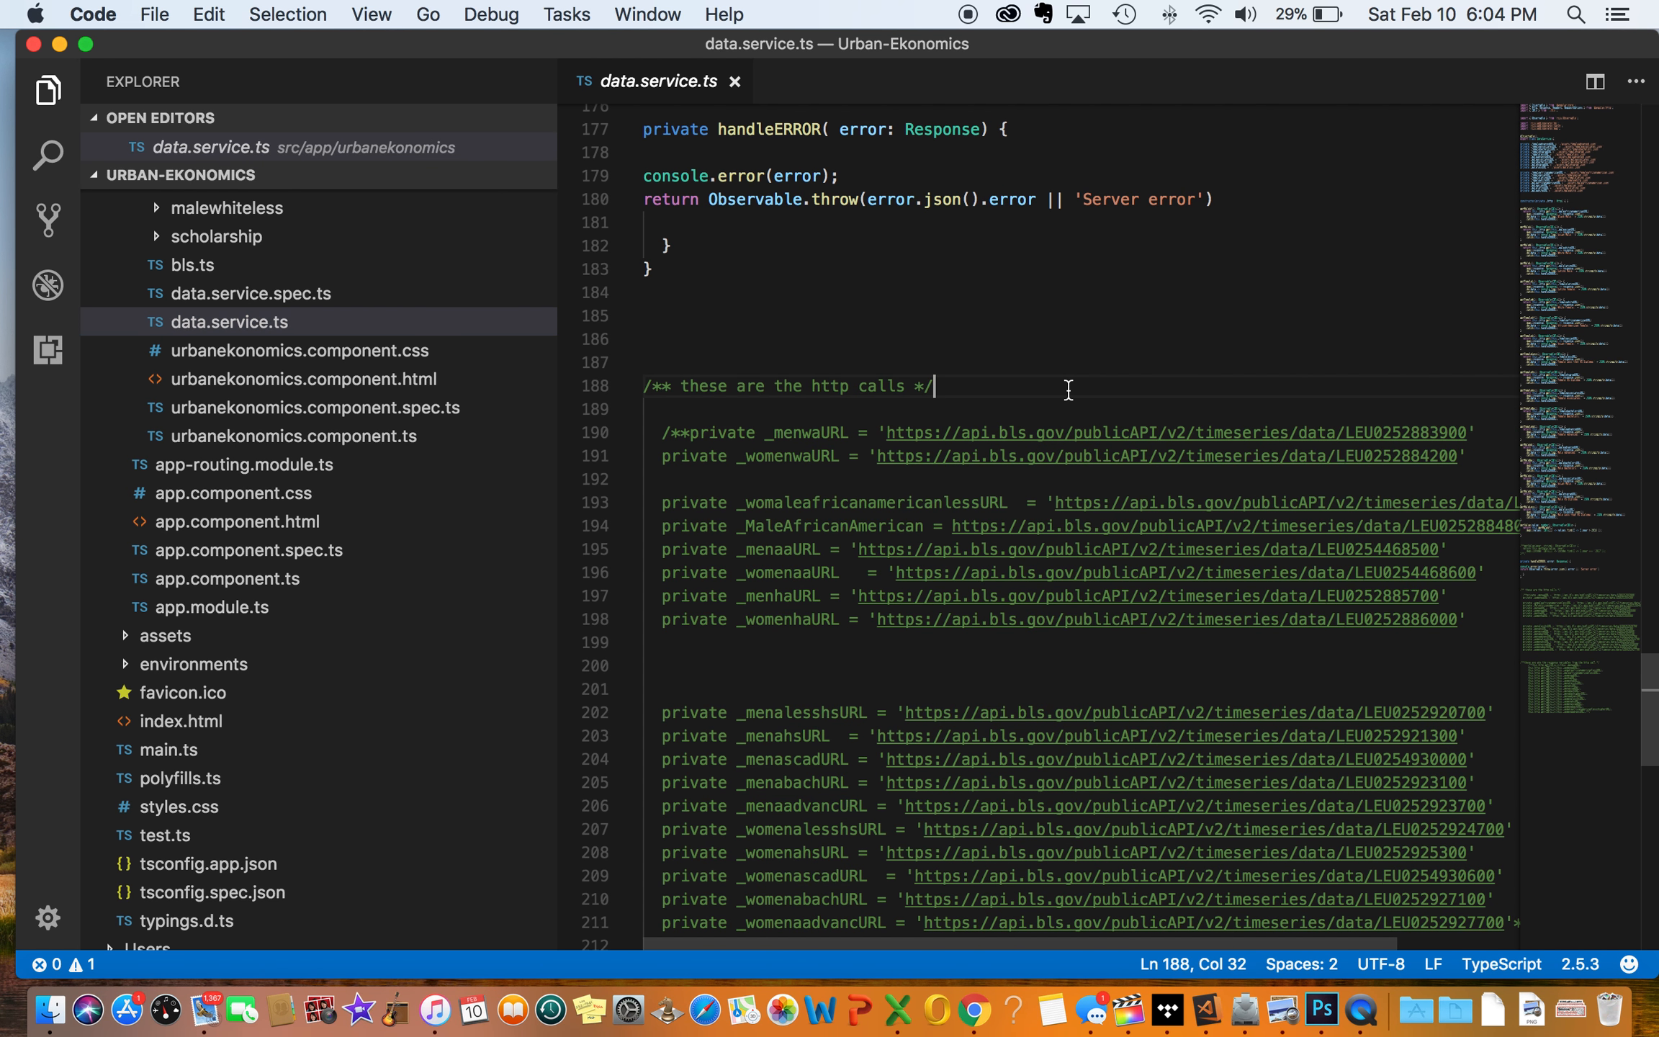
mouse_move(1076, 432)
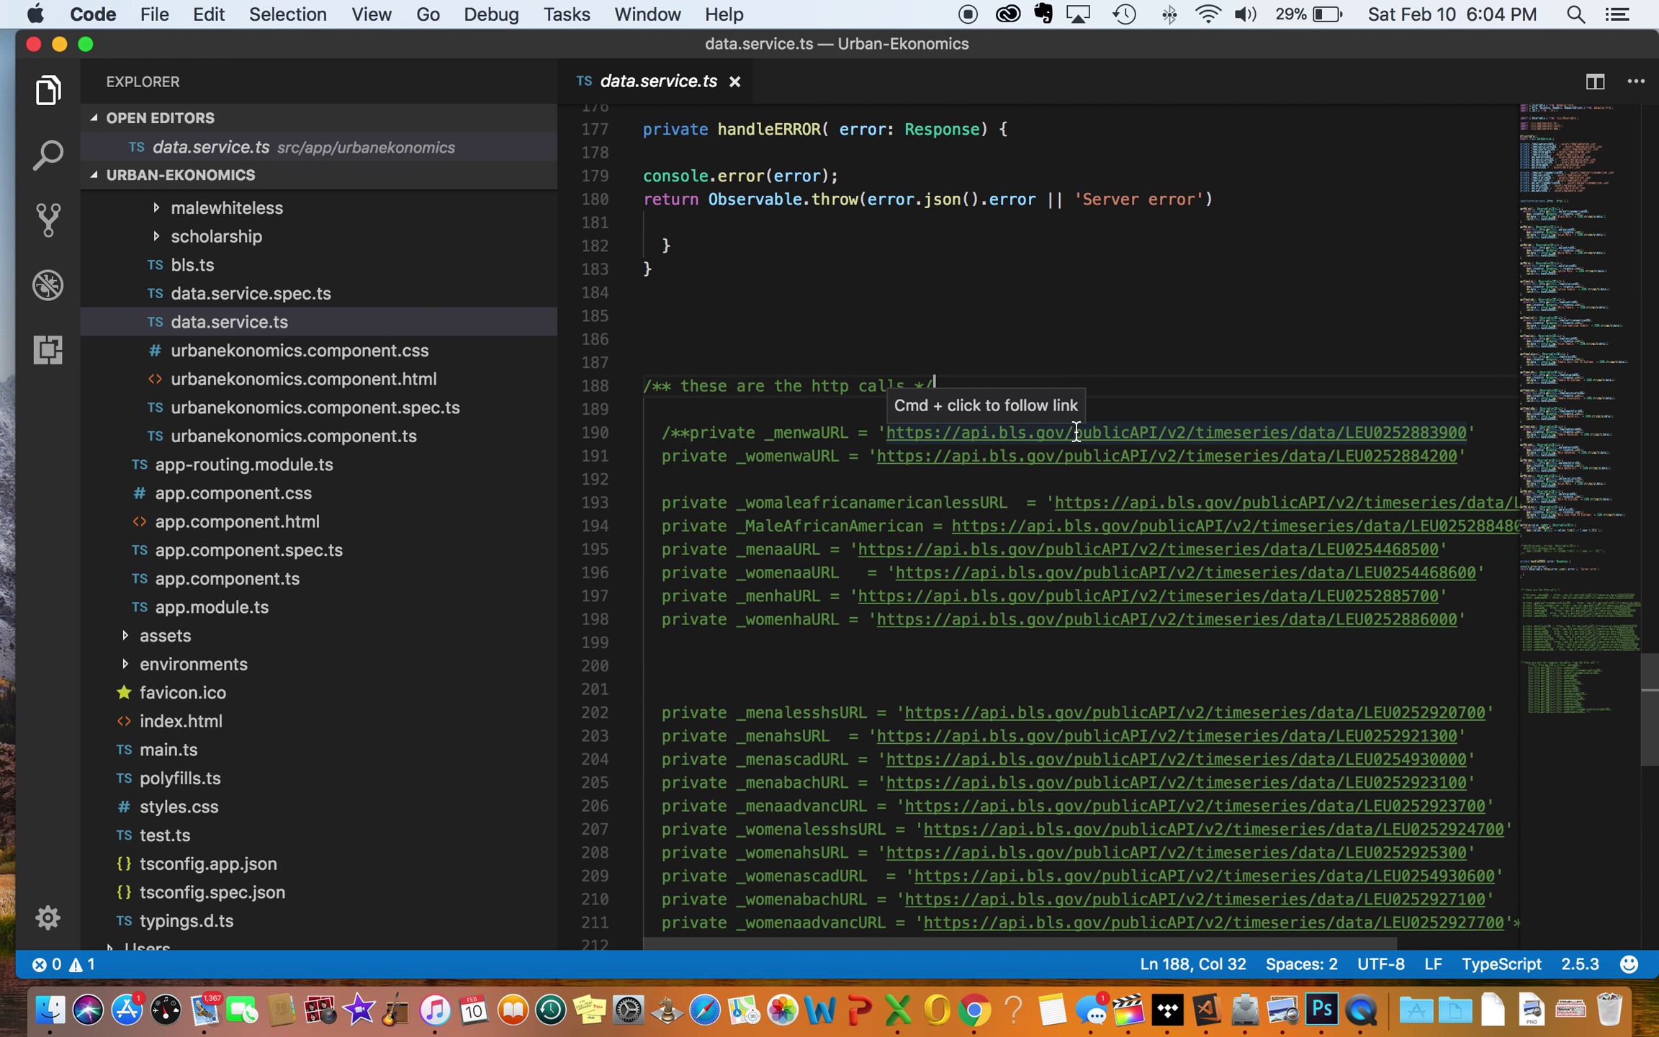
click(1077, 433)
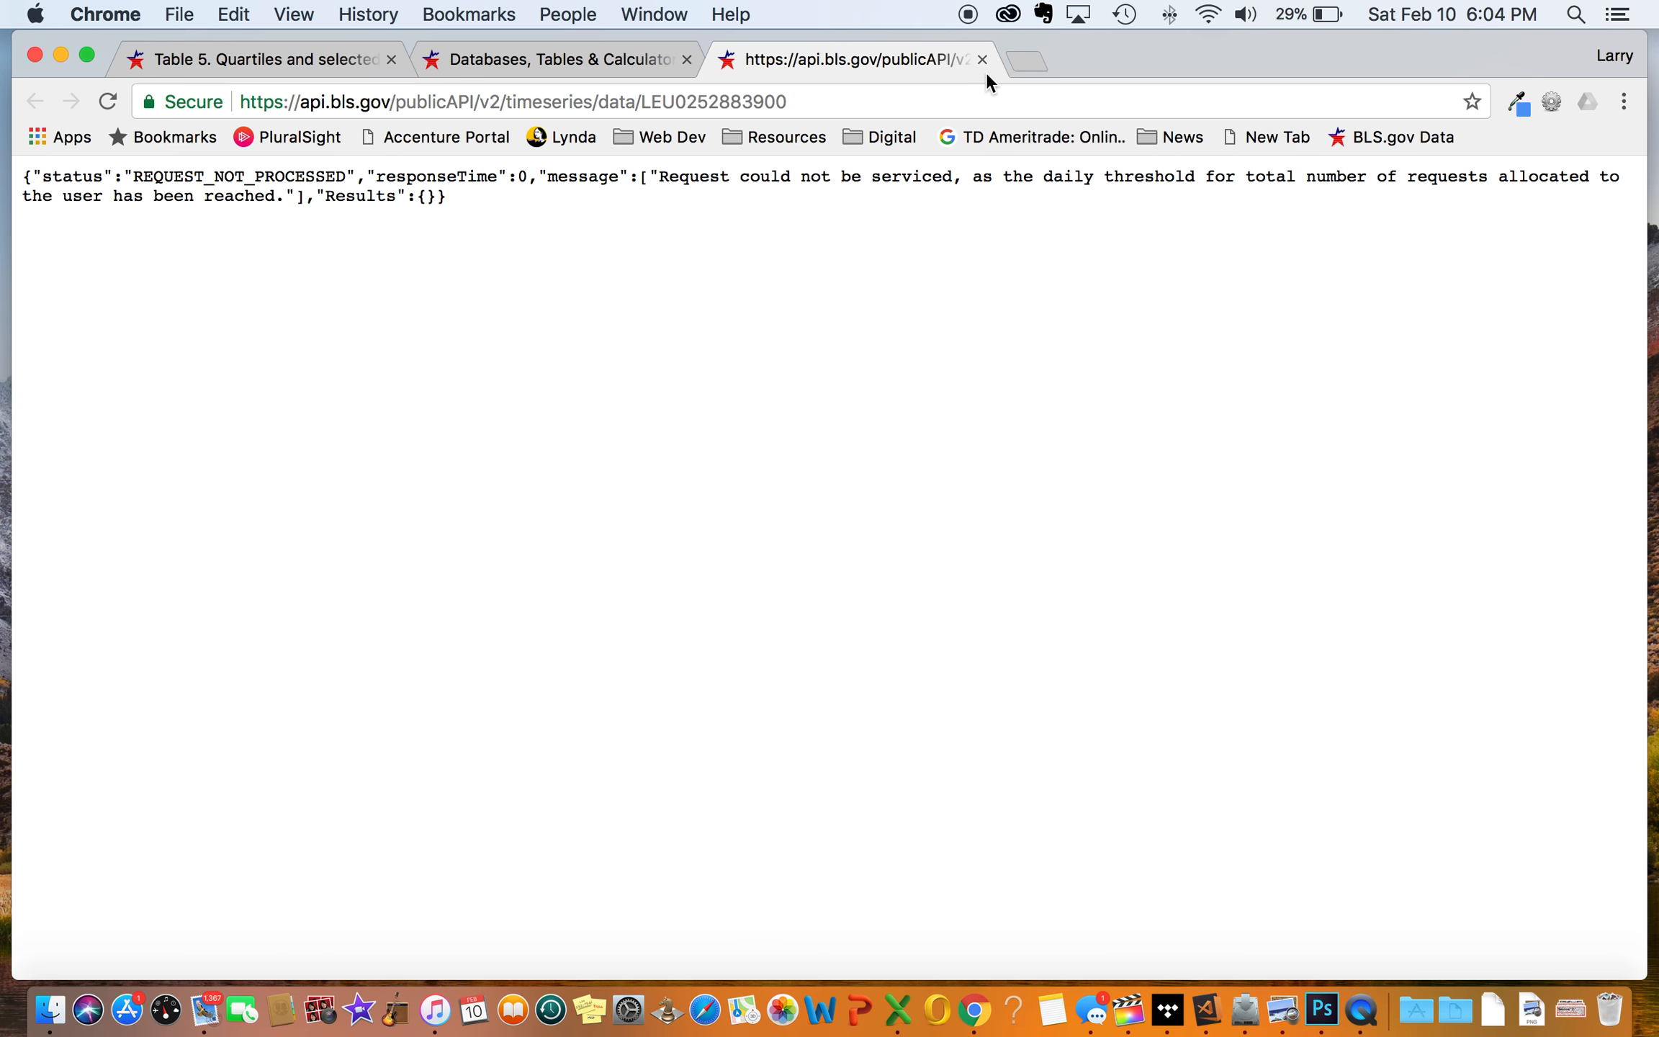
mouse_move(983, 59)
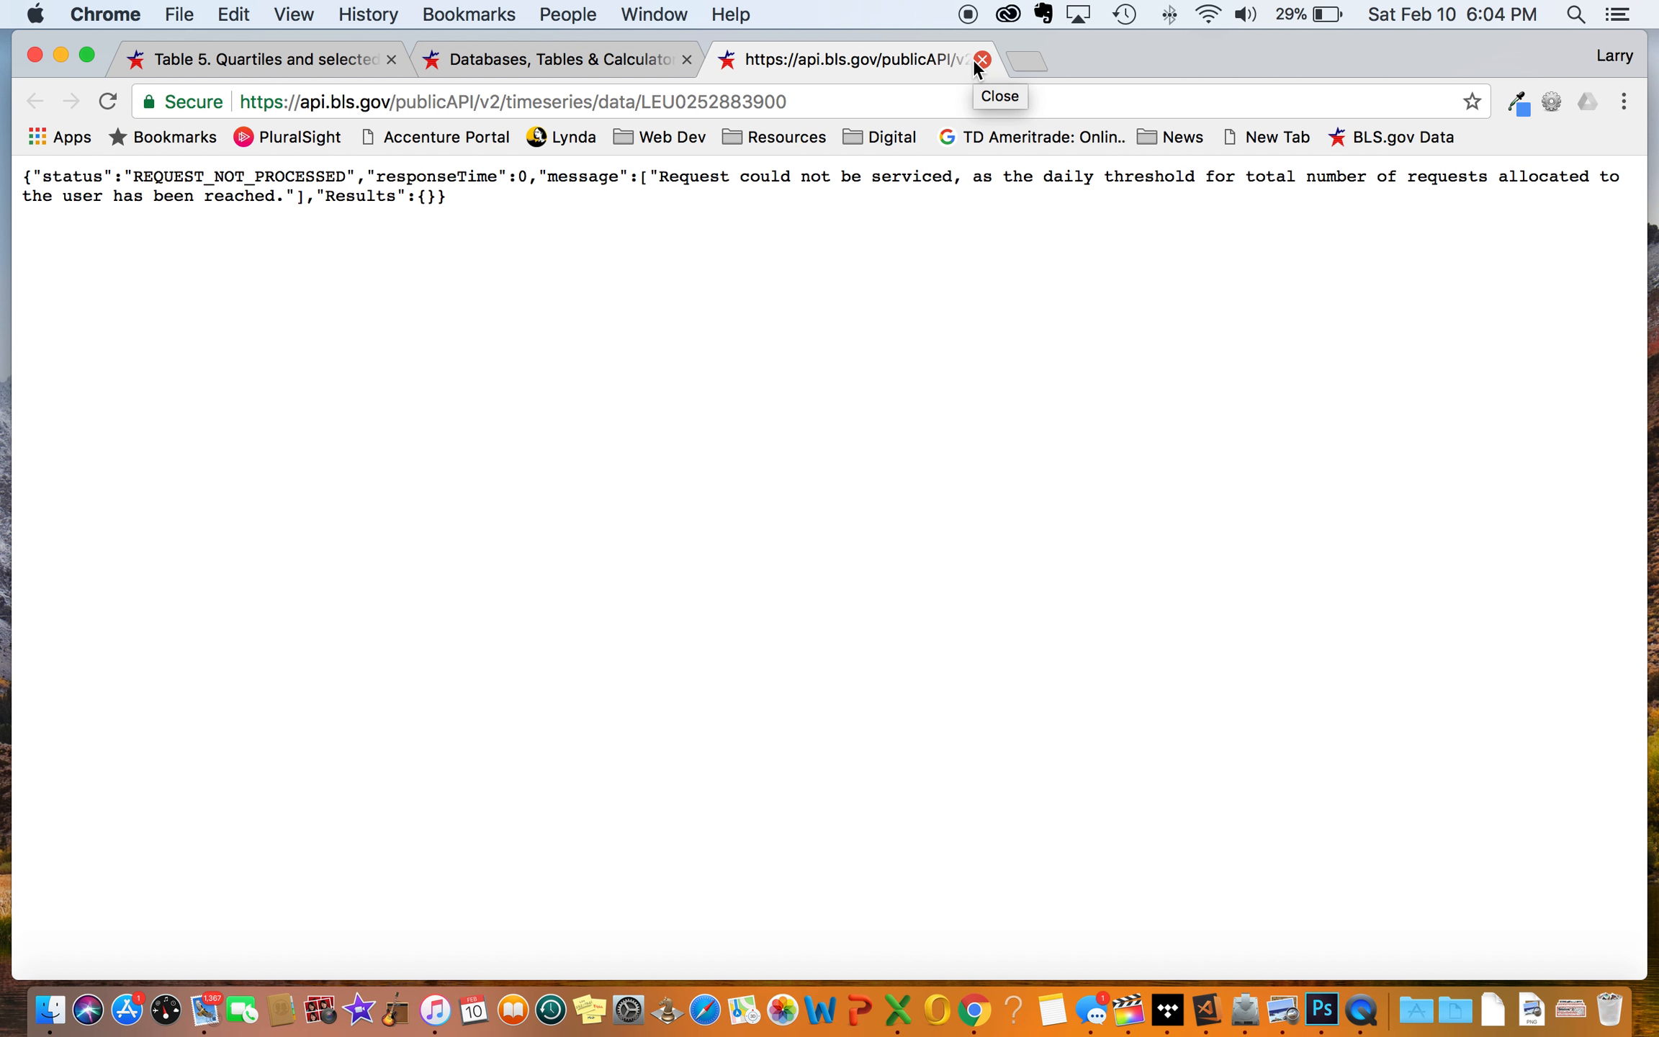
Step: Close the api.bls.gov tab showing the daily request threshold message
click(982, 59)
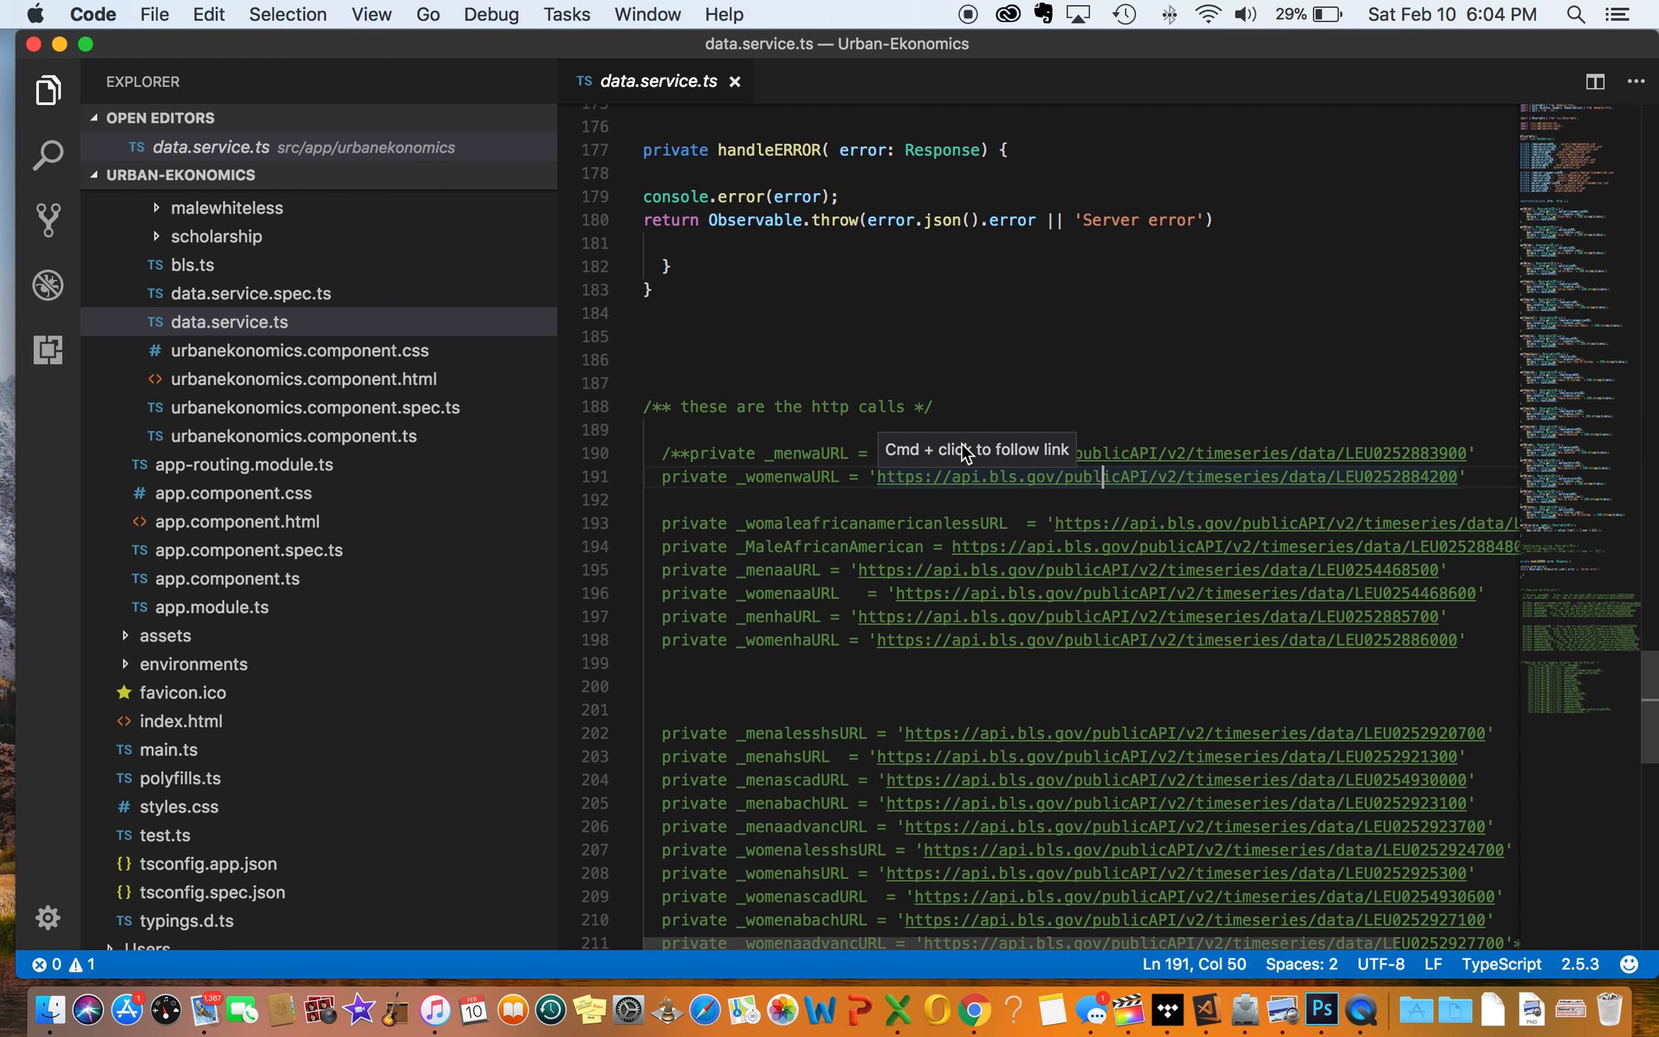
mouse_move(1057, 496)
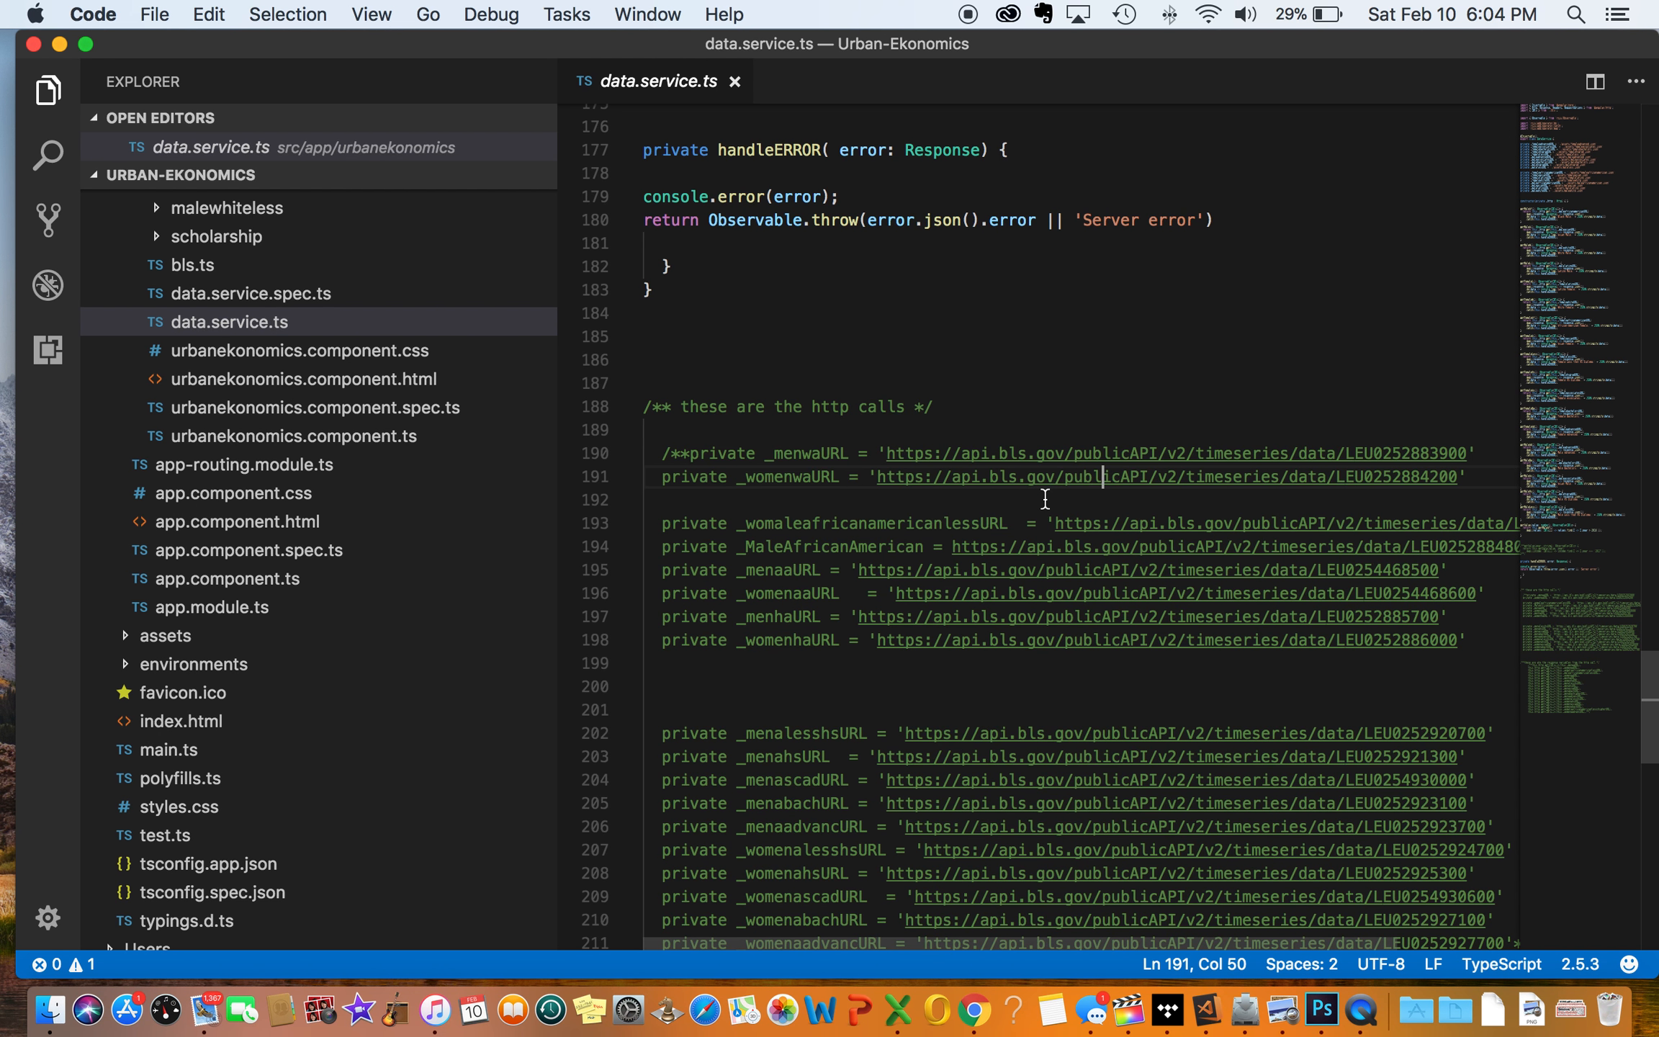
mouse_move(961, 471)
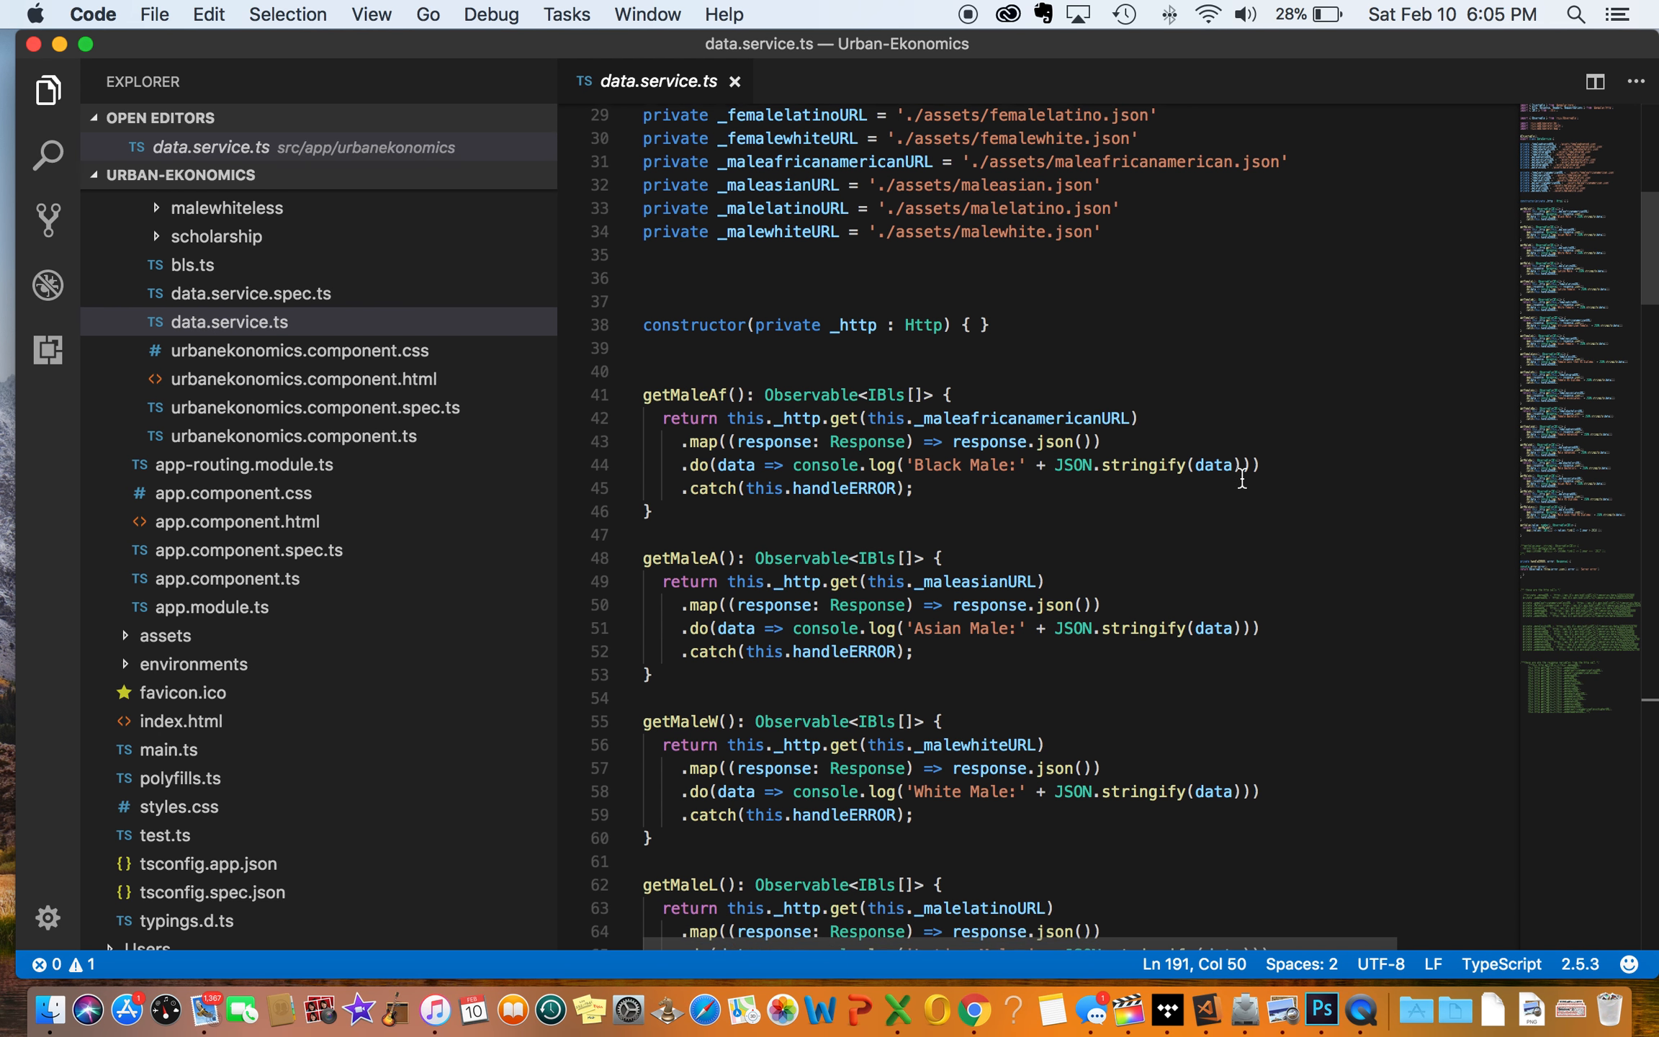
scroll(down, 3)
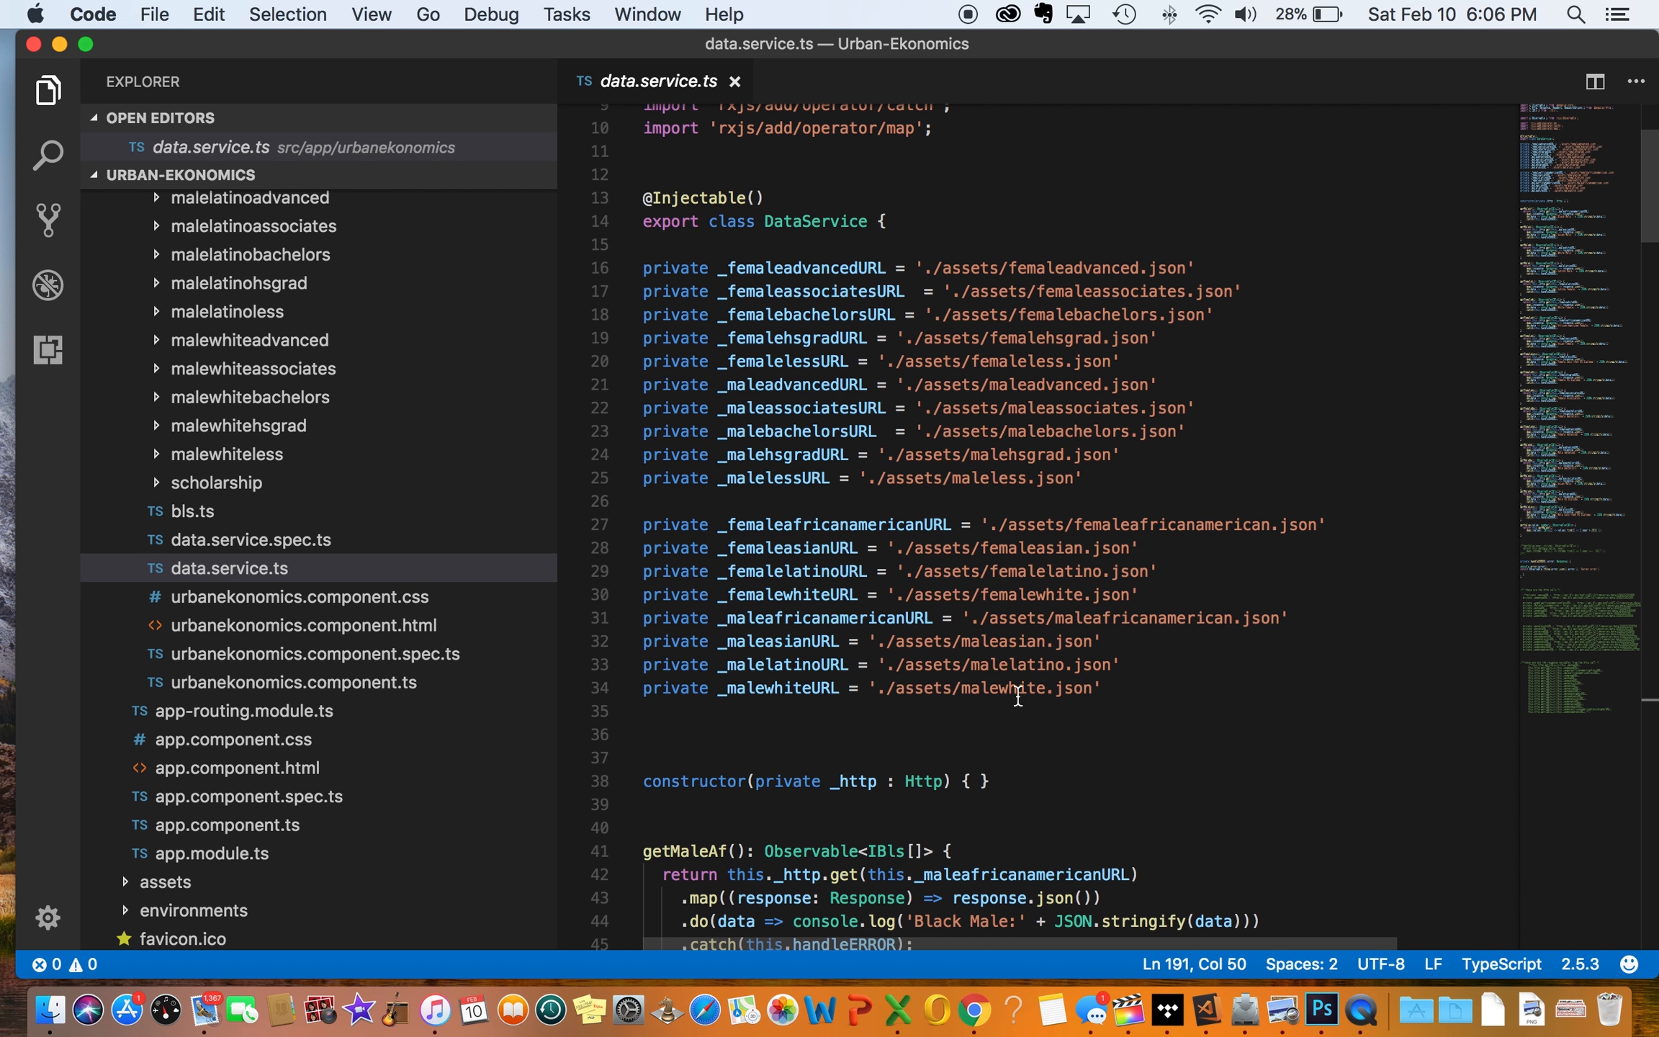
scroll(down, 3)
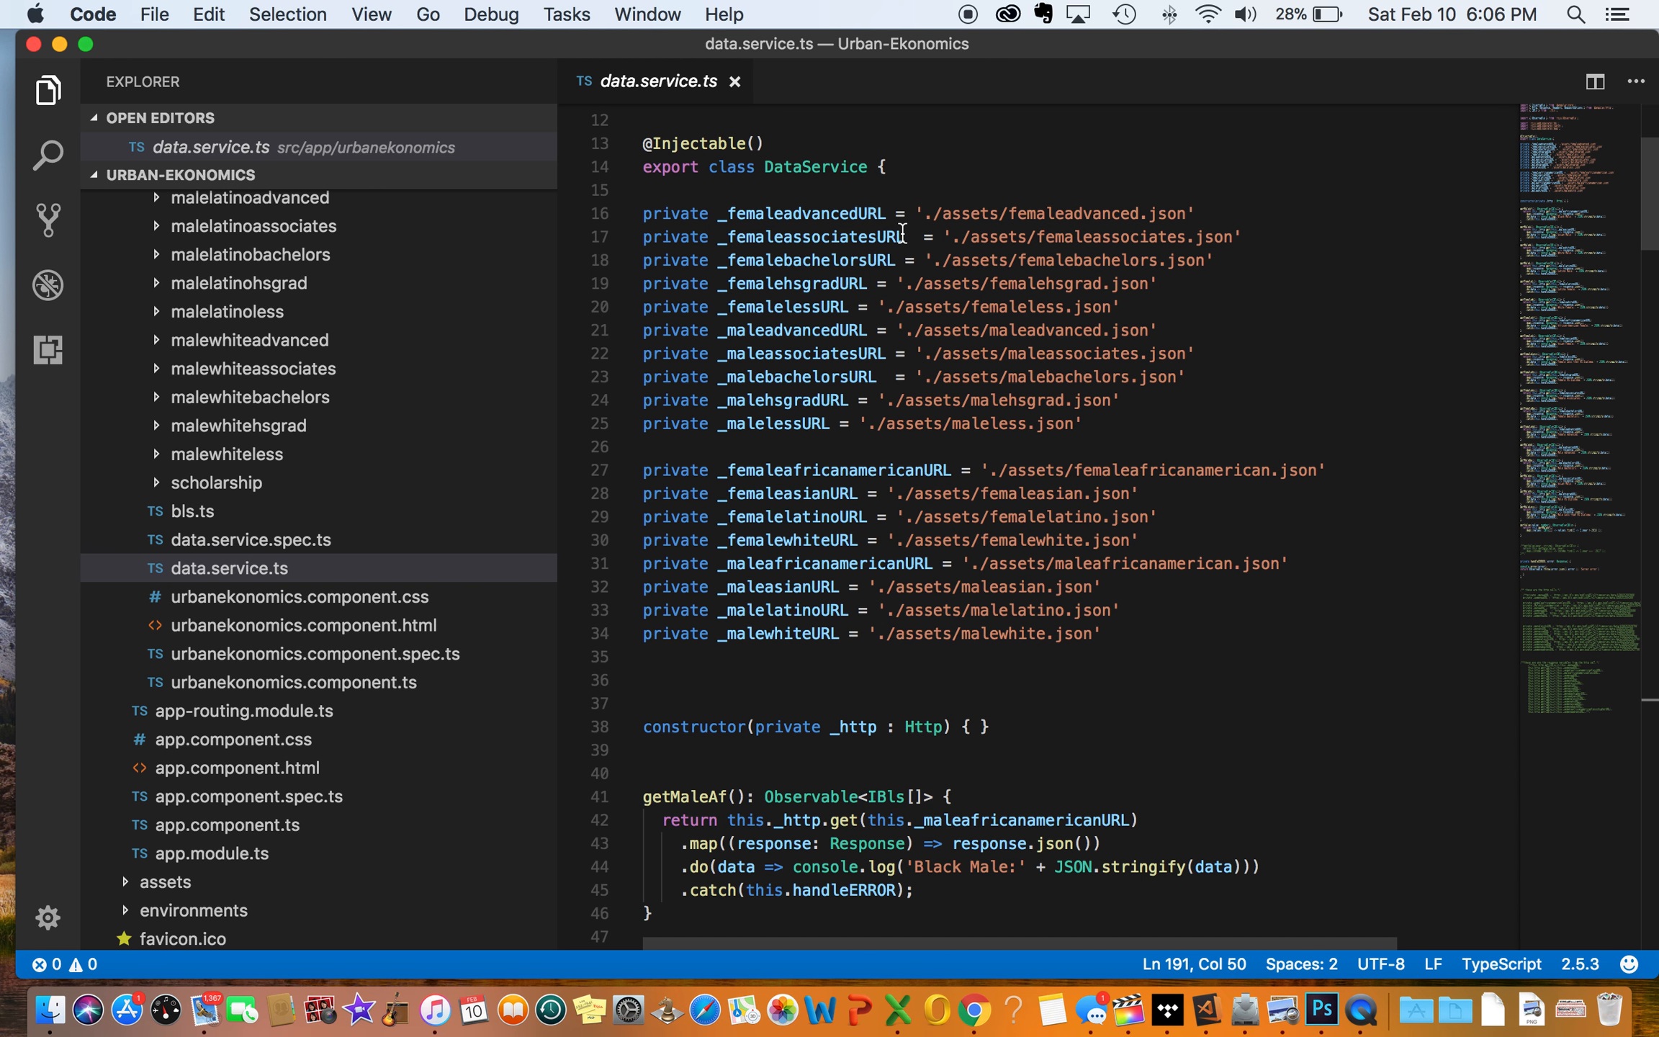
mouse_move(843, 248)
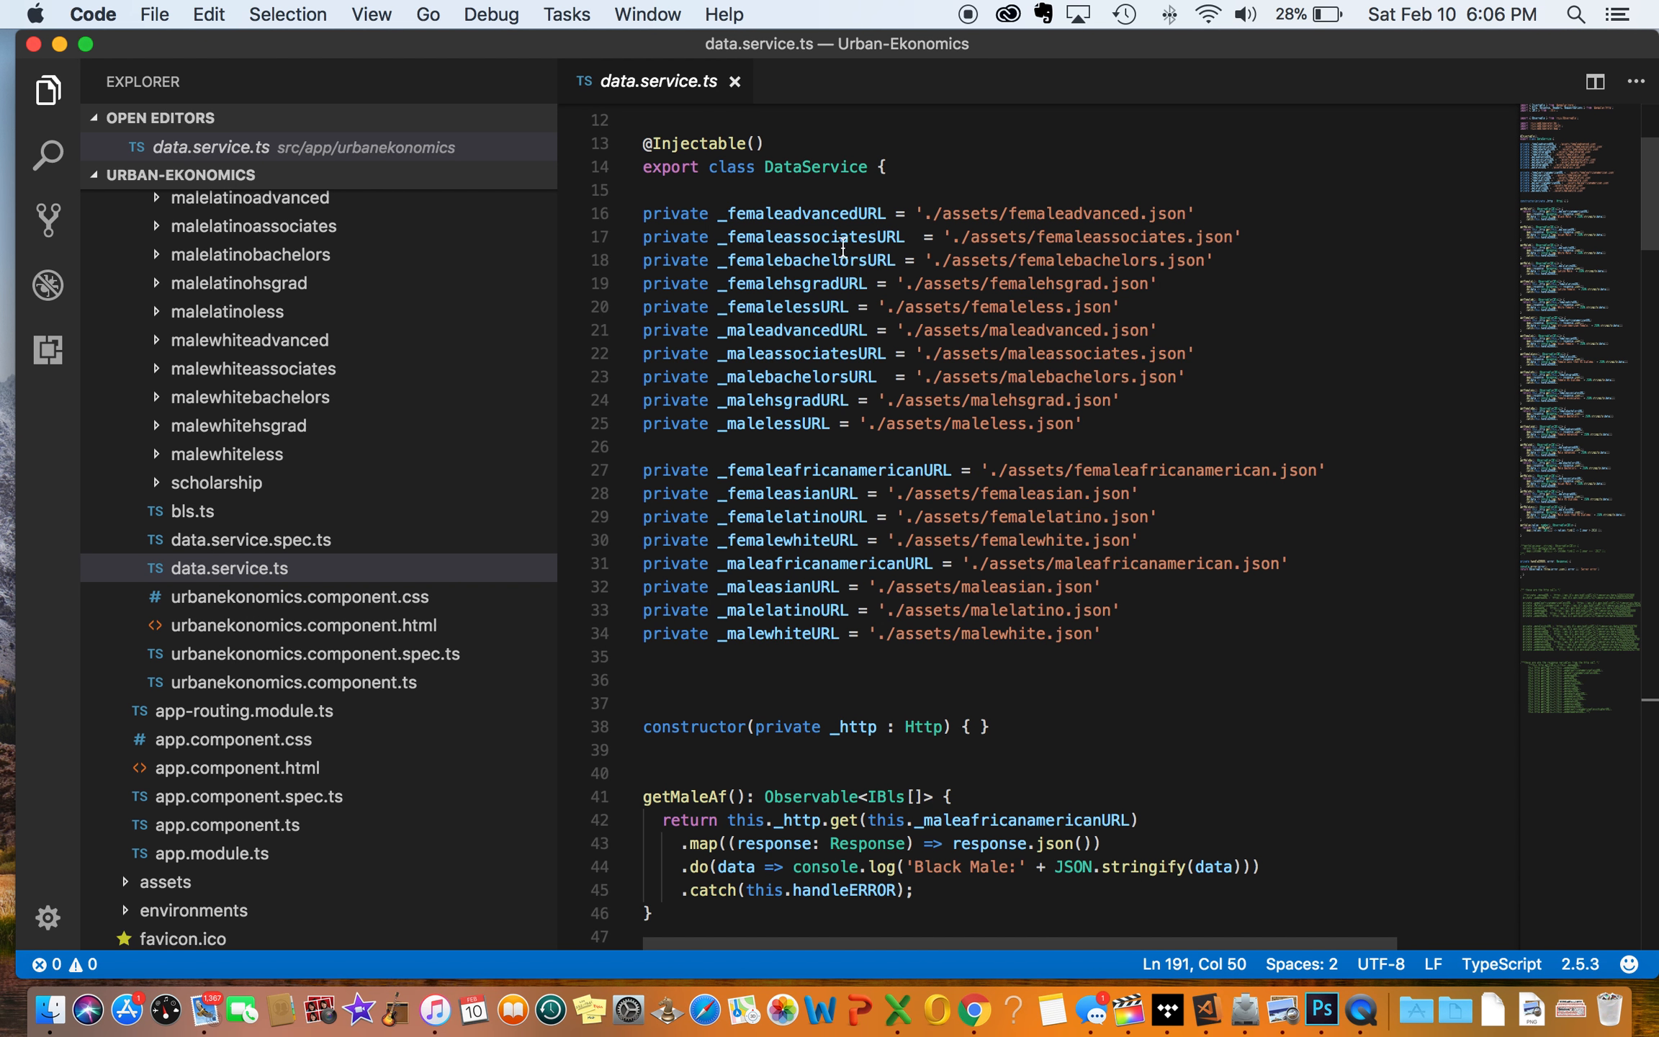
mouse_move(814, 312)
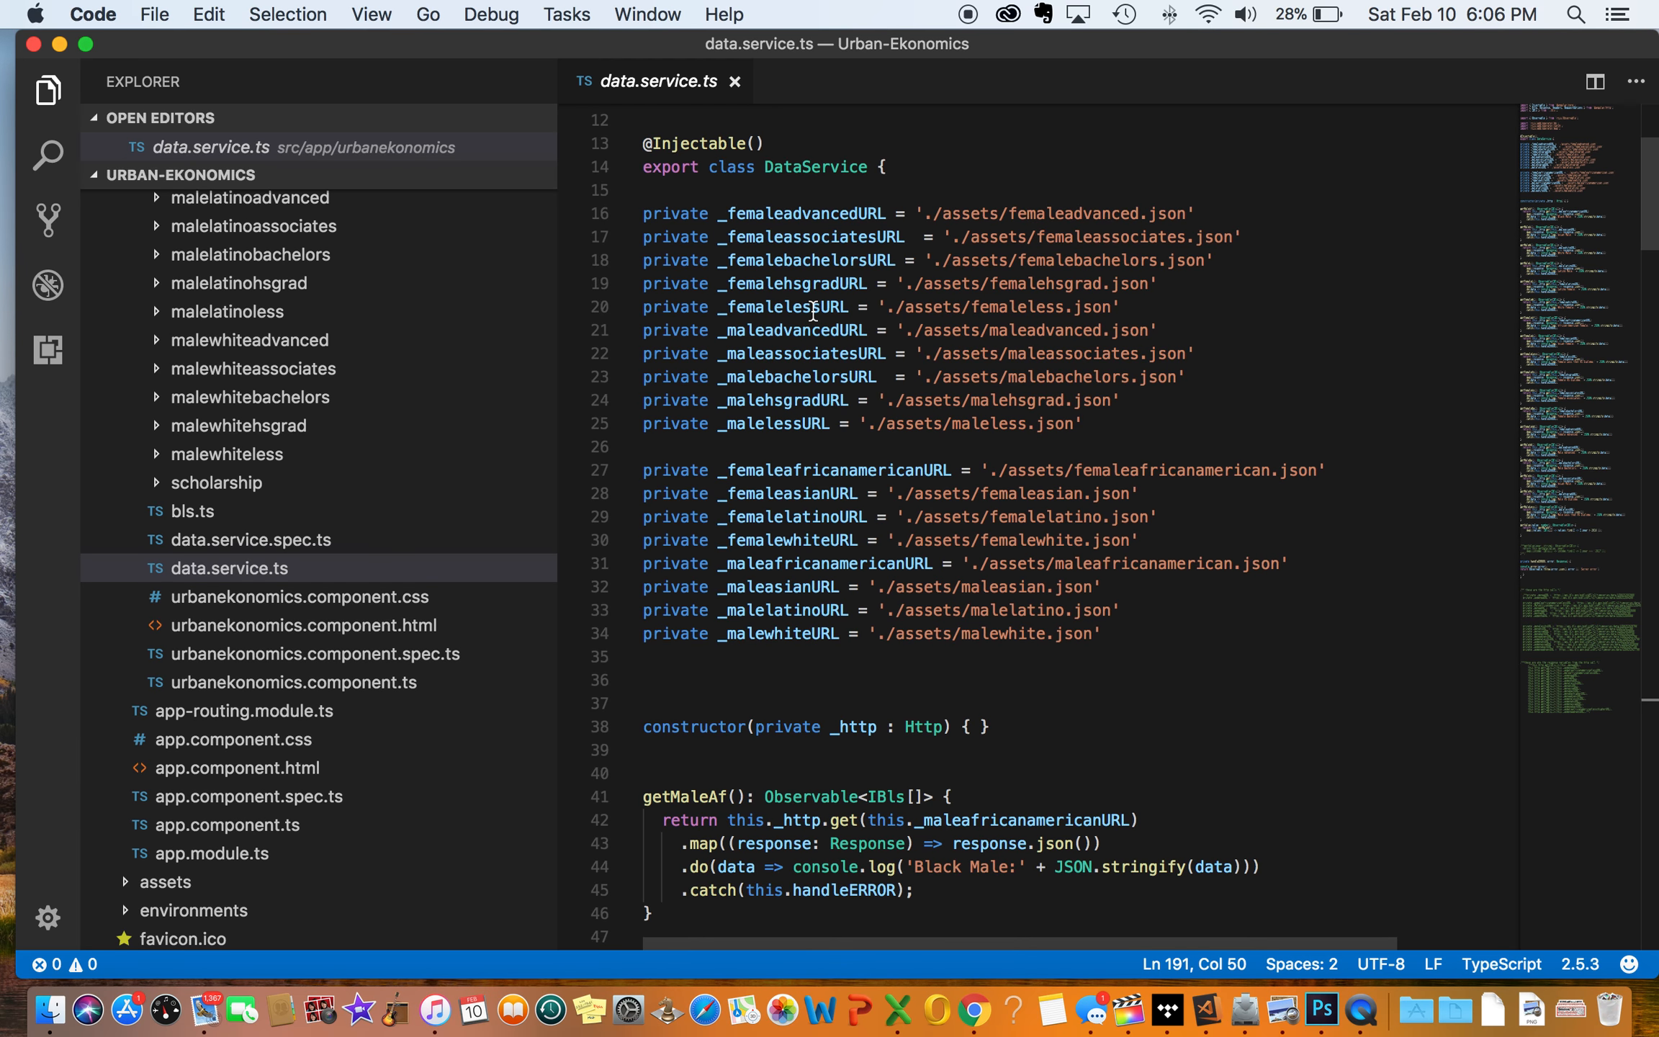
mouse_move(749, 377)
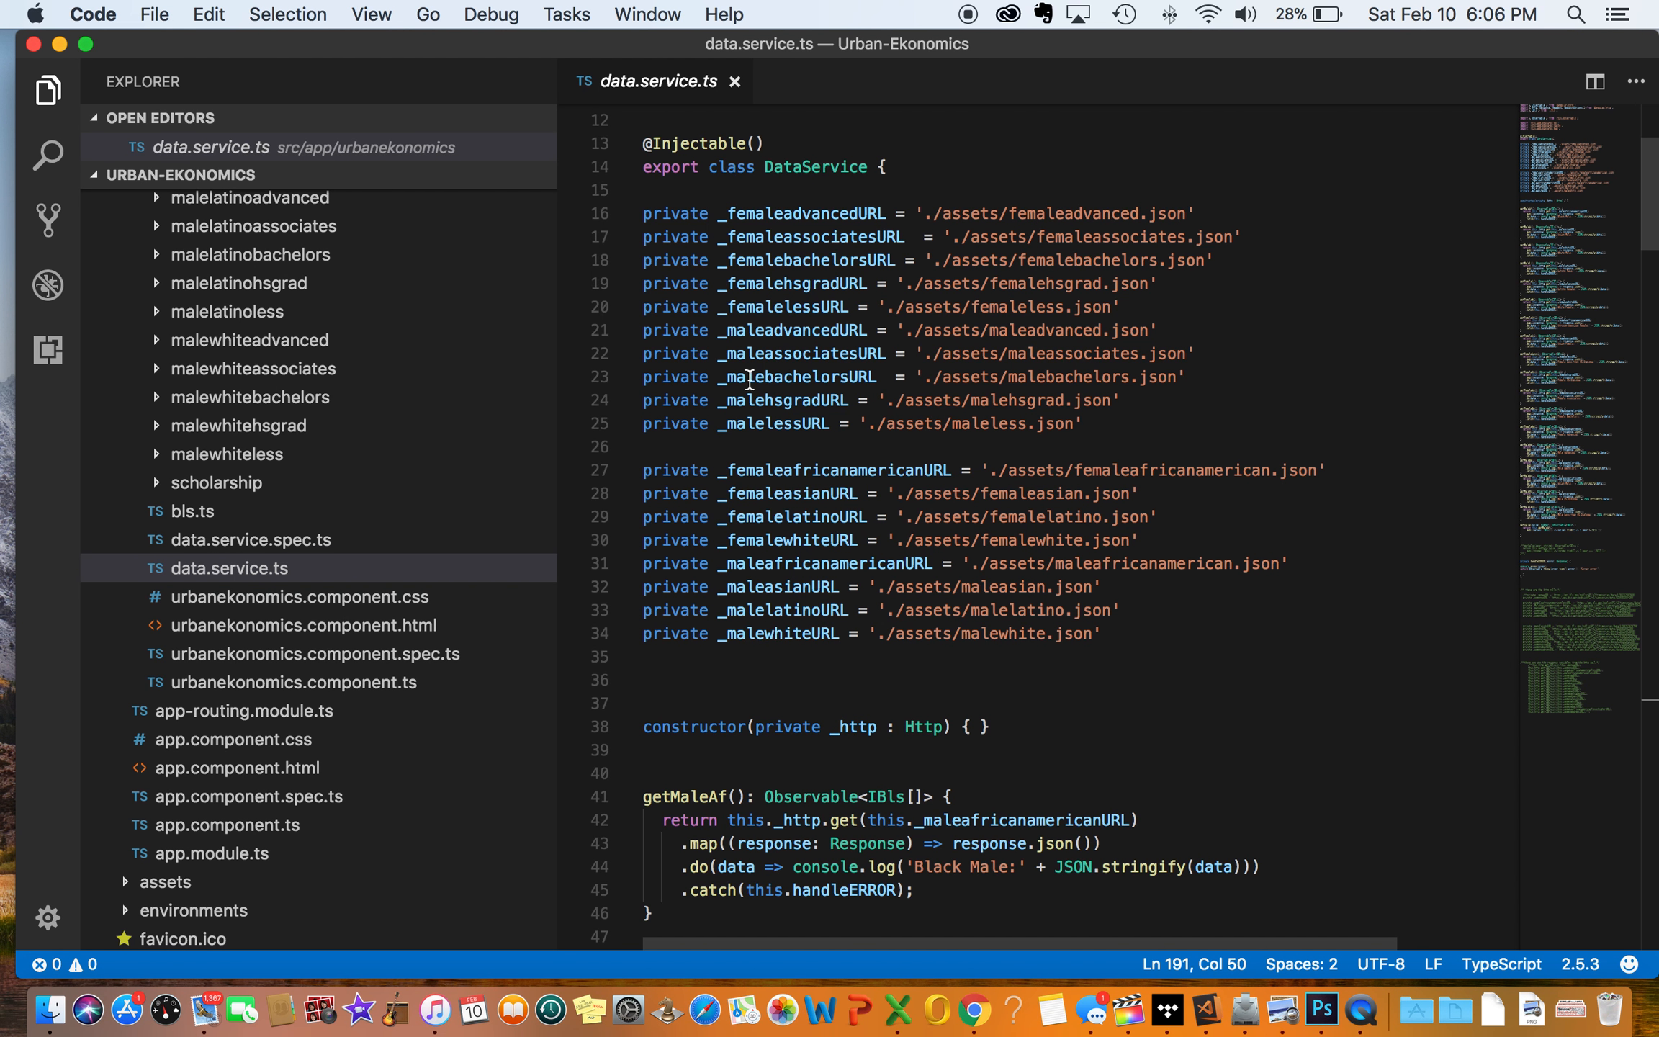
scroll(down, 3)
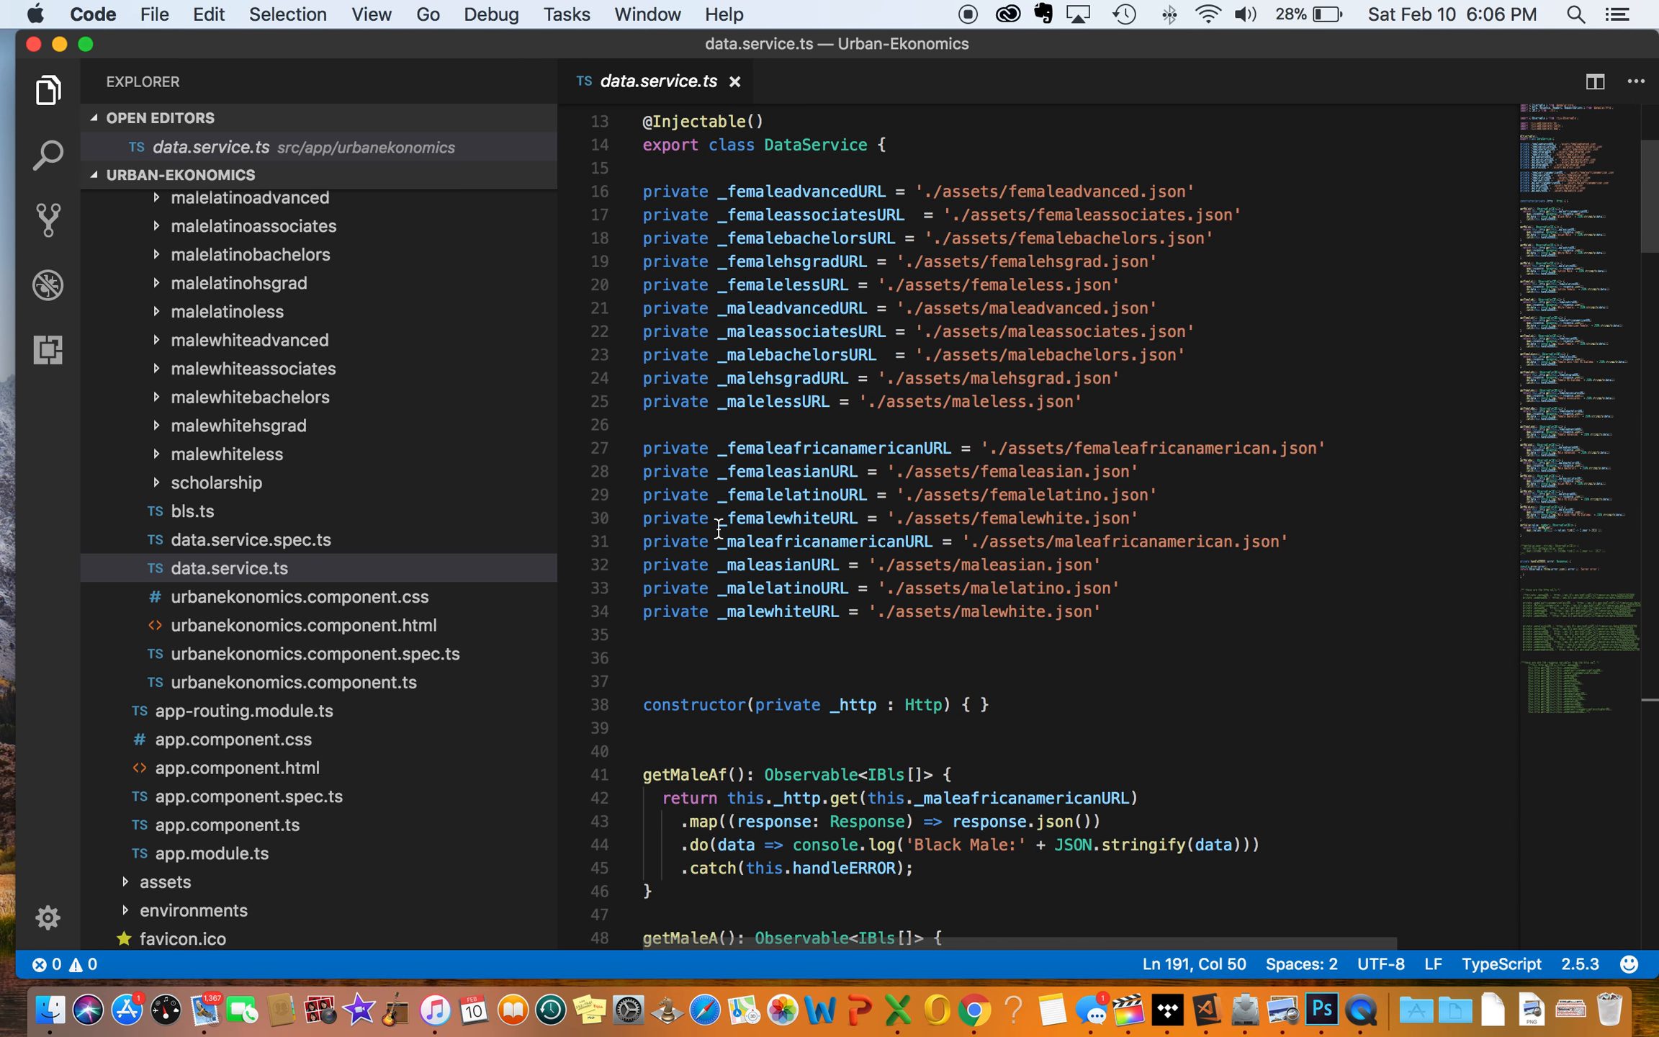
scroll(down, 3)
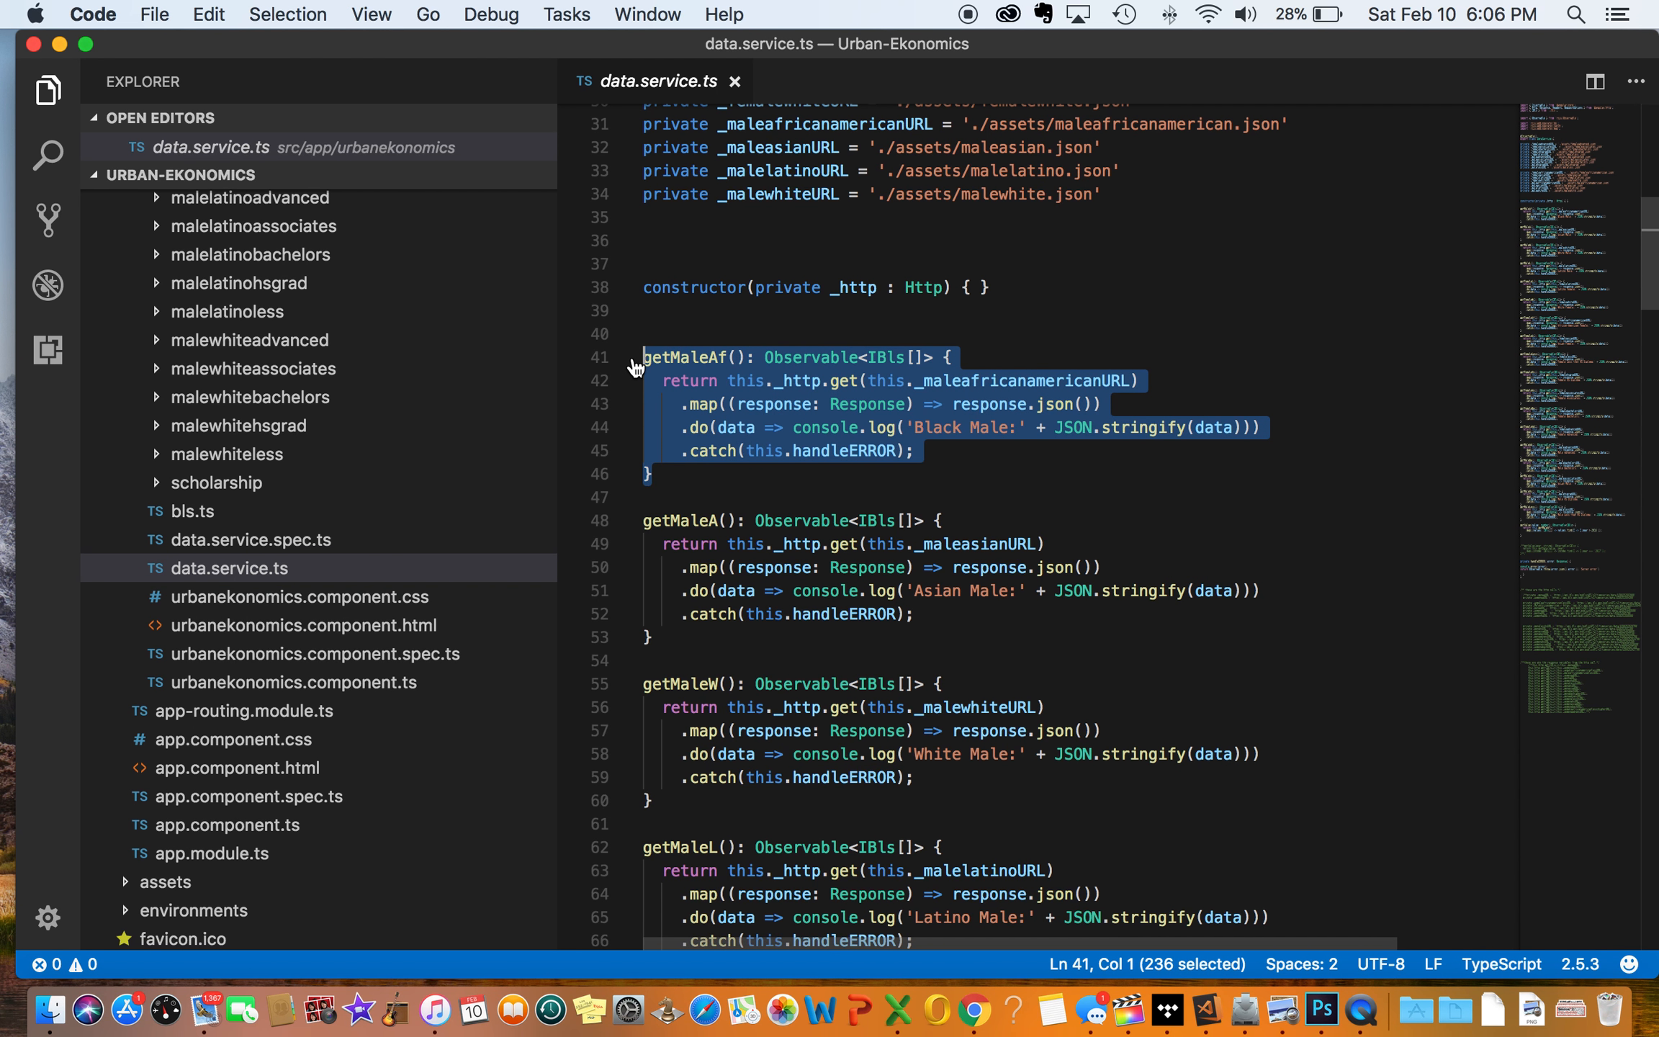
mouse_move(941, 404)
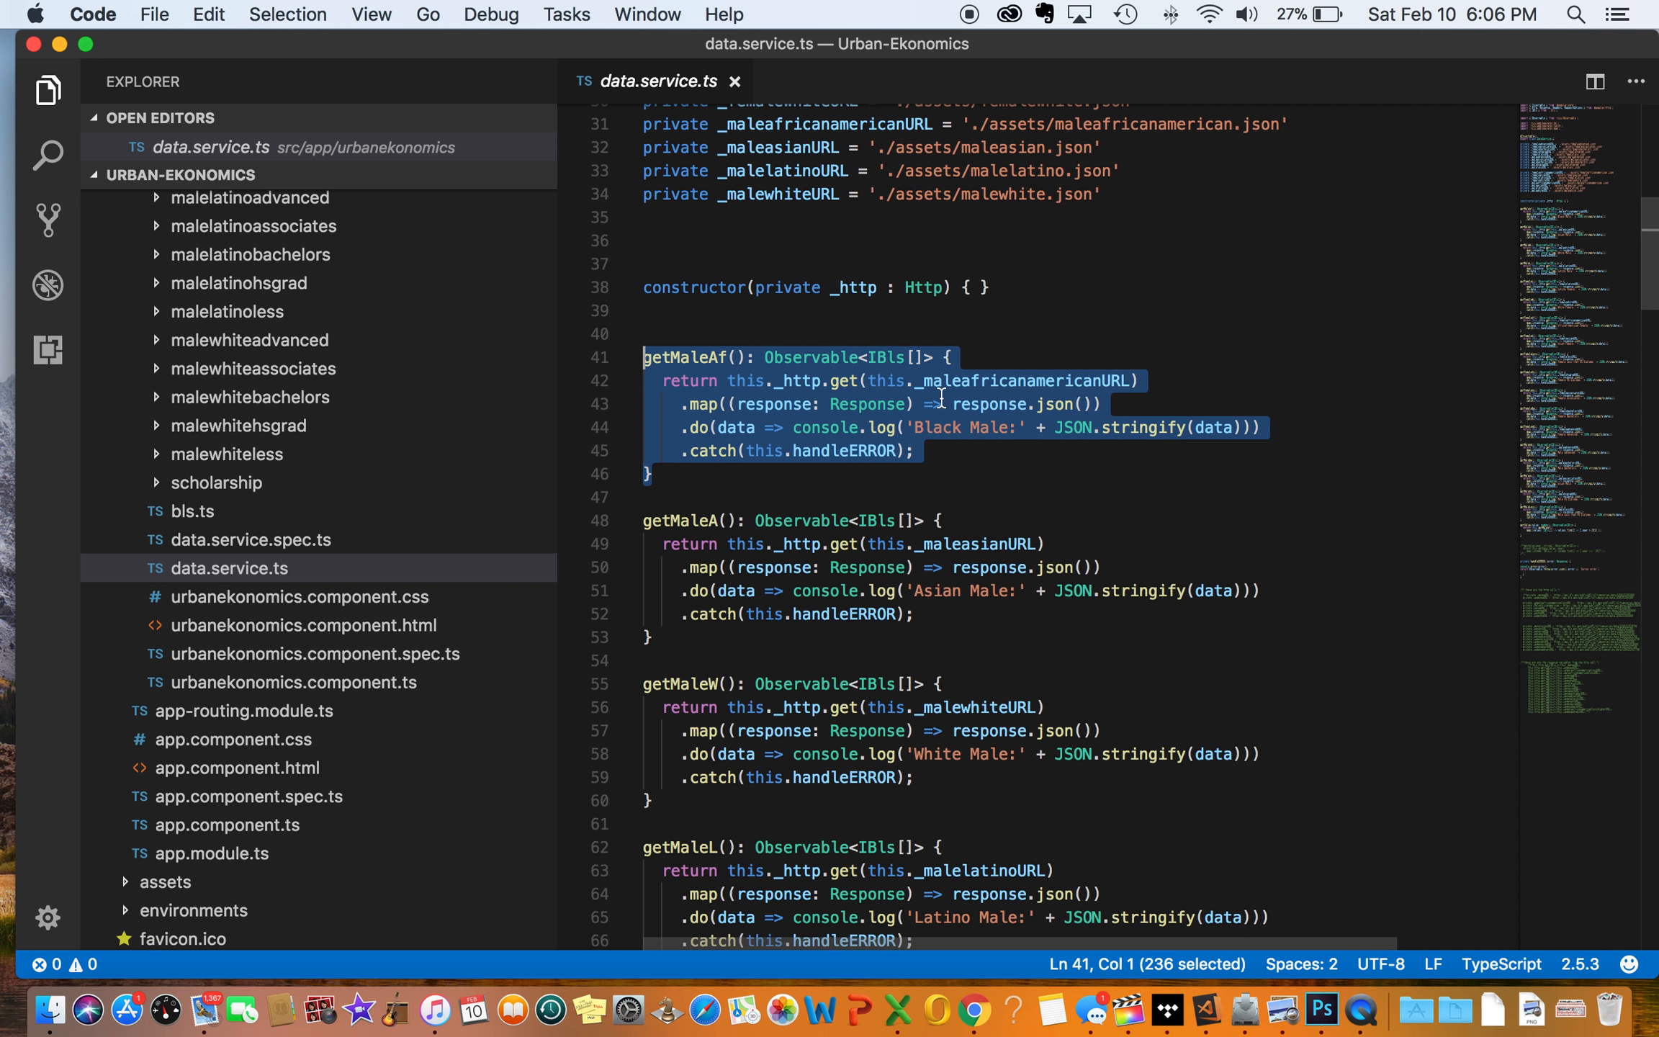
mouse_move(1110, 380)
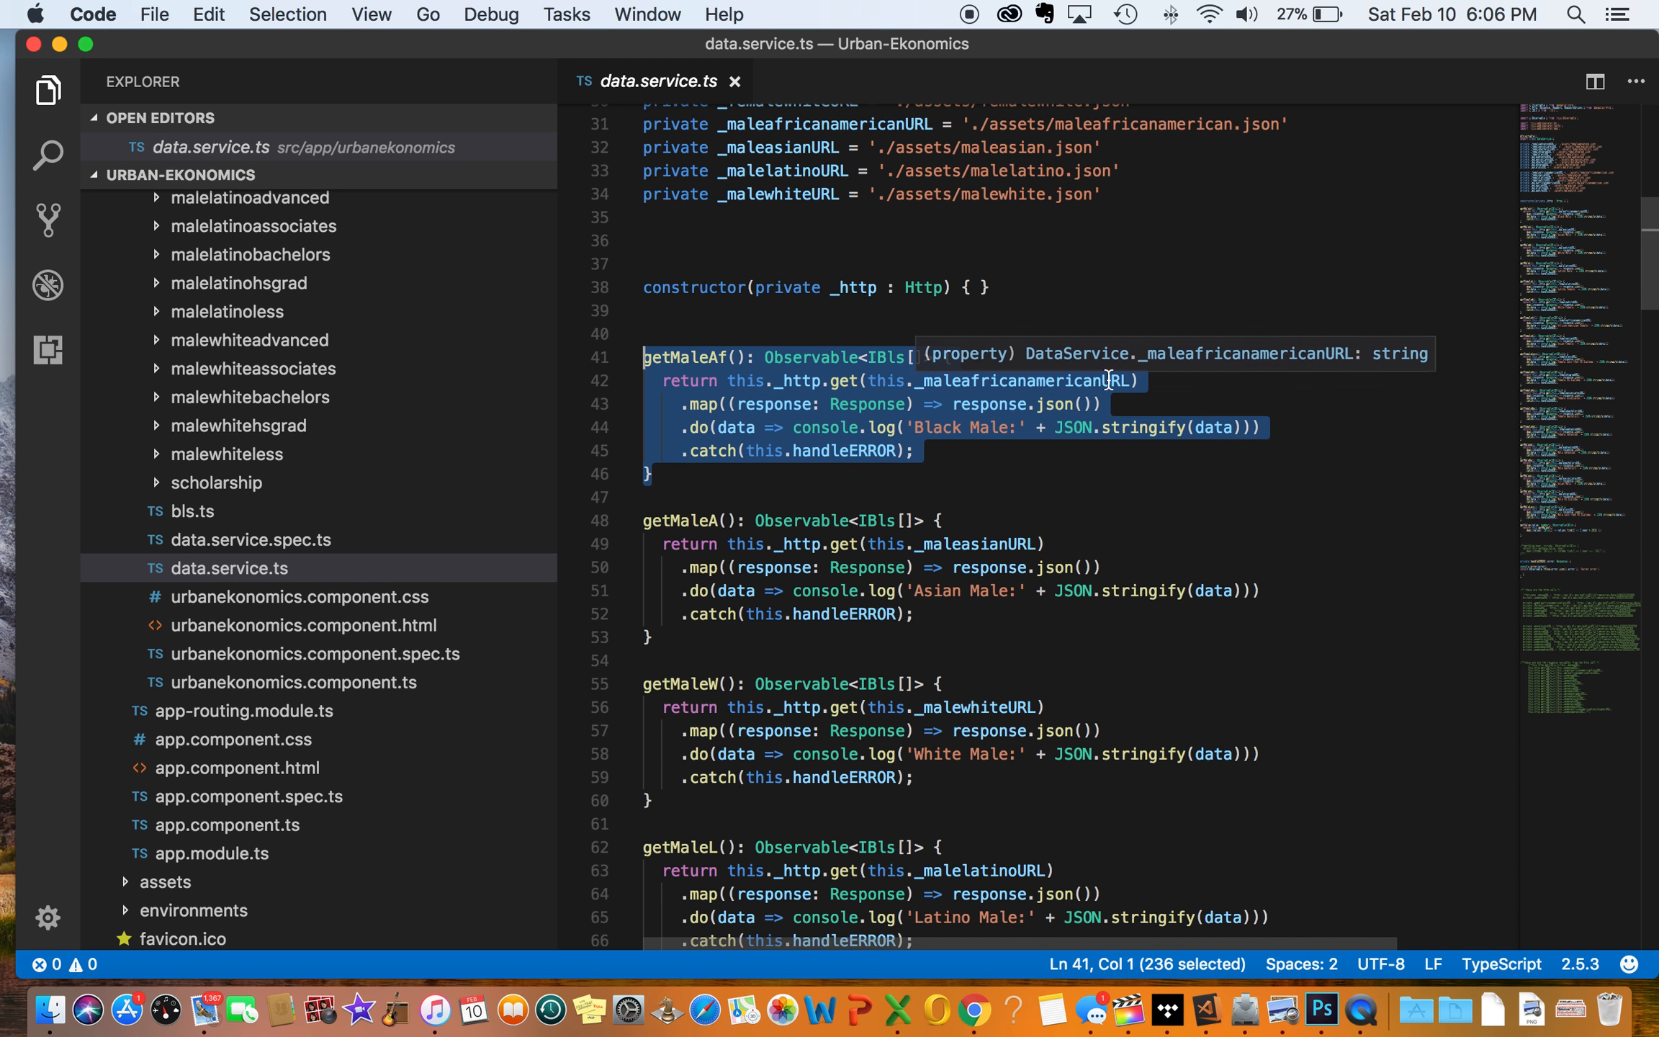
mouse_move(1125, 772)
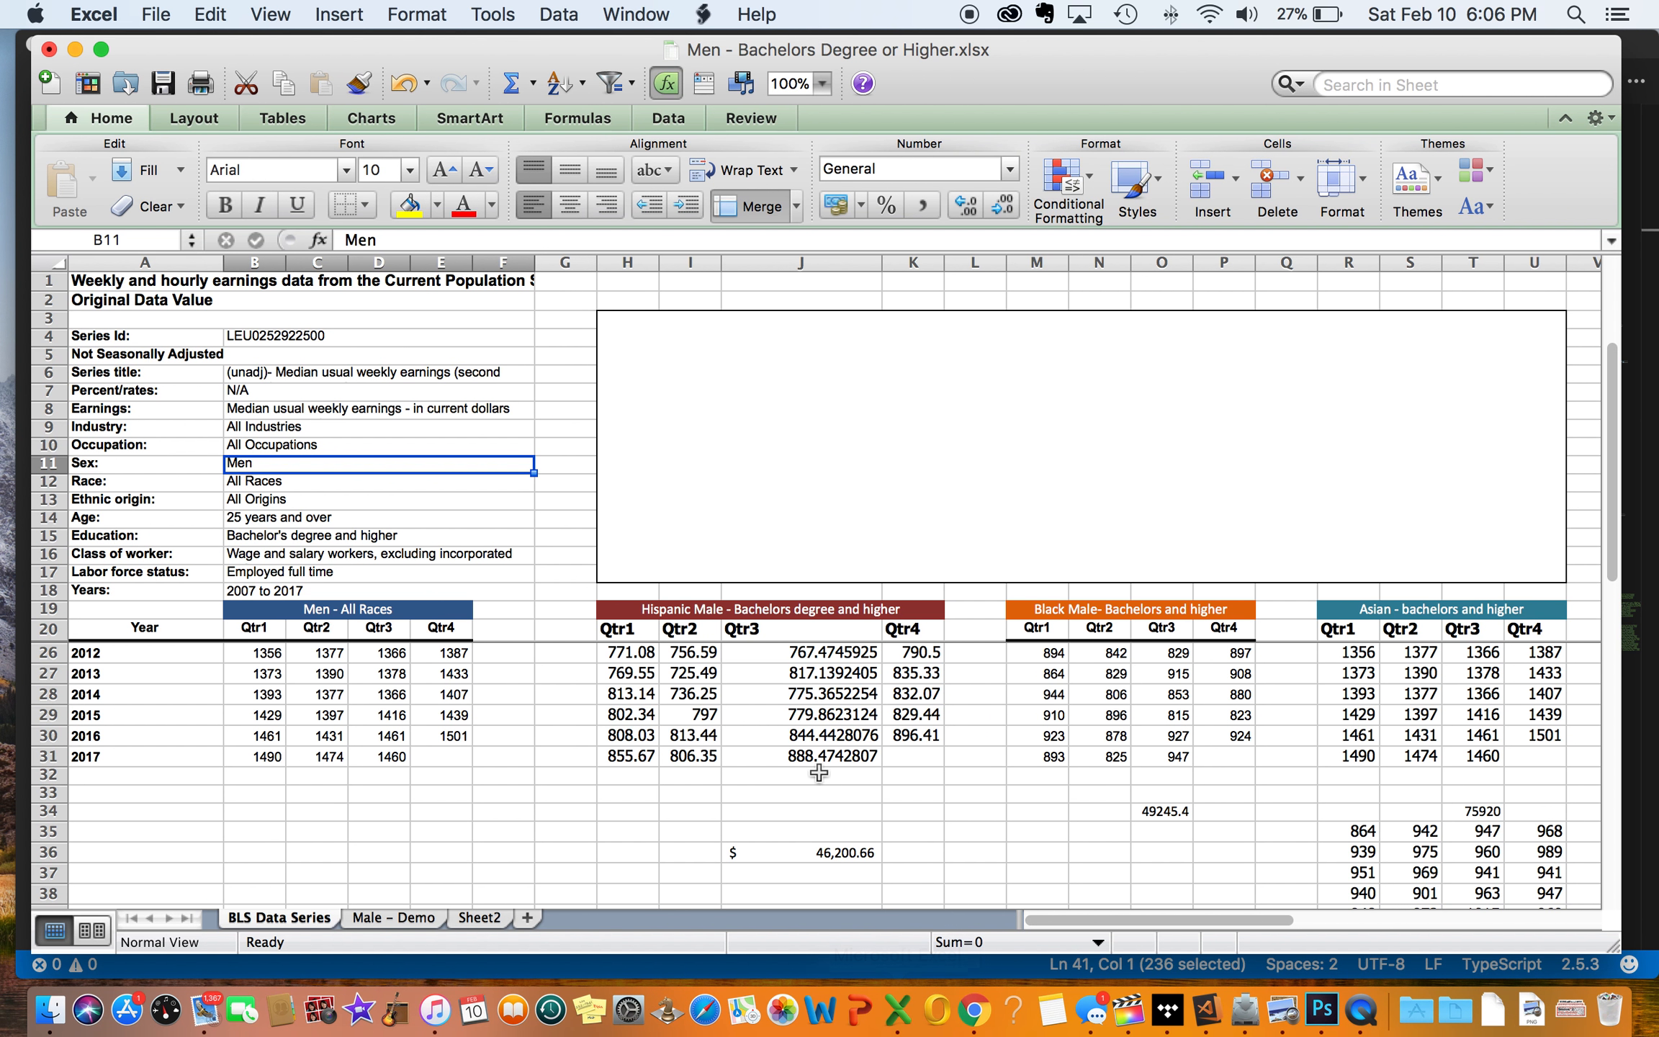
Step: Switch the workbook to the Male – Demo sheet of quarterly earnings by race
click(393, 918)
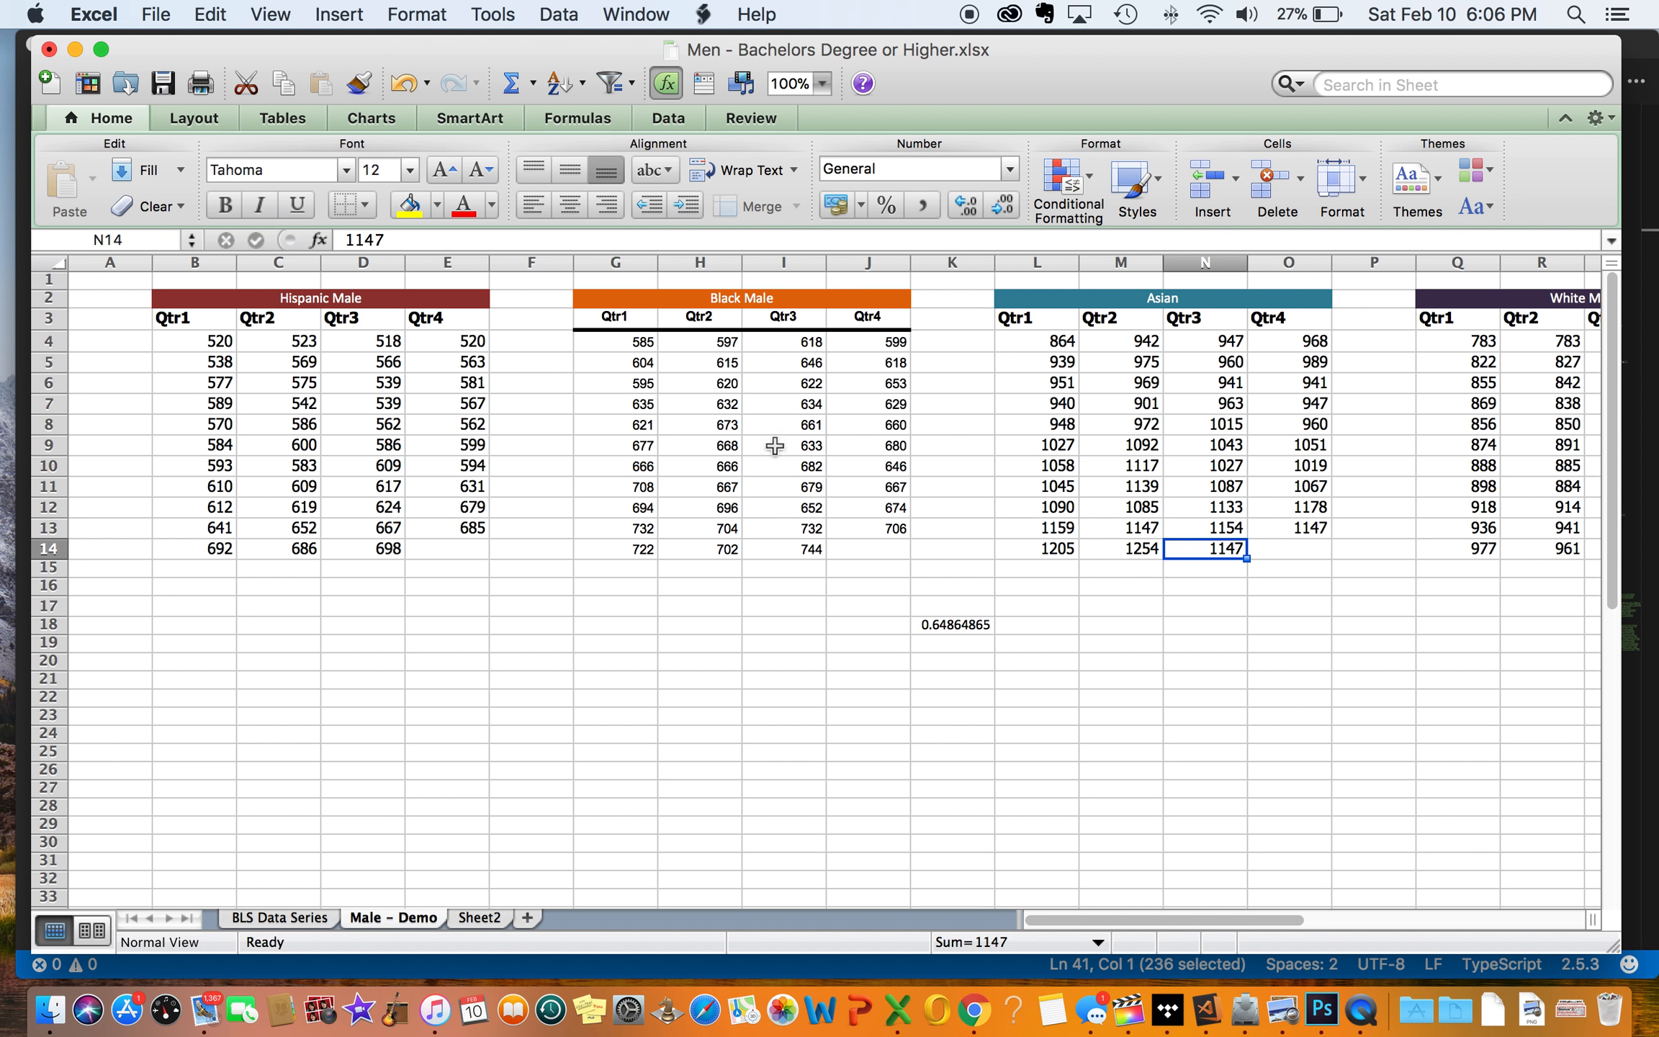
mouse_move(76, 47)
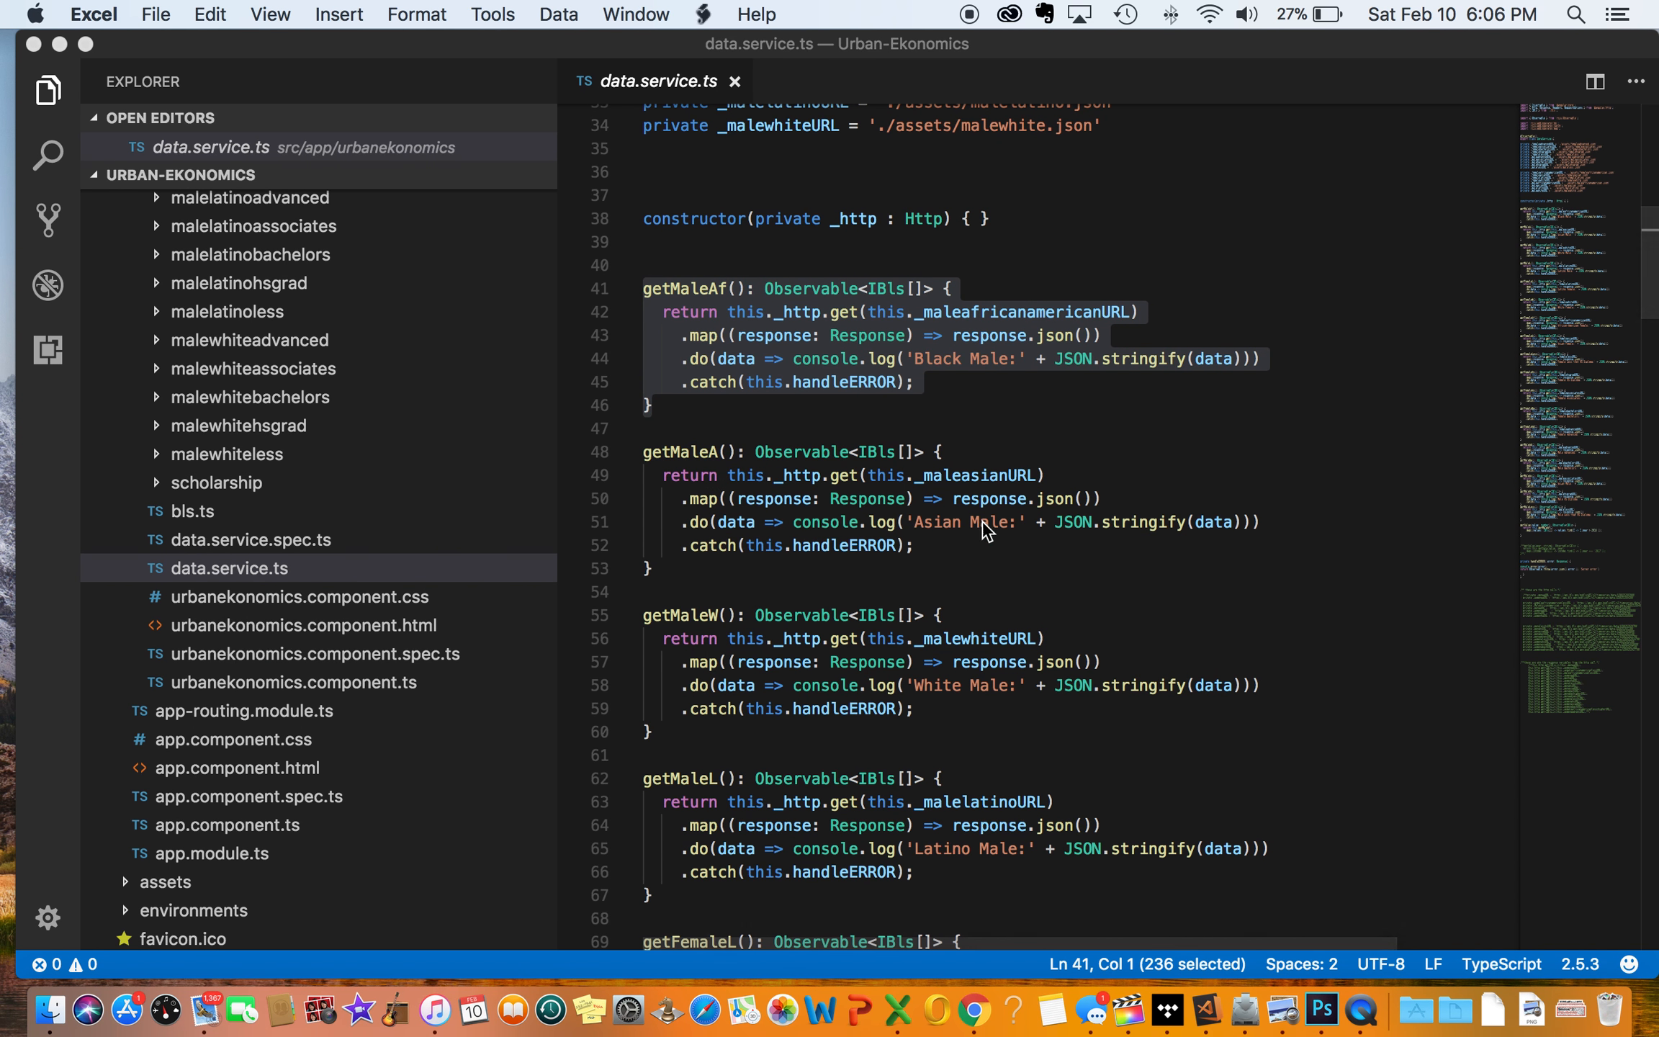
mouse_move(708, 630)
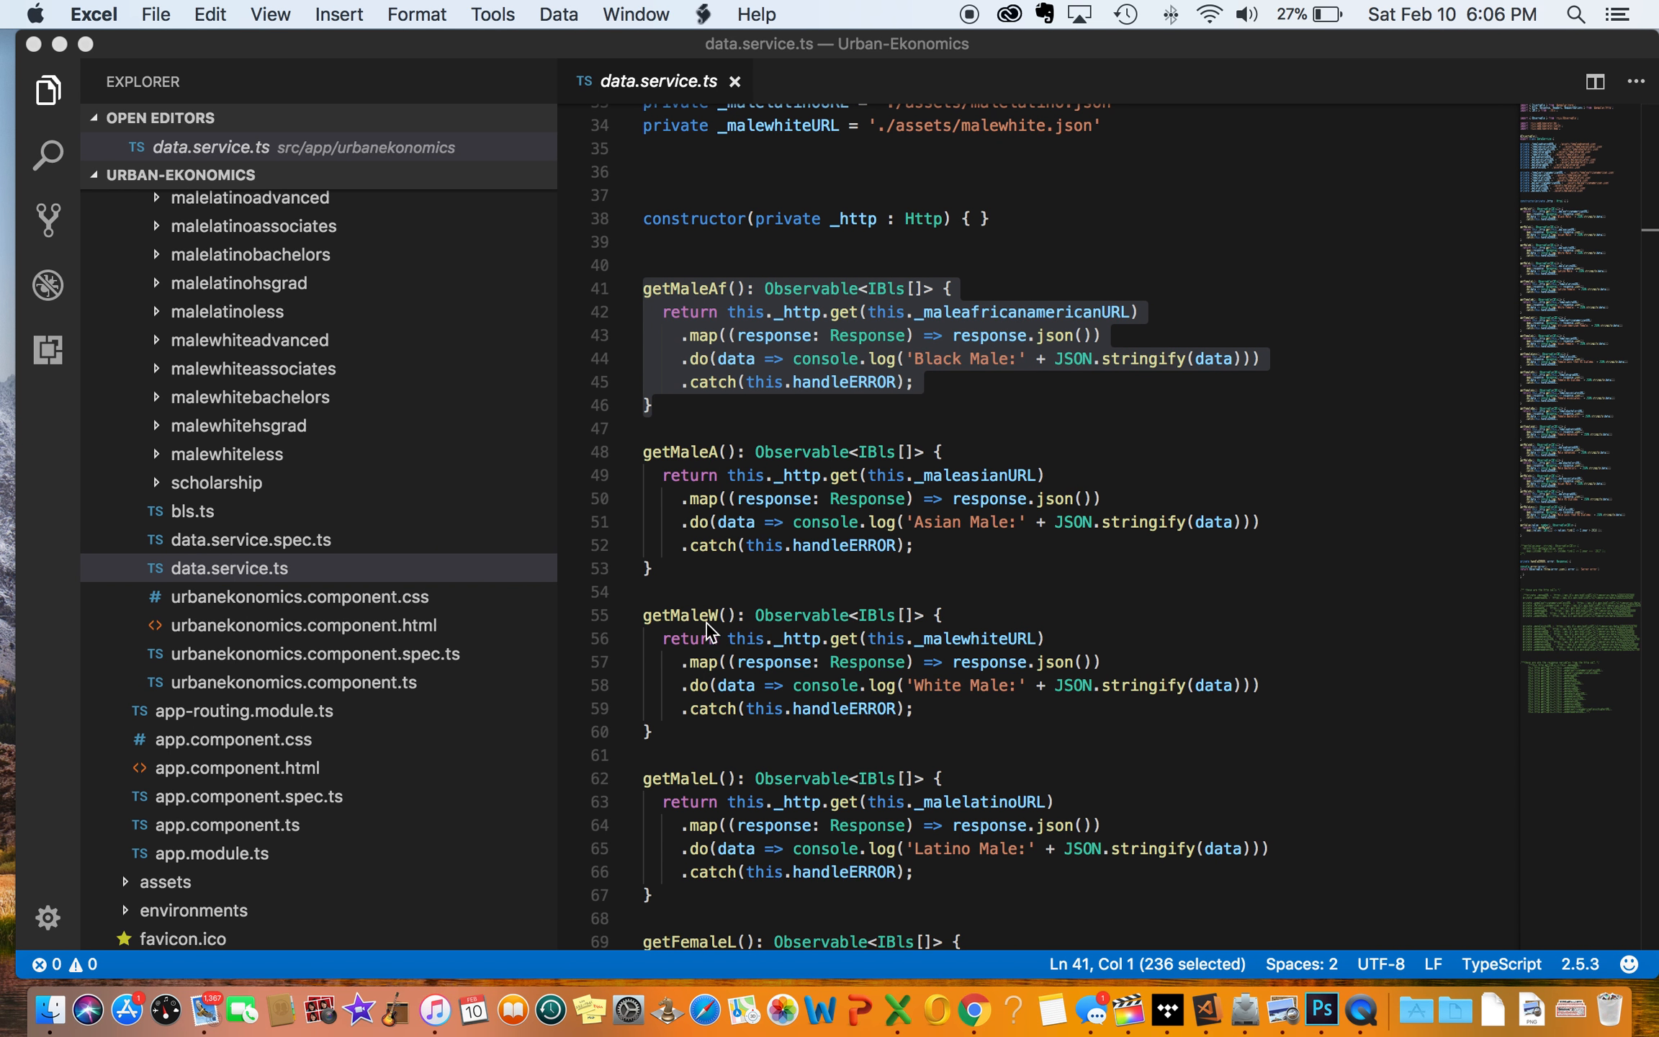
mouse_move(792, 546)
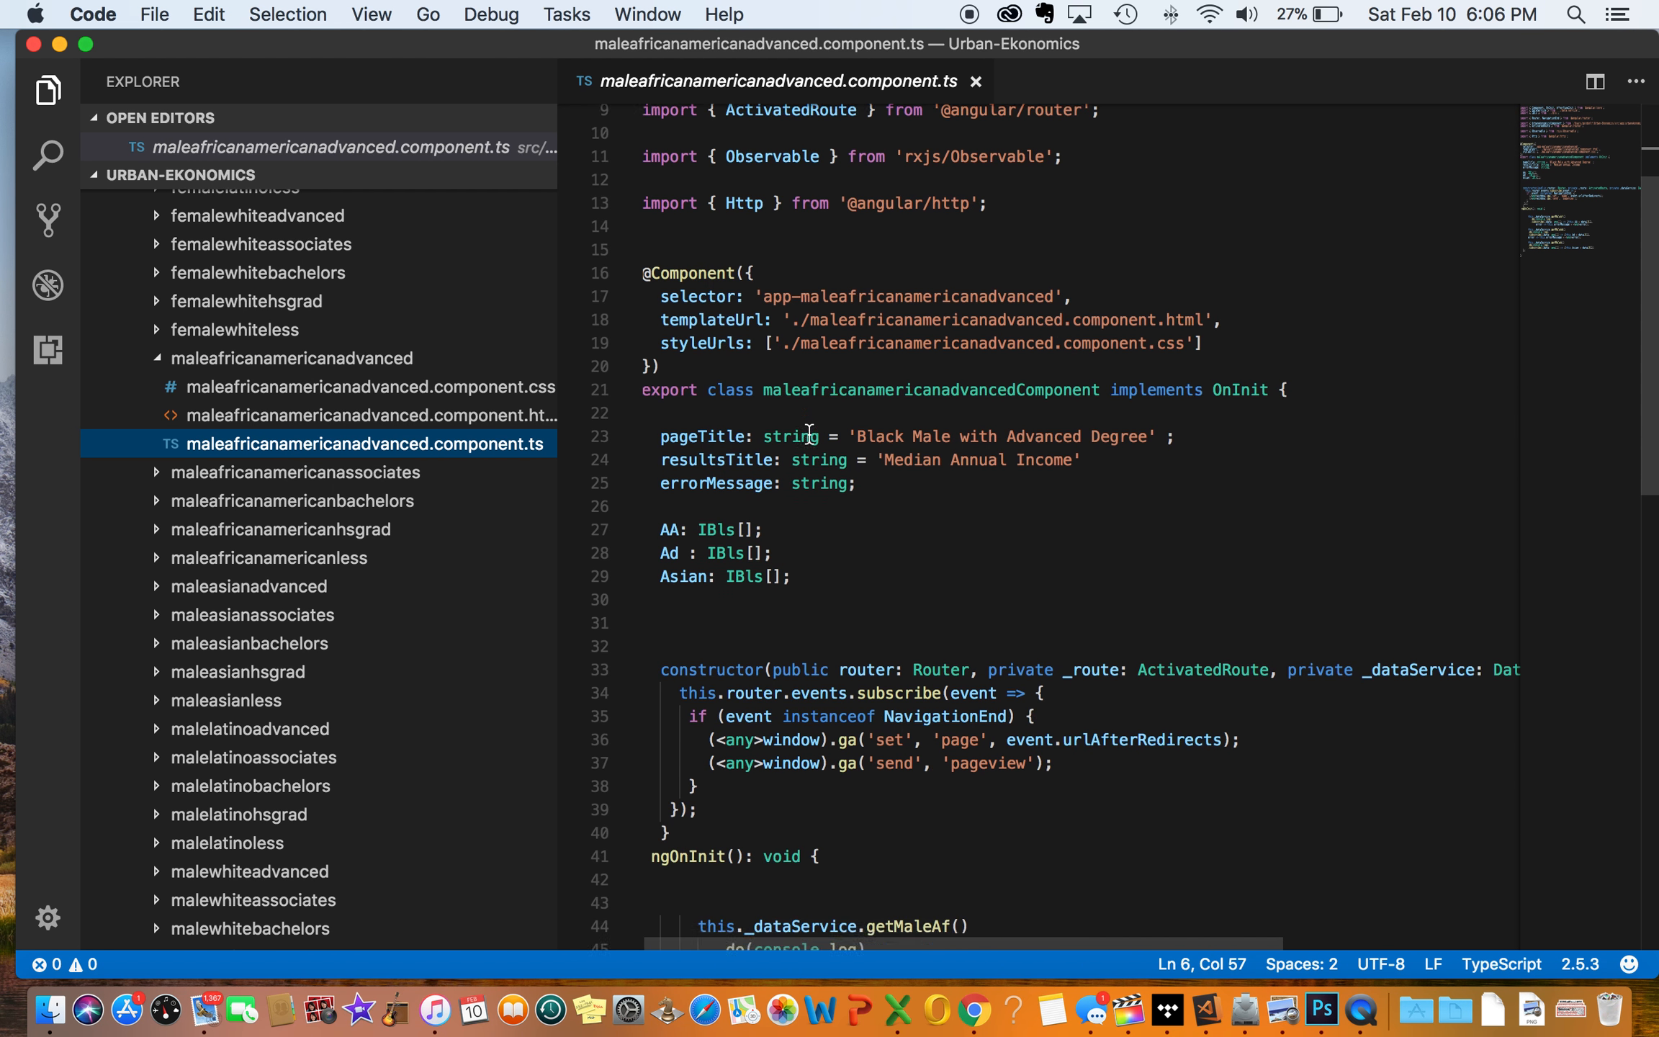
scroll(down, 3)
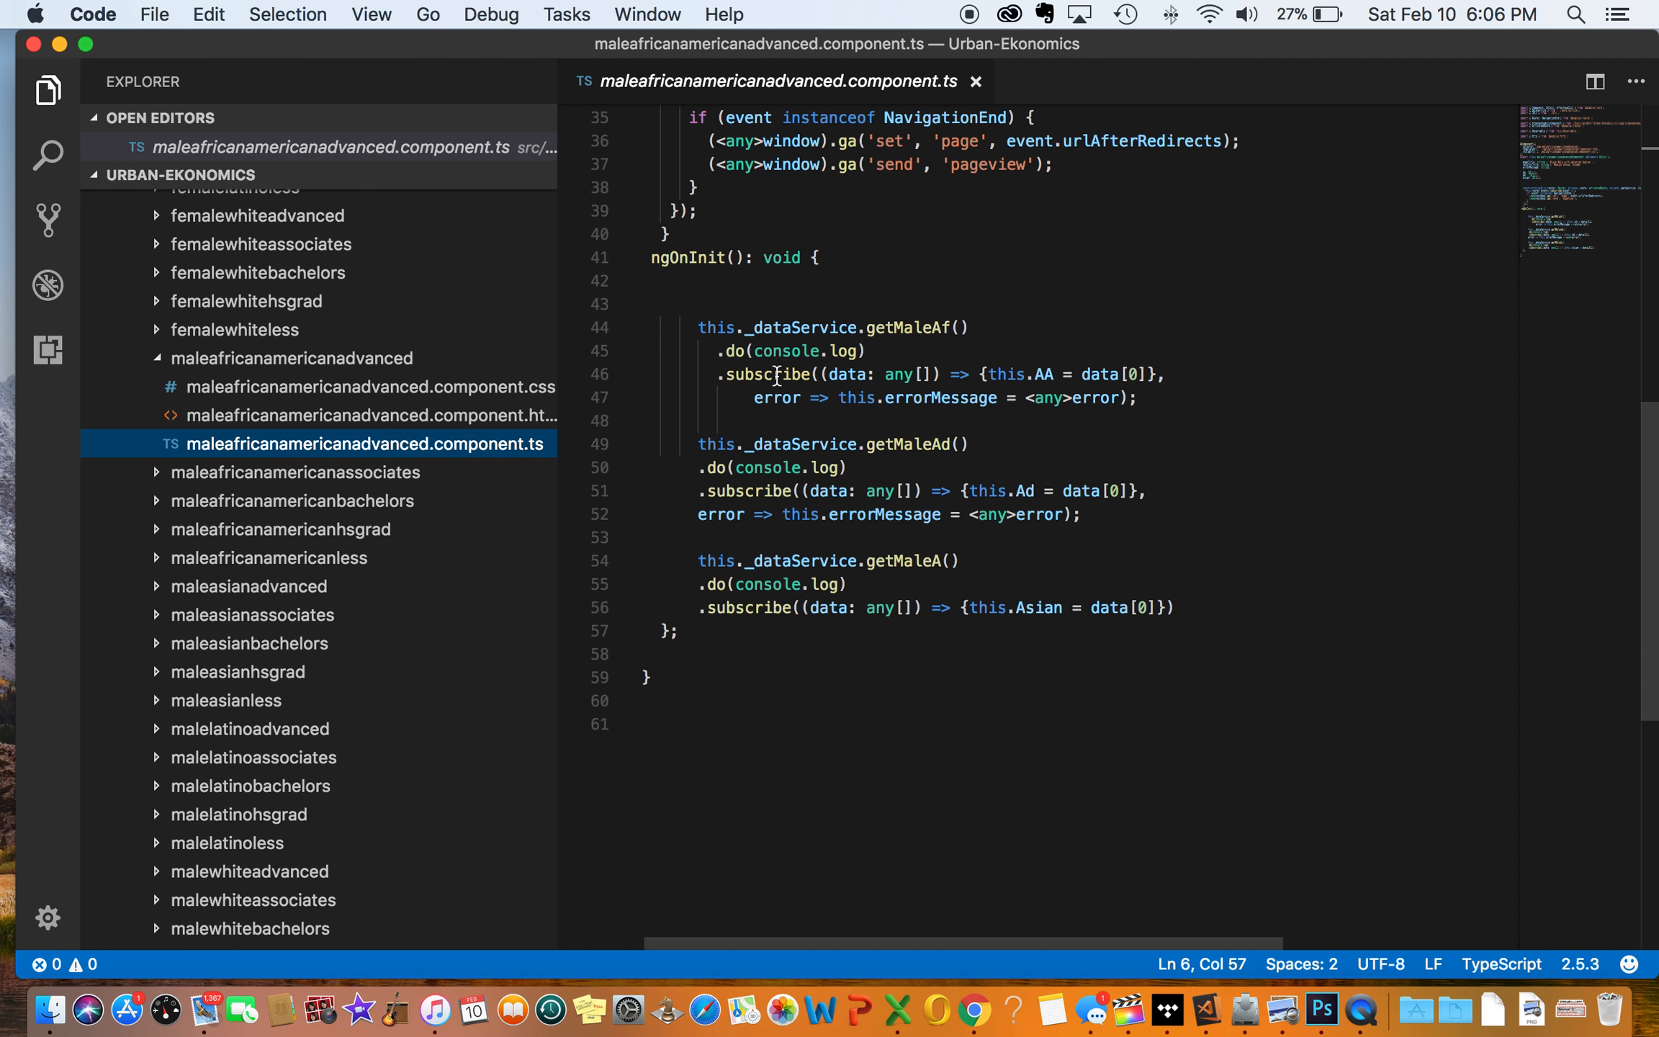
scroll(down, 3)
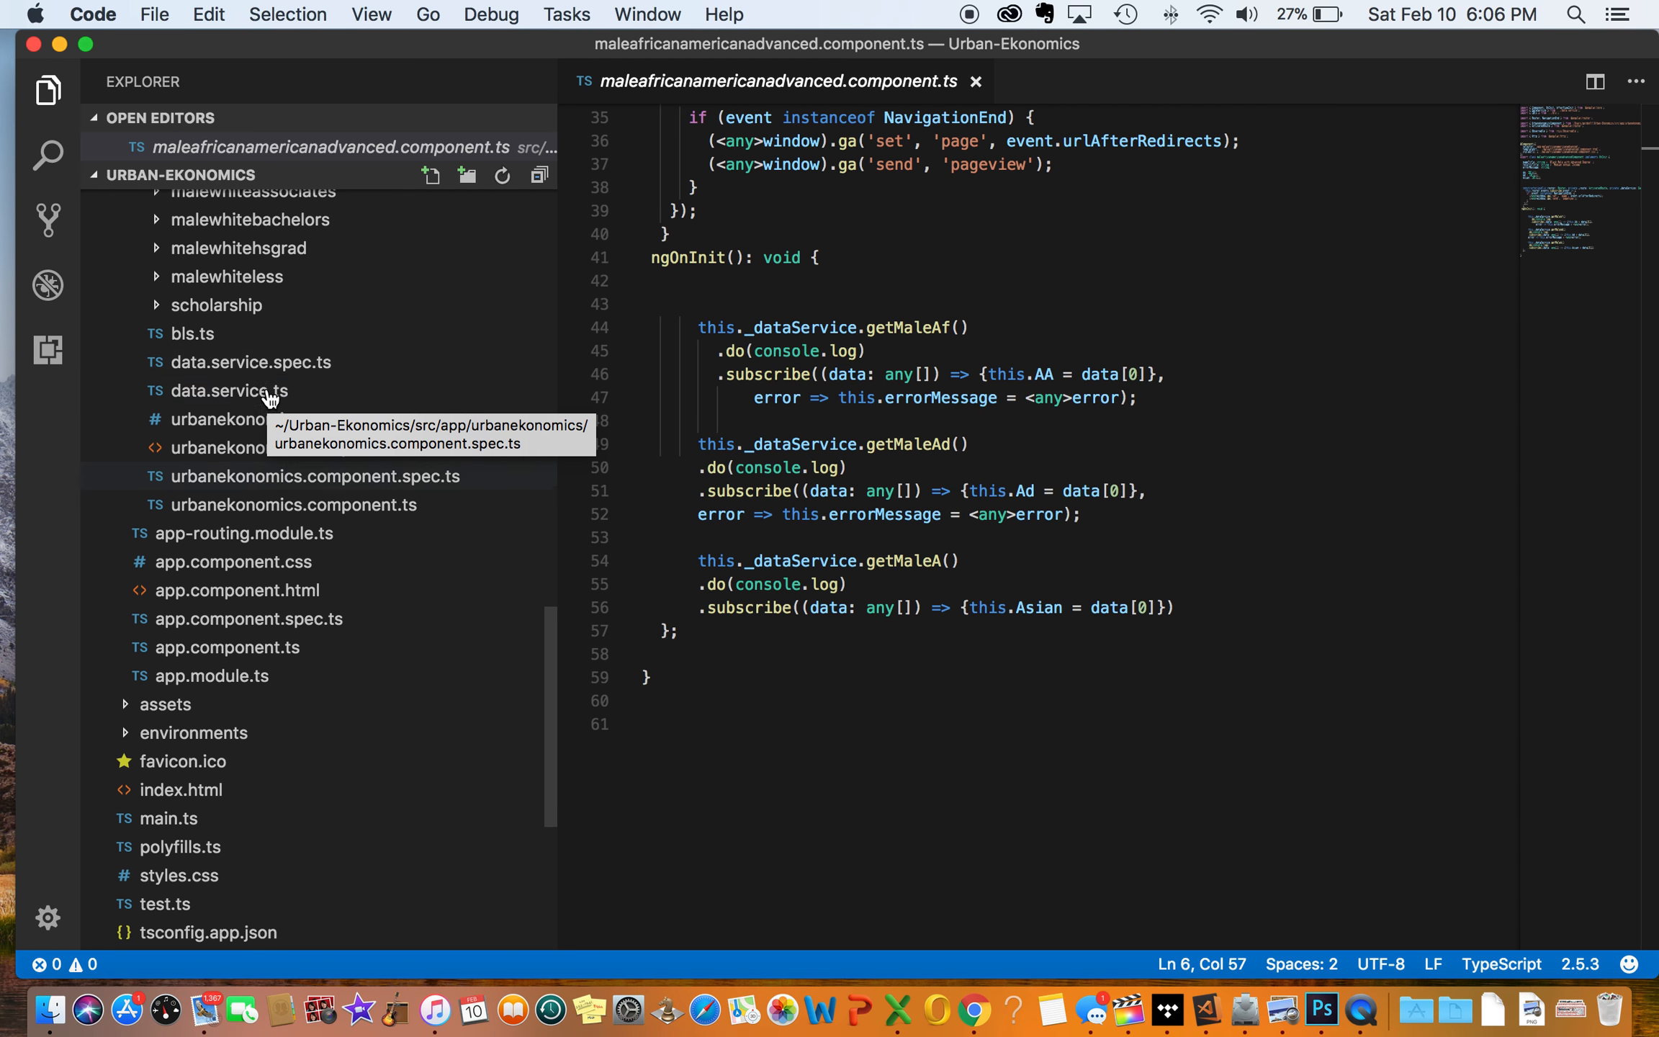
click(229, 390)
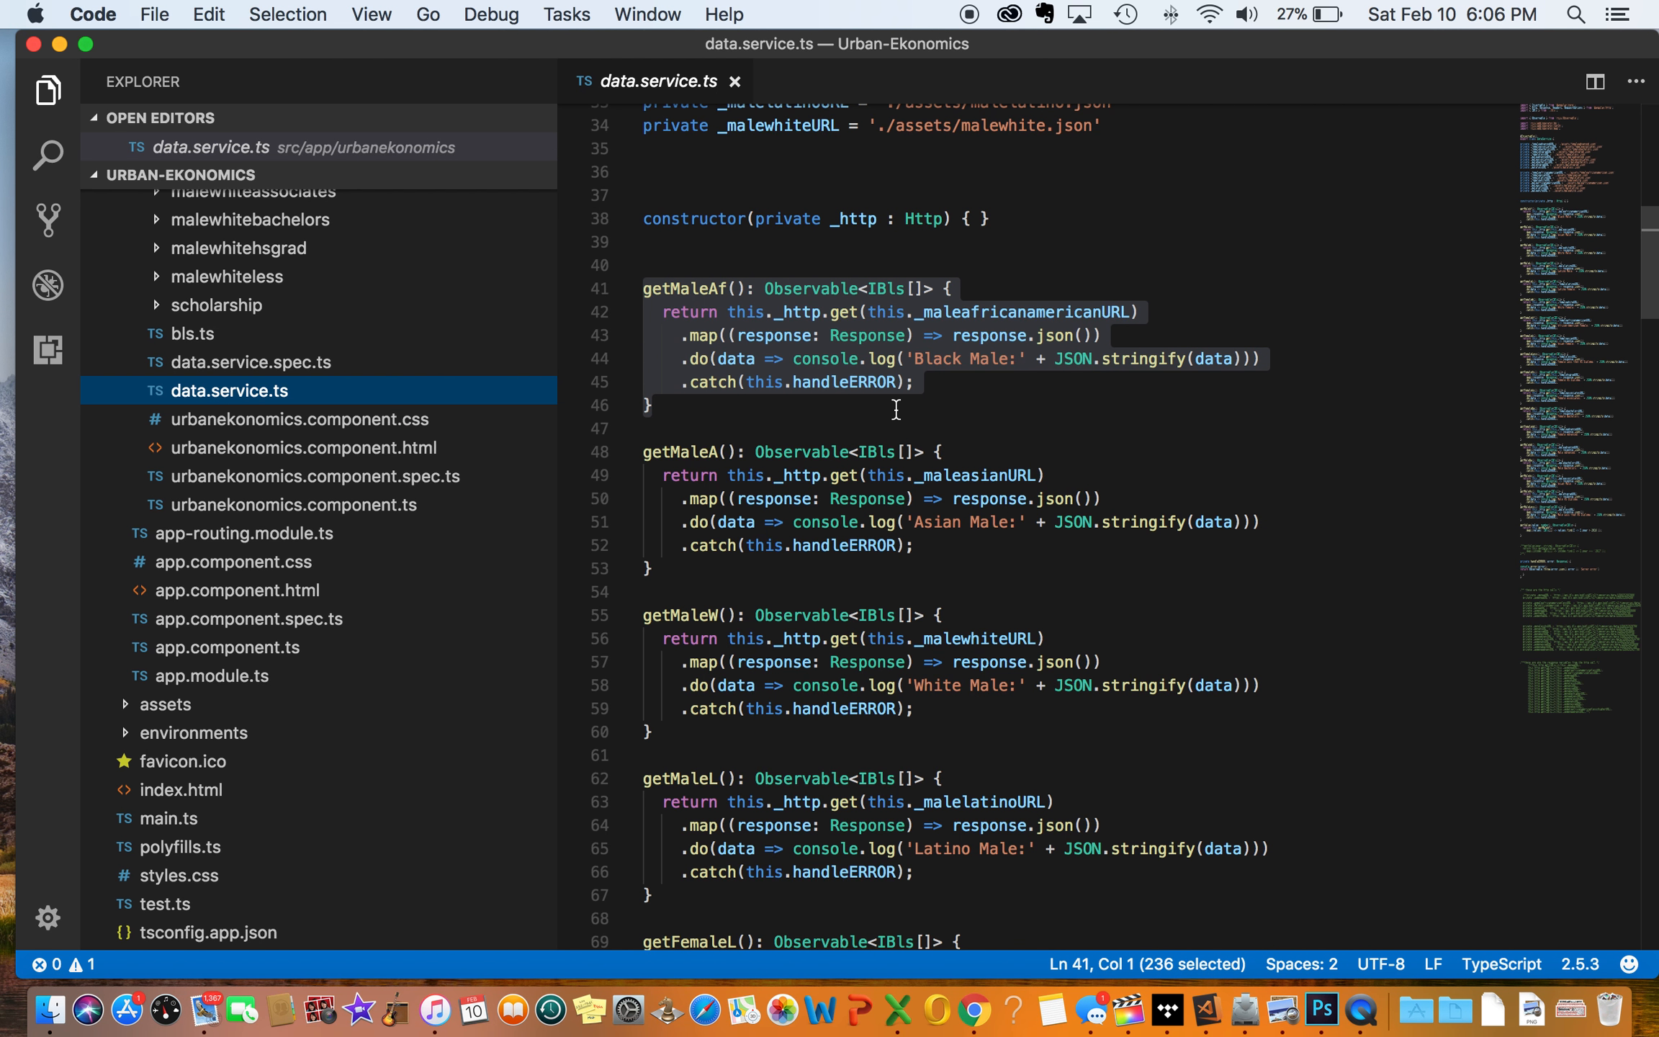
mouse_move(454, 434)
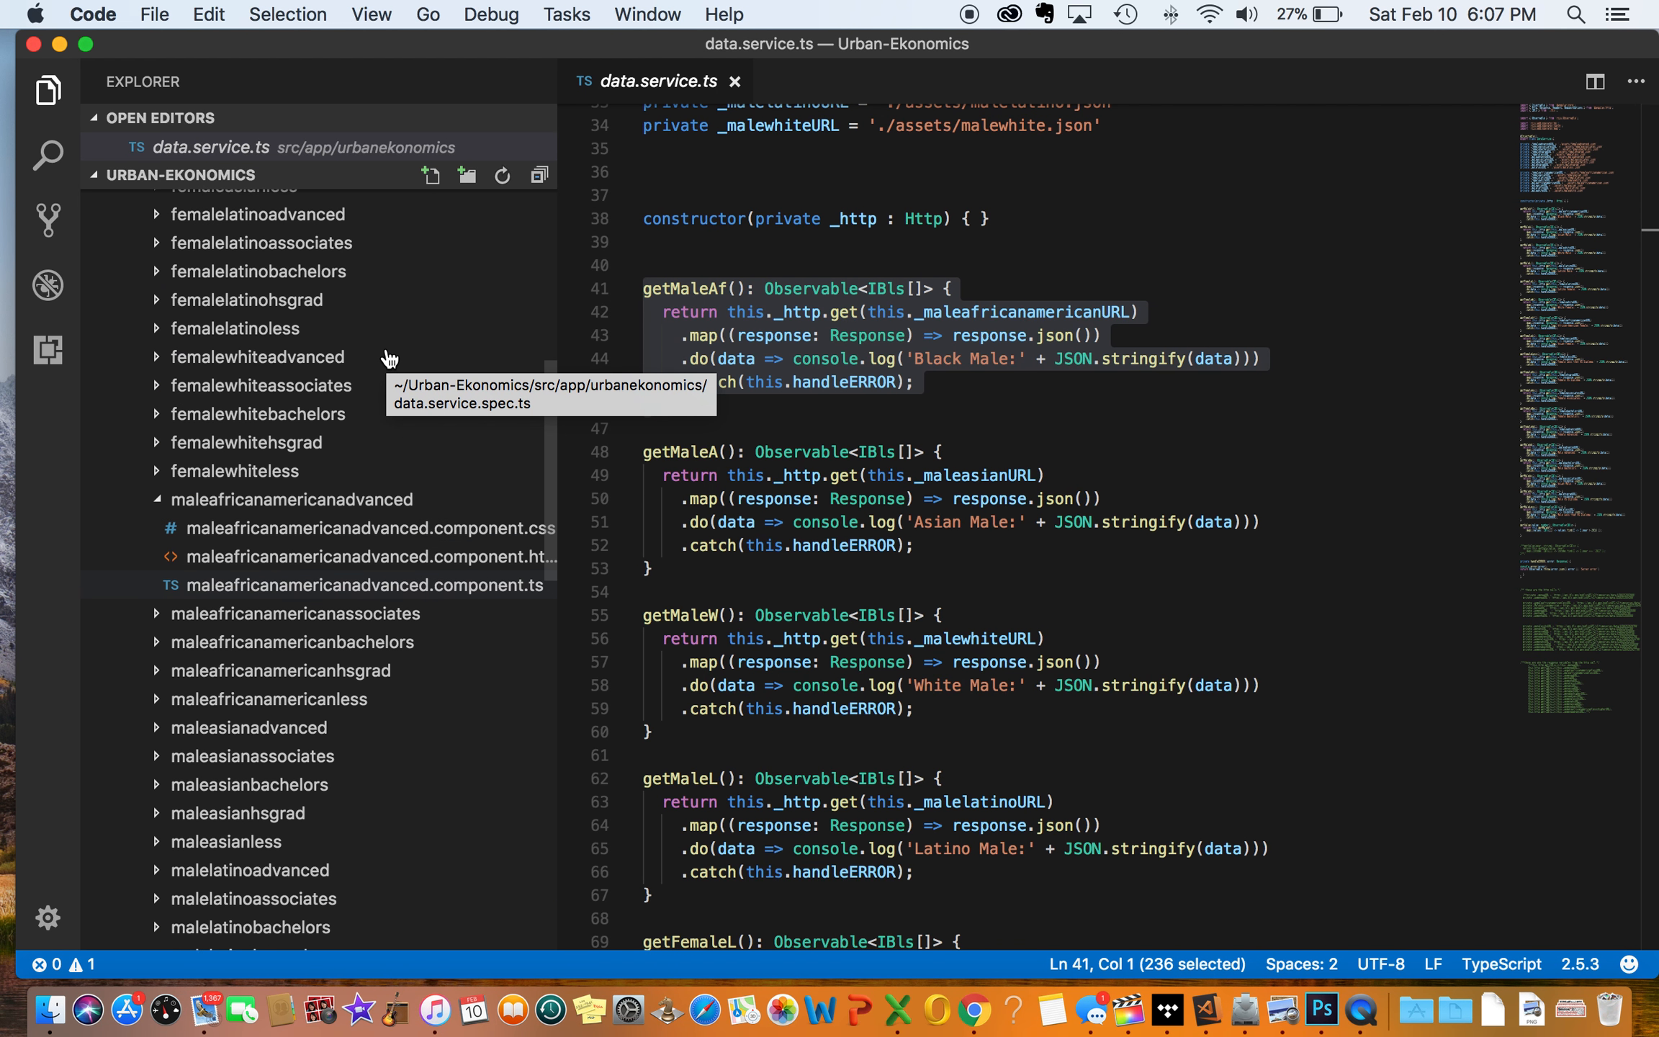
click(365, 585)
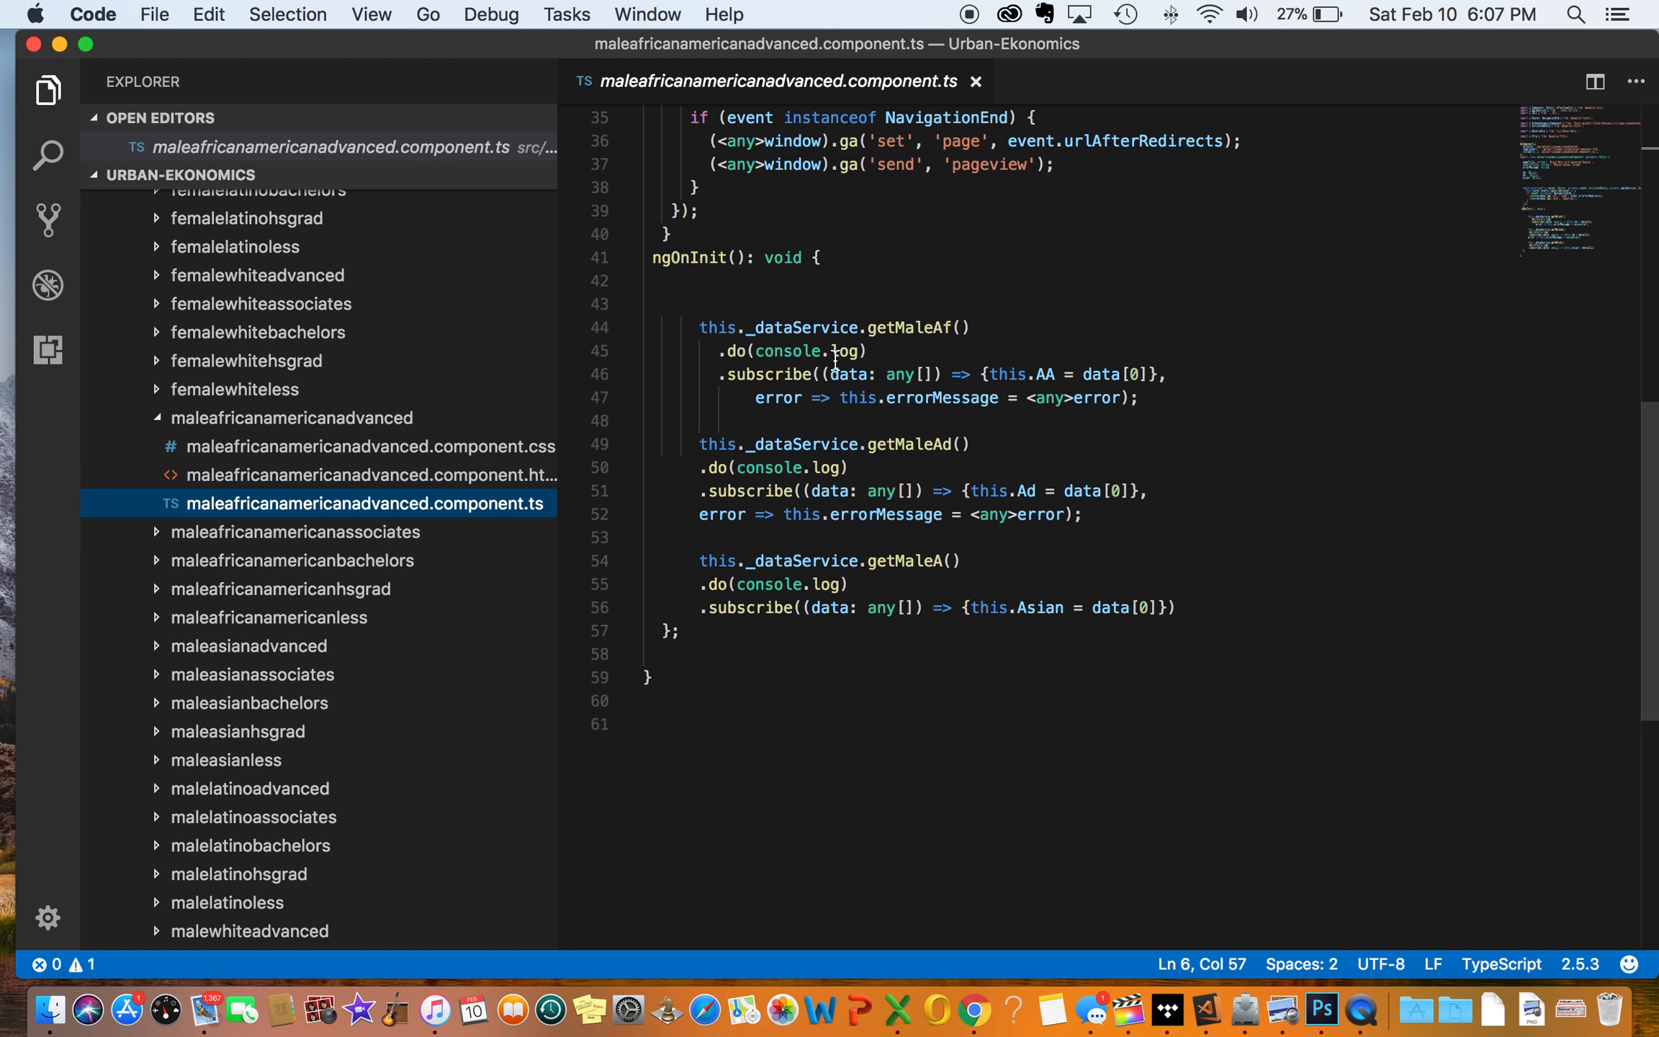
mouse_move(887, 374)
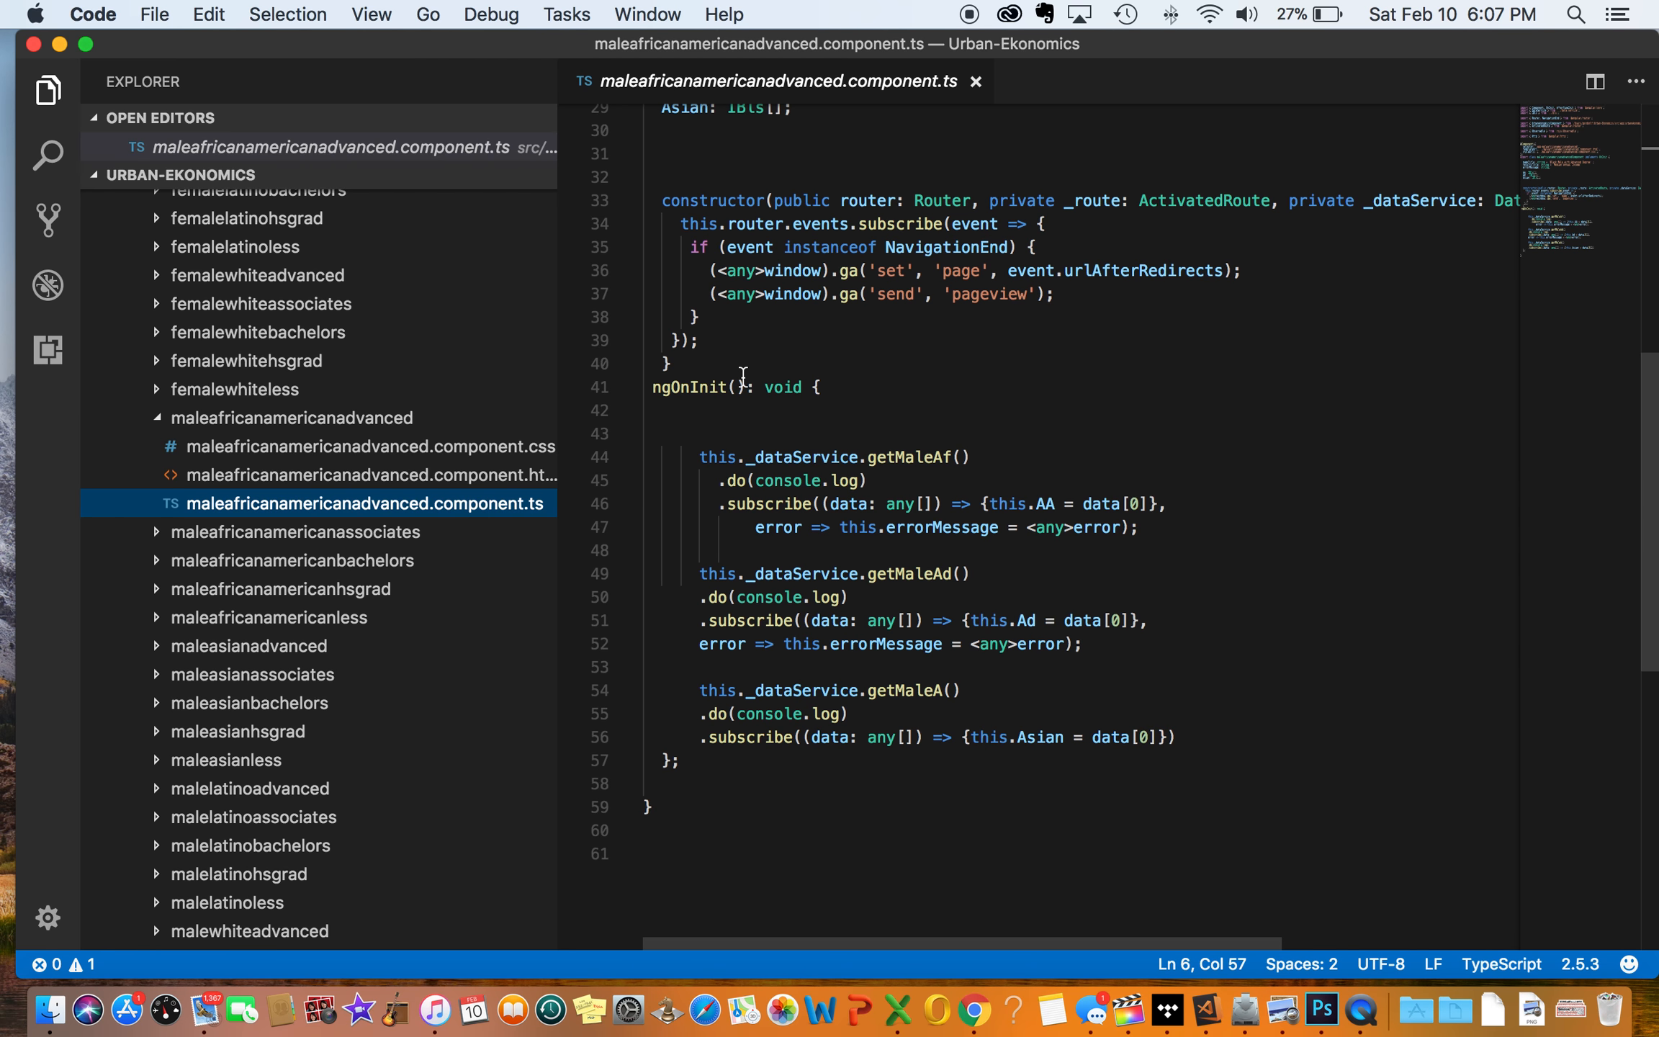
scroll(down, 3)
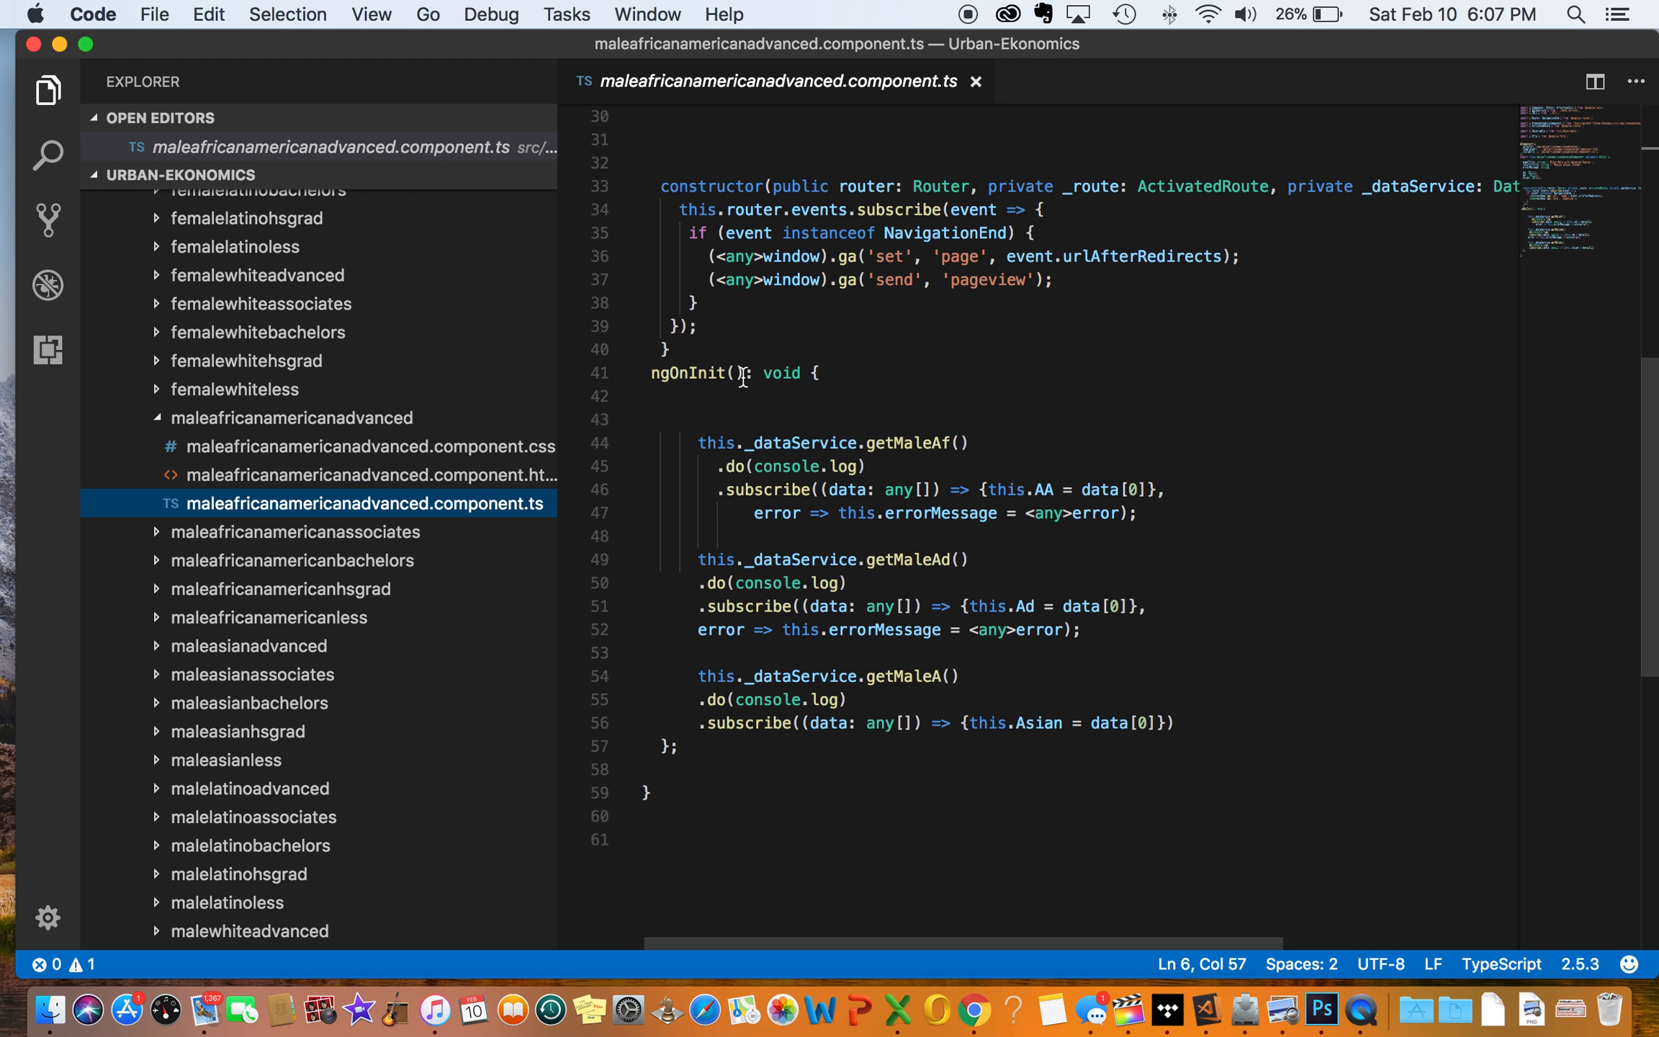
mouse_move(850, 466)
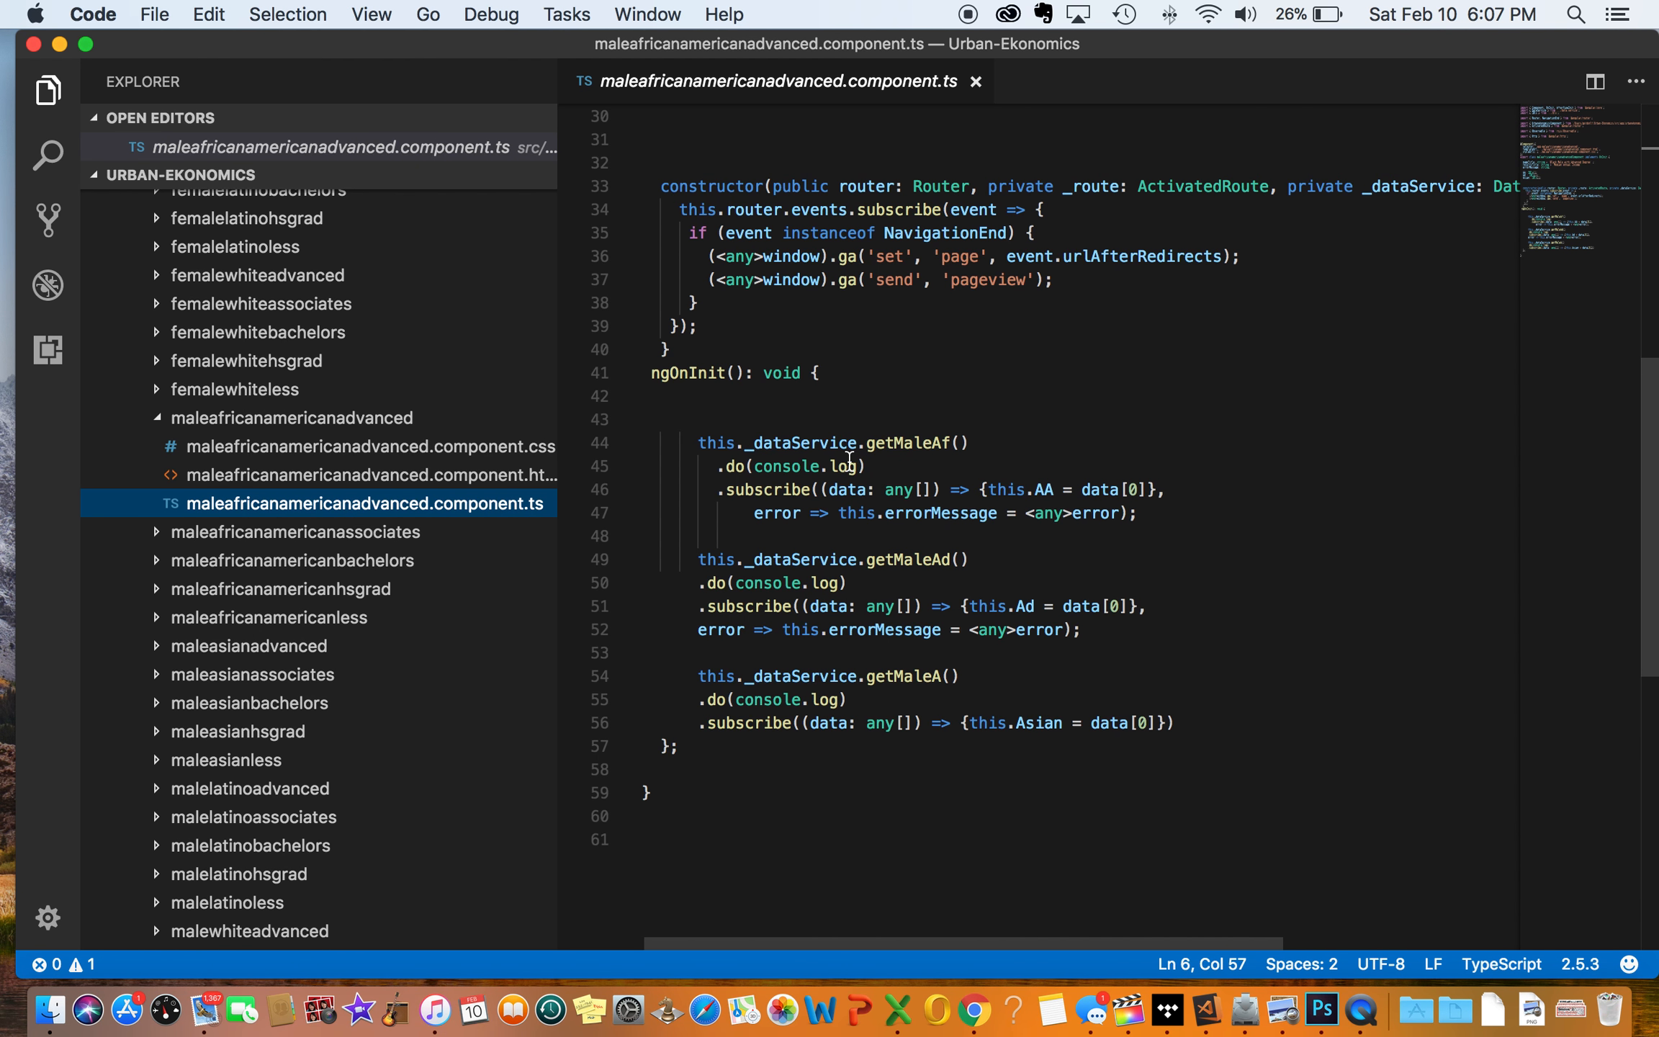
scroll(down, 3)
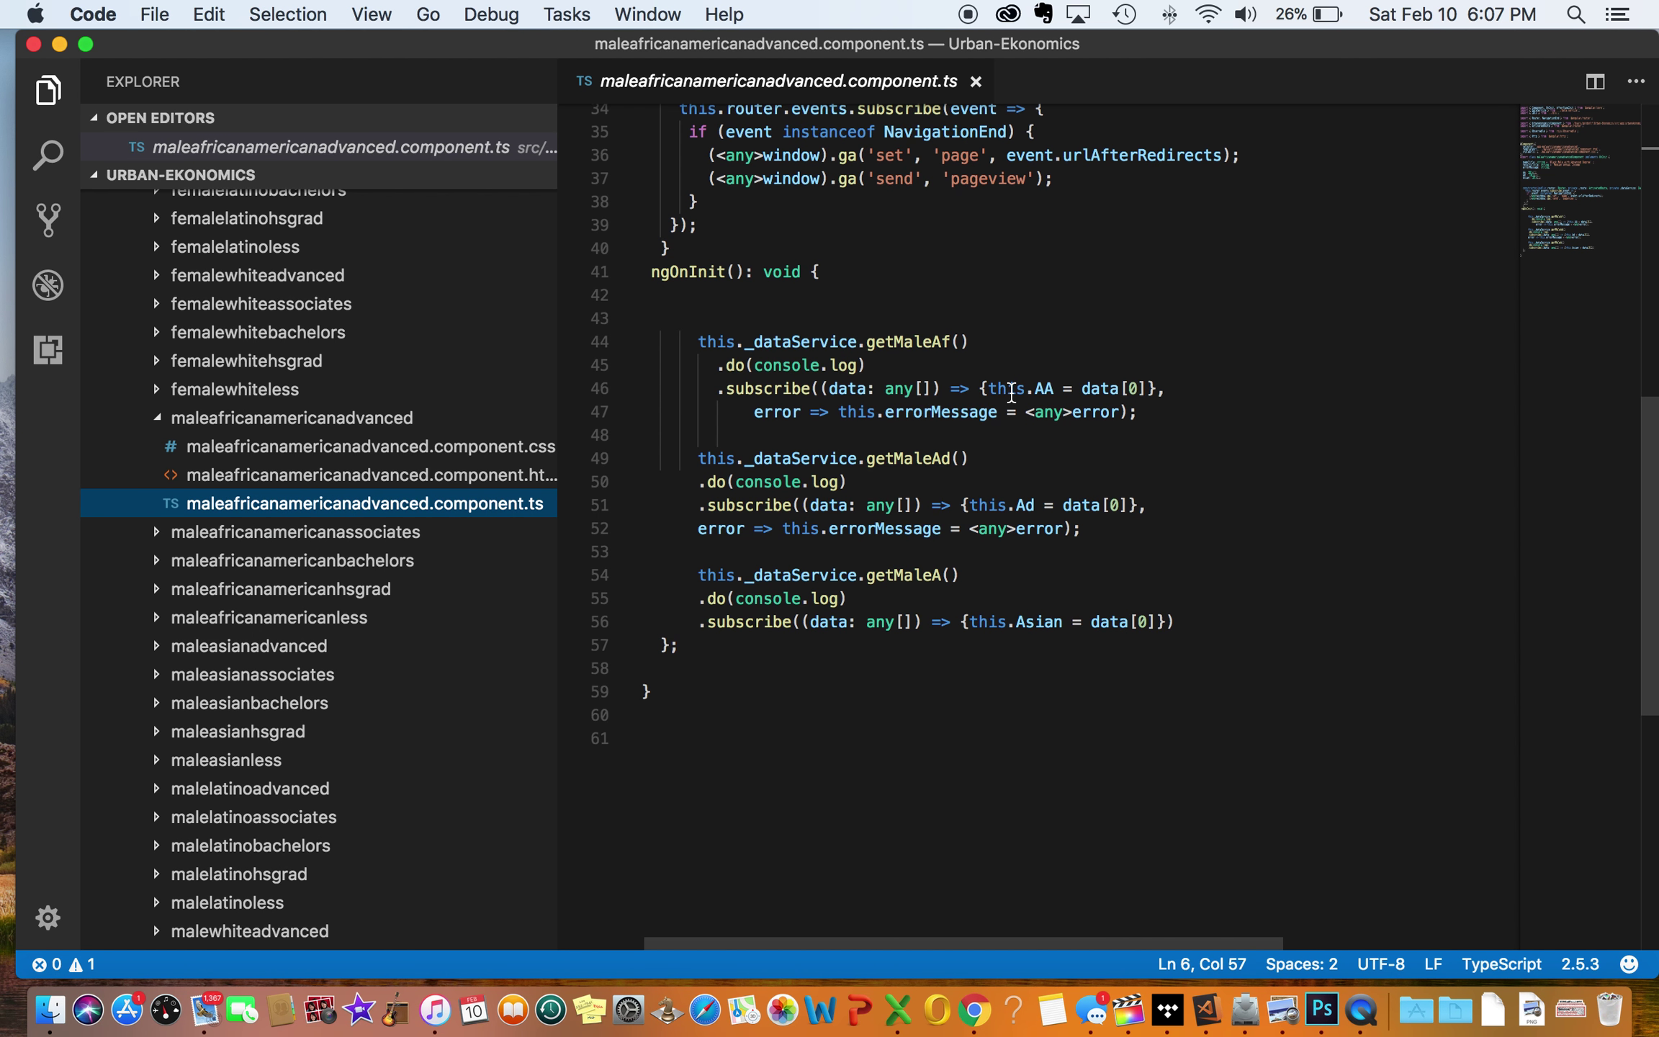
mouse_move(1048, 391)
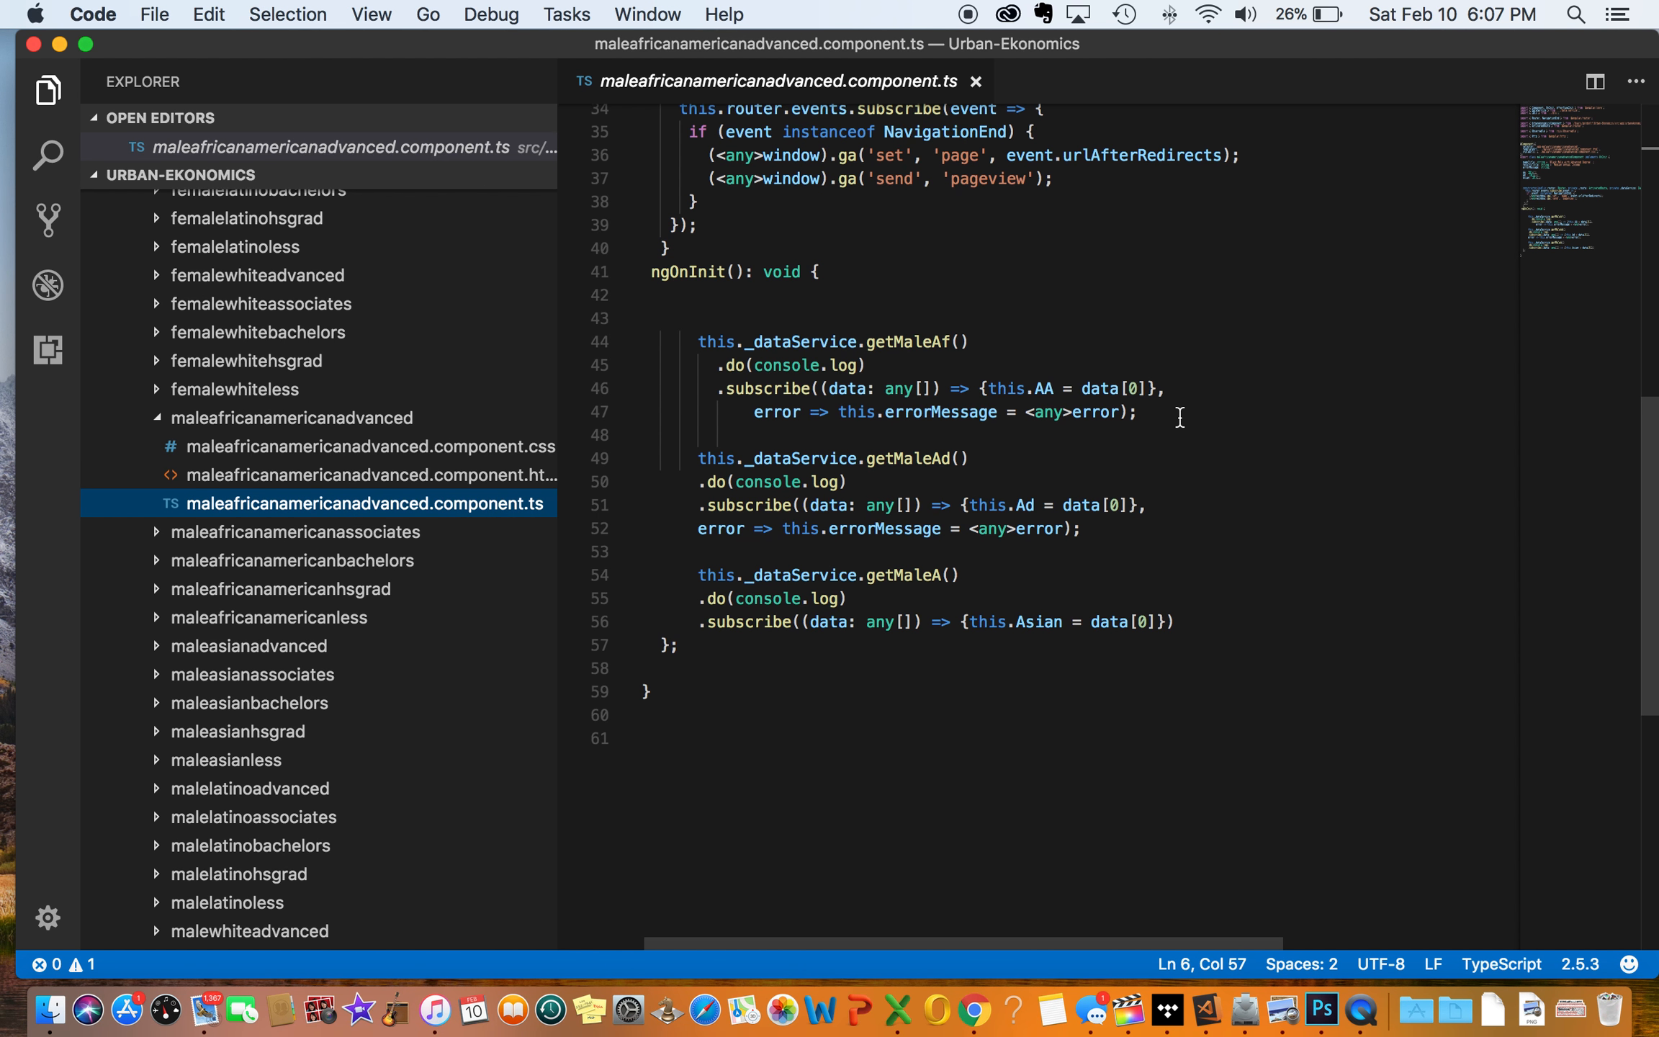
mouse_move(1130, 388)
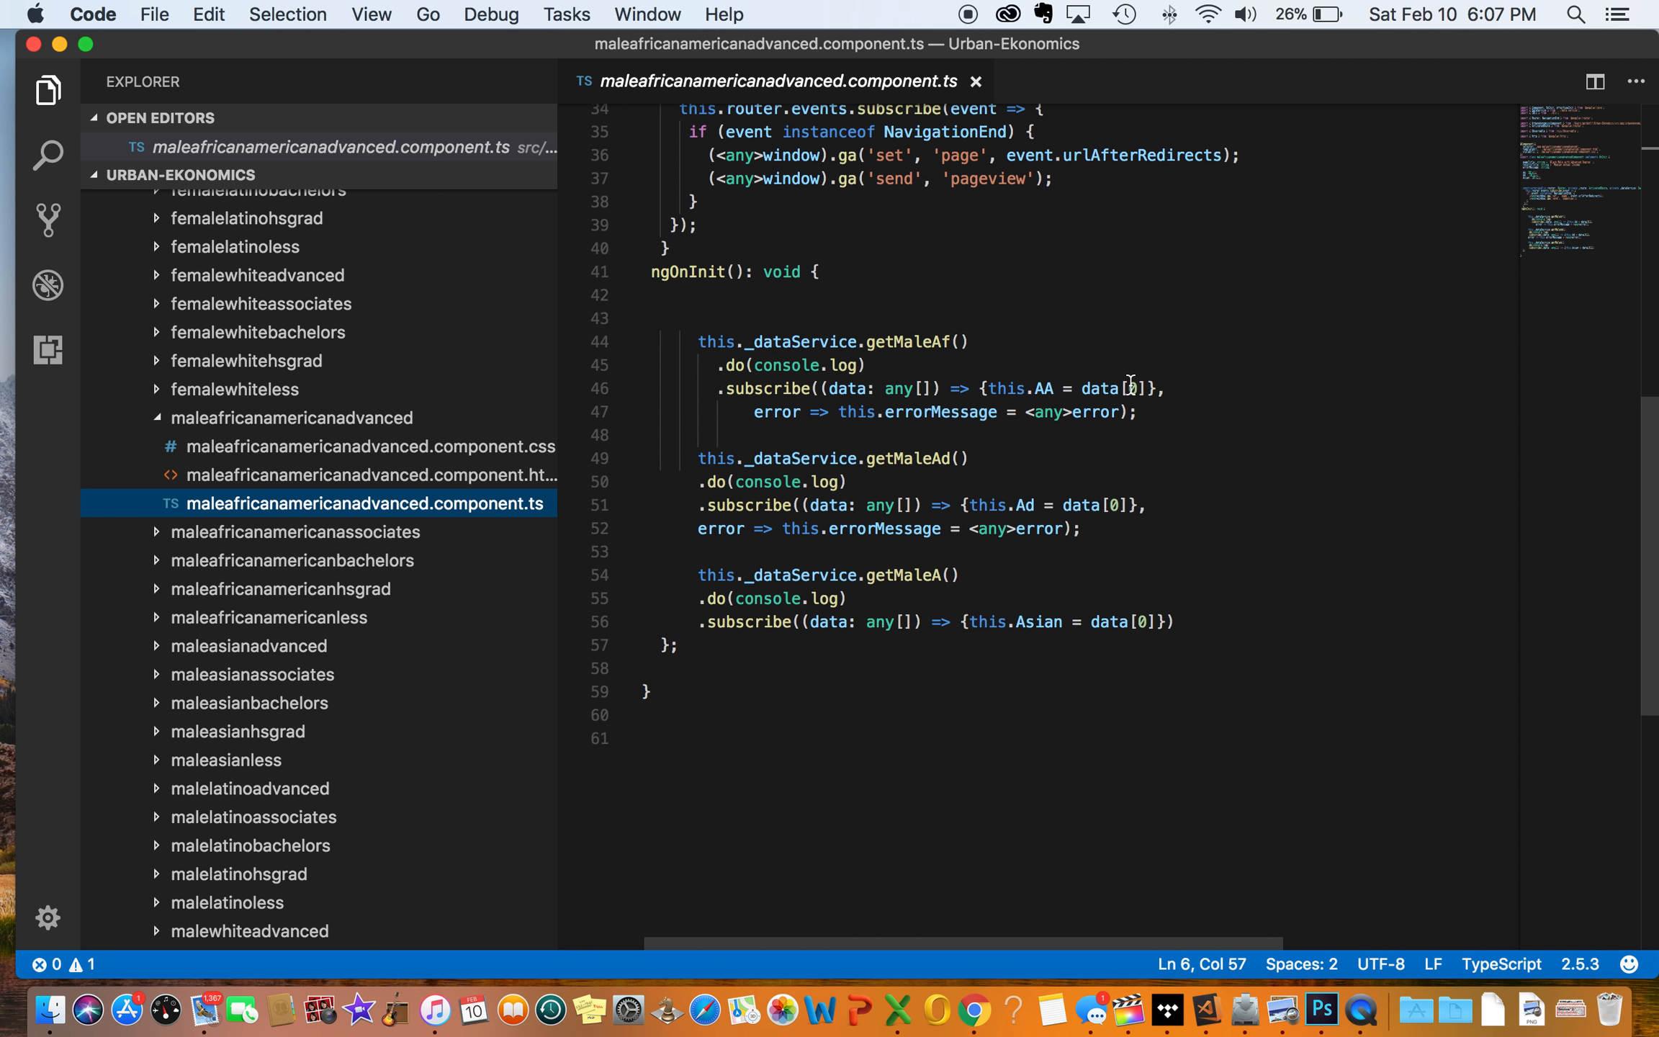
mouse_move(1104, 557)
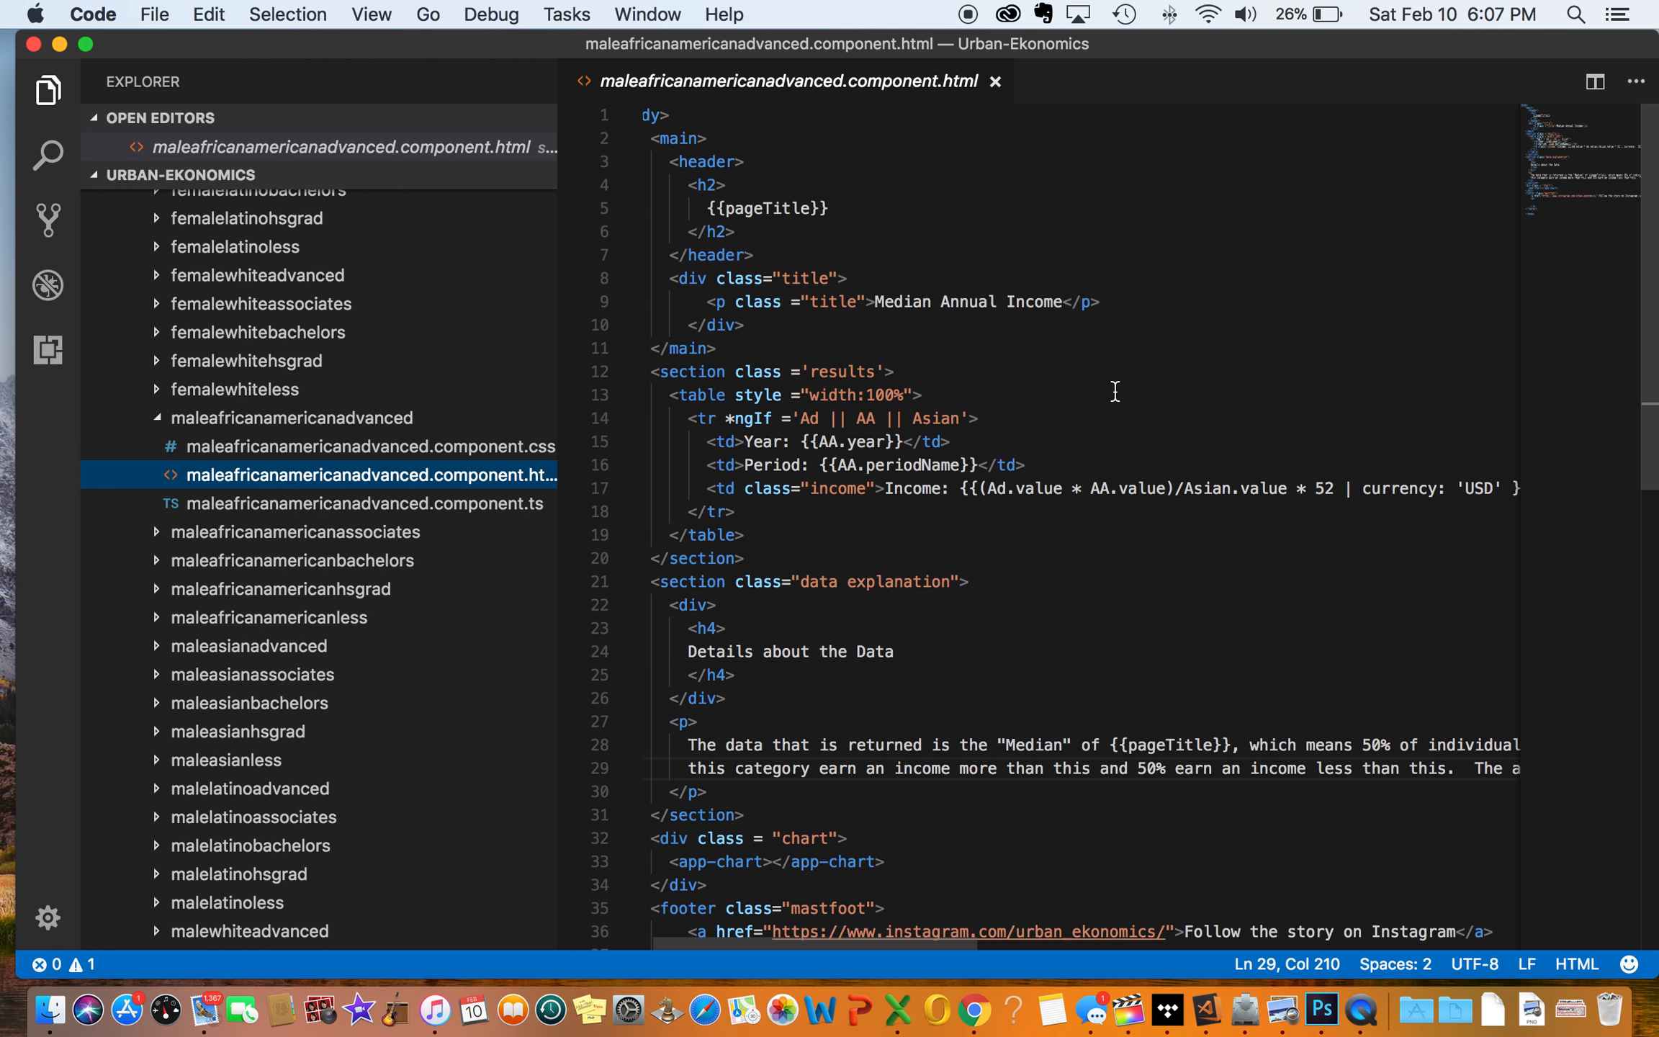
Step: Review the component HTML computing income as (Ad × AA)/Asian × 52 in USD
scroll(down, 3)
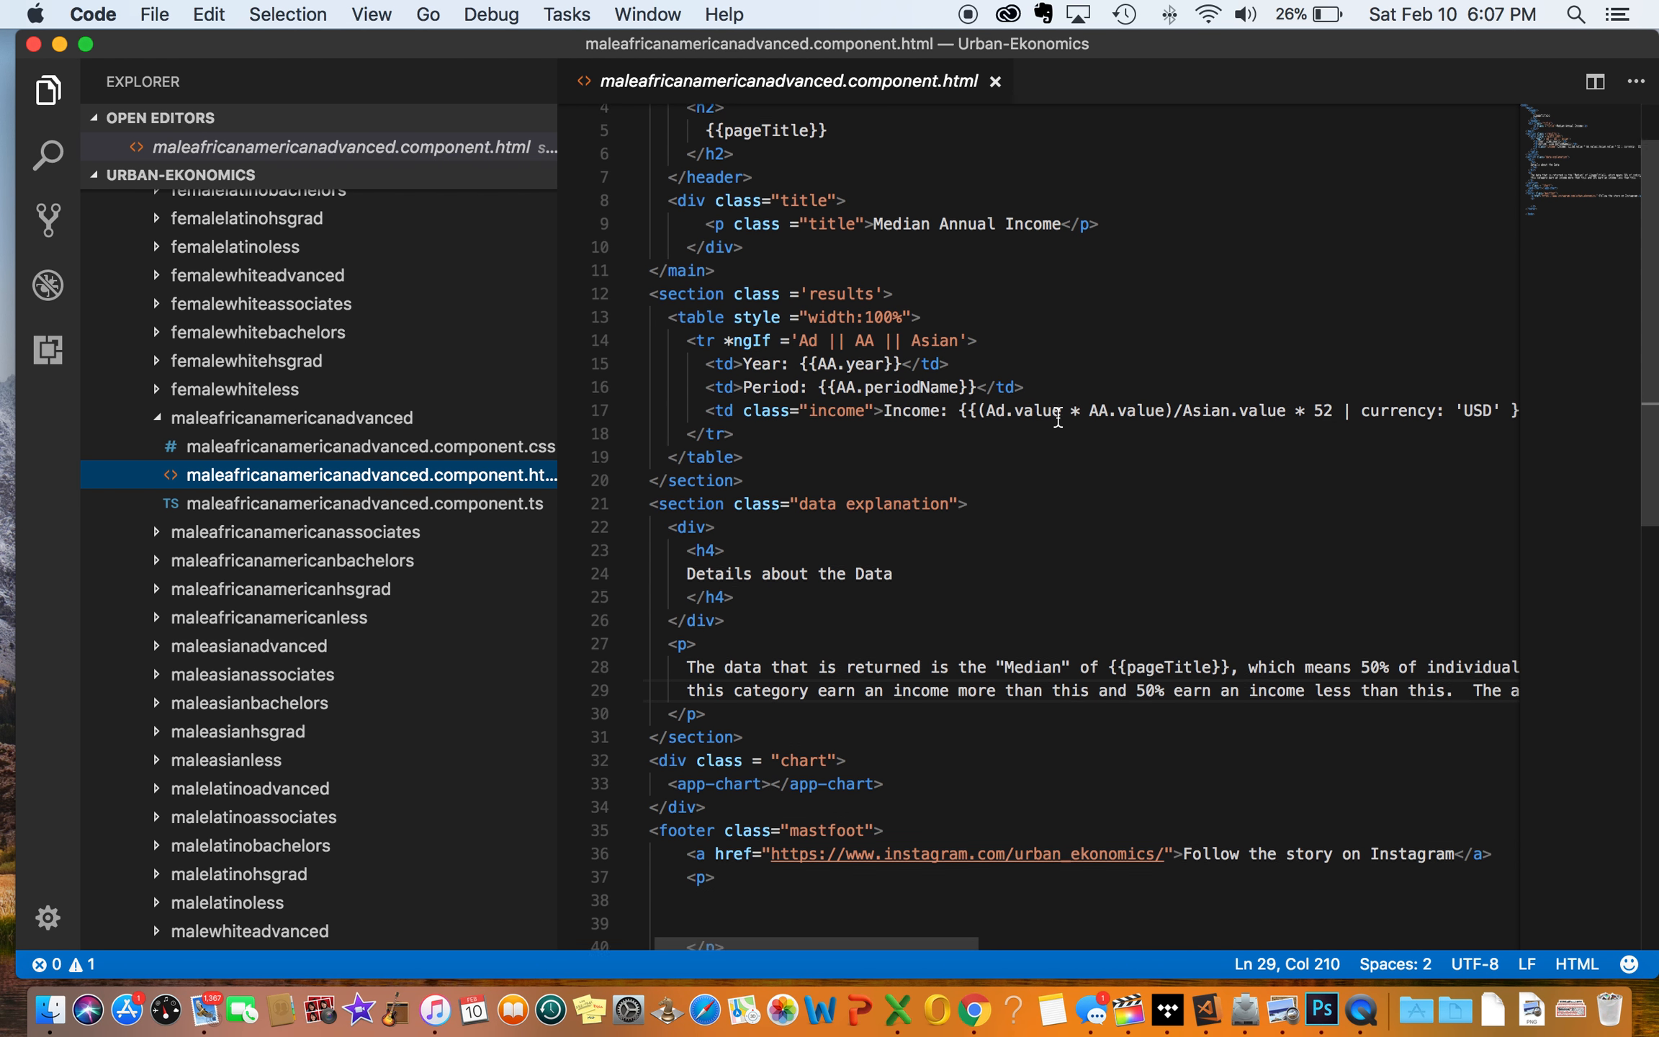
scroll(down, 3)
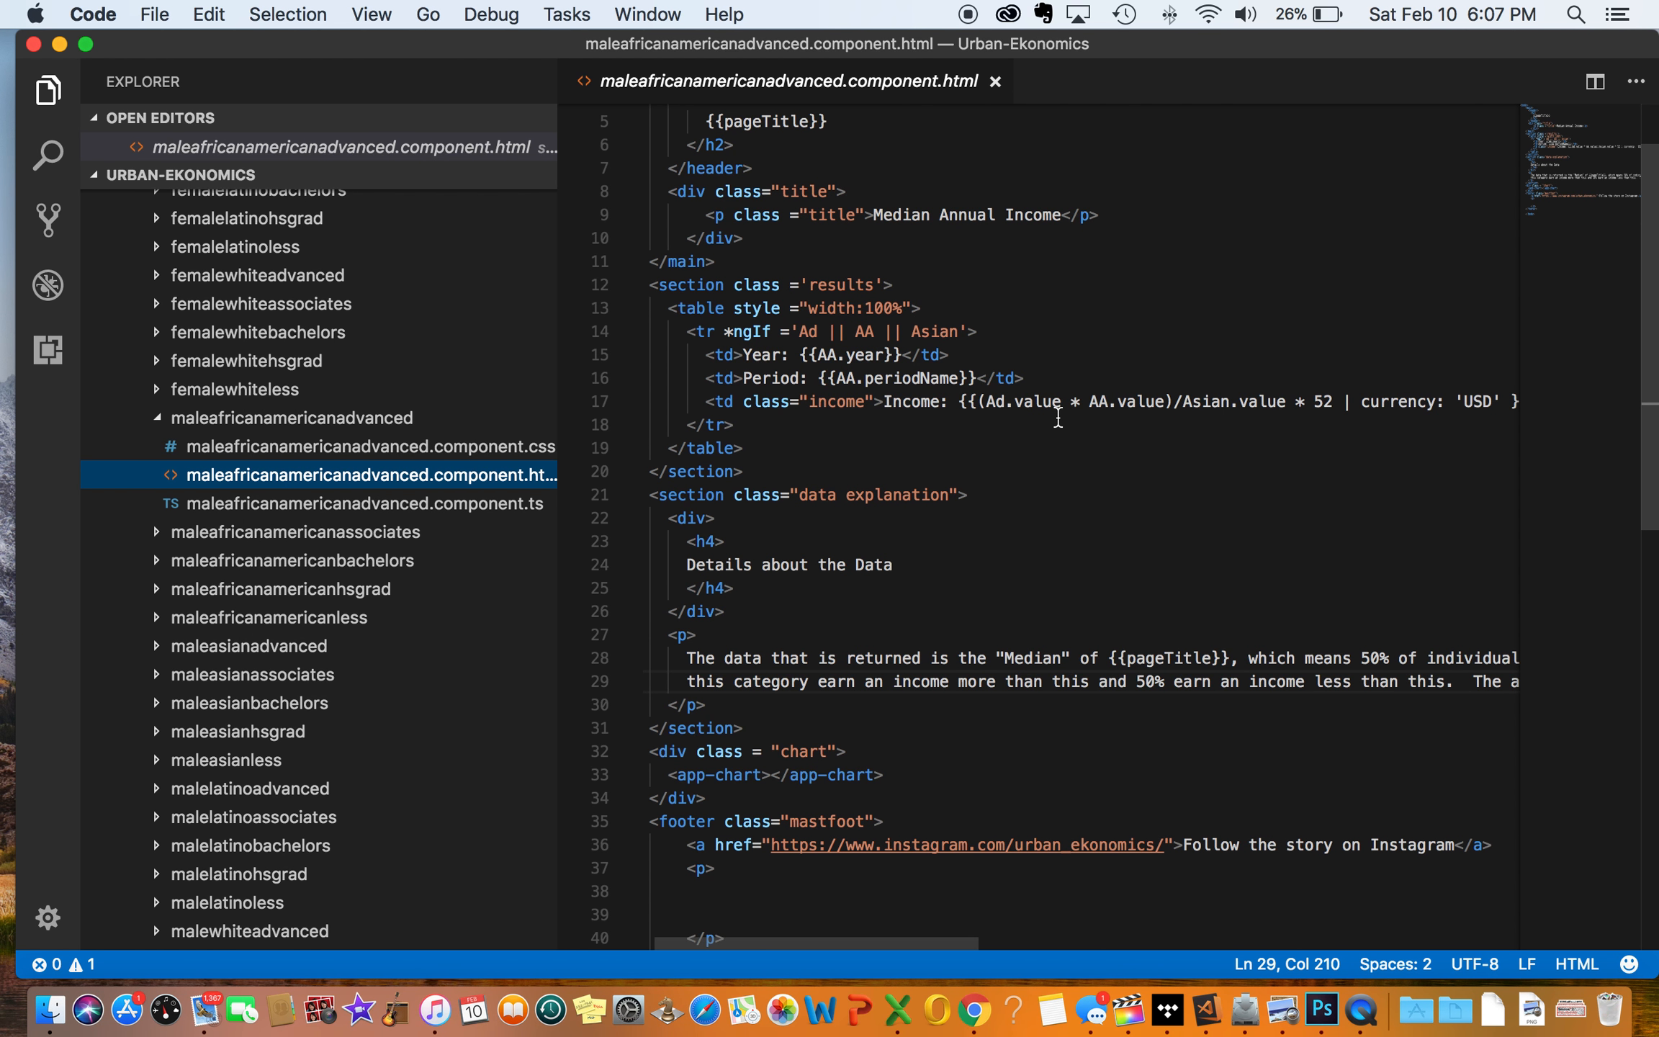
scroll(down, 3)
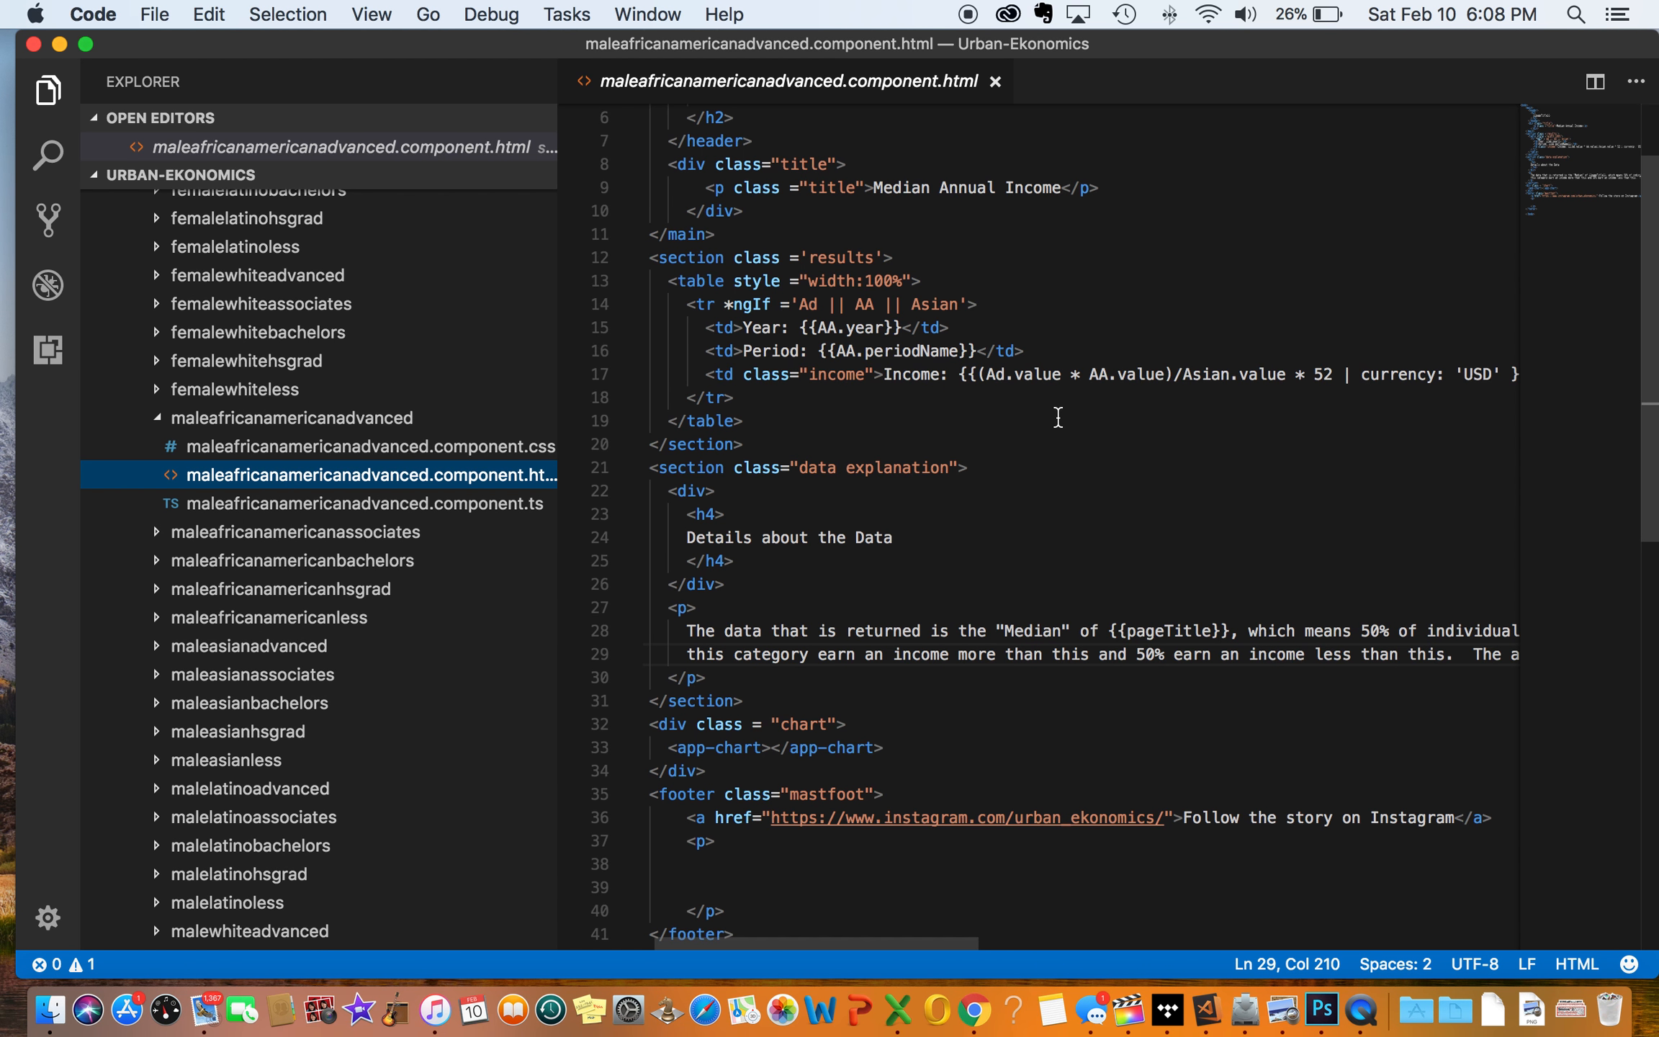
mouse_move(481, 286)
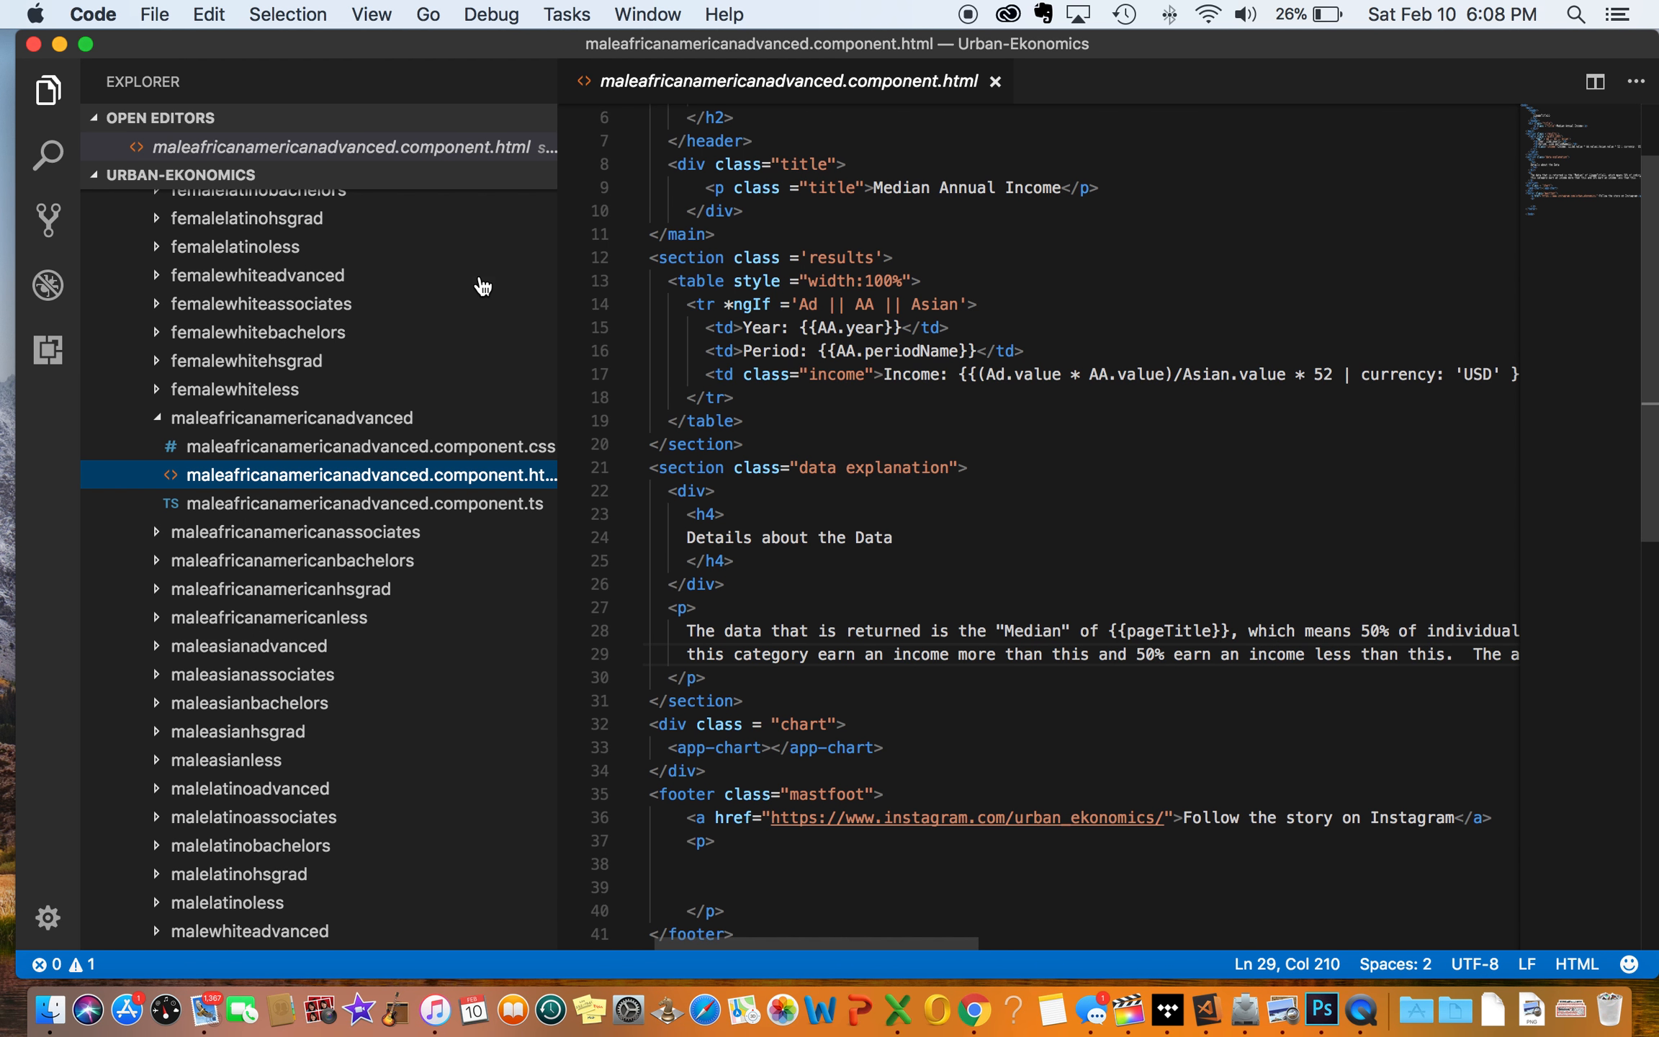
mouse_move(556, 327)
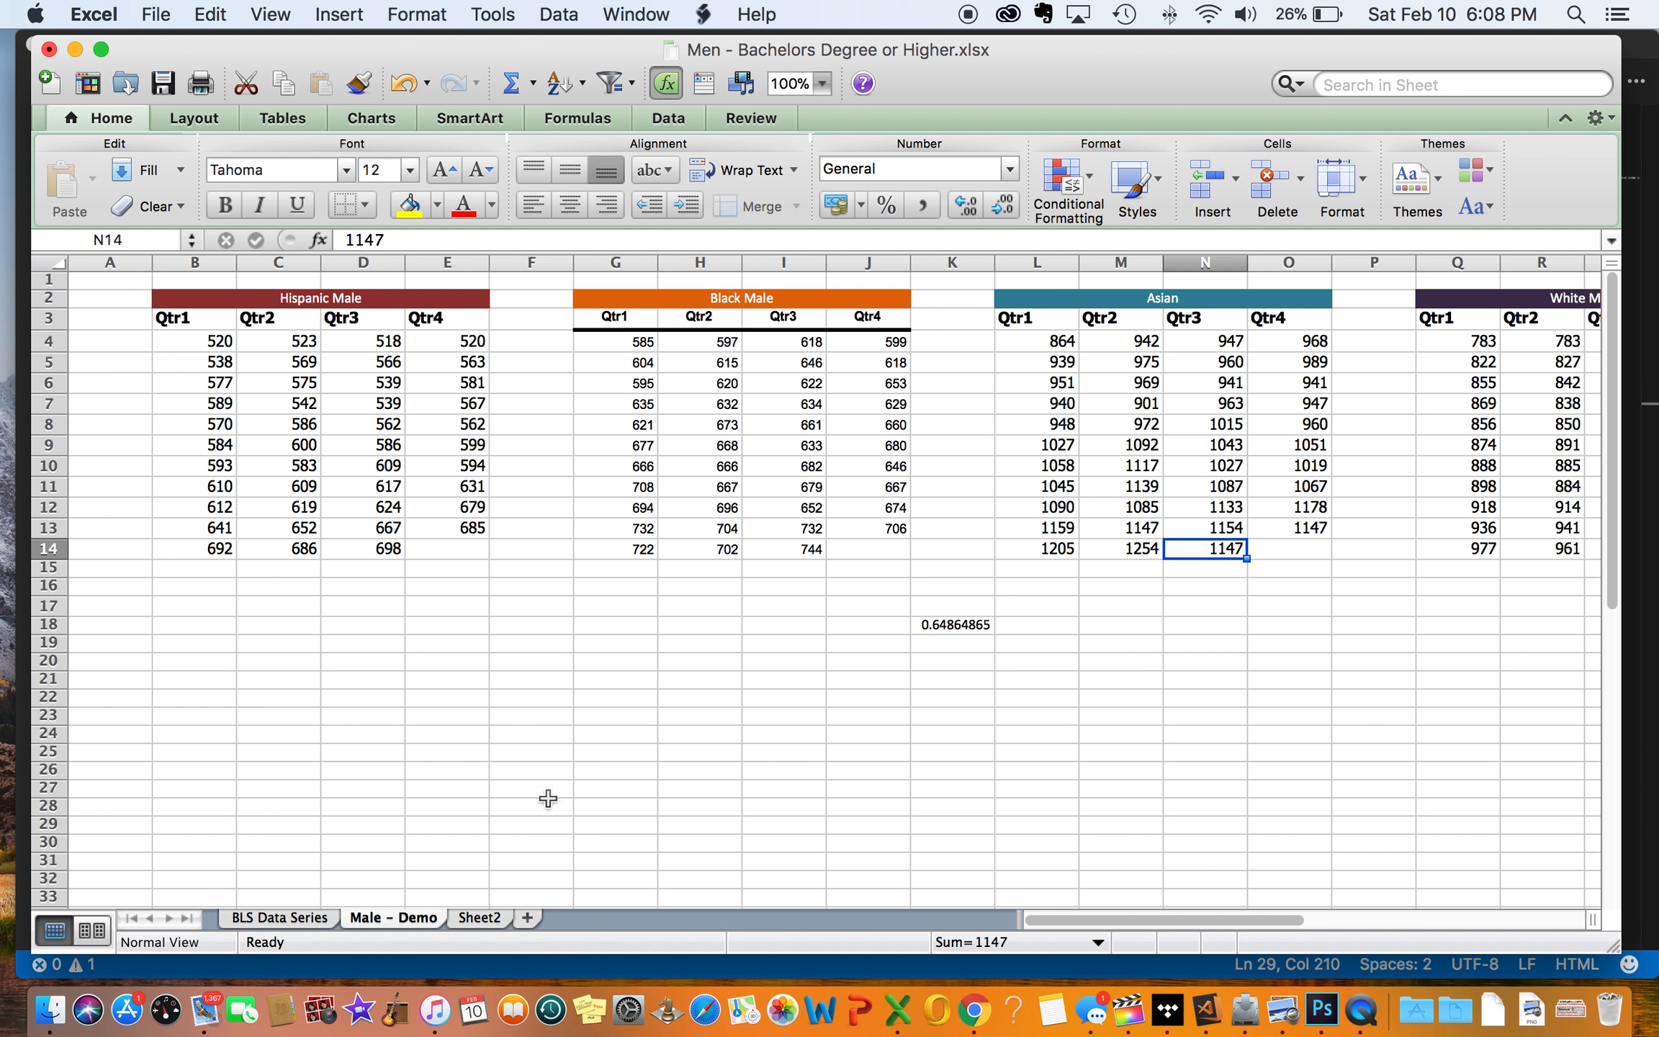
Step: On BLS Data Series, inspect J31's 2017 Hispanic estimate formula and J36's $46,200.66 annual figure
click(278, 917)
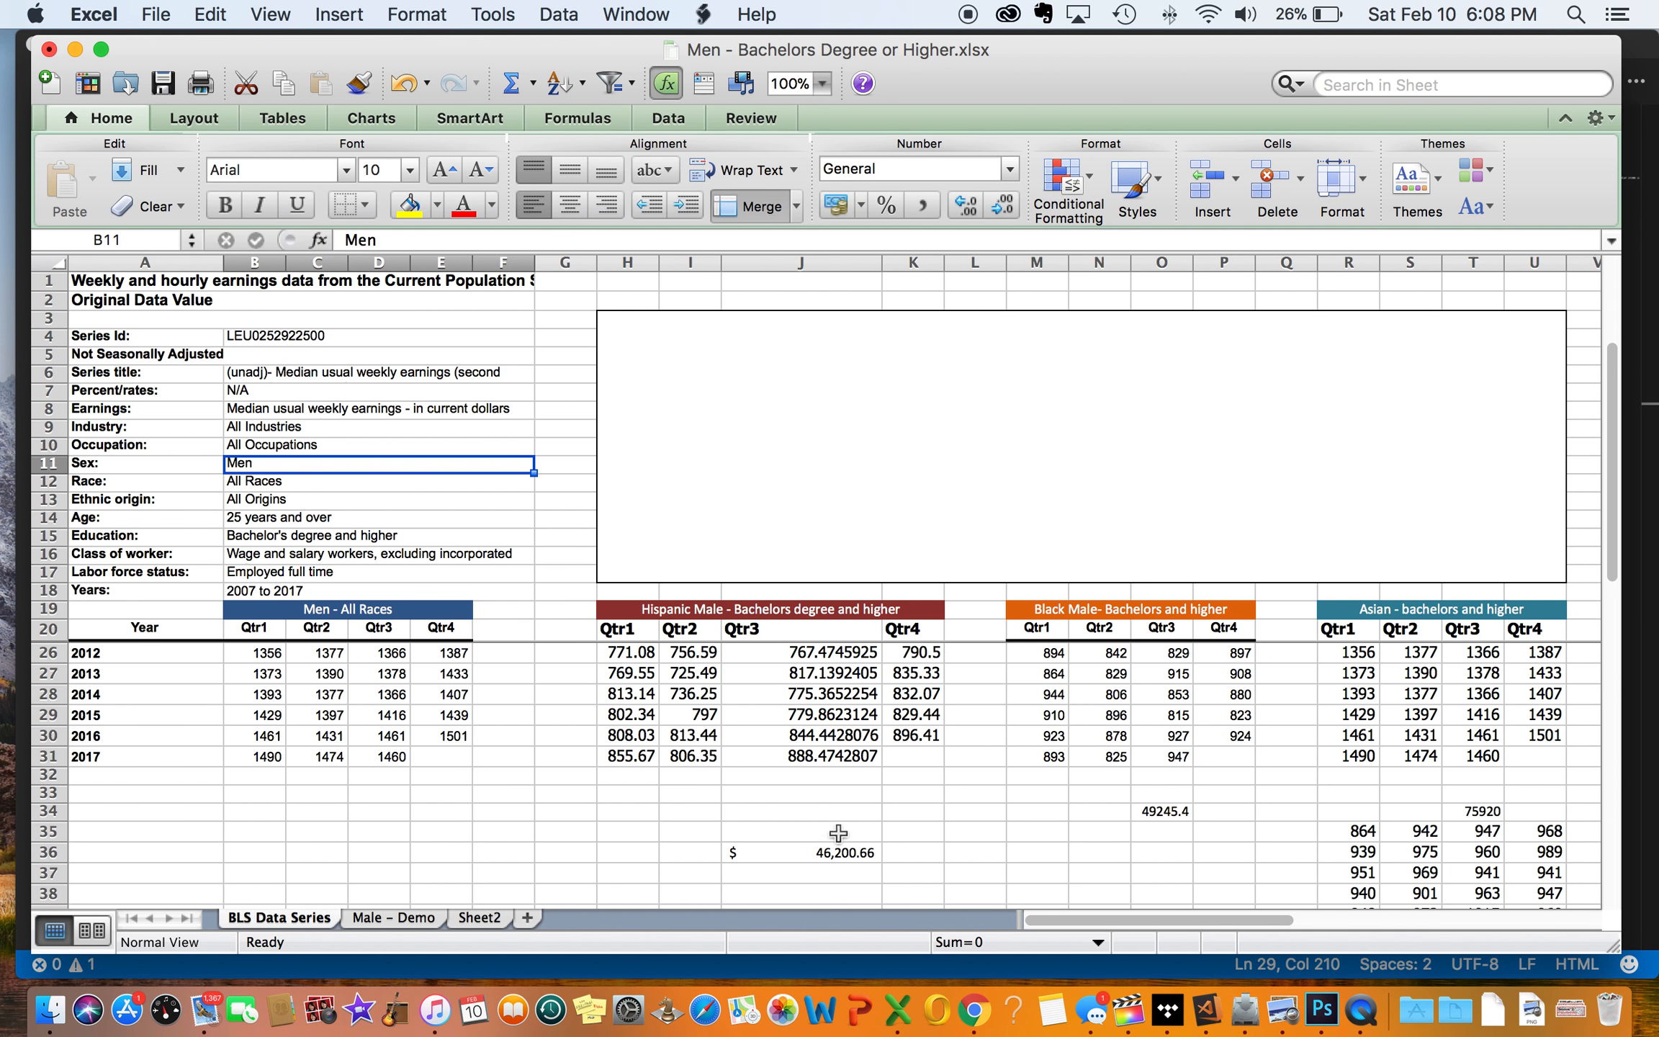
click(829, 756)
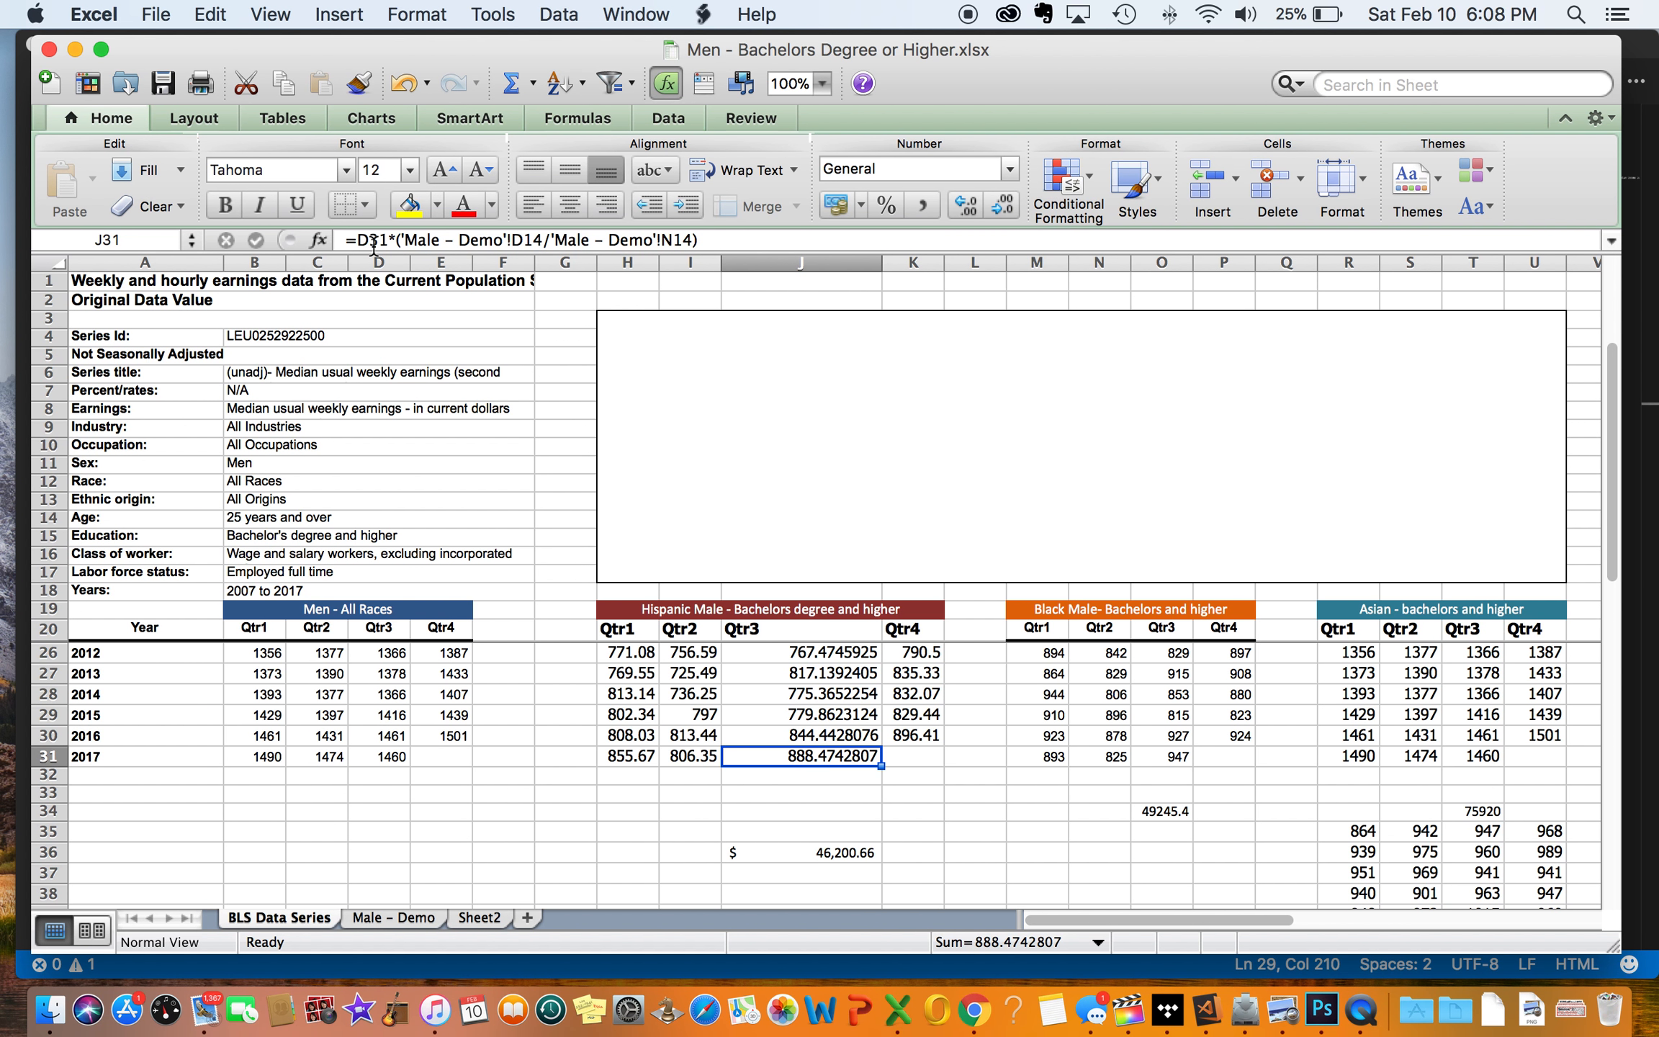
click(801, 852)
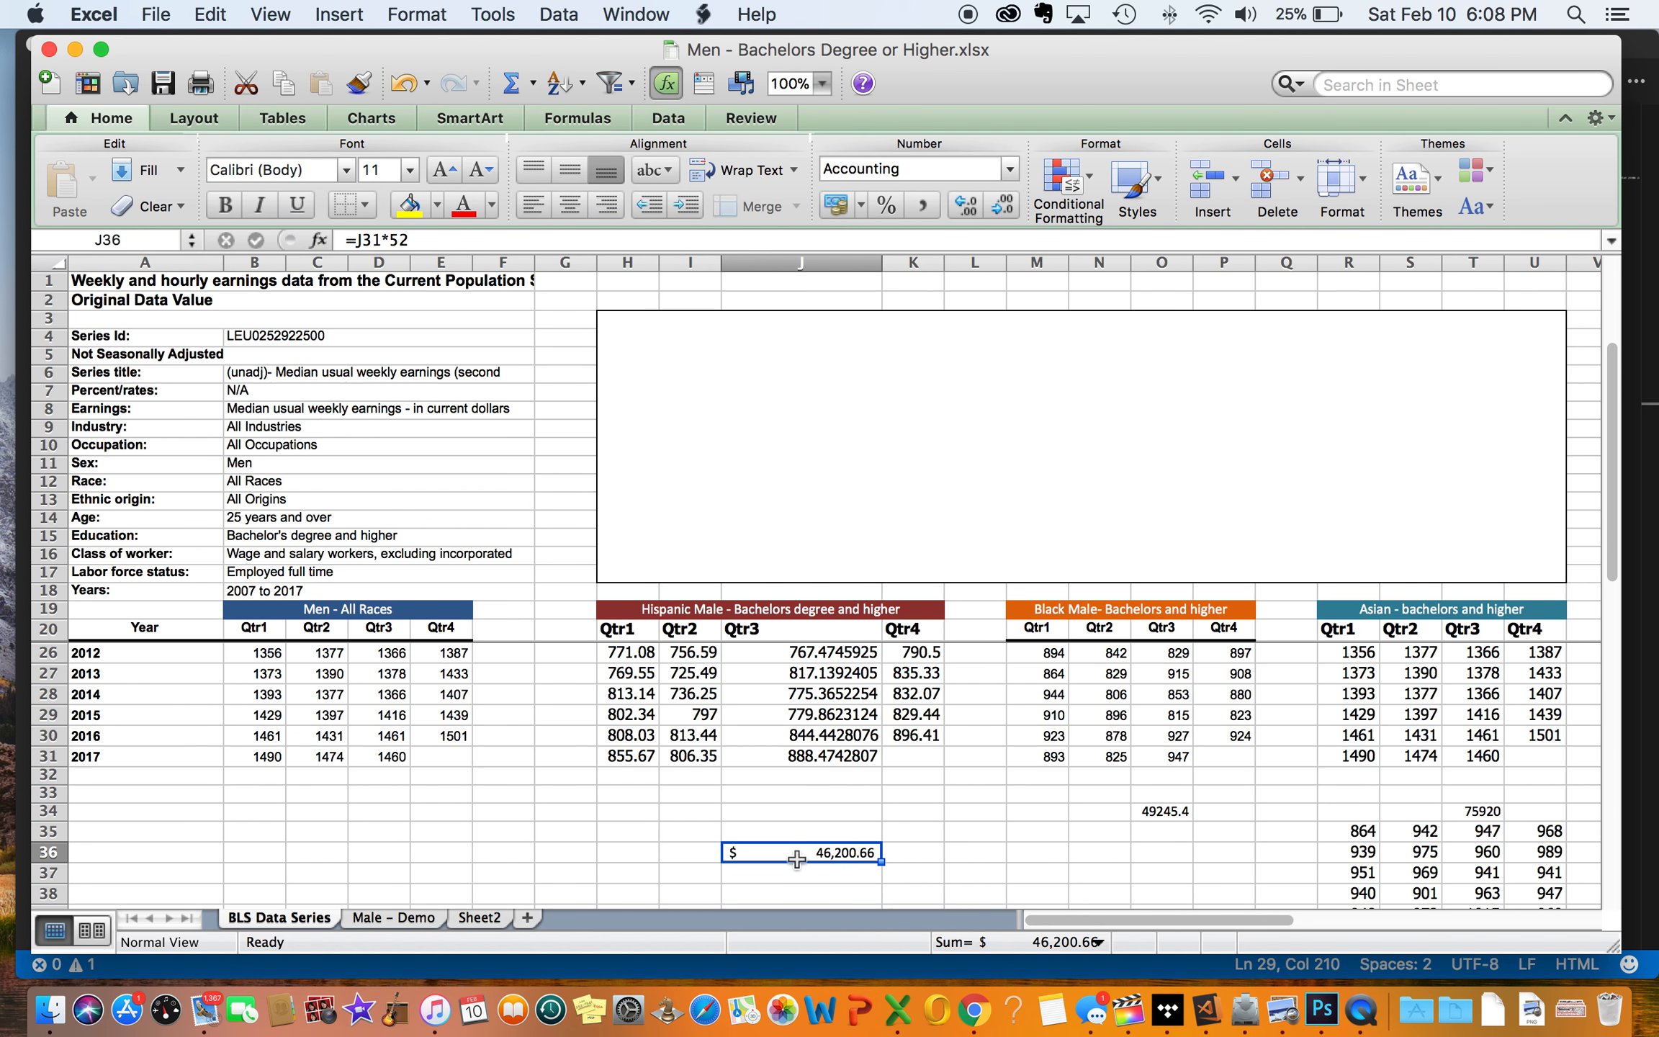
mouse_move(64, 48)
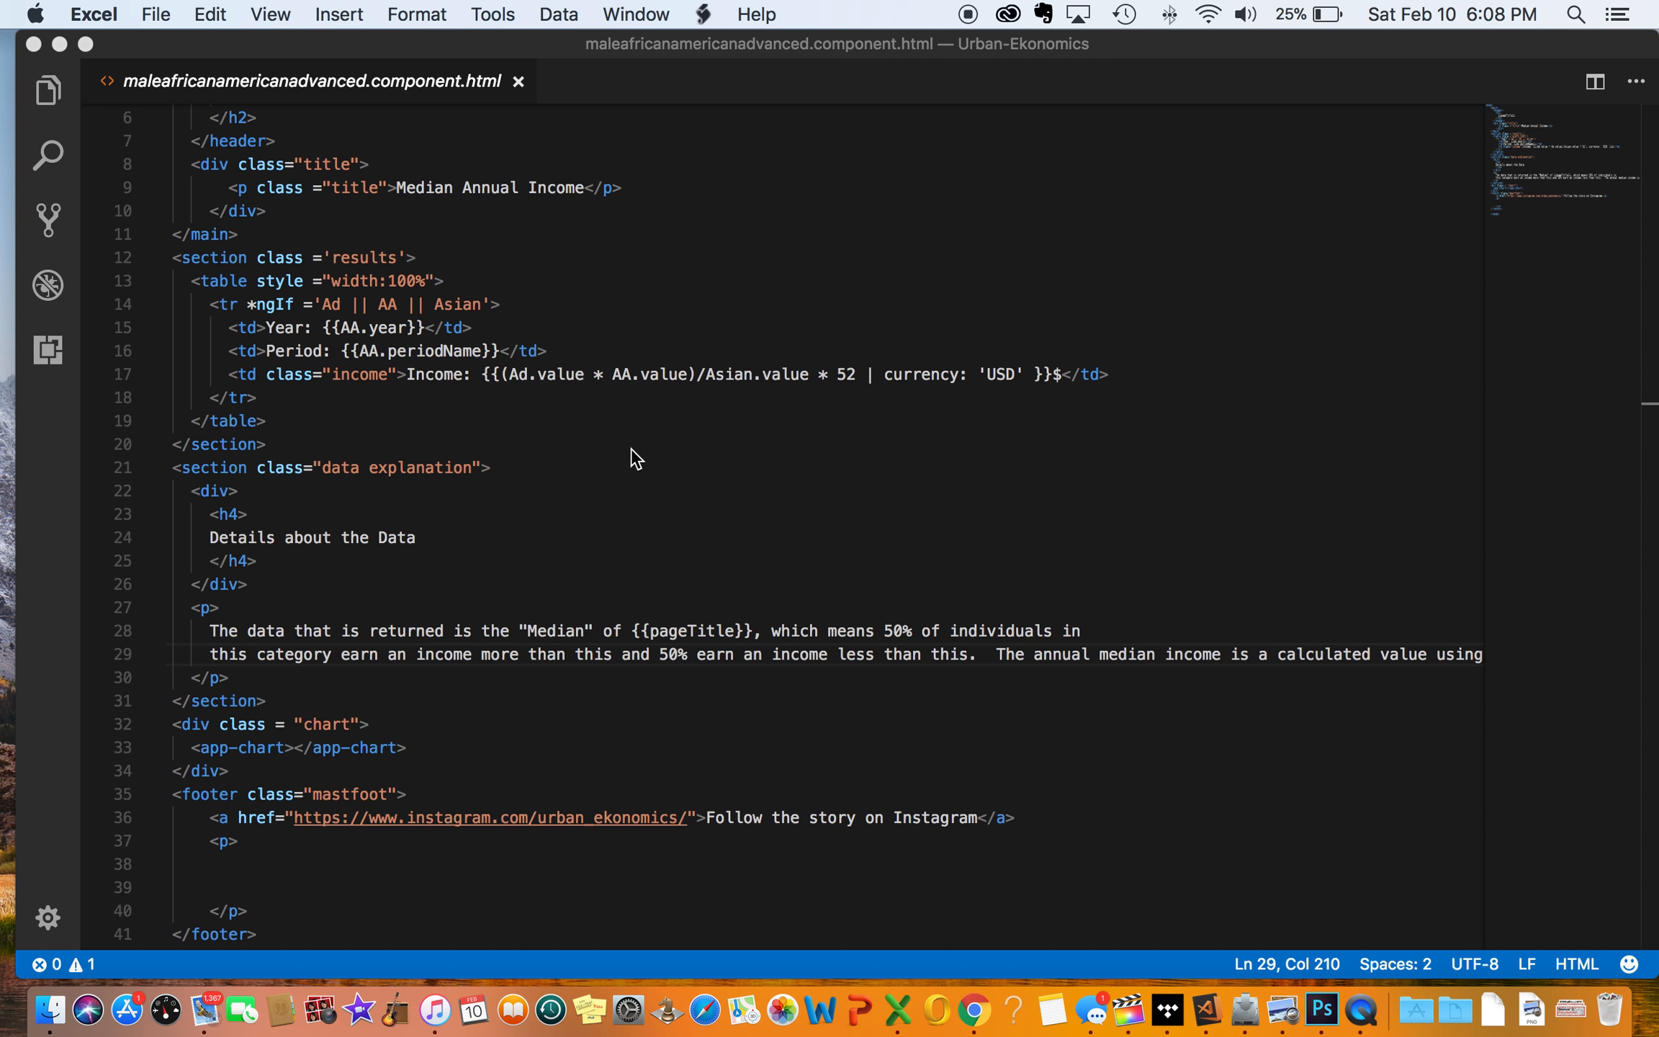
mouse_move(449, 311)
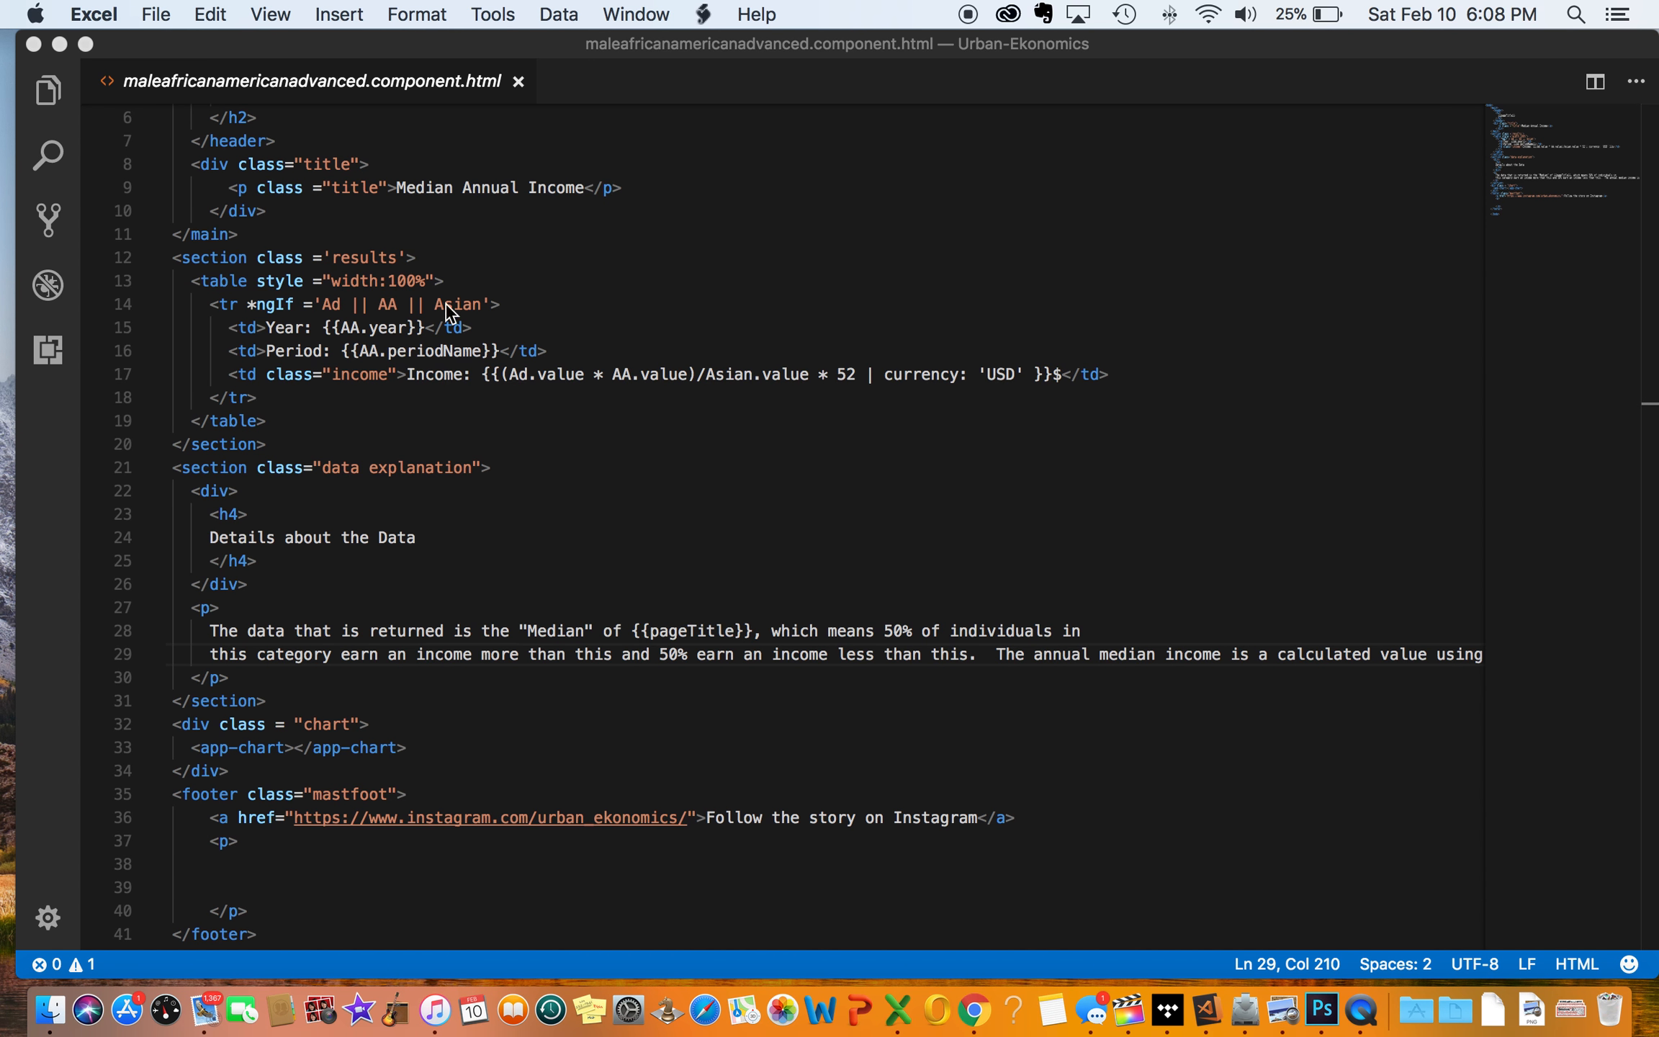
mouse_move(442, 317)
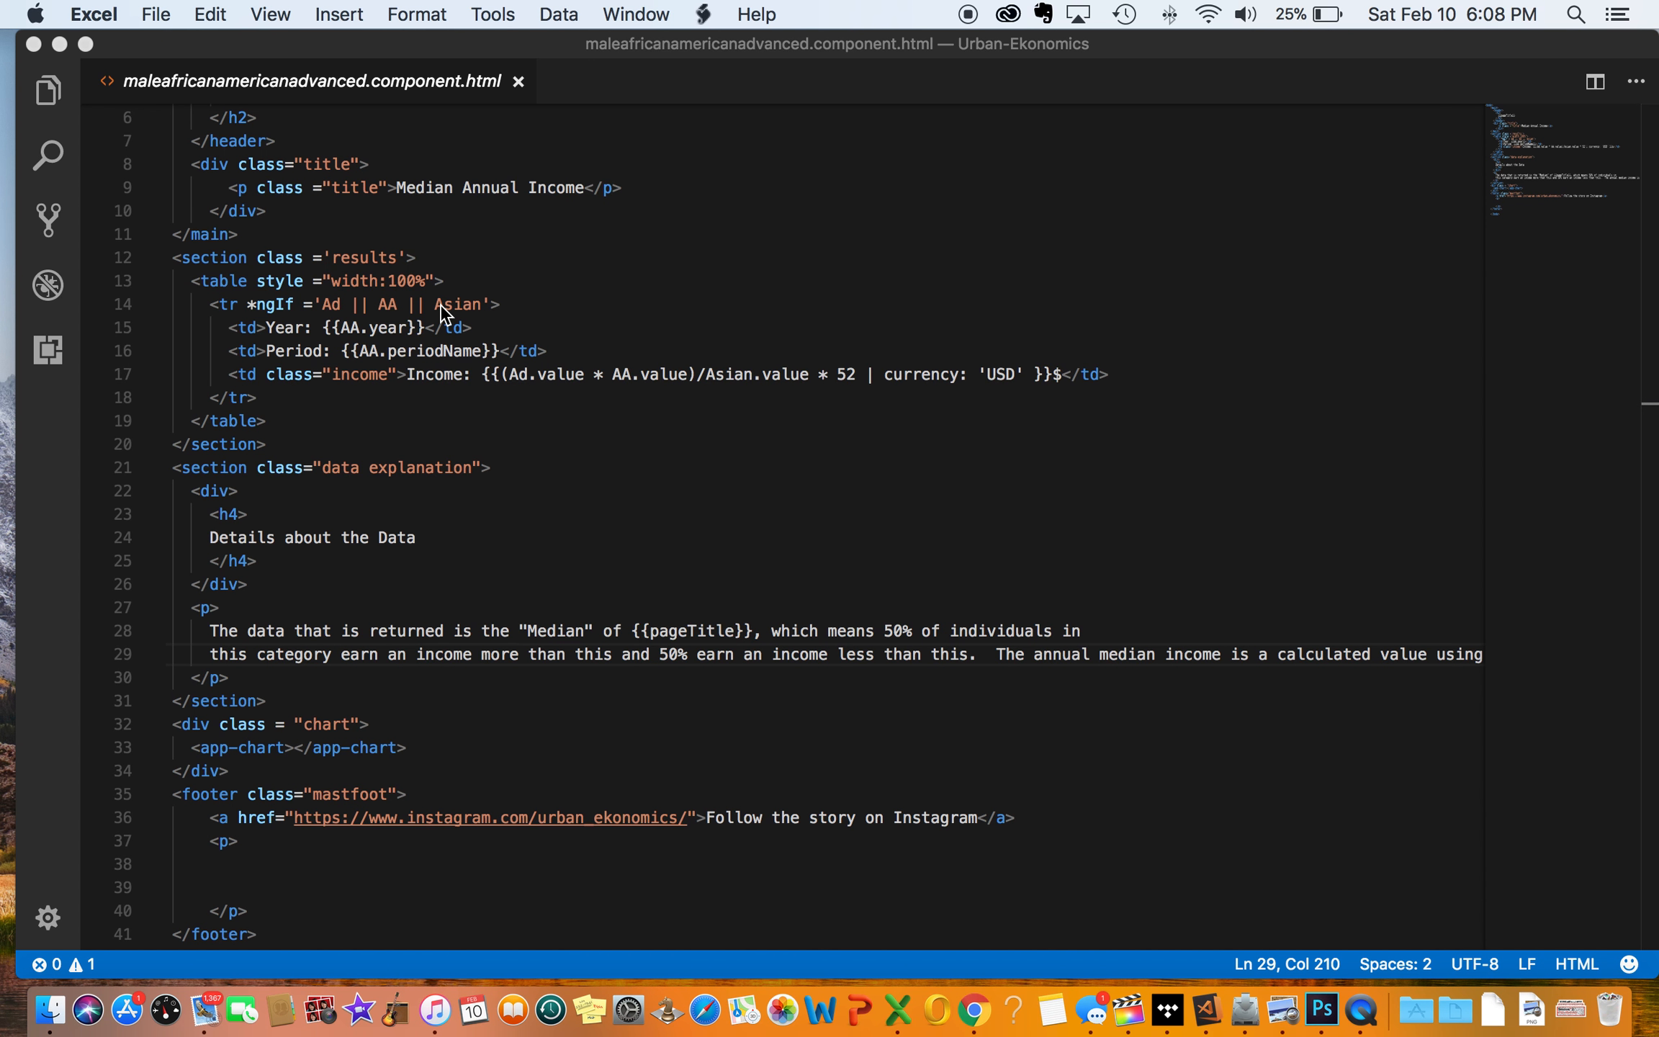
mouse_move(372, 300)
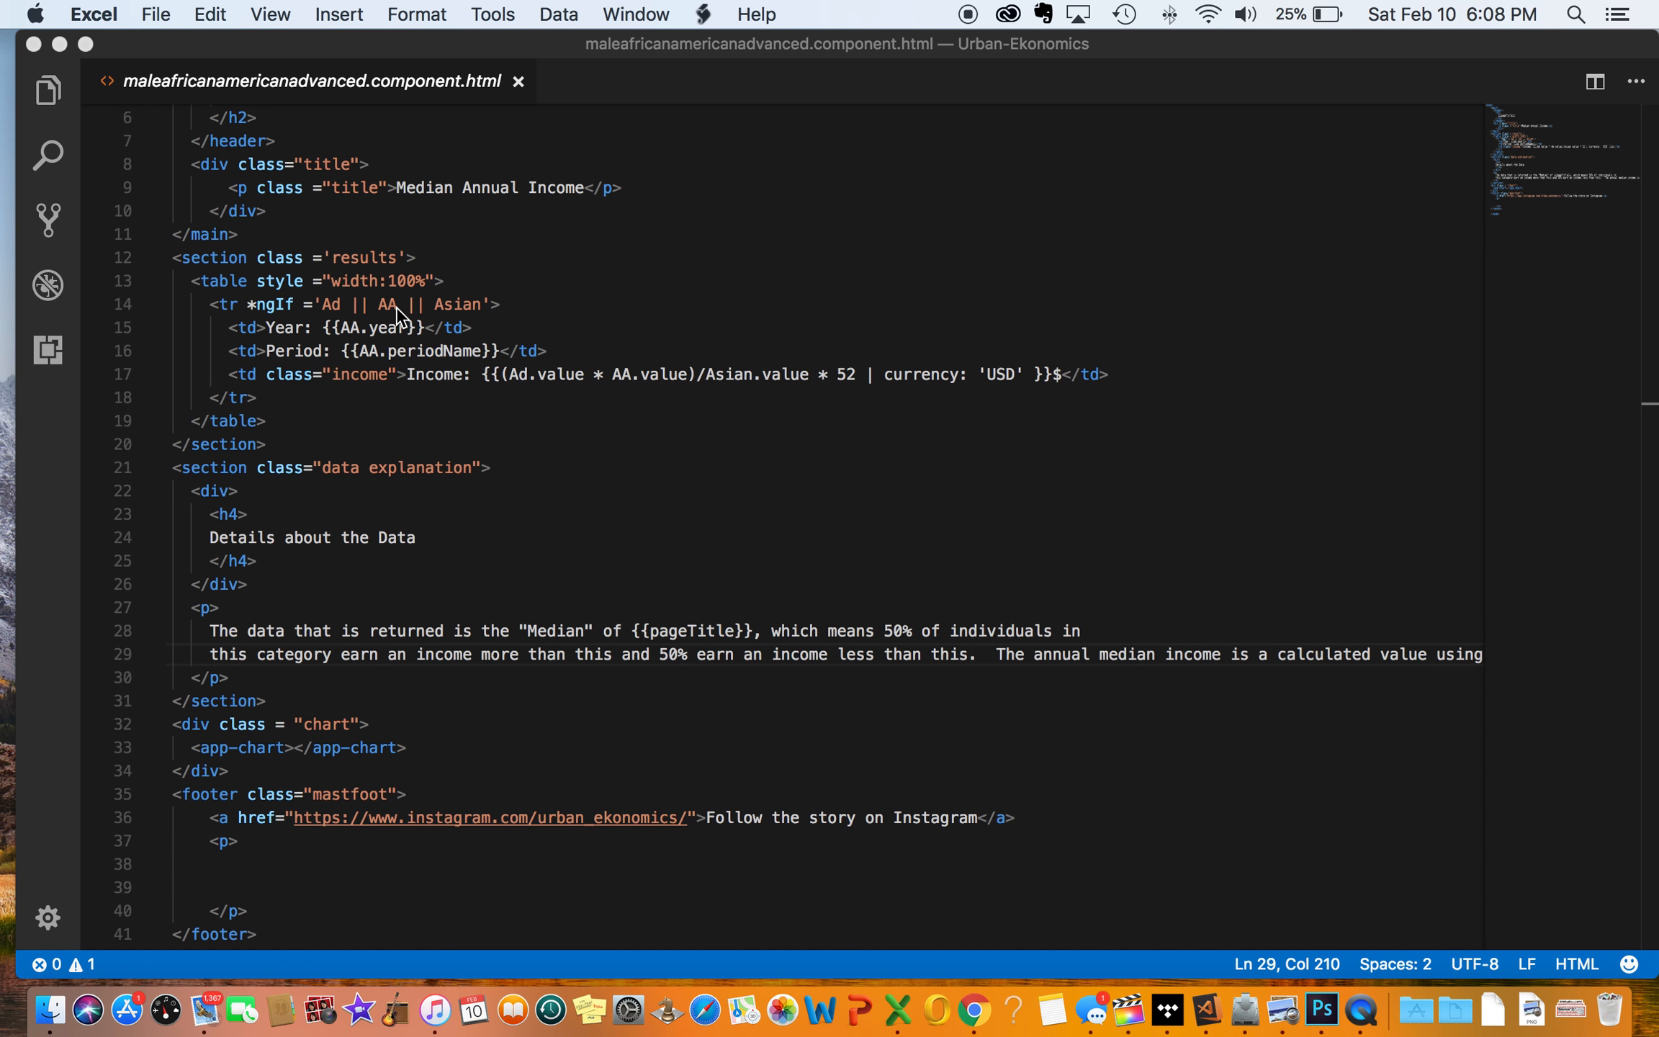
mouse_move(474, 313)
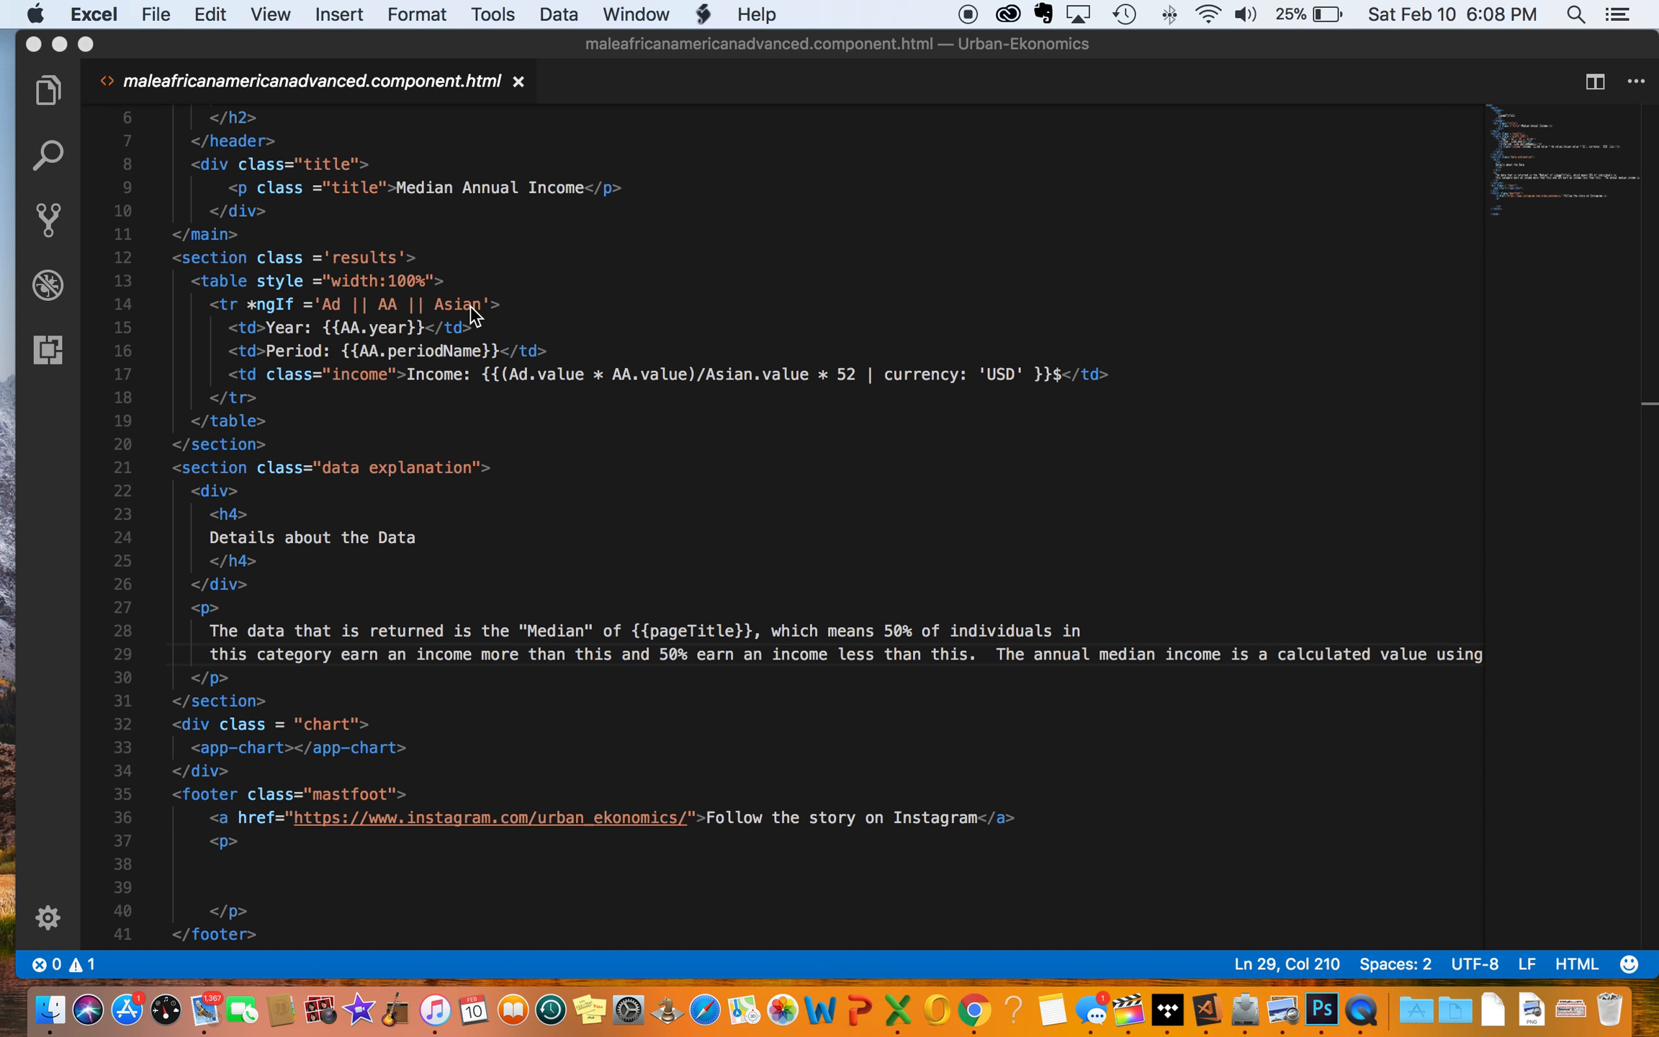
Step: Return to VS Code on the component markup and reopen the Explorer file tree
click(45, 95)
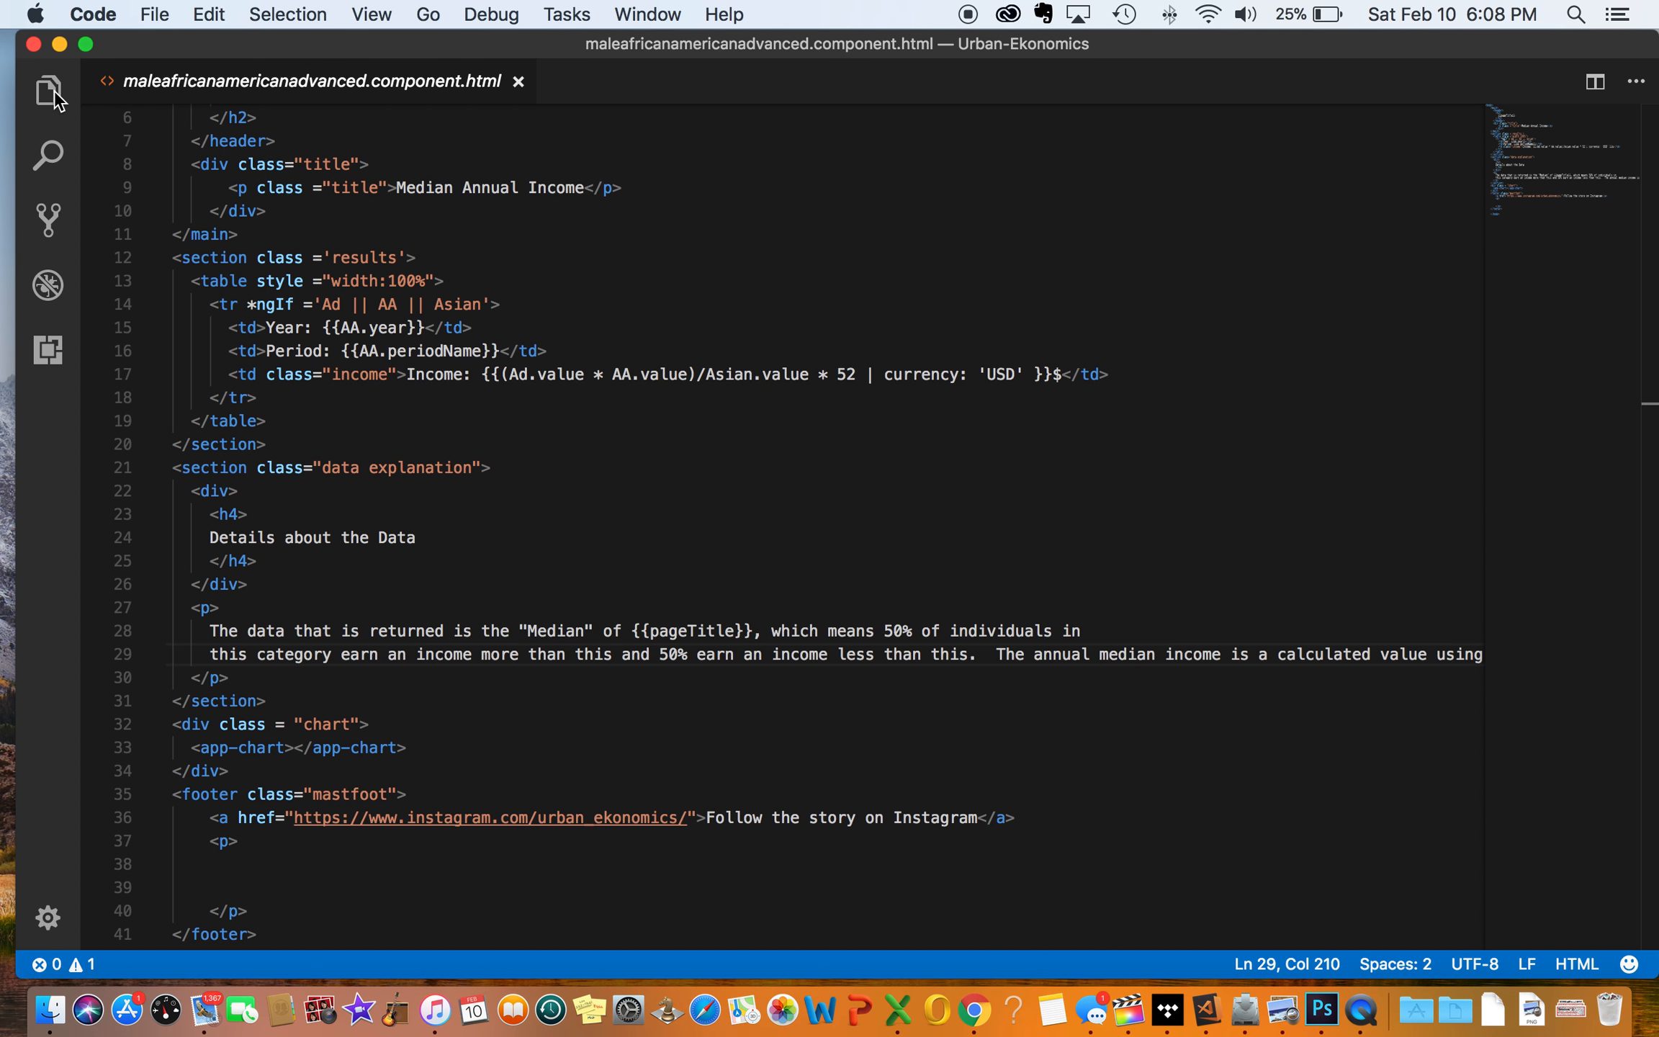
mouse_move(43, 93)
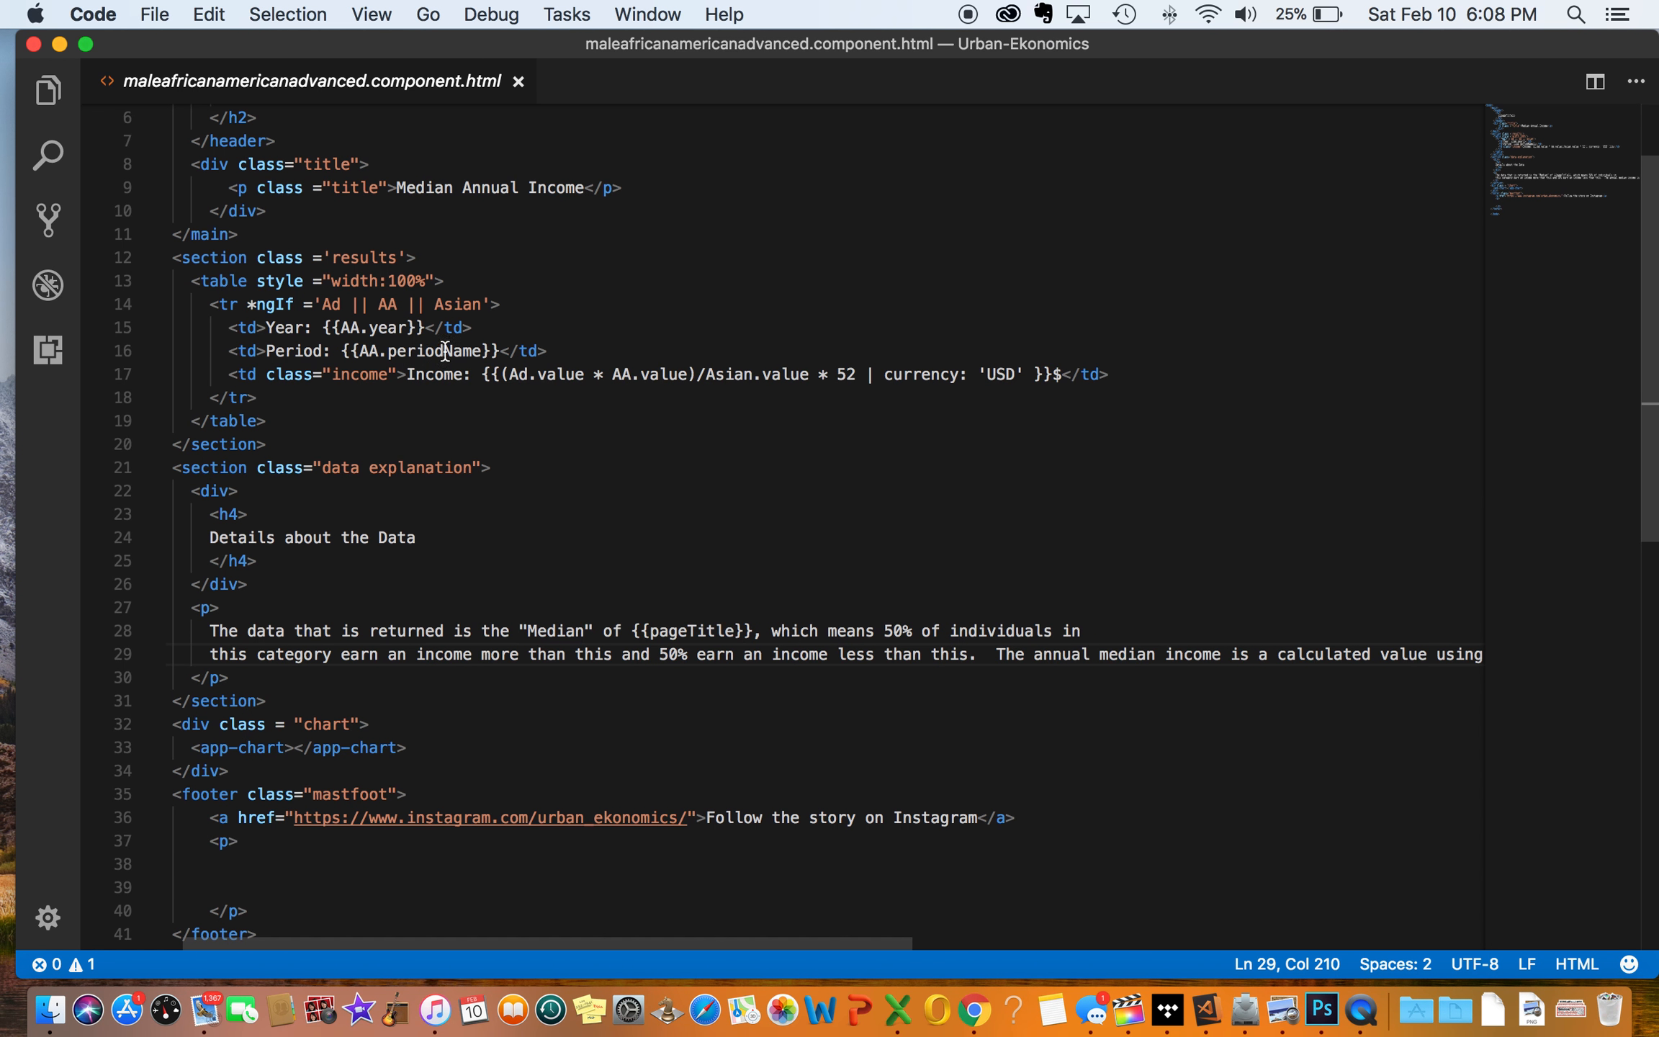
mouse_move(494, 386)
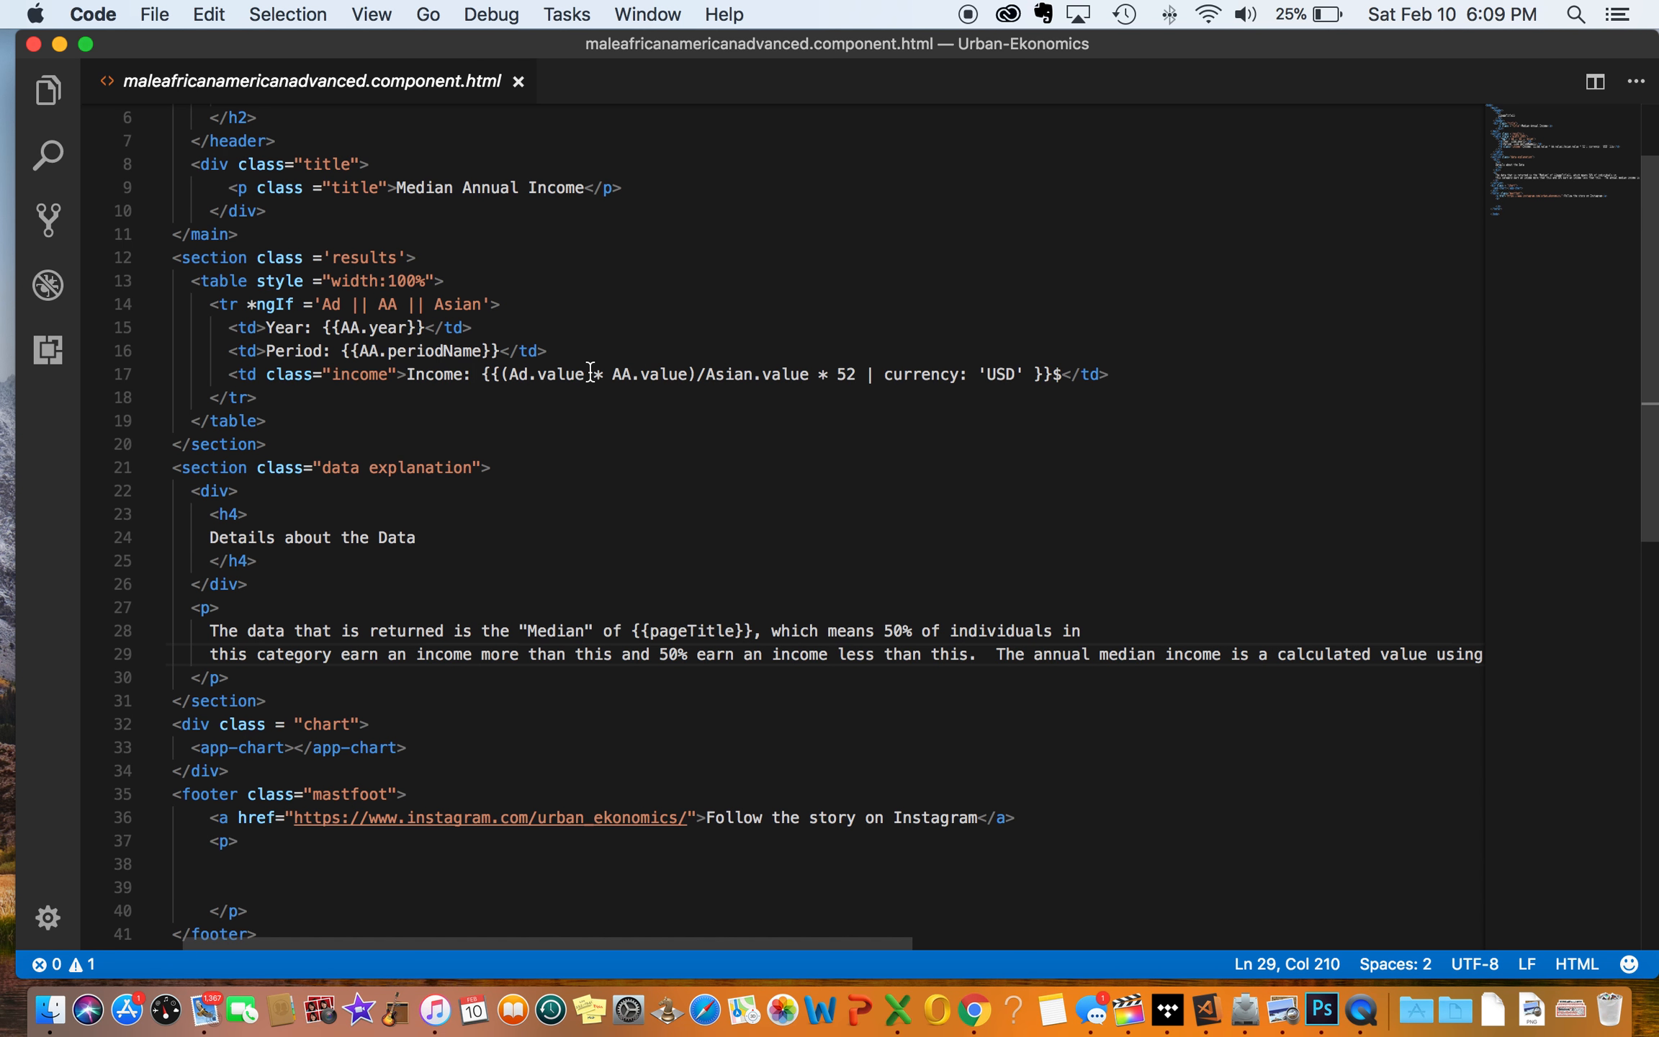
mouse_move(632, 385)
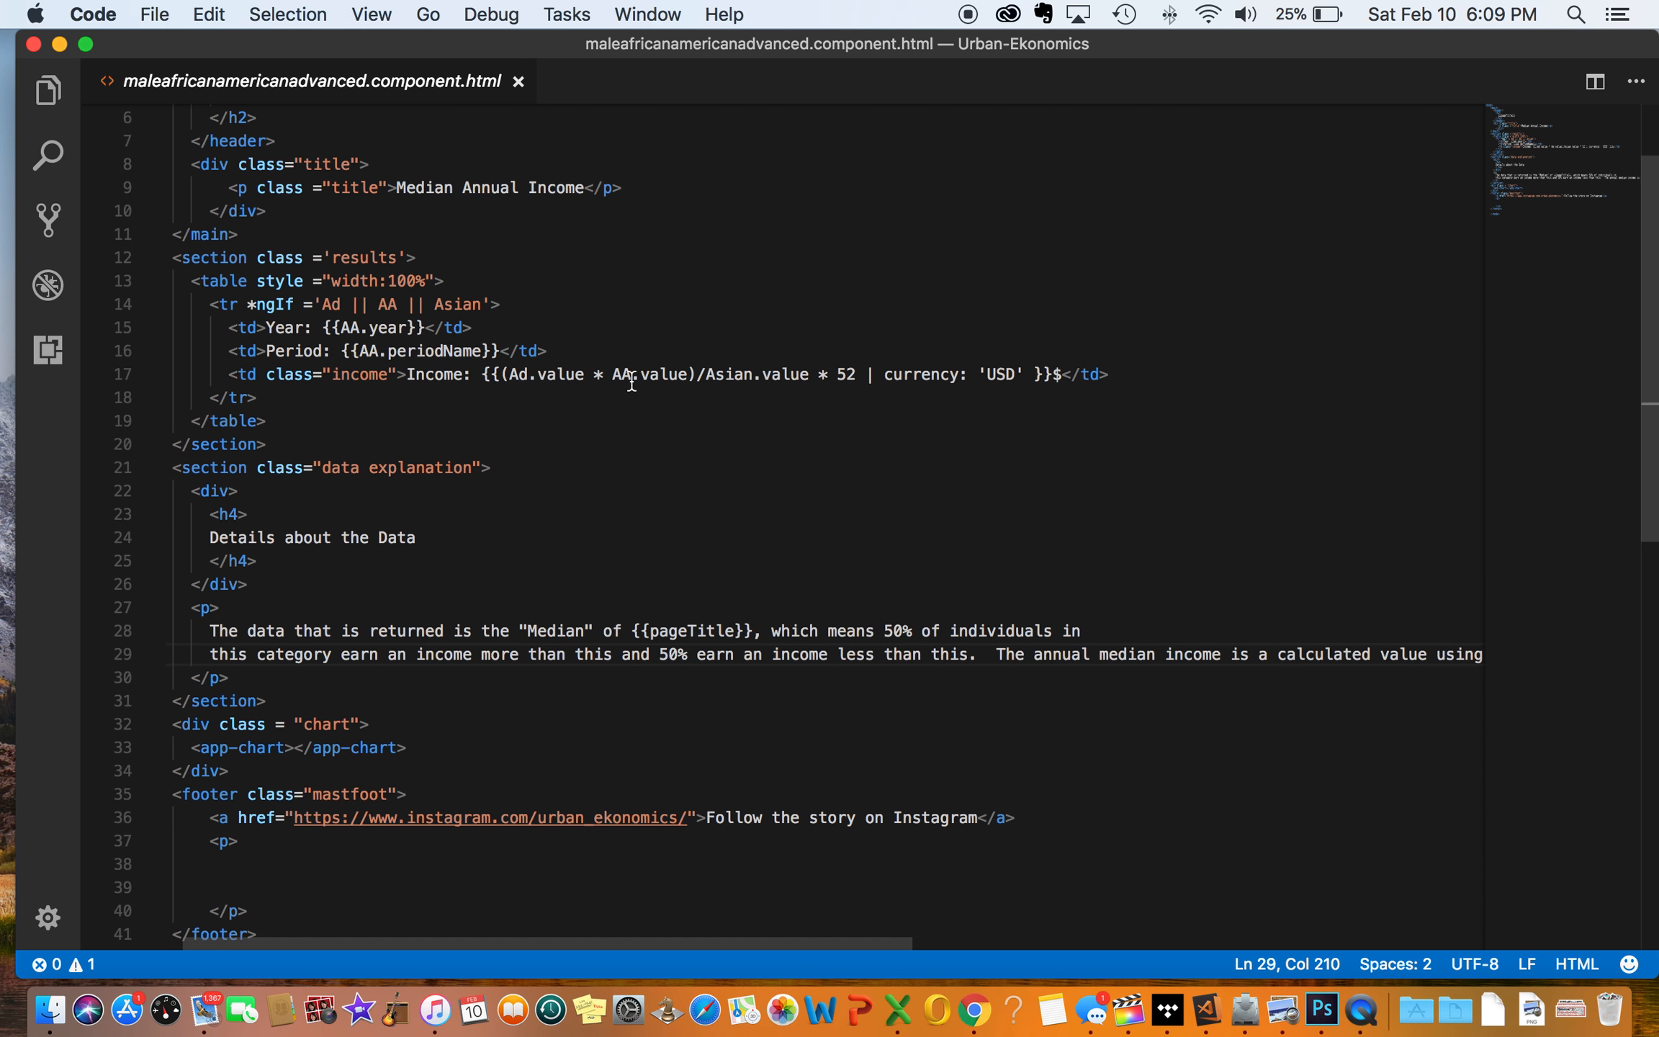
mouse_move(724, 384)
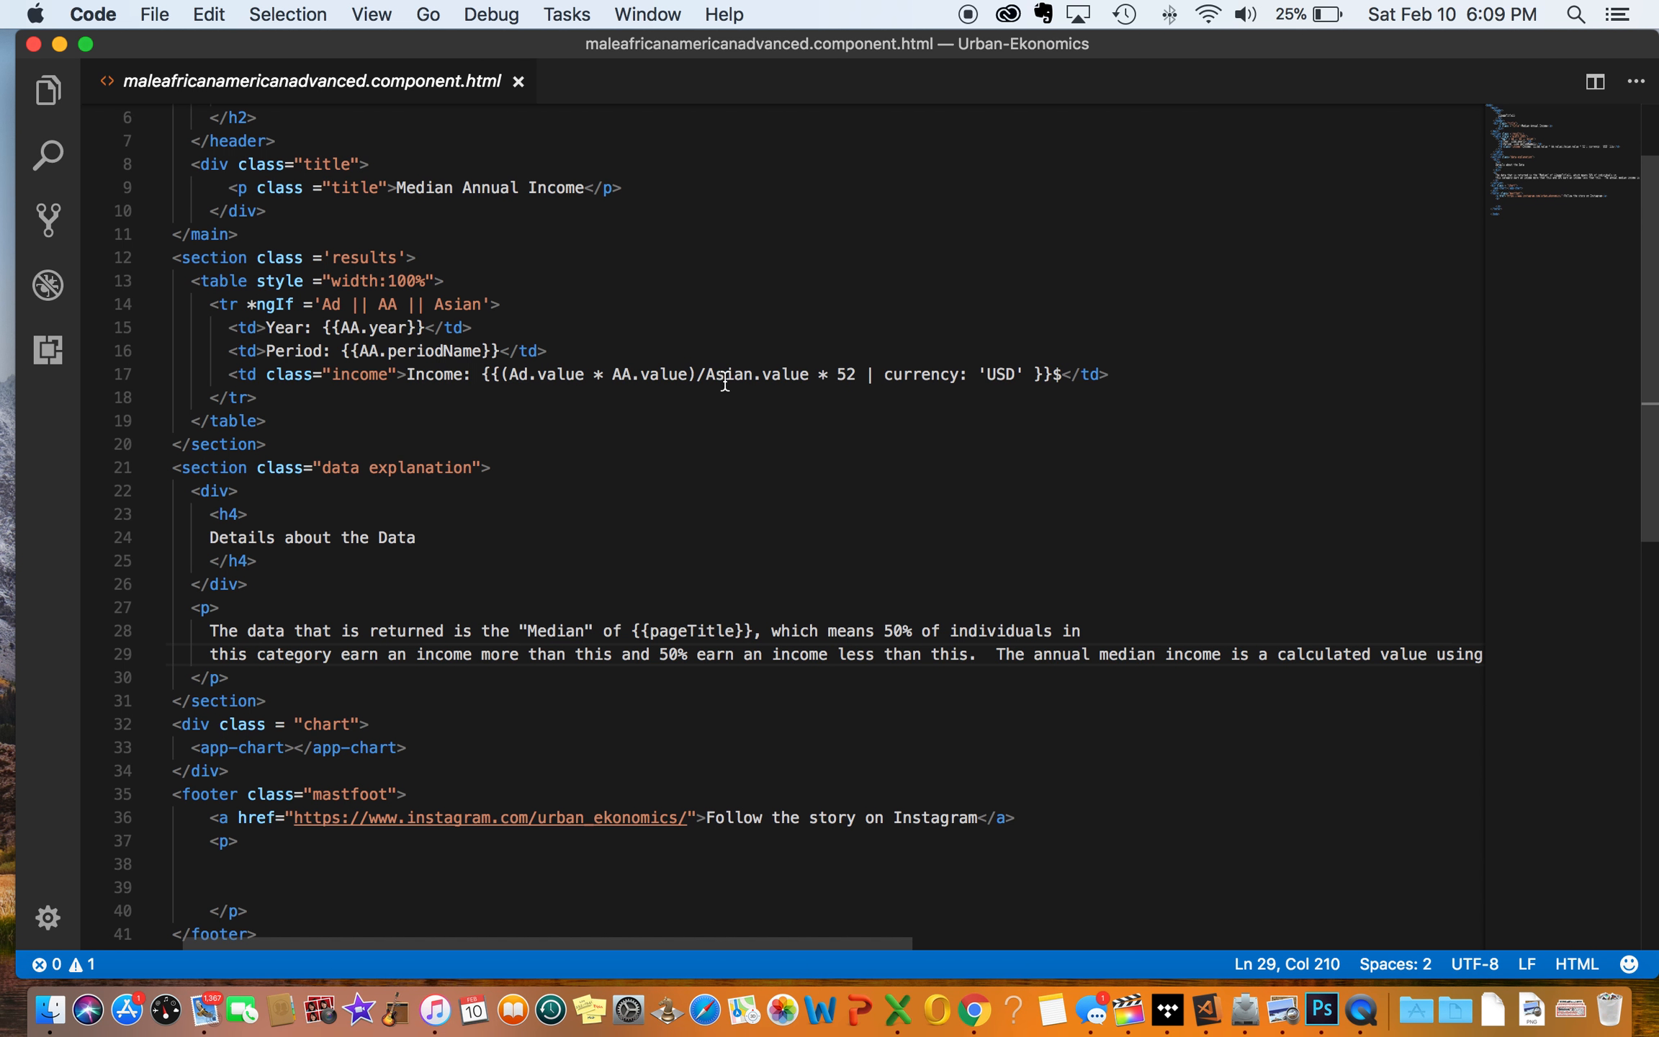
mouse_move(855, 378)
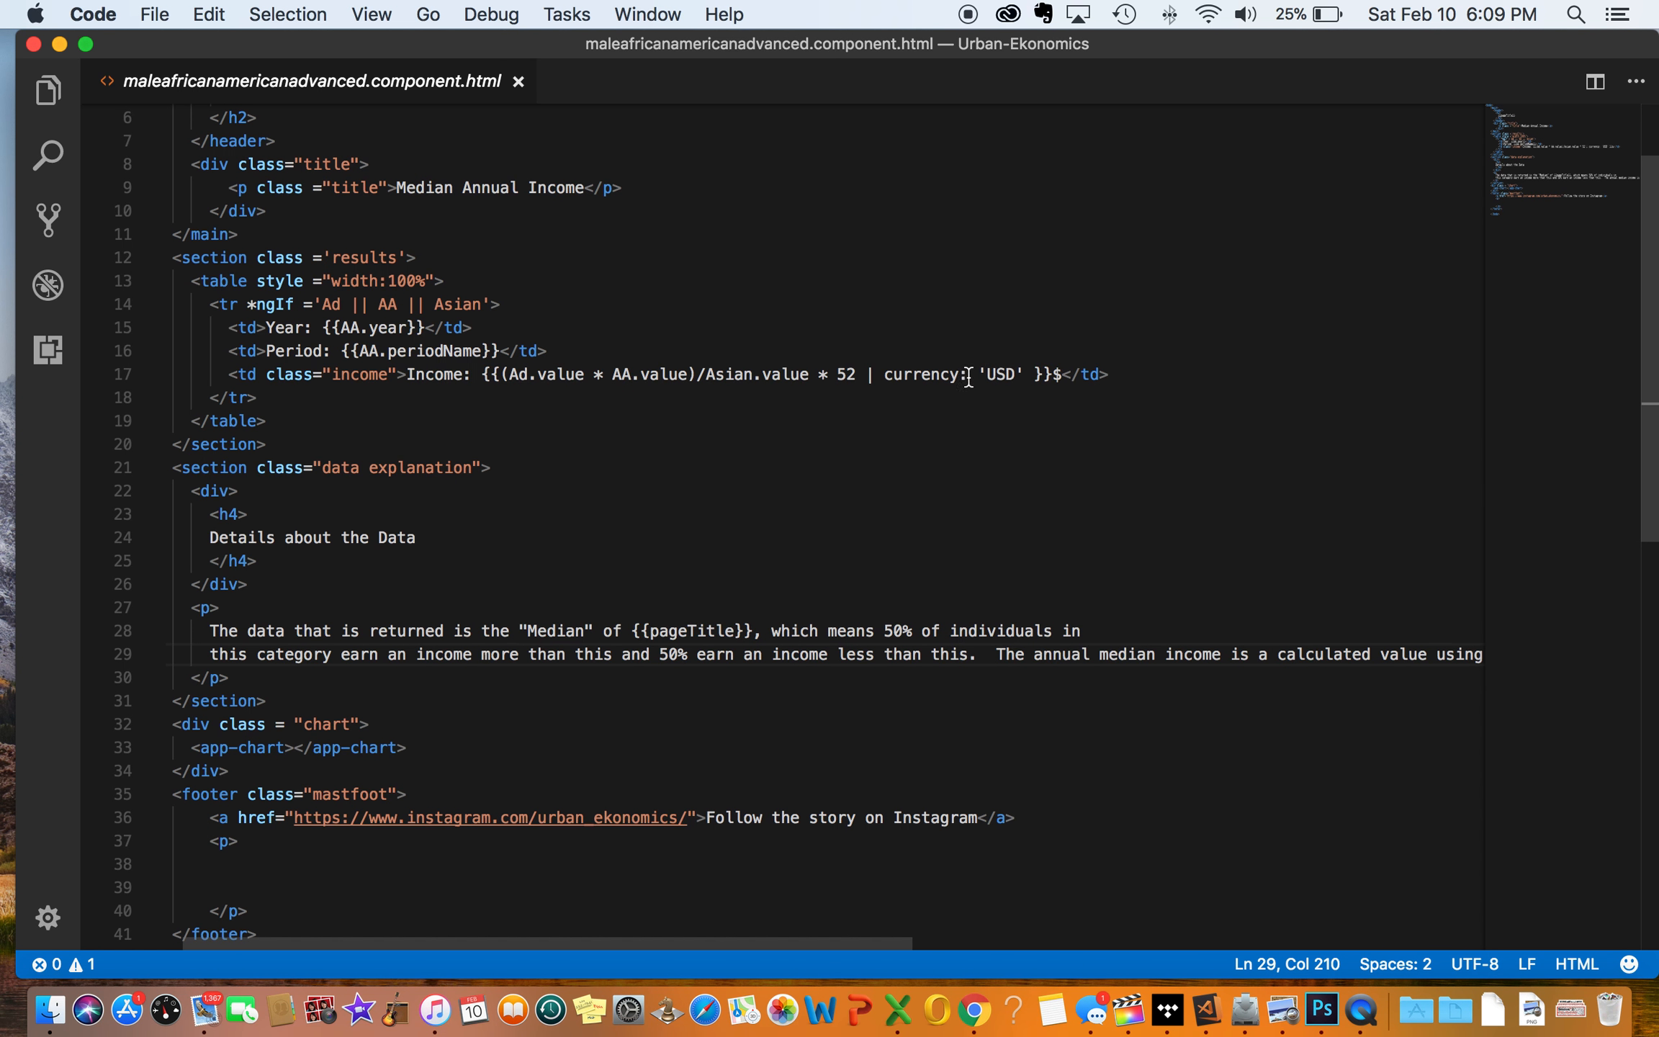
mouse_move(940, 379)
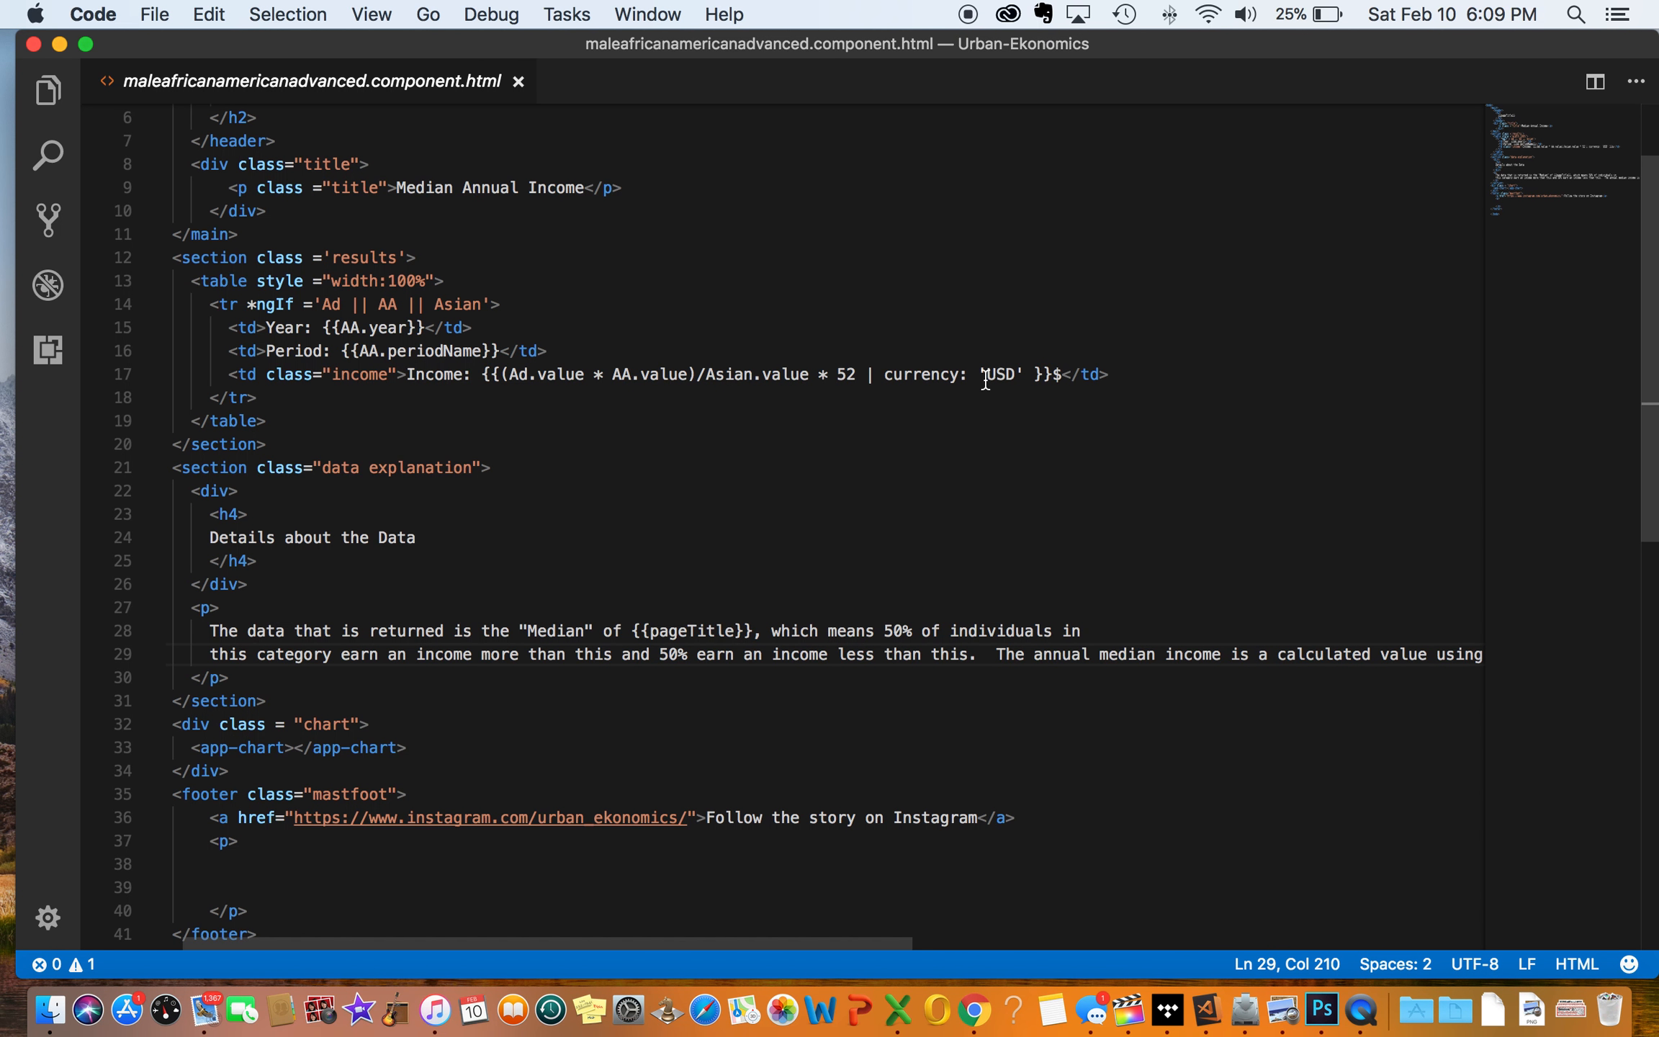
mouse_move(996, 461)
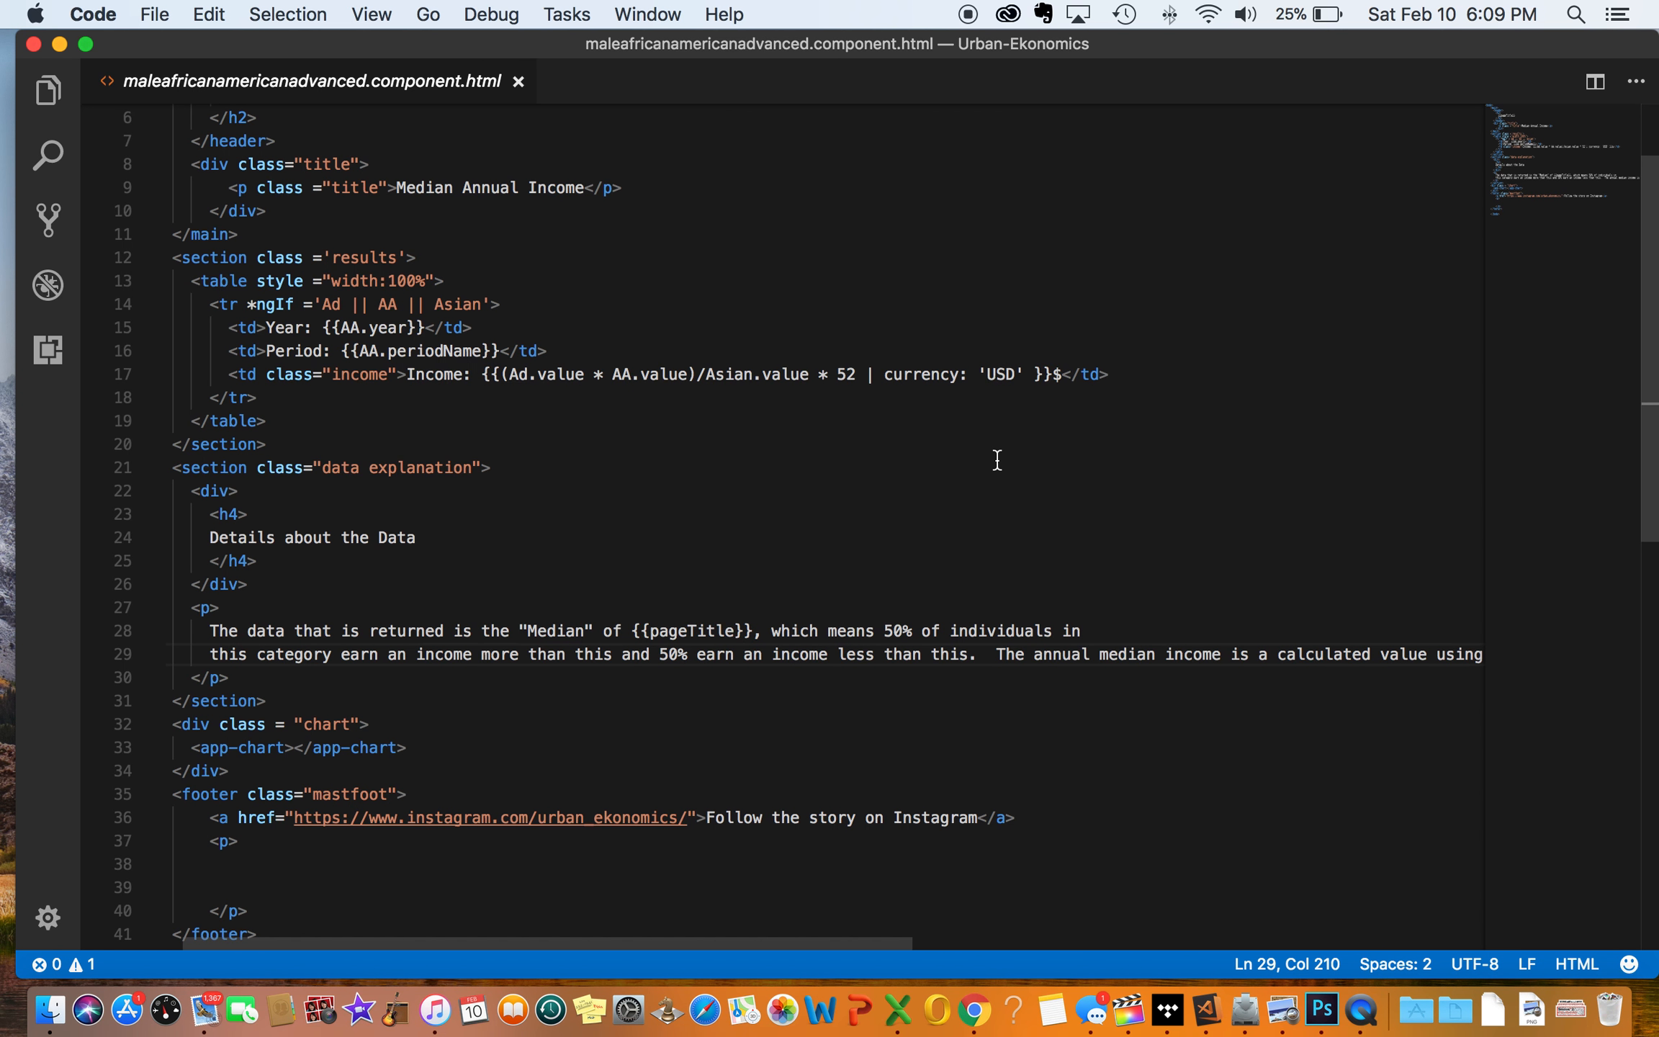
click(47, 88)
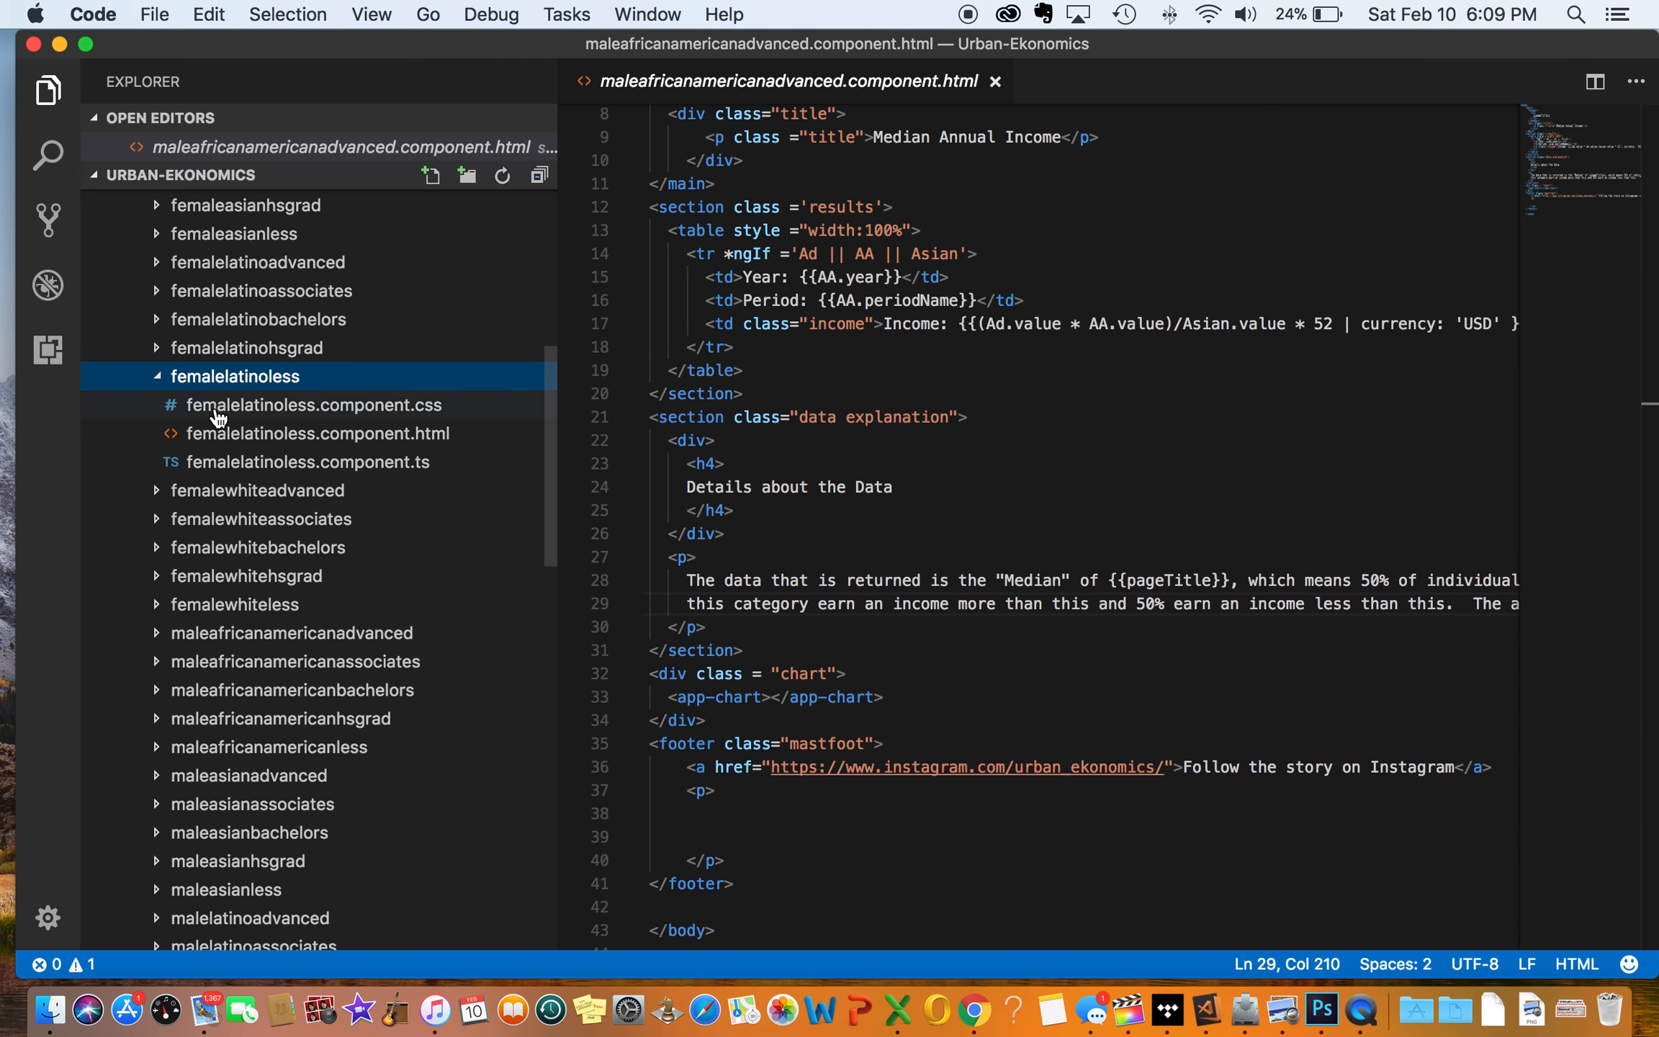
Step: Review femalelatinoless.component.html and .ts, highlighting the getFemaleA data service call
click(318, 433)
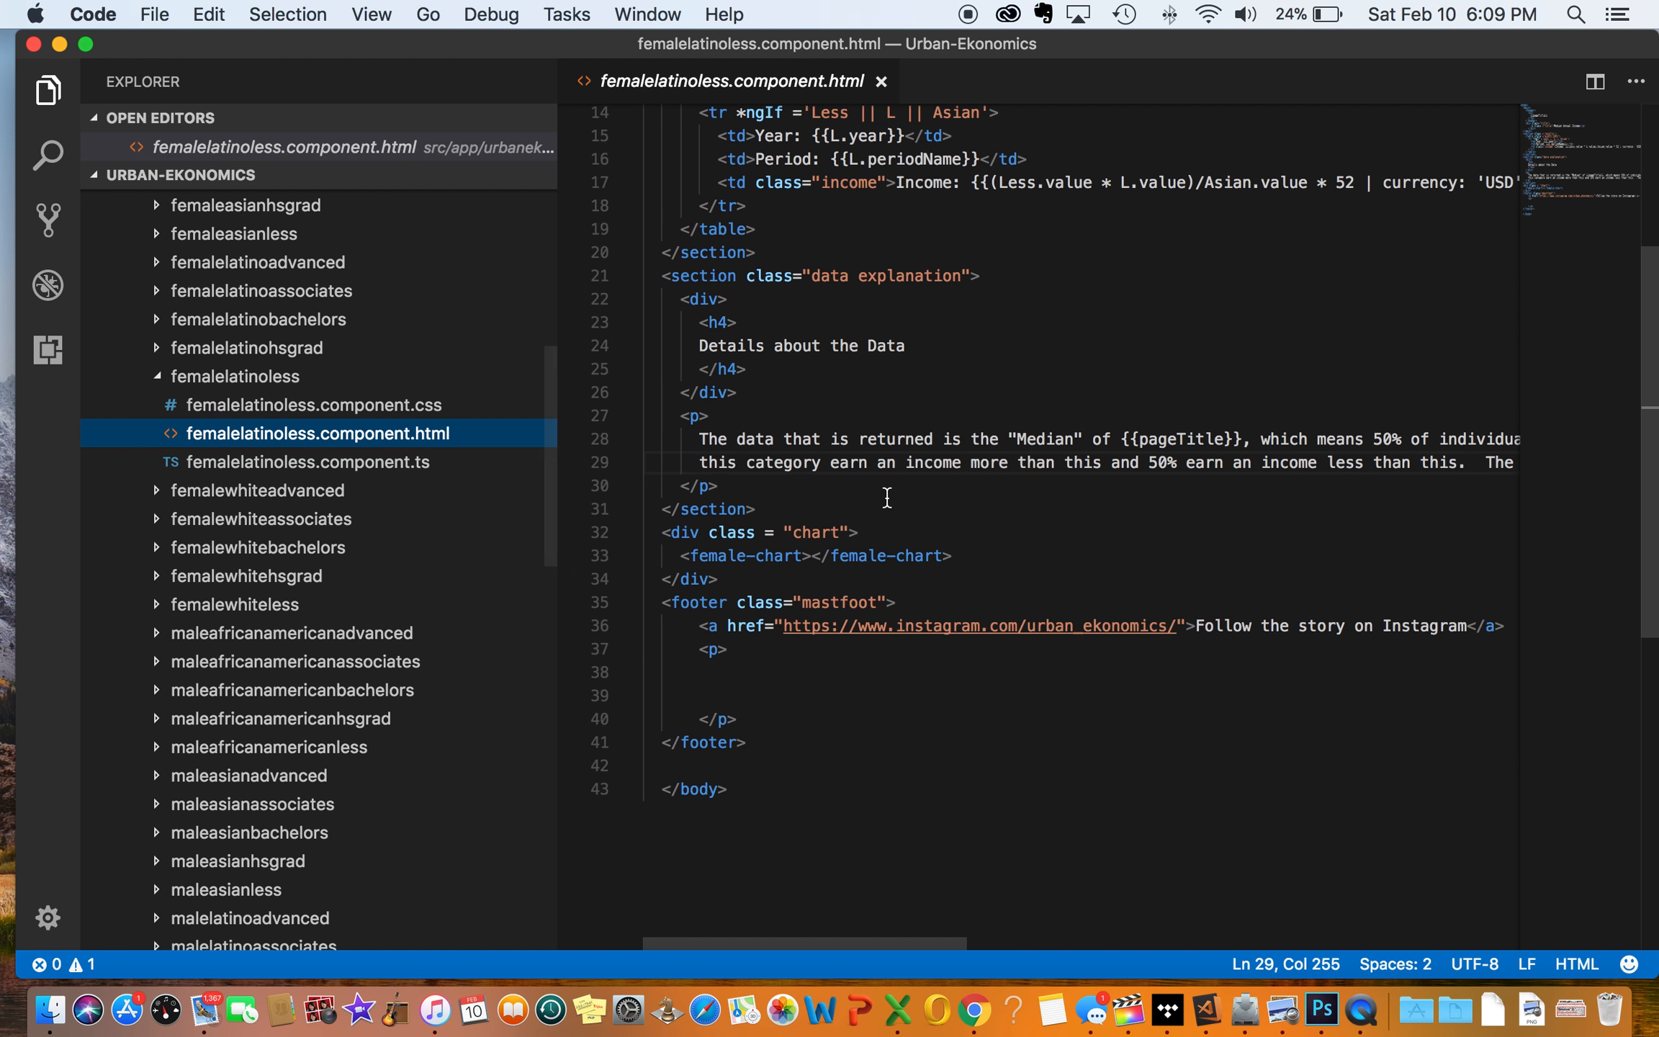
click(307, 462)
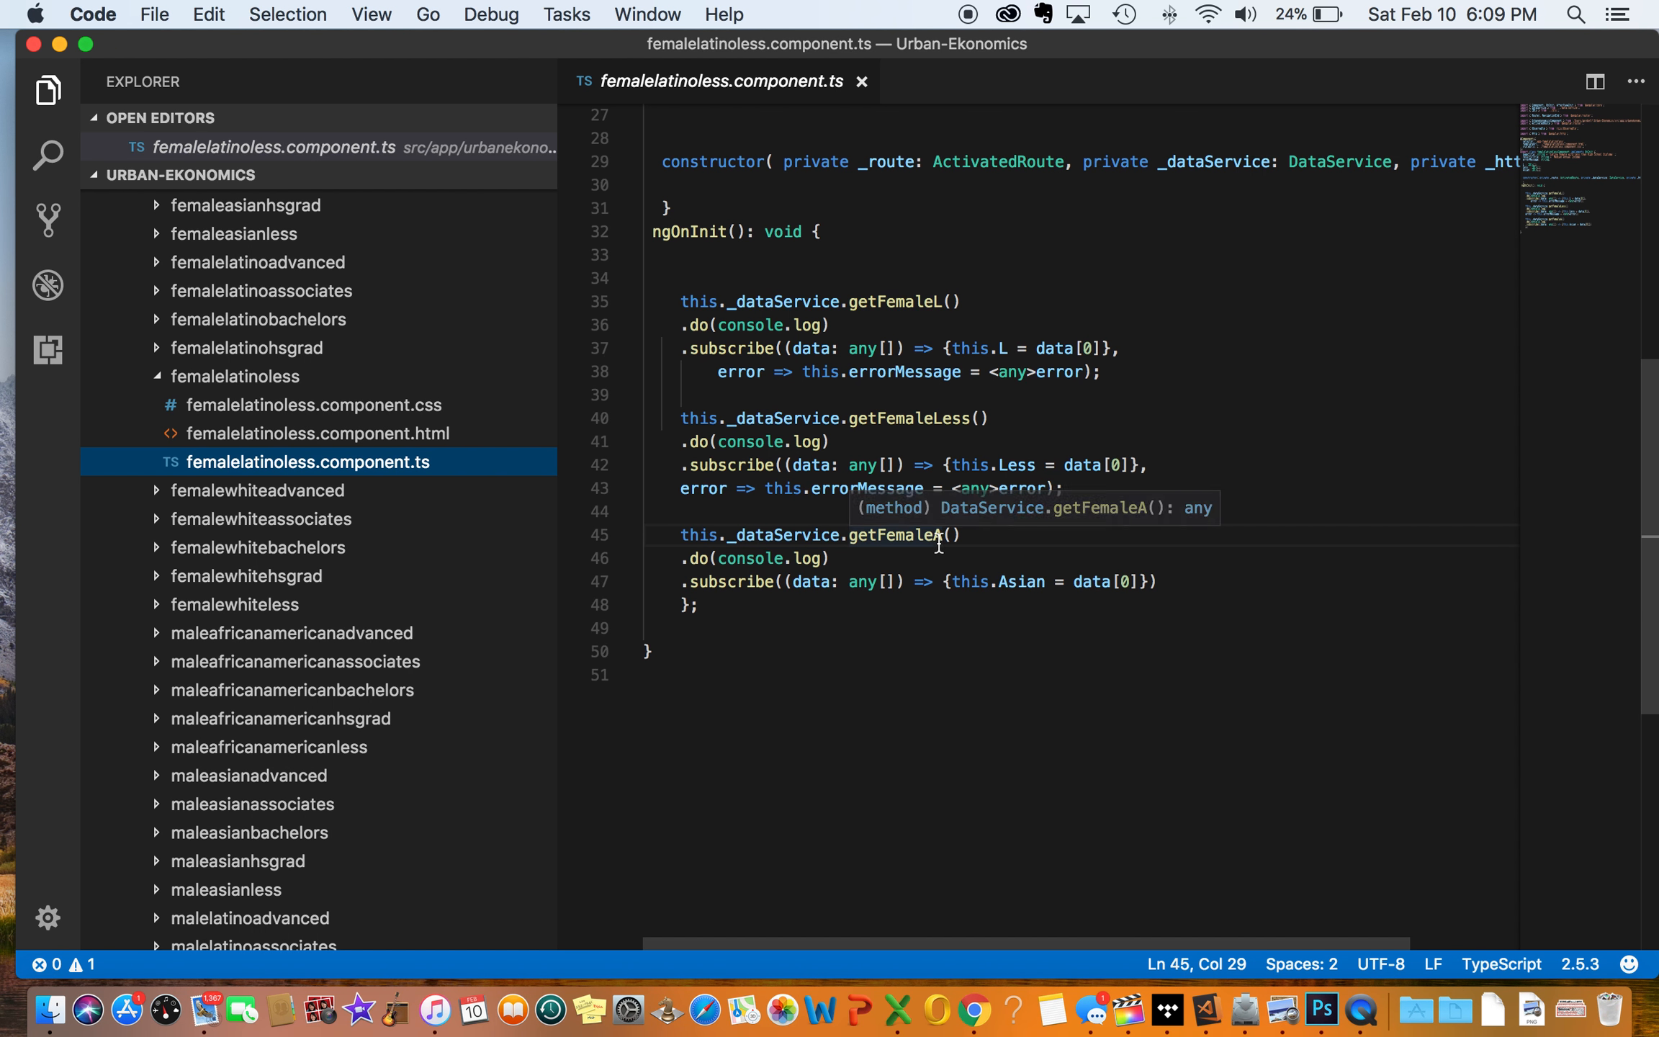
double_click(904, 535)
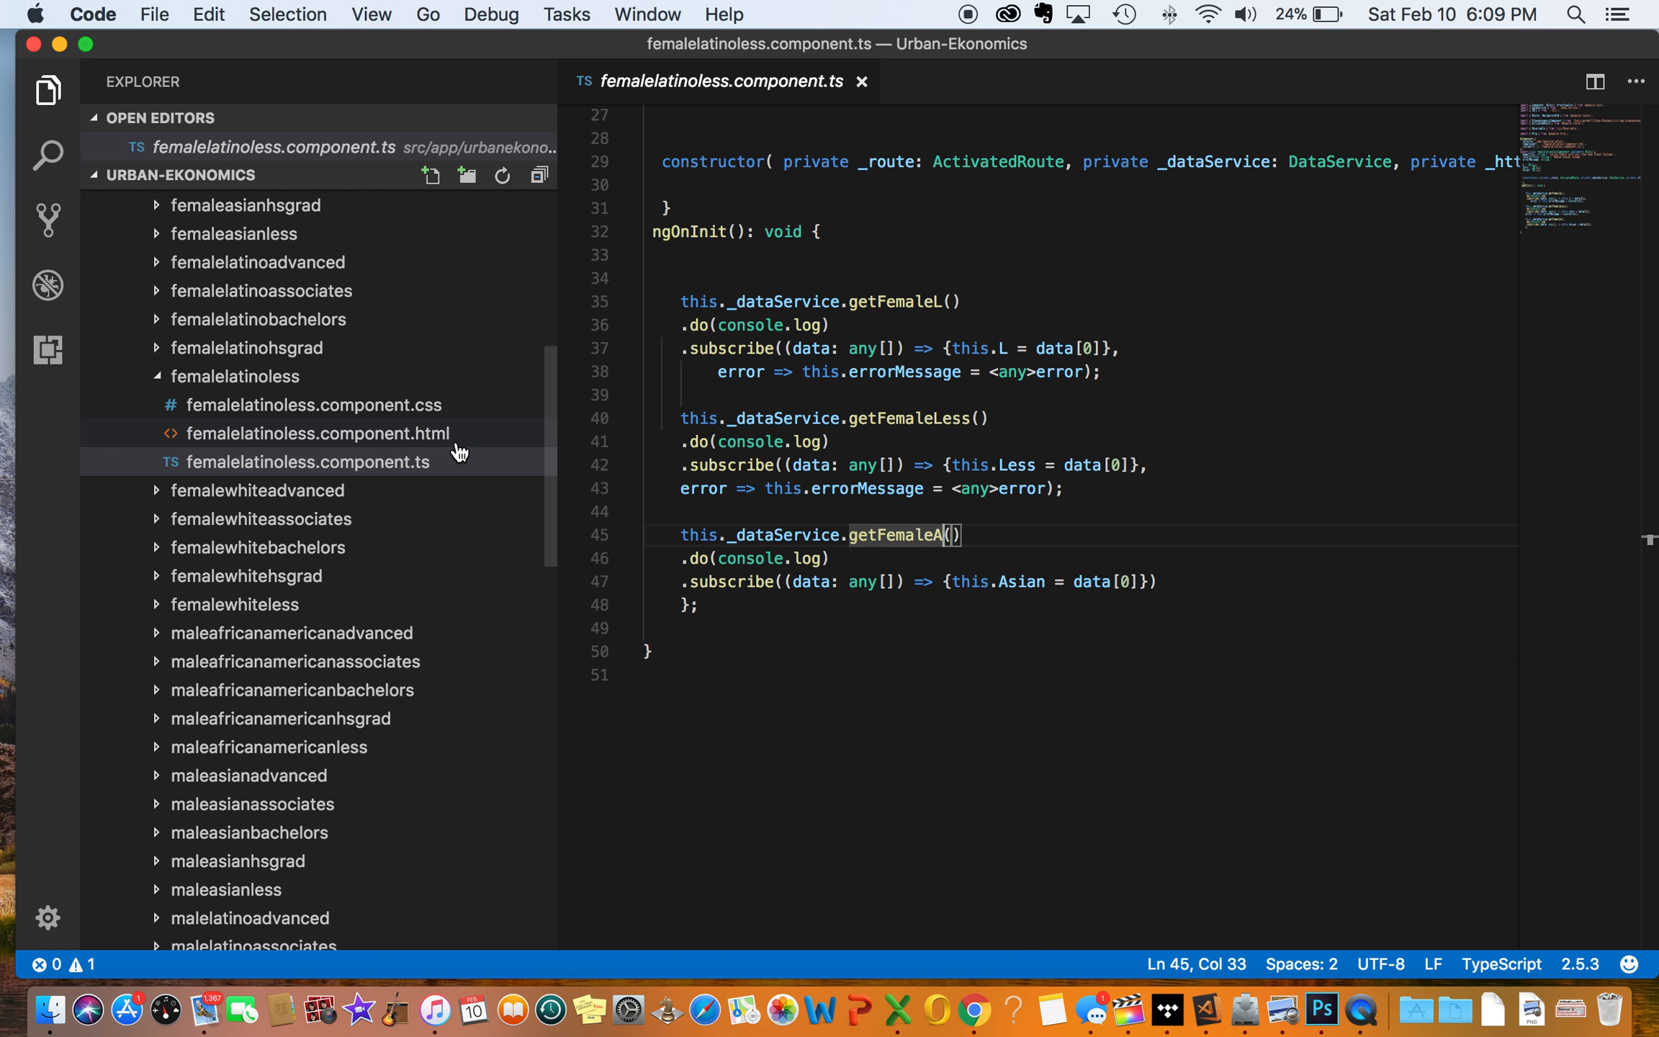
mouse_move(458, 454)
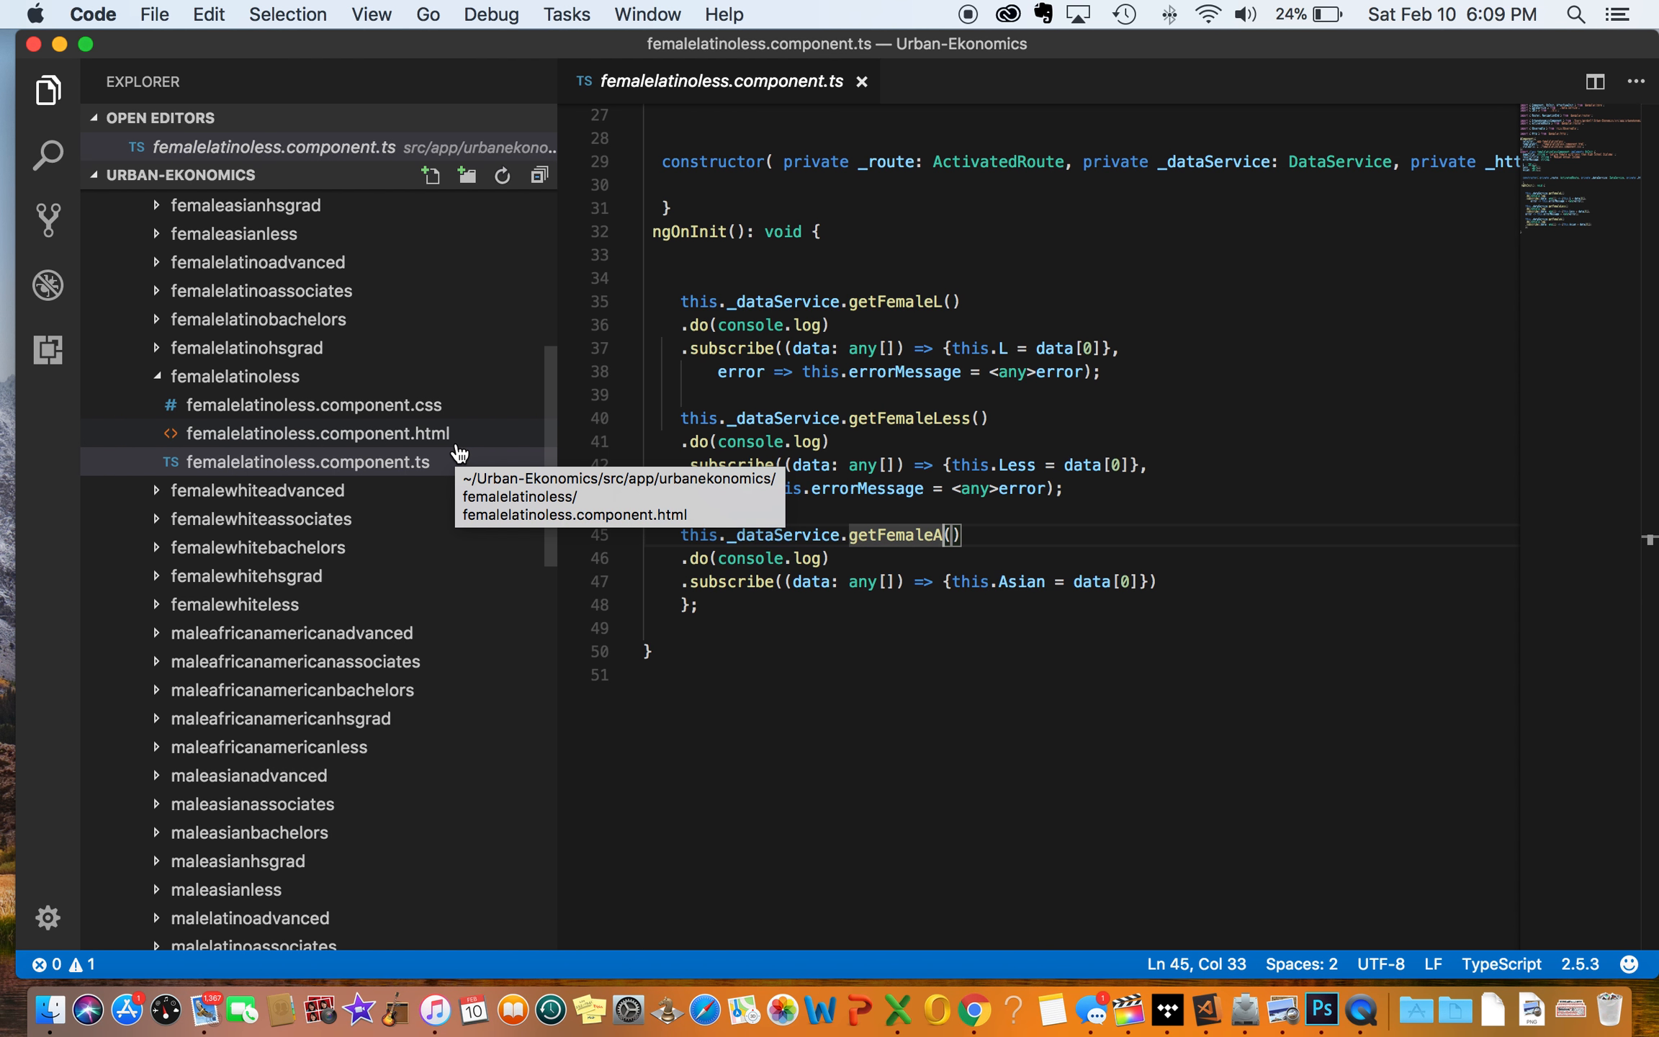
mouse_move(764, 523)
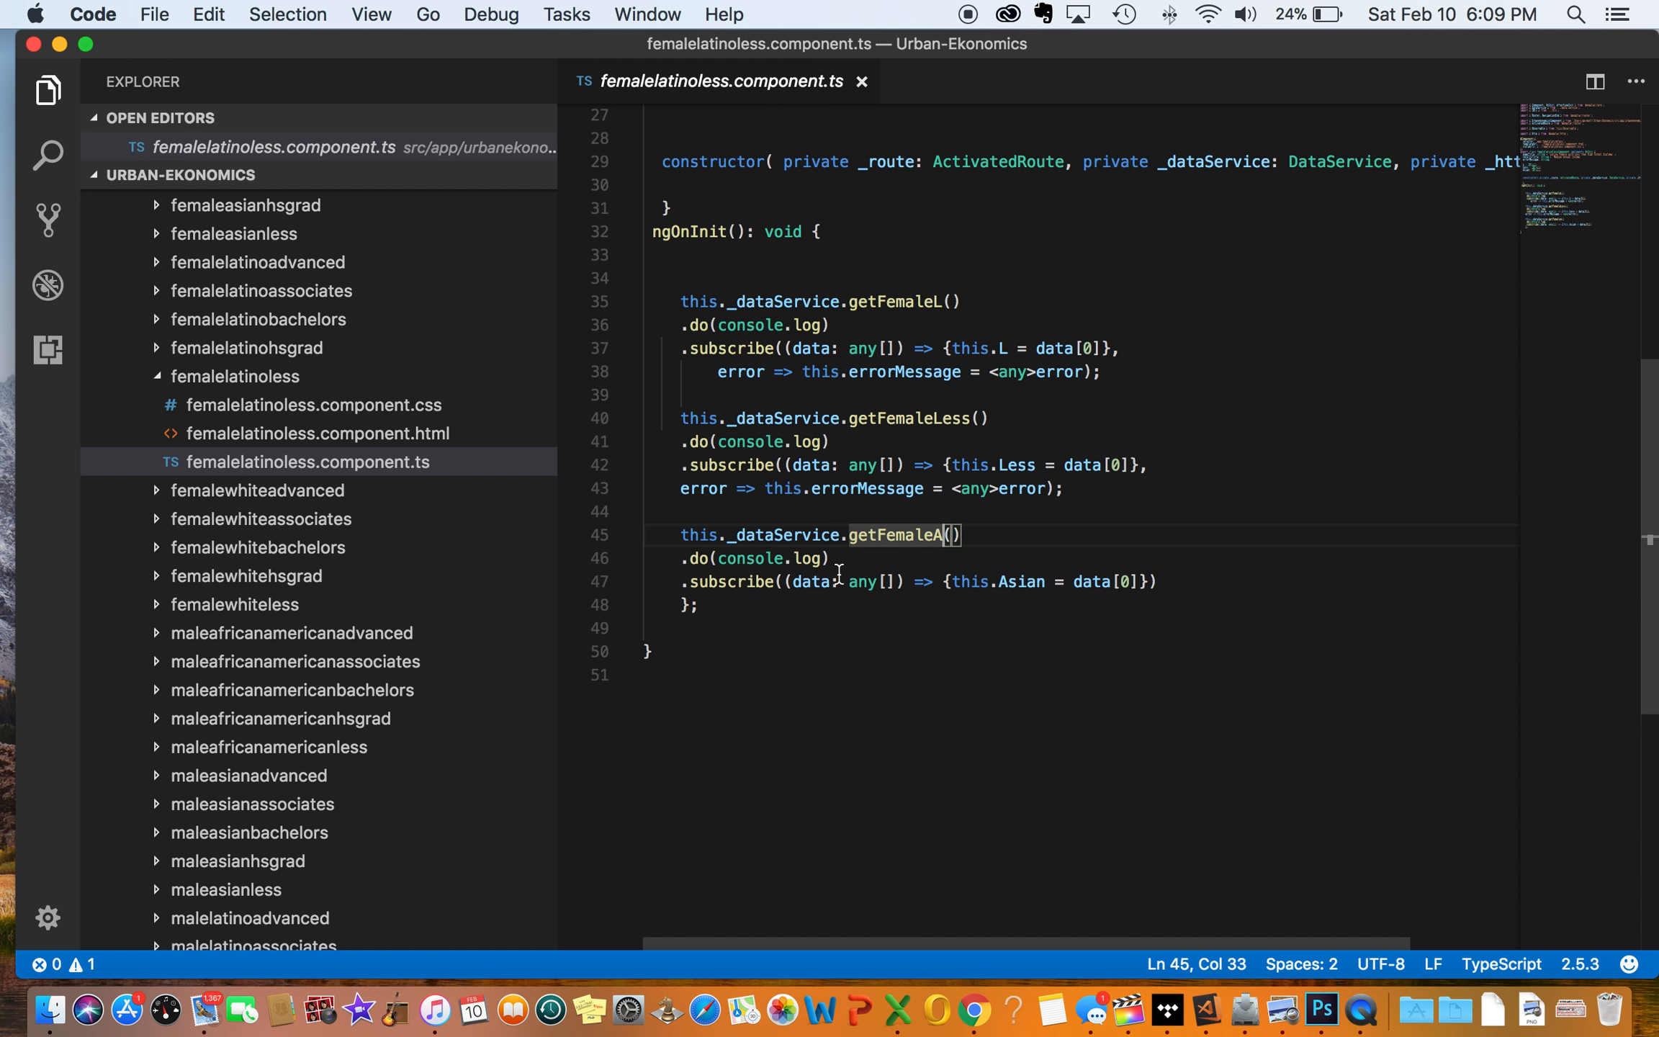
Step: Collapse the urbanekonomics and app folders so the tree shows only src
click(233, 376)
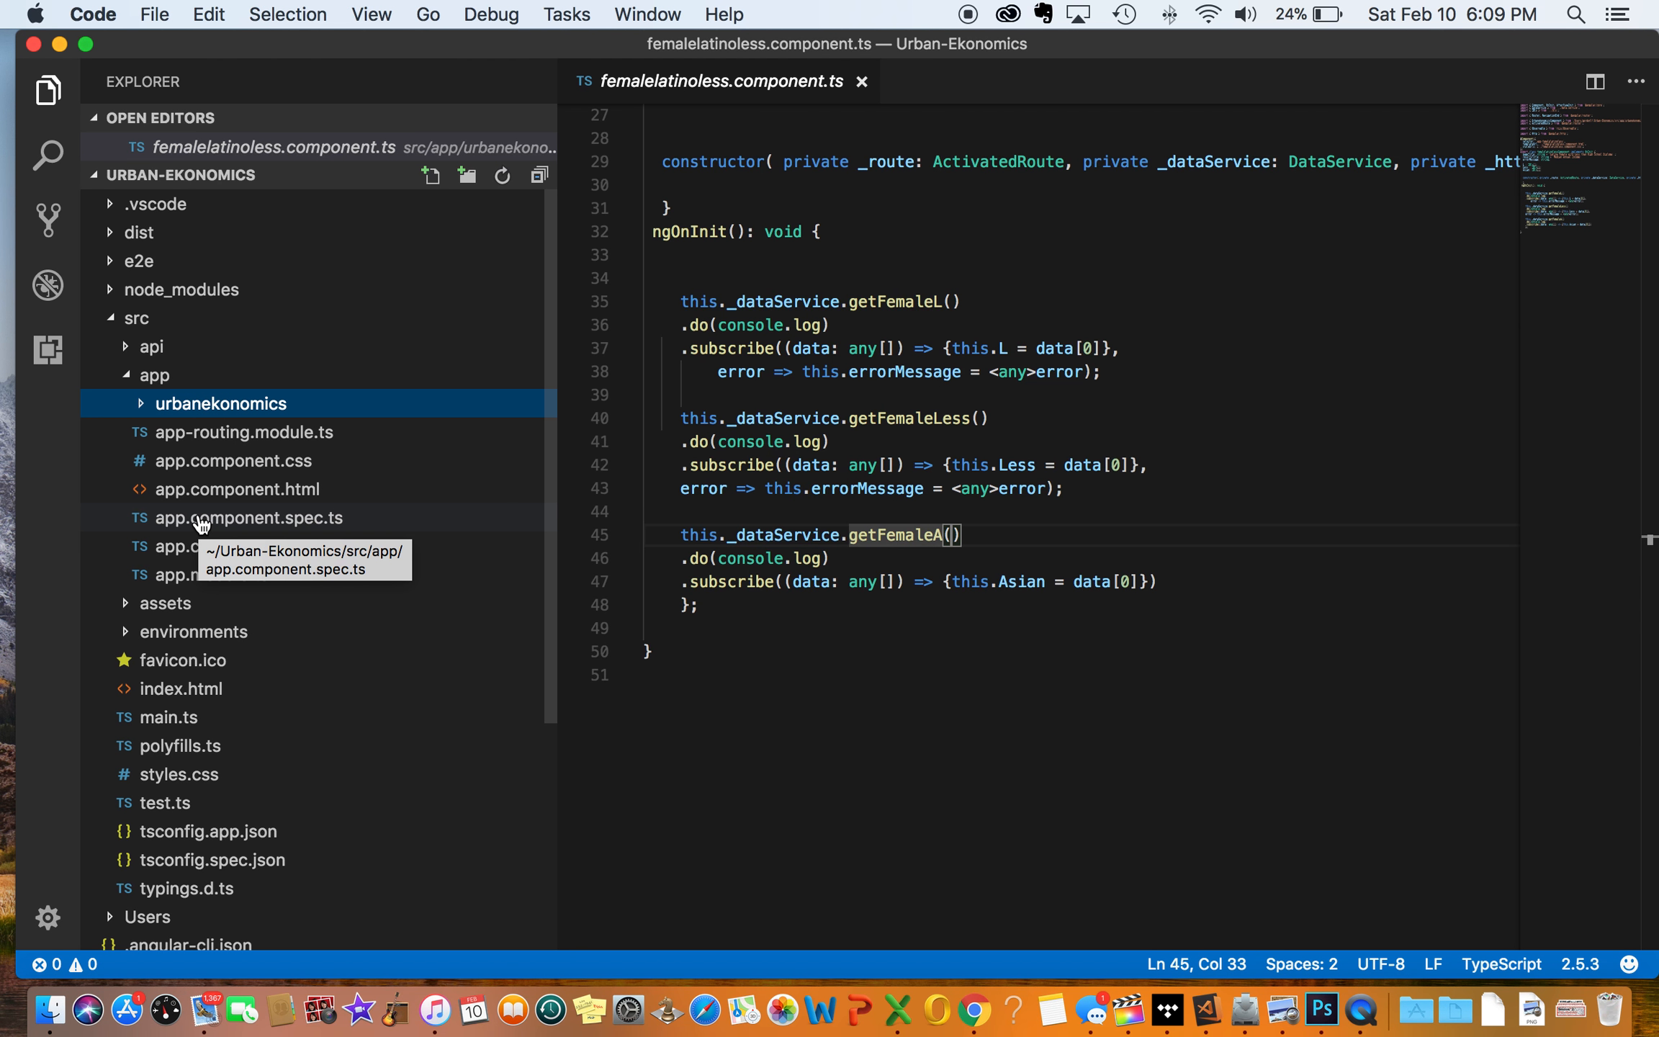
click(154, 375)
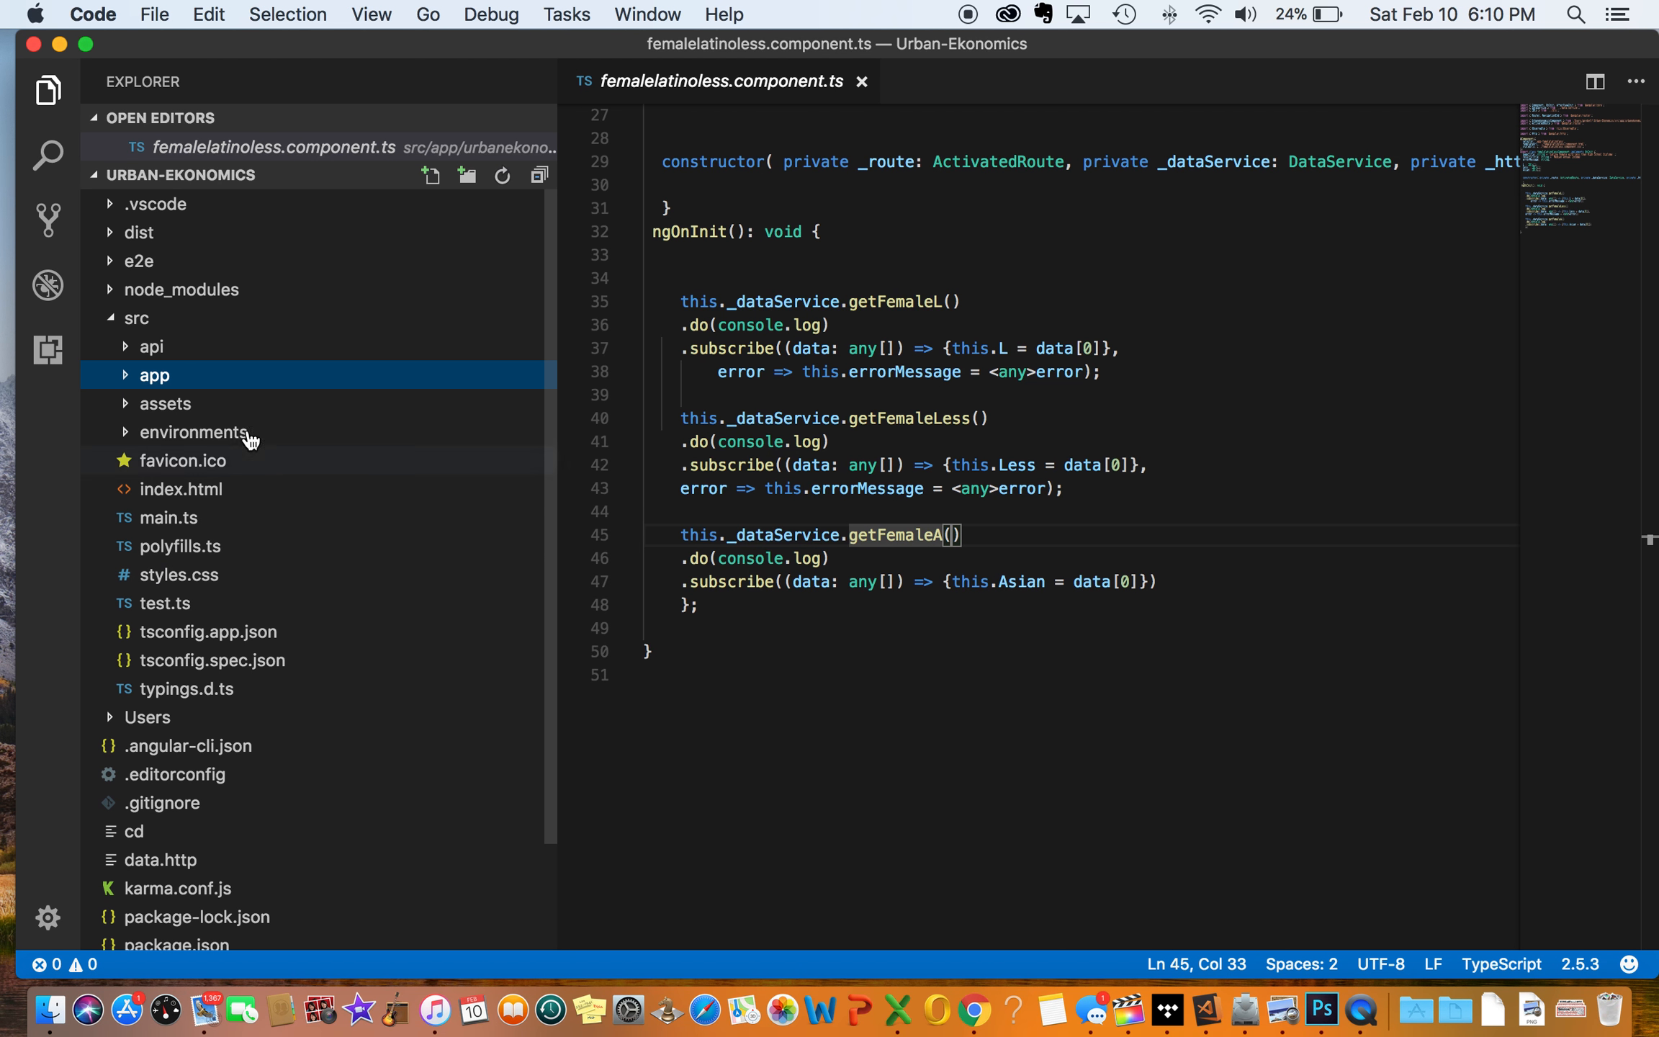